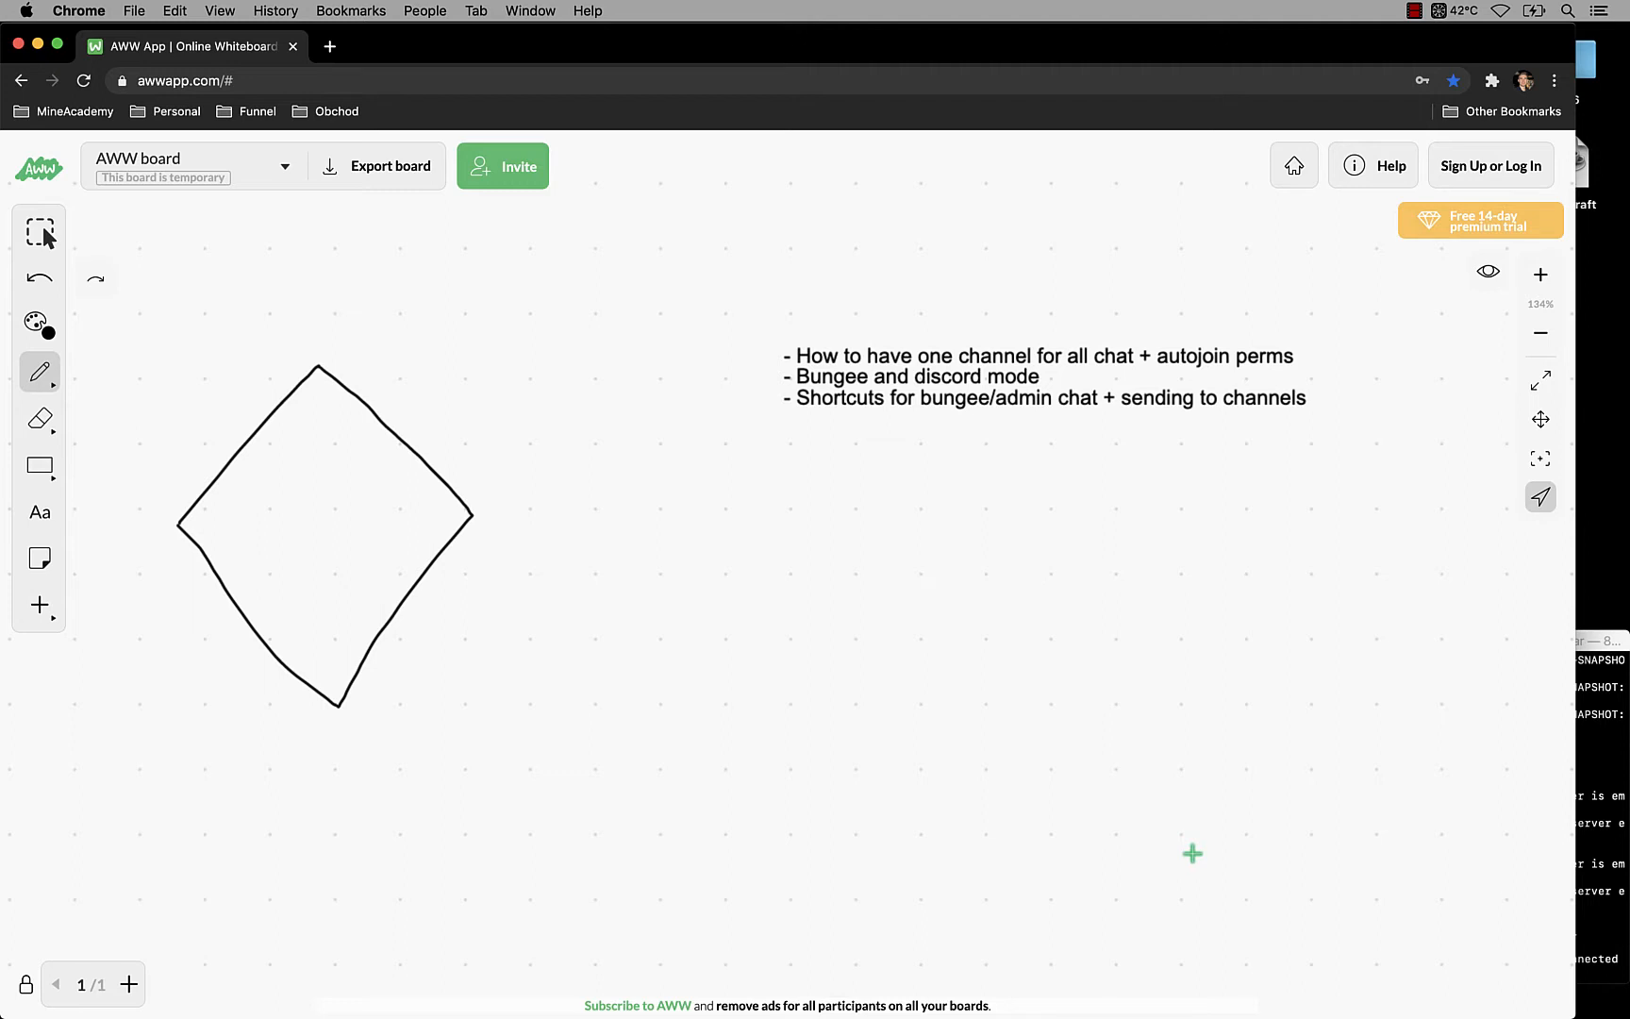
mouse_move(700, 411)
text(!hello)
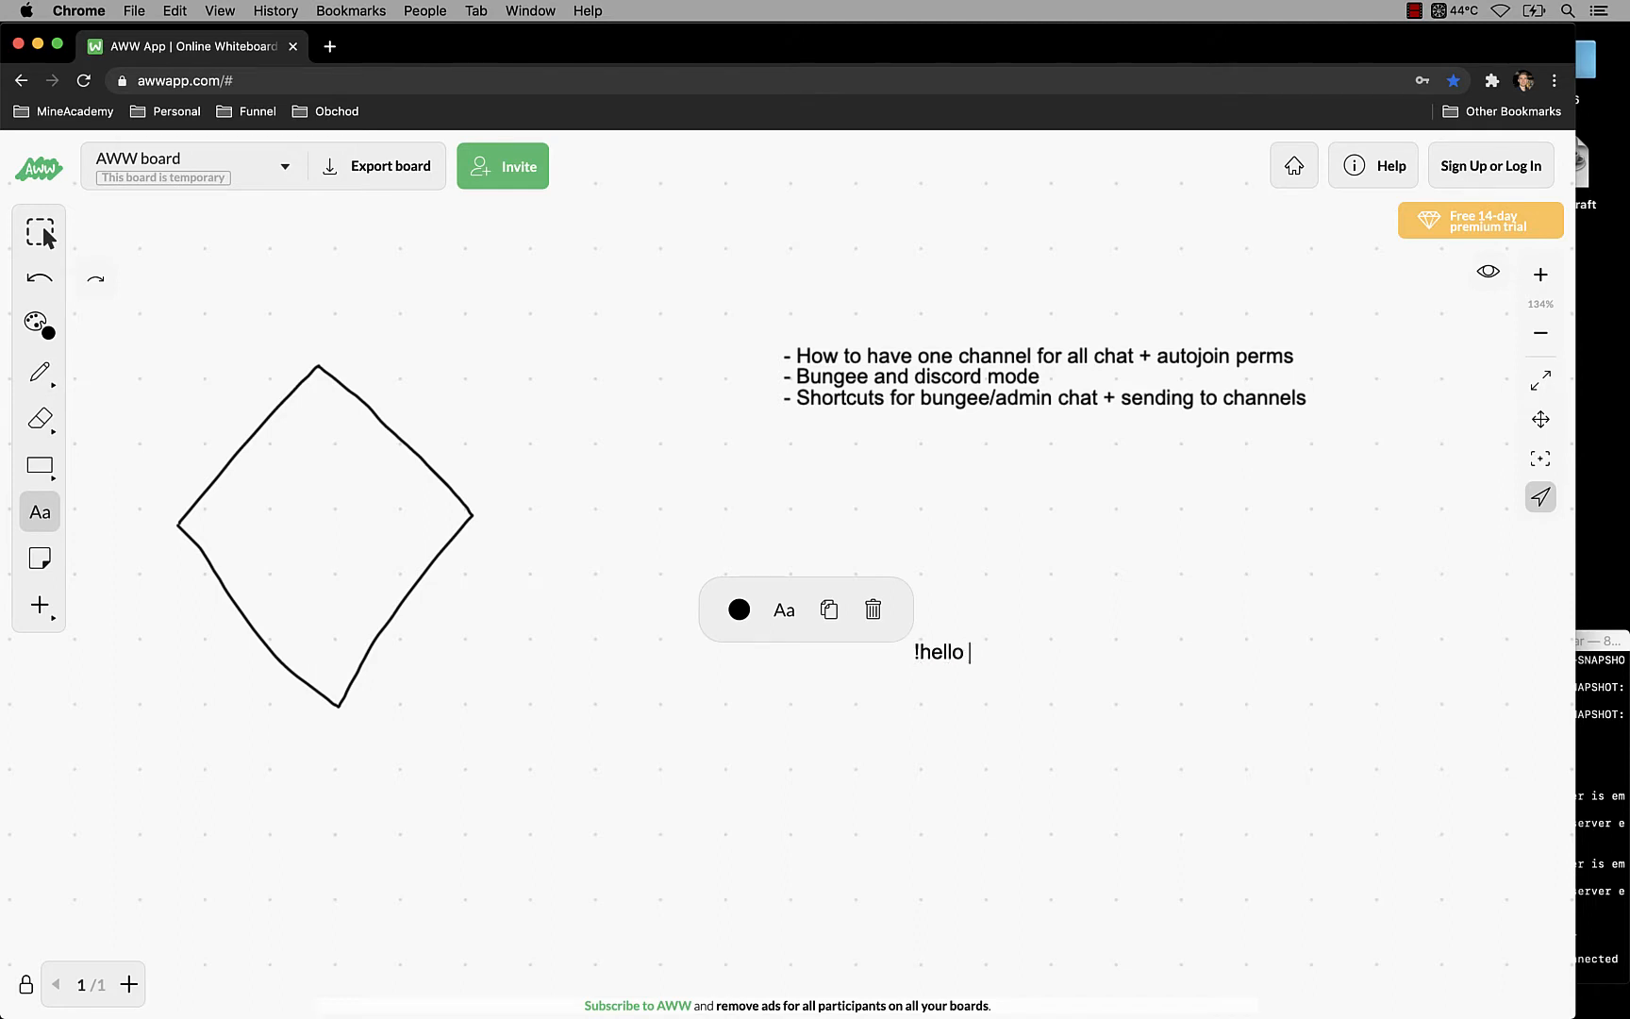
Step: Select the !hello text note on the whiteboard so it can be removed
double_click(937, 650)
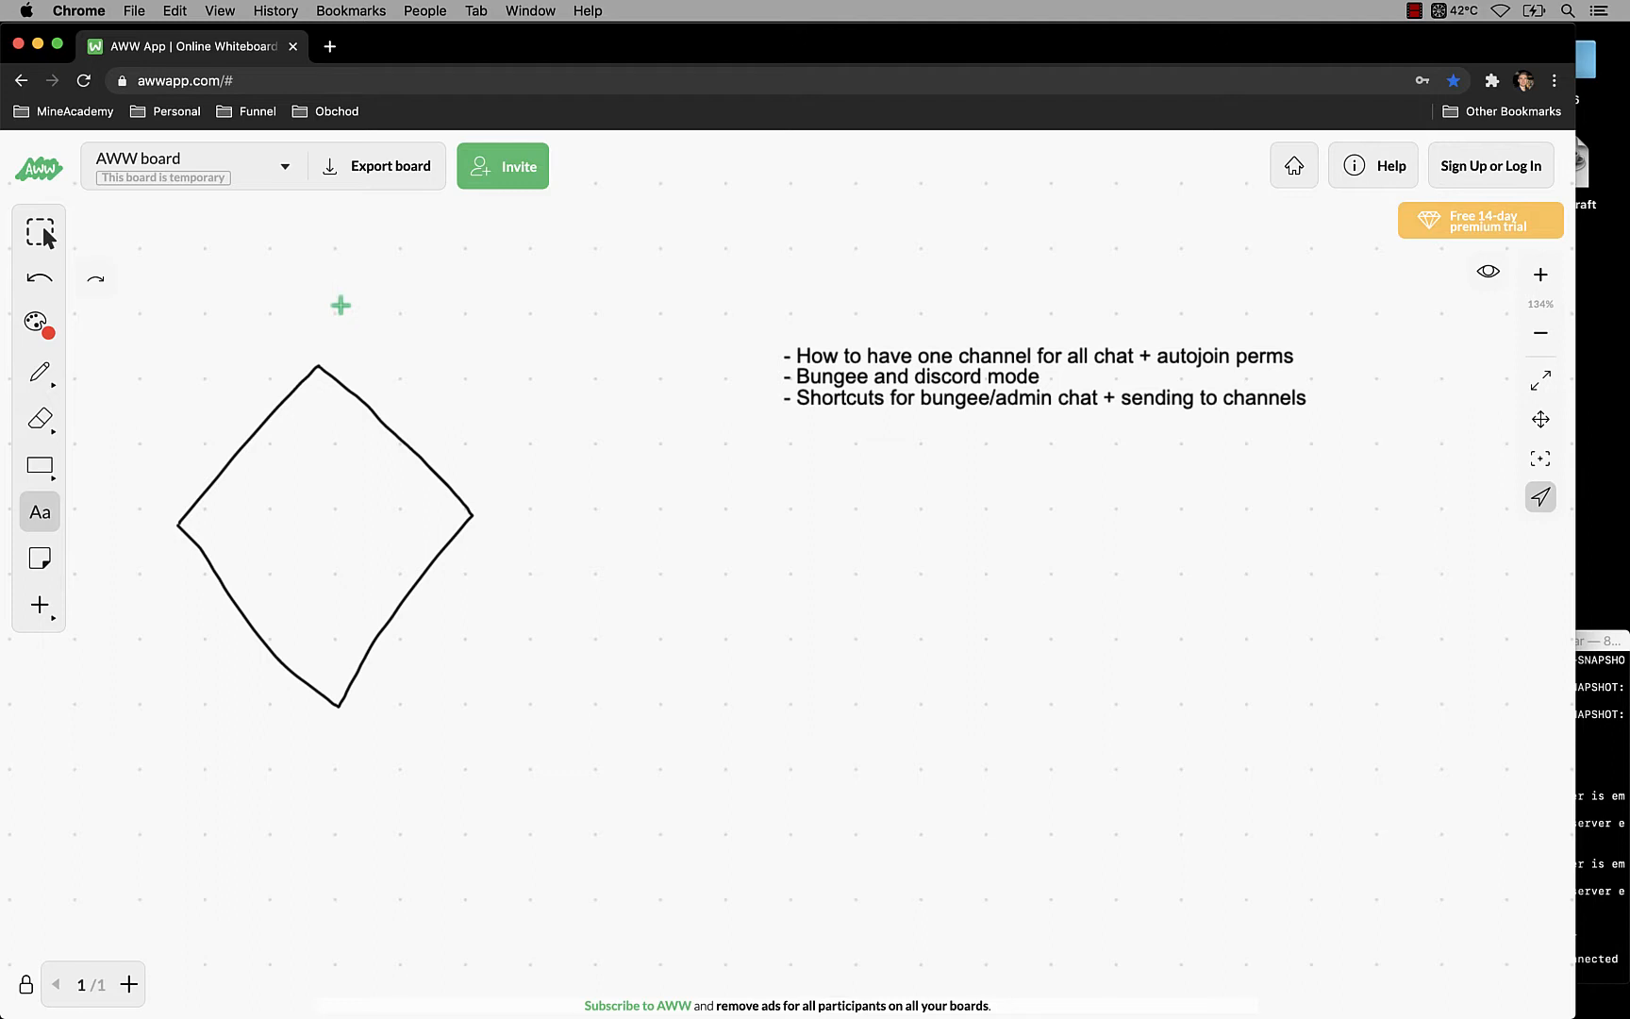
mouse_move(830, 244)
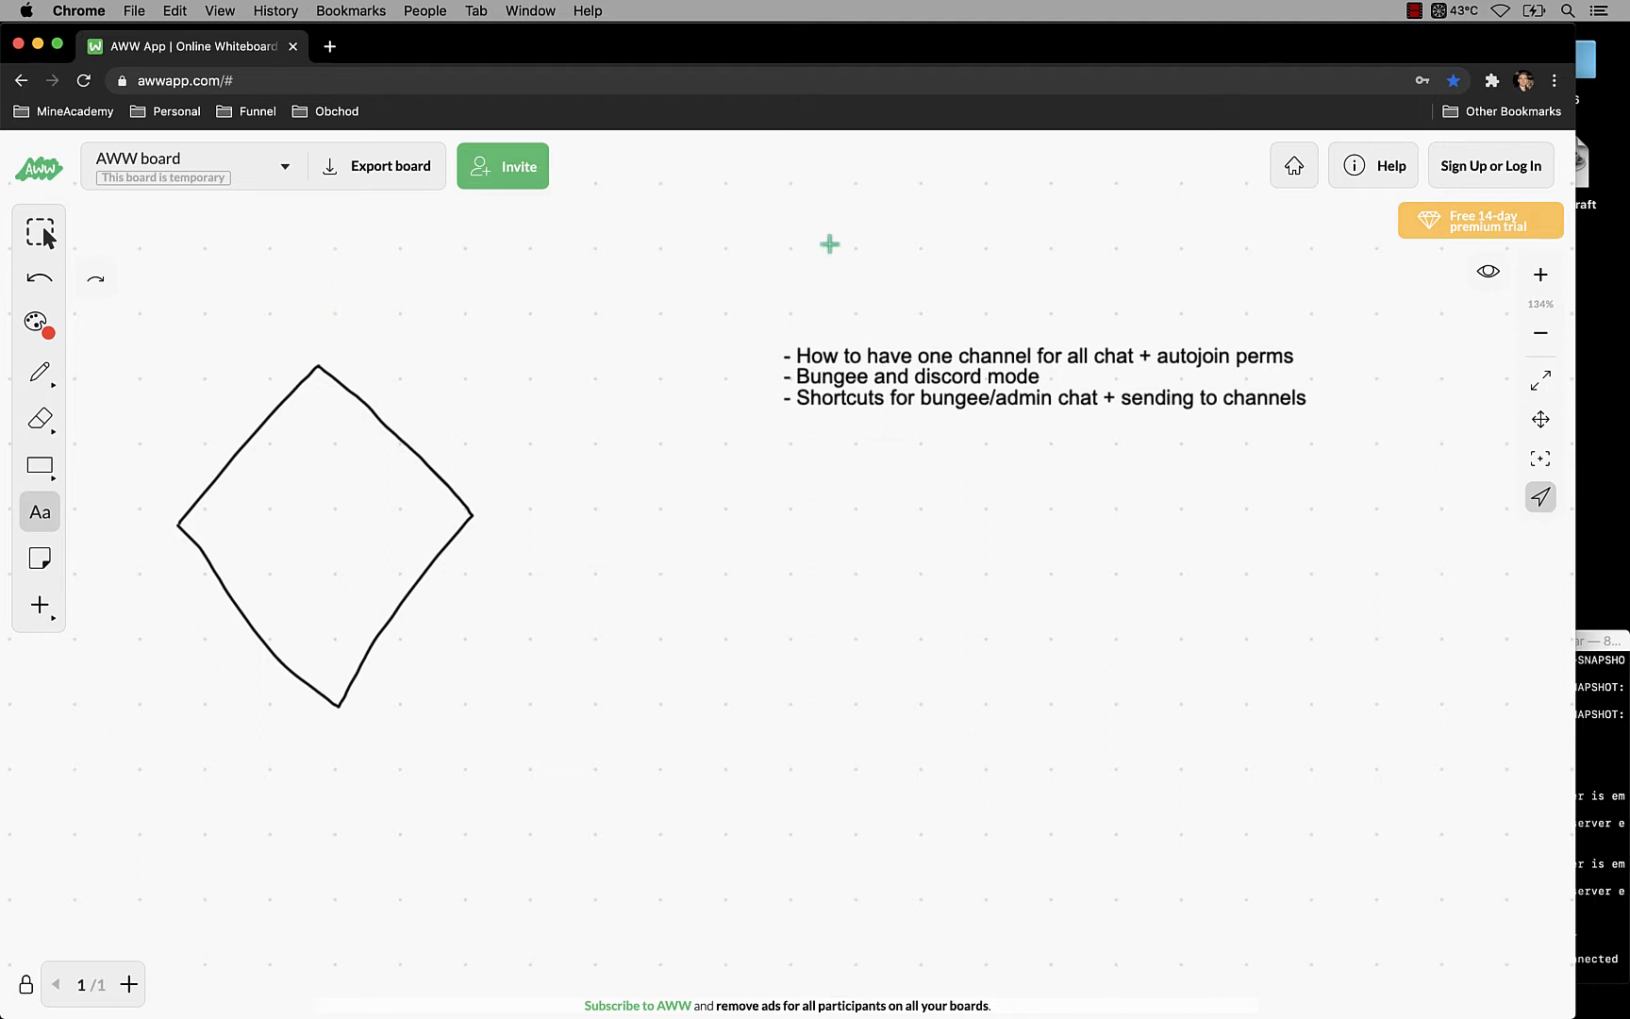
mouse_move(279, 298)
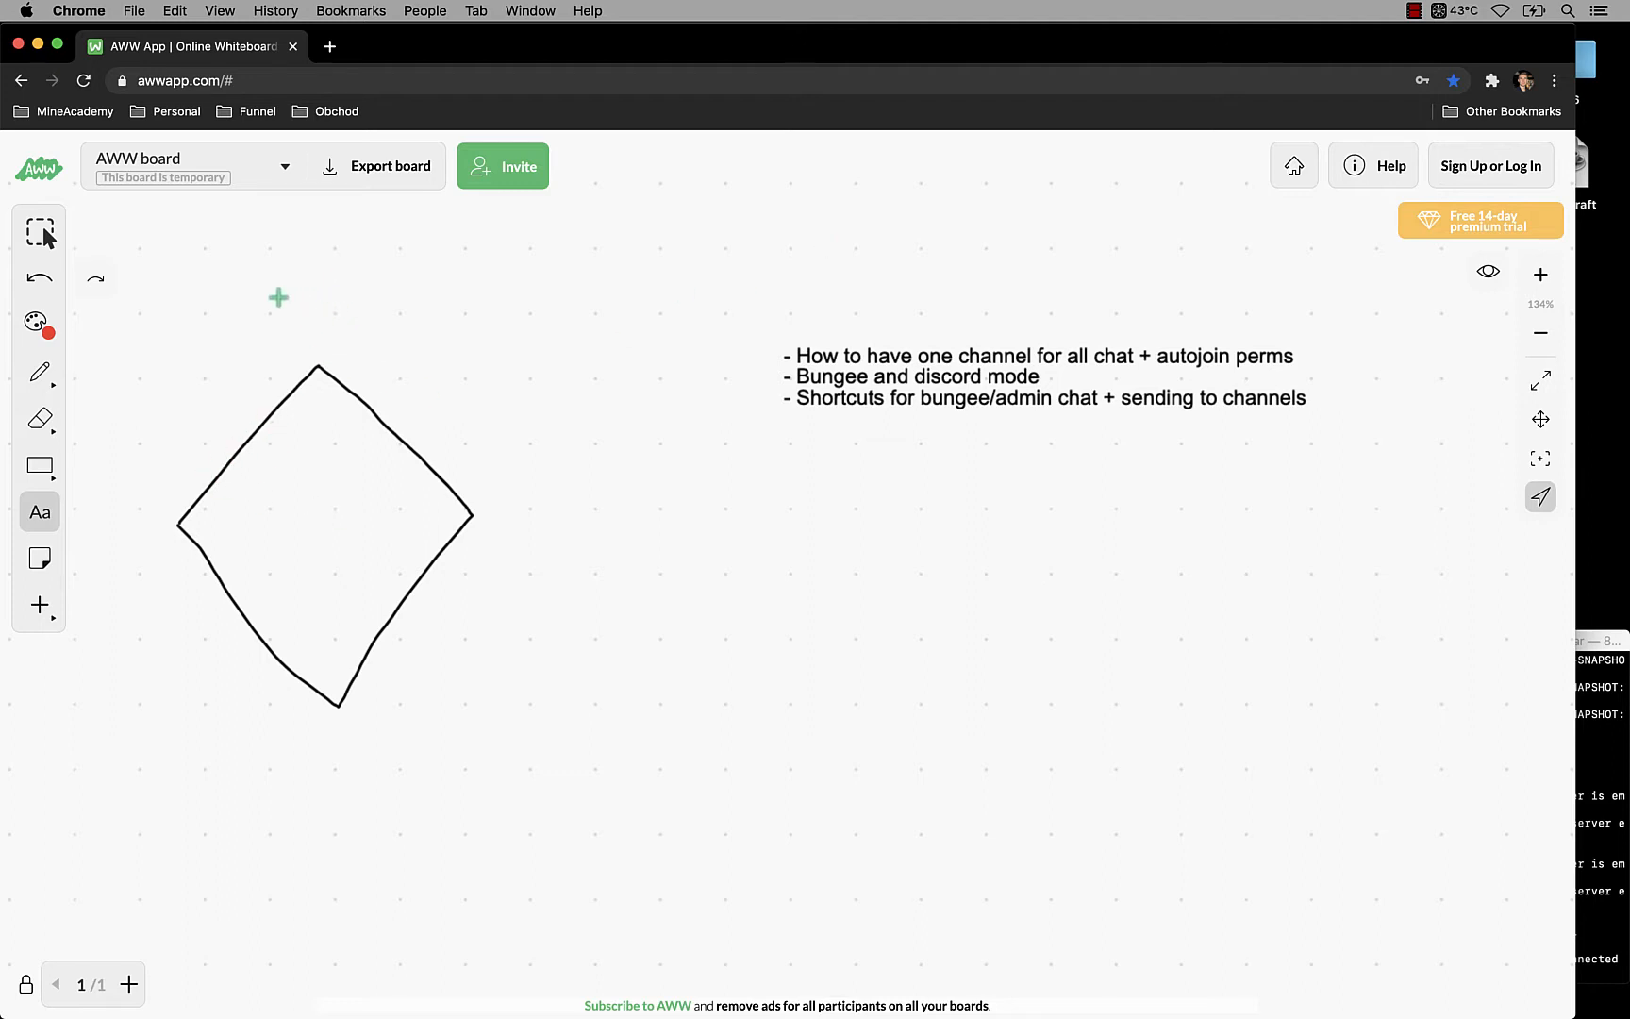
mouse_move(40, 323)
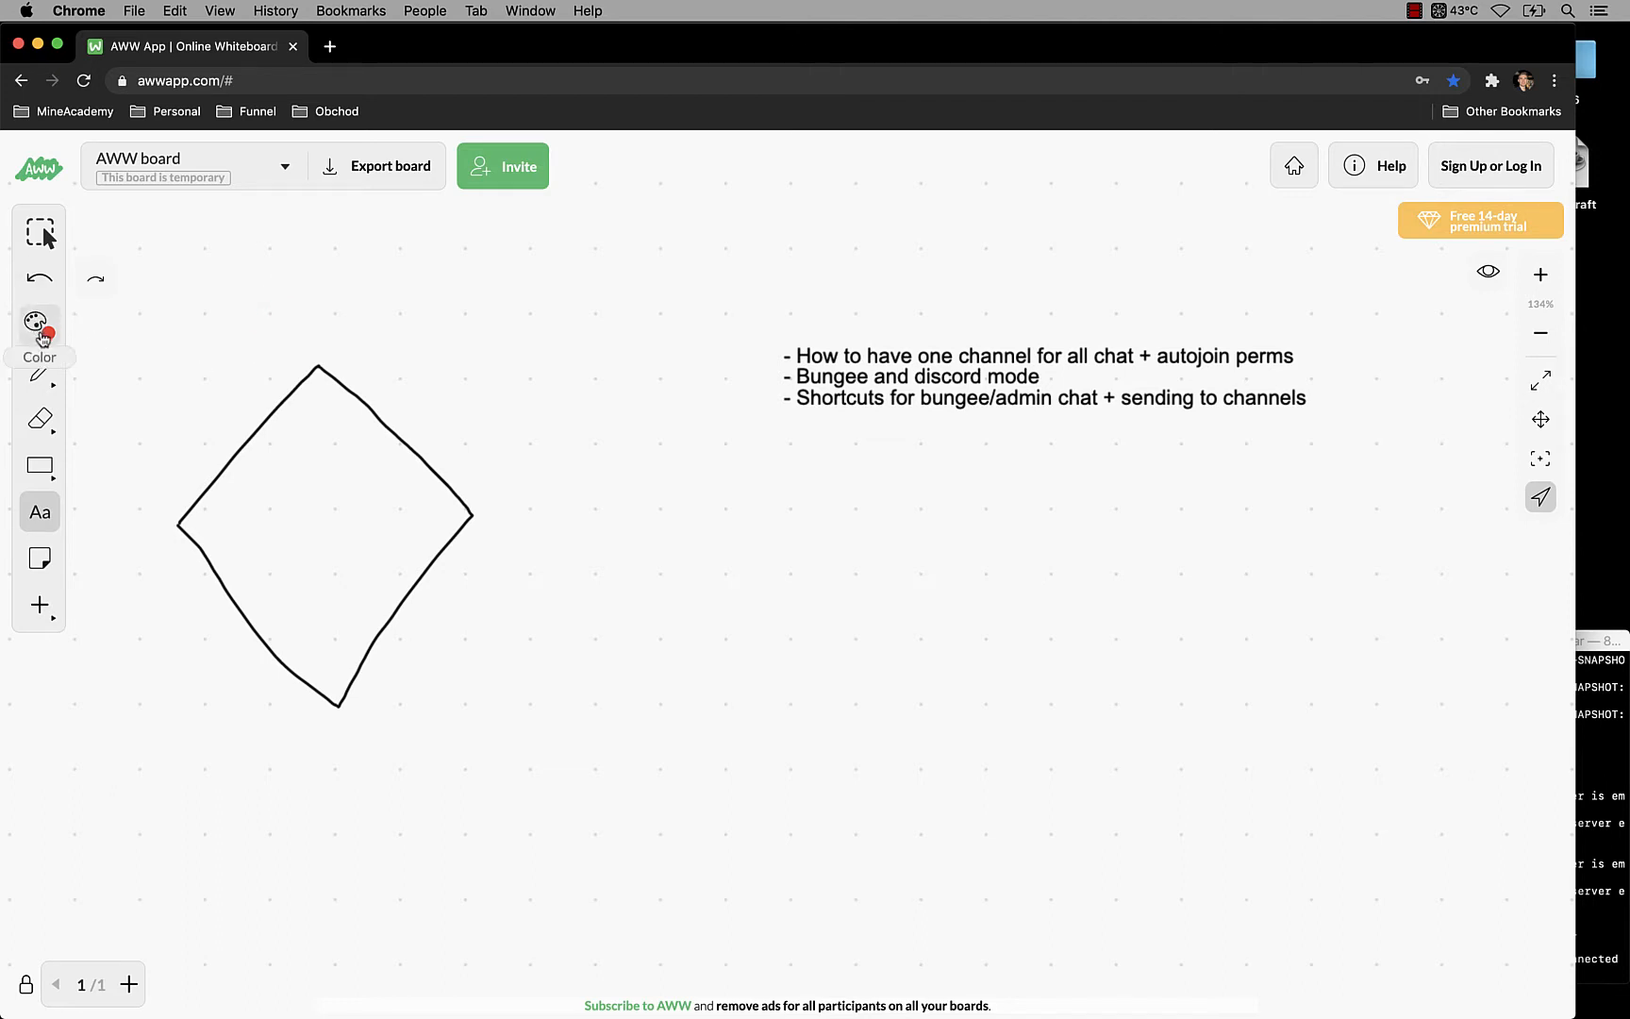
Step: Switch to the purple freehand pen for sketching the Channel label over the diamond
click(39, 511)
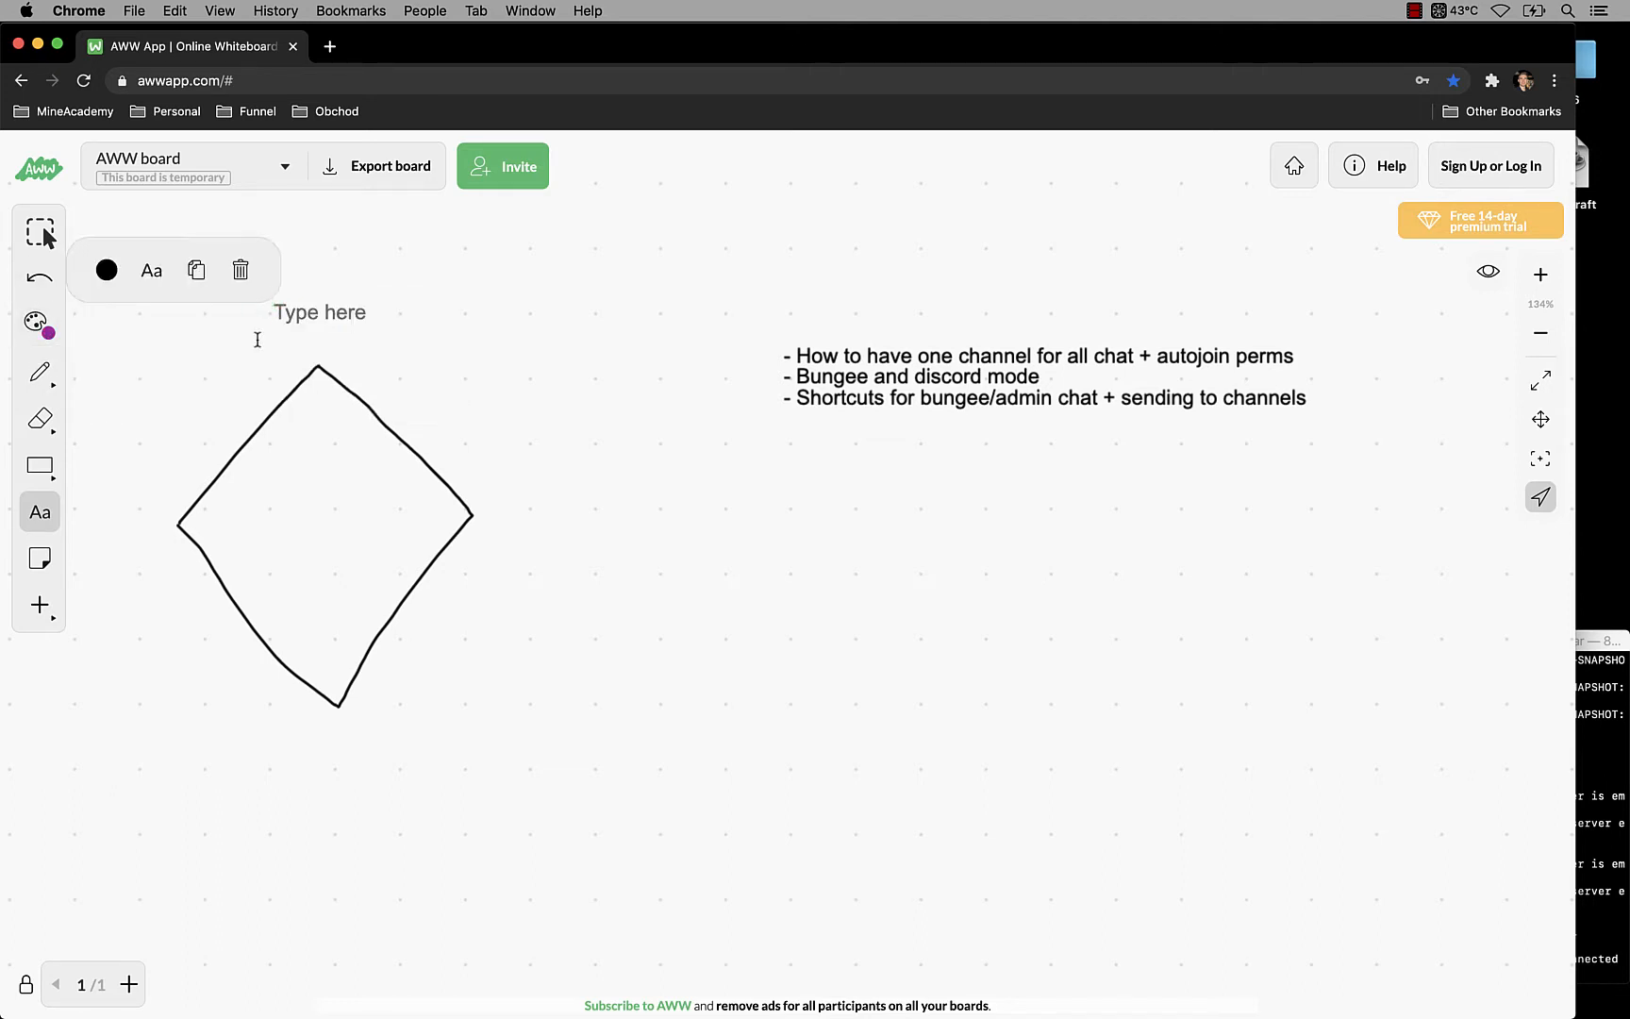
click(40, 371)
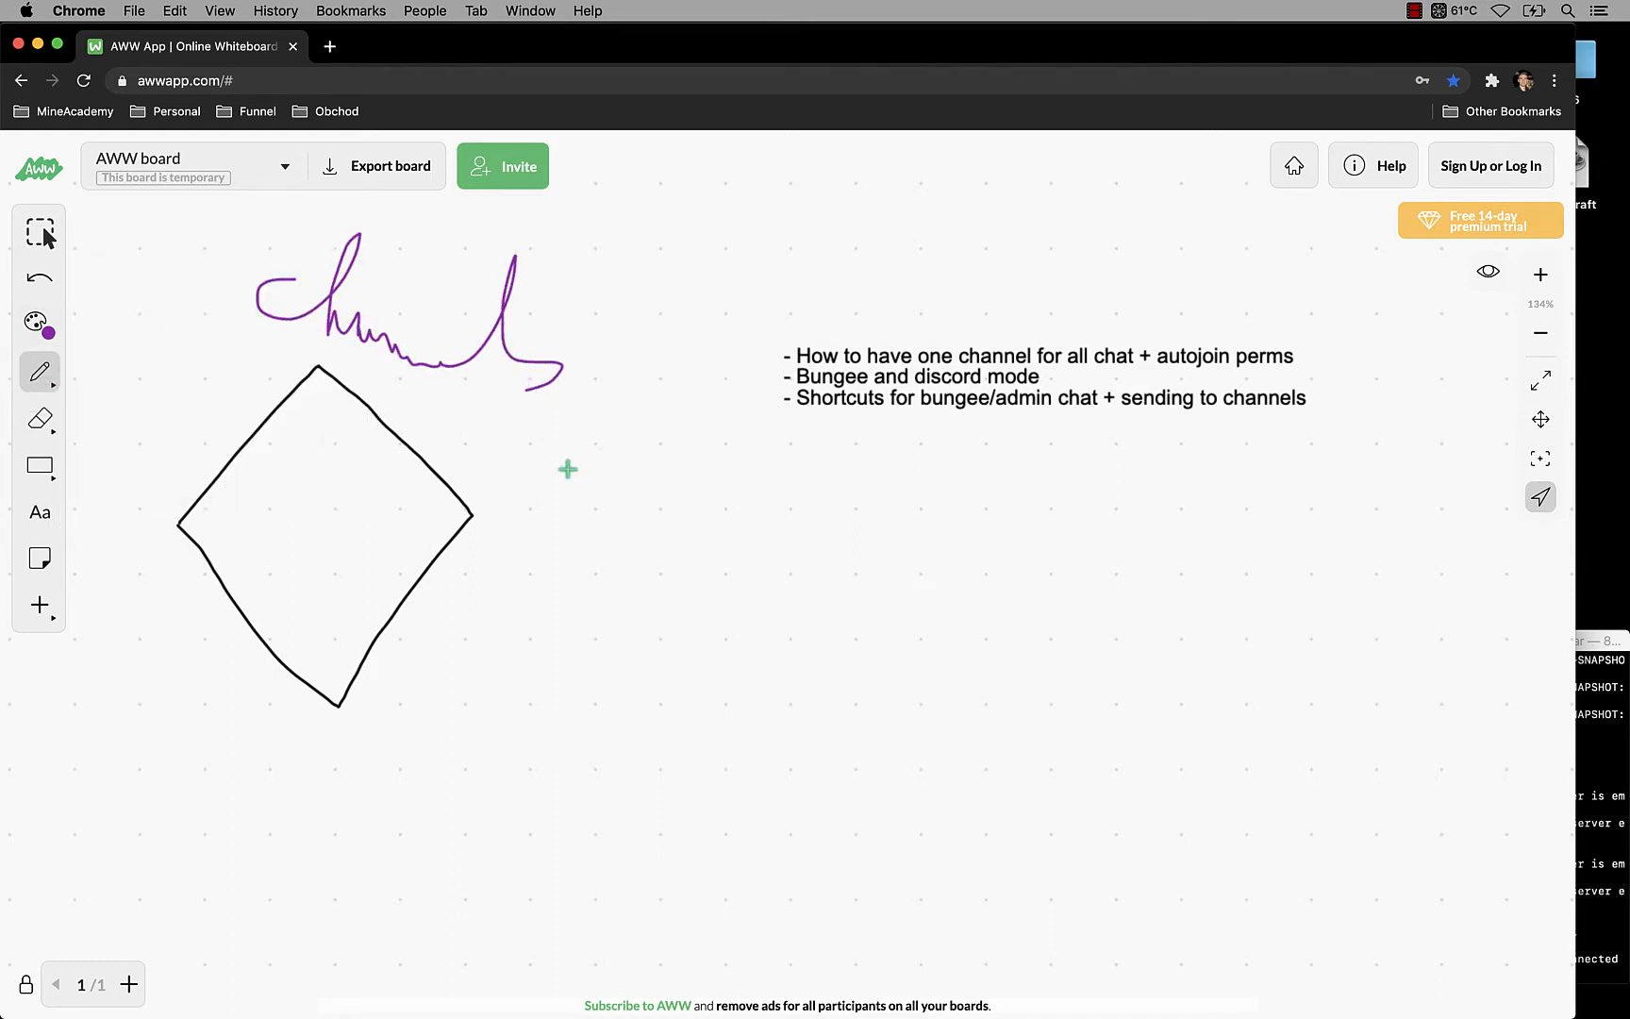
mouse_move(292, 344)
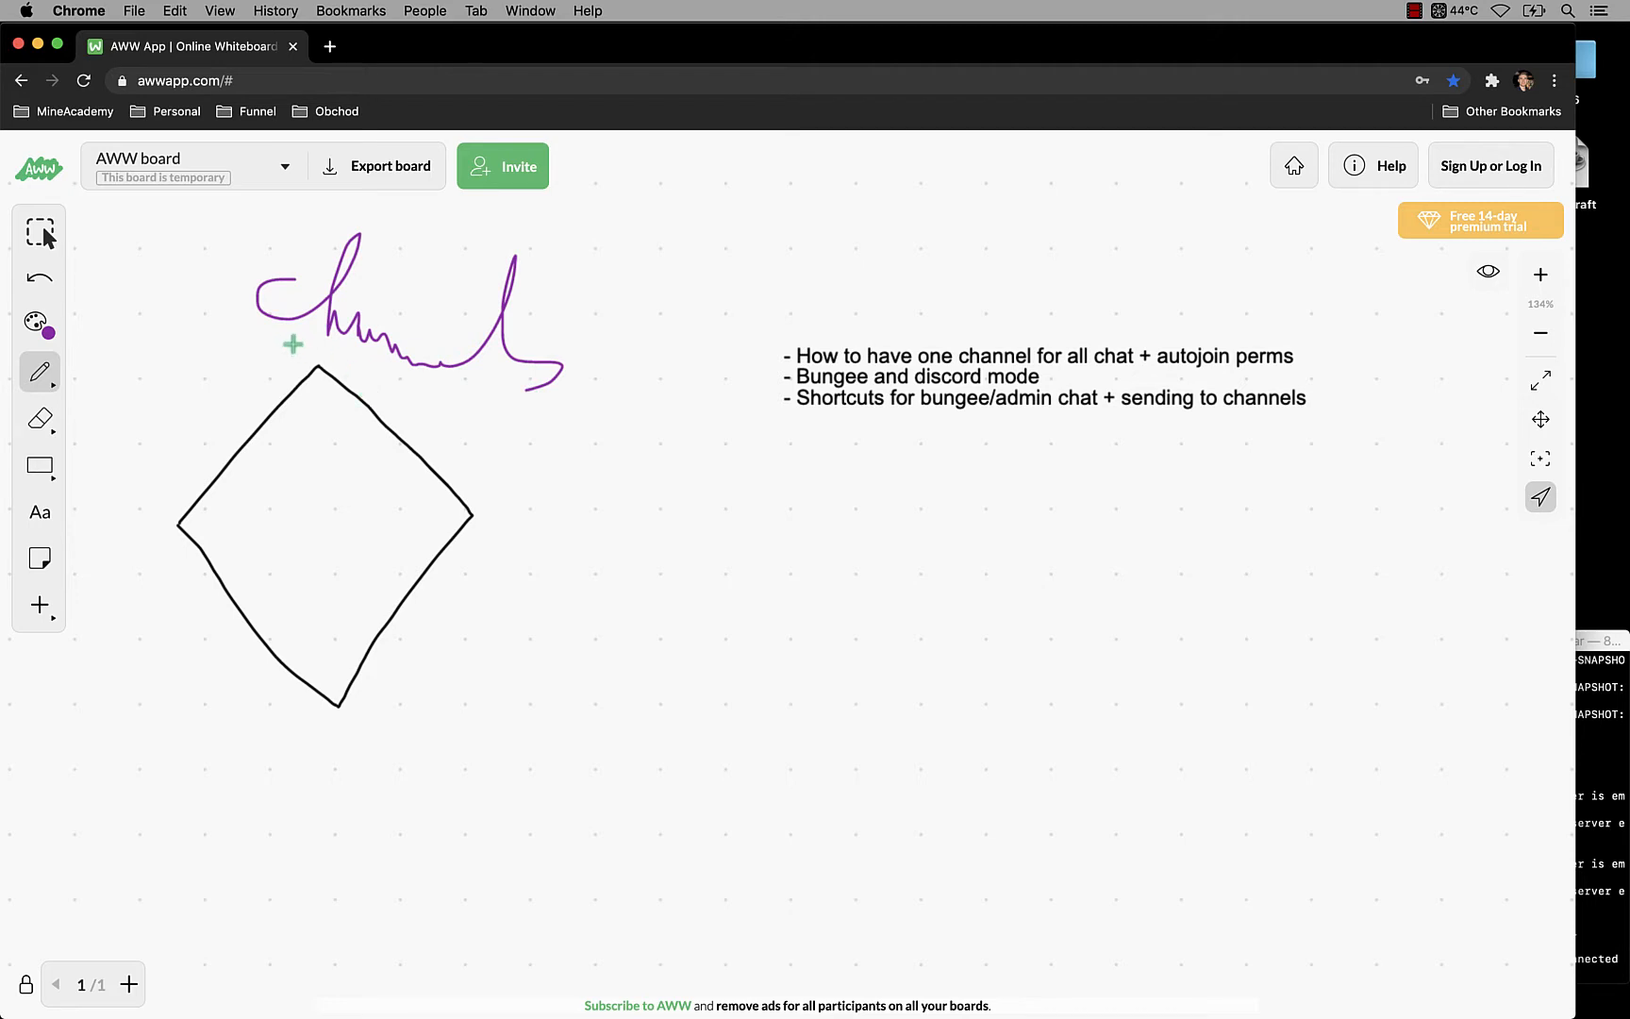
mouse_move(509, 554)
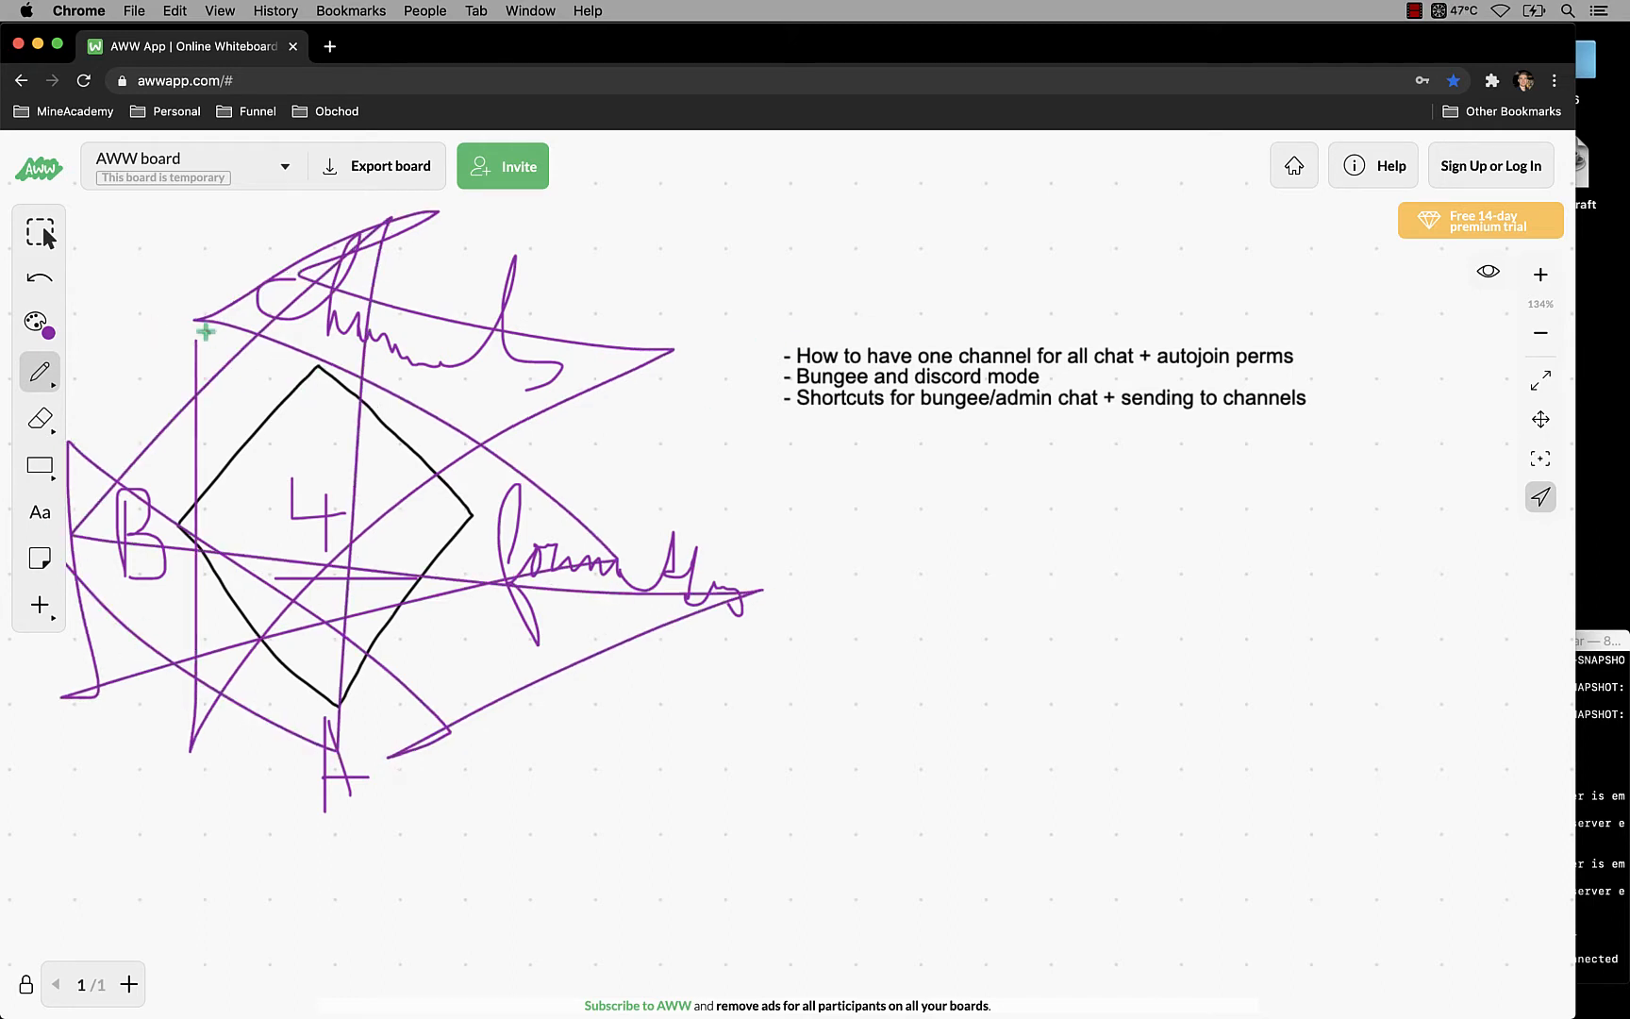
Step: Make green the drawing colour for the brace sketch
click(40, 320)
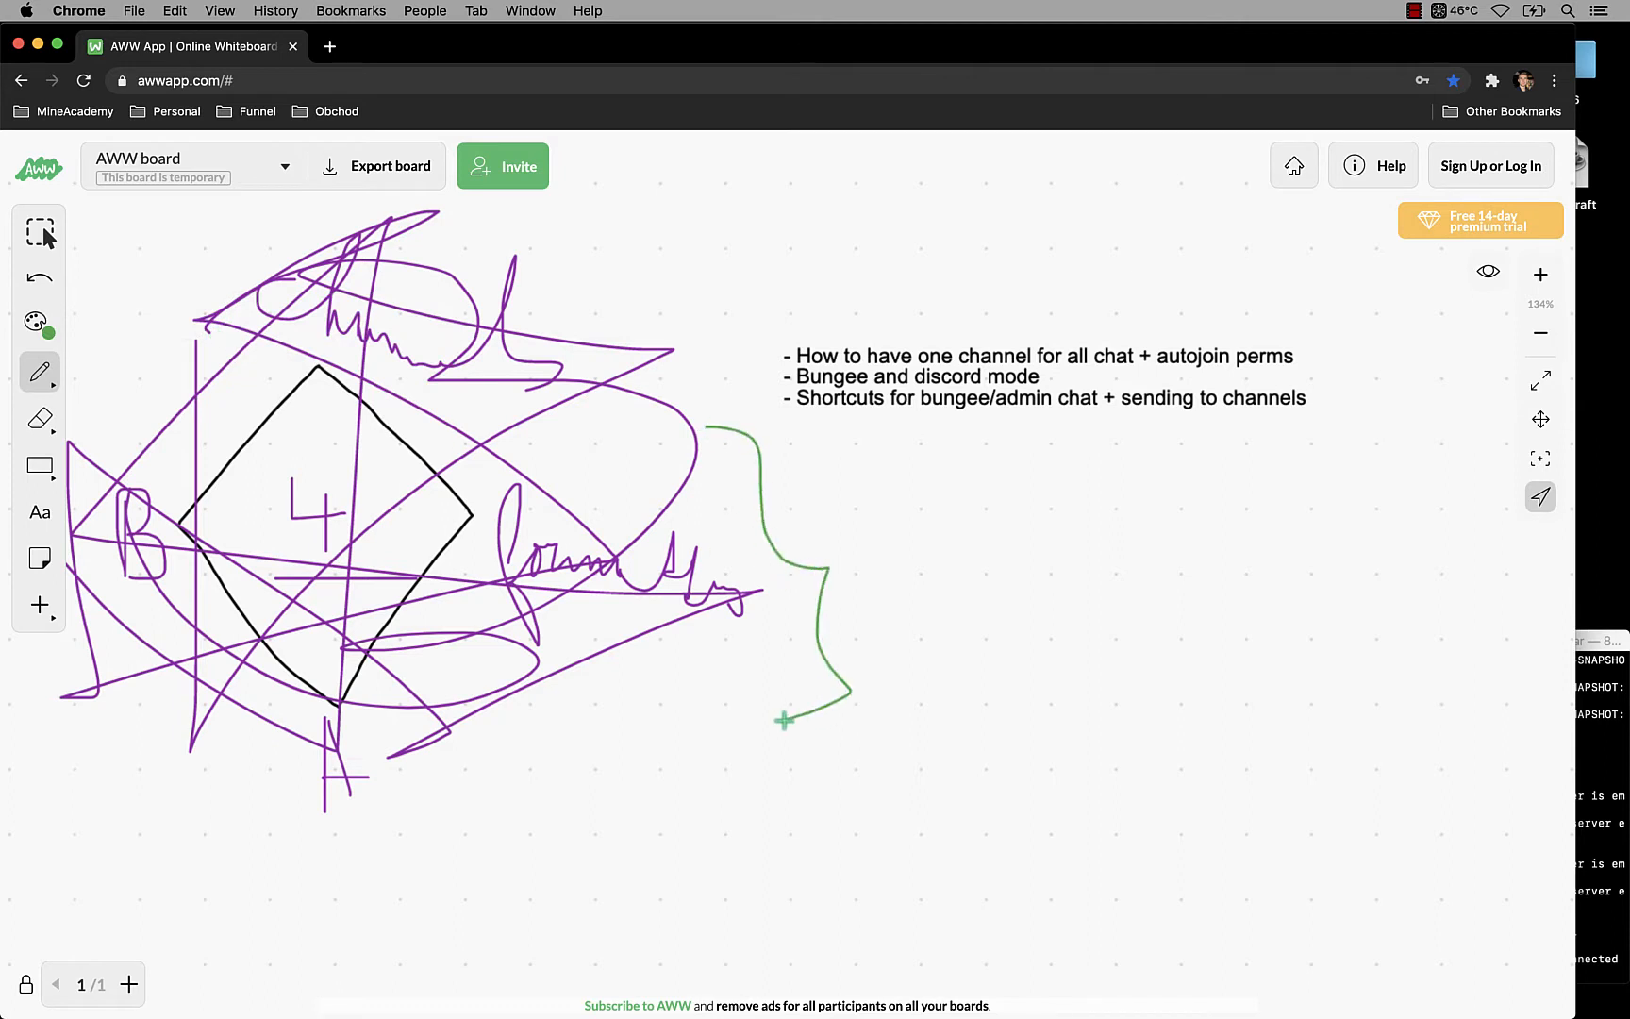
mouse_move(38, 323)
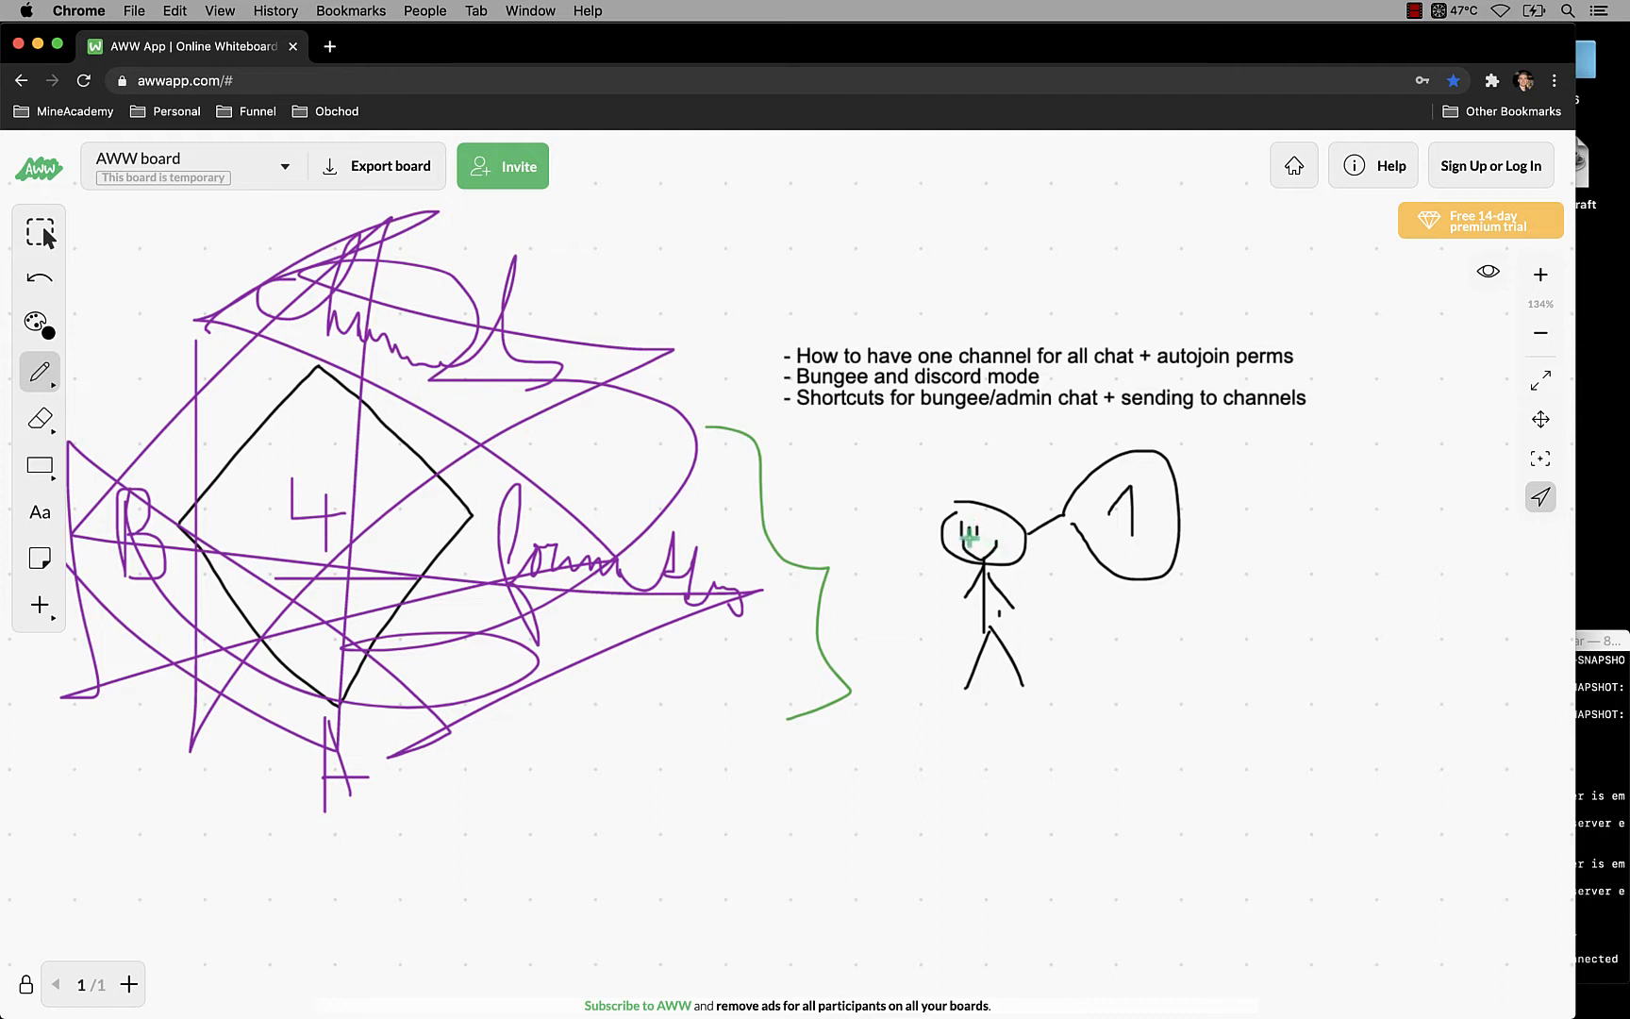
mouse_move(1051, 604)
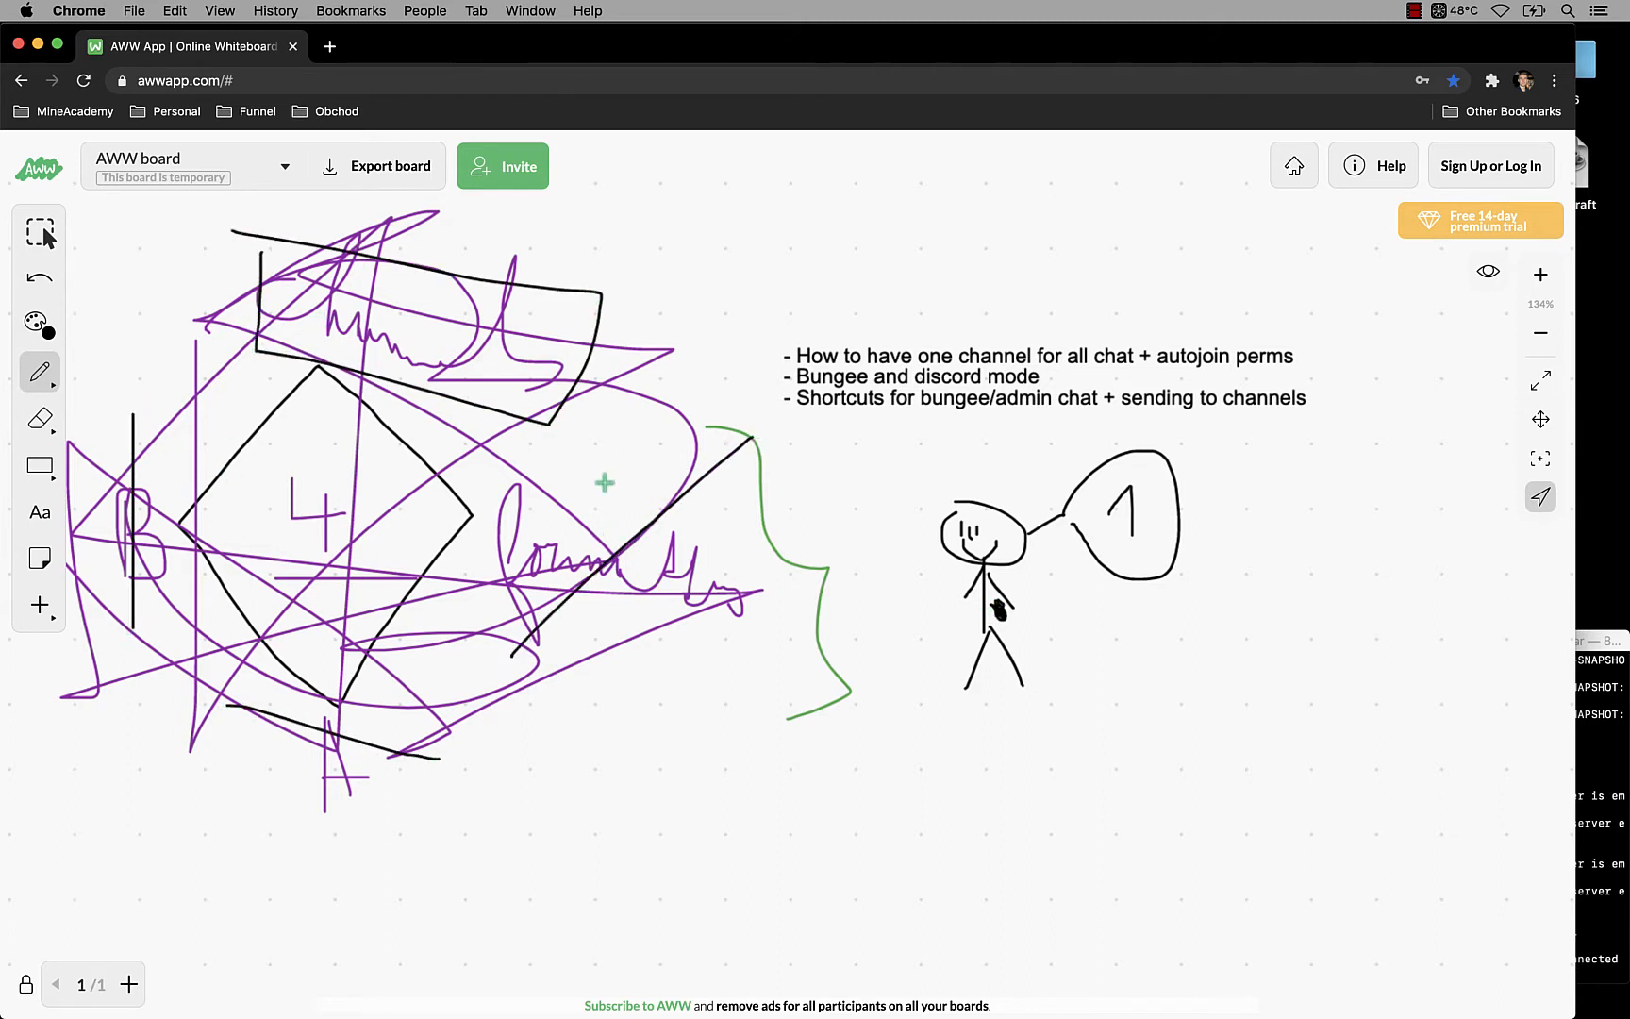
mouse_move(287, 242)
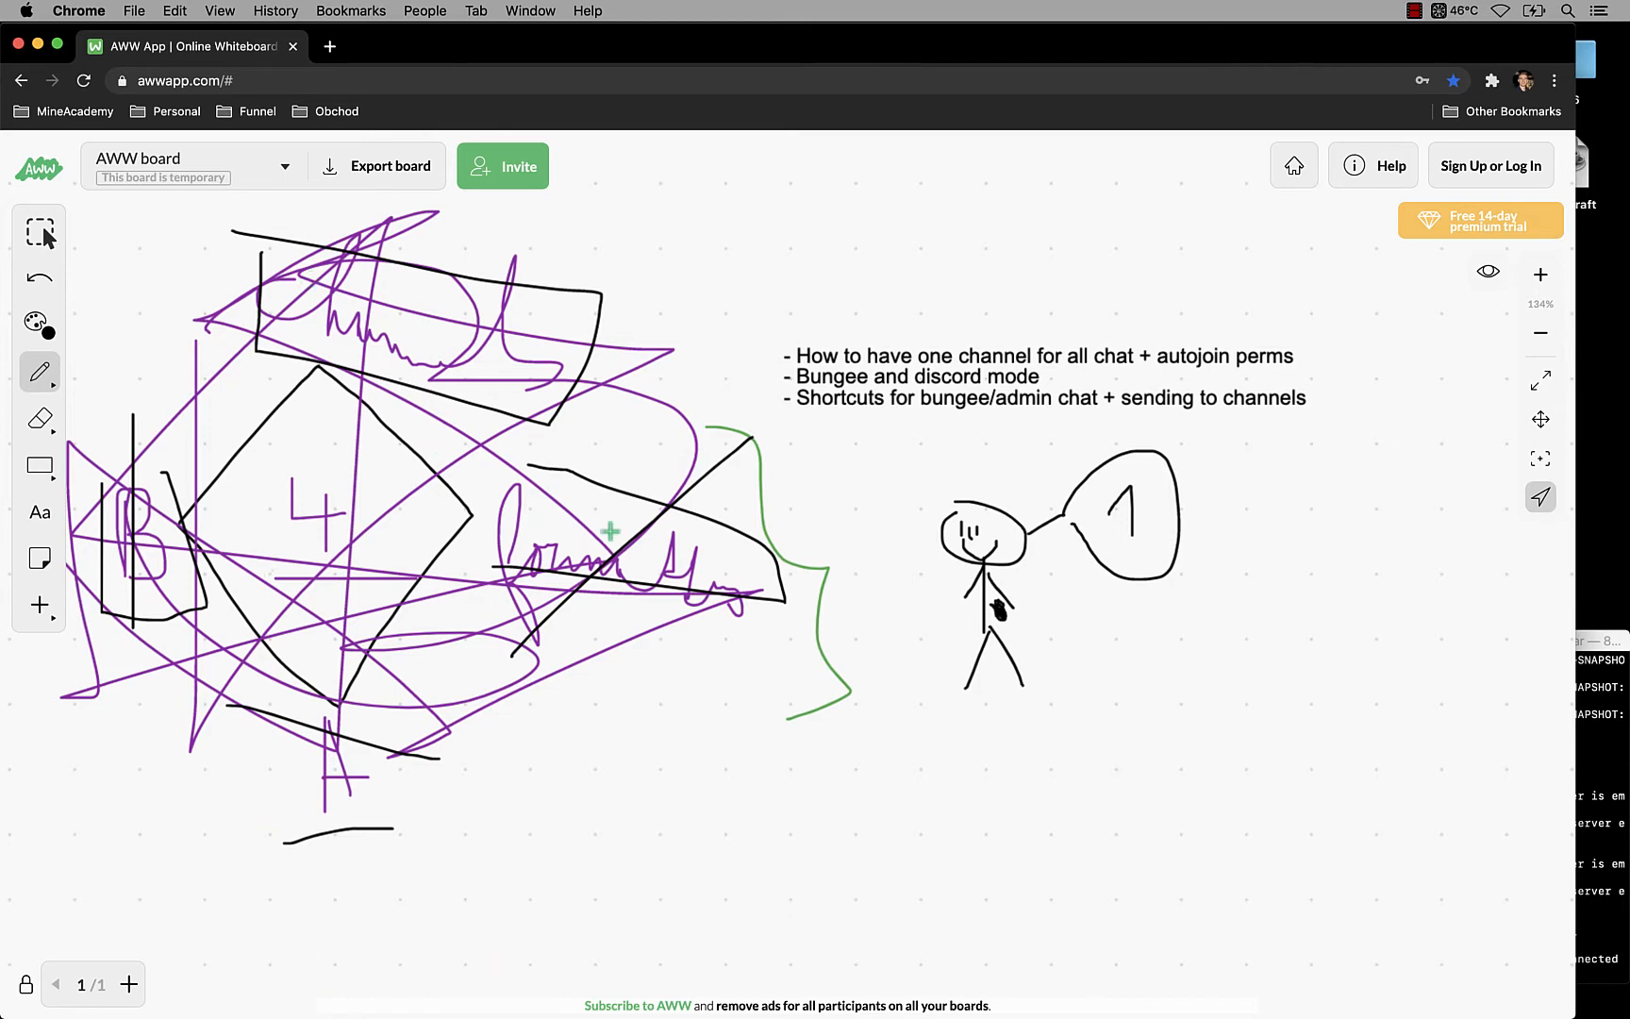
mouse_move(874, 496)
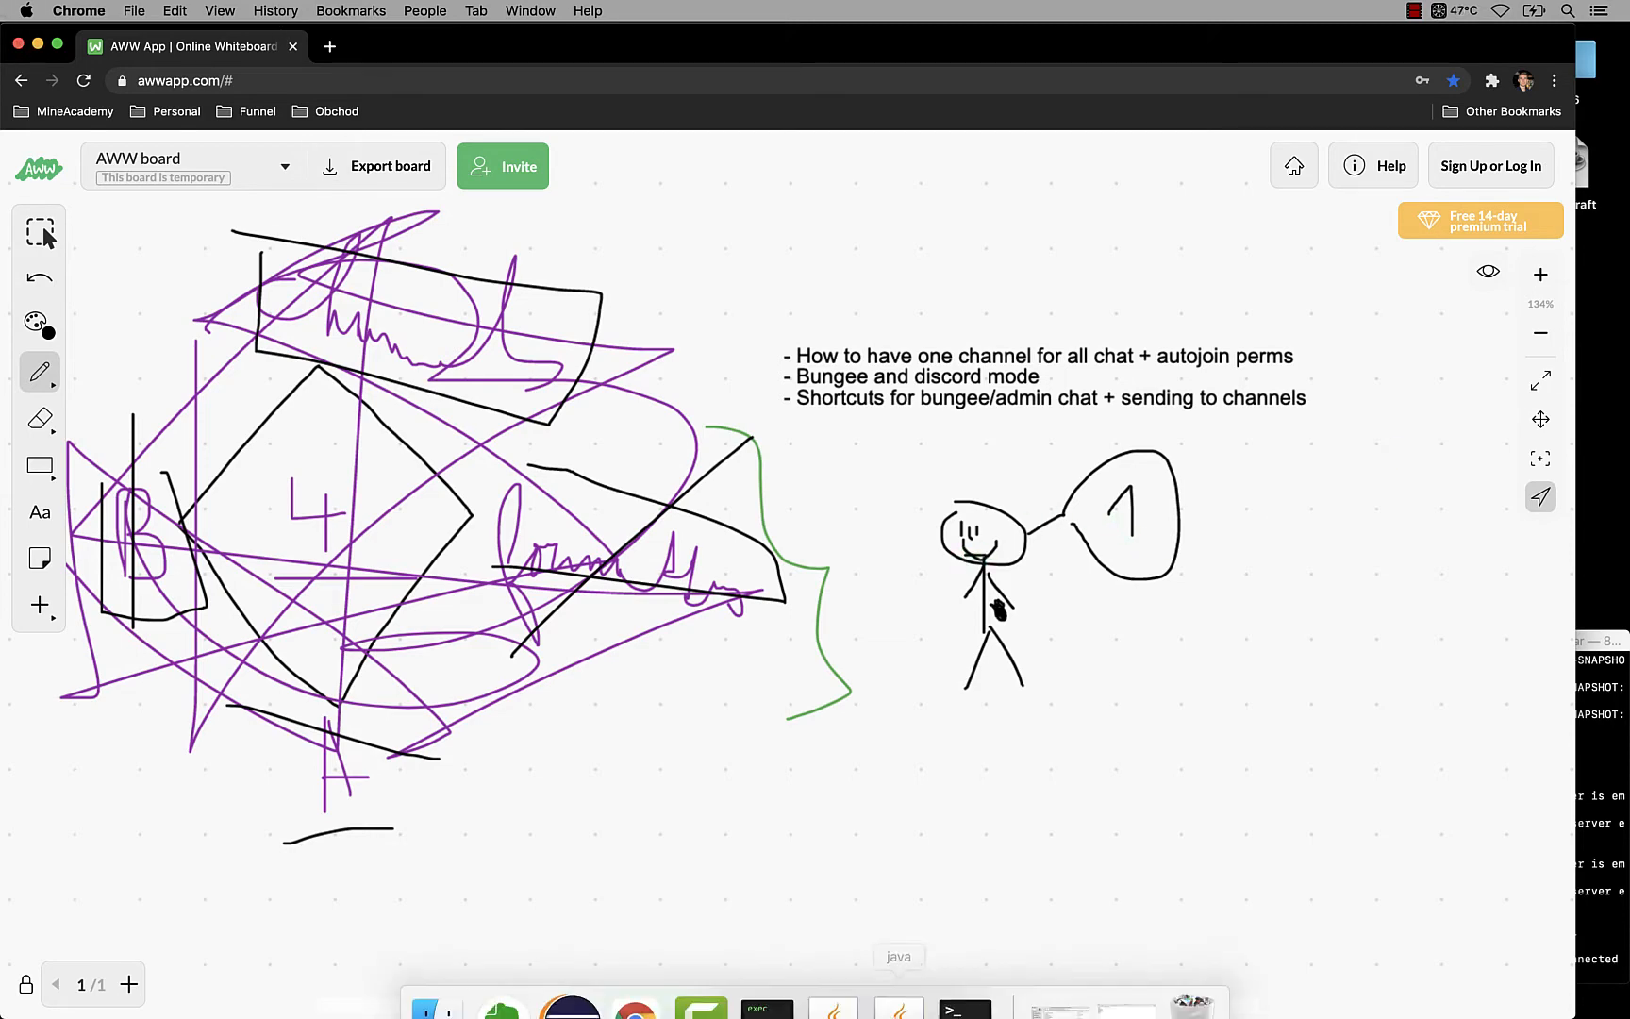
Step: Open ChatControlRed's settings.yml from the server plugins folder in Finder
click(465, 979)
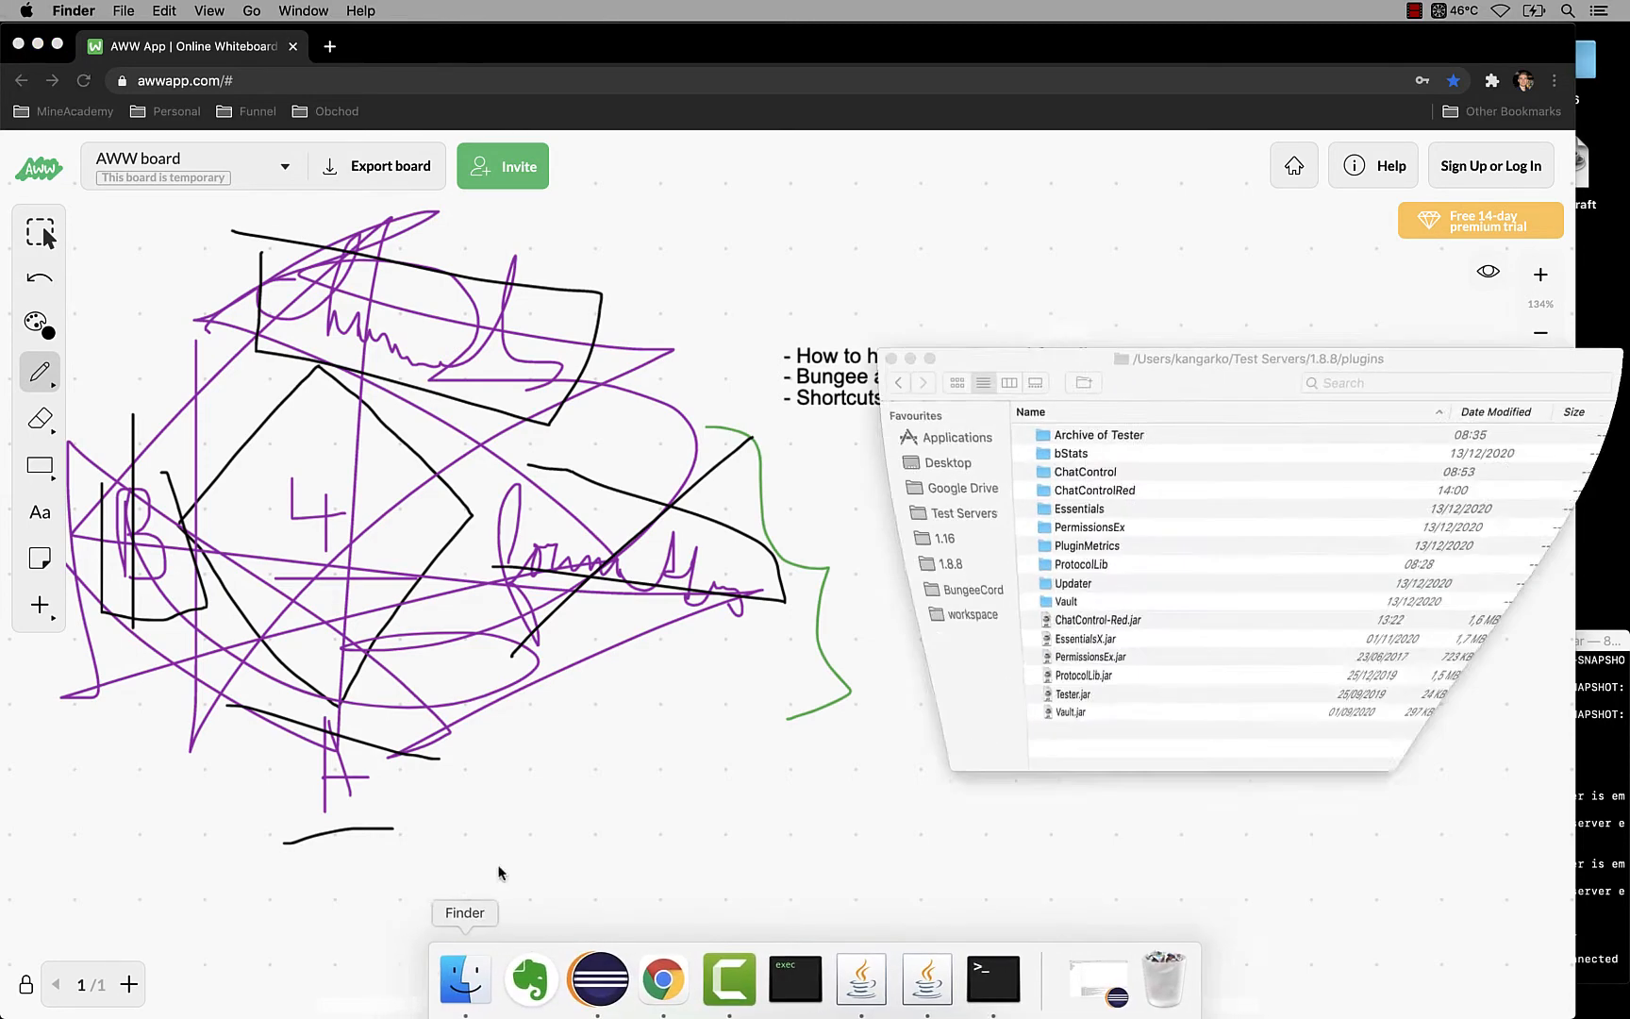
double_click(1095, 491)
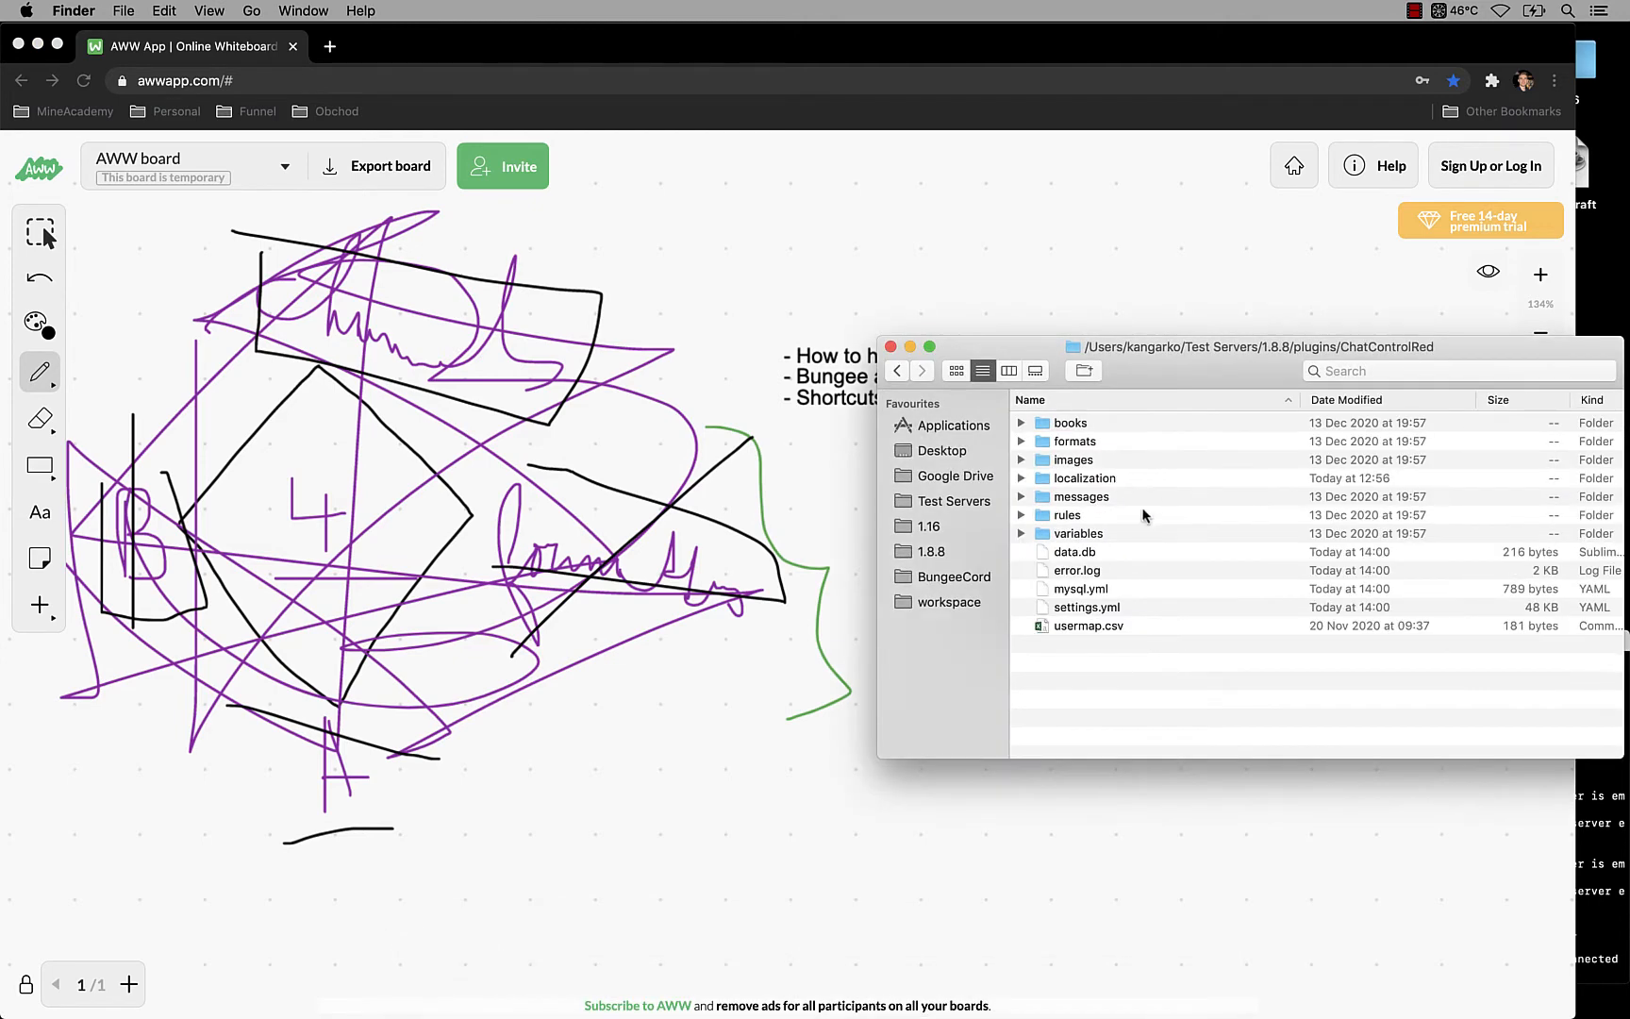
double_click(1085, 606)
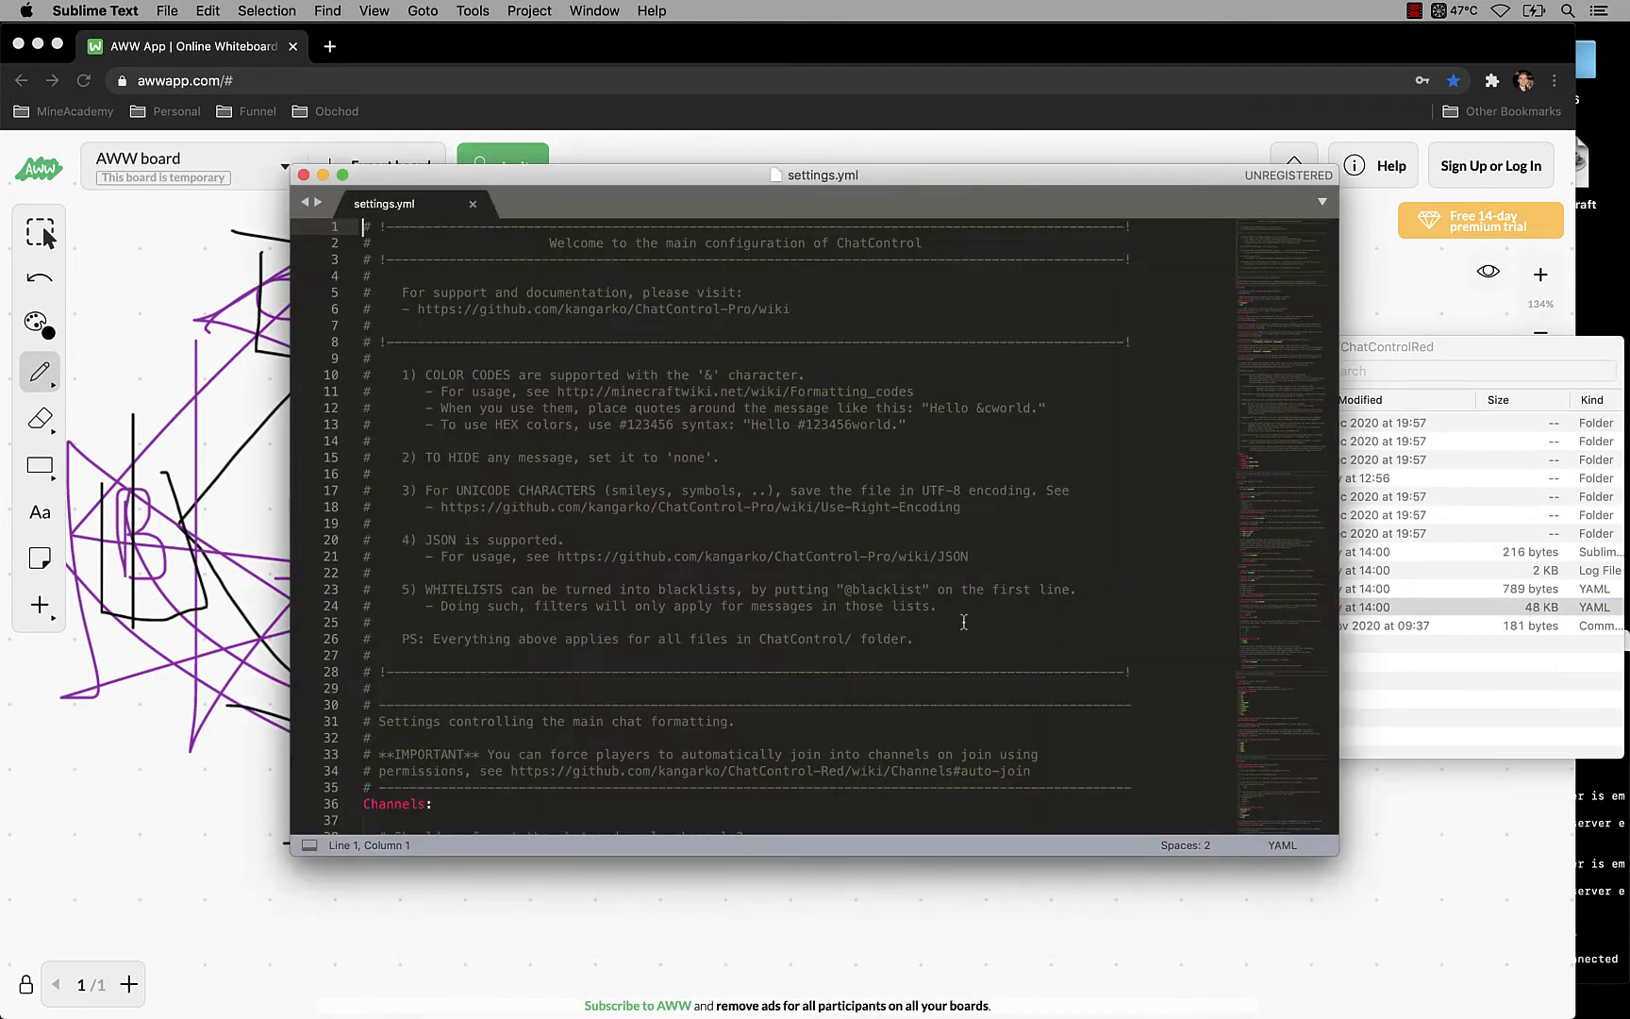
Step: Locate the Channels section and mark the standard, admin and bungee List entries for removal
double_click(394, 494)
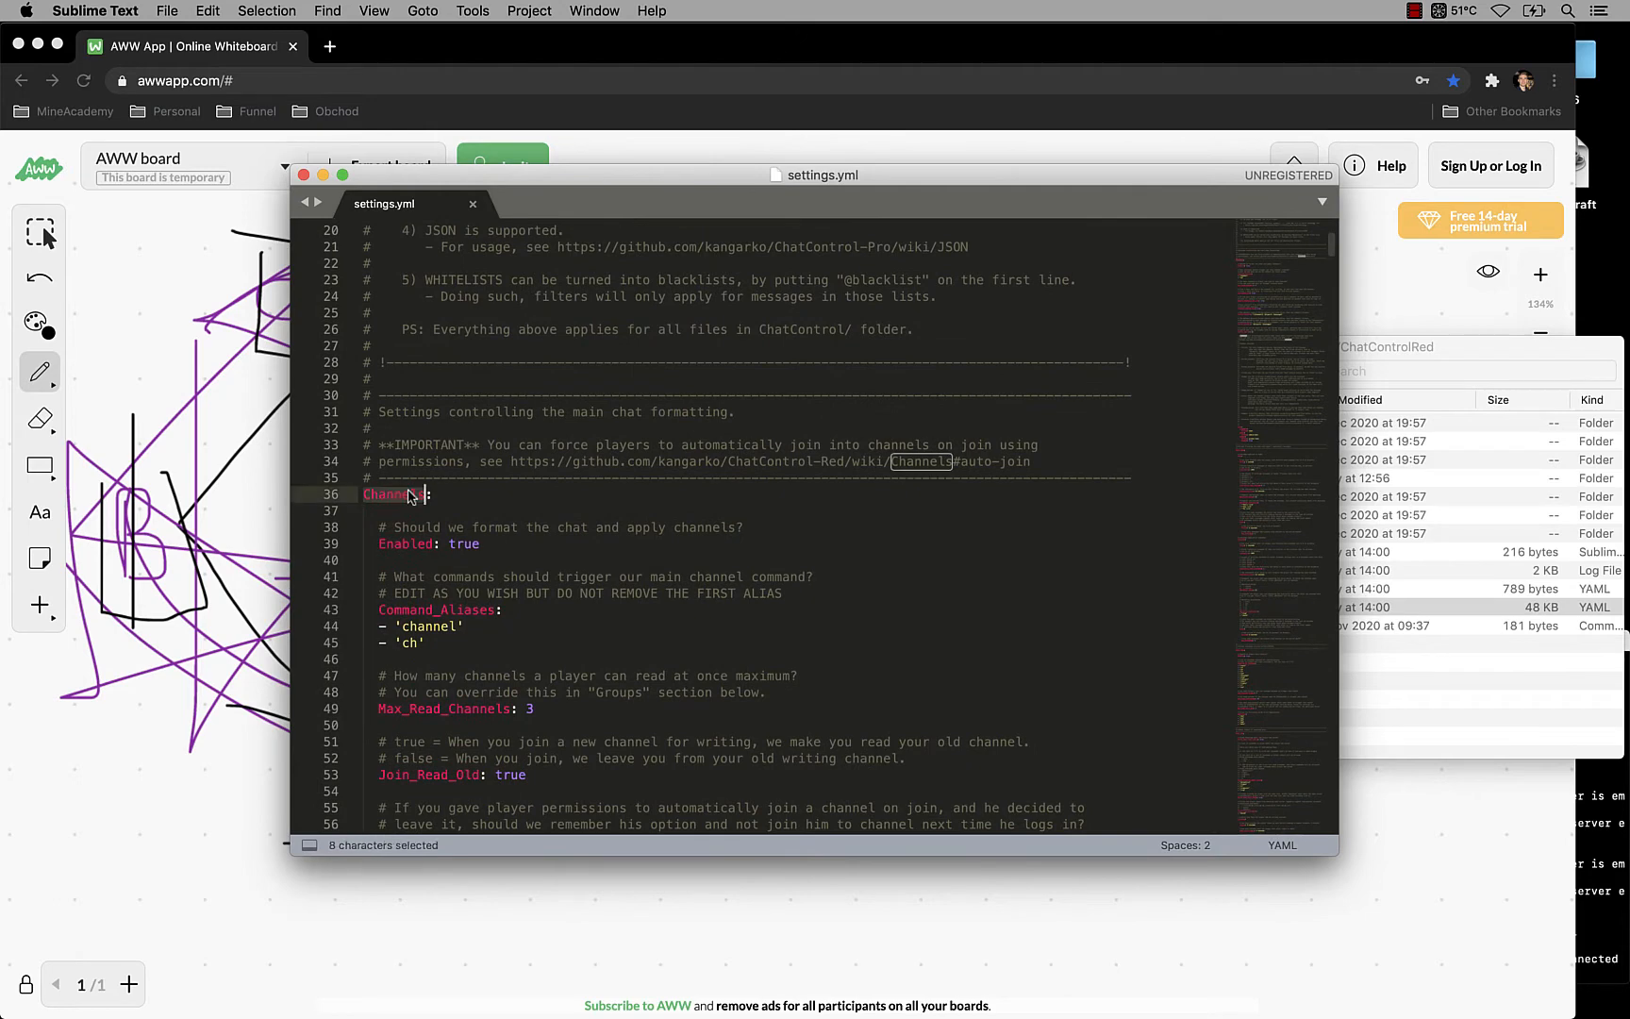
double_click(462, 544)
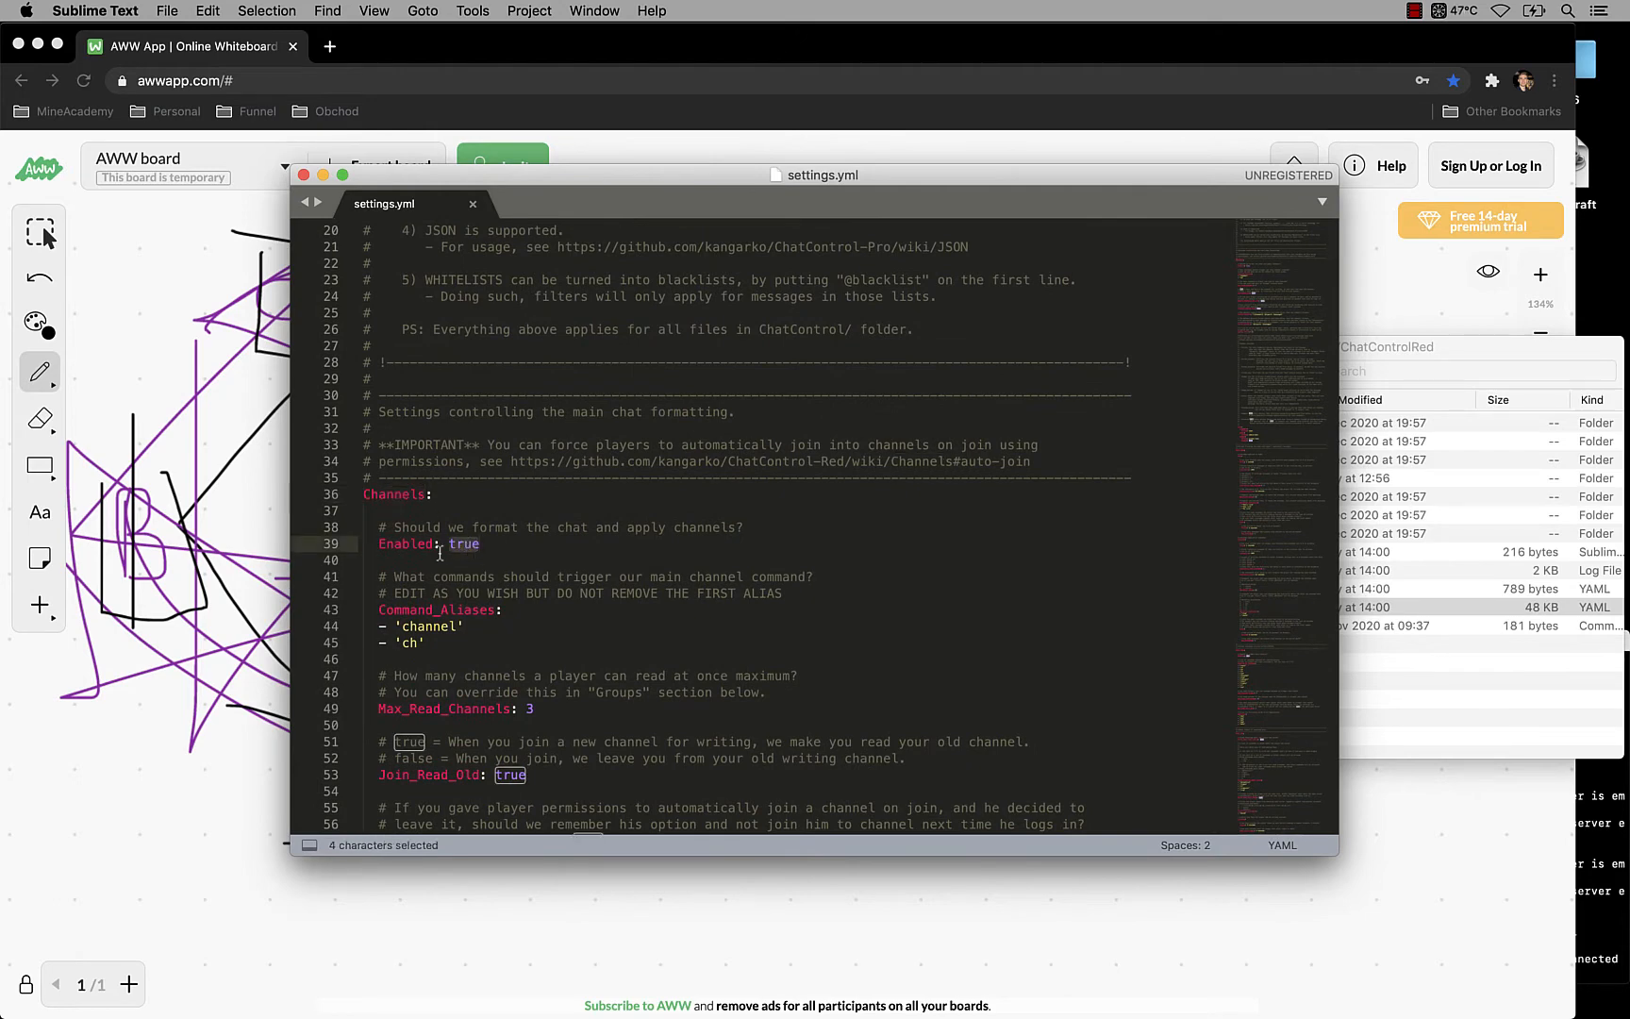
scroll(down, 3)
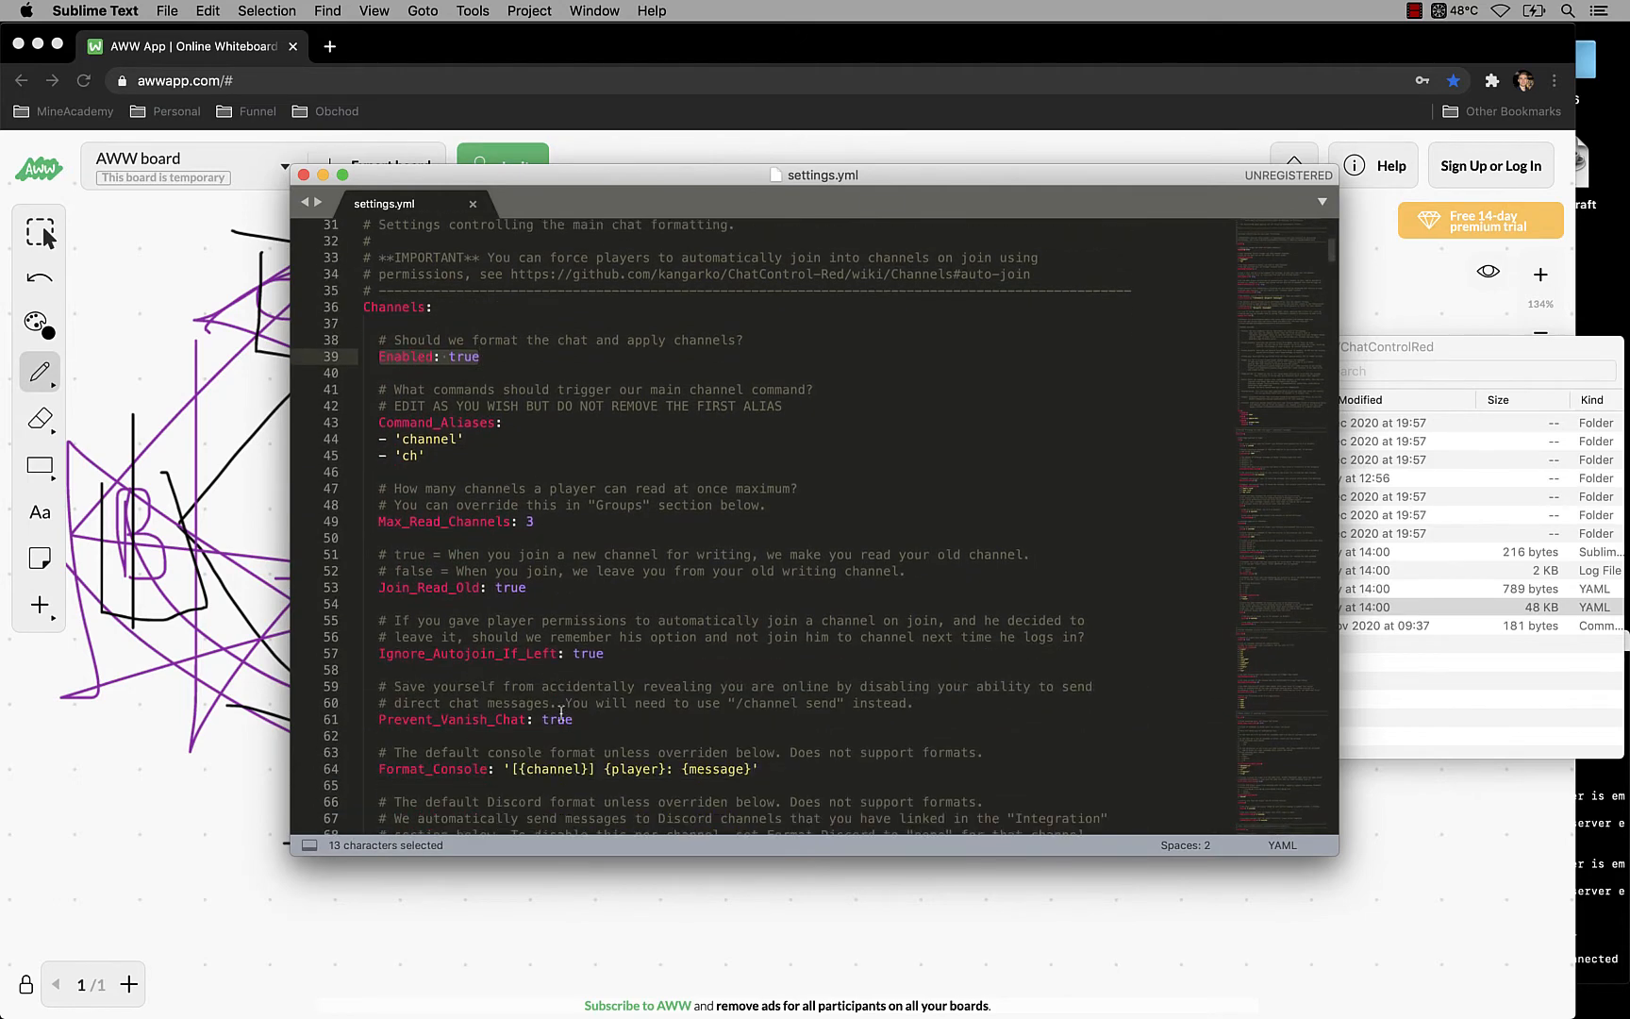
scroll(down, 3)
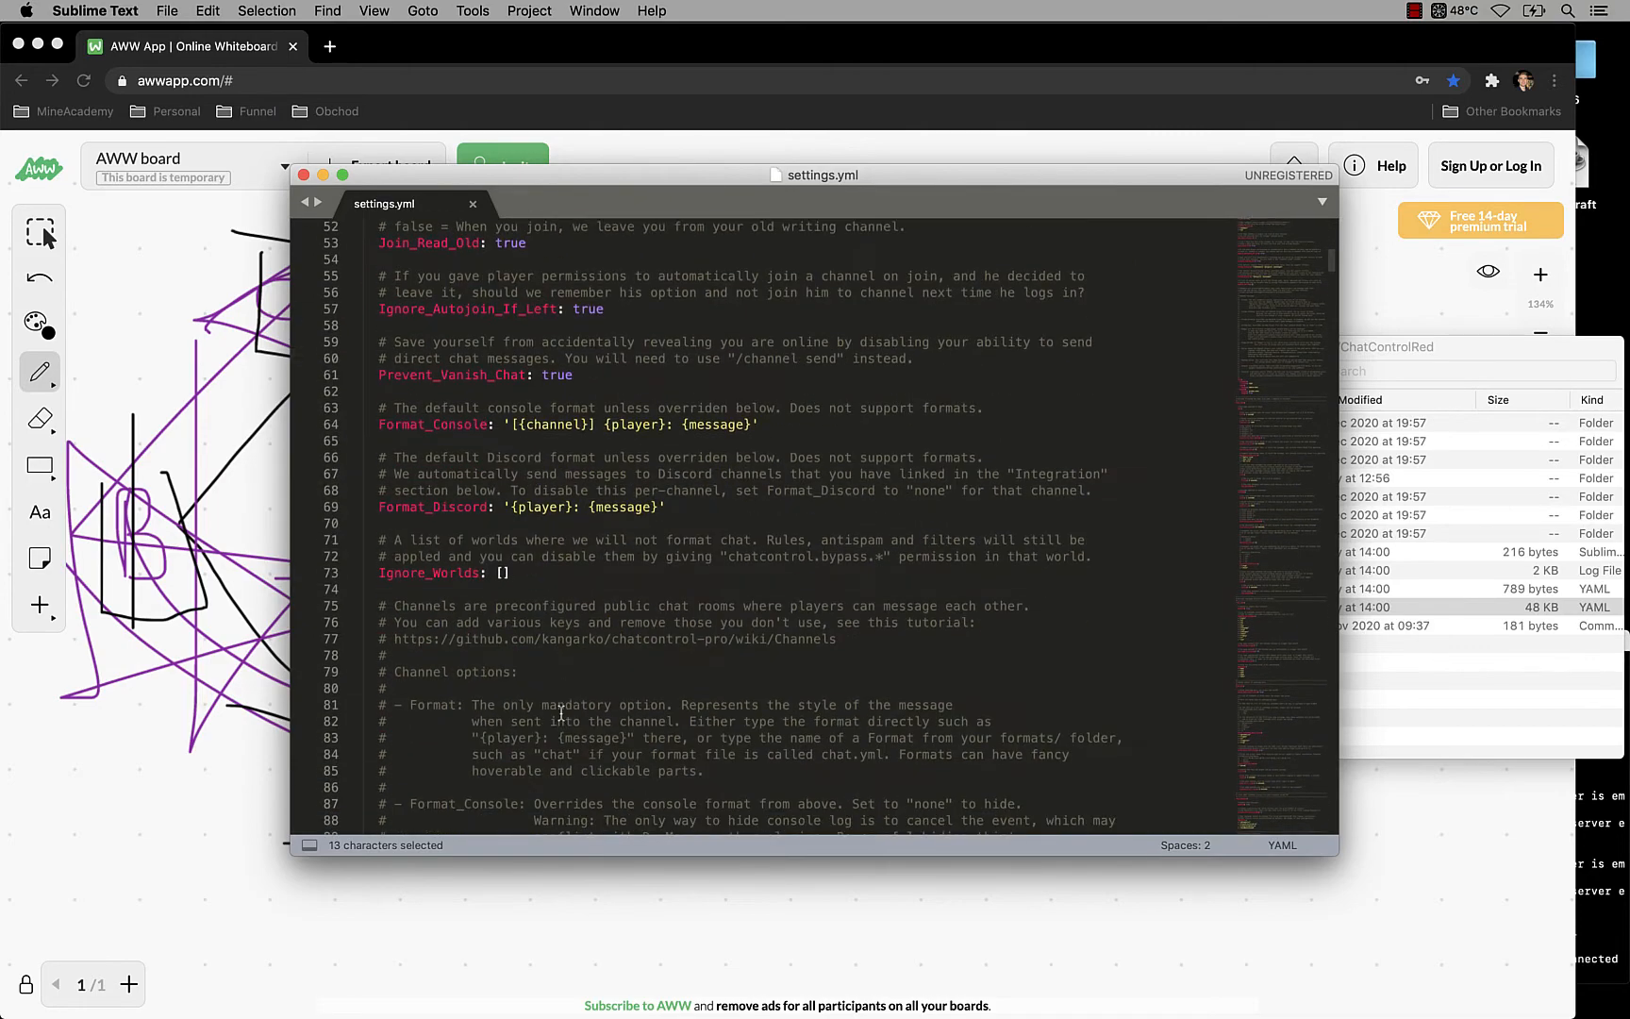
scroll(down, 3)
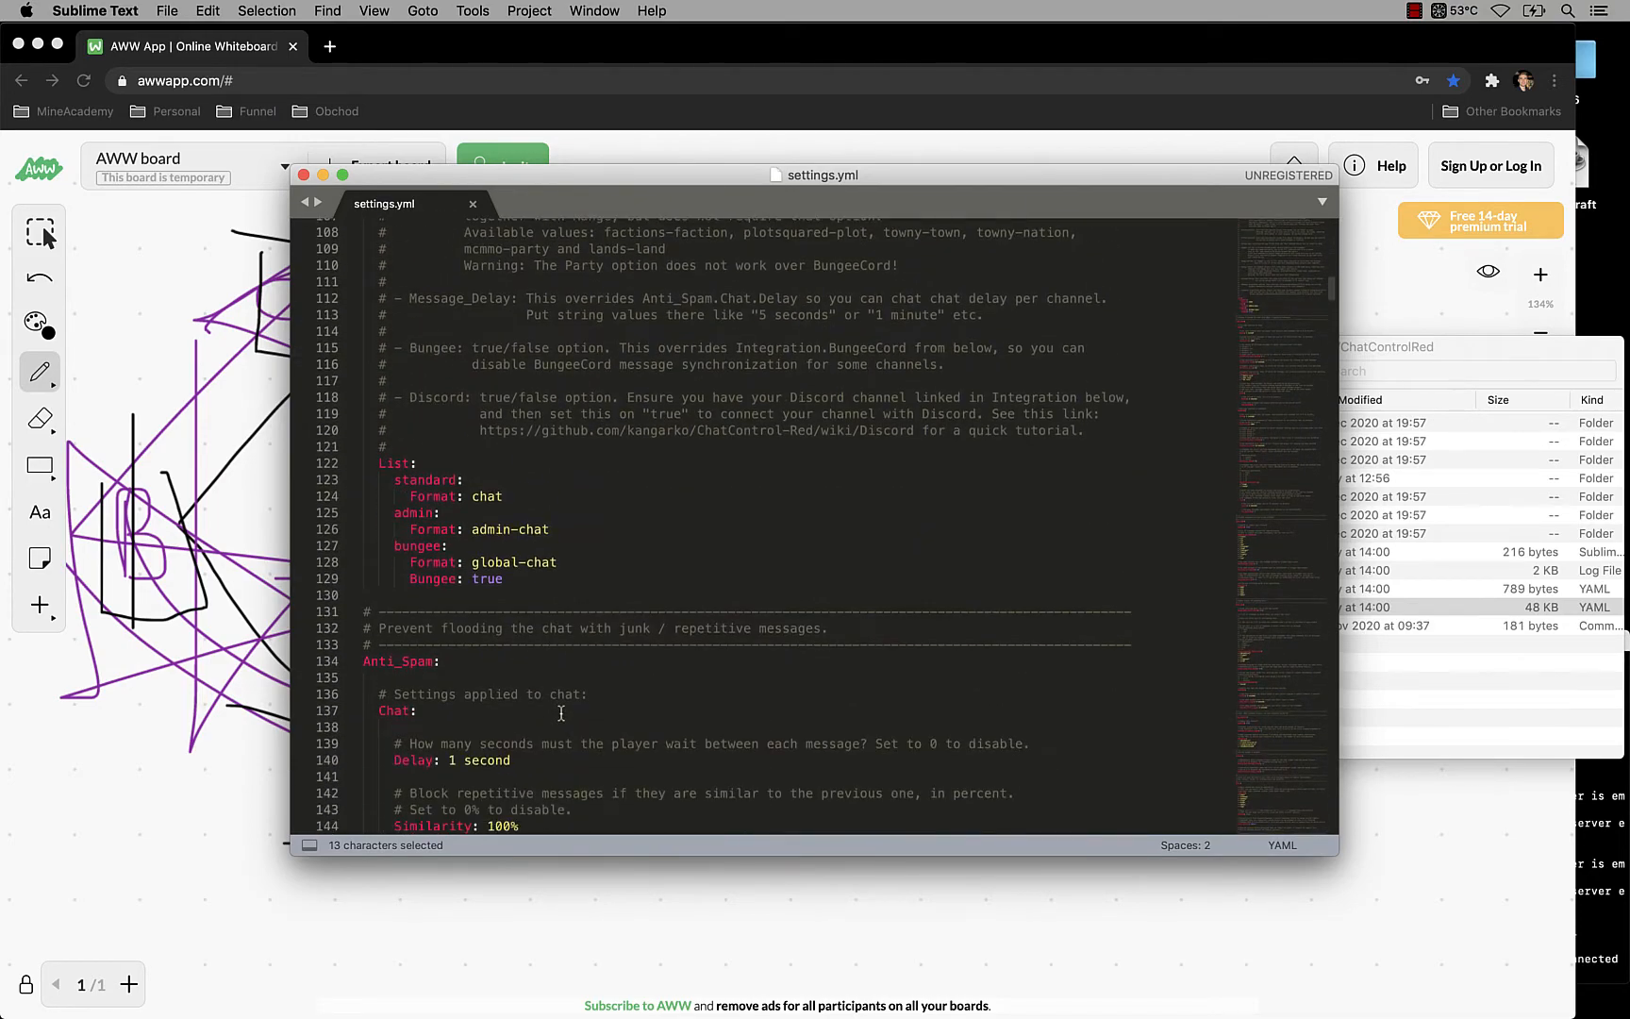
click(392, 479)
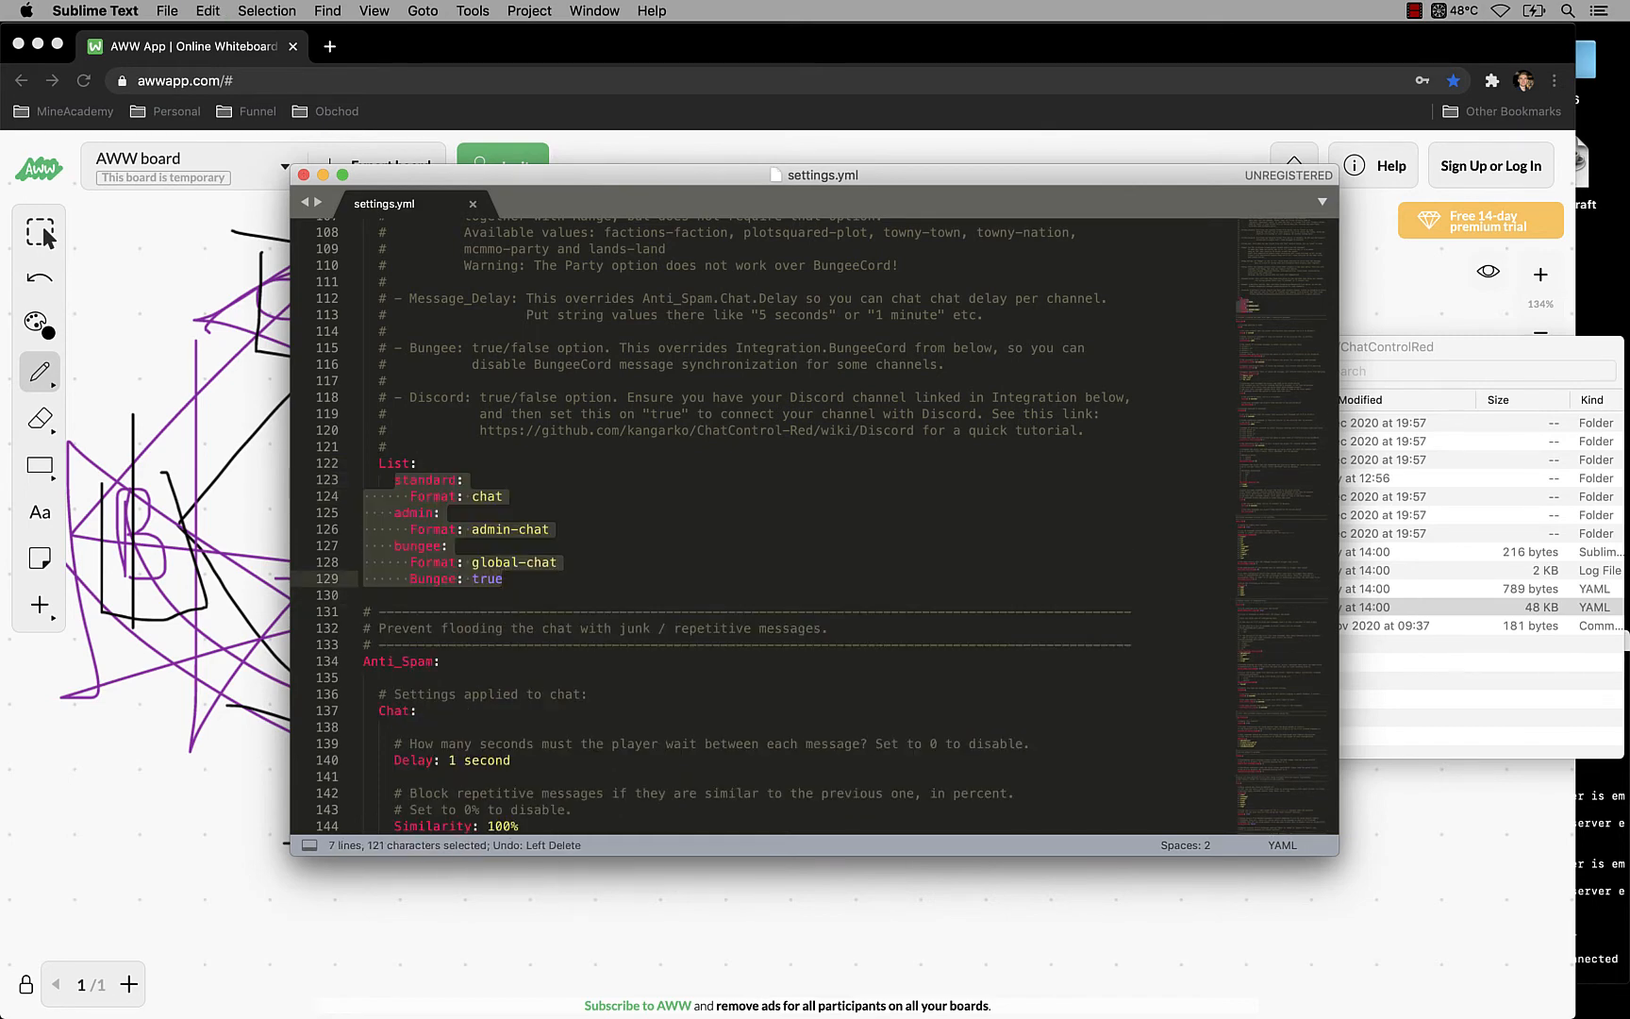
Step: Review the Format_Console option above and return to the emptied channel List
scroll(up, 3)
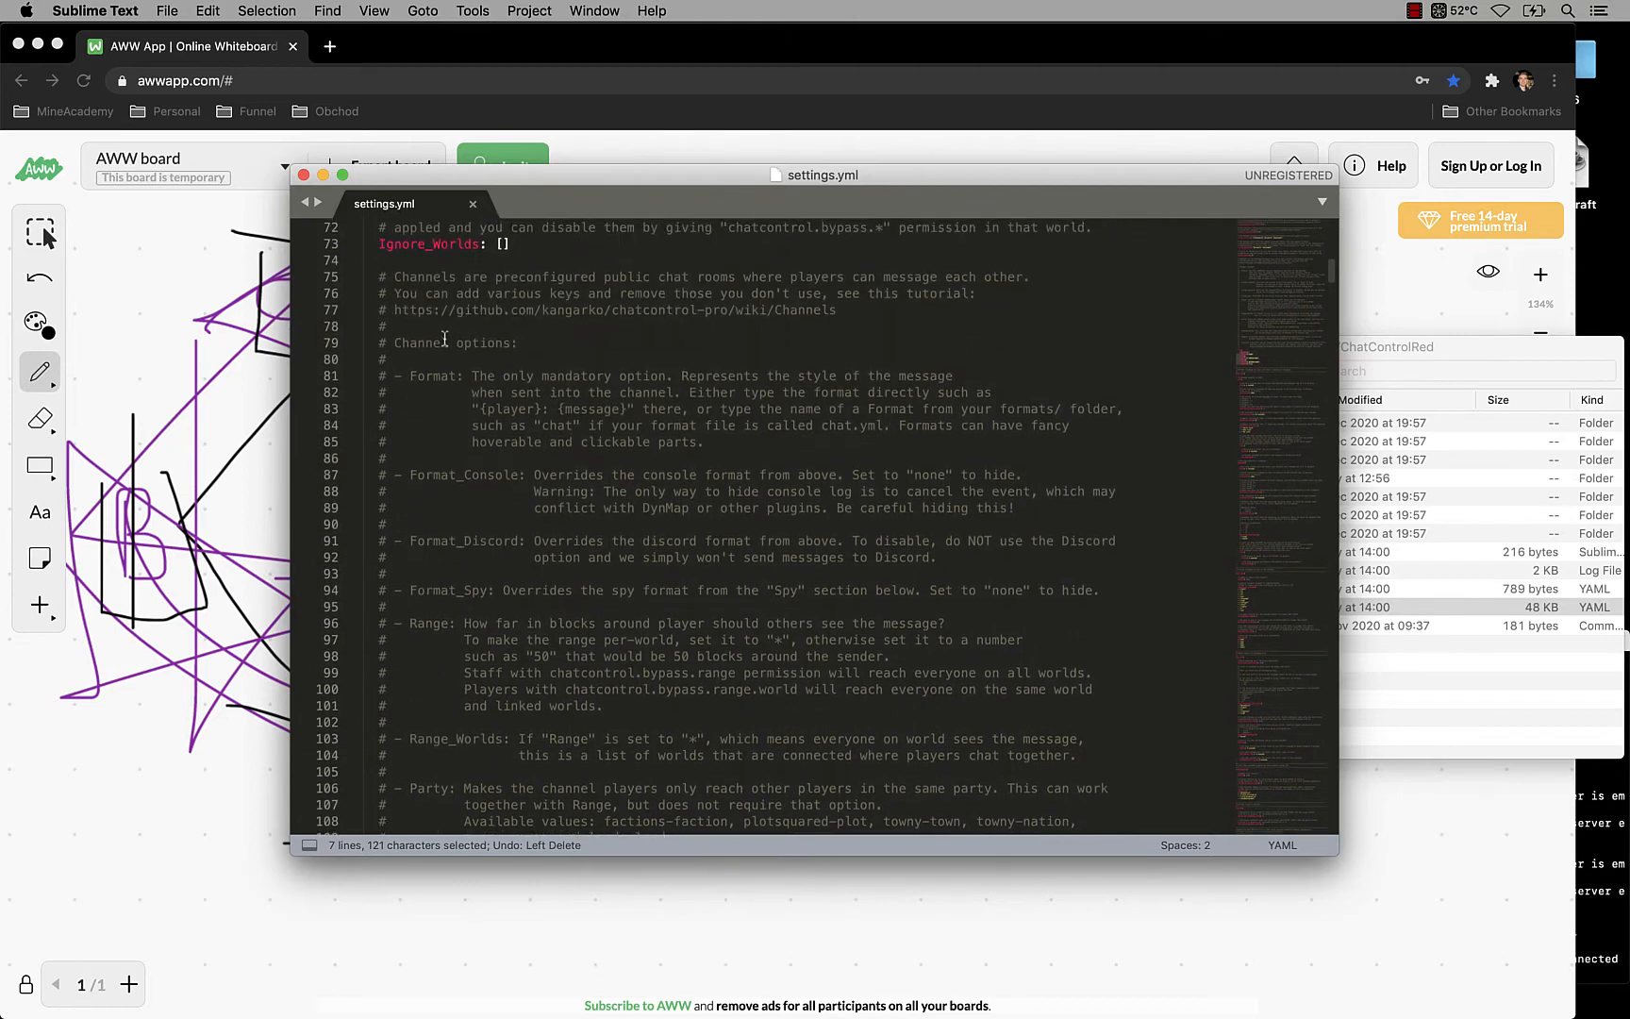
double_click(462, 472)
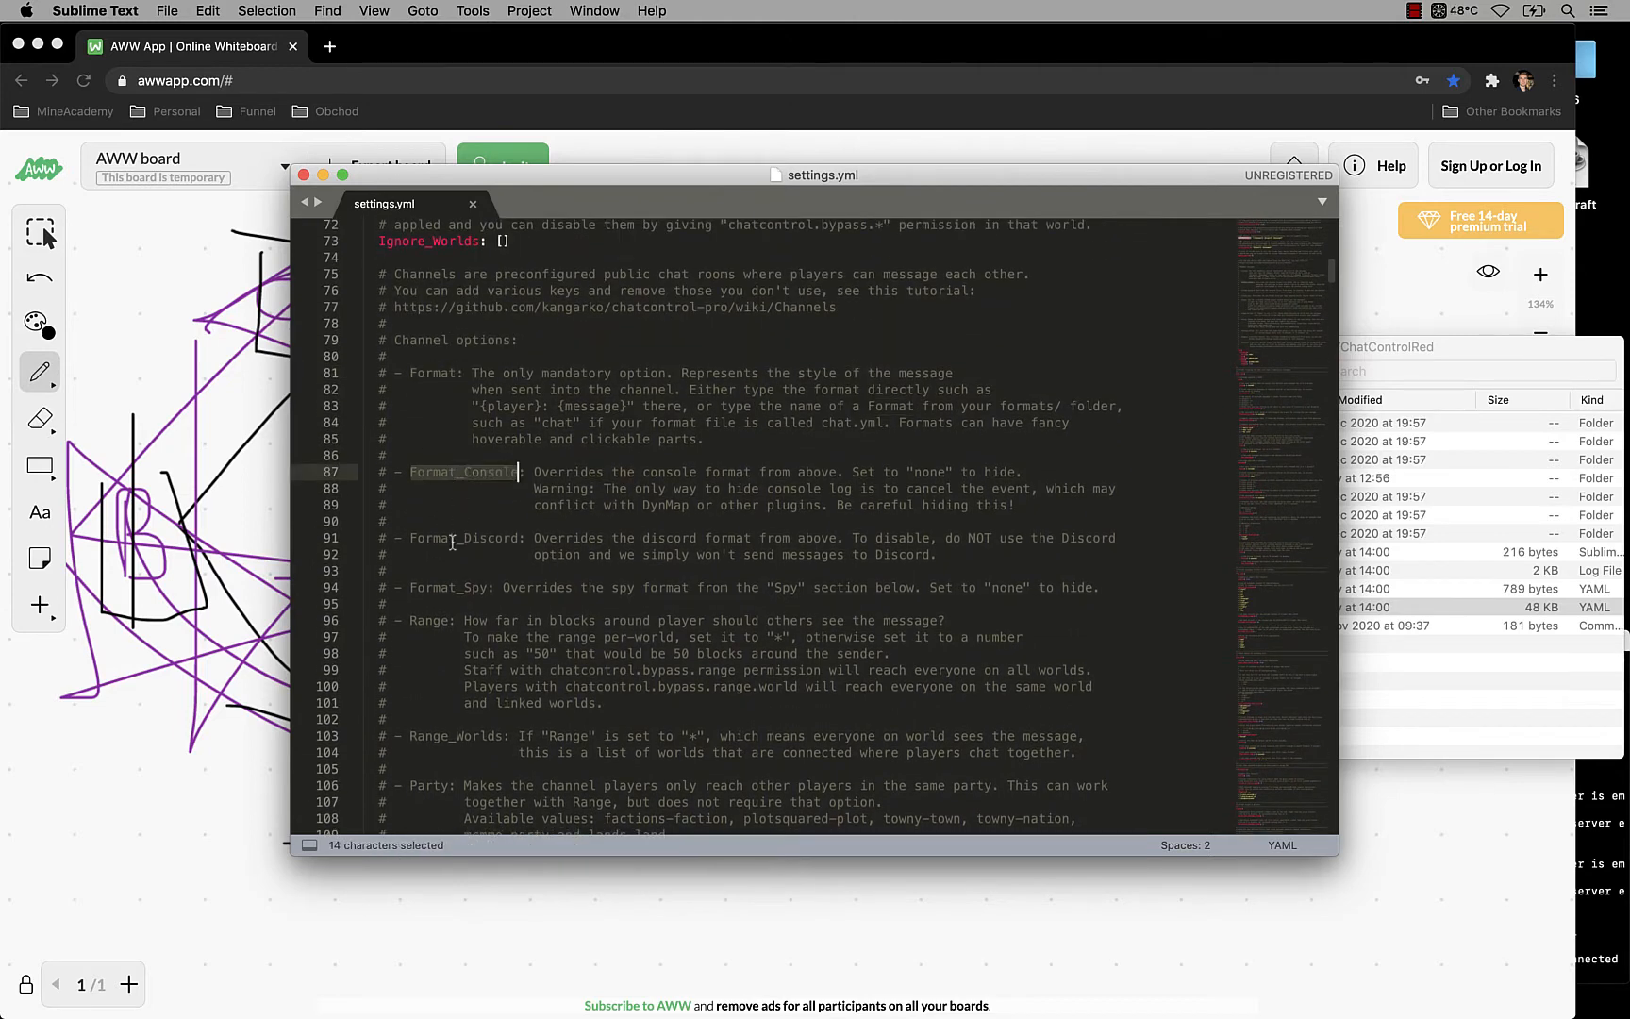
scroll(down, 3)
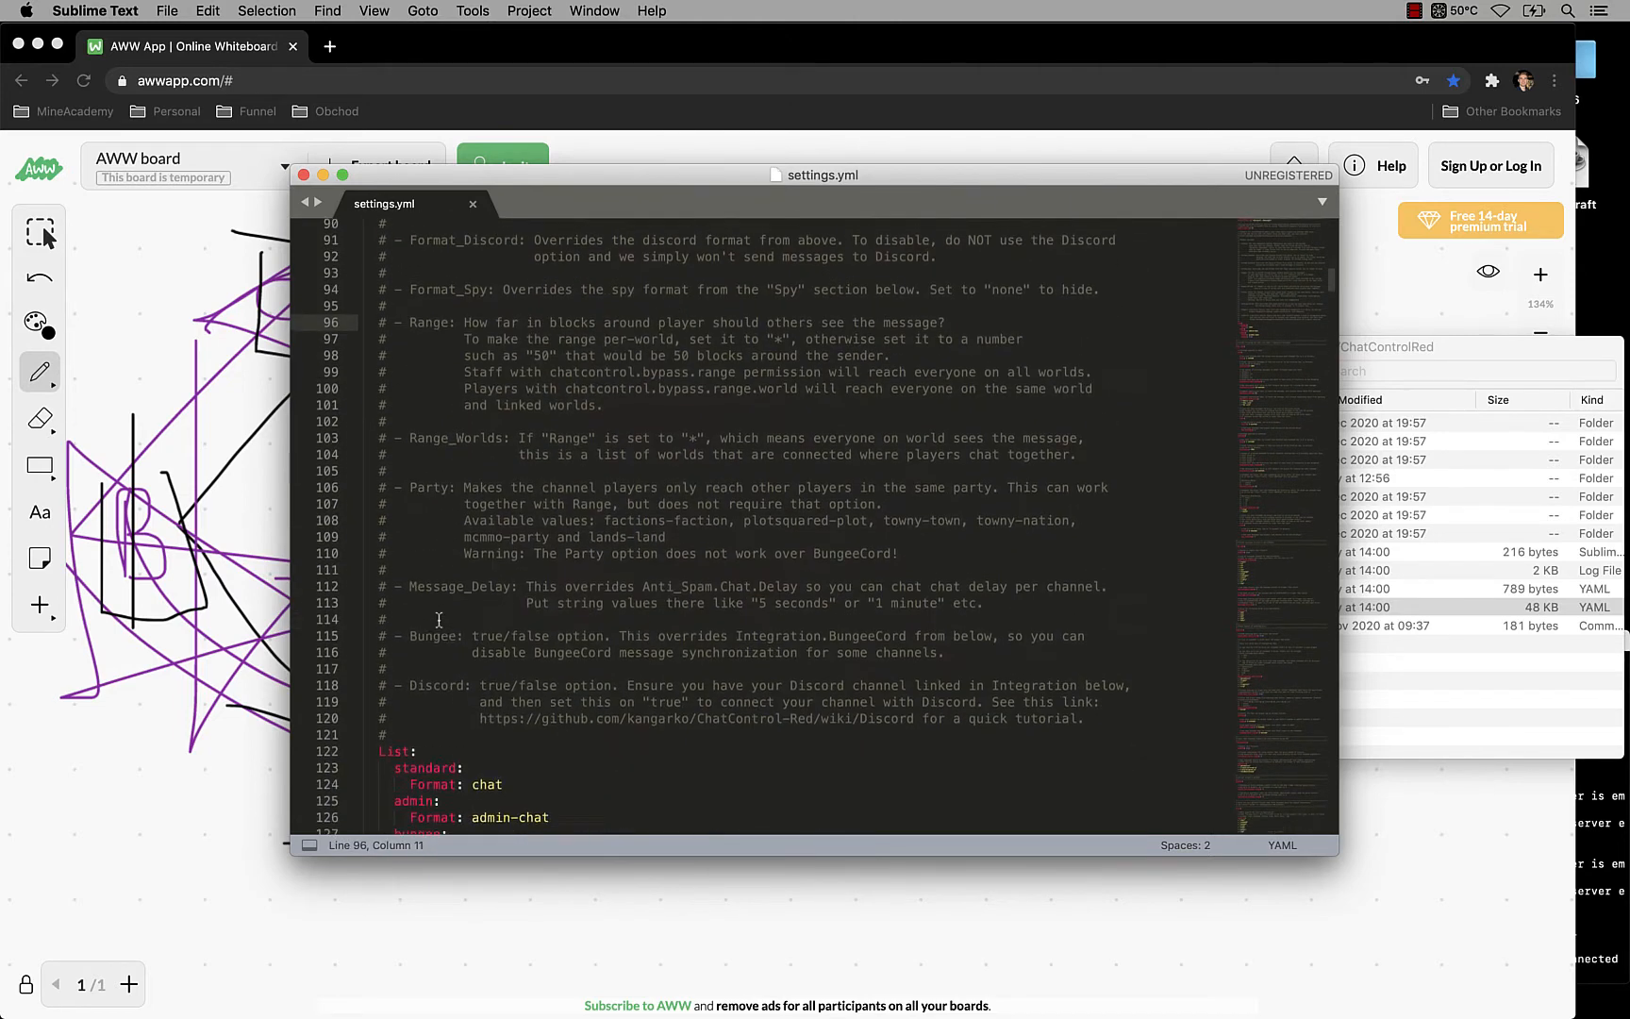
scroll(down, 3)
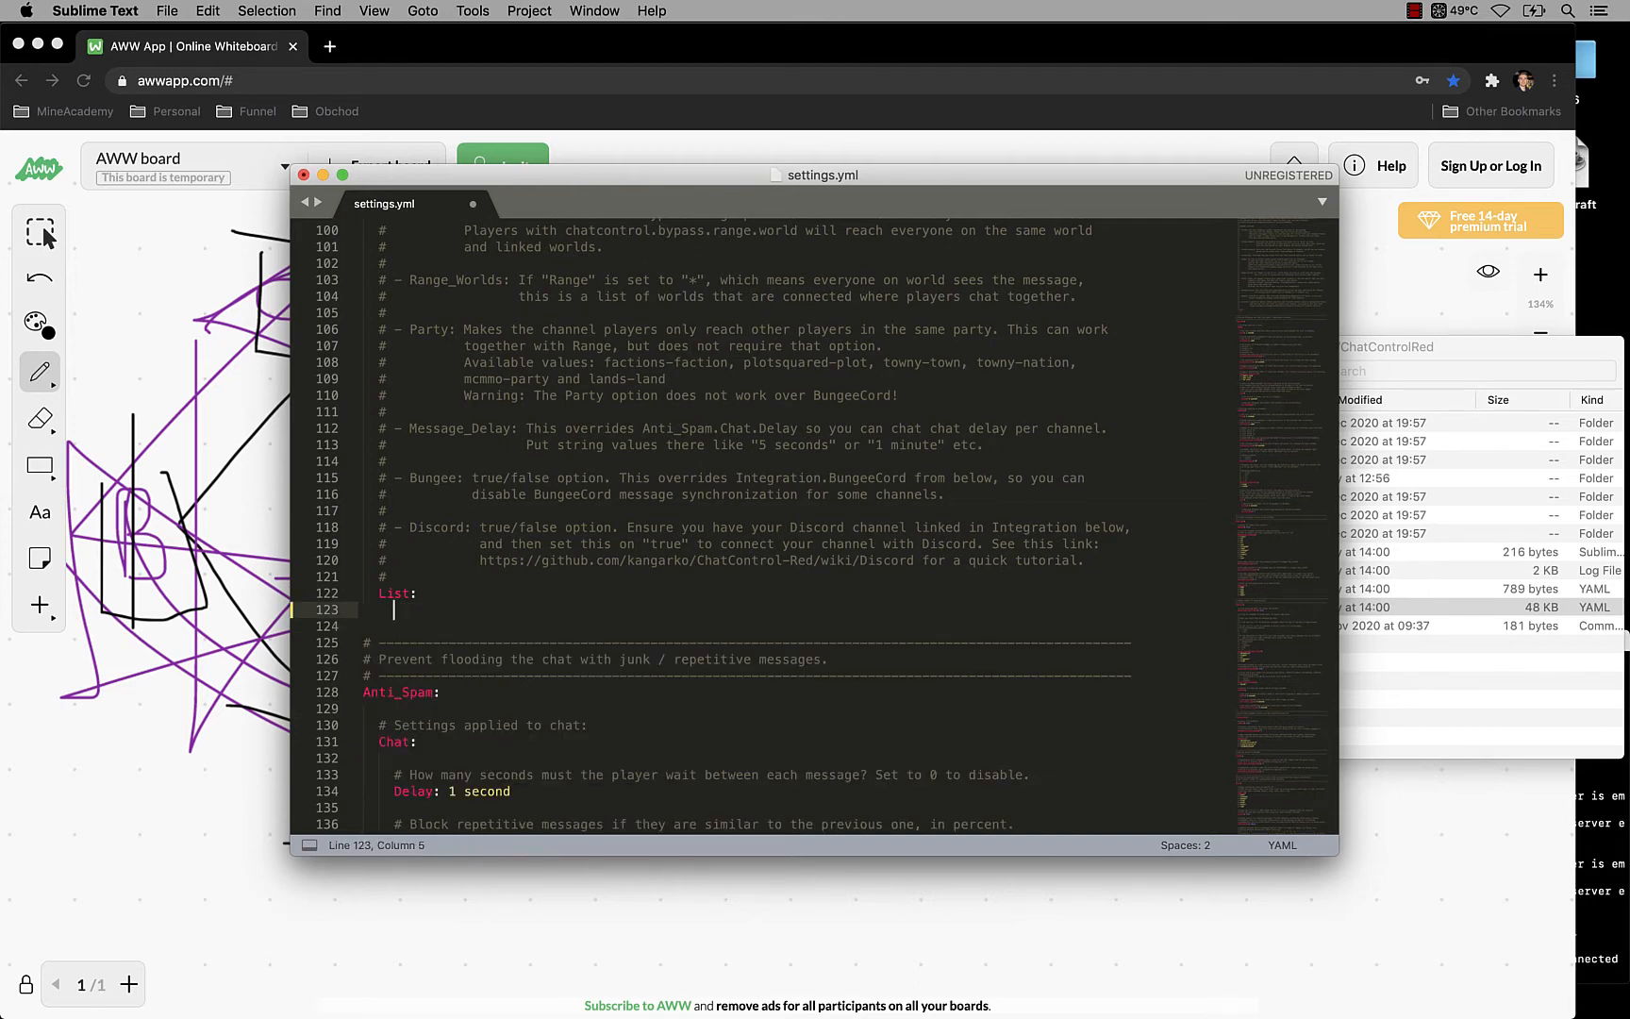
Step: Add the standard channel entry with Format: chat under List
text(standard:)
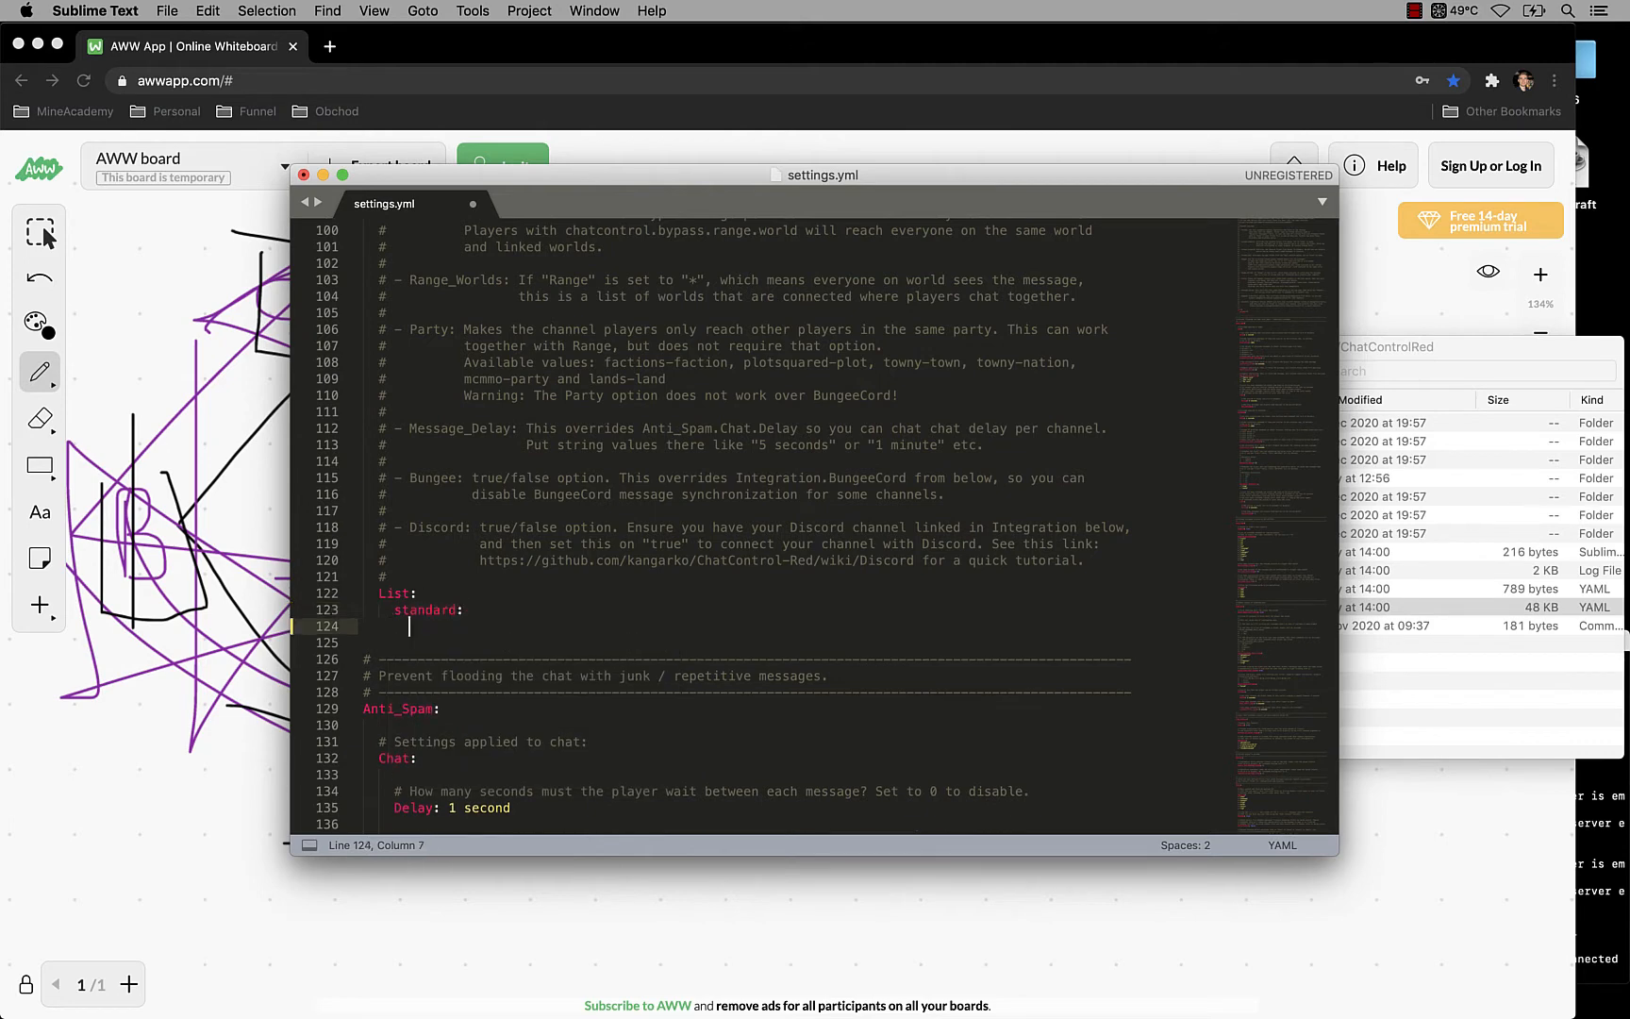
text(Format chat)
text(Format: admin-chat)
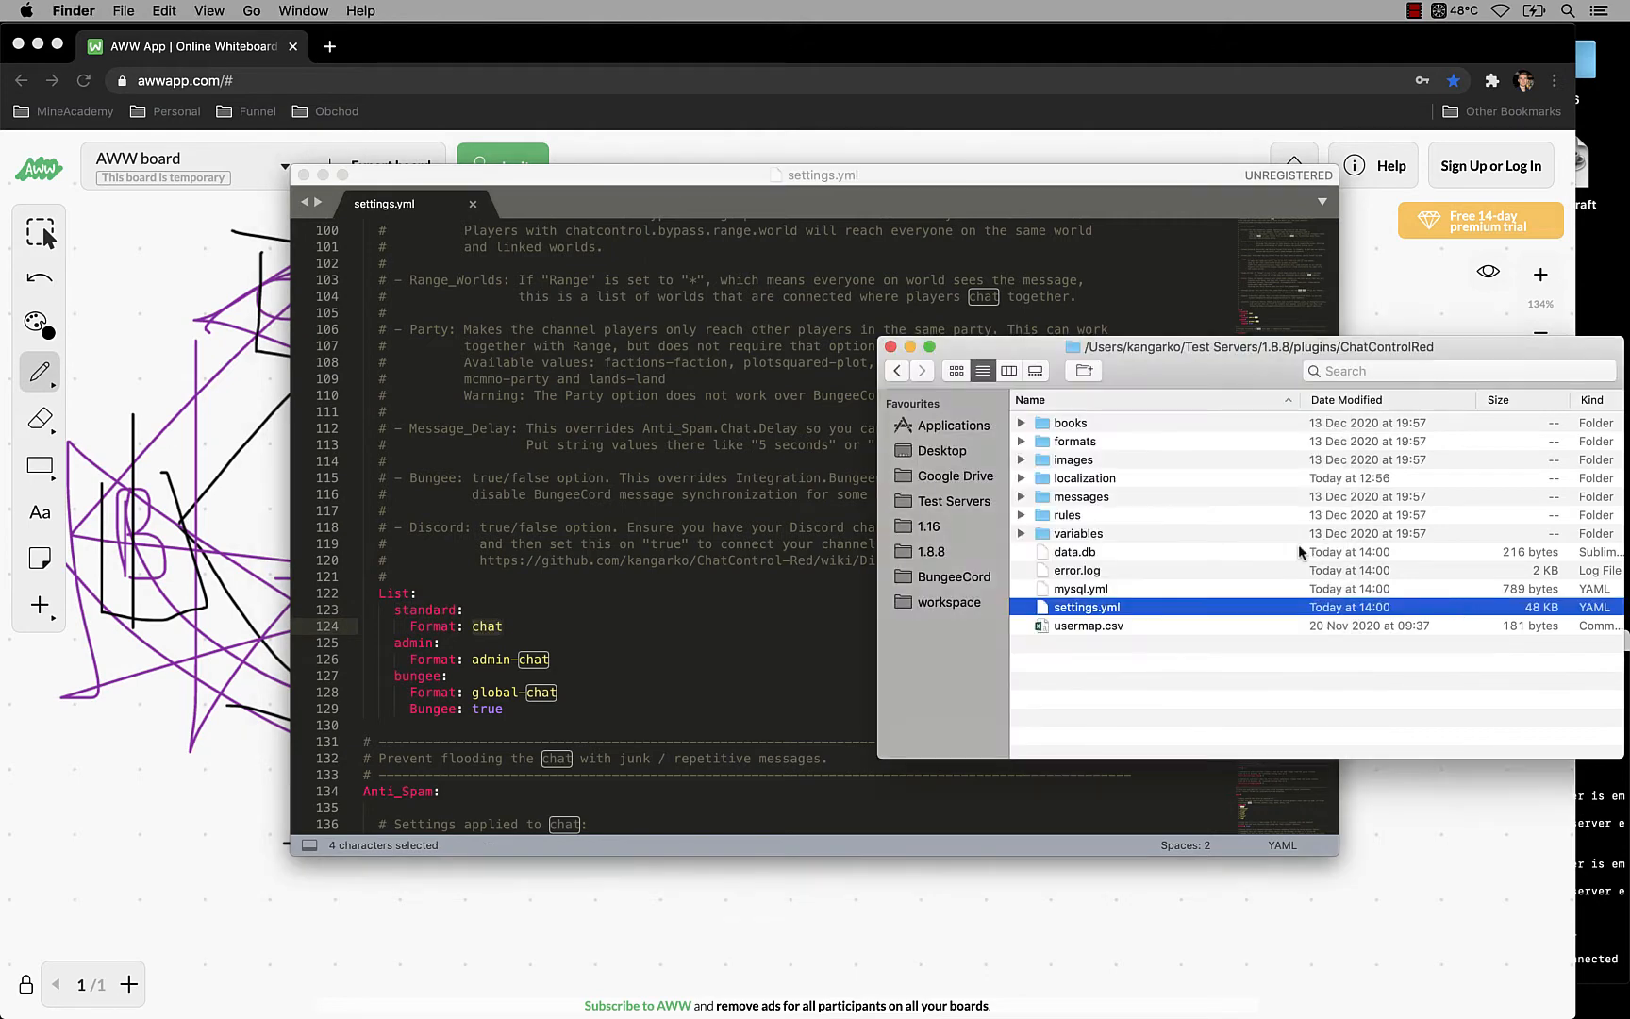
Step: Open chat.yml from ChatControlRed's formats folder in Sublime Text
click(1075, 442)
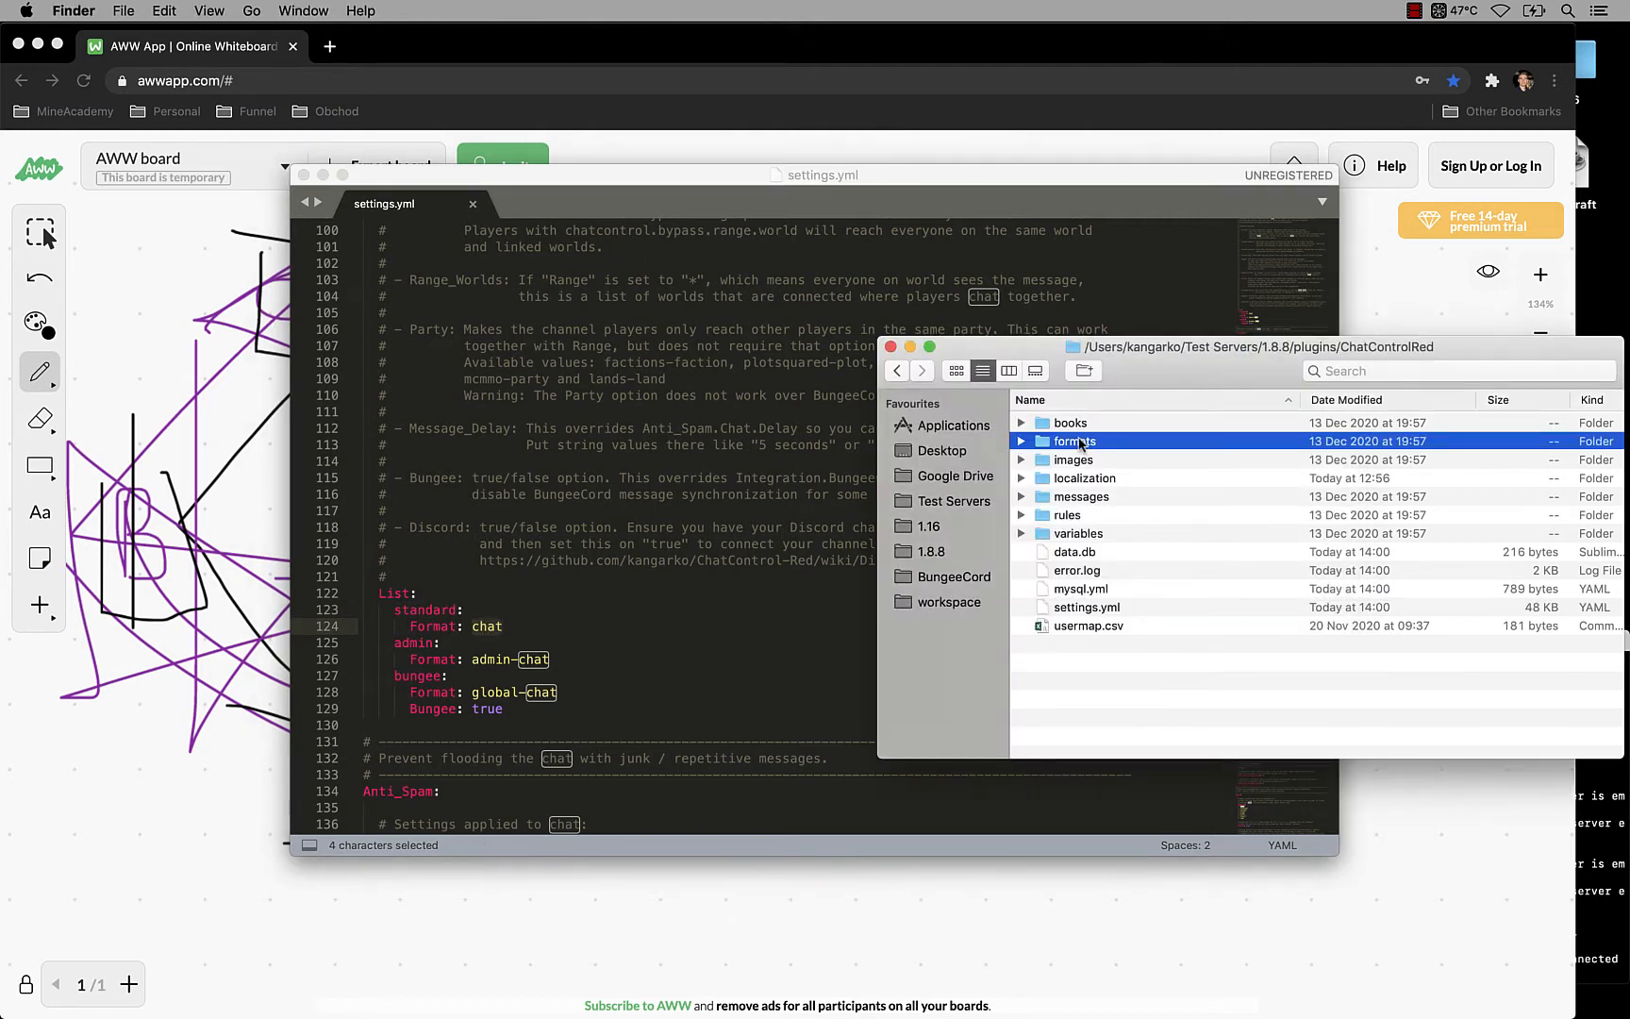
mouse_move(1085, 456)
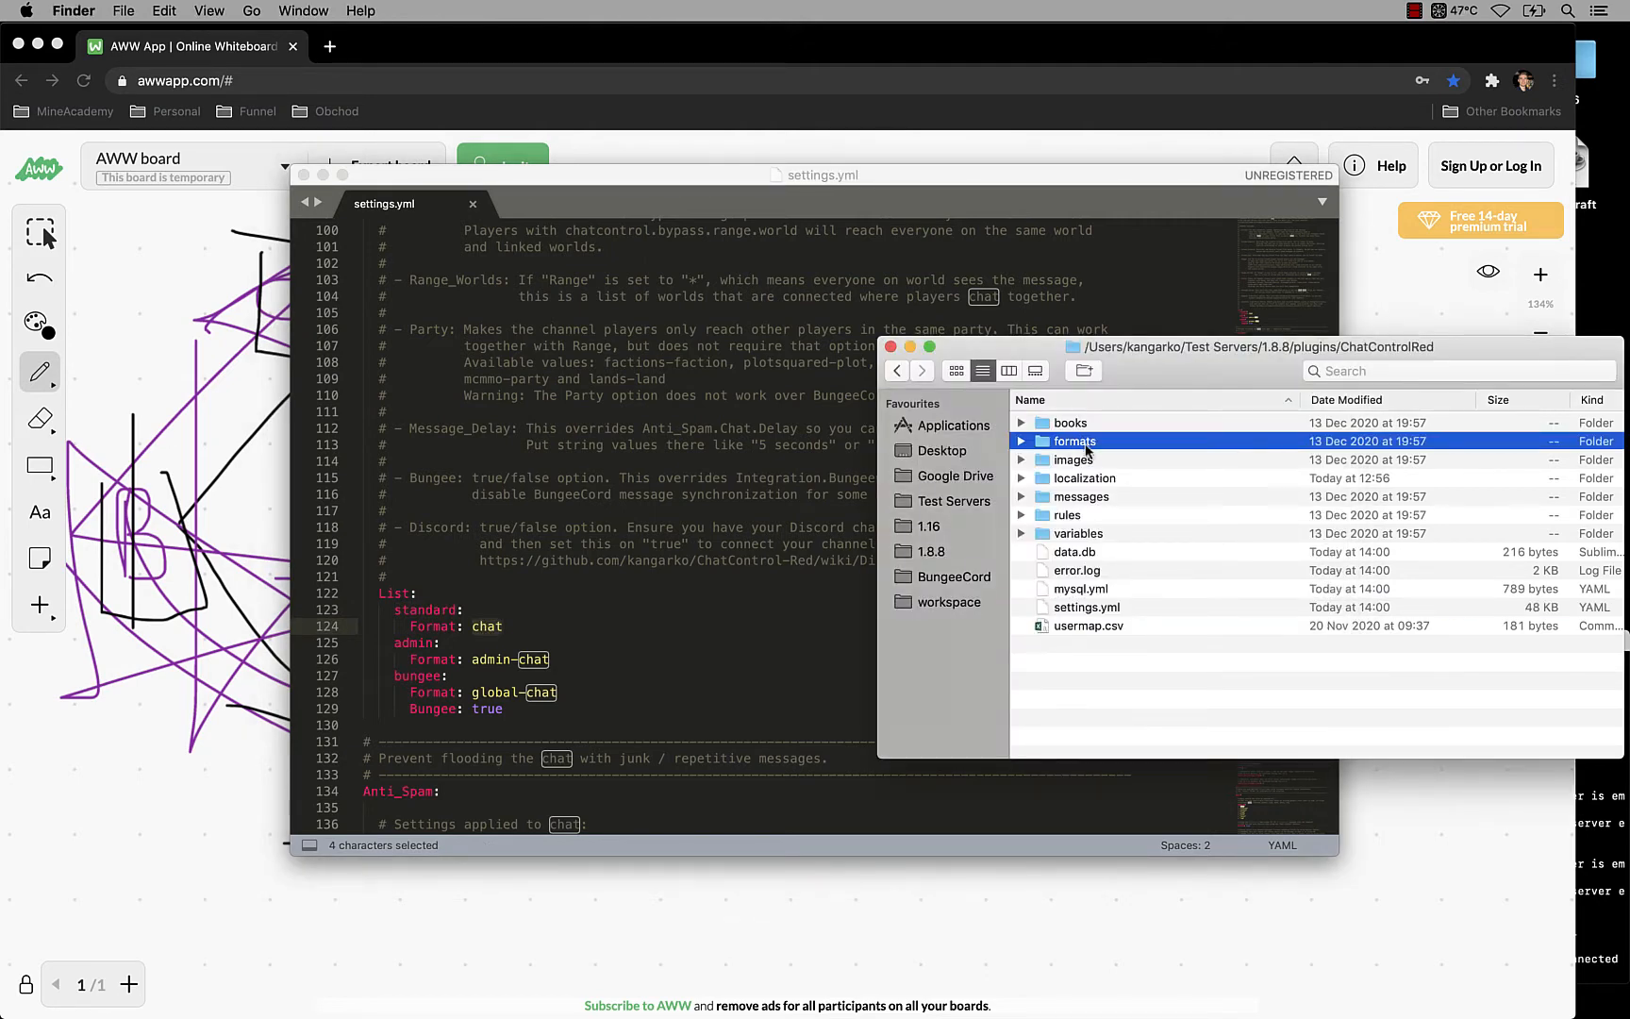
double_click(1075, 442)
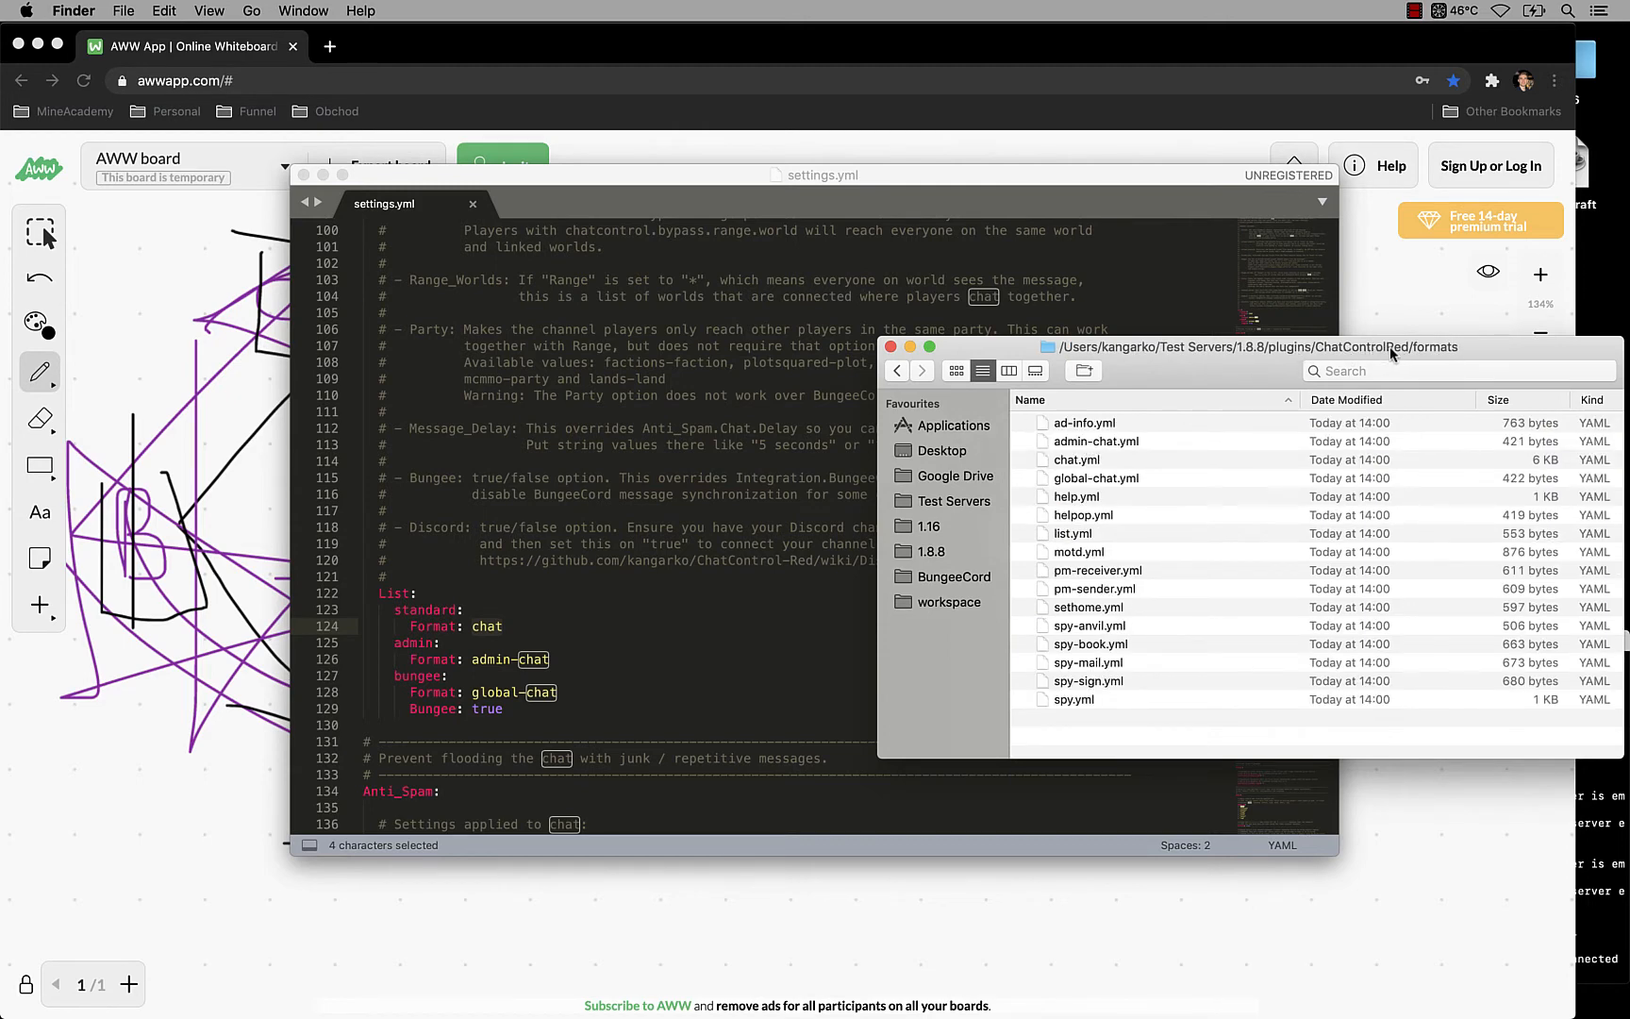
double_click(1077, 461)
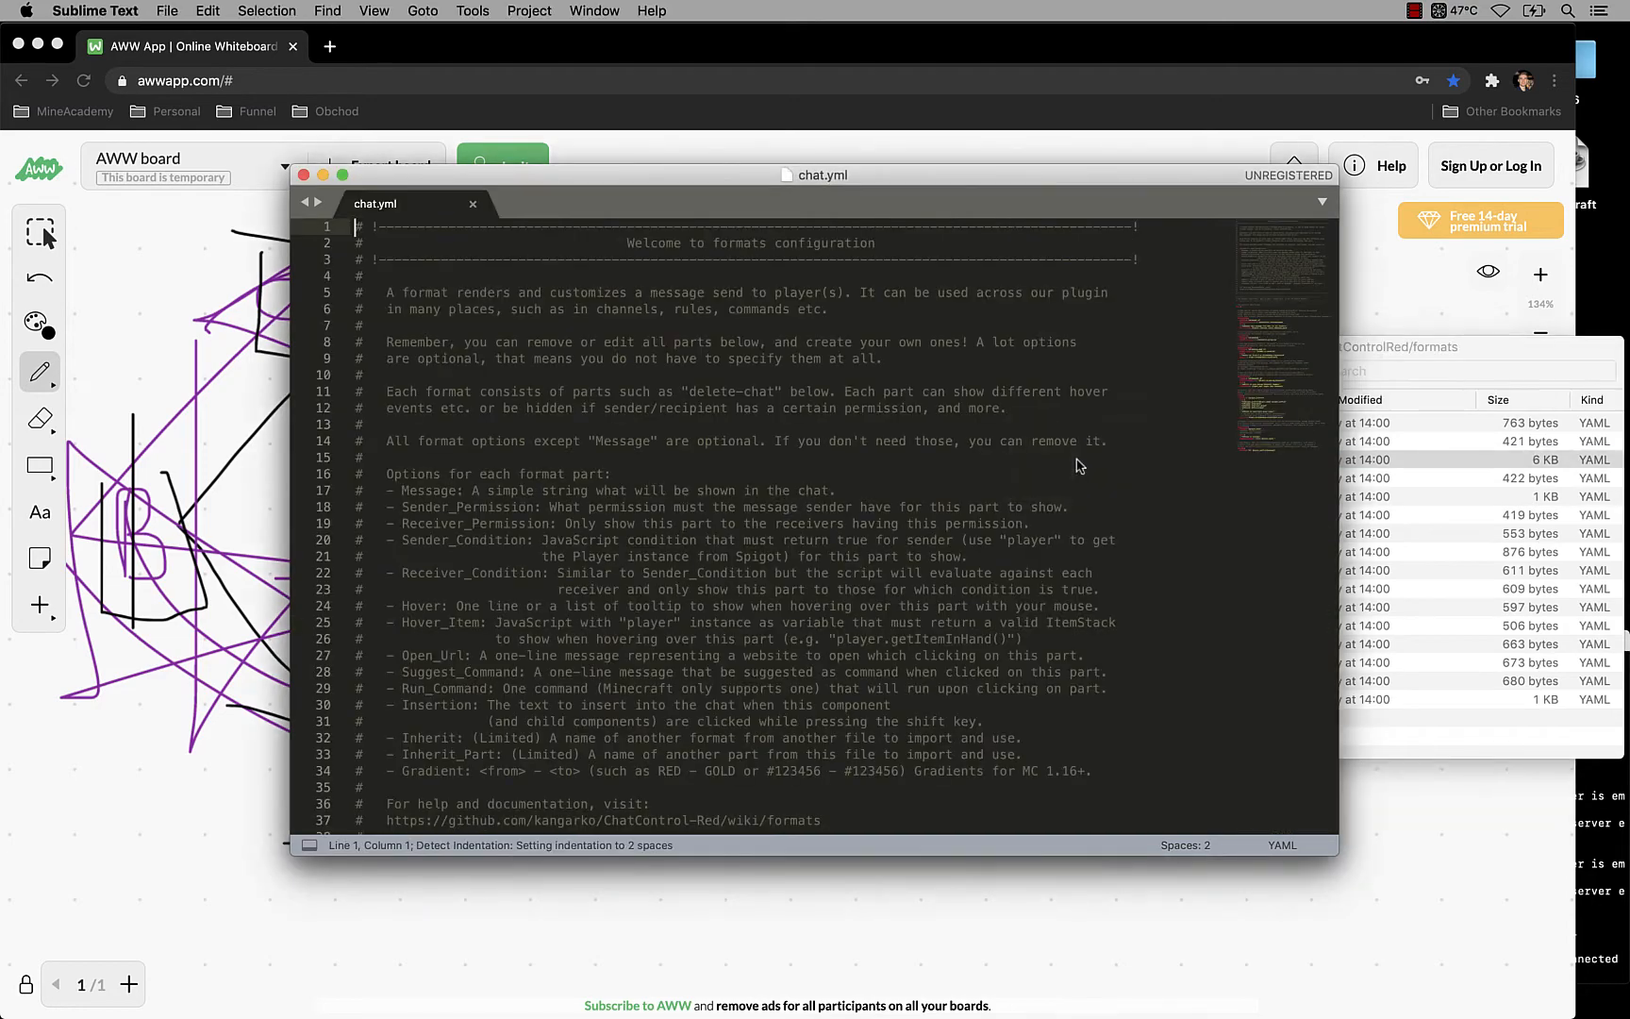
Step: Scroll through chat.yml's prefix and player-name format parts
scroll(down, 3)
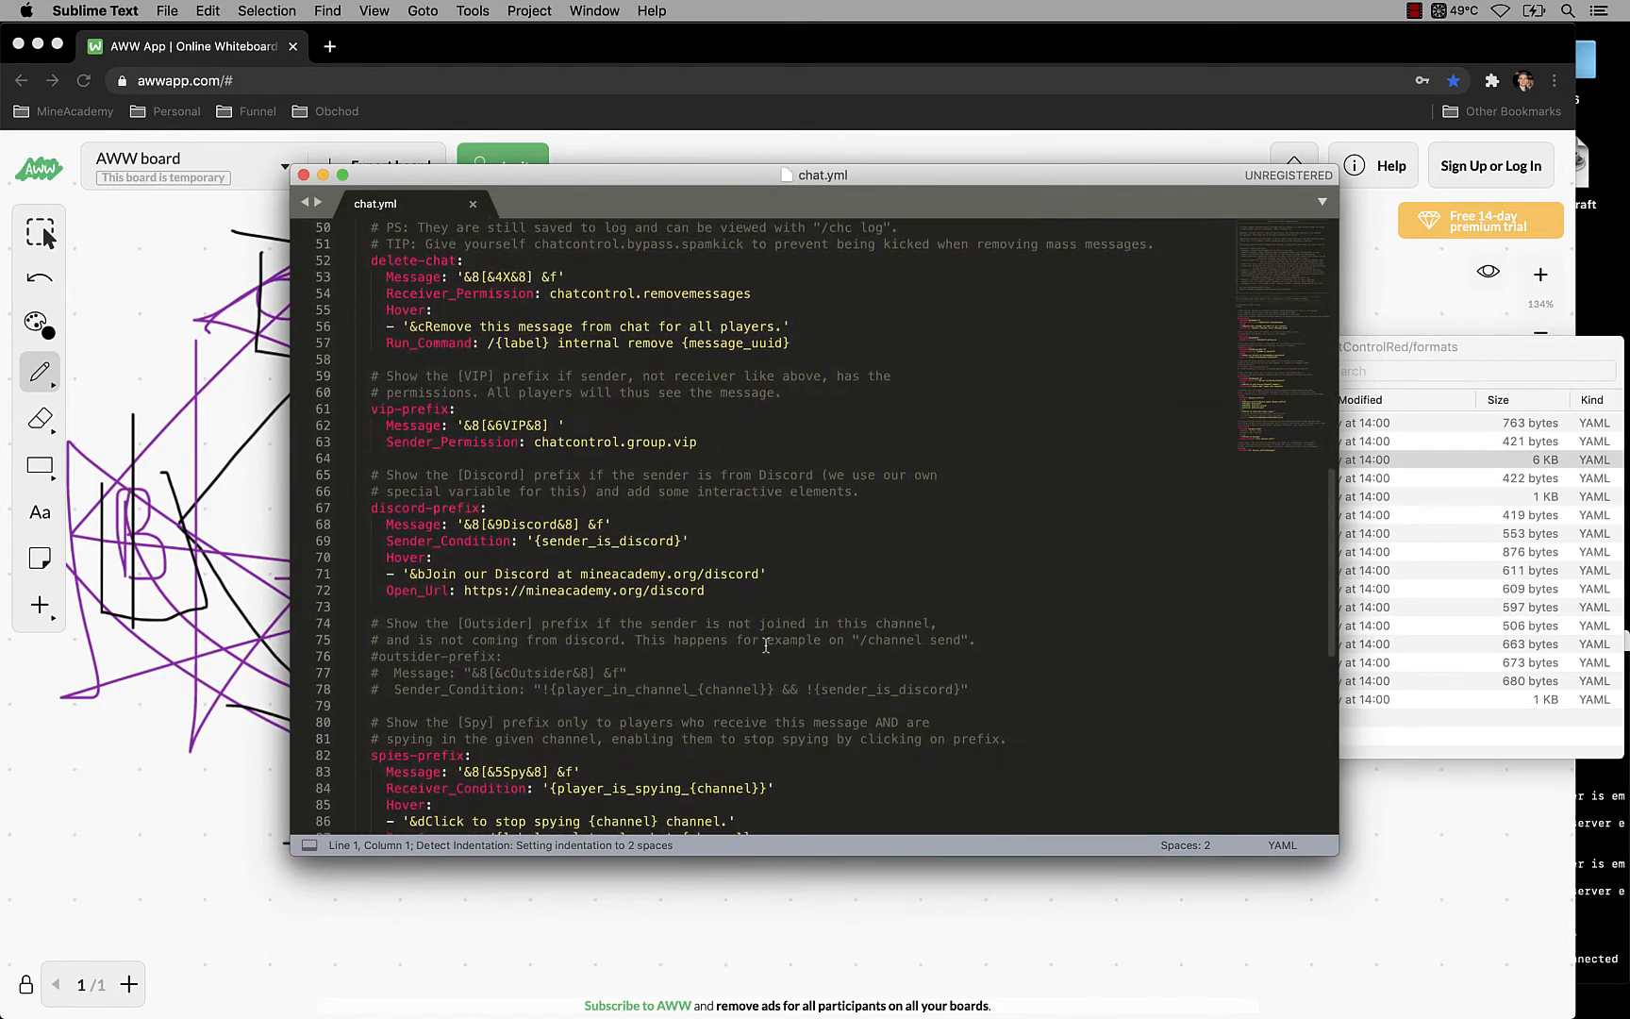
scroll(down, 3)
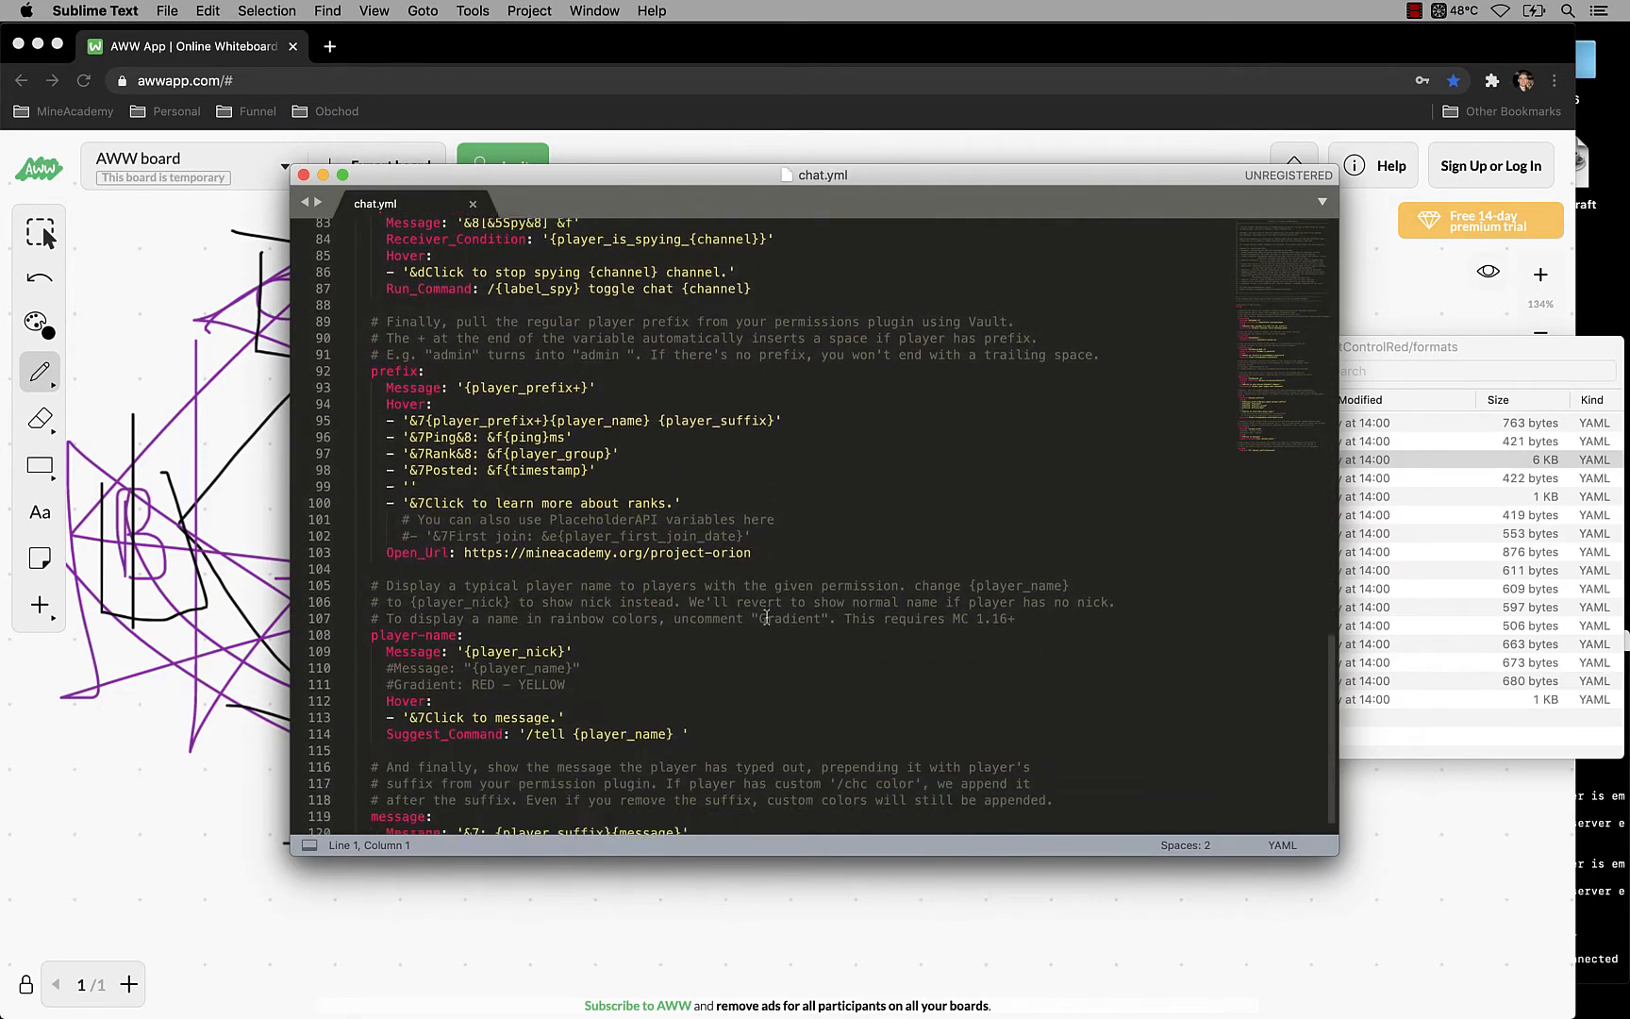
scroll(down, 3)
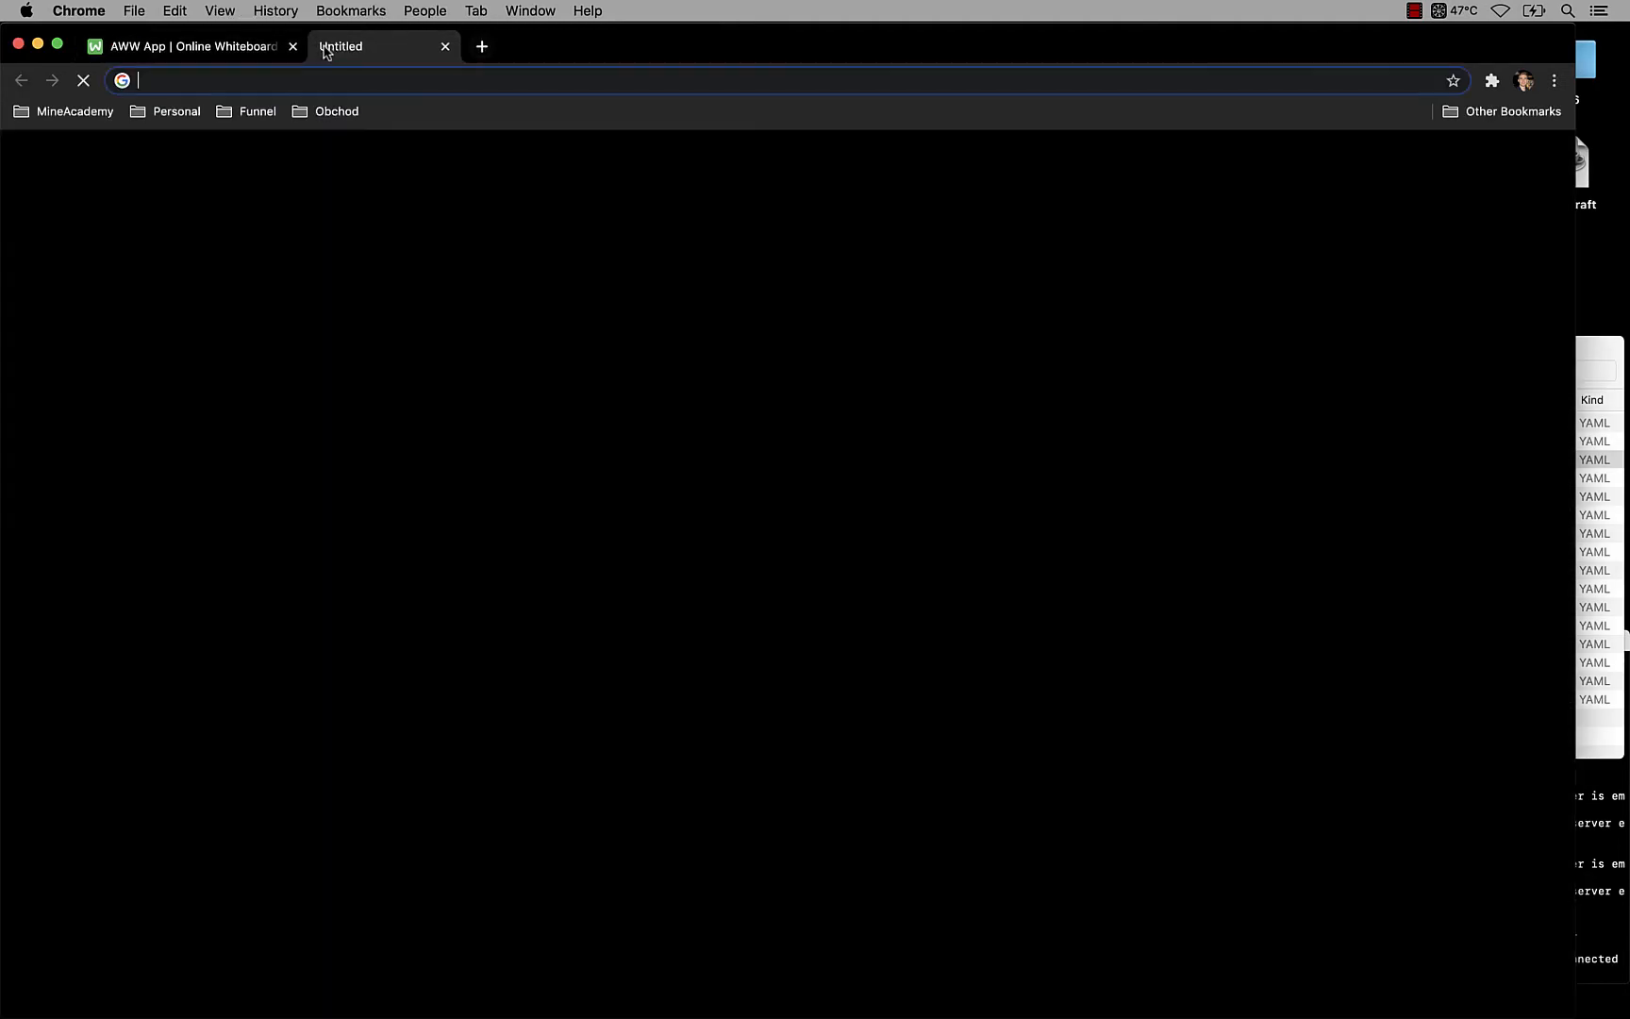
text(githu)
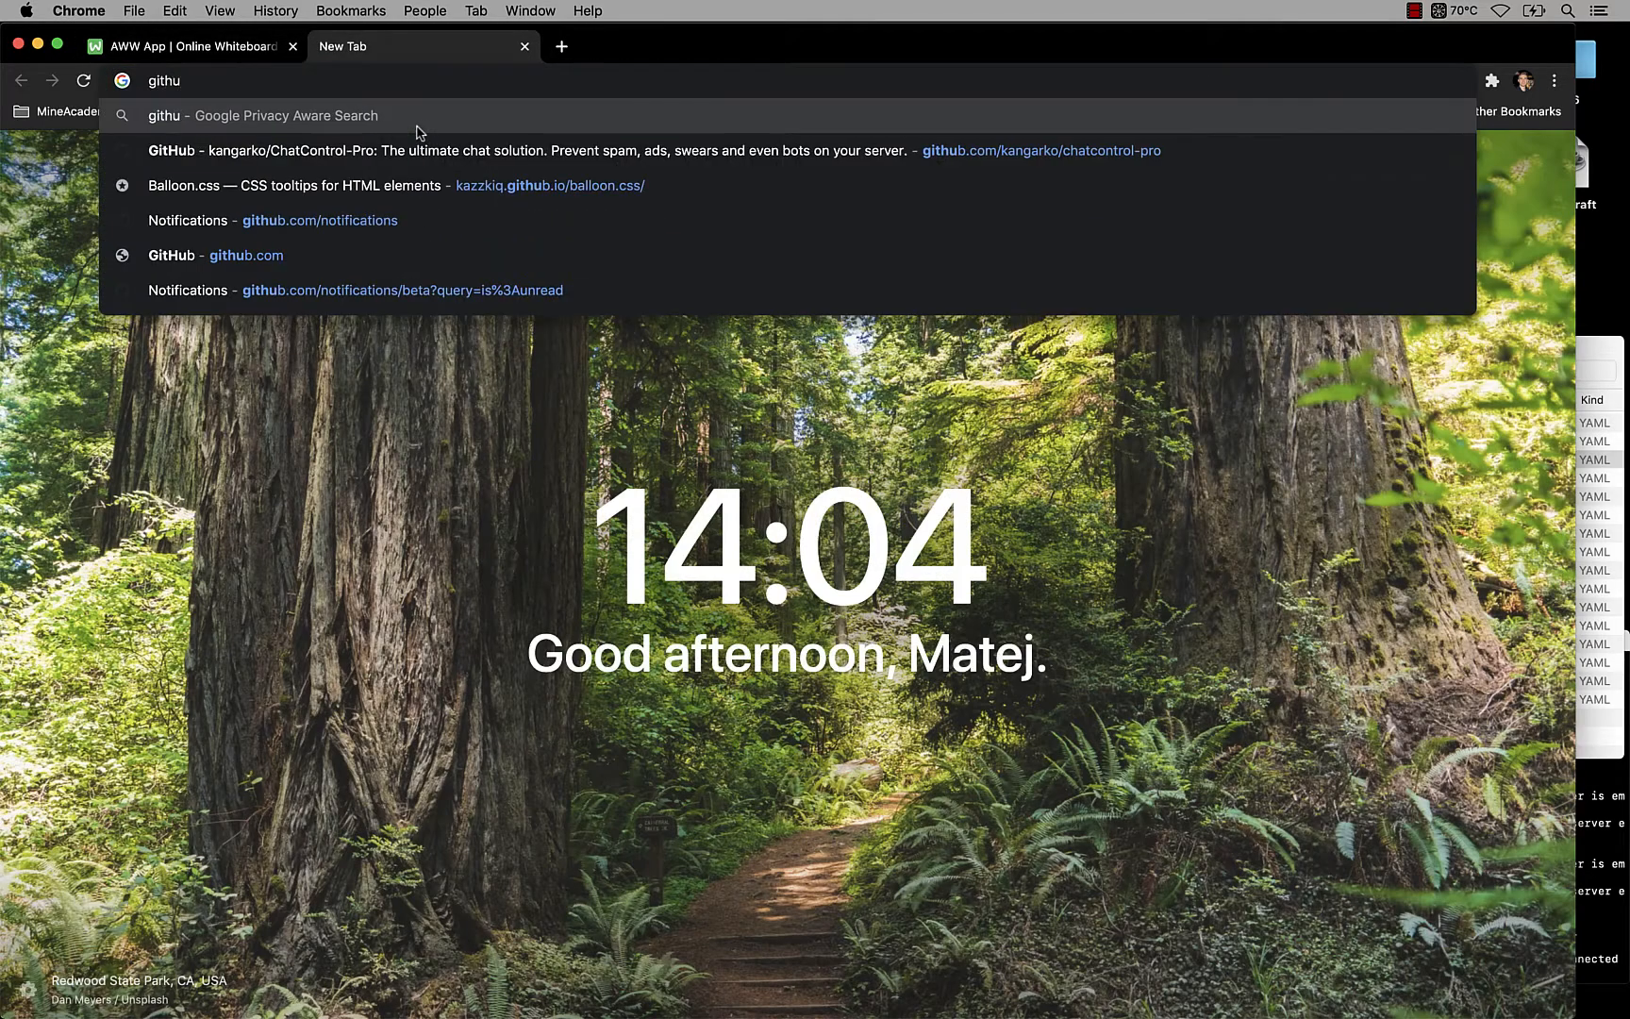
text(https://github.com/kangarko/chatcontrol-red/wiki)
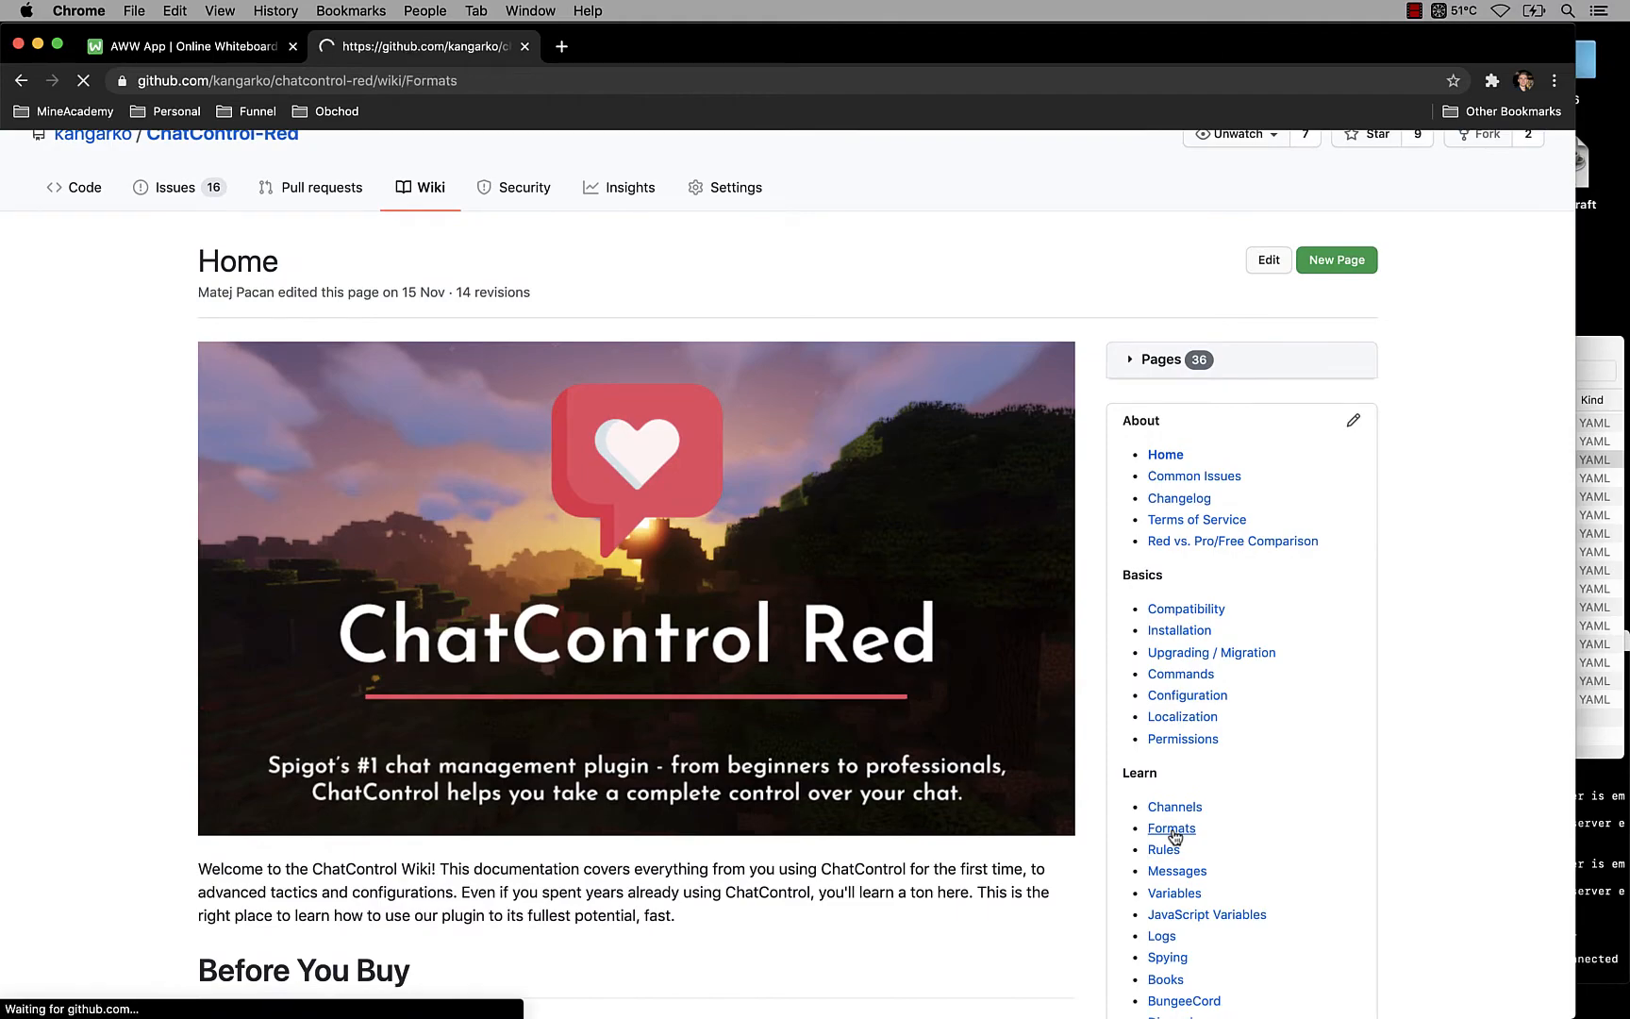
click(1172, 828)
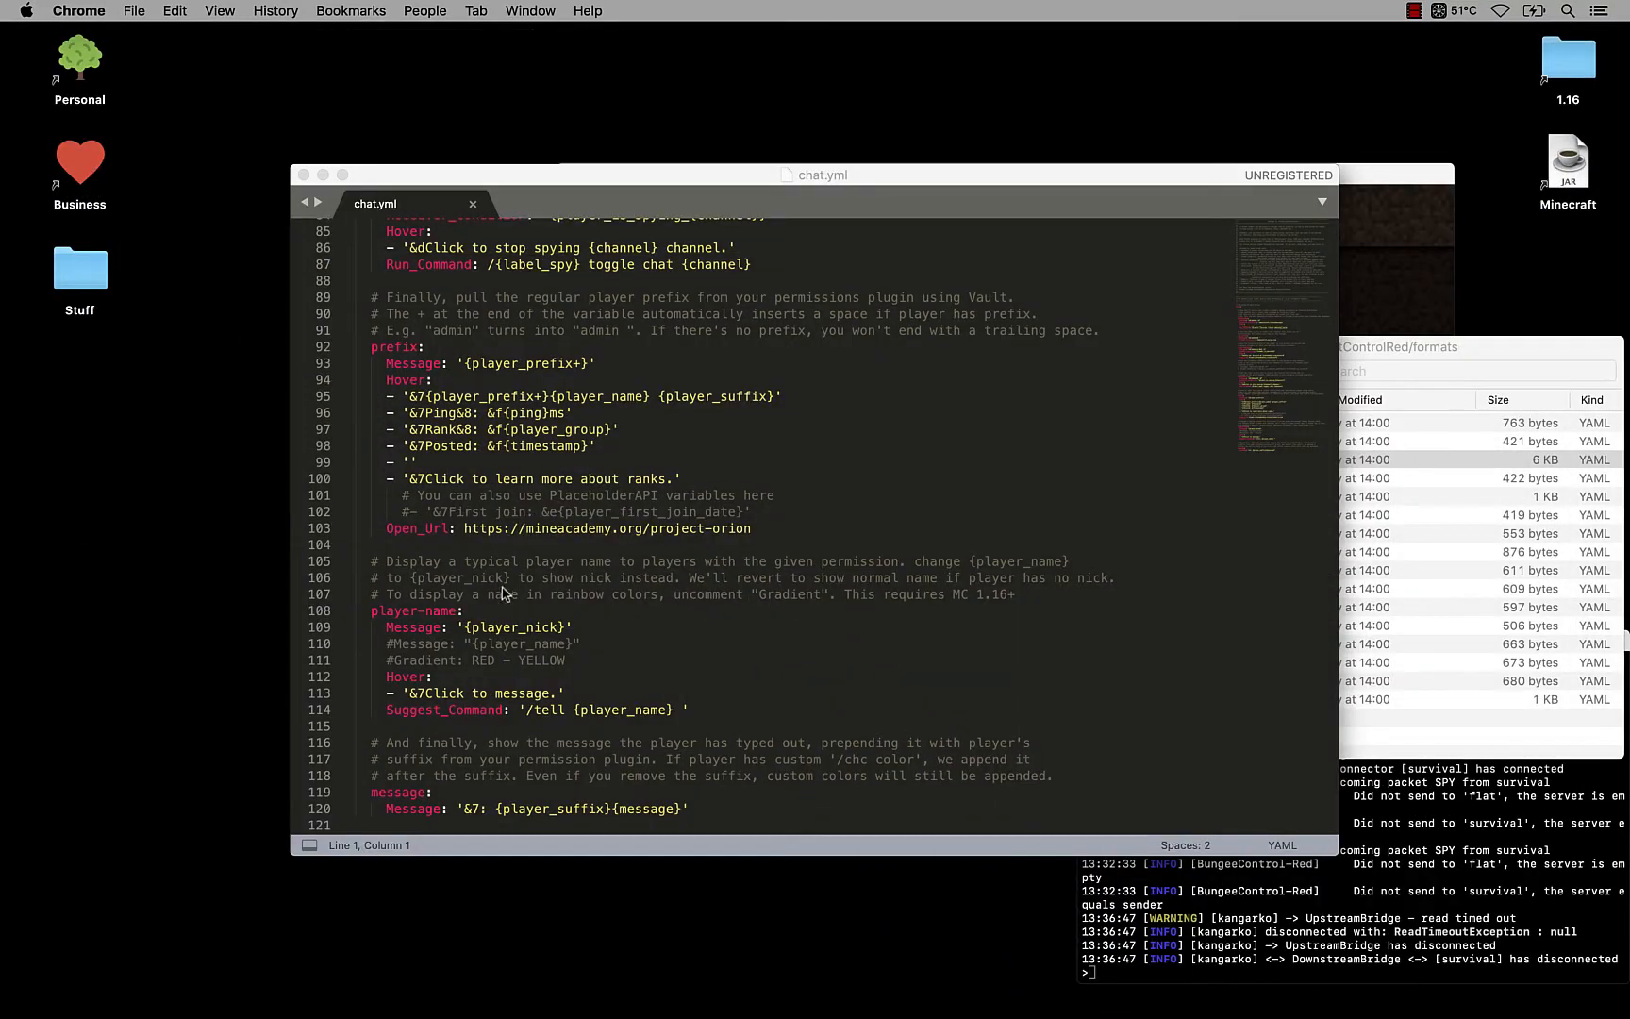
mouse_move(424, 311)
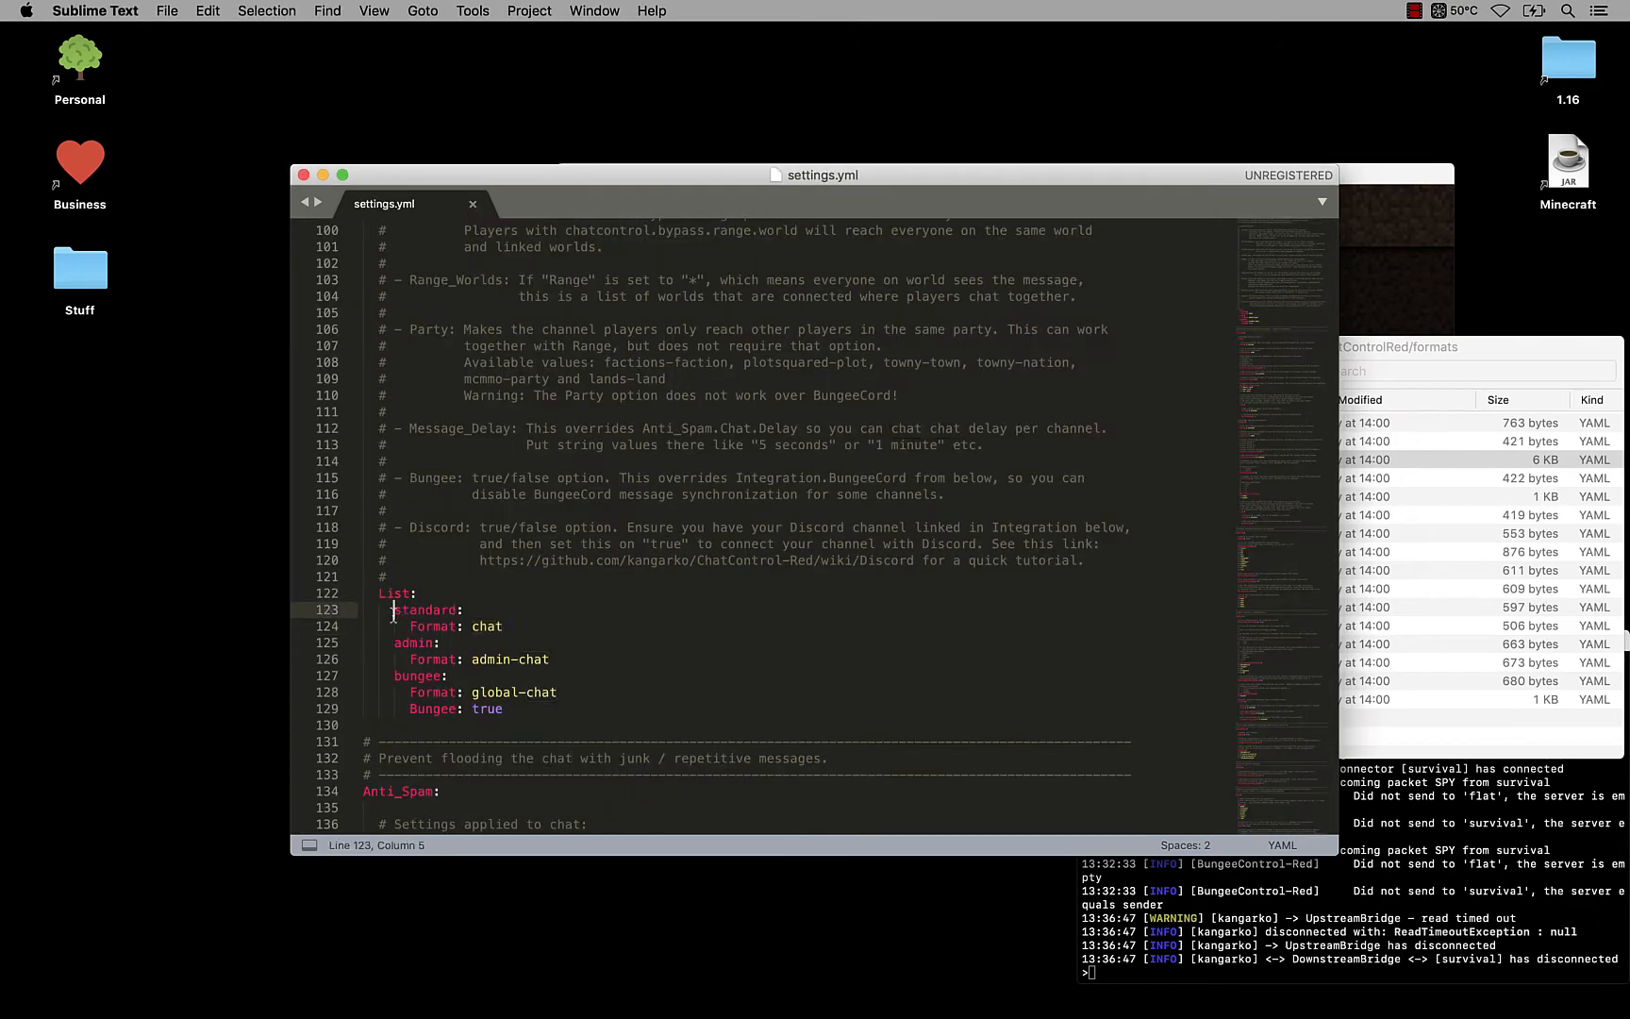
Step: Pick out the admin channel name in settings.yml's channel list
double_click(413, 644)
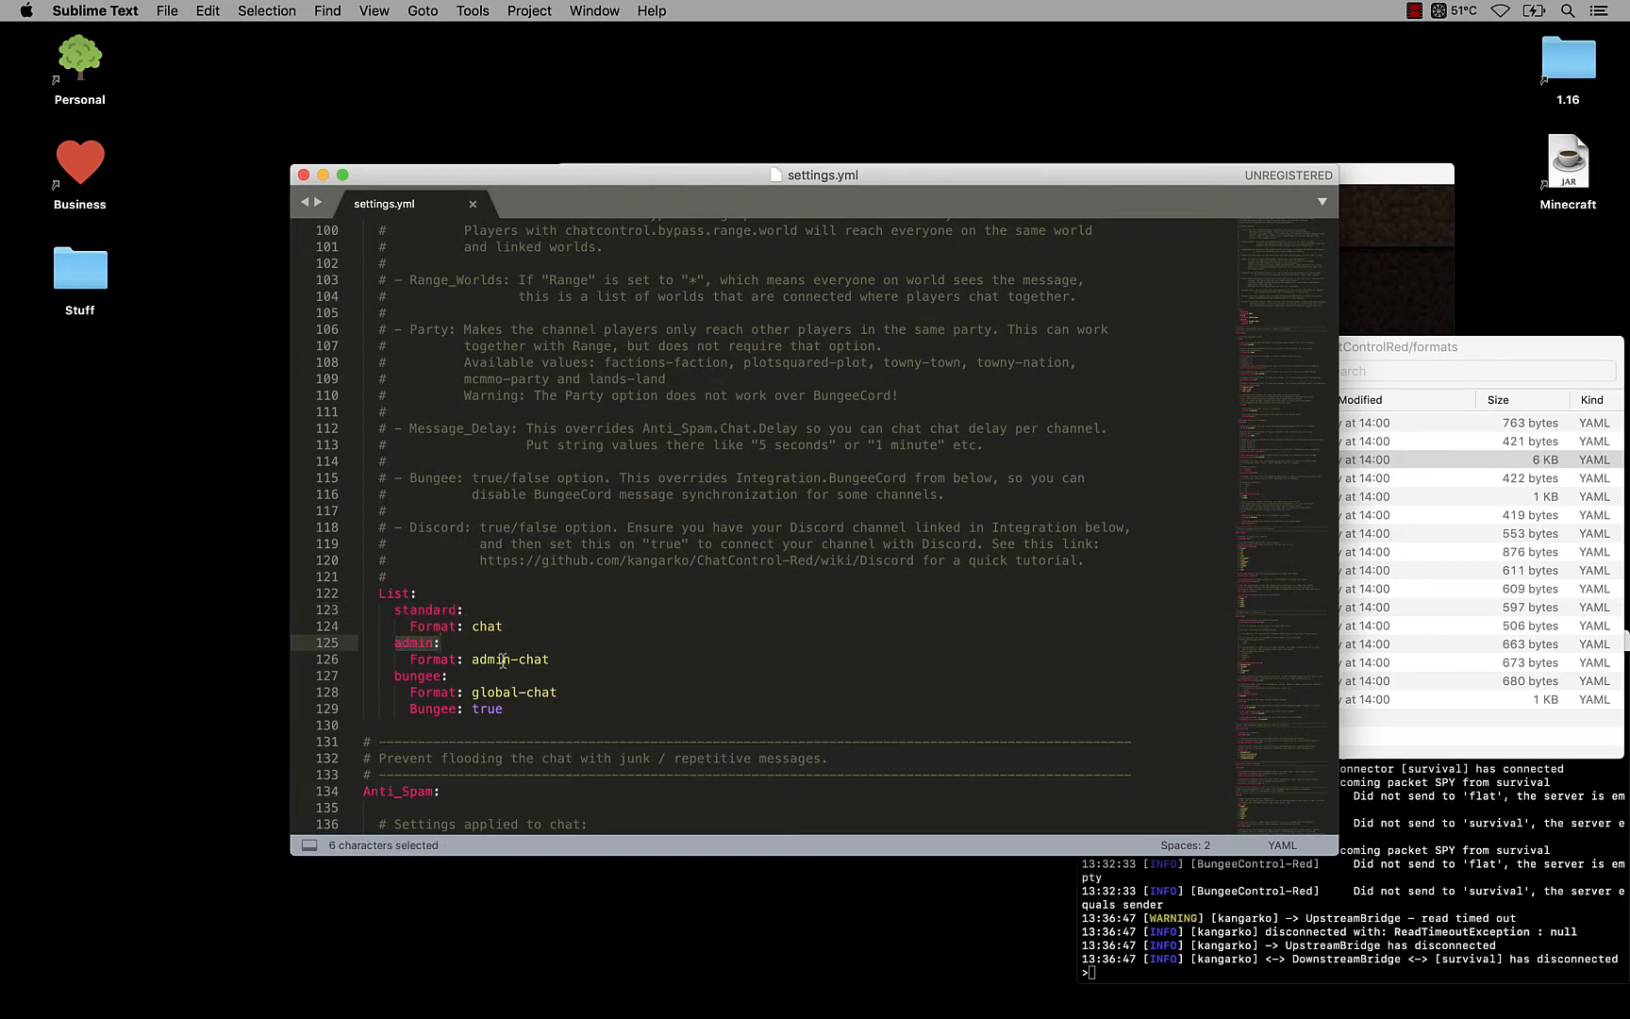
click(1093, 625)
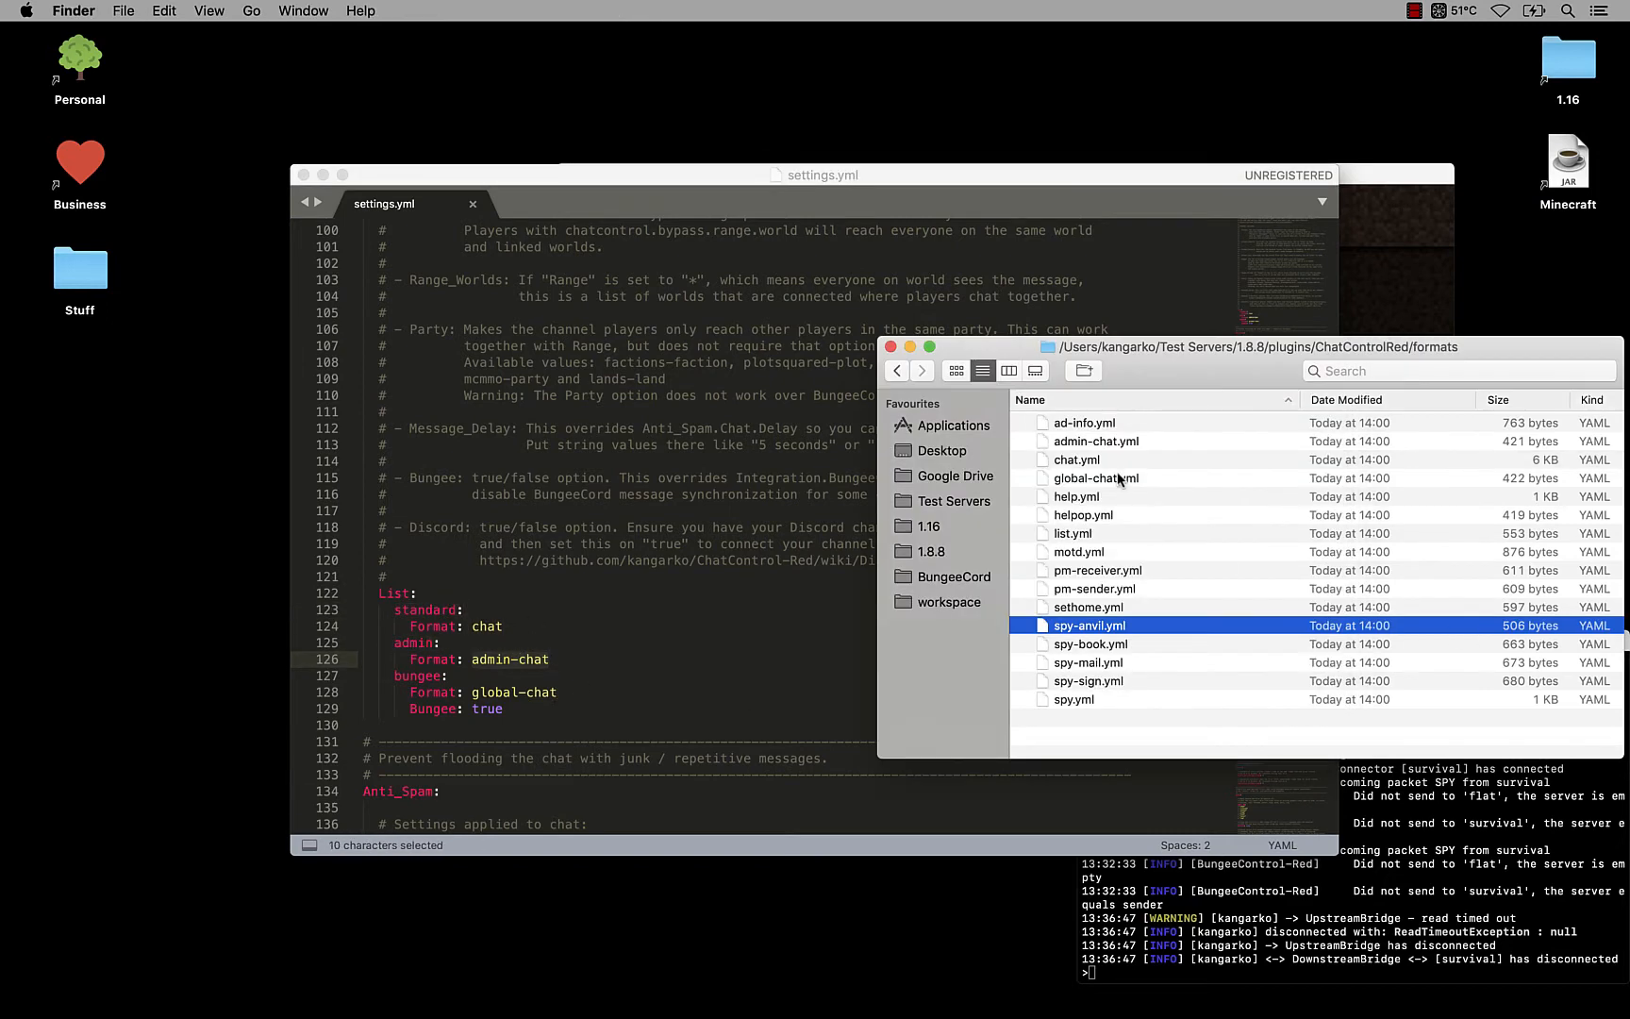
key(cmd+a)
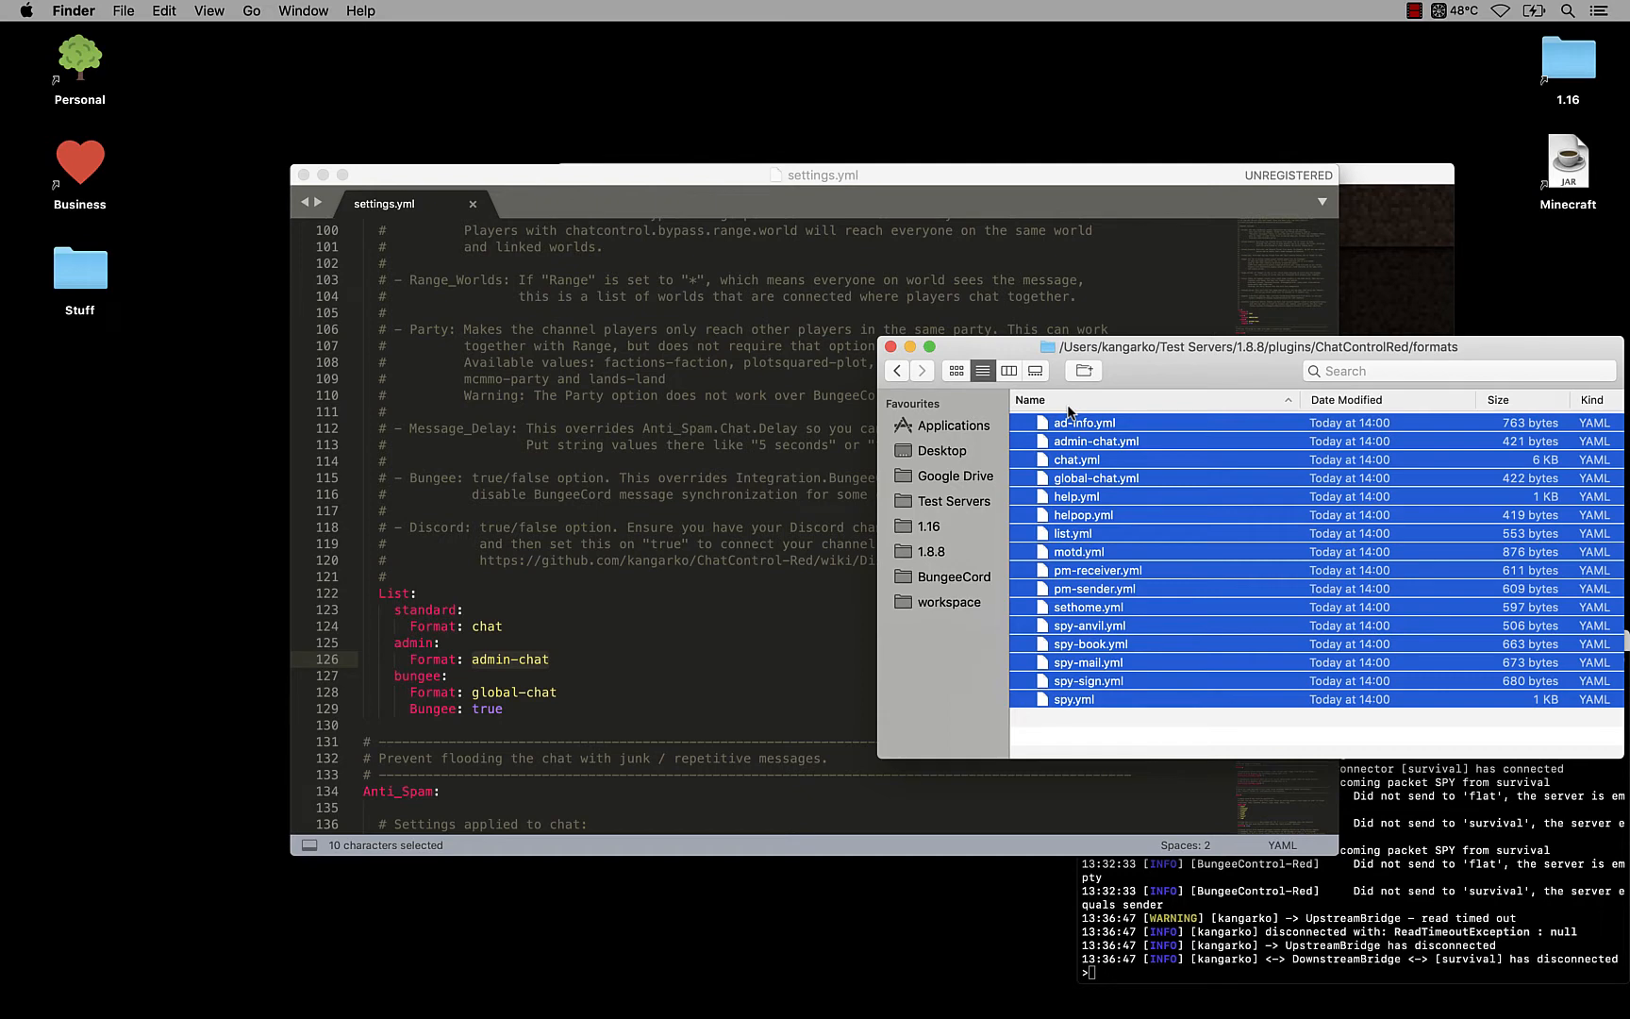
click(896, 370)
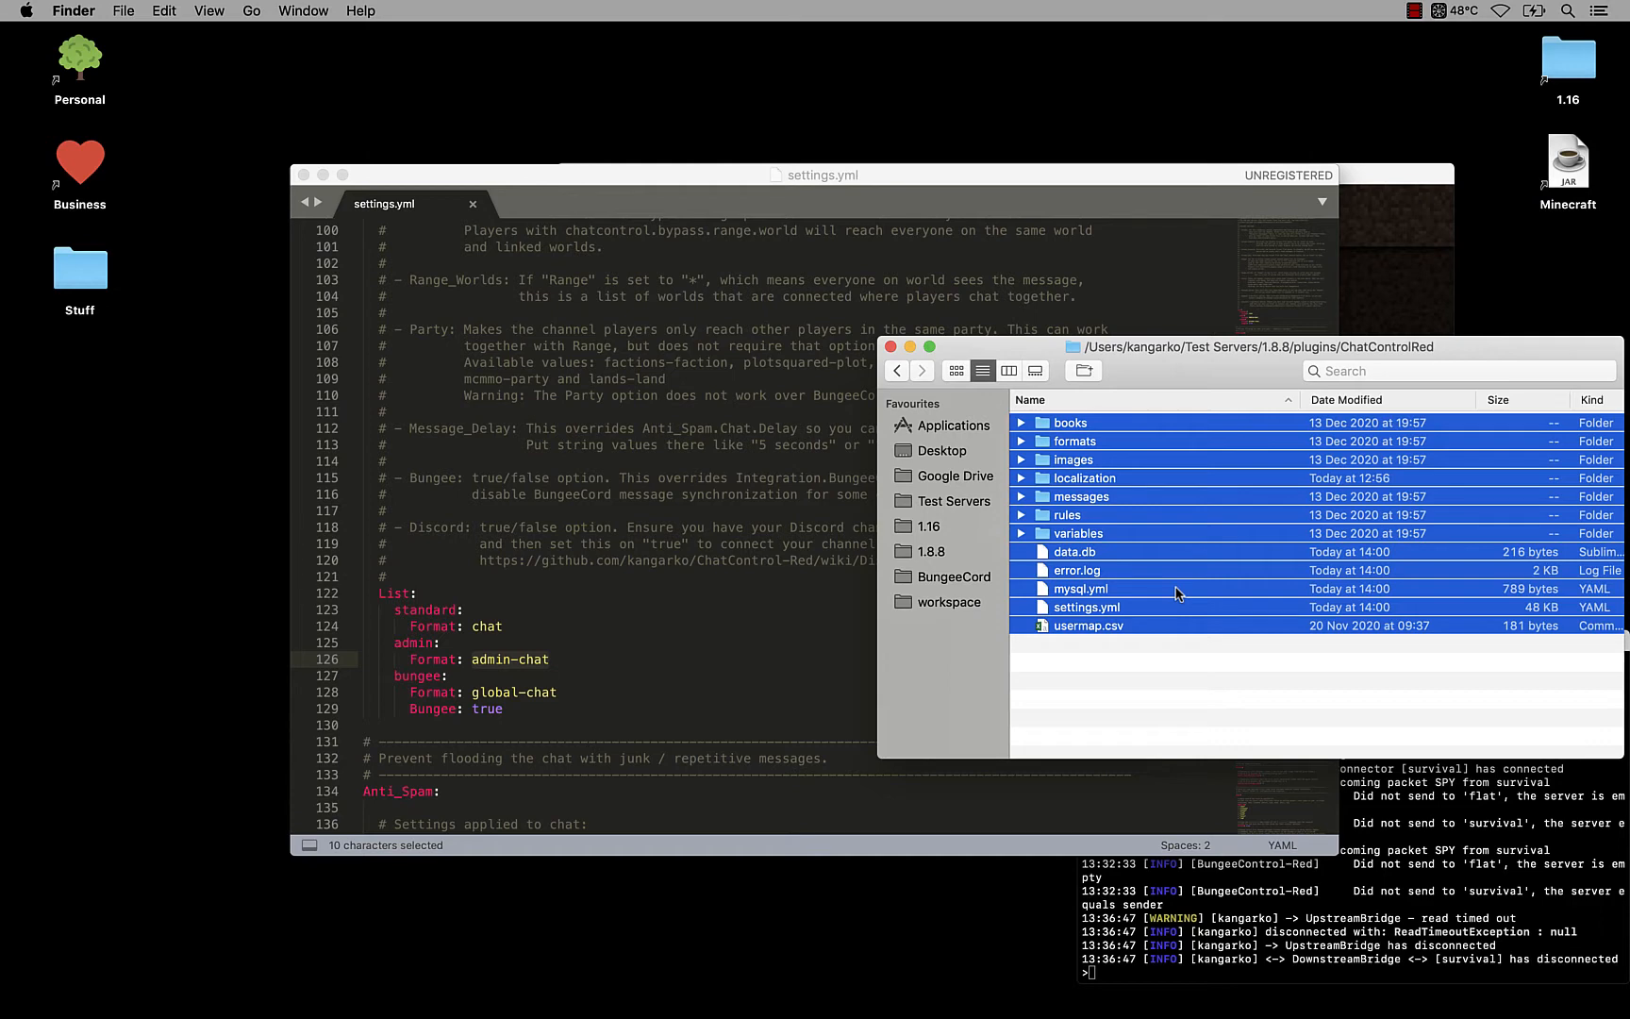
mouse_move(1092, 468)
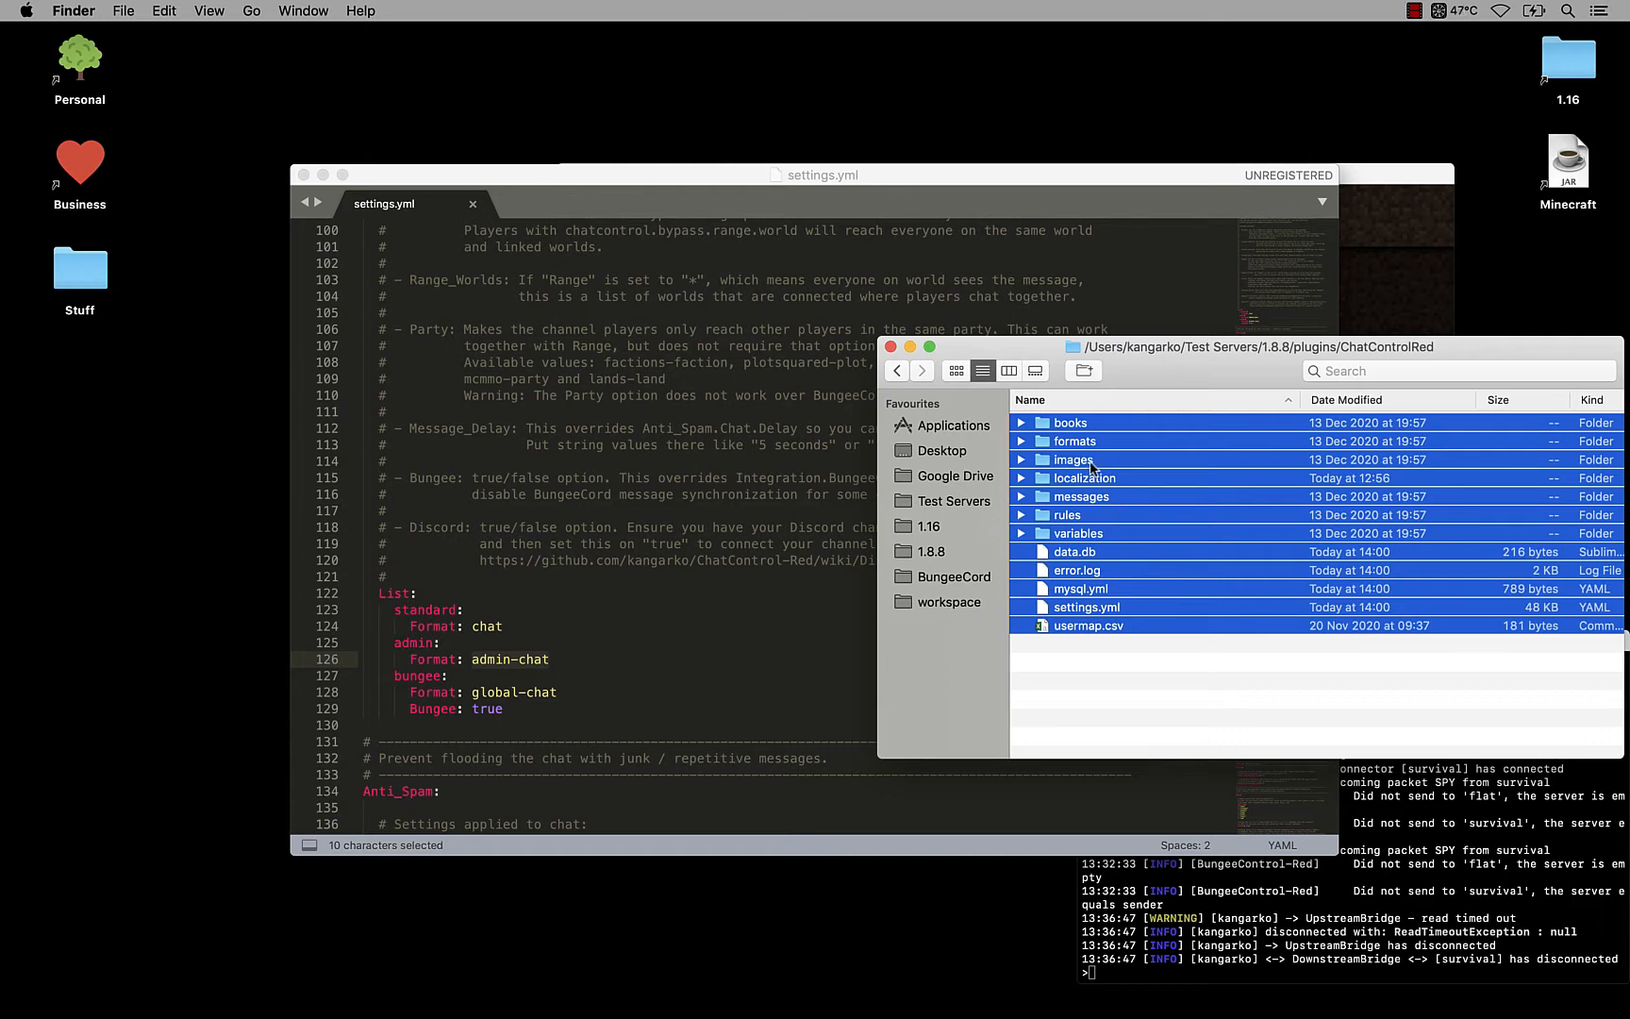
click(1075, 442)
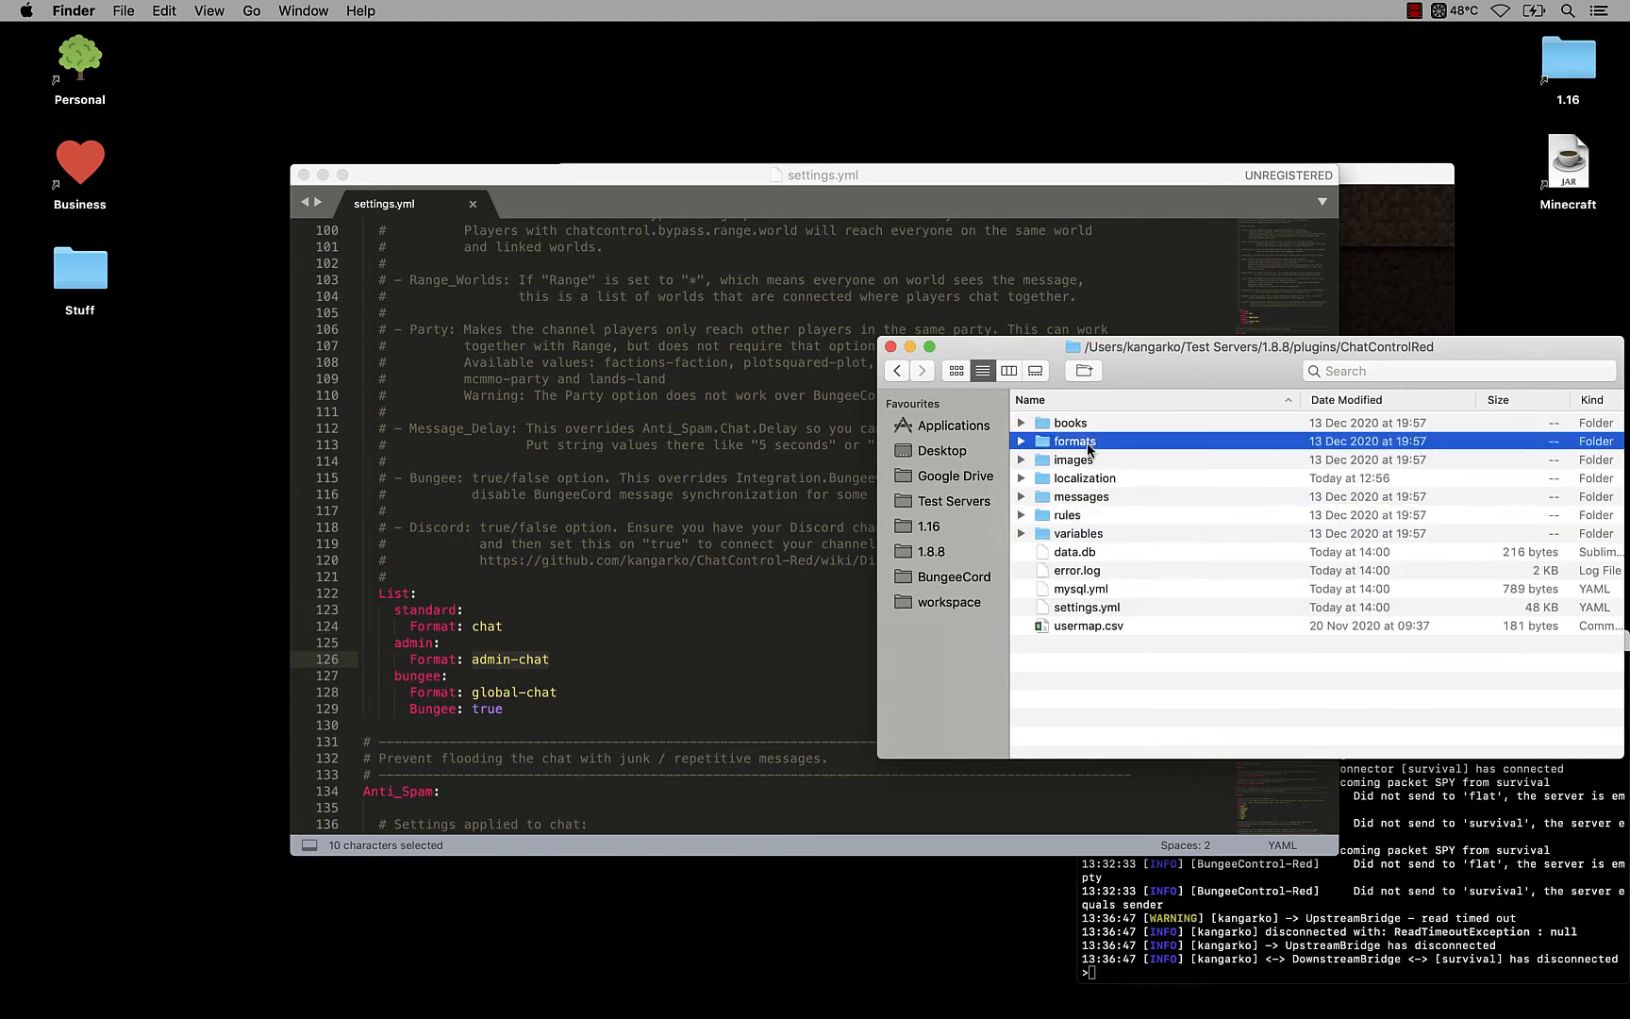
double_click(1075, 442)
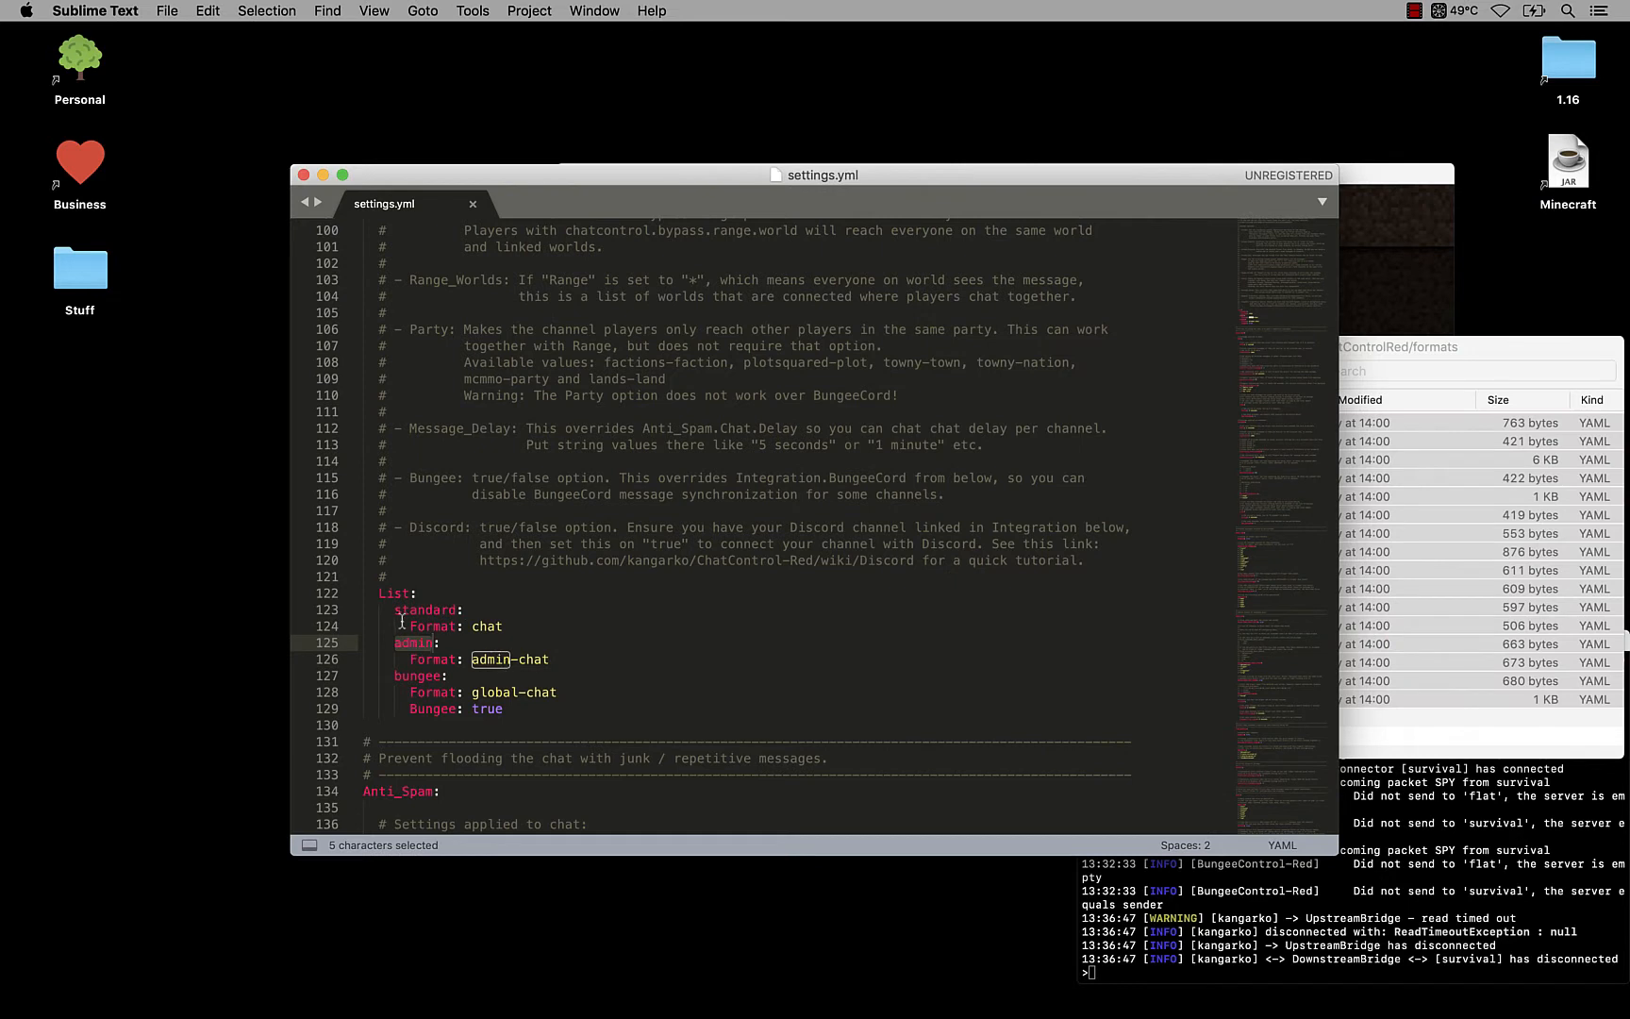
double_click(415, 676)
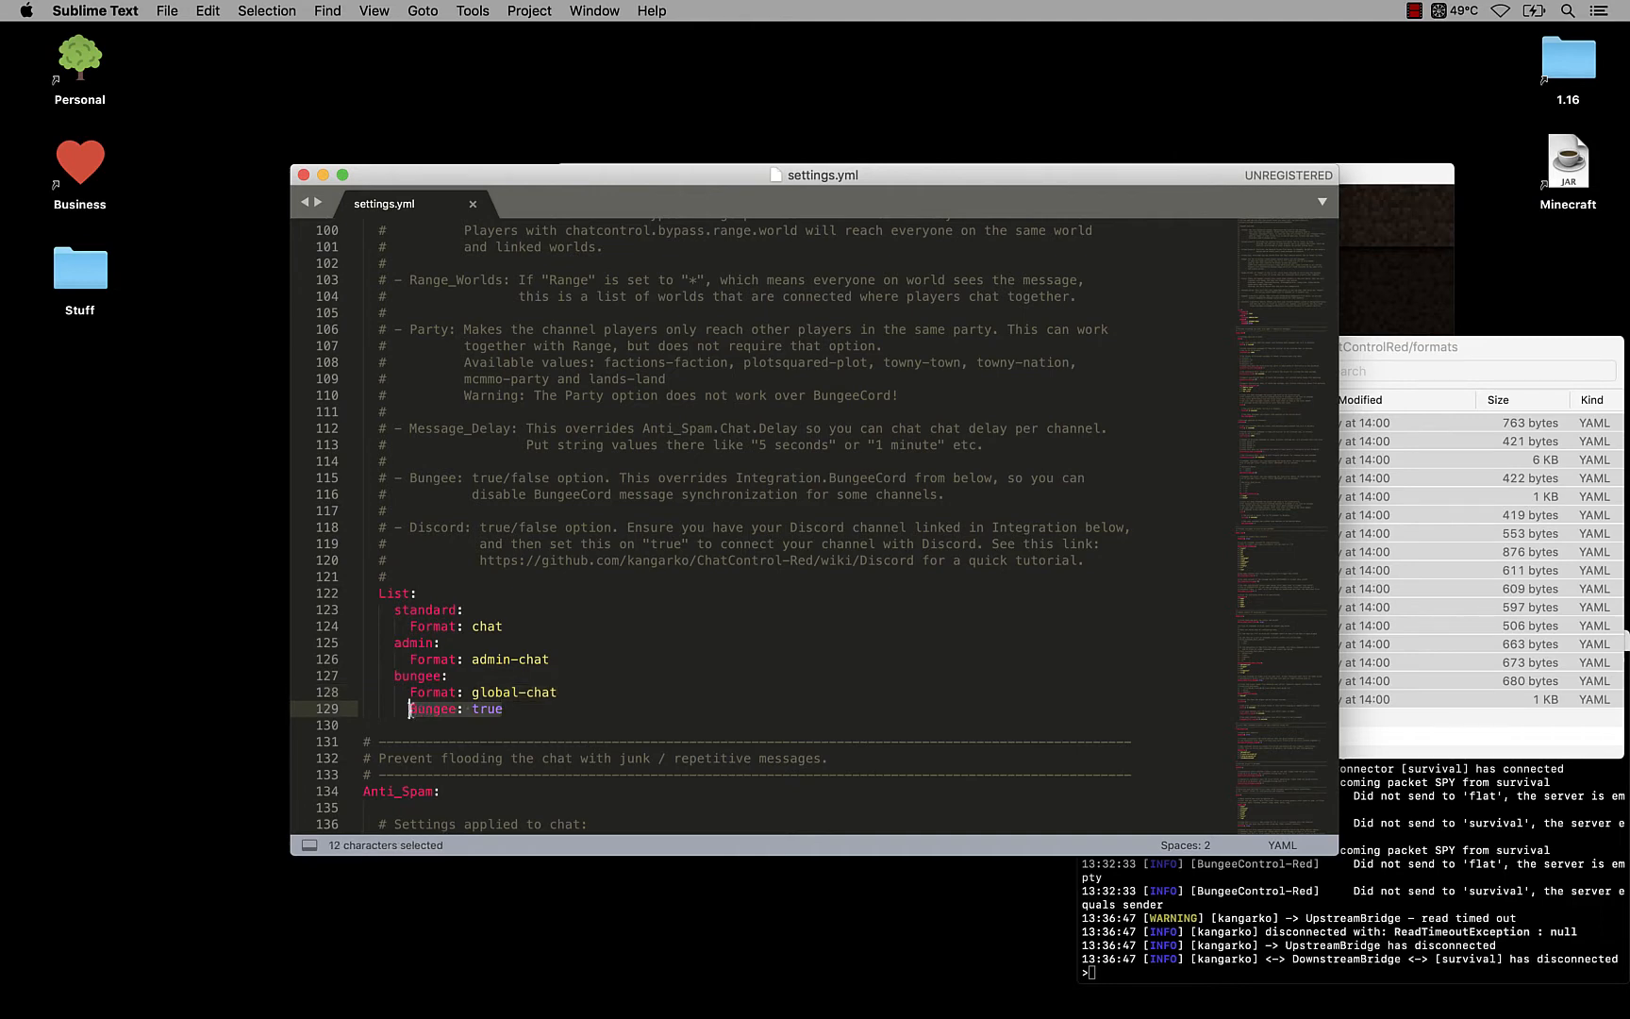
mouse_move(410, 712)
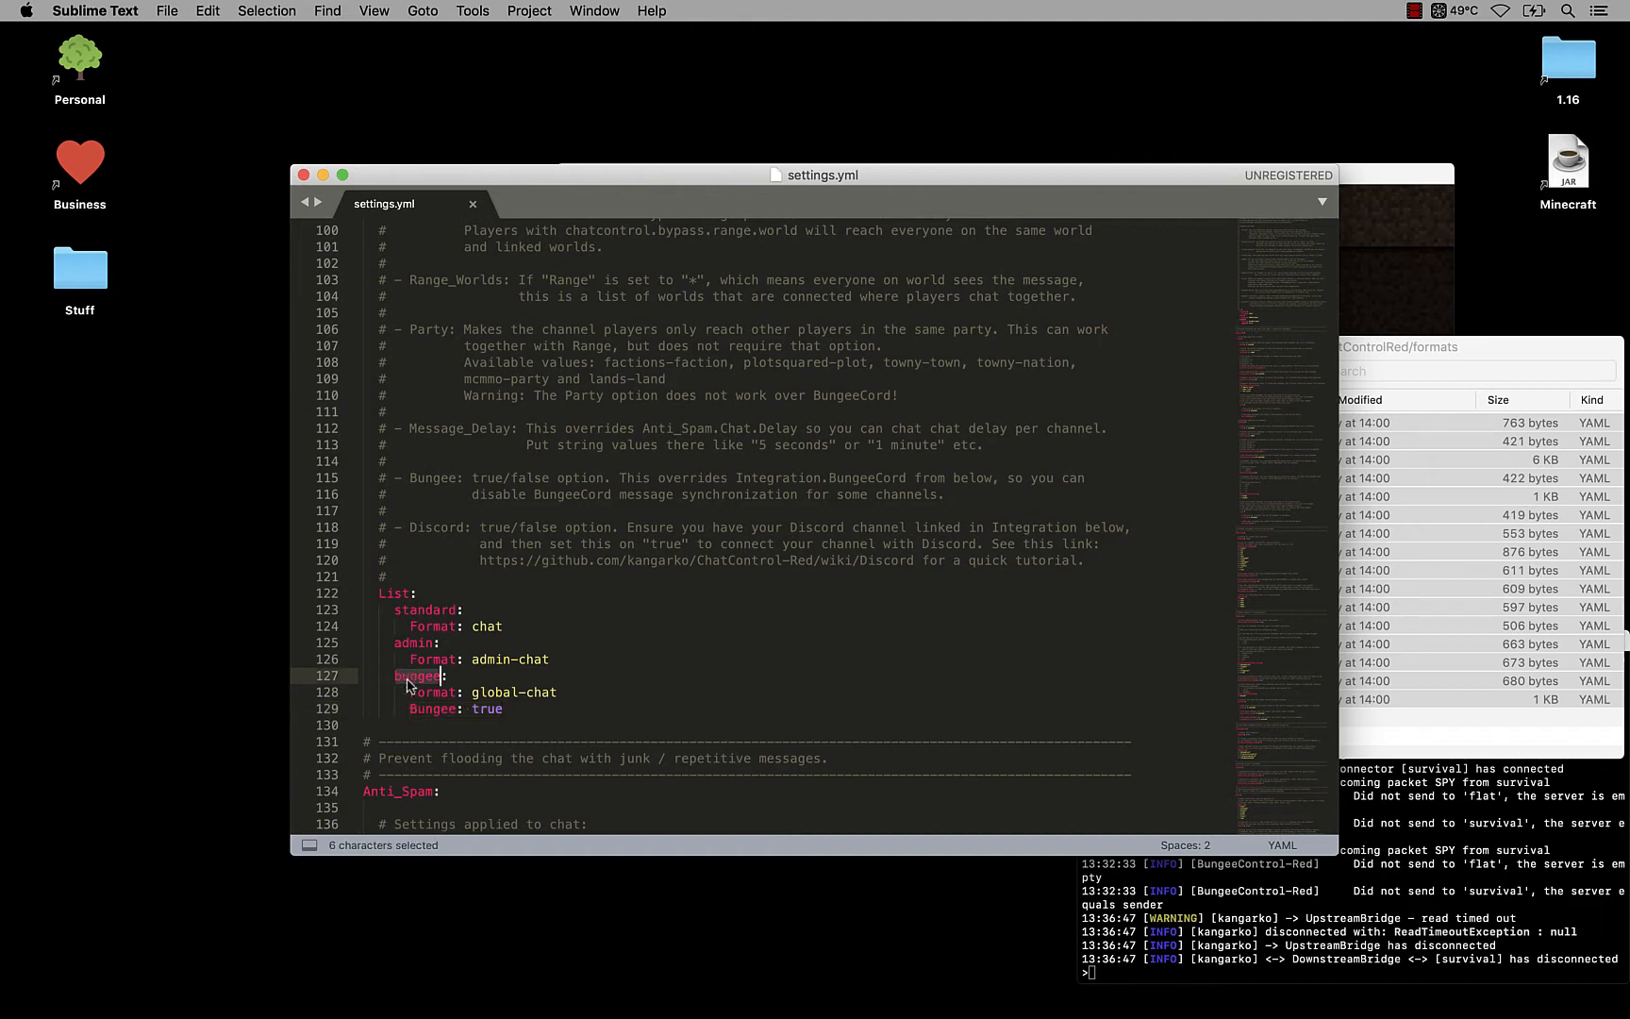
mouse_move(409, 717)
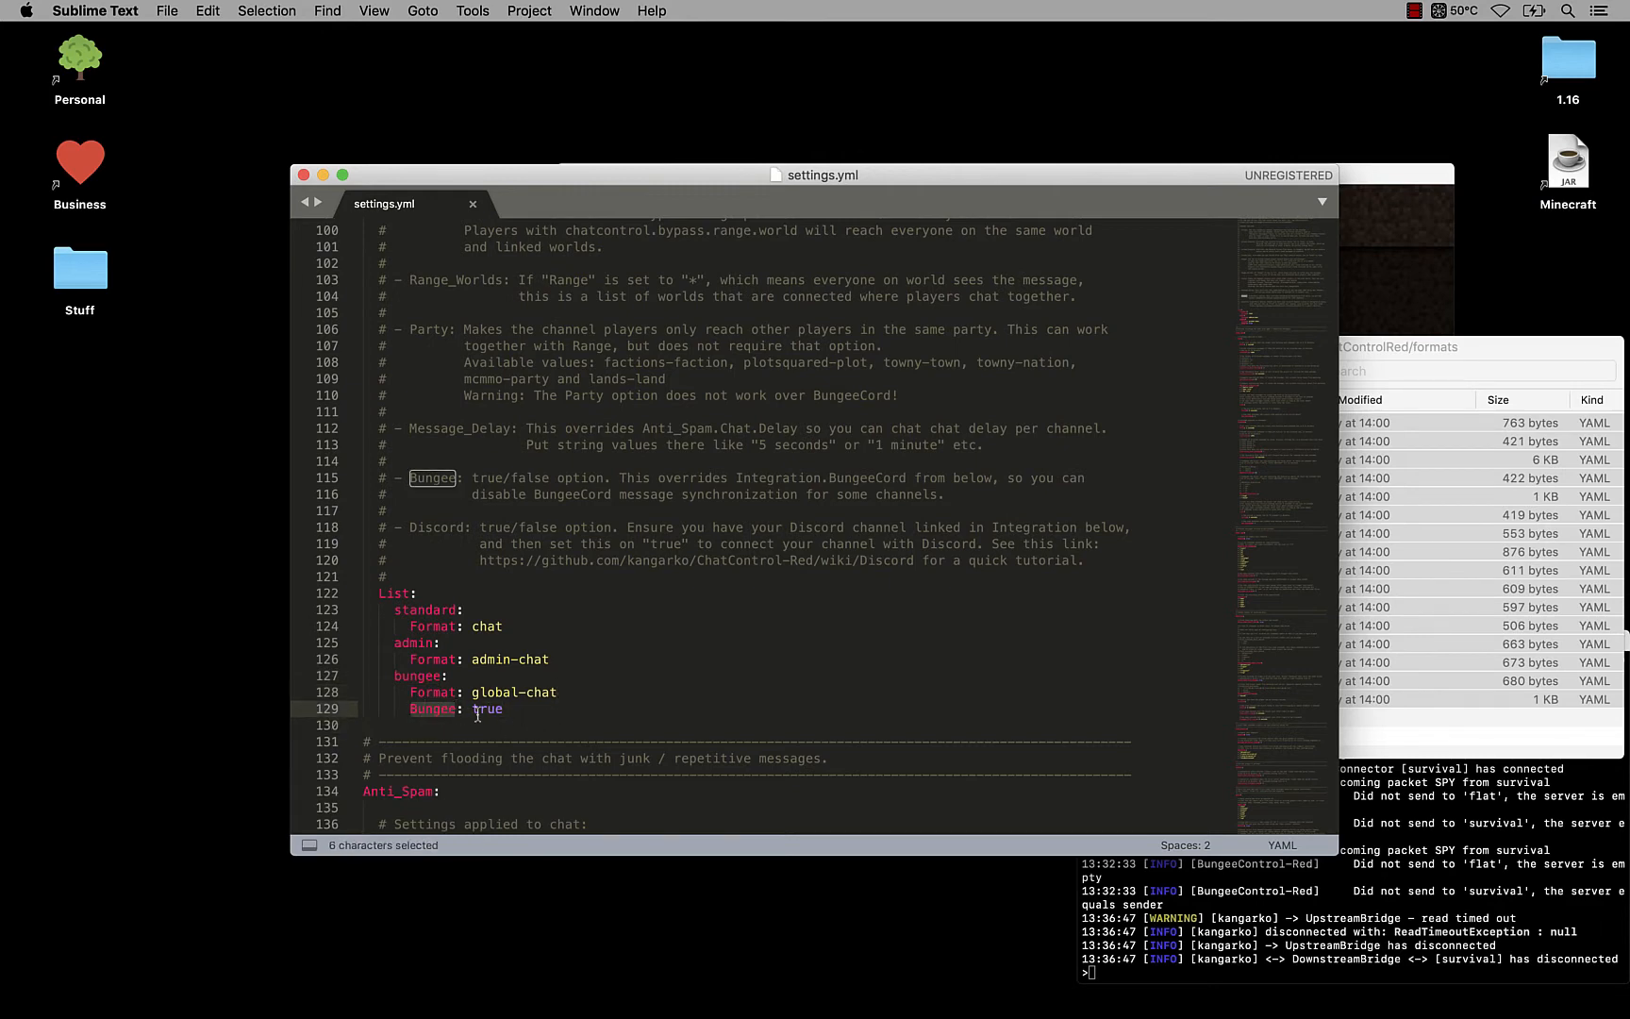
double_click(487, 710)
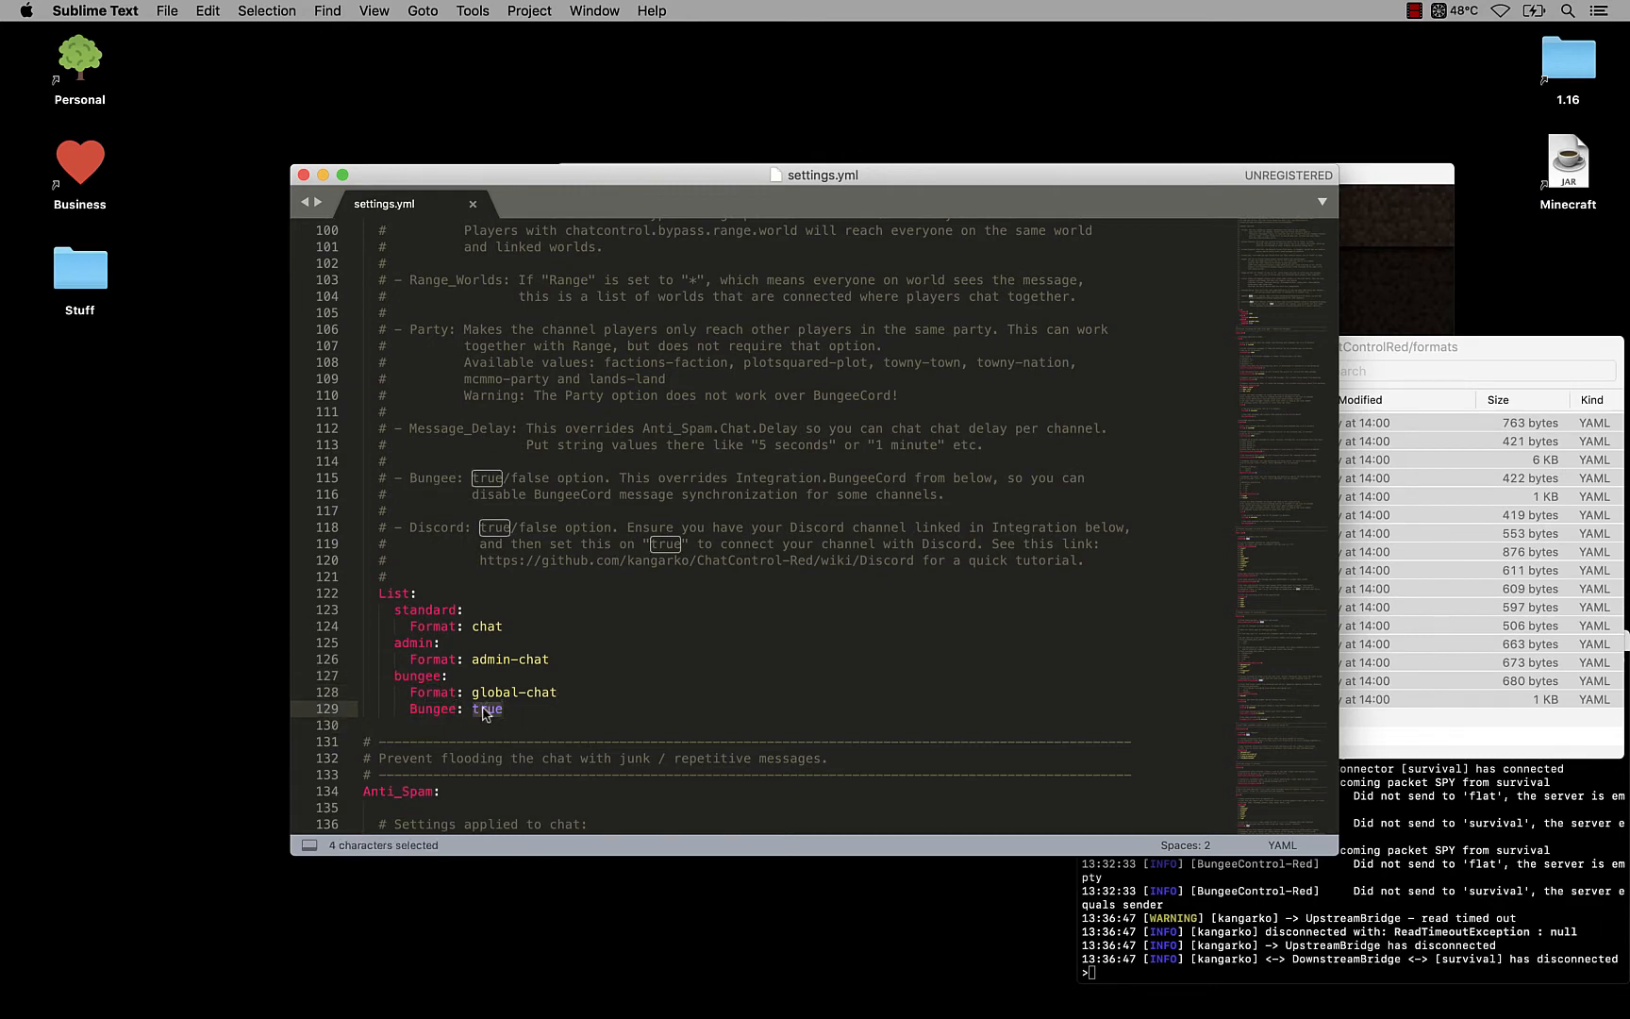
click(417, 691)
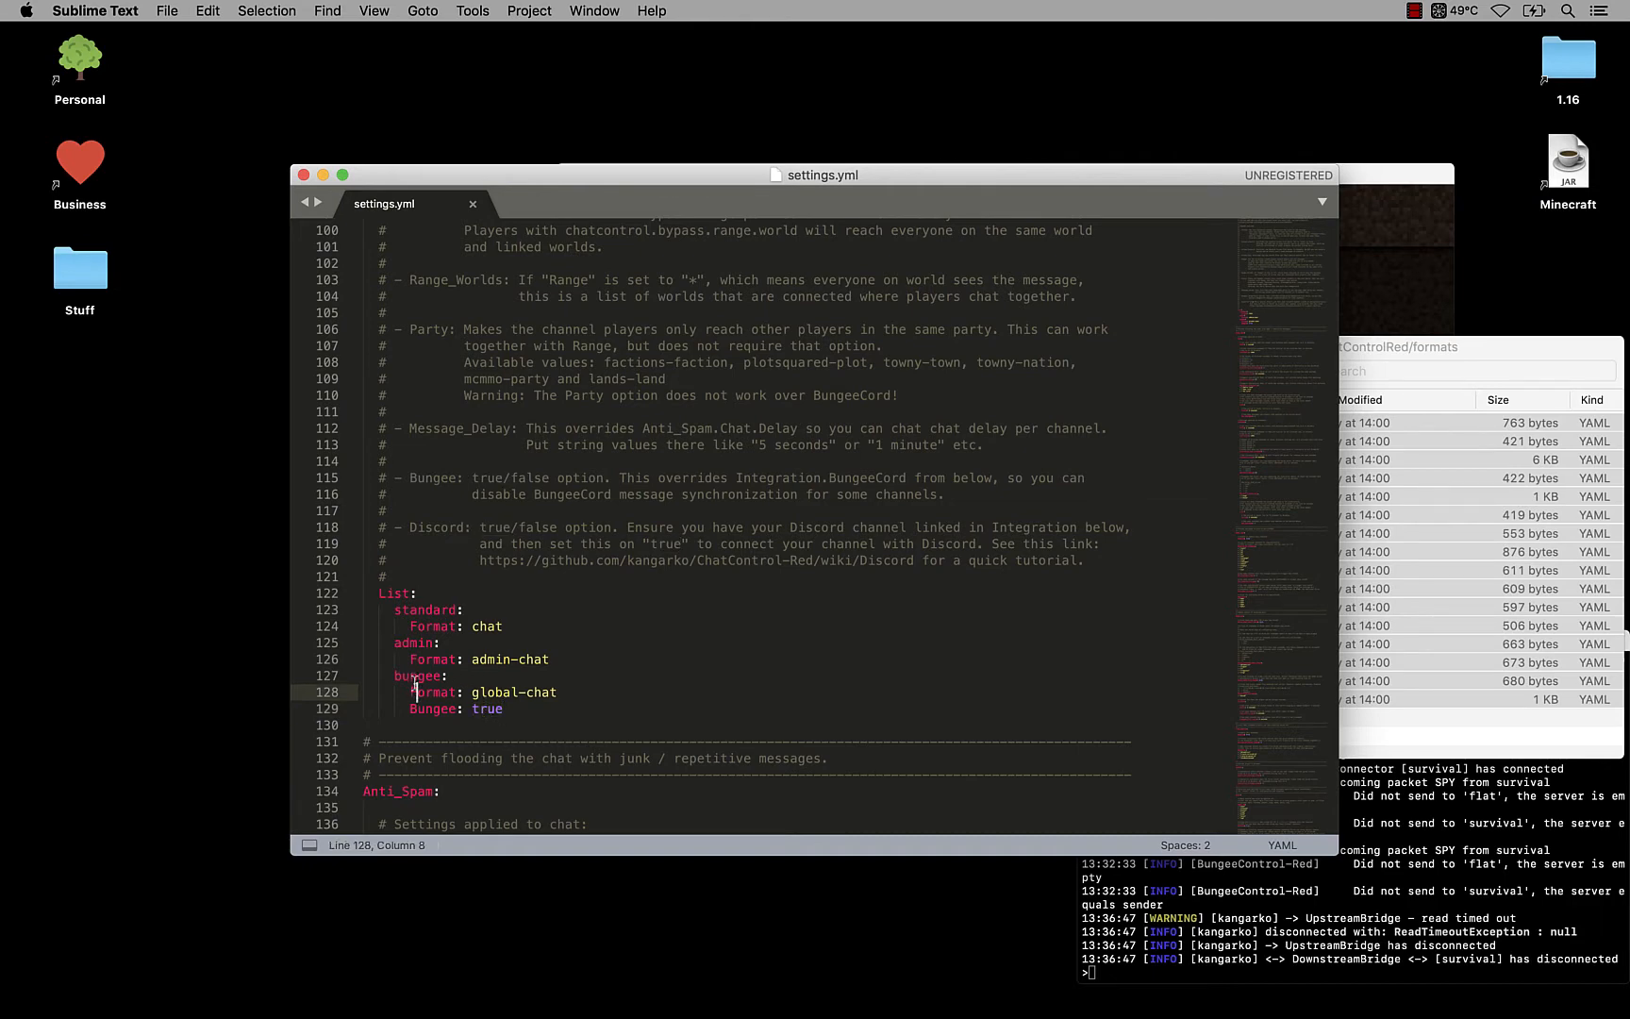
click(510, 710)
text(@)
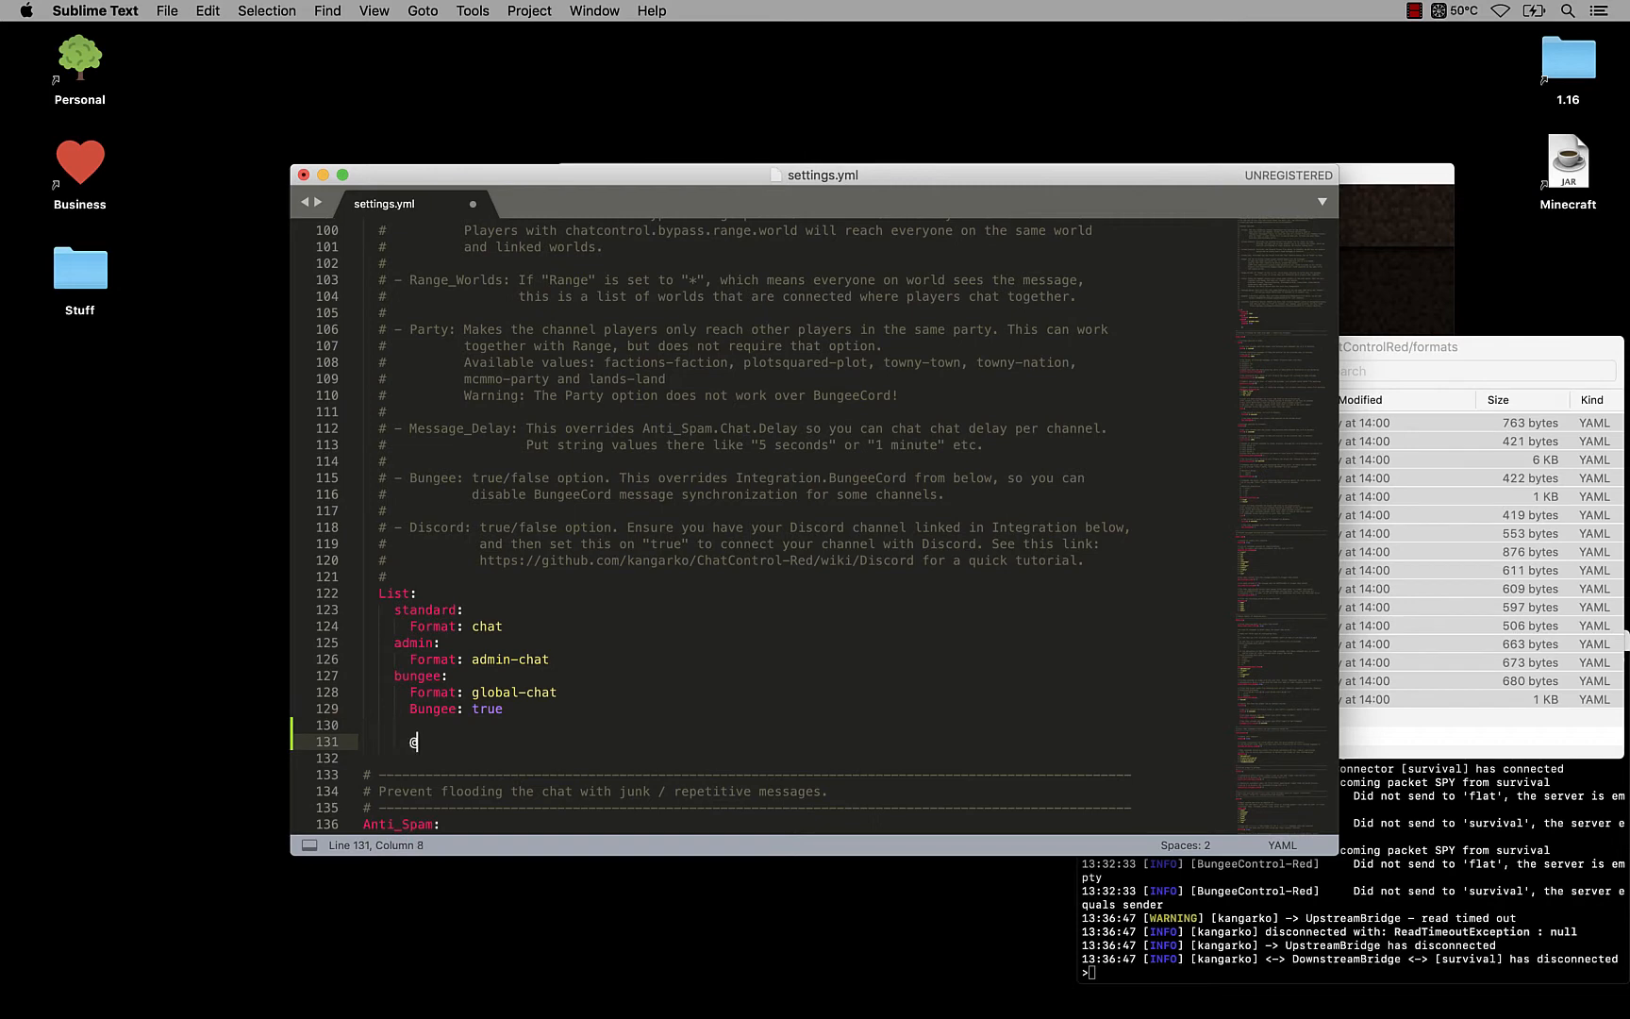
Step: Write comments '#1 Bungee: true' and '#2 BungeeControl -> BungeeCord' under the bungee channel
text(#1 bungee:)
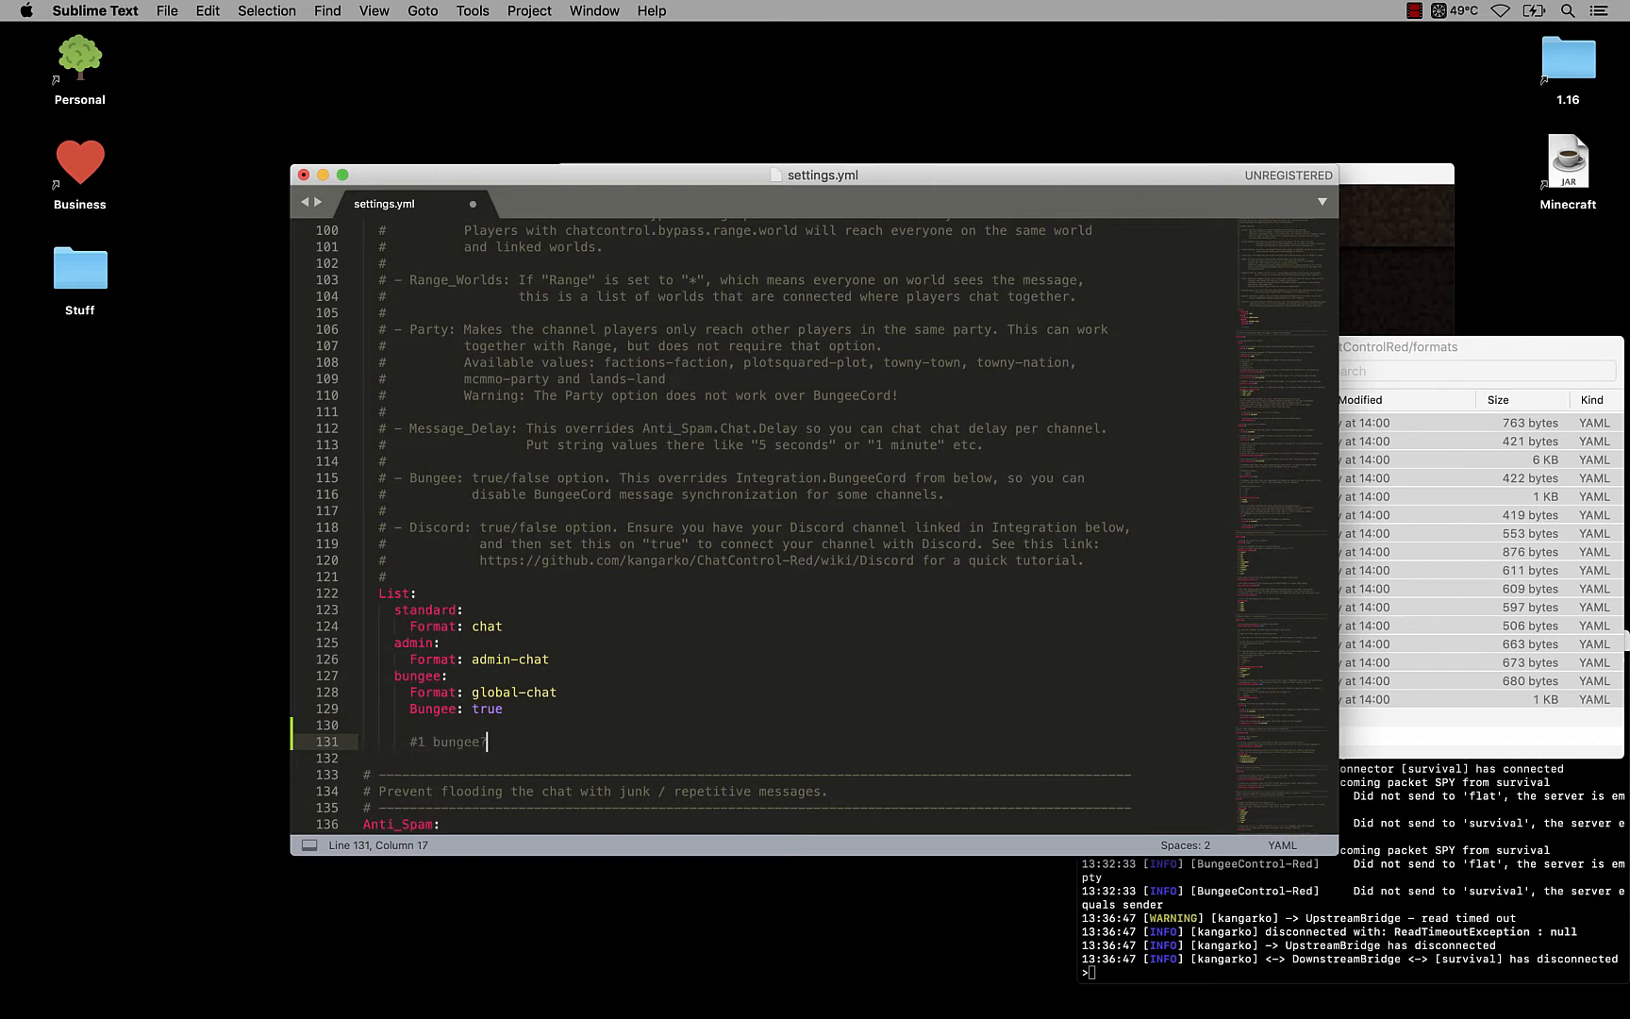
text(:)
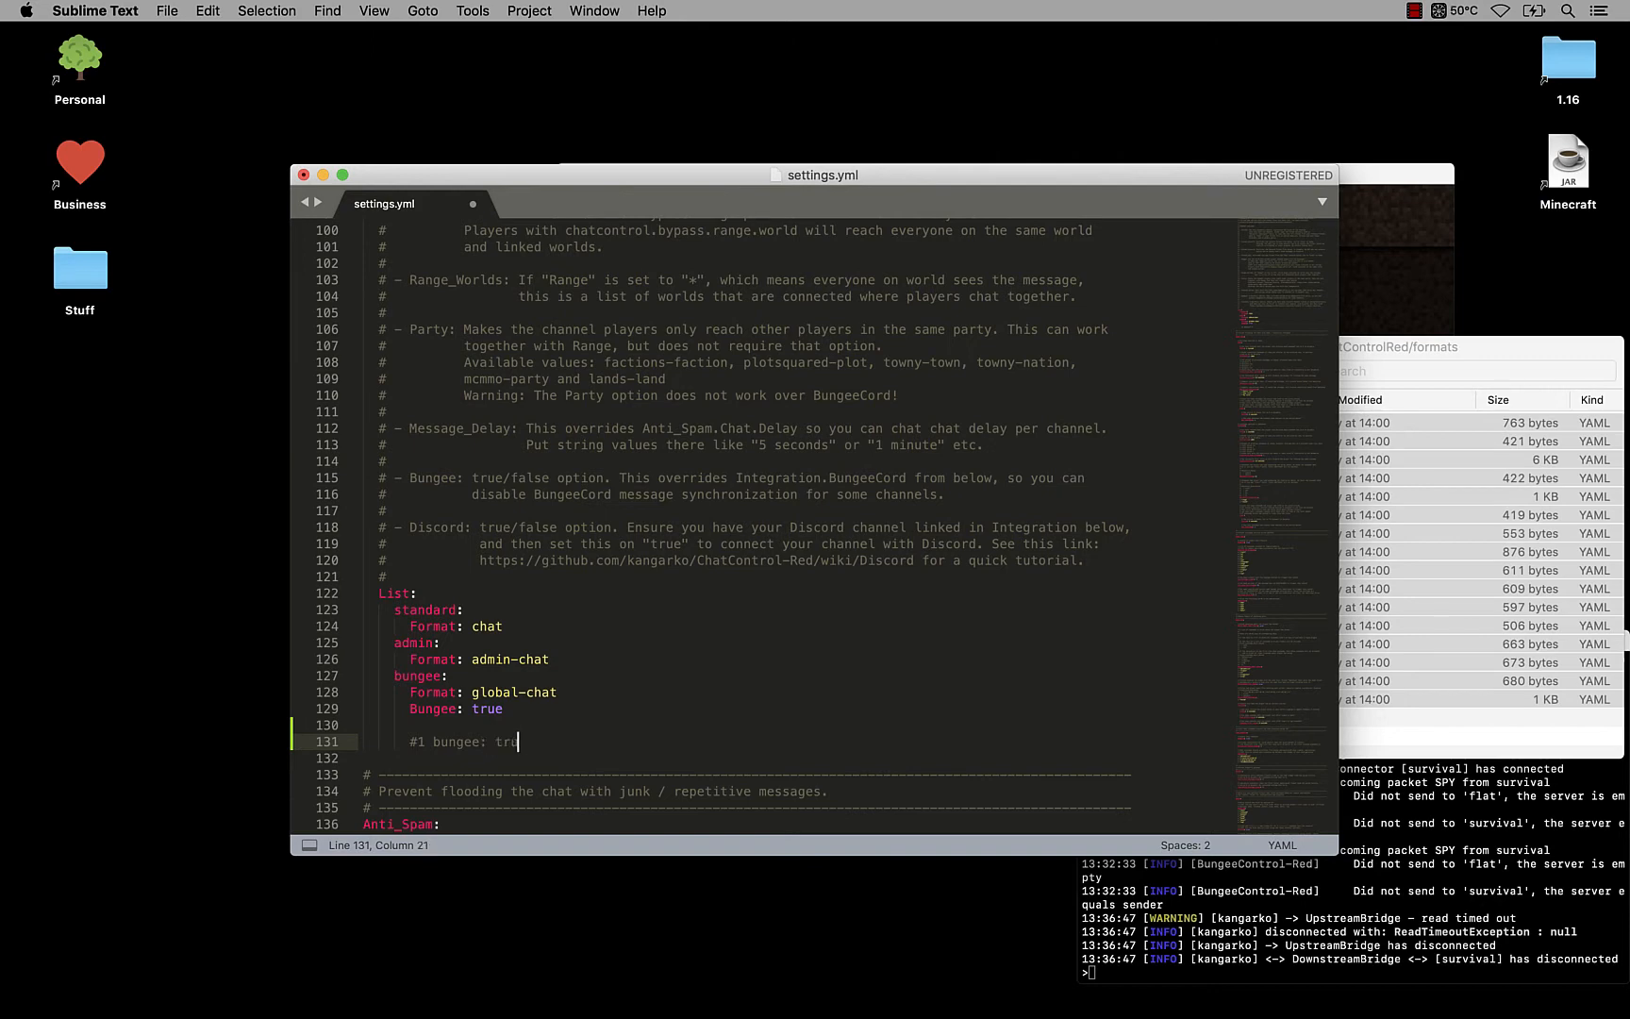
text(e)
text(#)
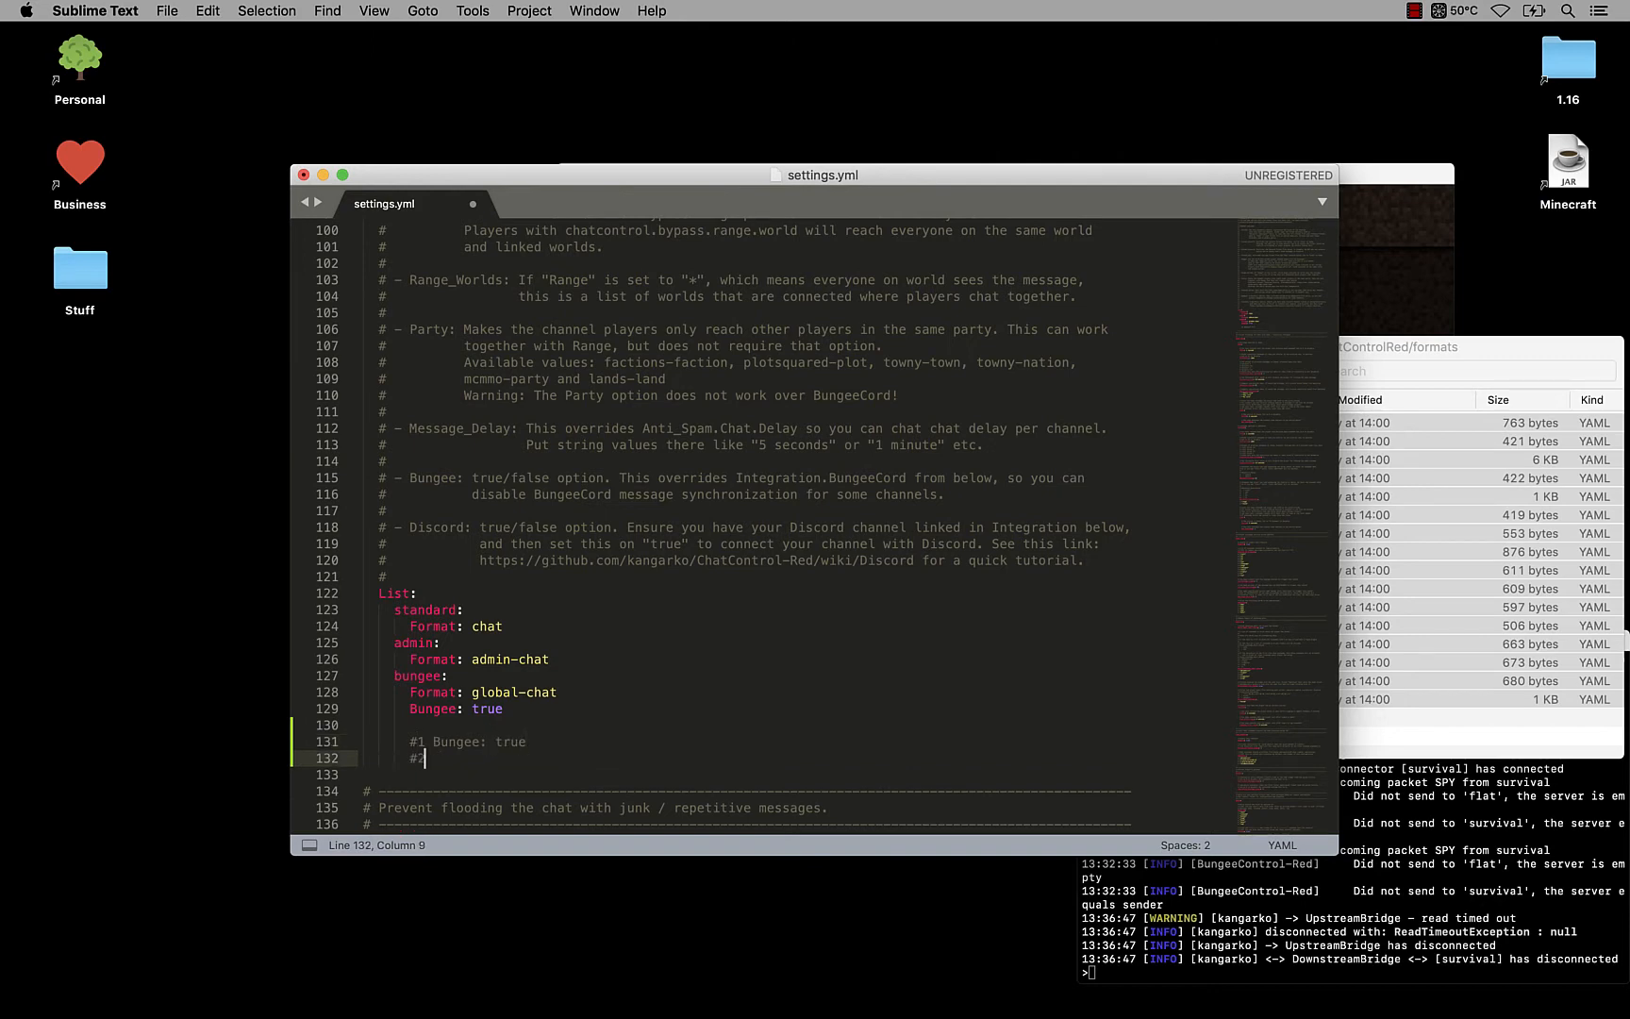
text(2)
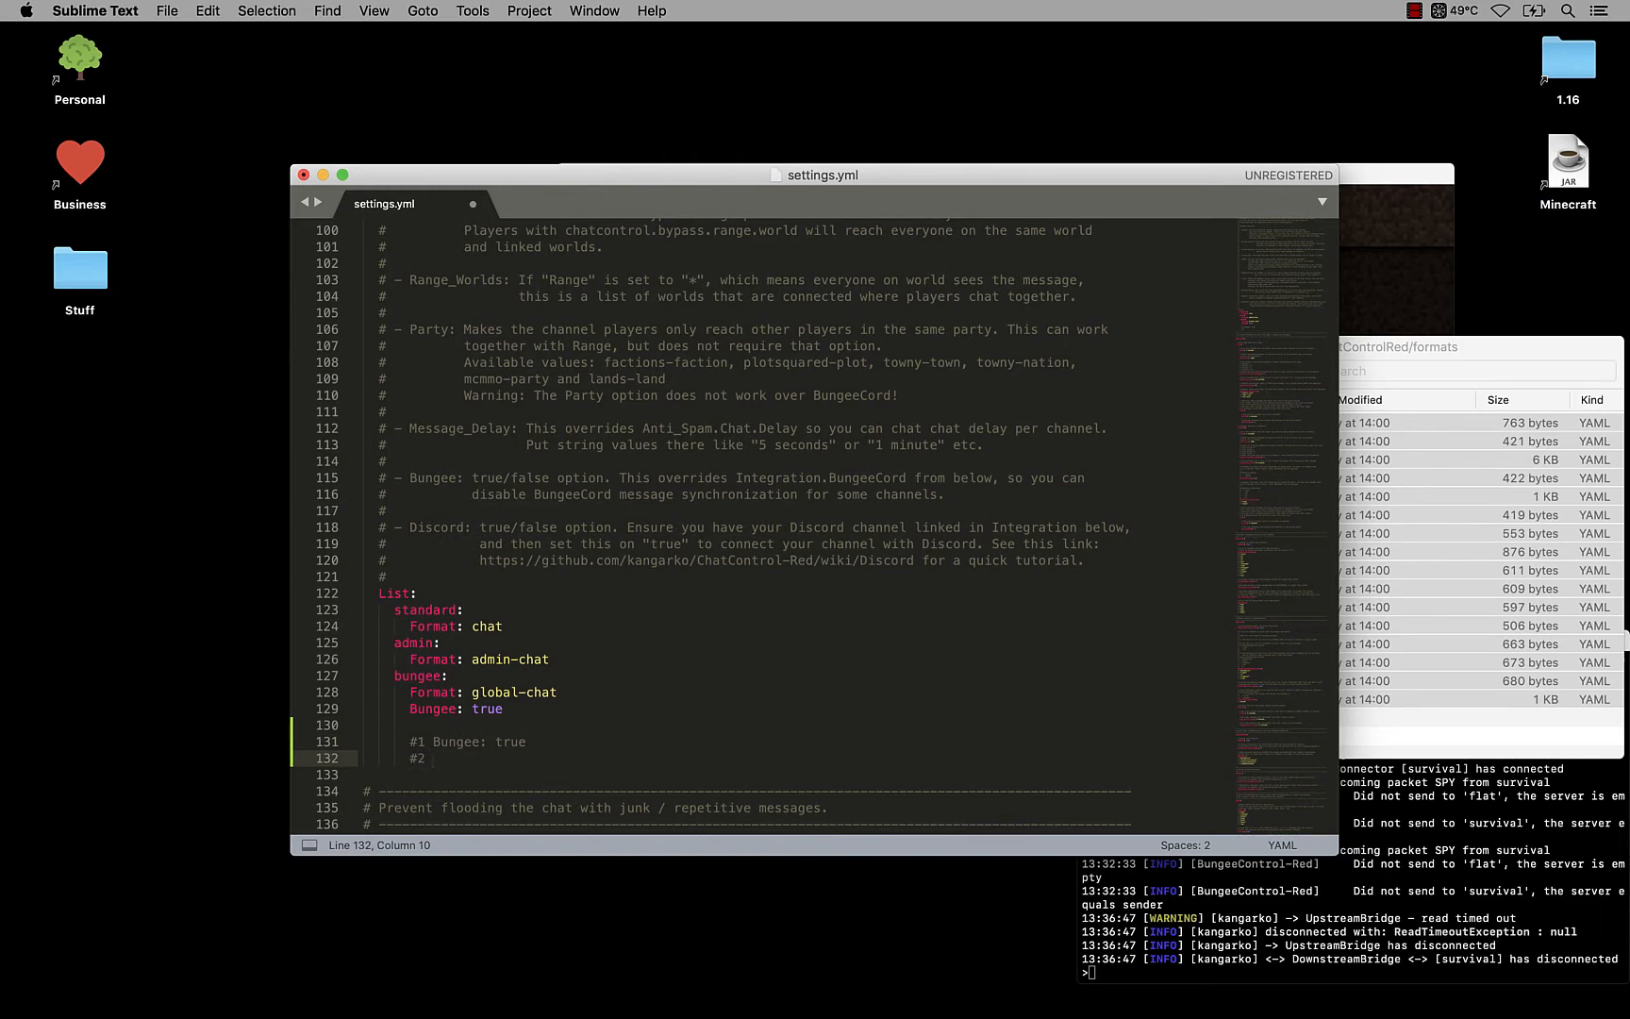
text(BungeeControl -> BungeeCor)
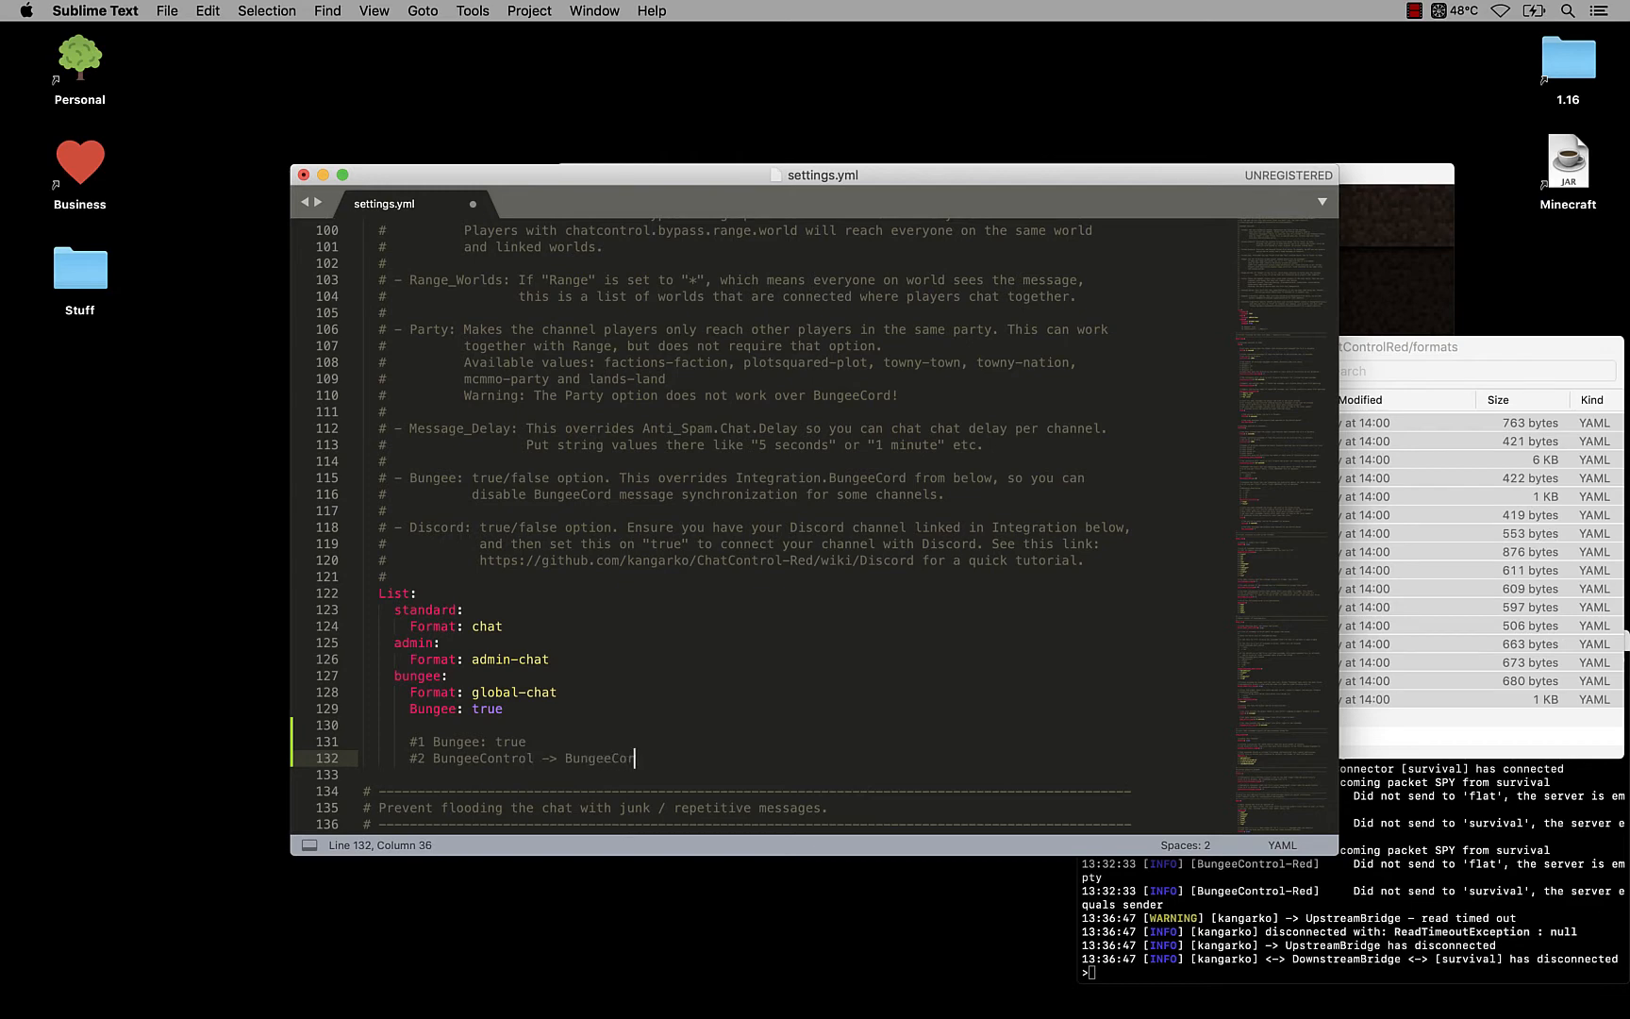
double_click(477, 759)
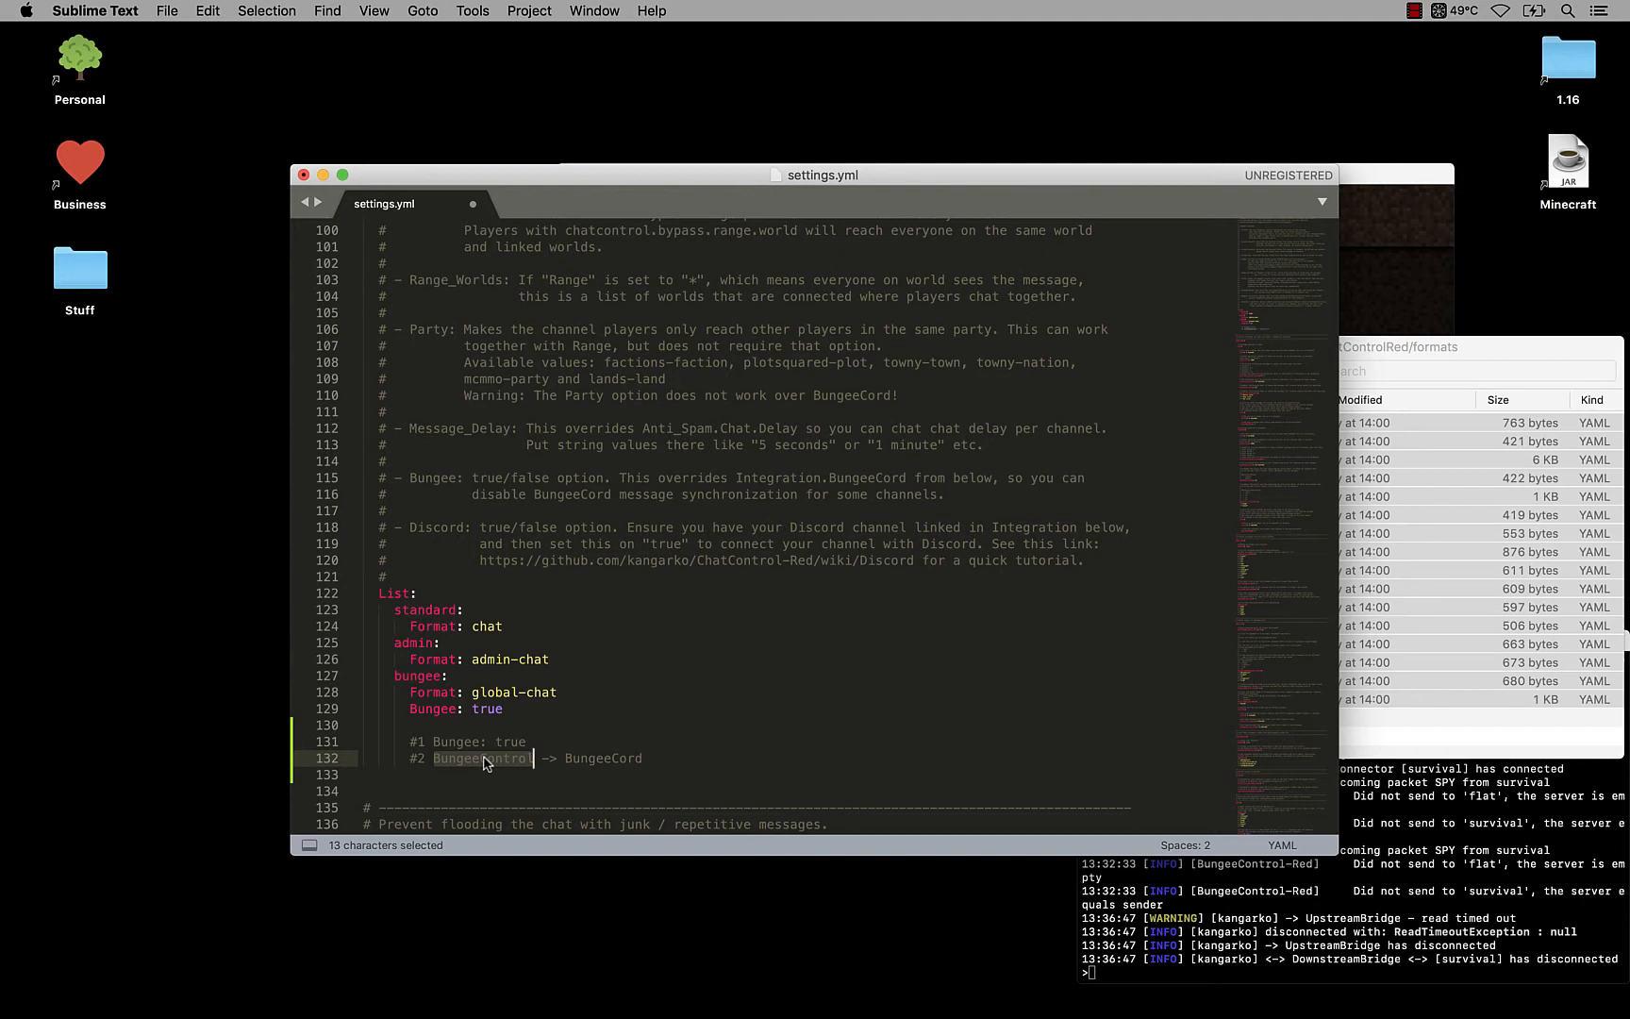
click(407, 776)
text(bungeecord.)
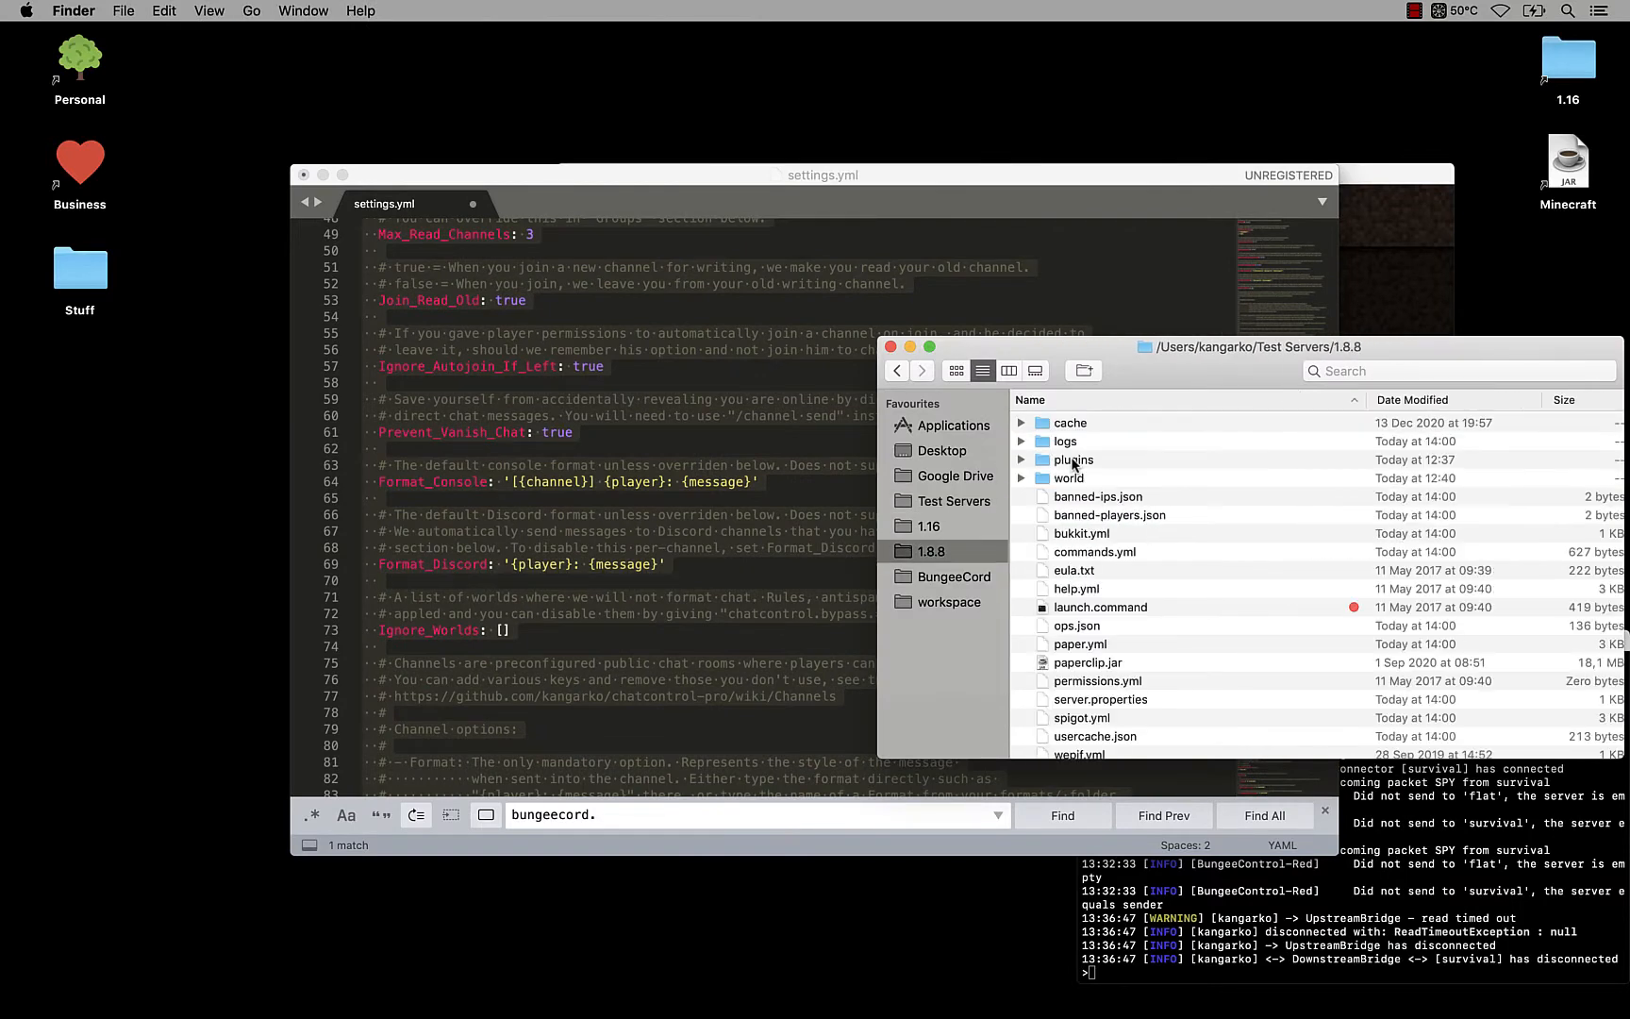
Step: Browse plugins > ChatControlRed to mysql.yml in Finder, then bring the Eclipse console forward
click(1073, 460)
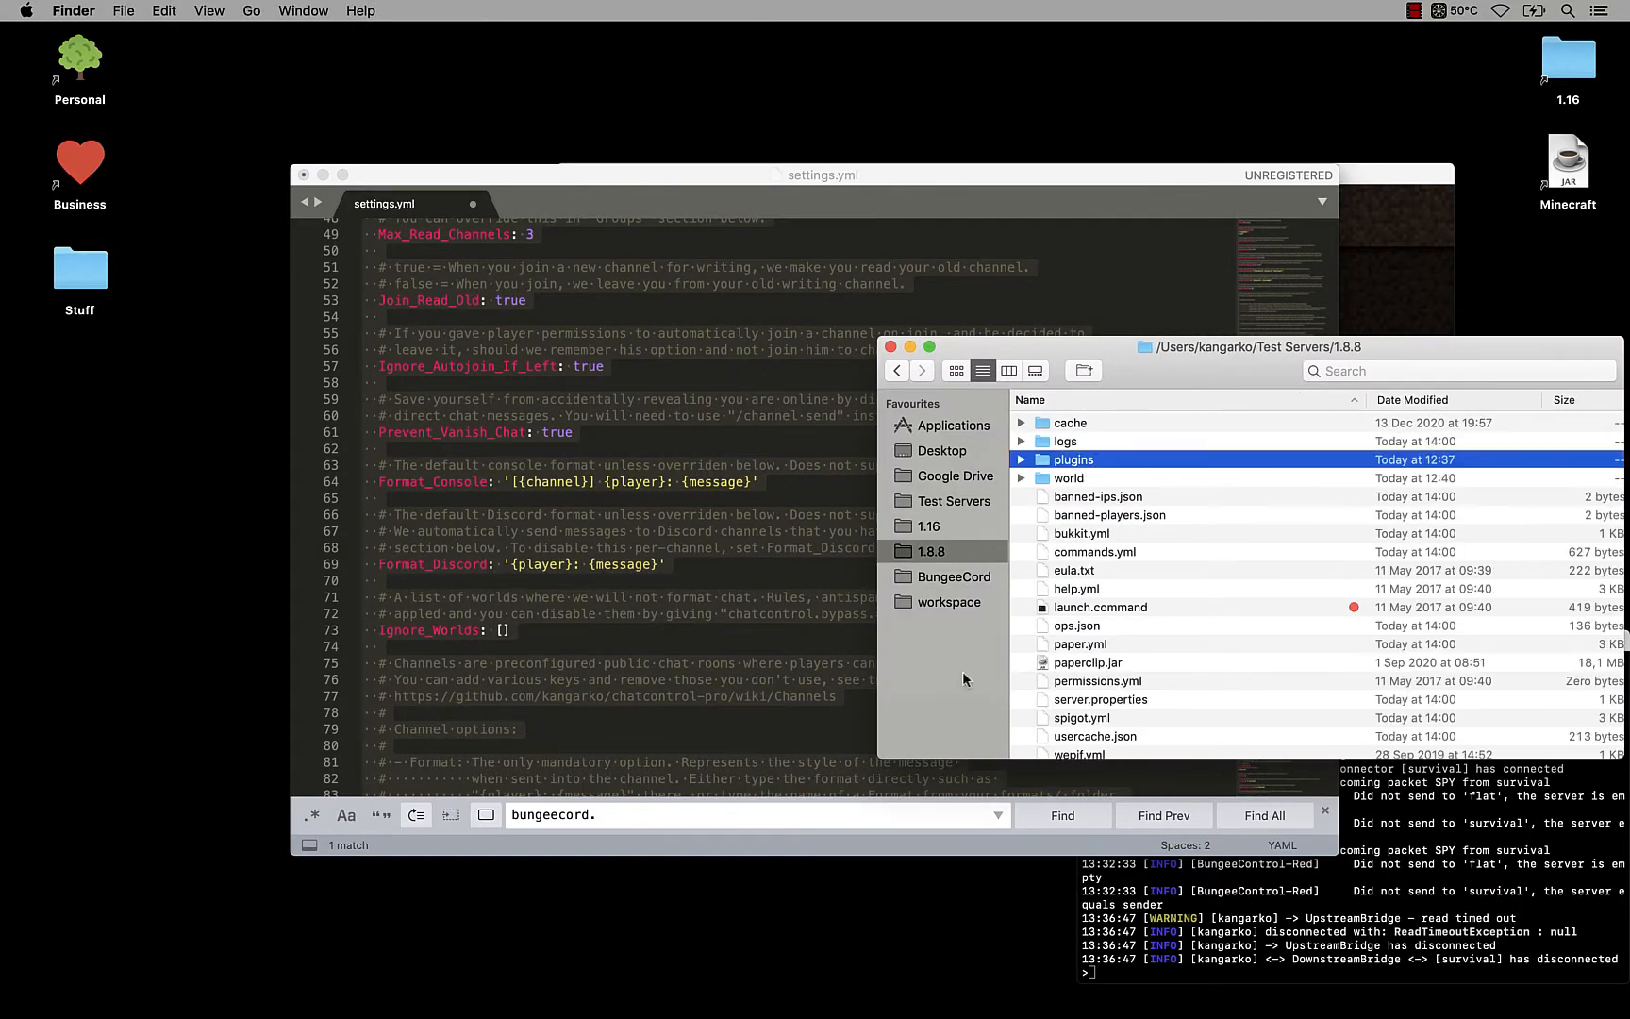
mouse_move(668, 977)
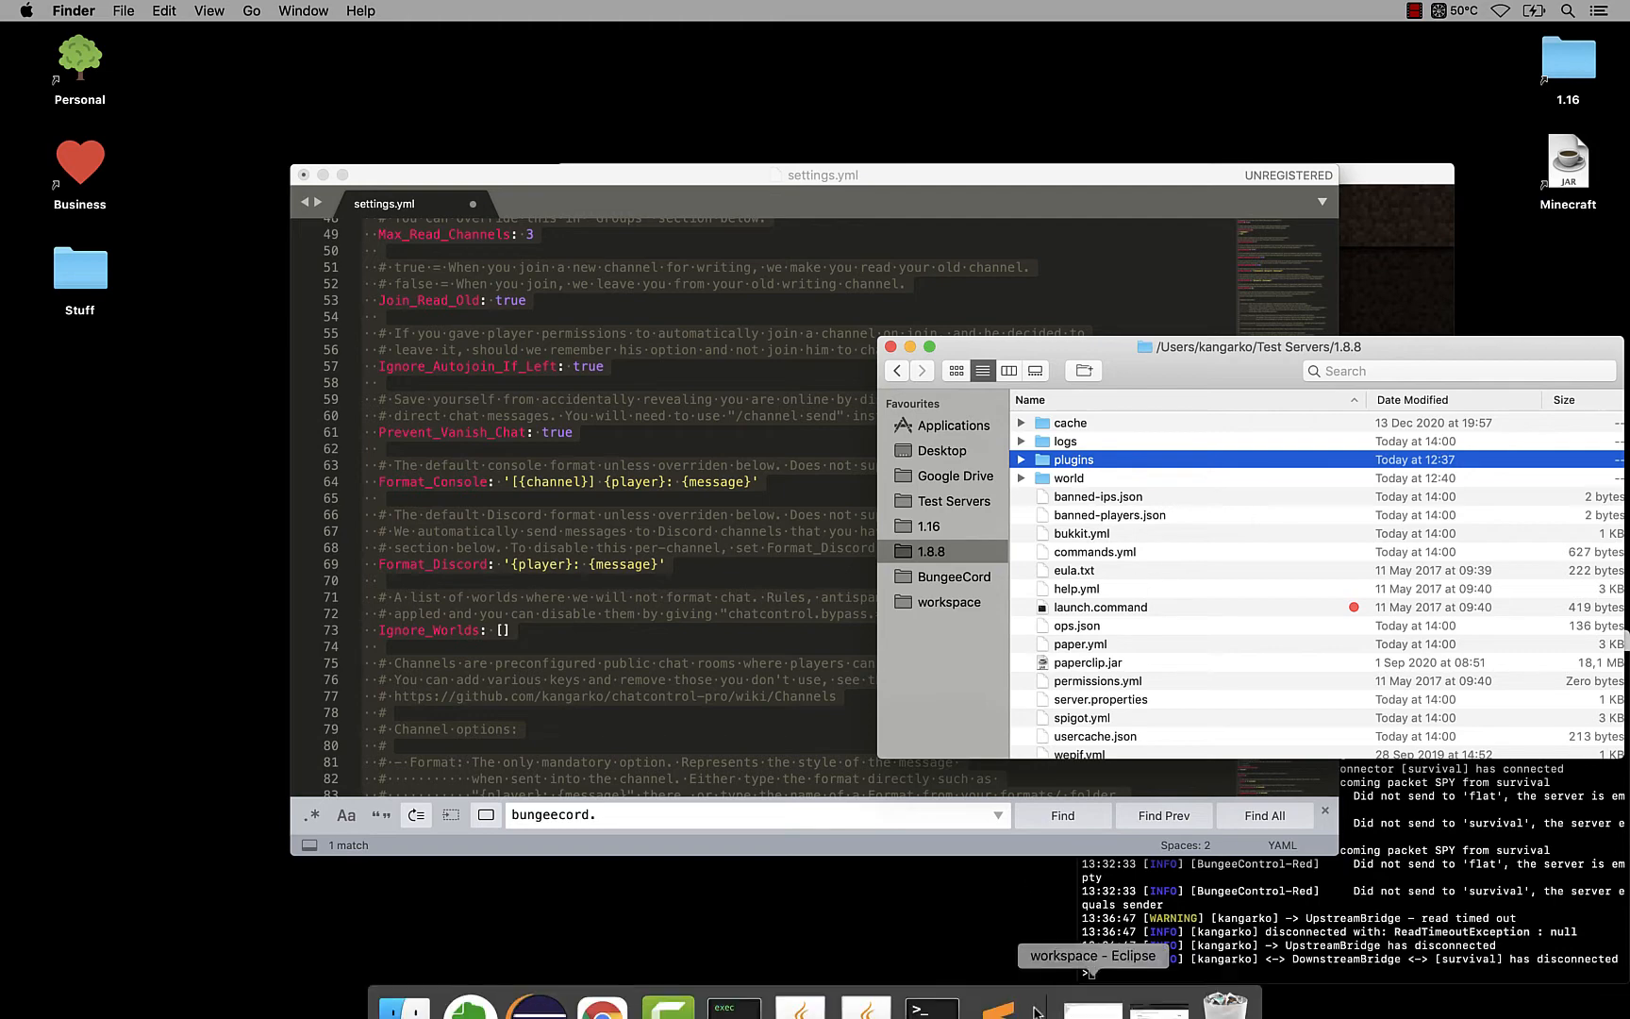
mouse_move(668, 978)
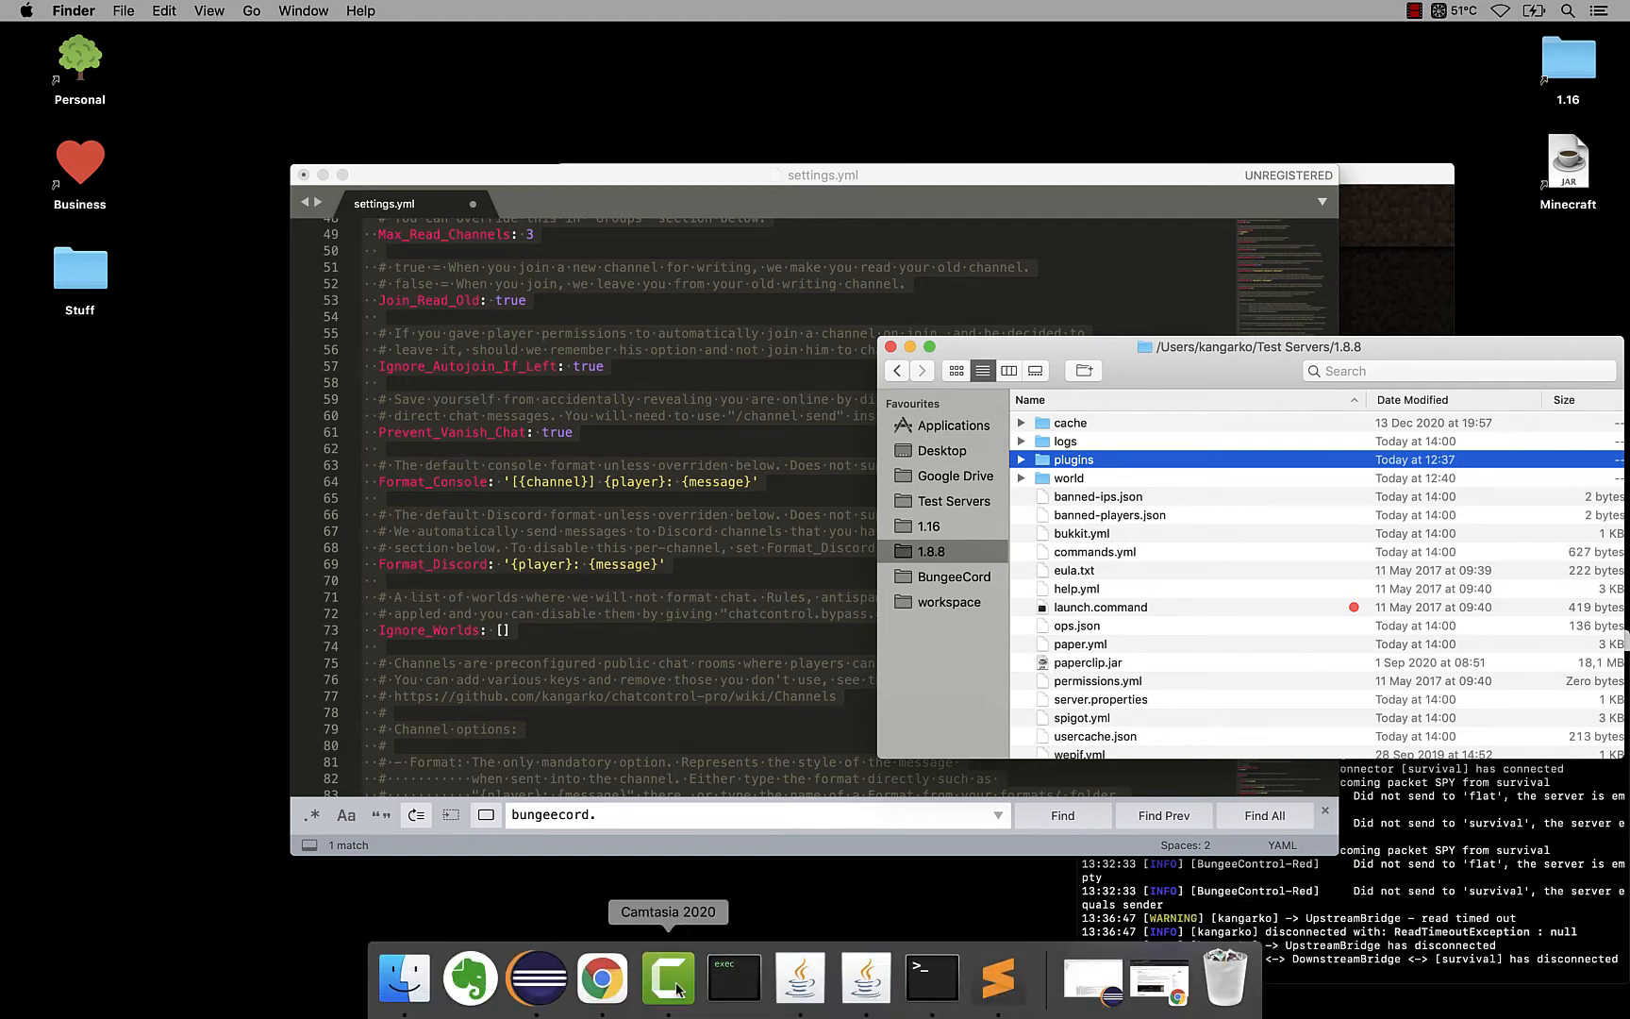
mouse_move(602, 978)
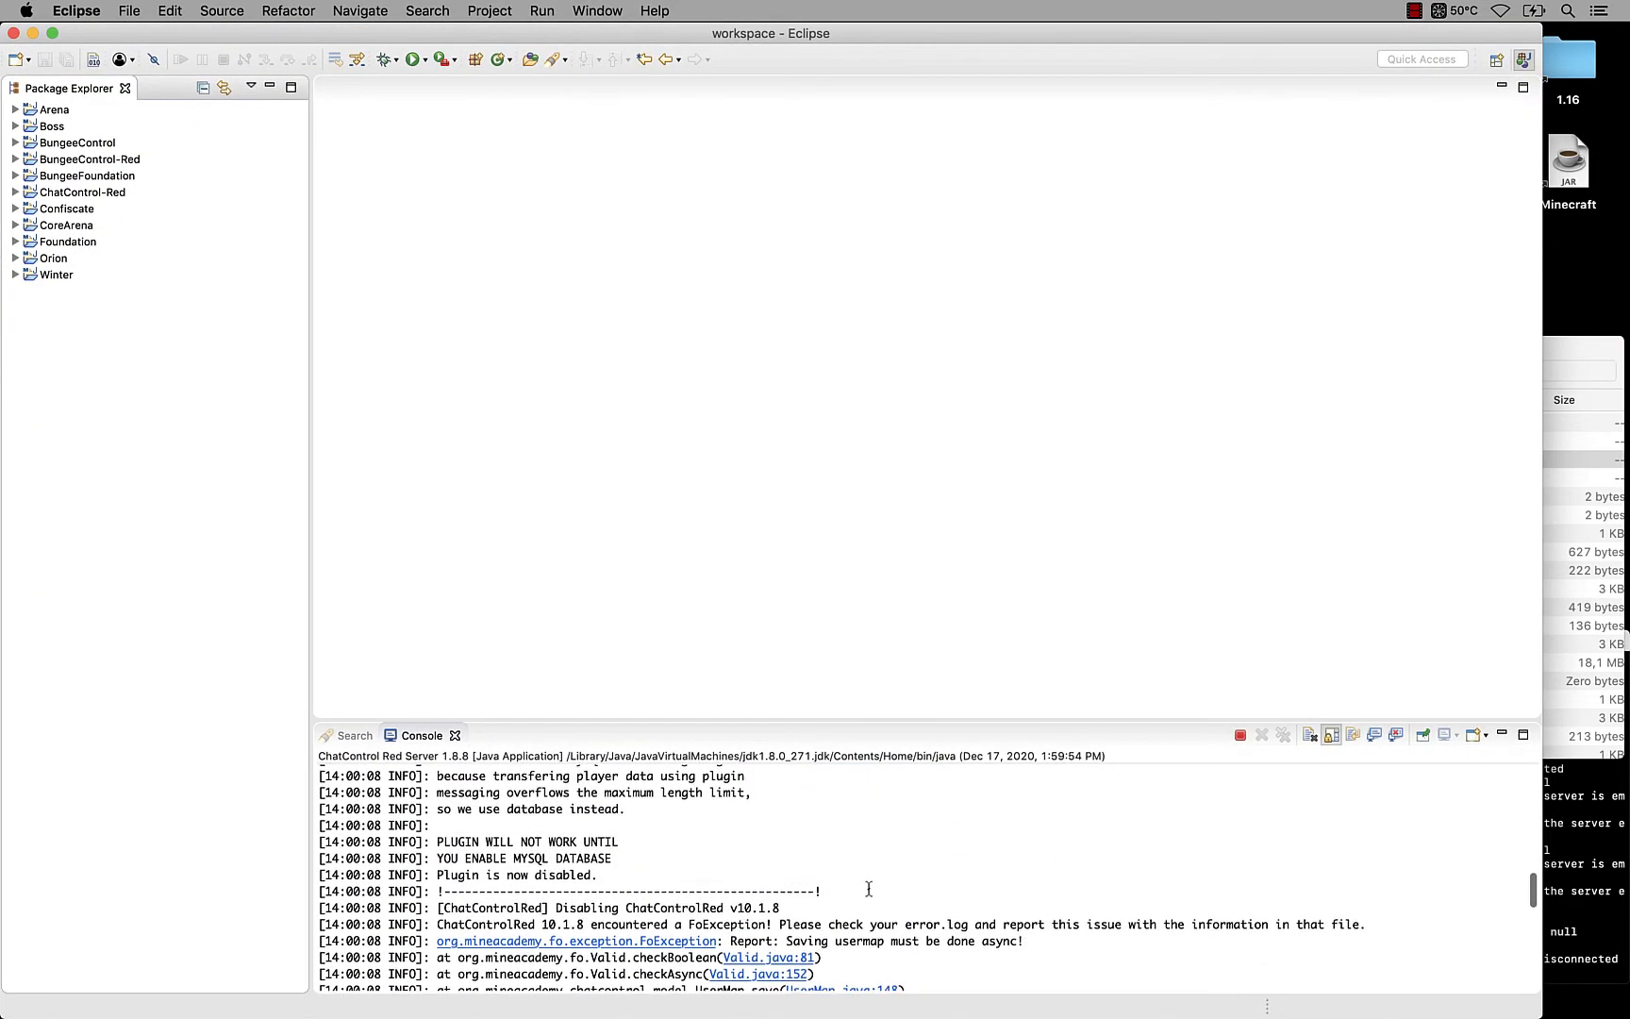
scroll(up, 3)
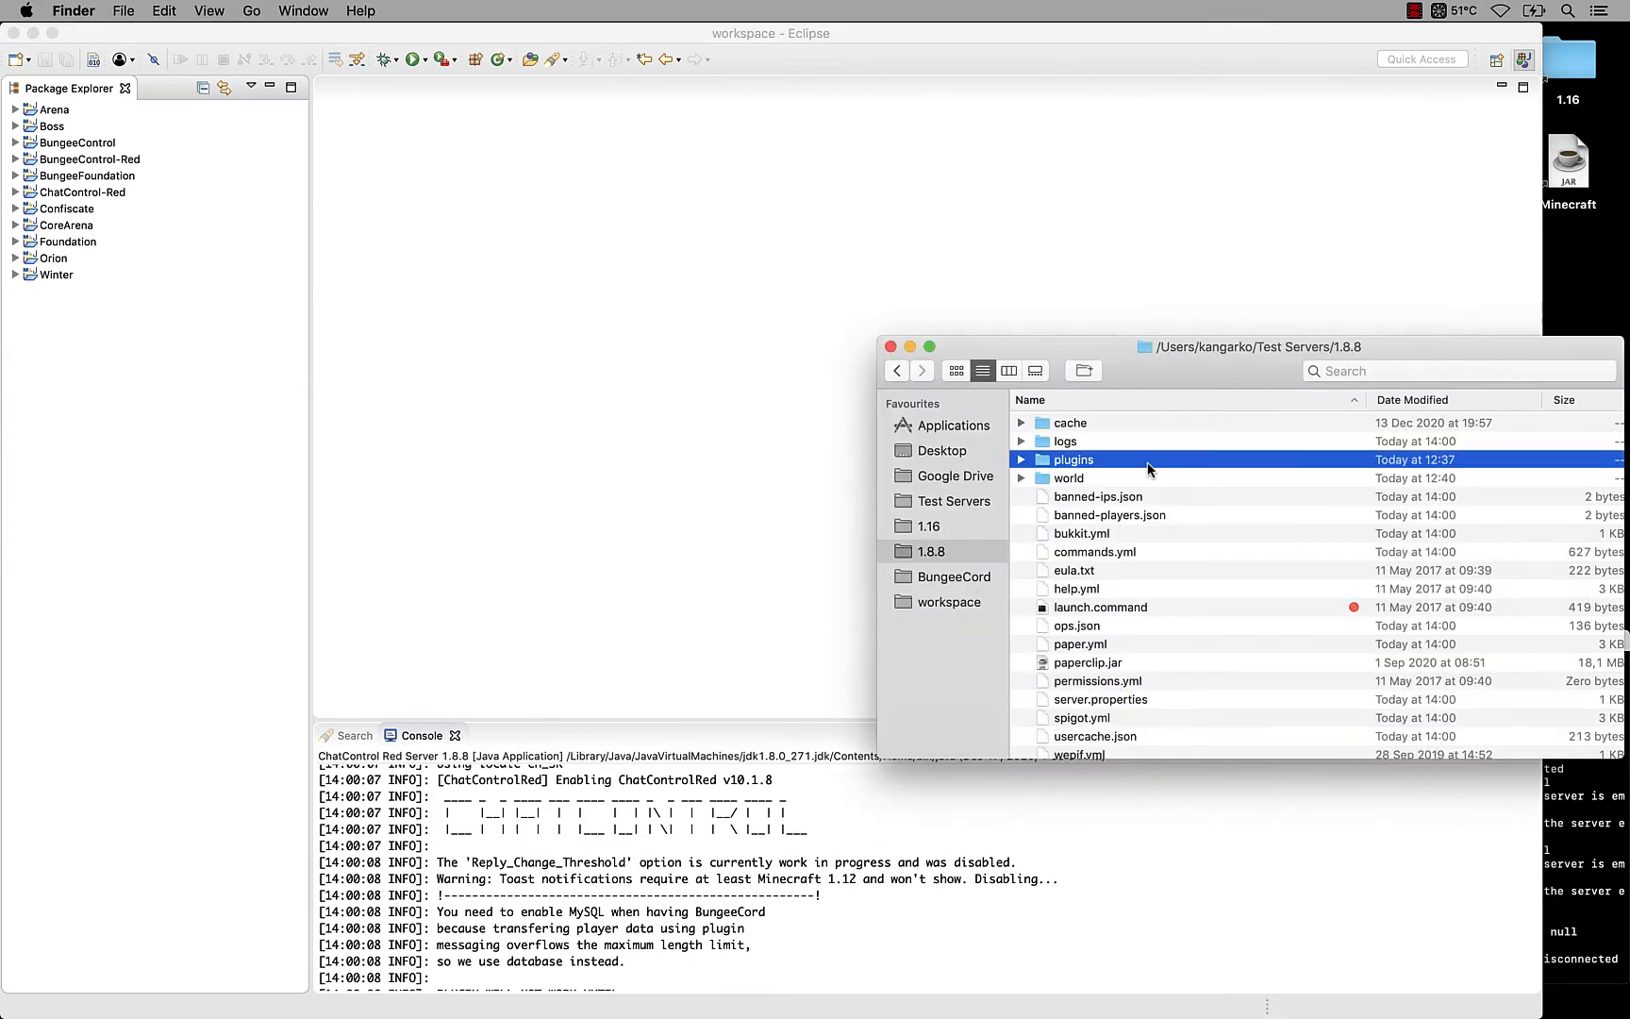
double_click(1074, 460)
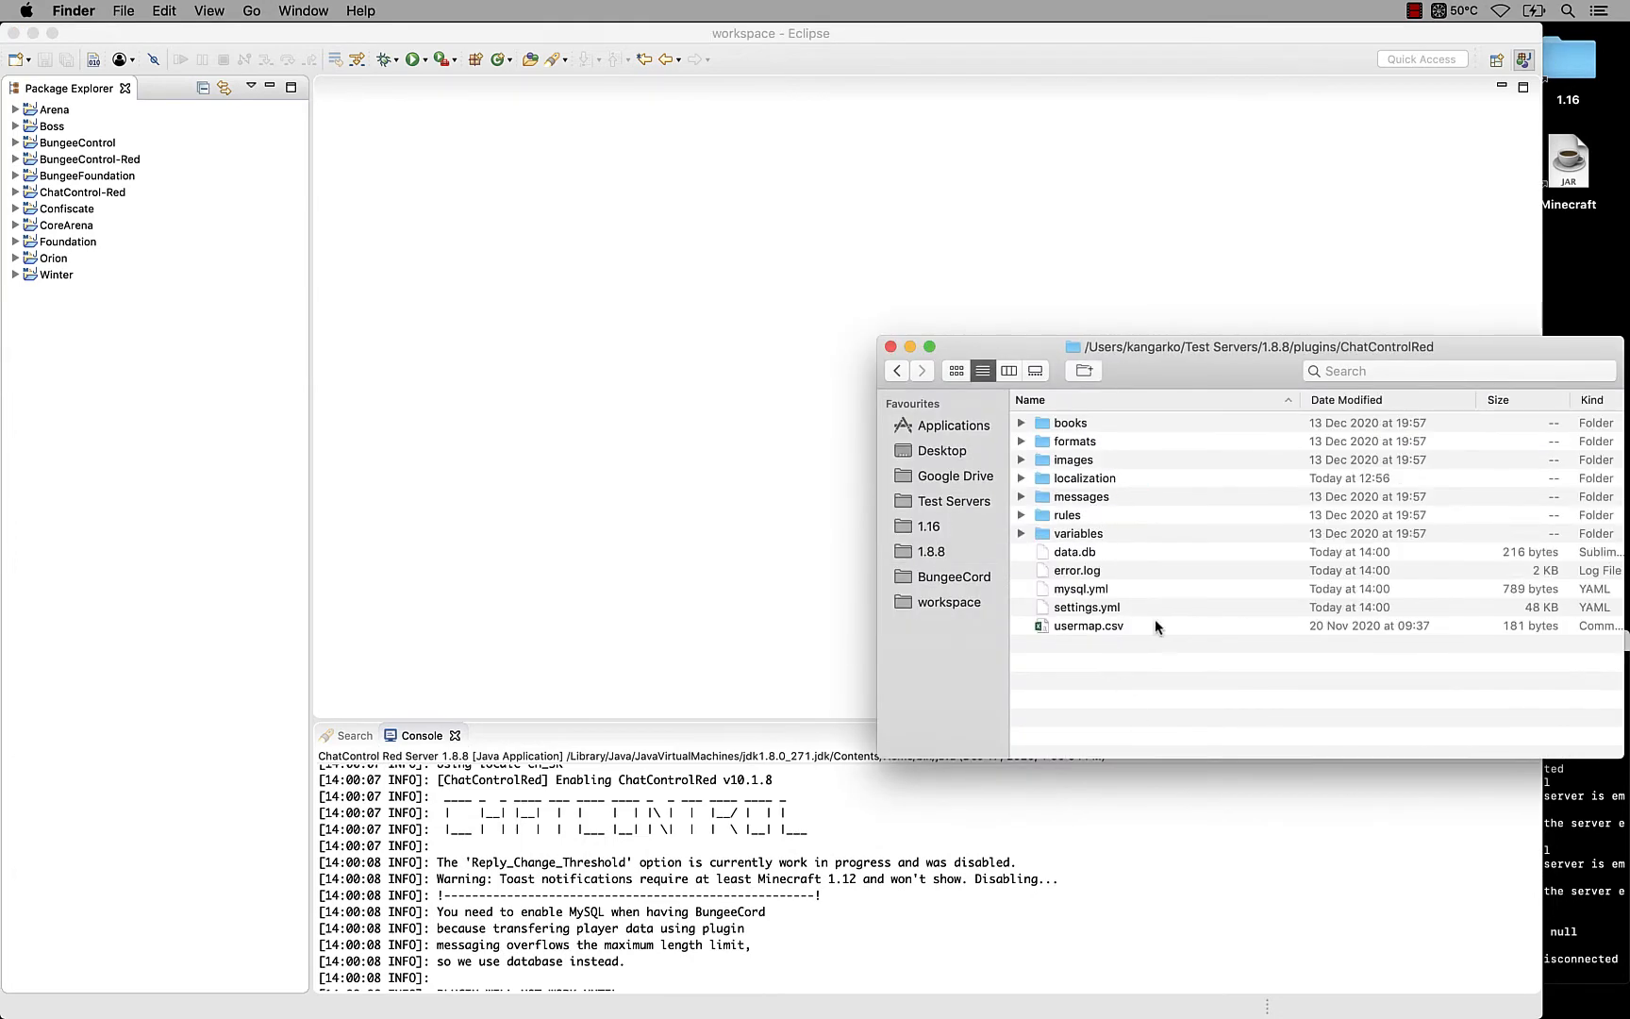
mouse_move(1117, 616)
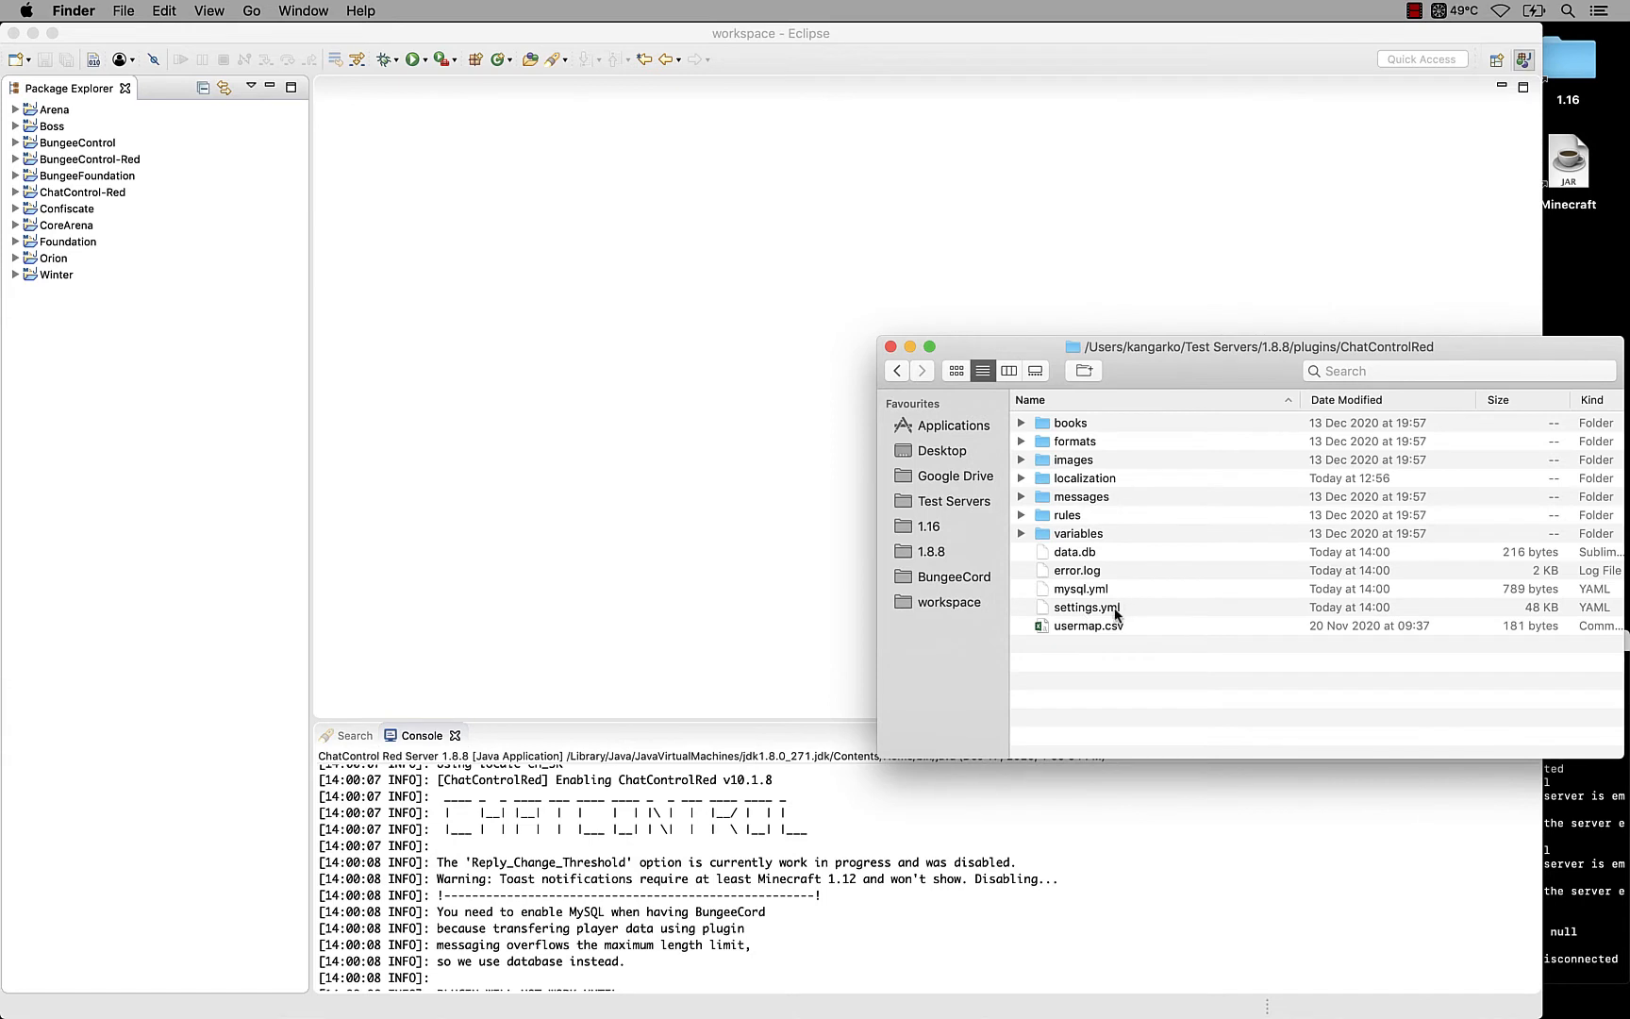
click(1082, 589)
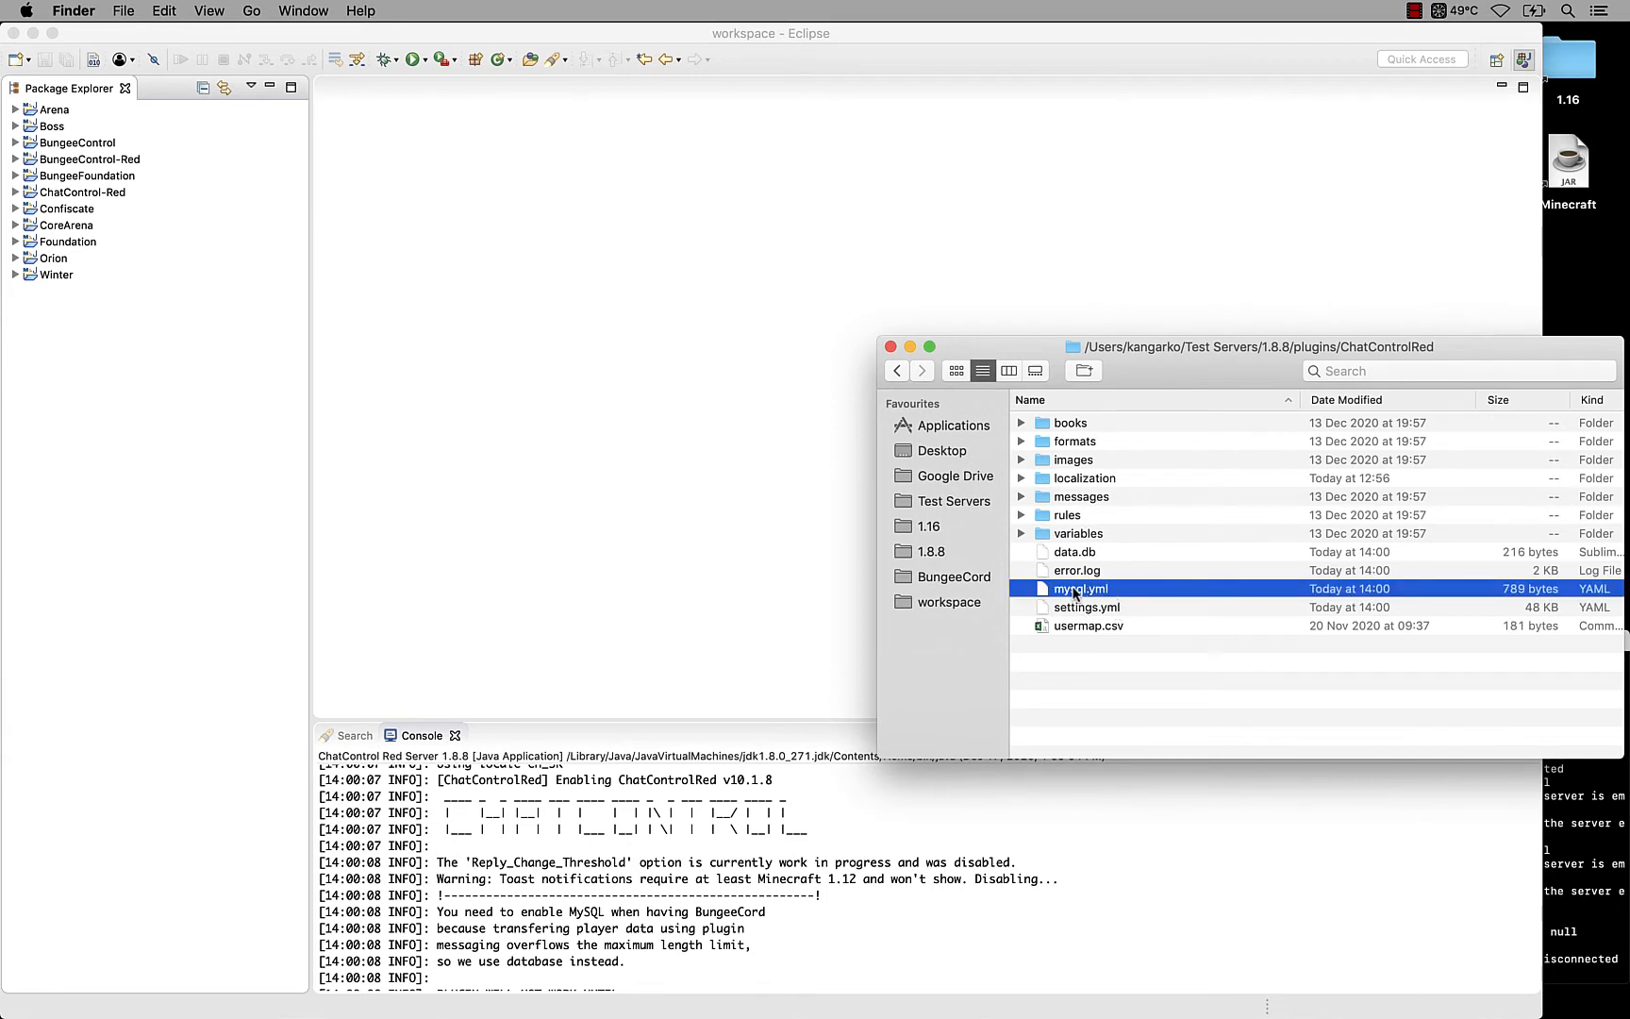
mouse_move(405, 488)
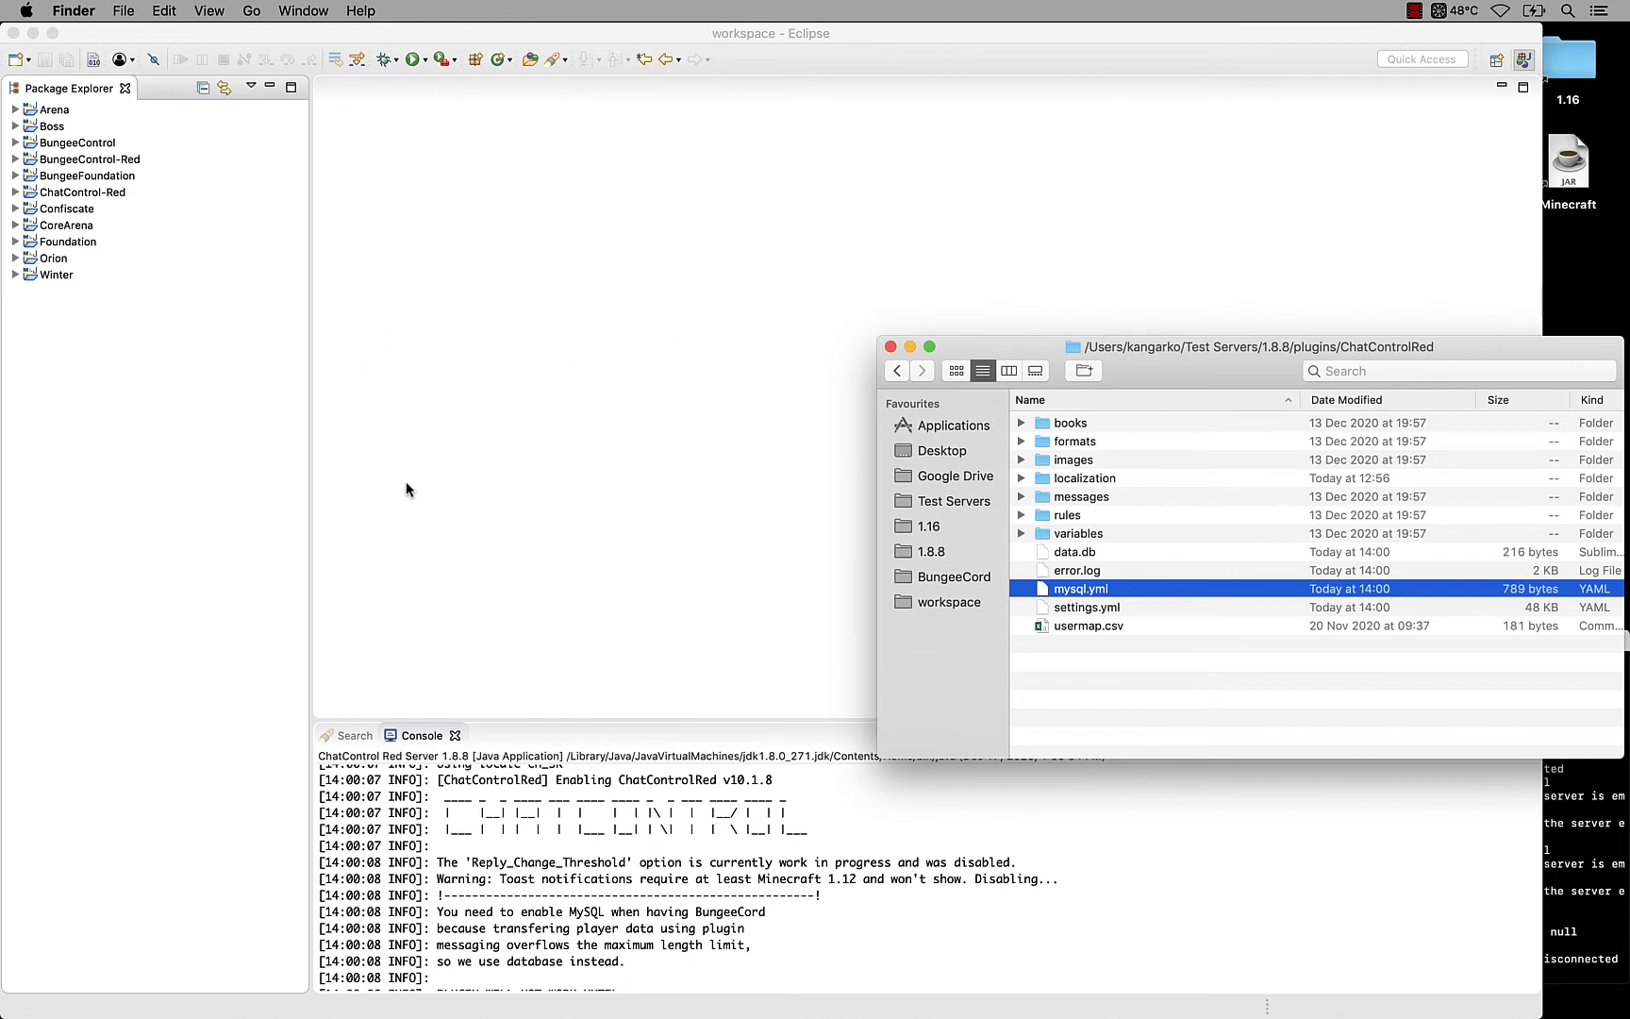
double_click(1085, 607)
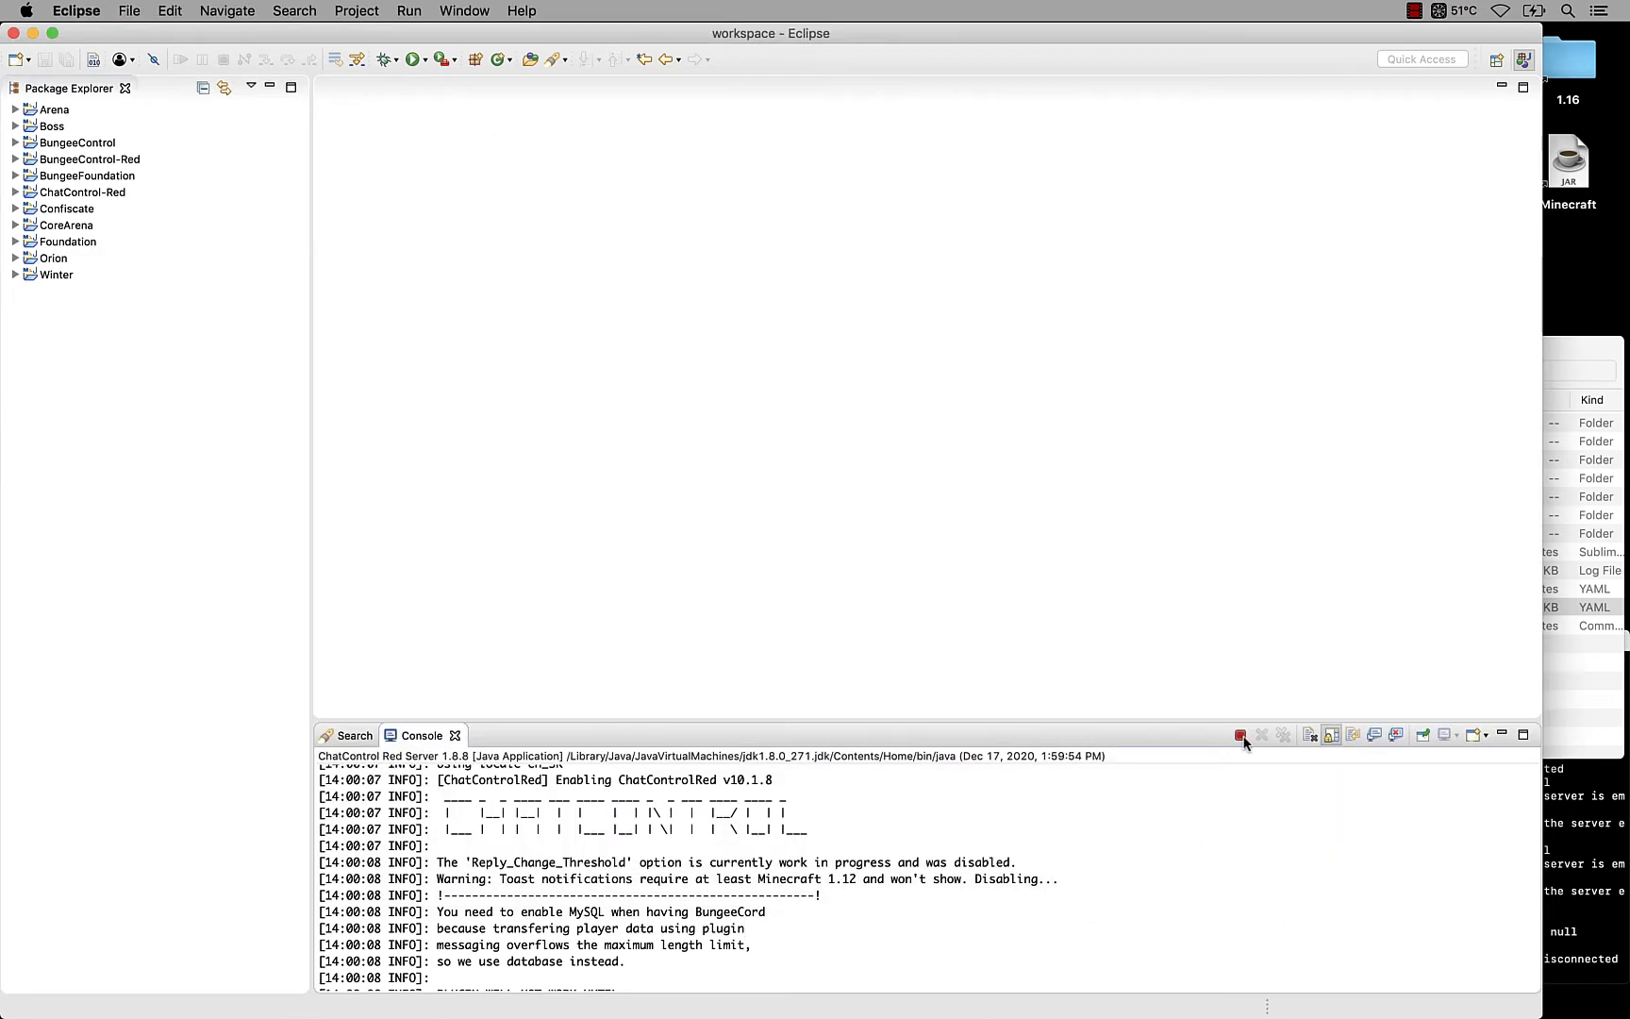
Step: Restart the ChatControl Red test server from the Eclipse console
click(1239, 736)
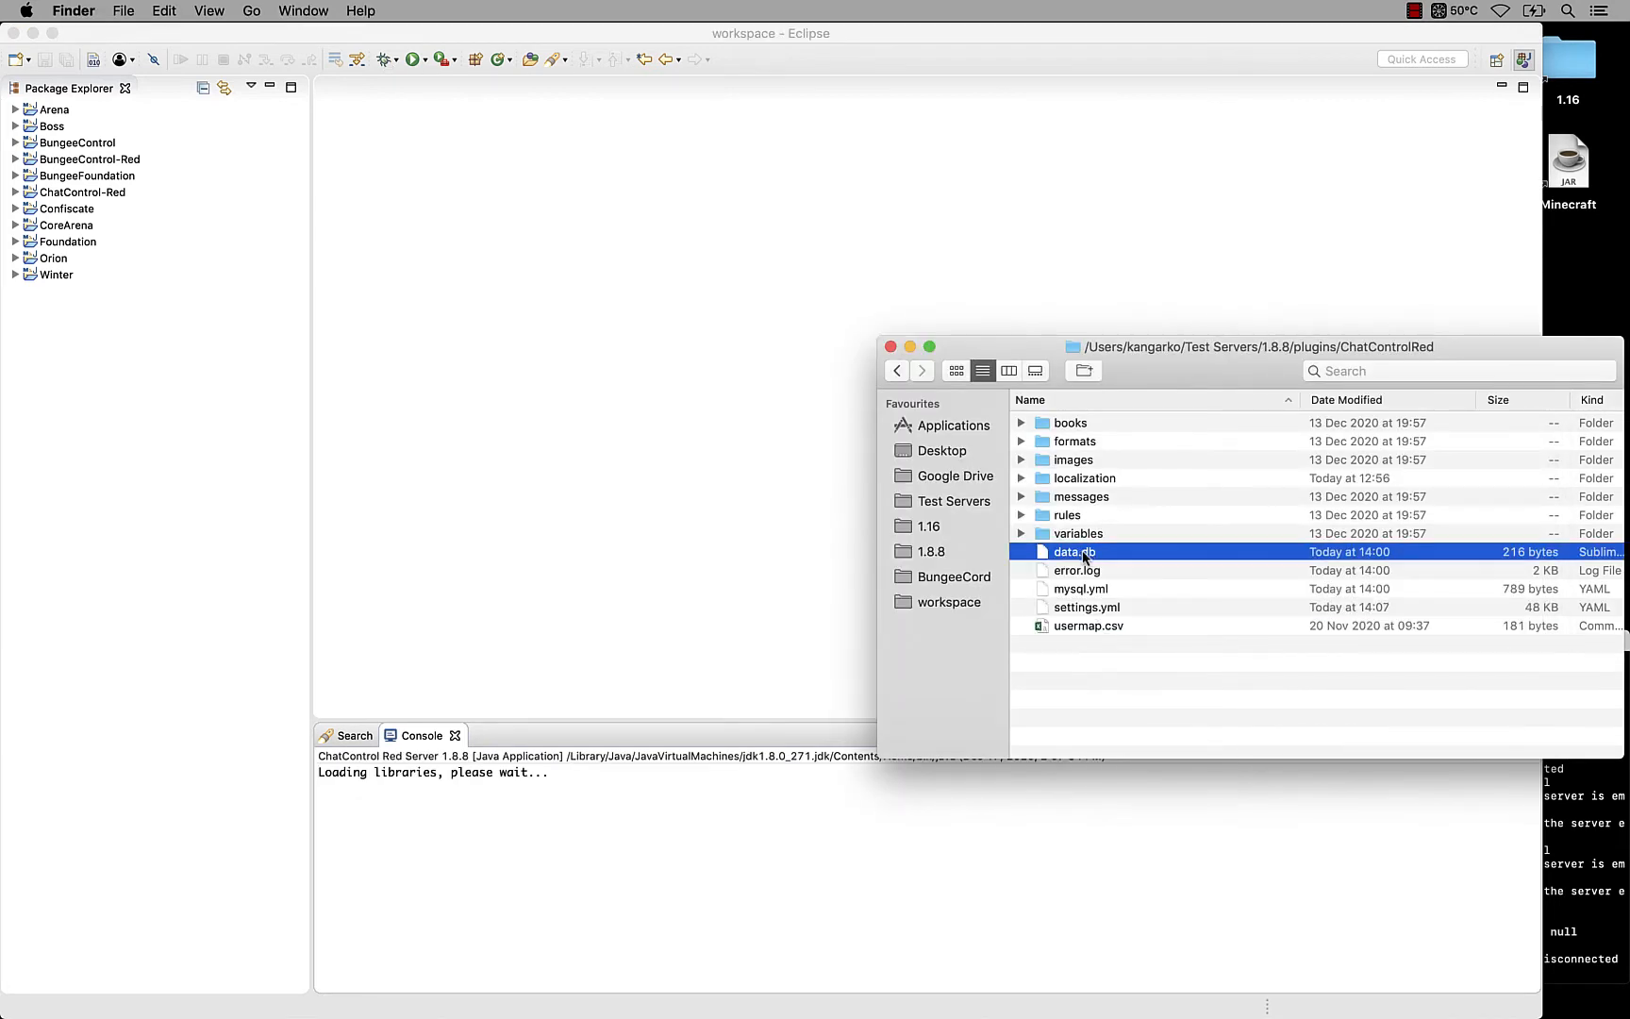
mouse_move(1144, 522)
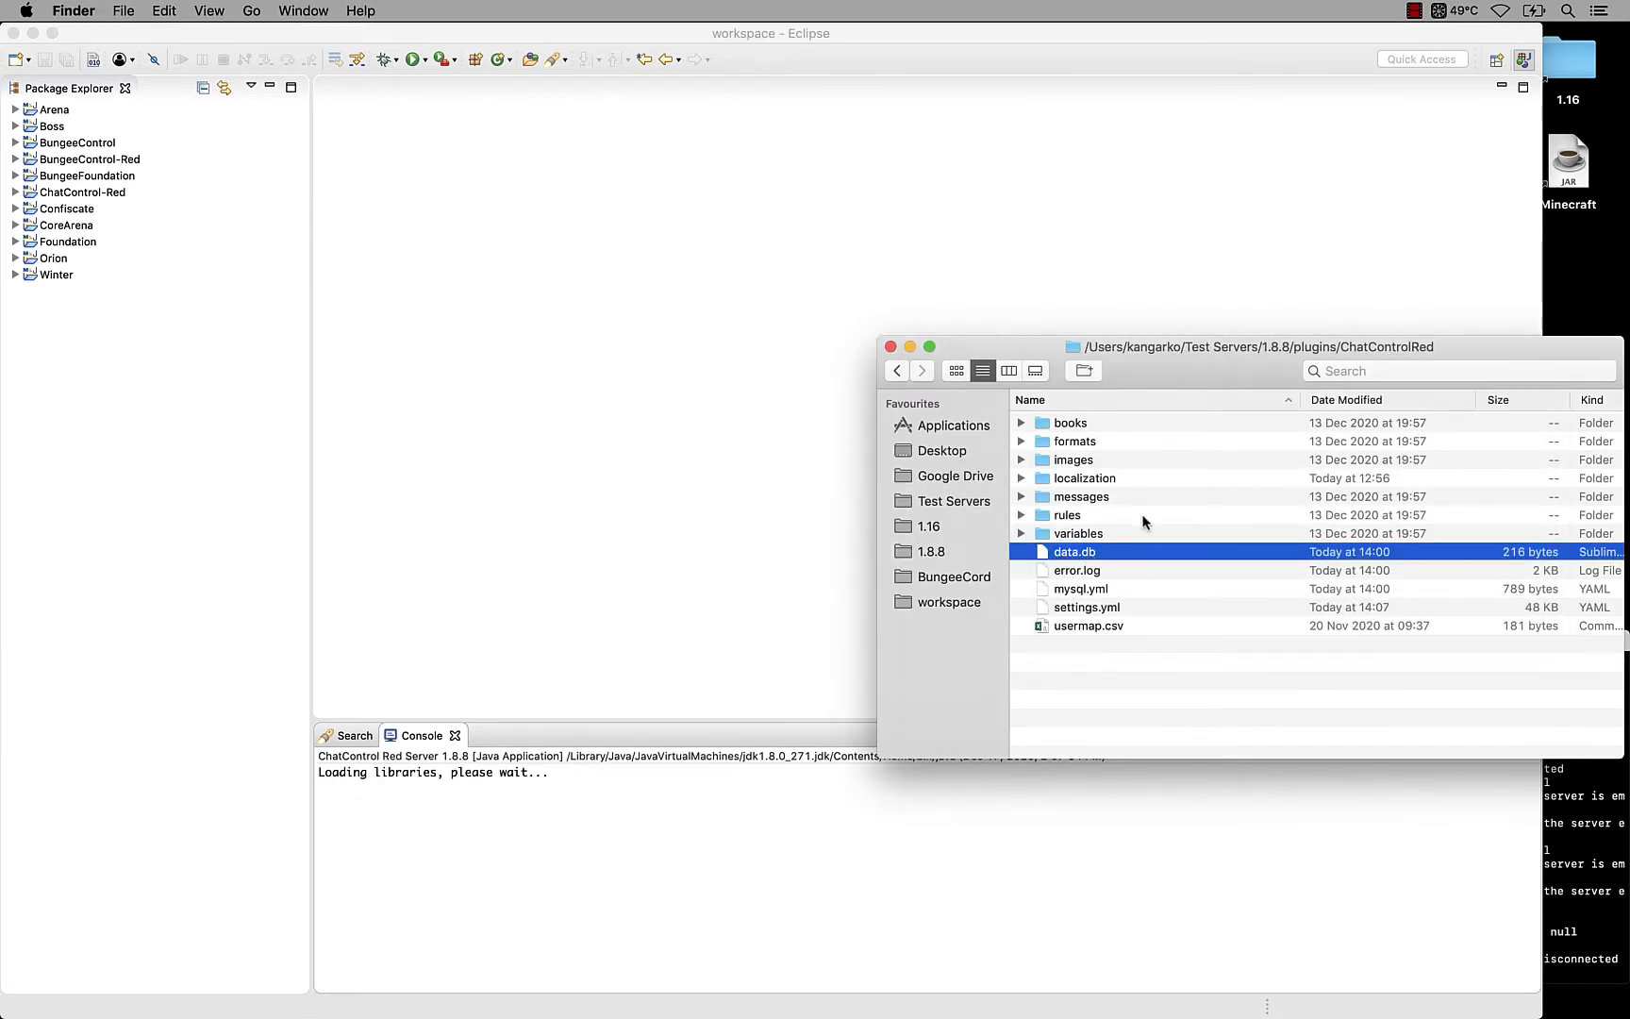
mouse_move(1593, 849)
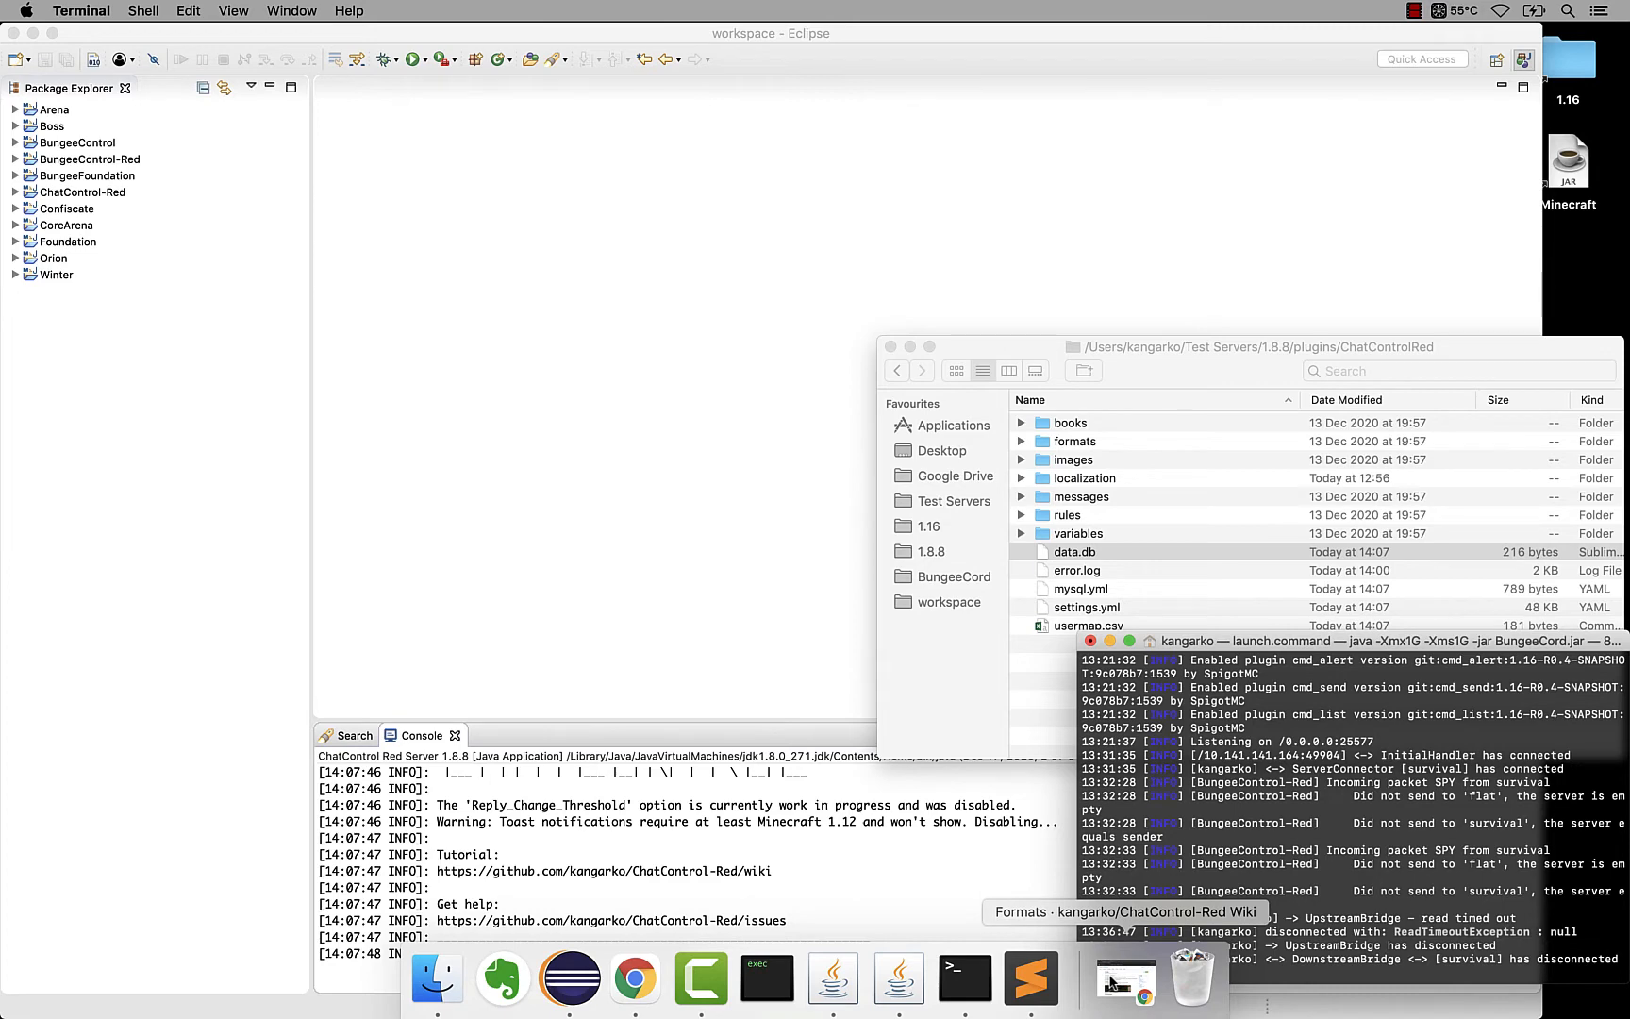
Step: Join the BungeeCord server in Minecraft, run /ch and type /ch join standard
click(899, 977)
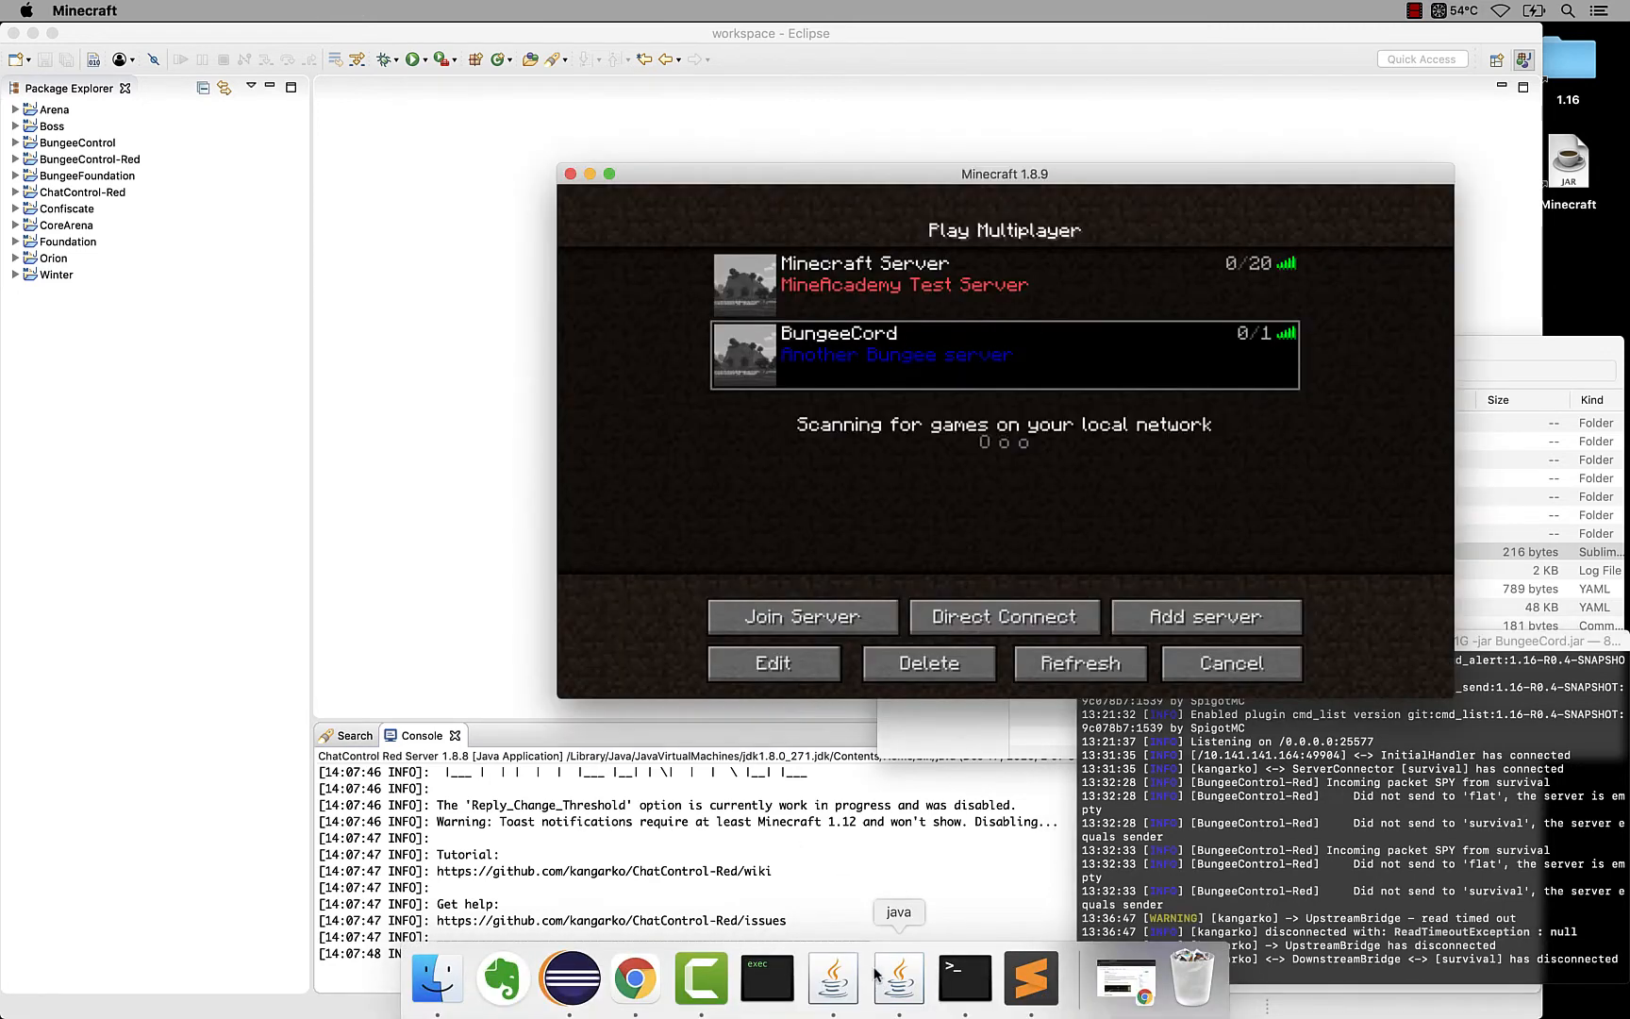
click(800, 615)
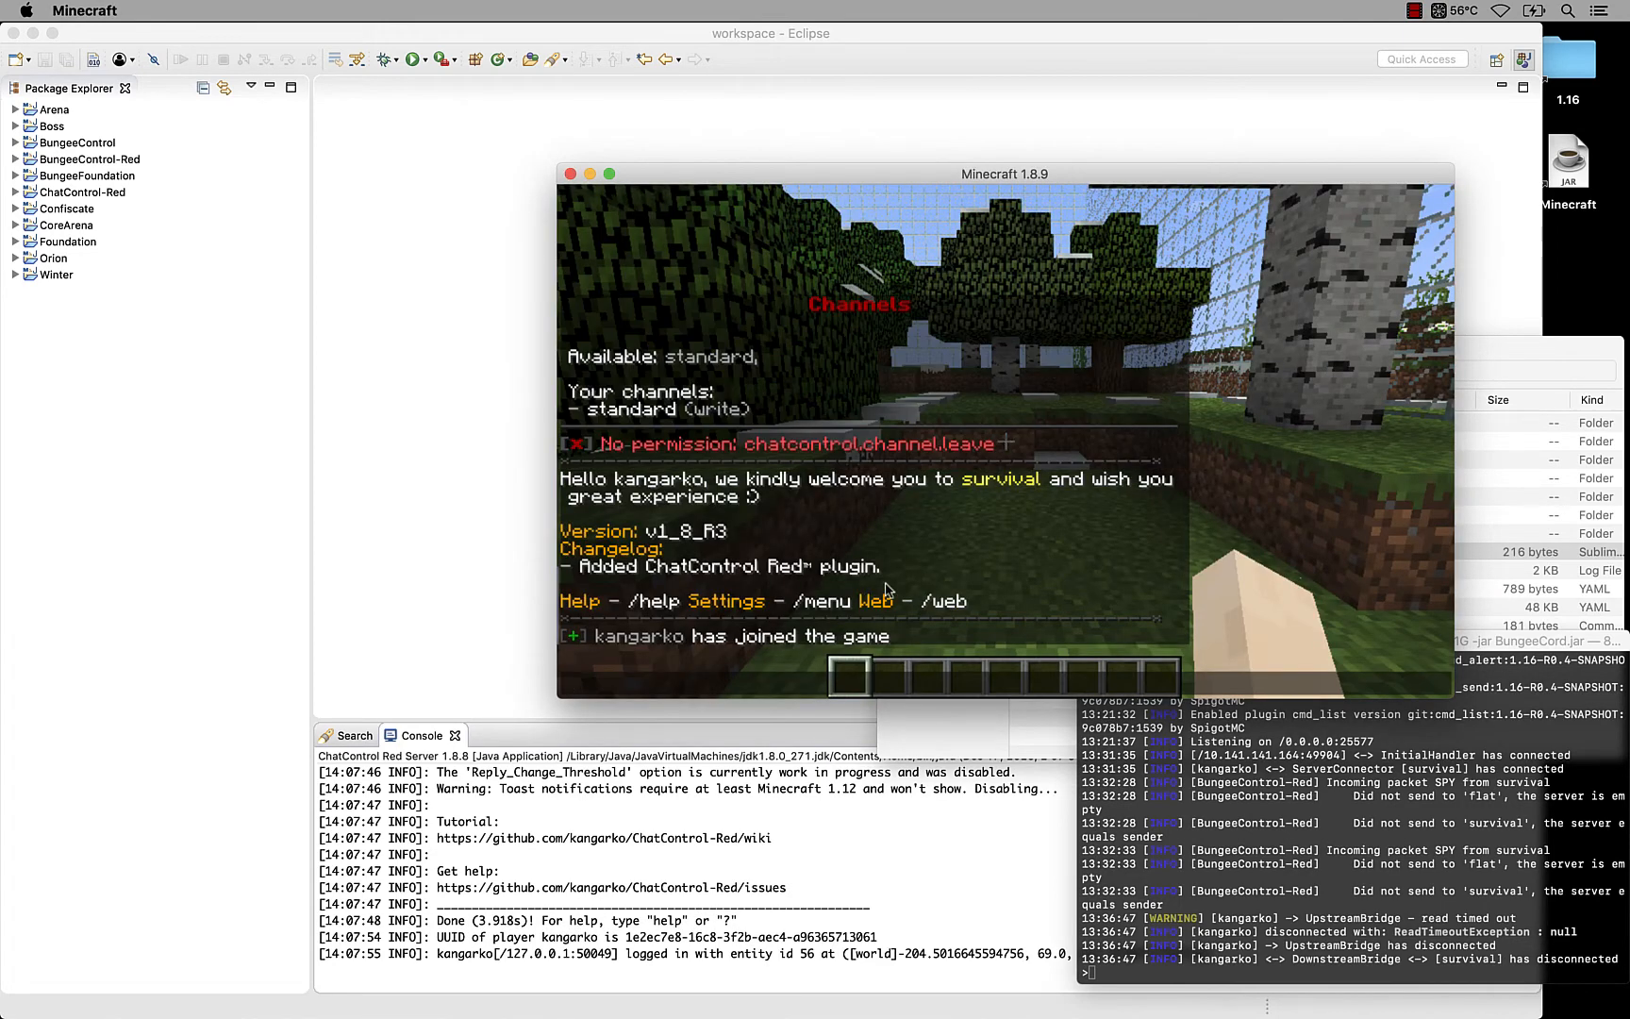
text(/ch)
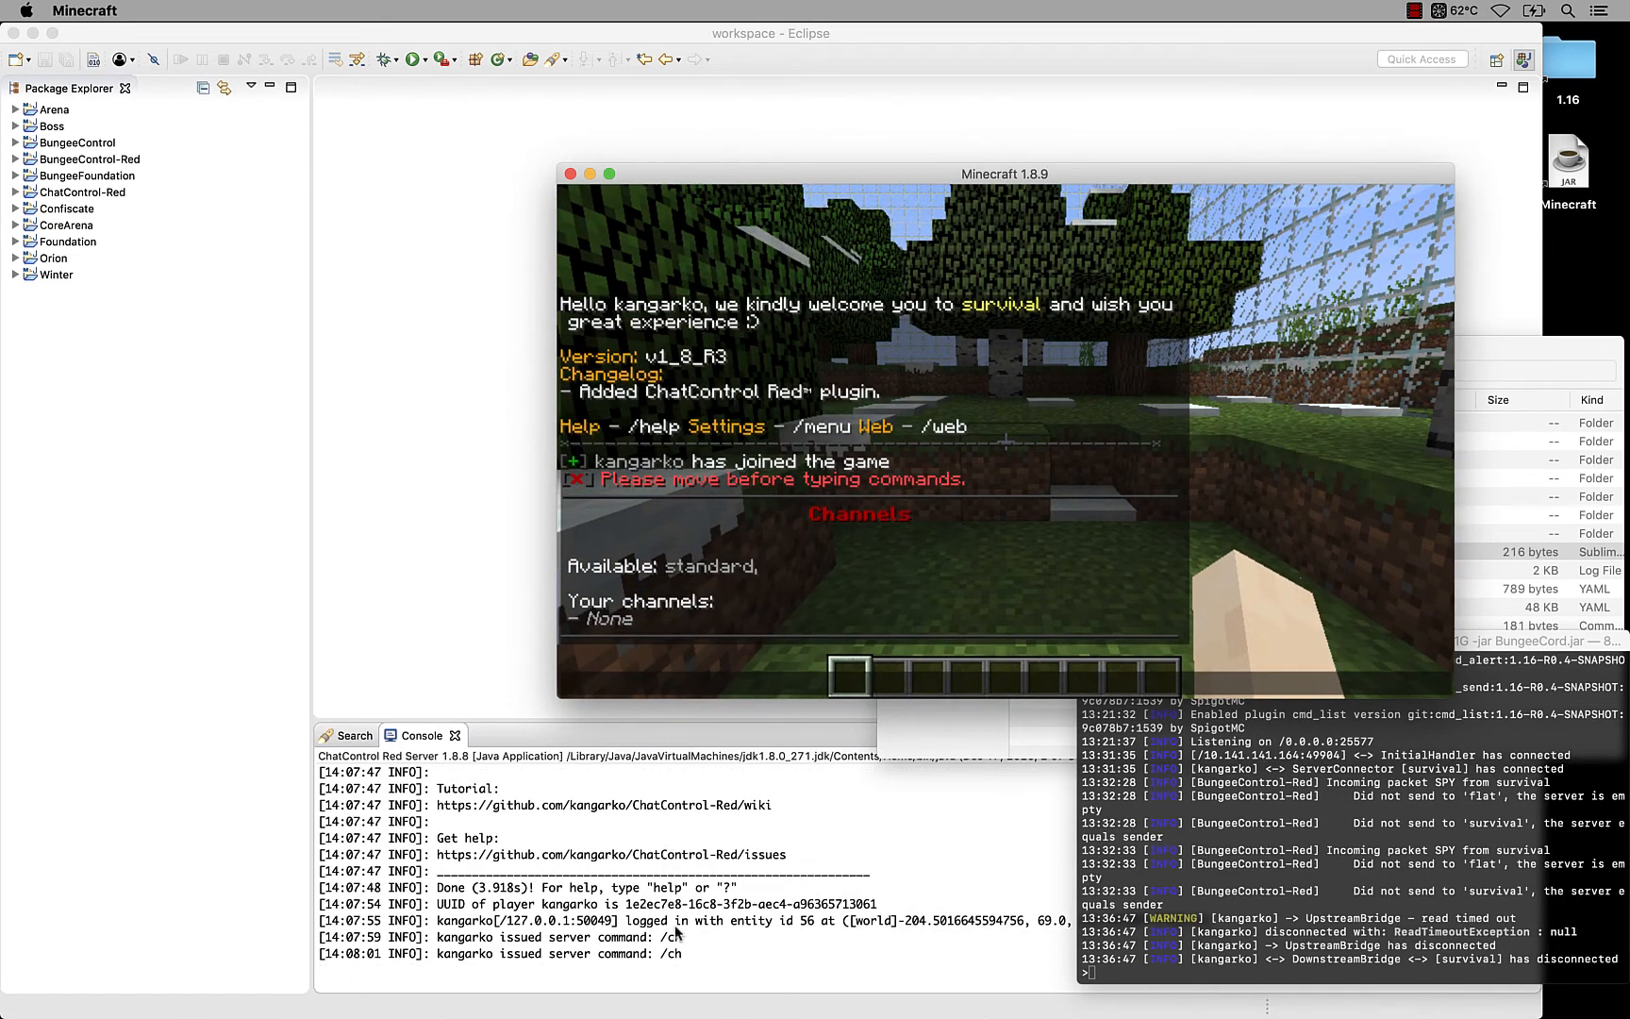
mouse_move(723, 566)
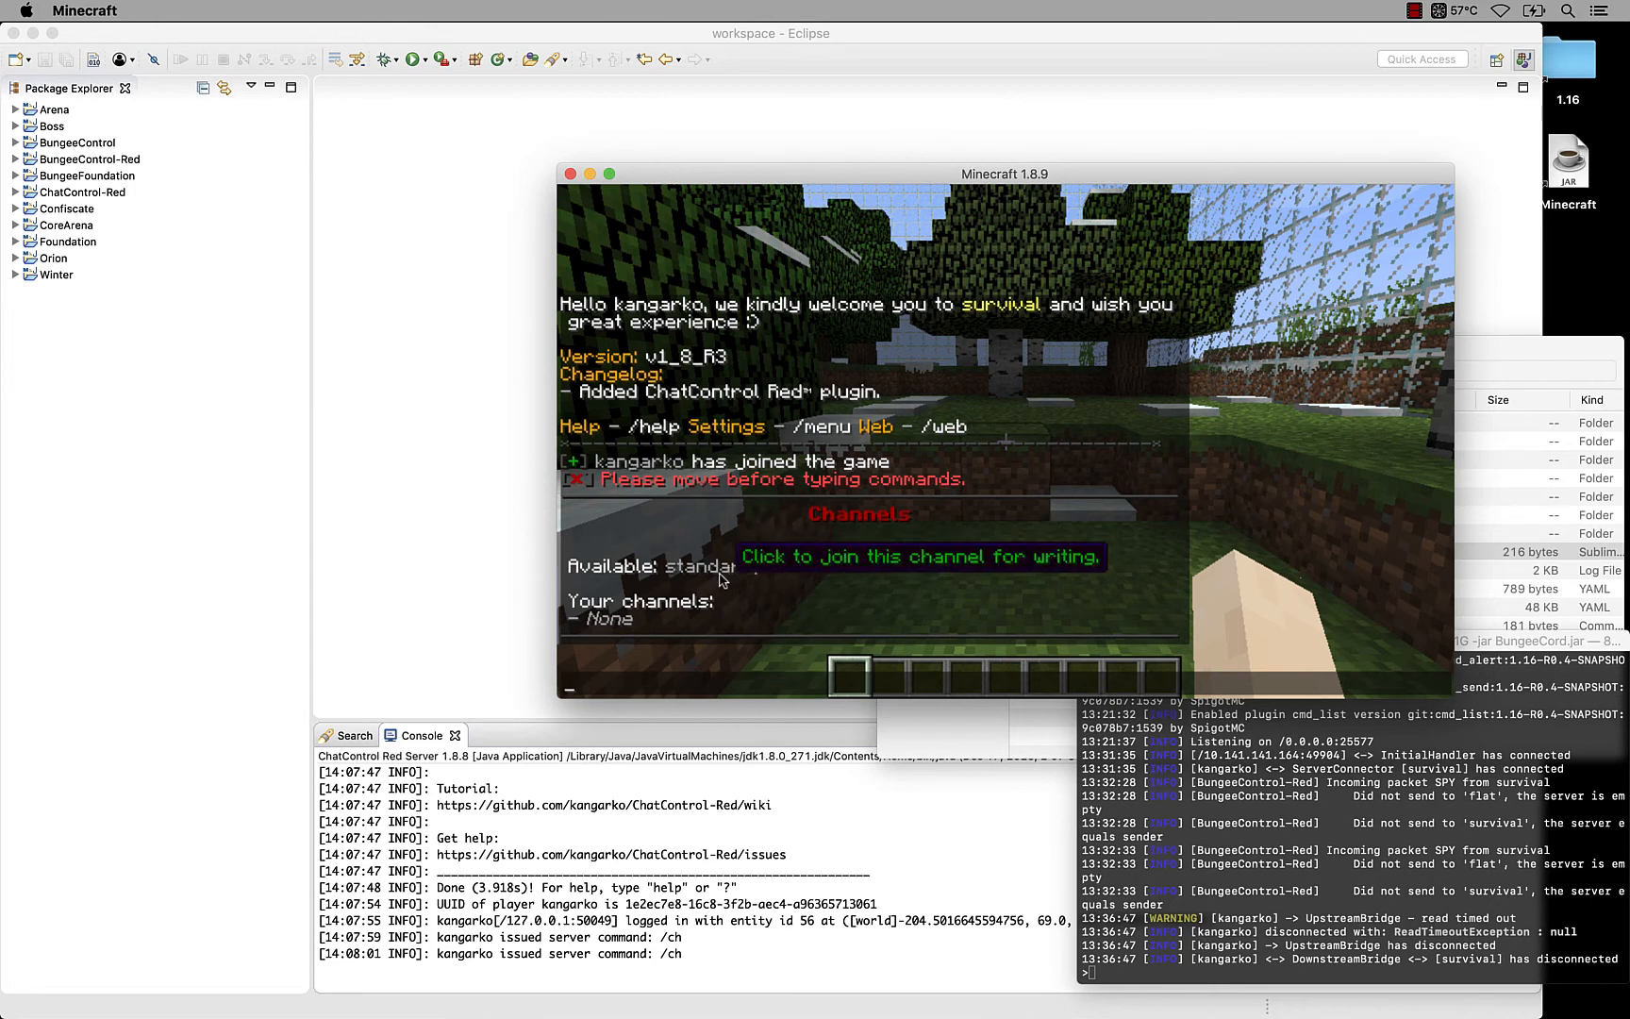
mouse_move(796, 978)
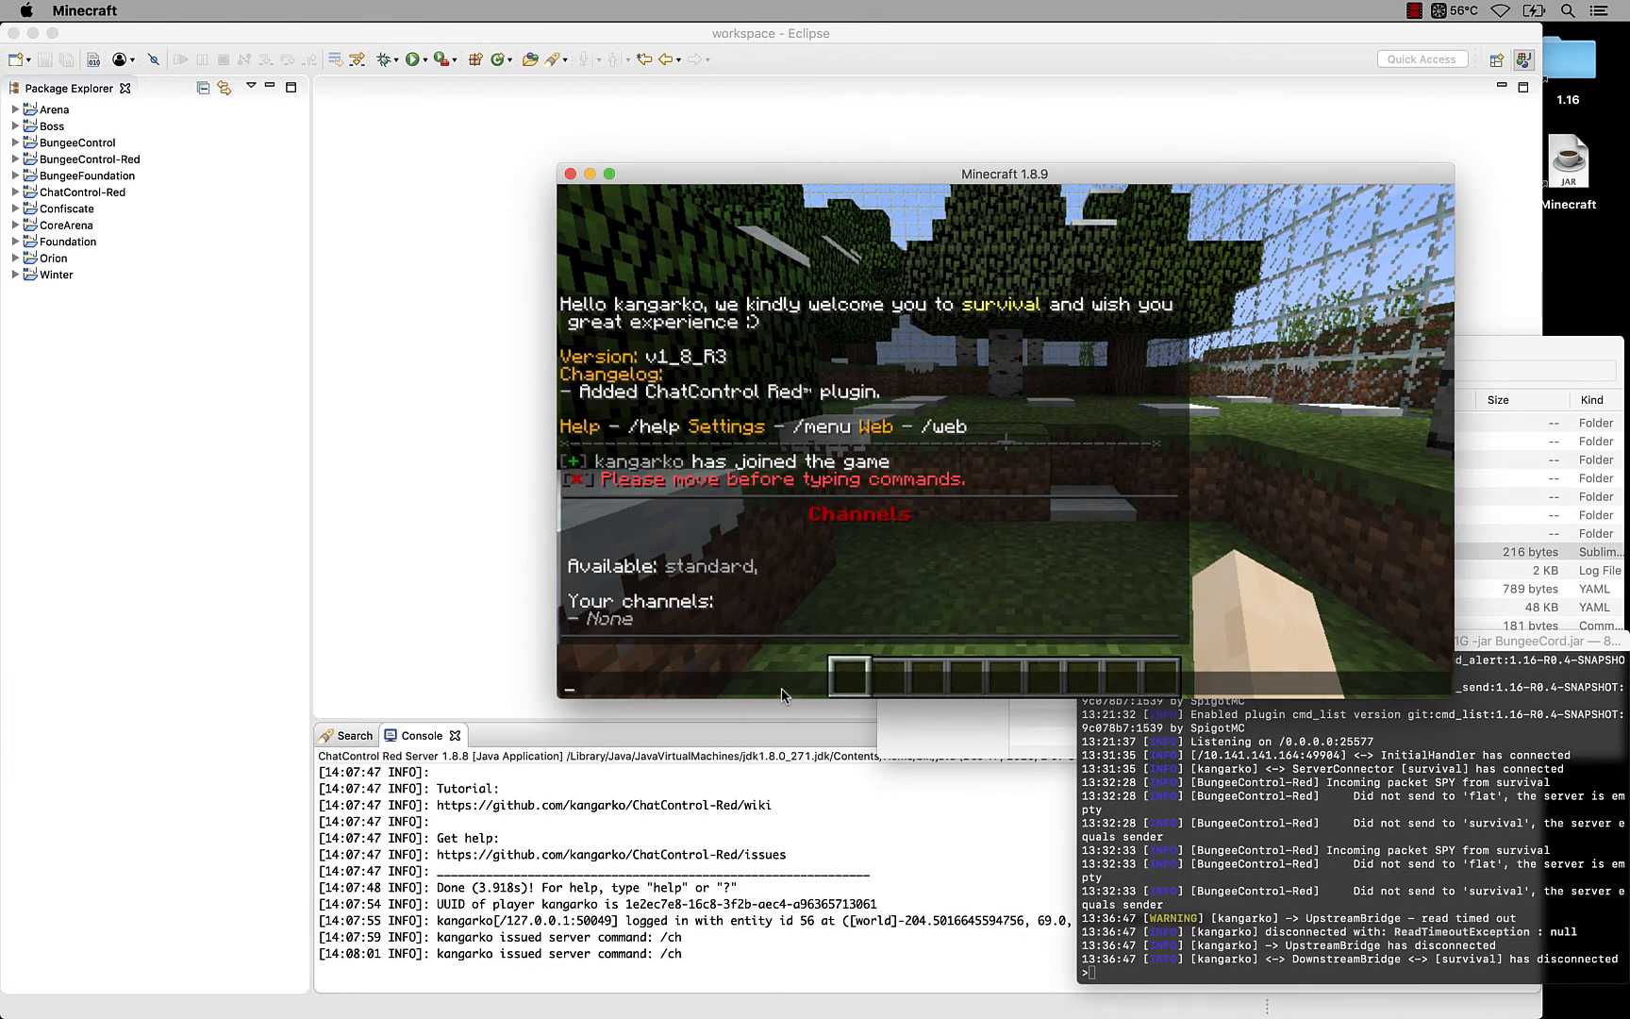
text(/ch st)
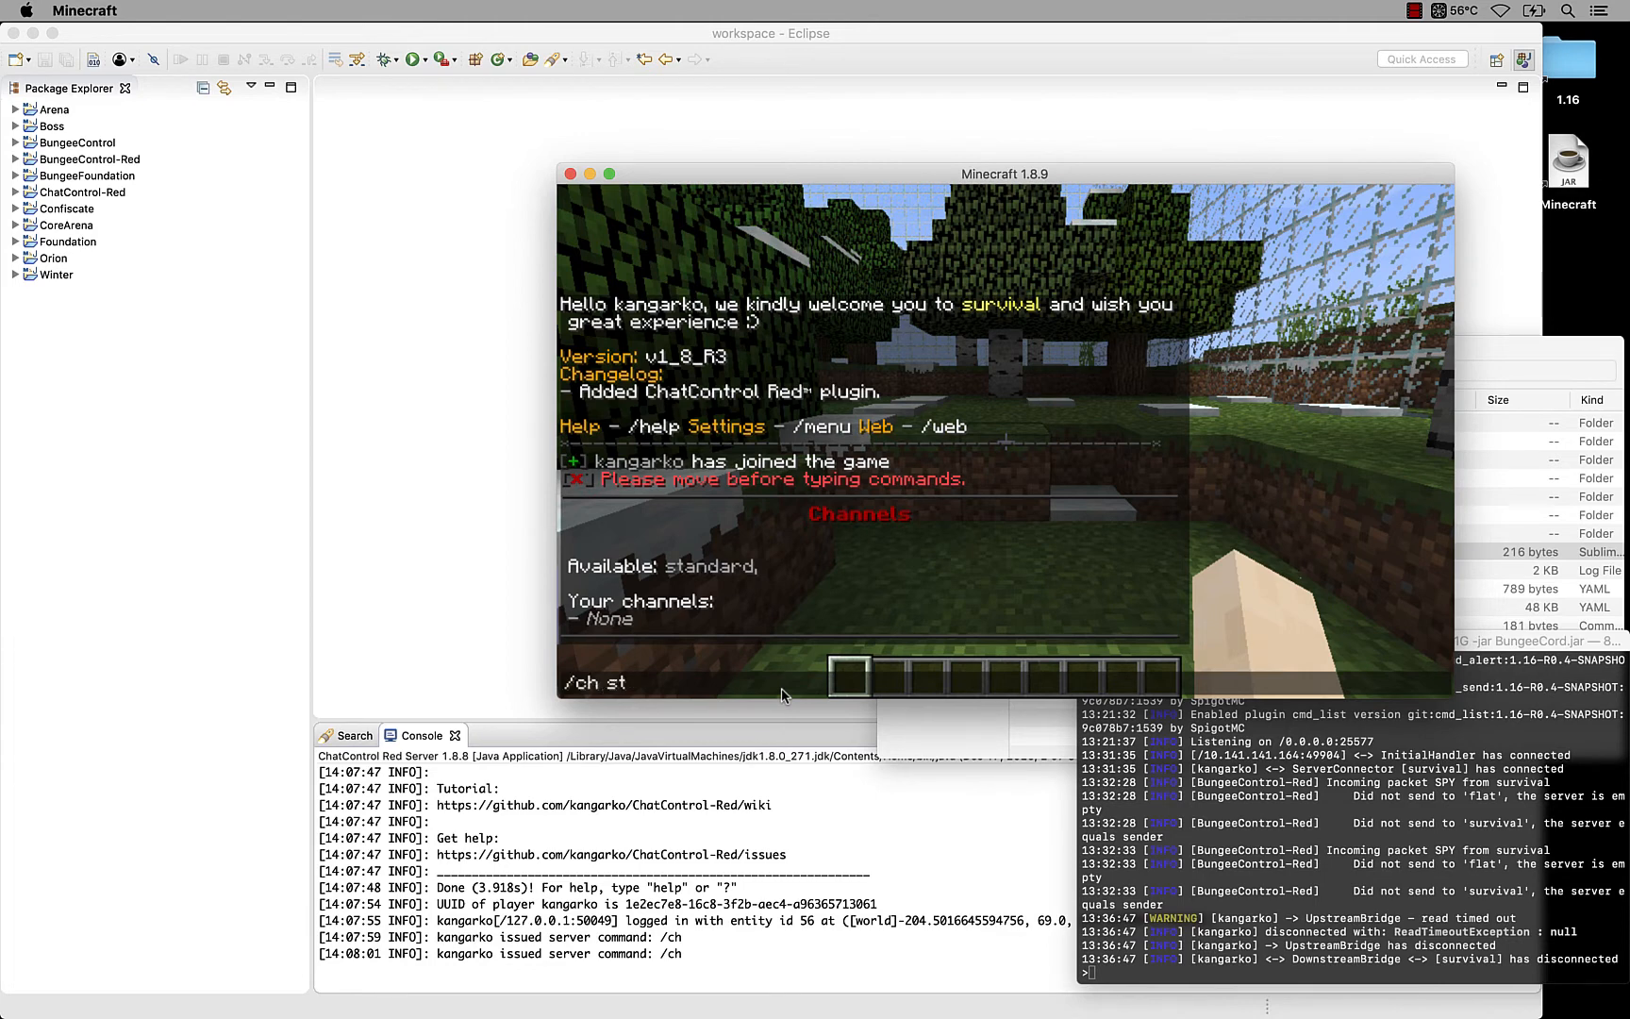
text(join standard)
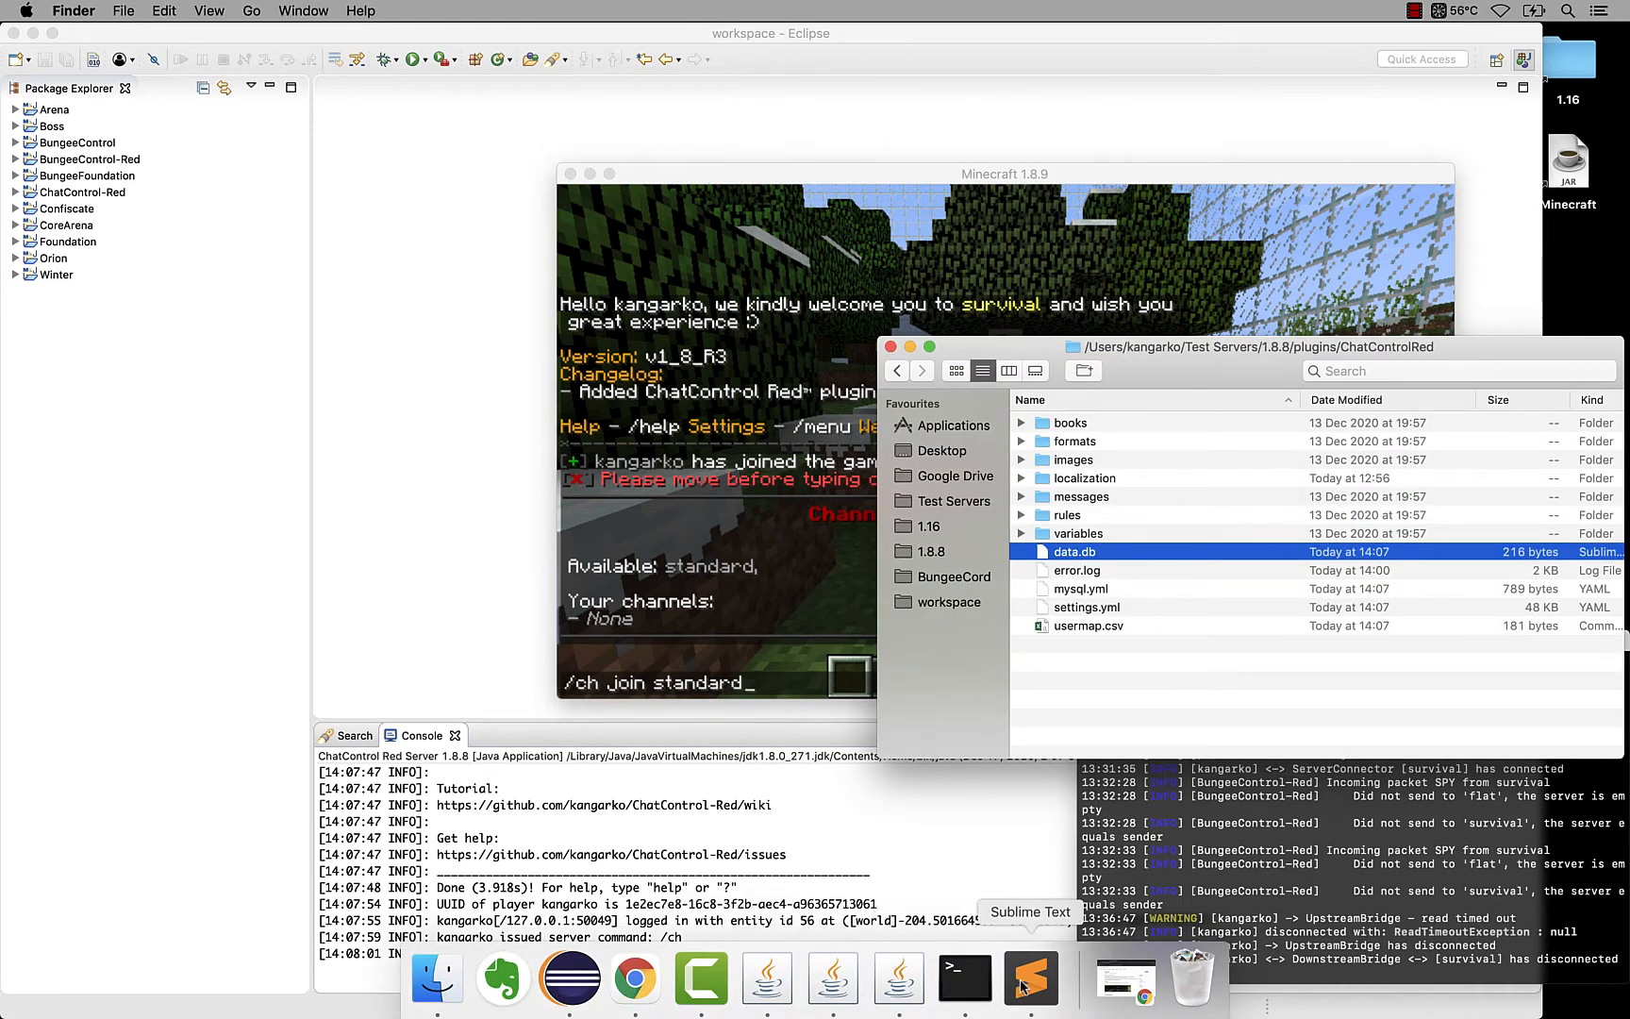
Step: On the Channels wiki's Auto Join section, select the chatcontrol.channel.autojoin.standard.write example permission
click(634, 978)
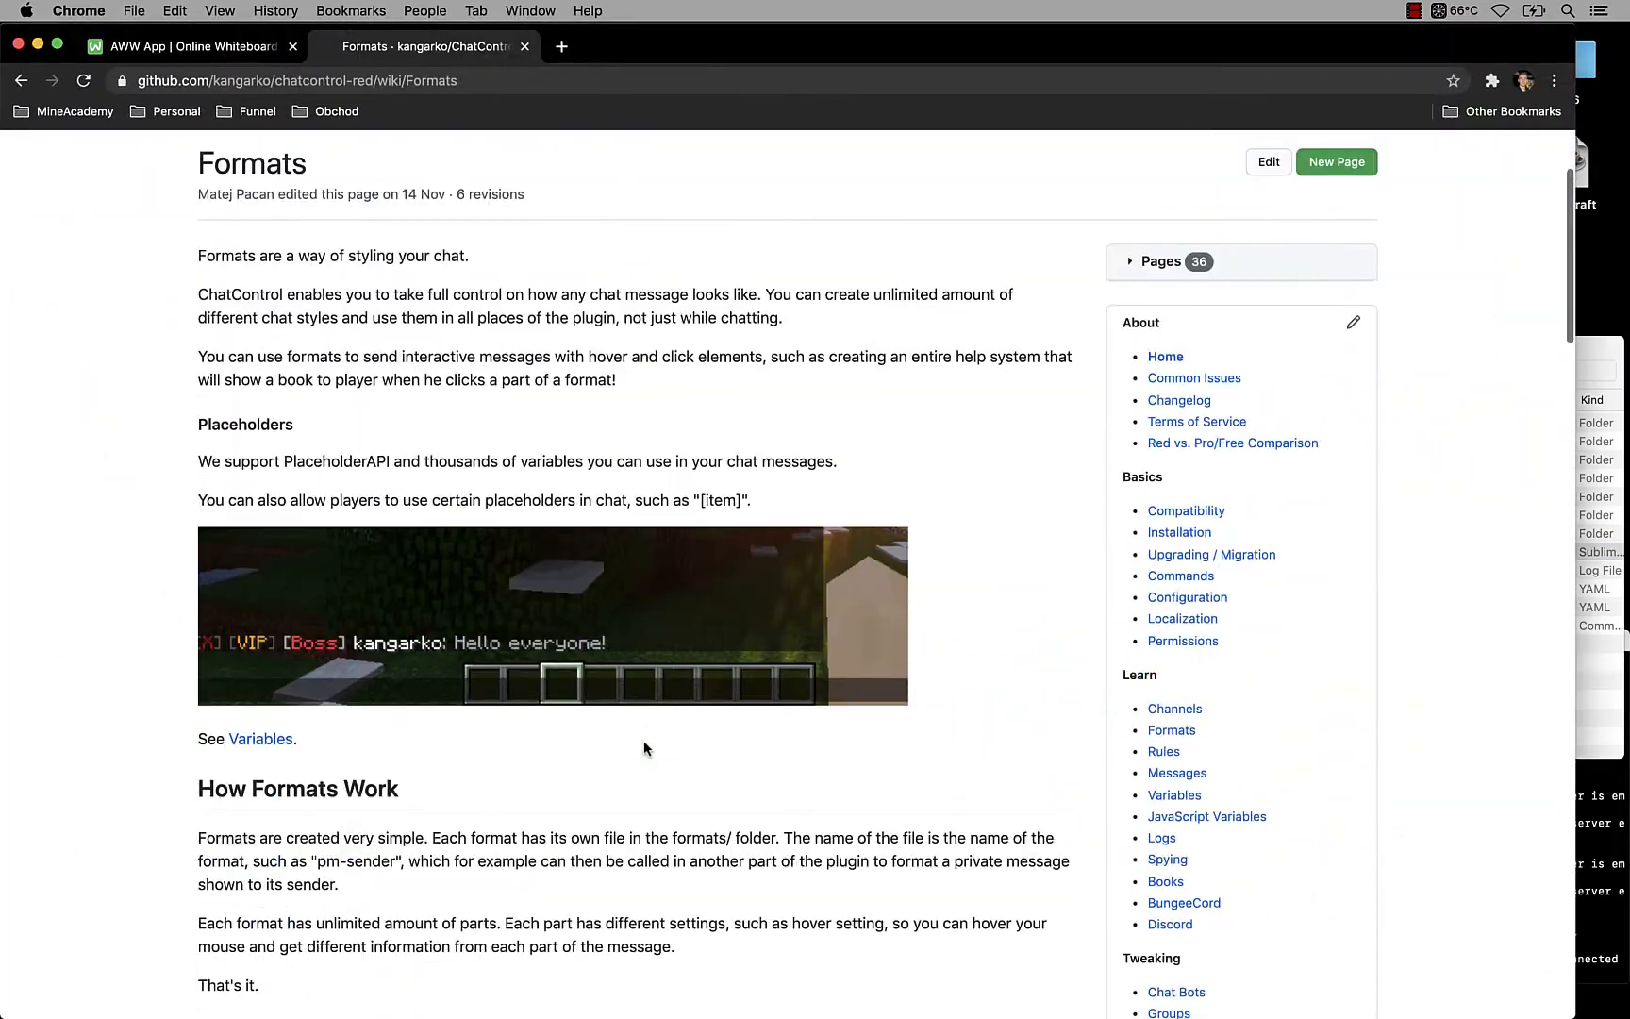
click(1175, 705)
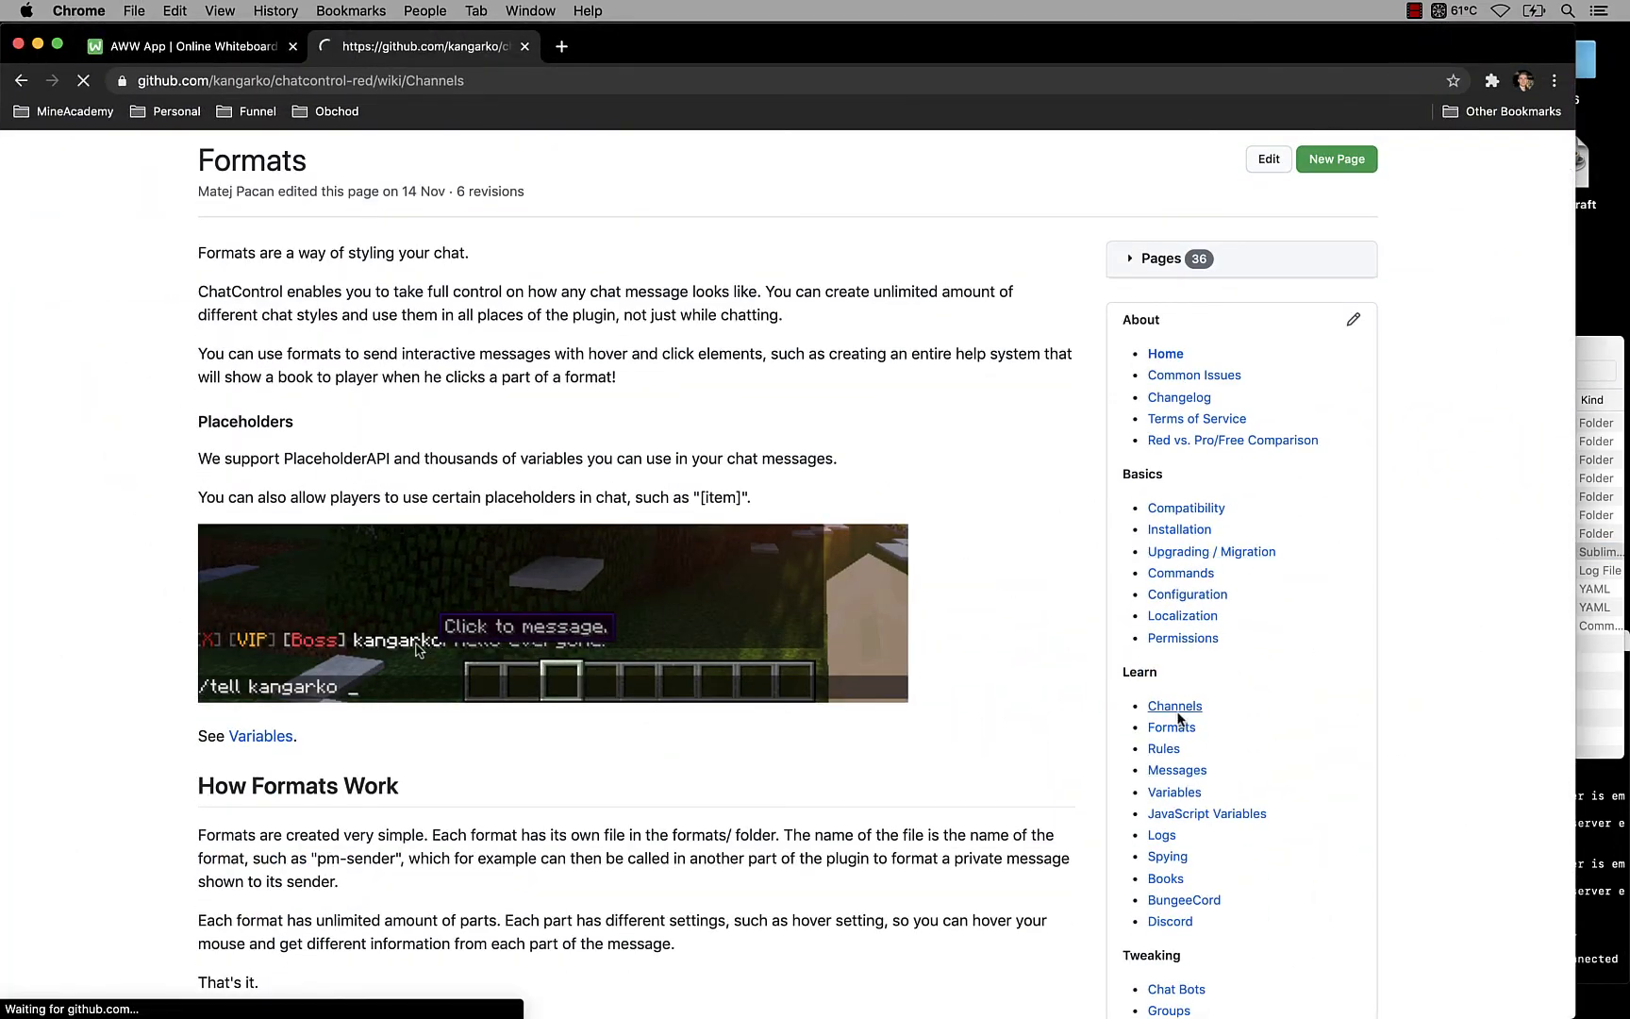
click(1176, 705)
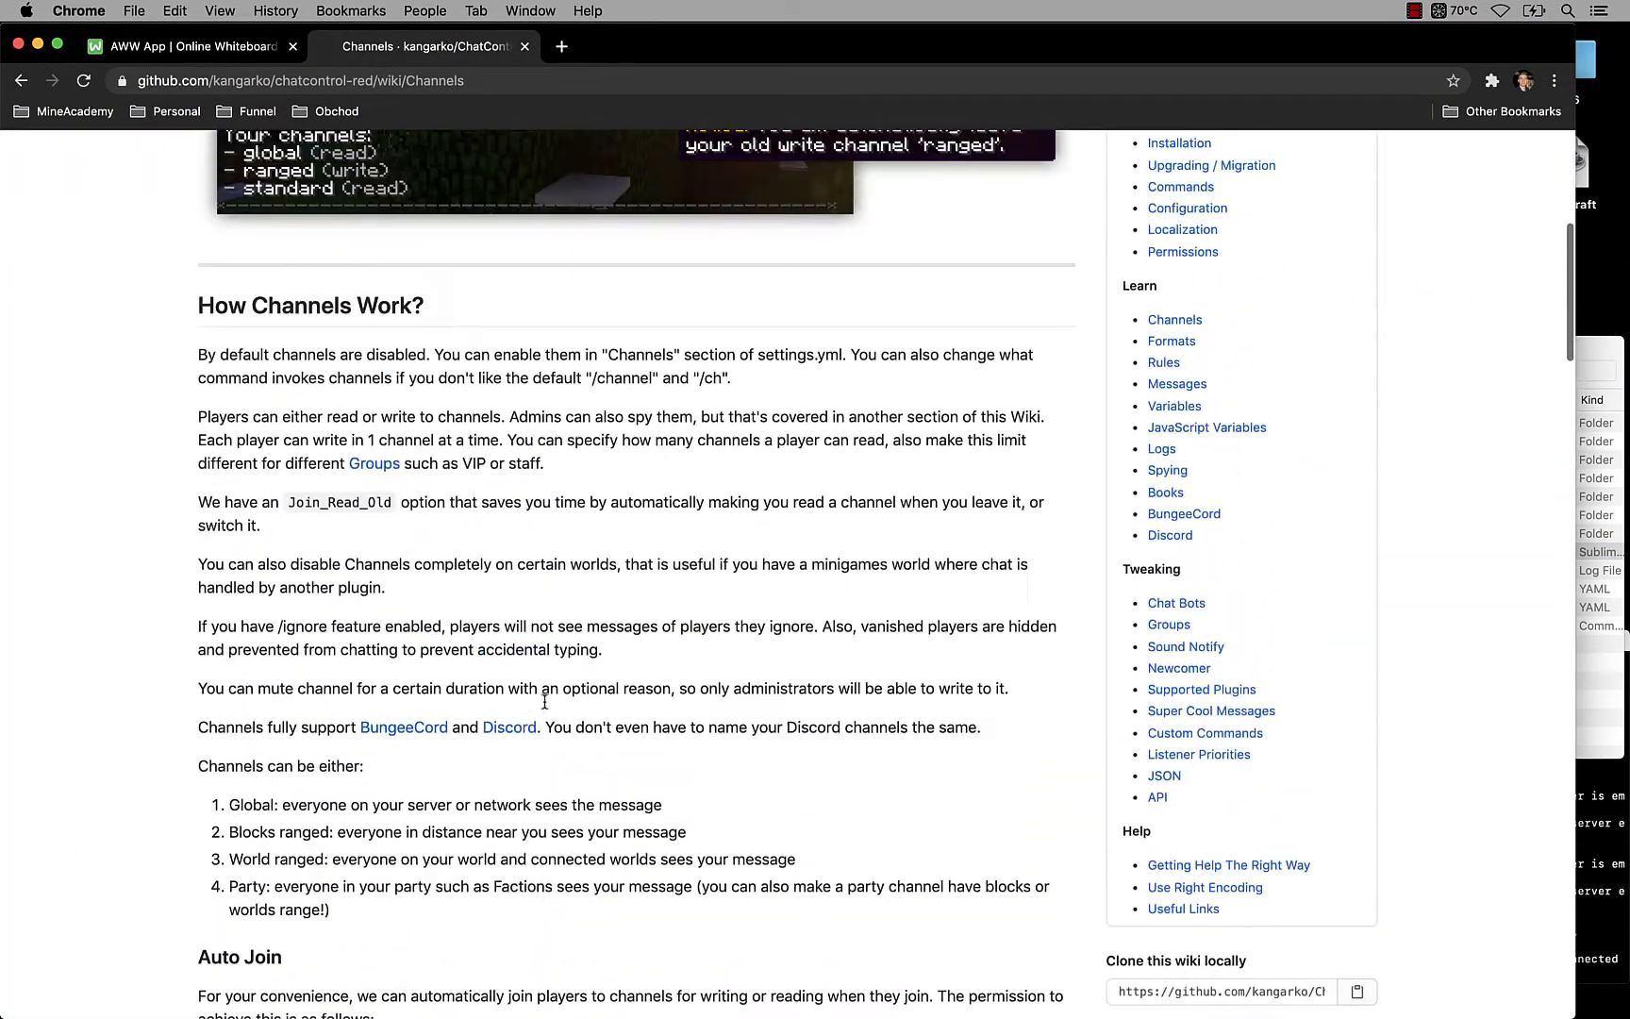
scroll(down, 3)
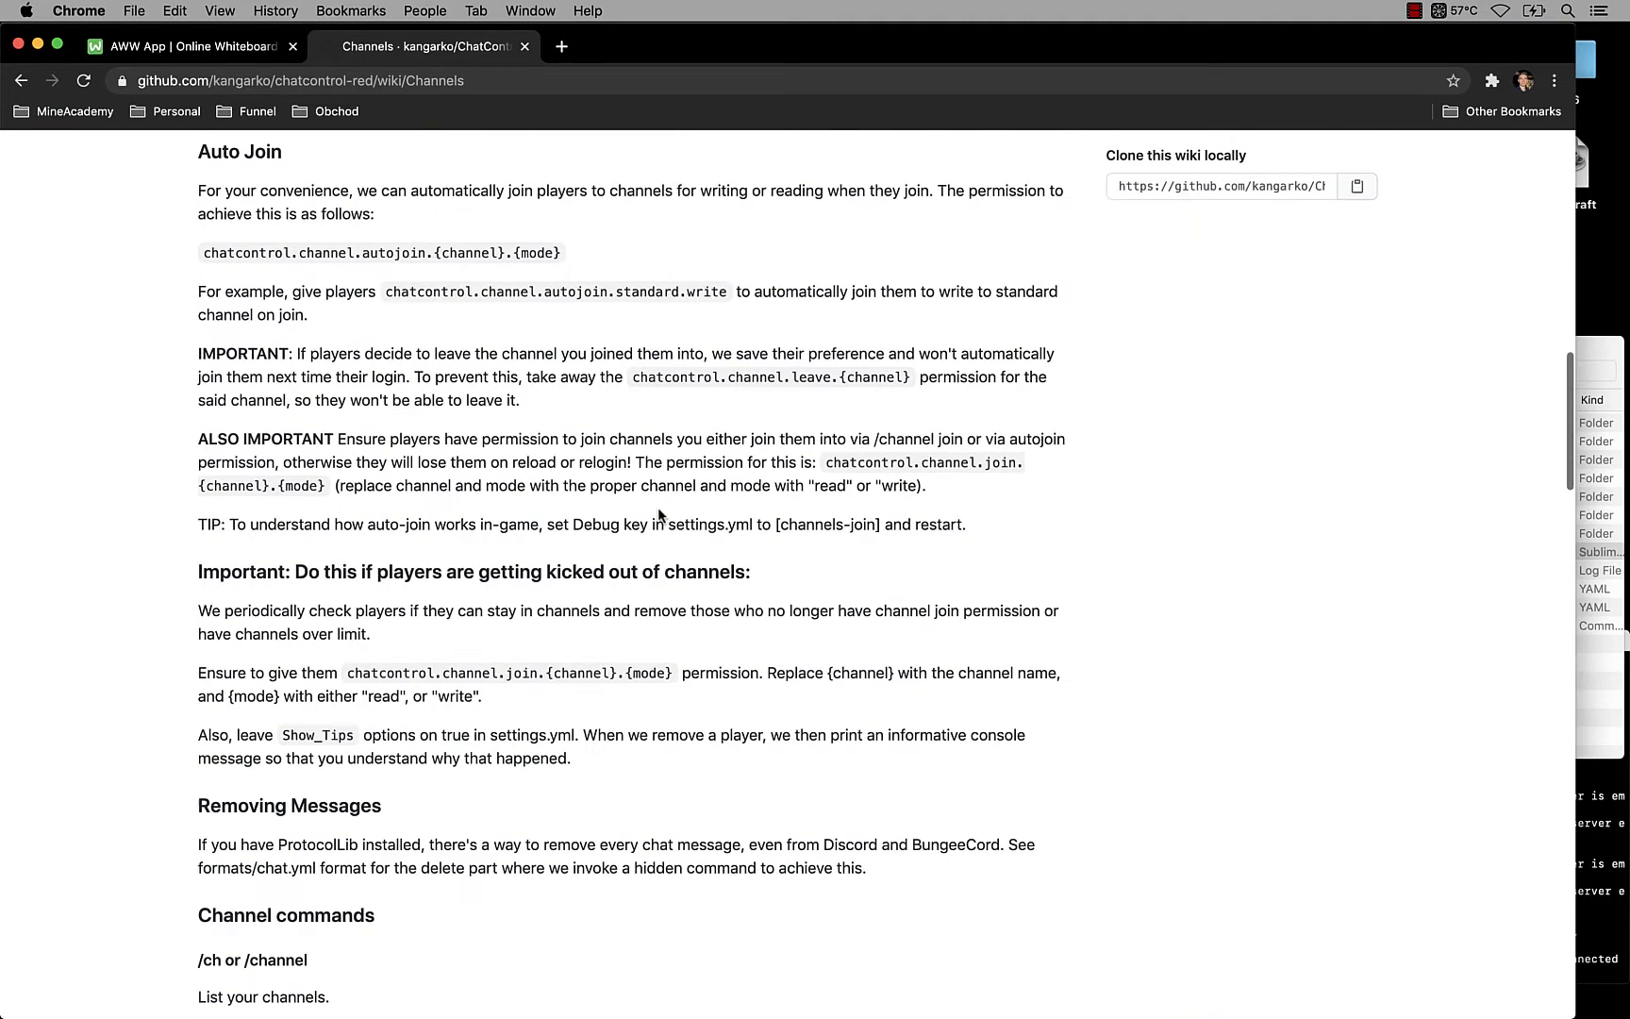
scroll(up, 3)
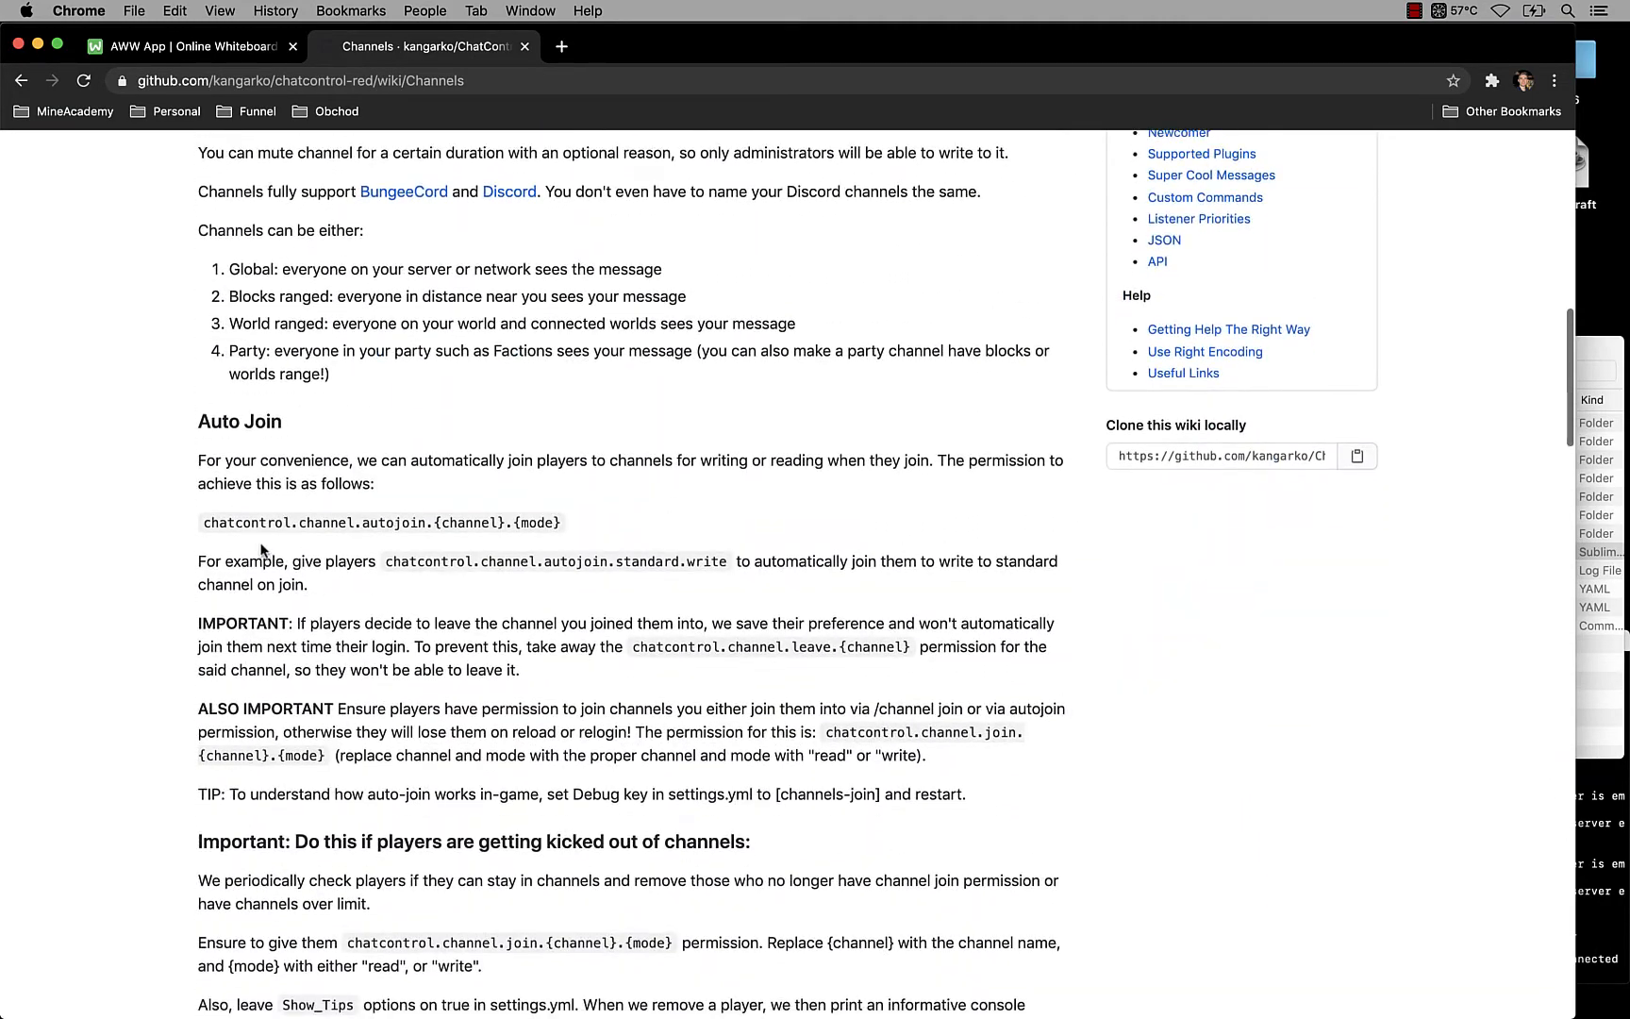
triple_click(379, 523)
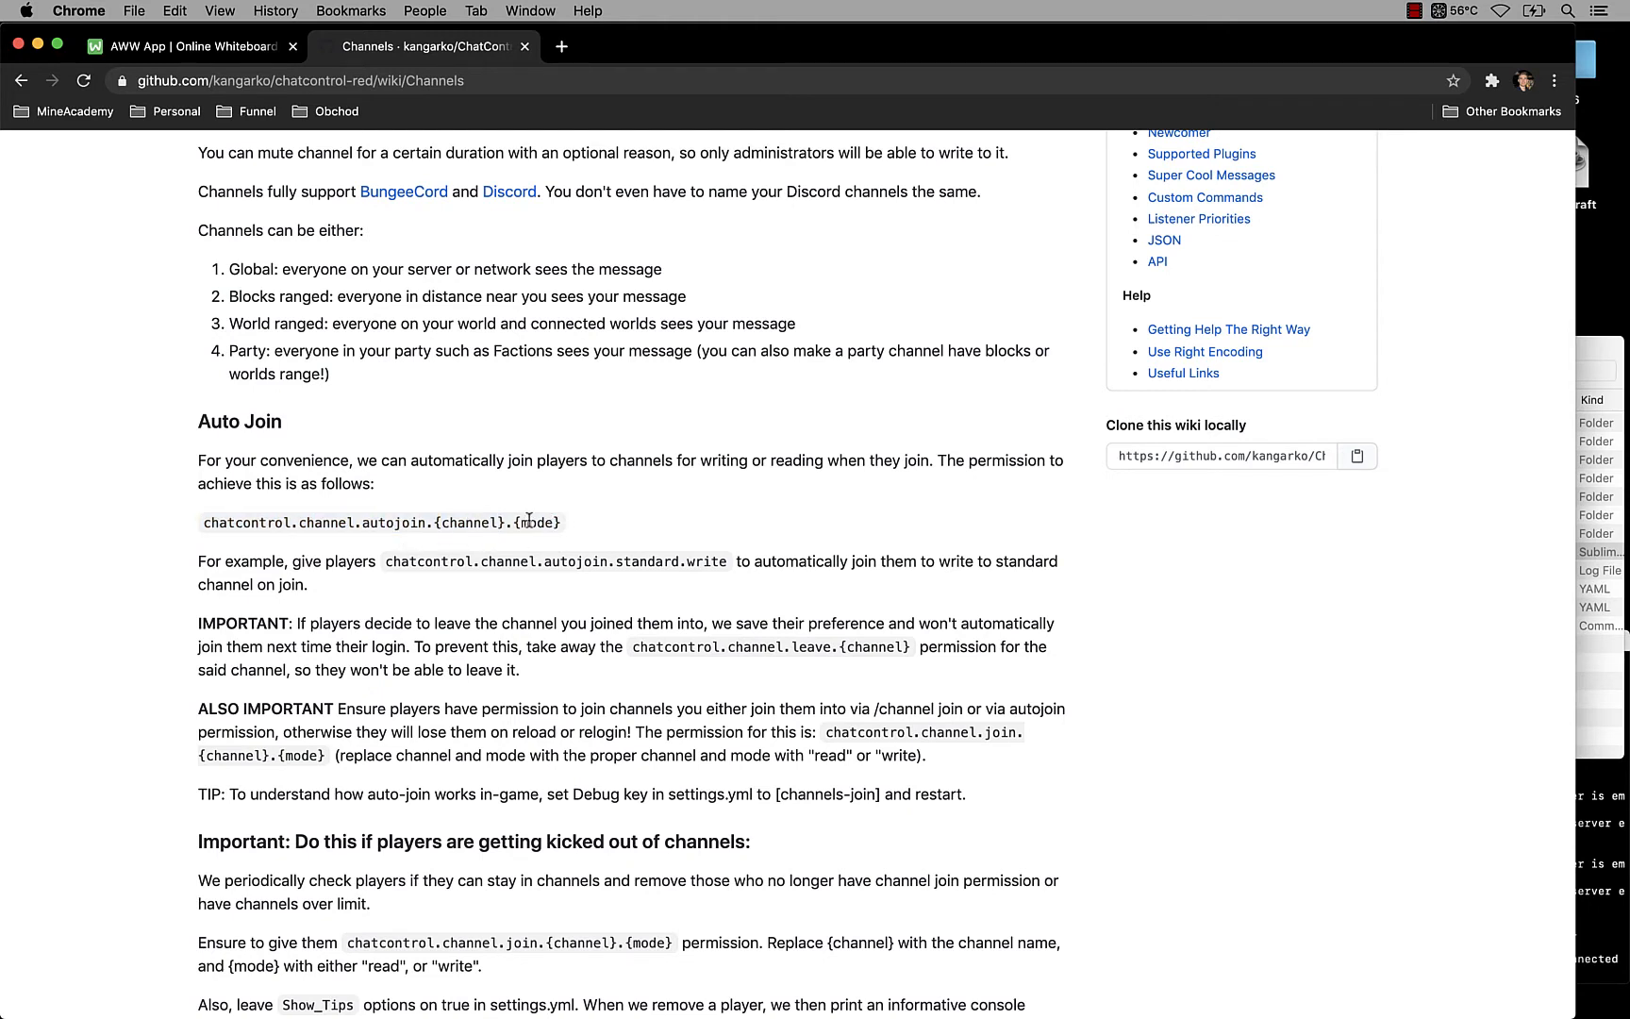
double_click(534, 522)
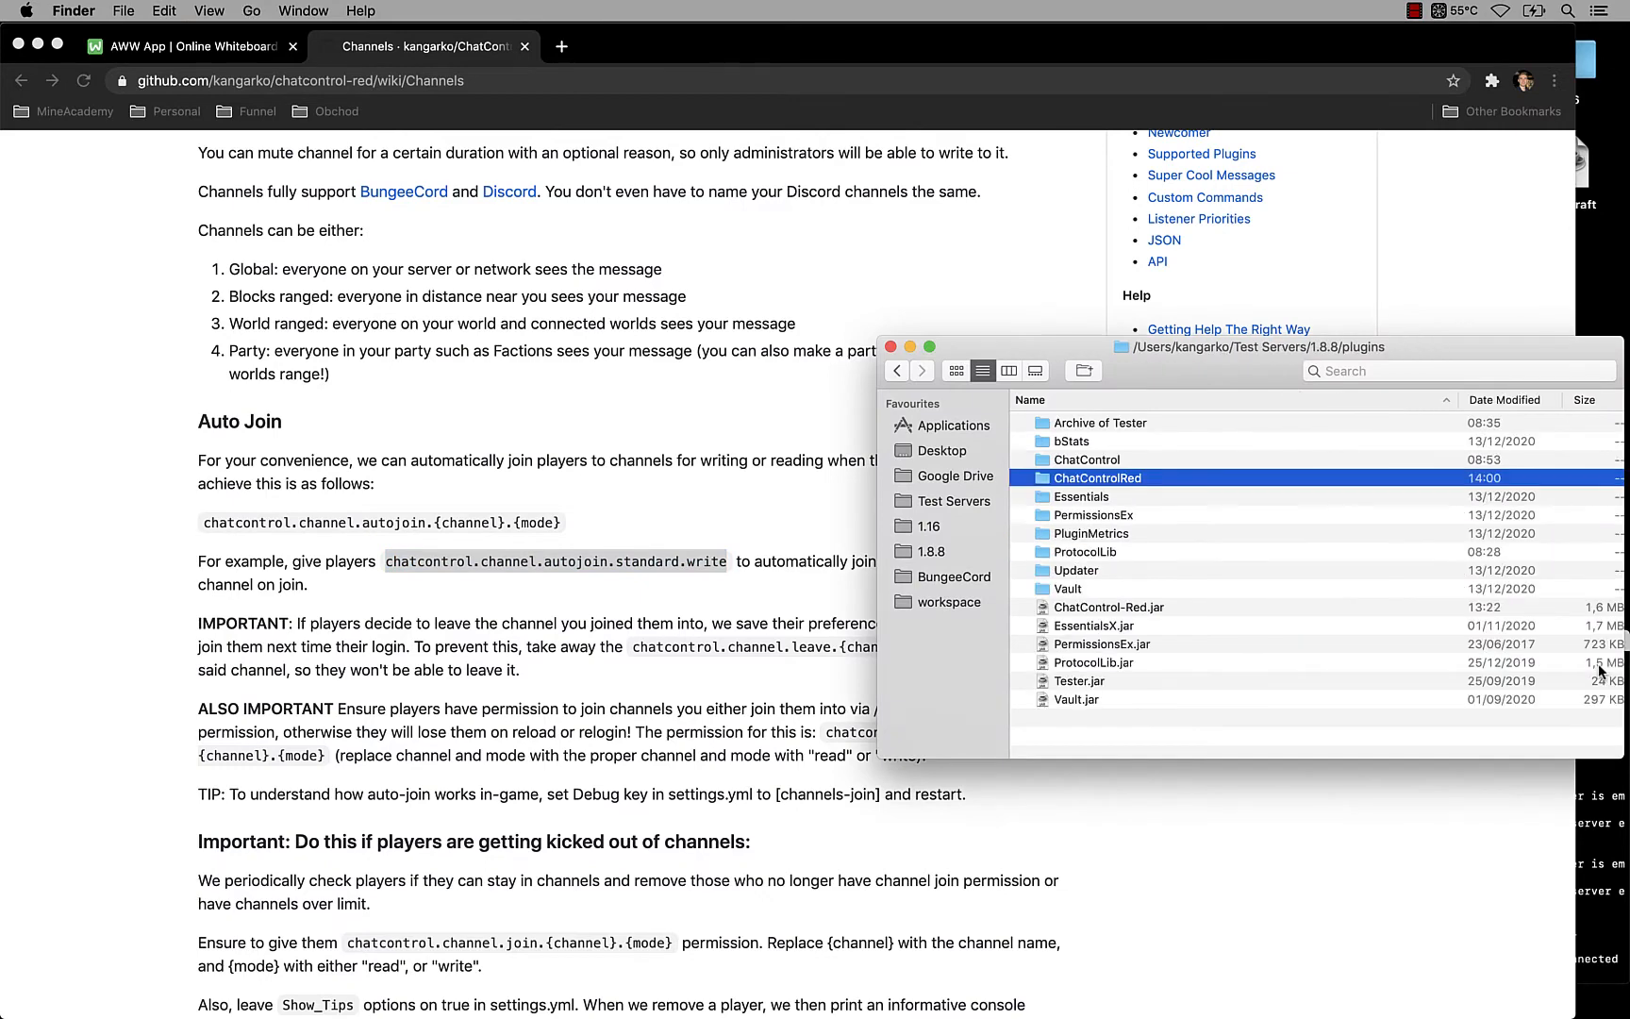
Step: Add chatcontrol.channel.autojoin.standard.write under the default group's permissions in PermissionsEx/permissions.yml
double_click(1092, 515)
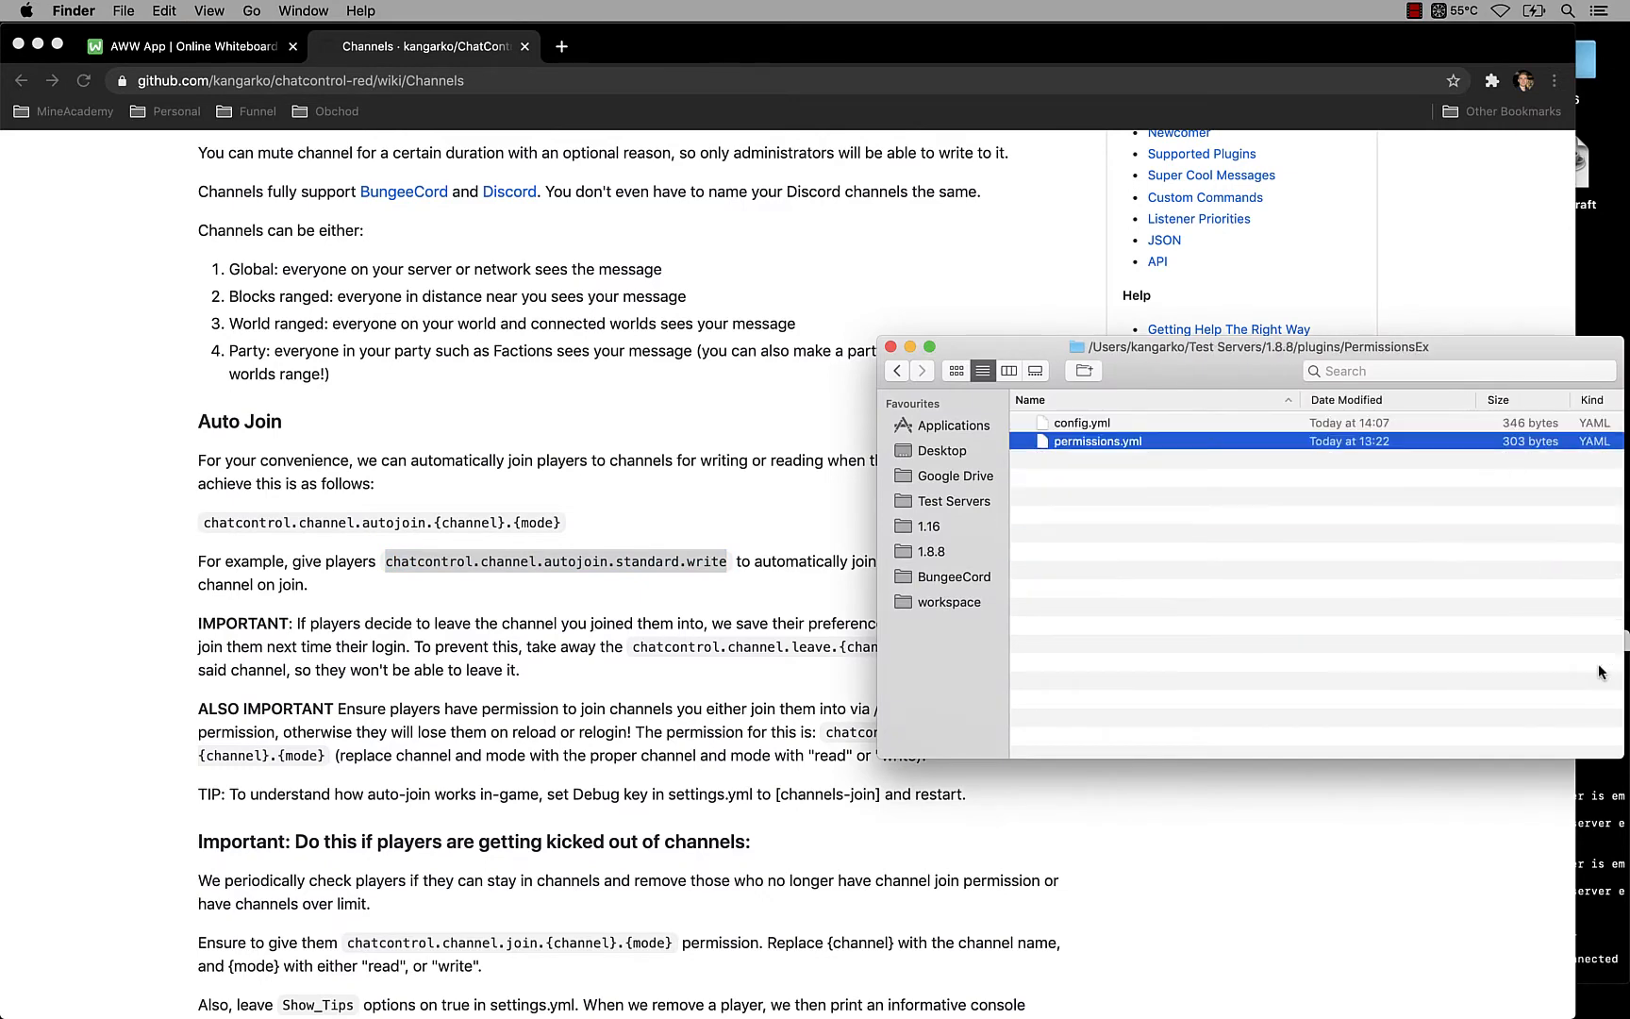
double_click(1097, 442)
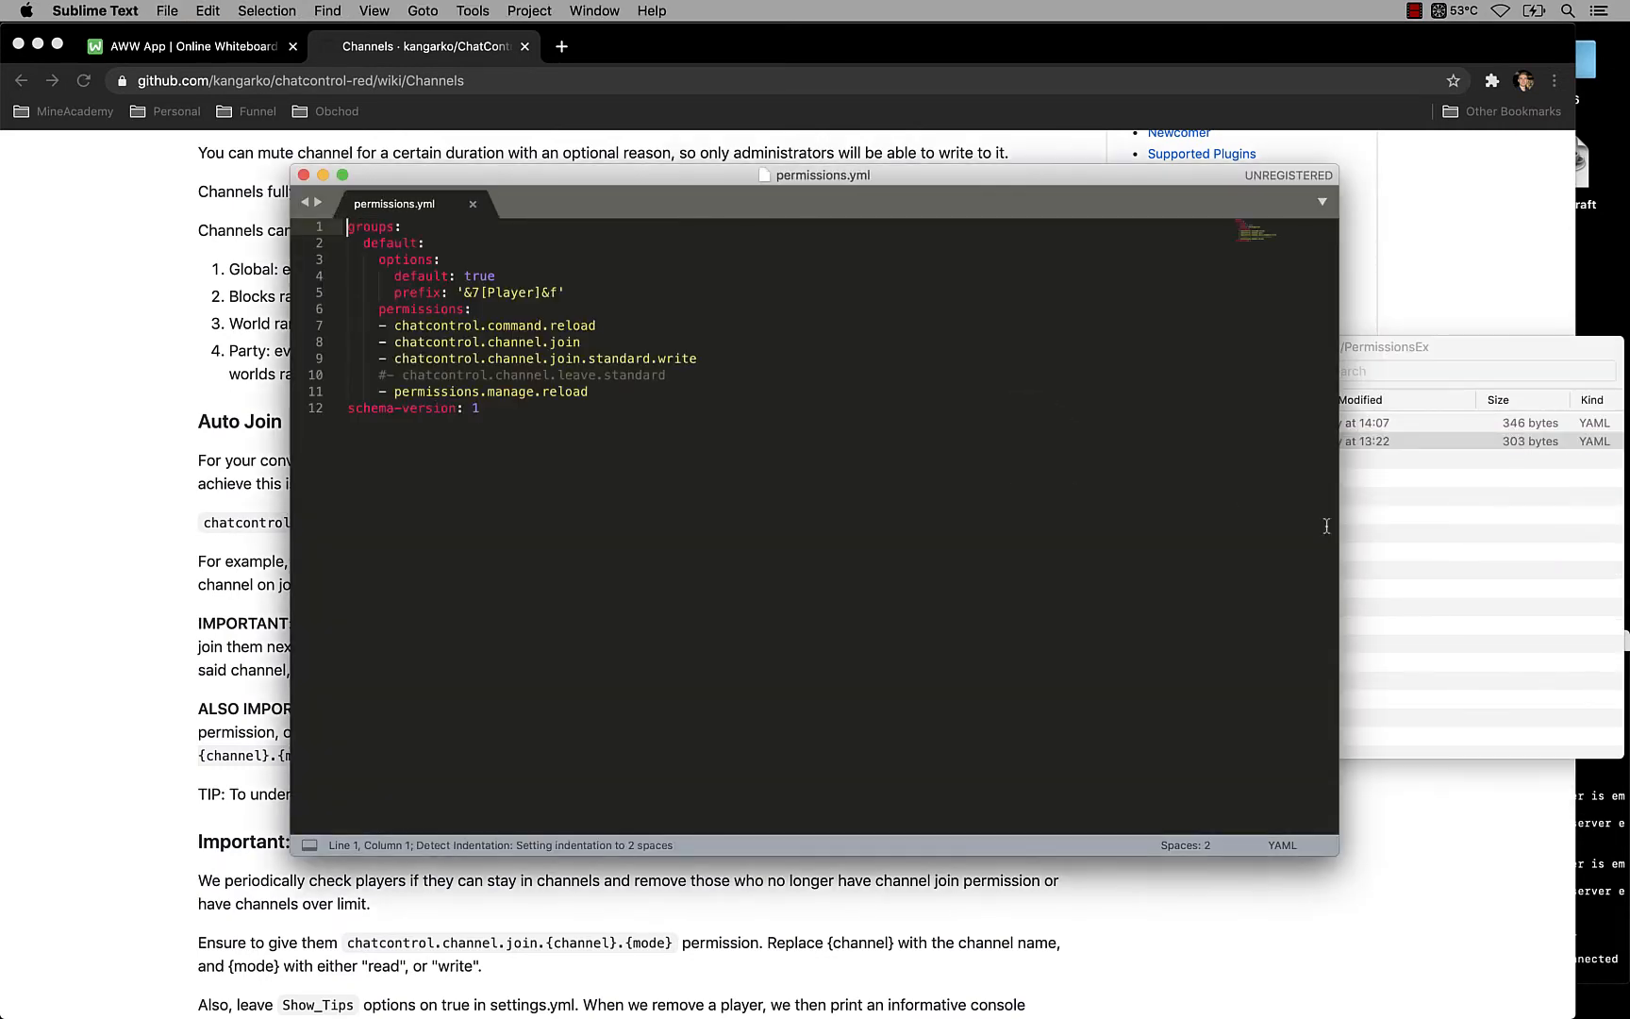
click(591, 393)
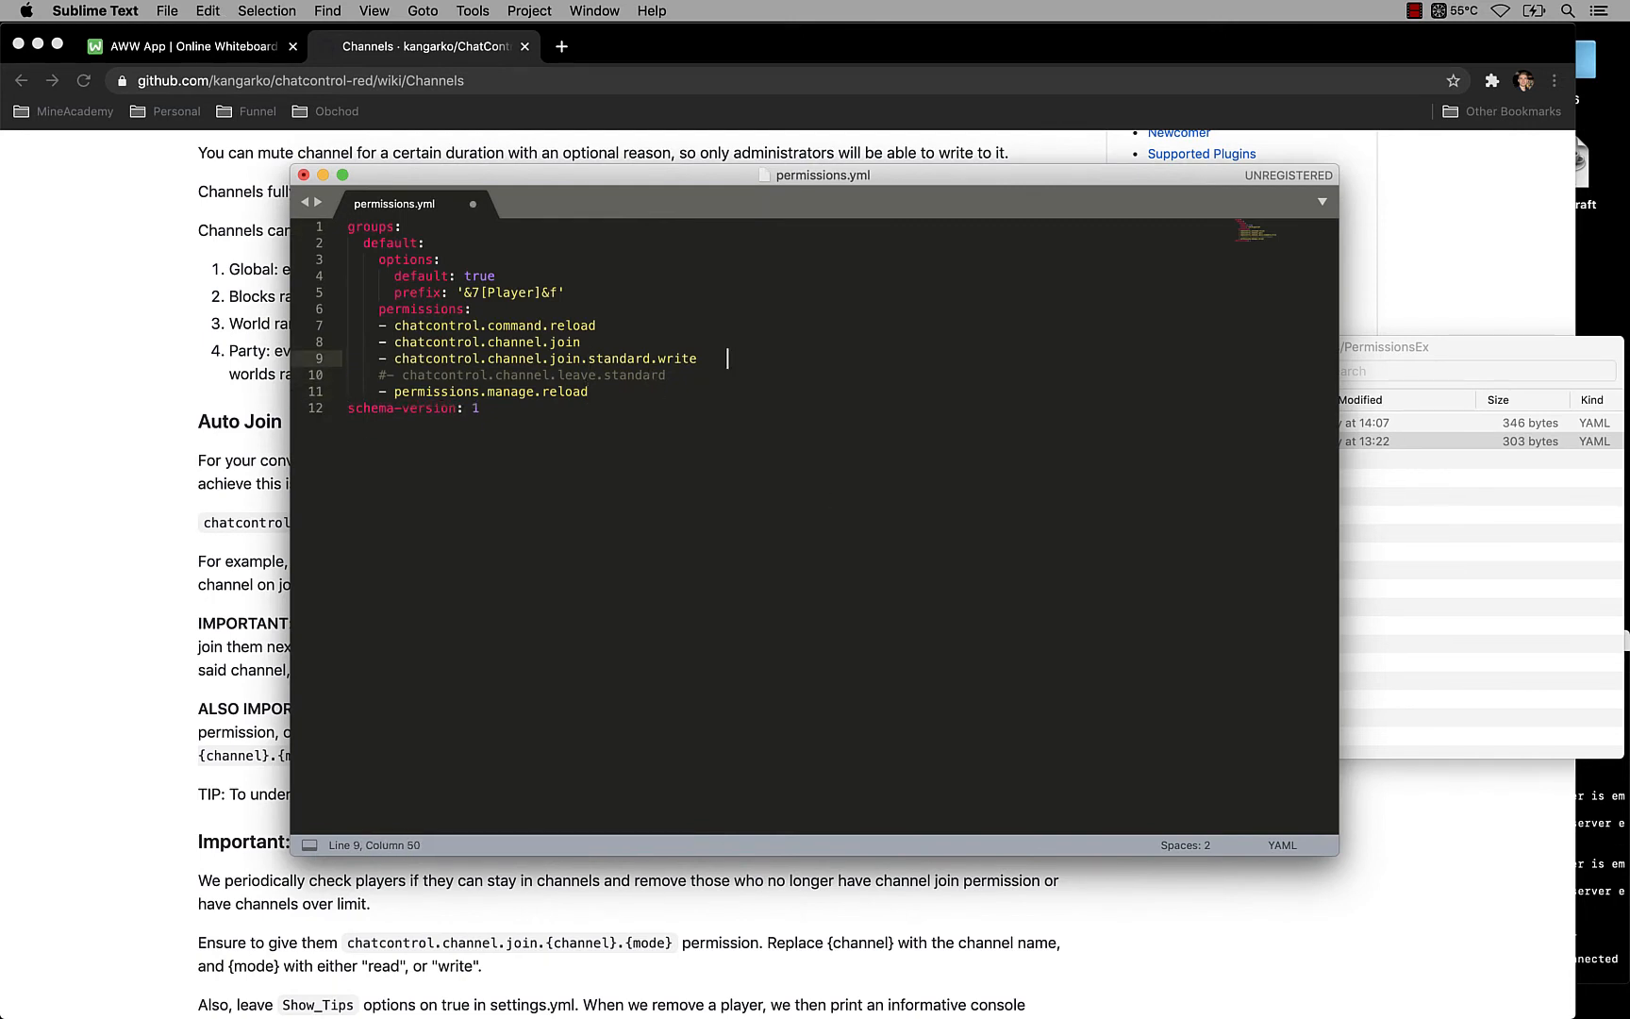
click(596, 324)
text(- chatcontrol.channel.autojoin.standard.write)
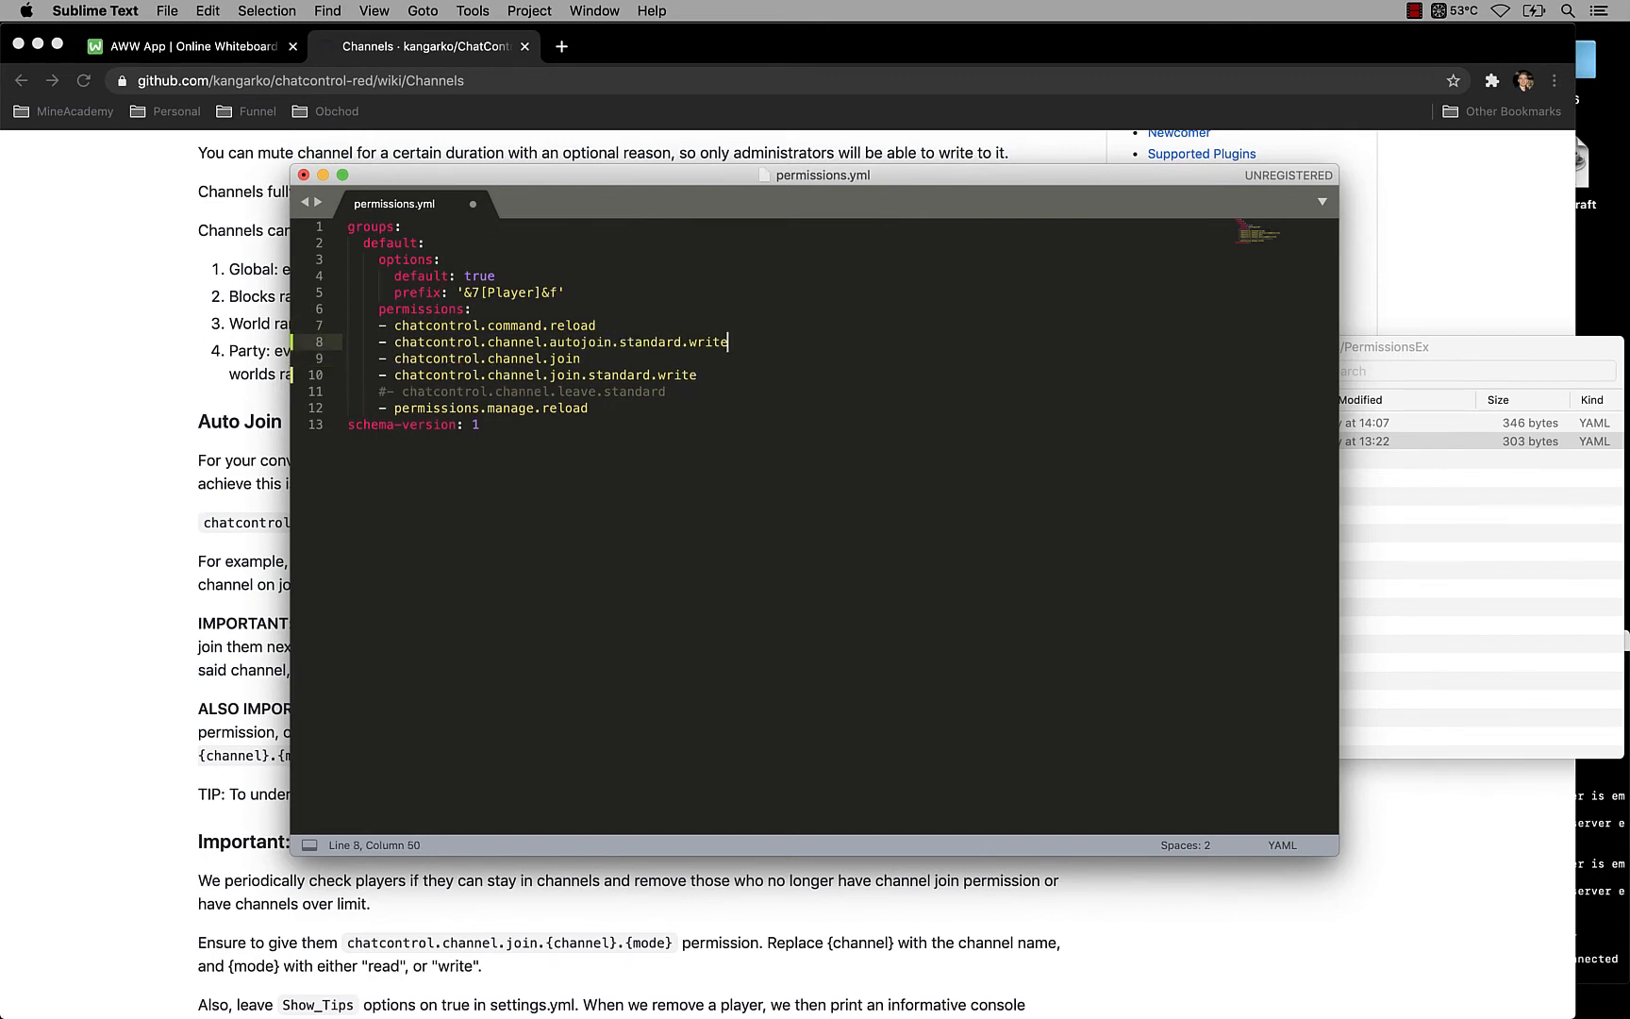
mouse_move(749, 300)
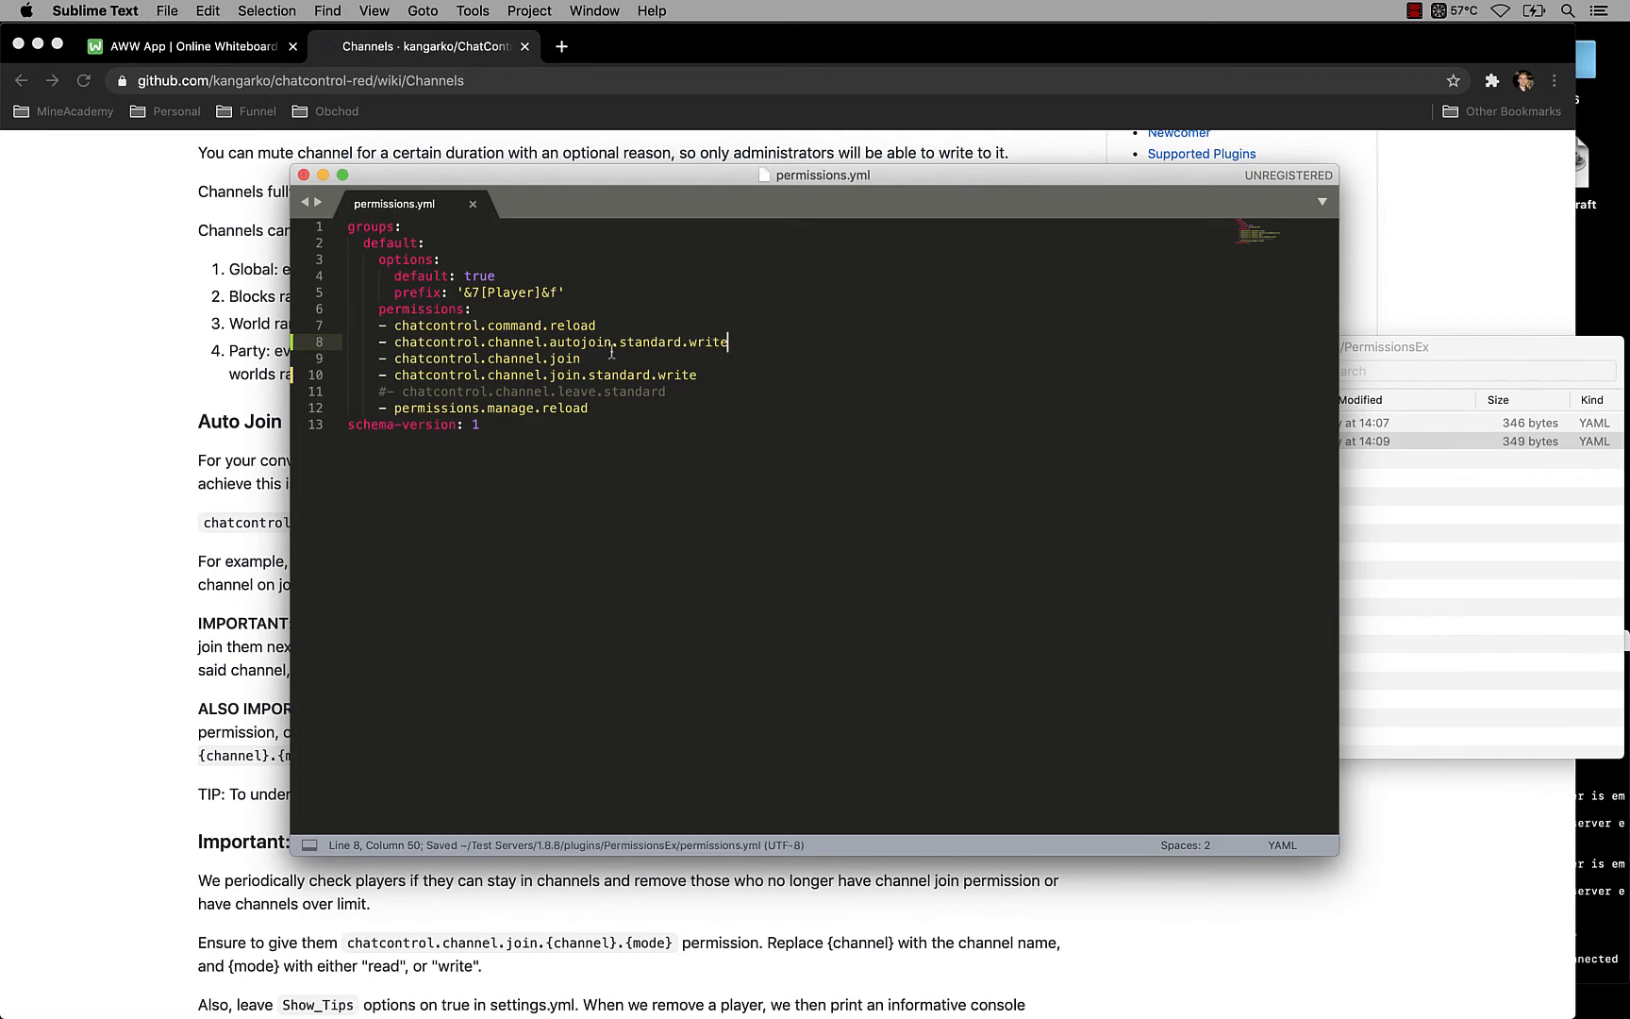
mouse_move(996, 975)
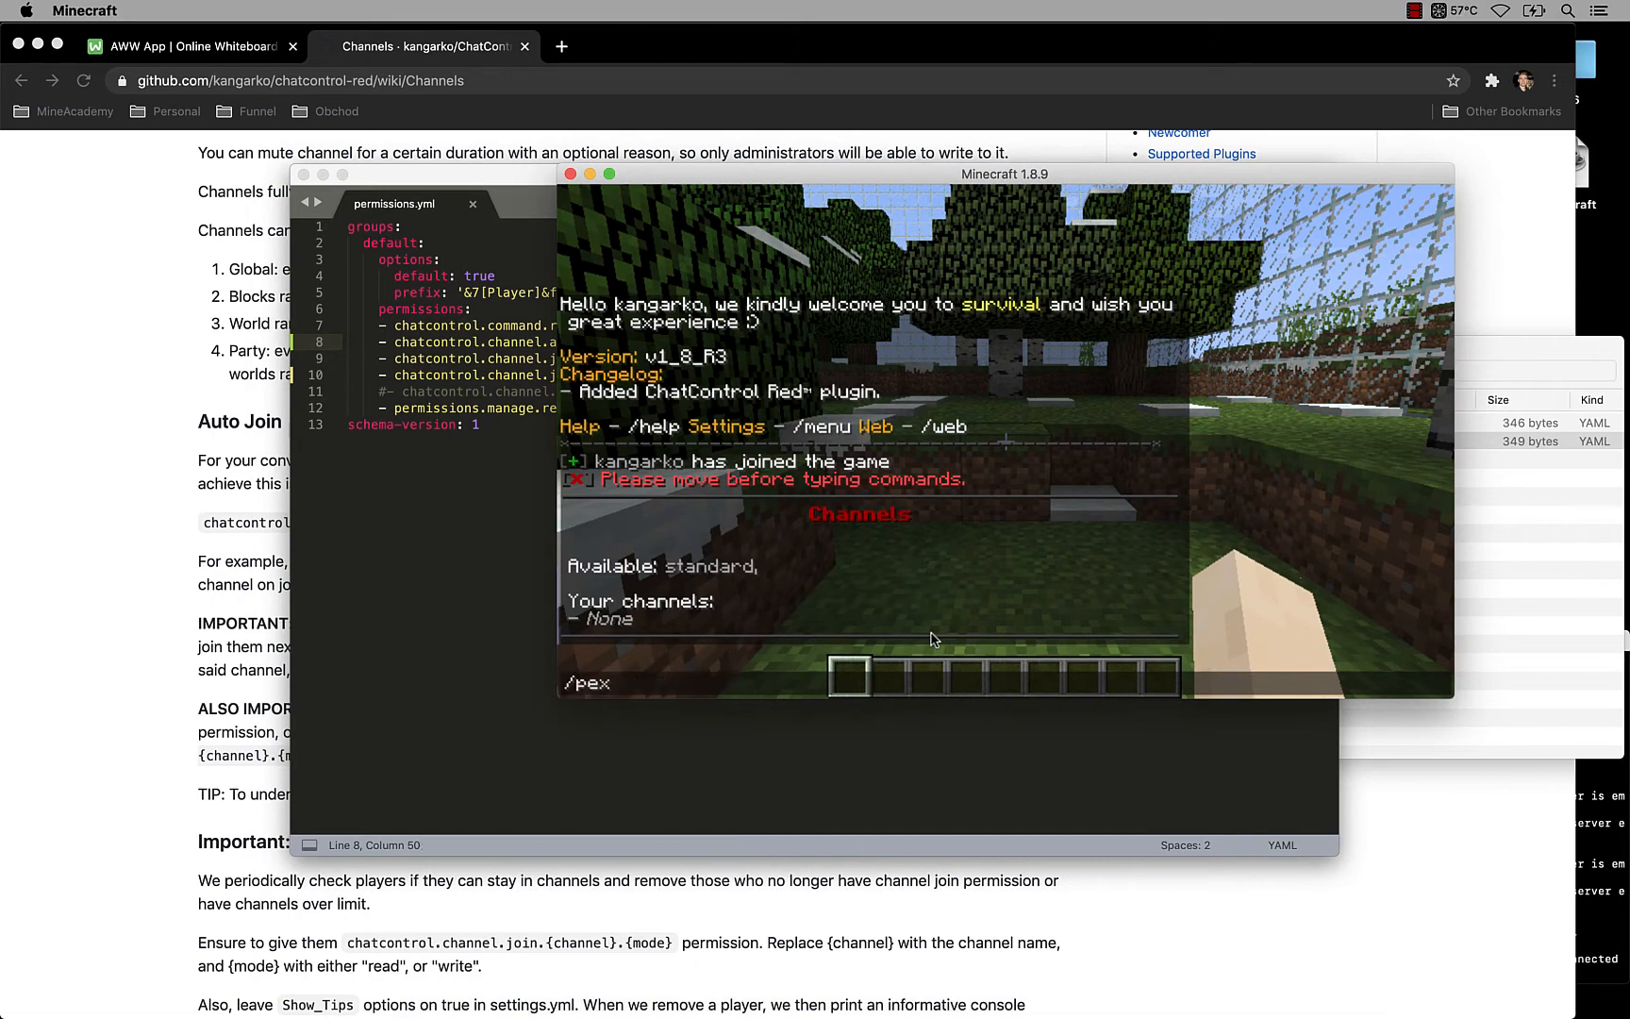
Step: Run /pex reload and disconnect from the server to test rejoining
key(Escape)
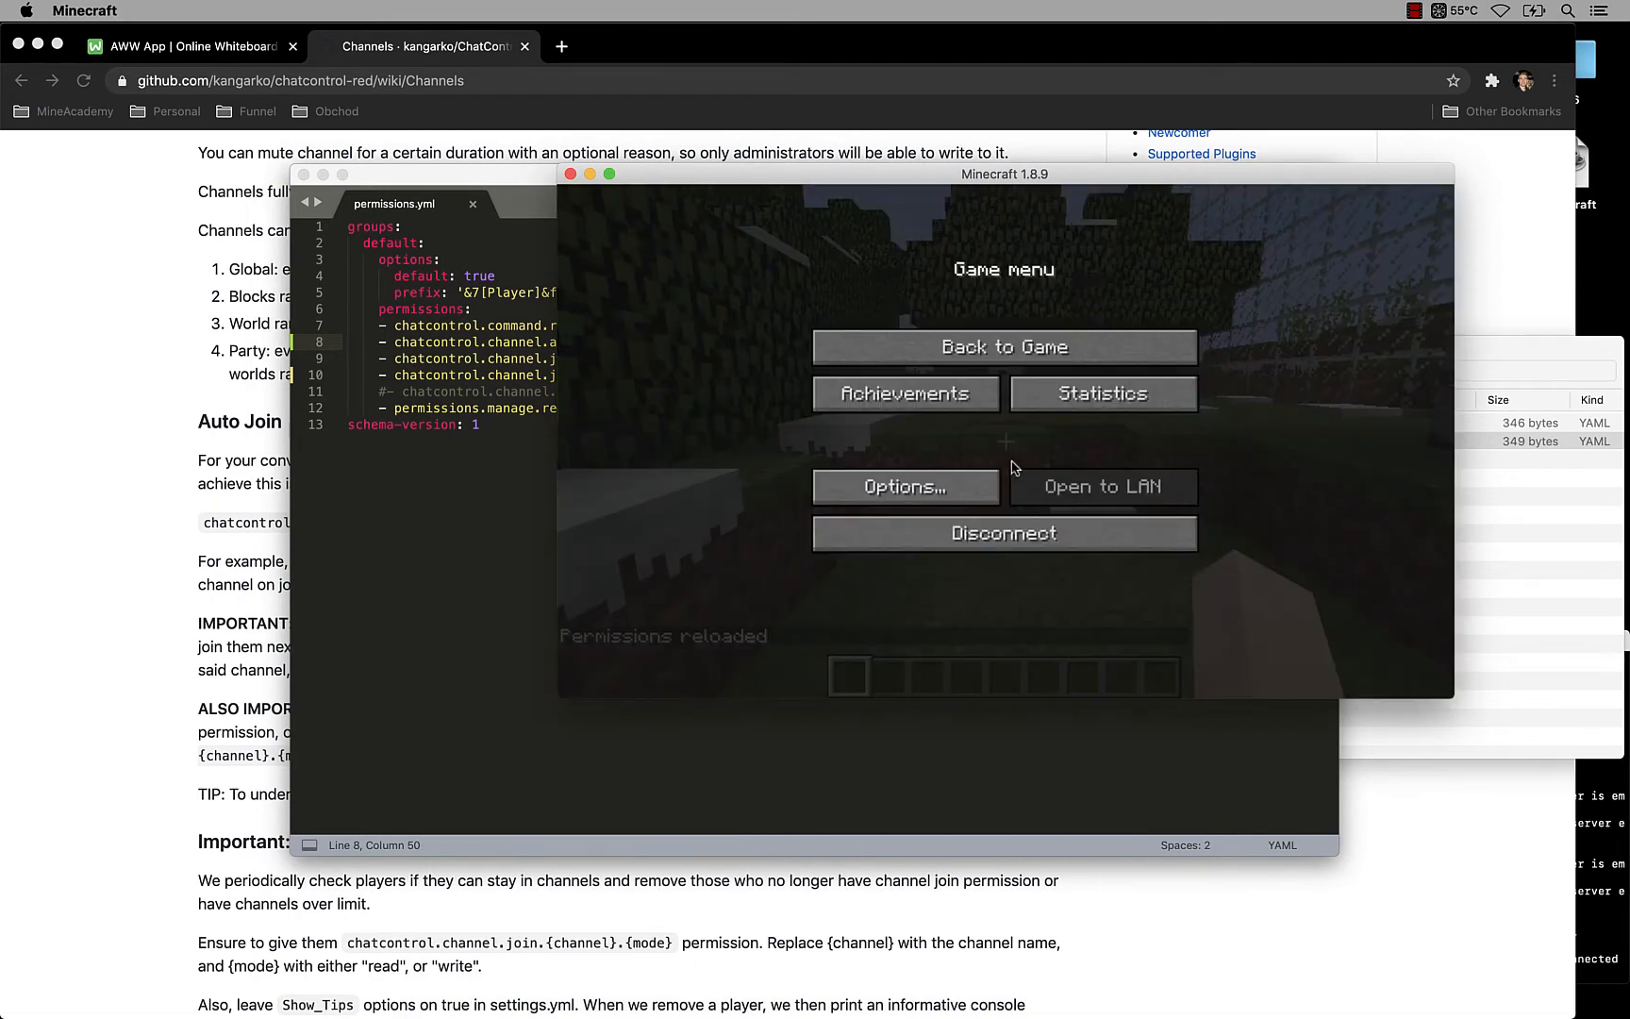
click(1002, 345)
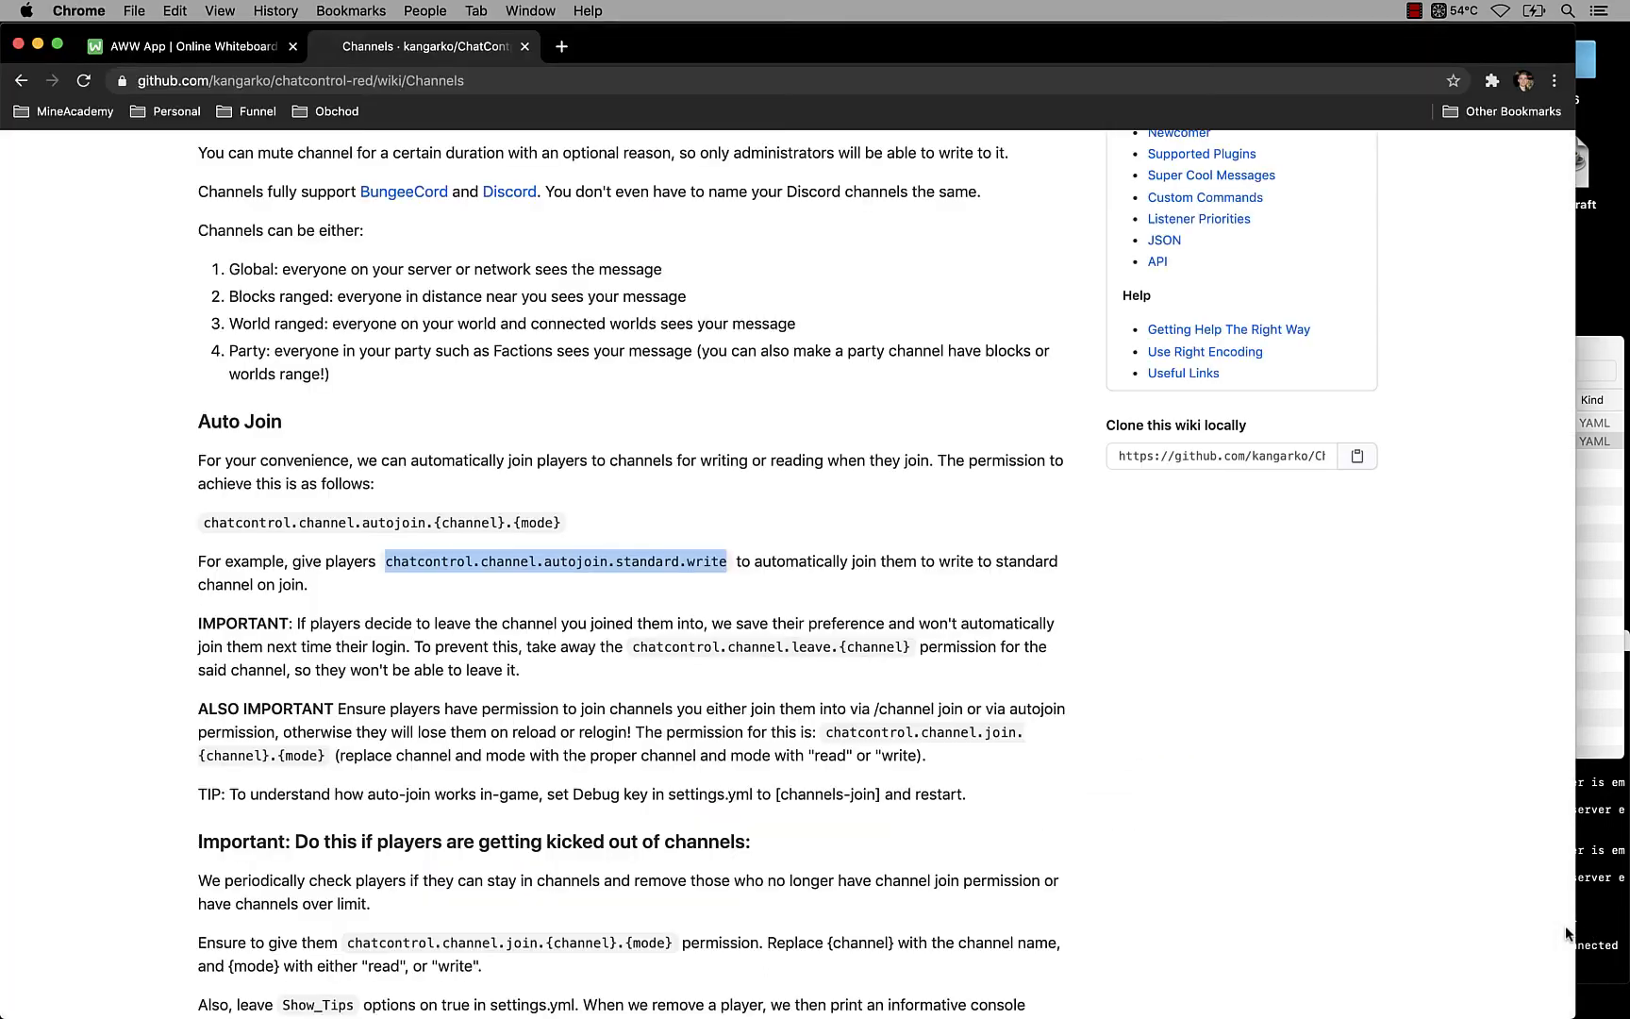
mouse_move(604, 977)
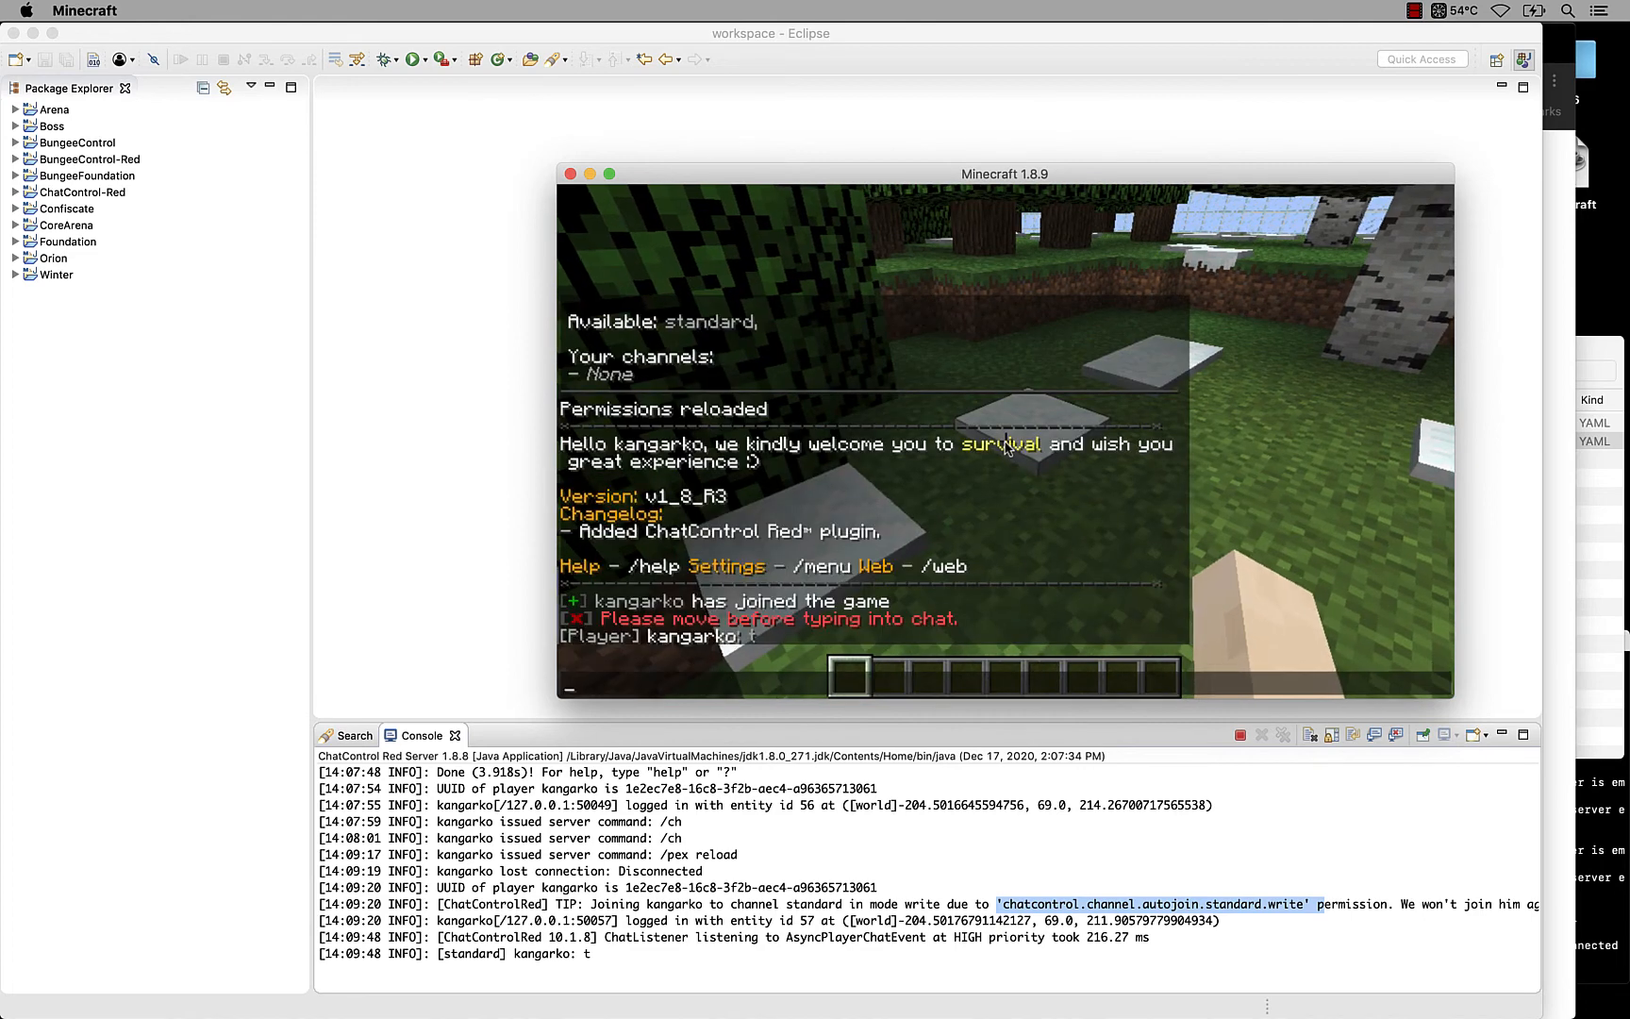
mouse_move(470, 977)
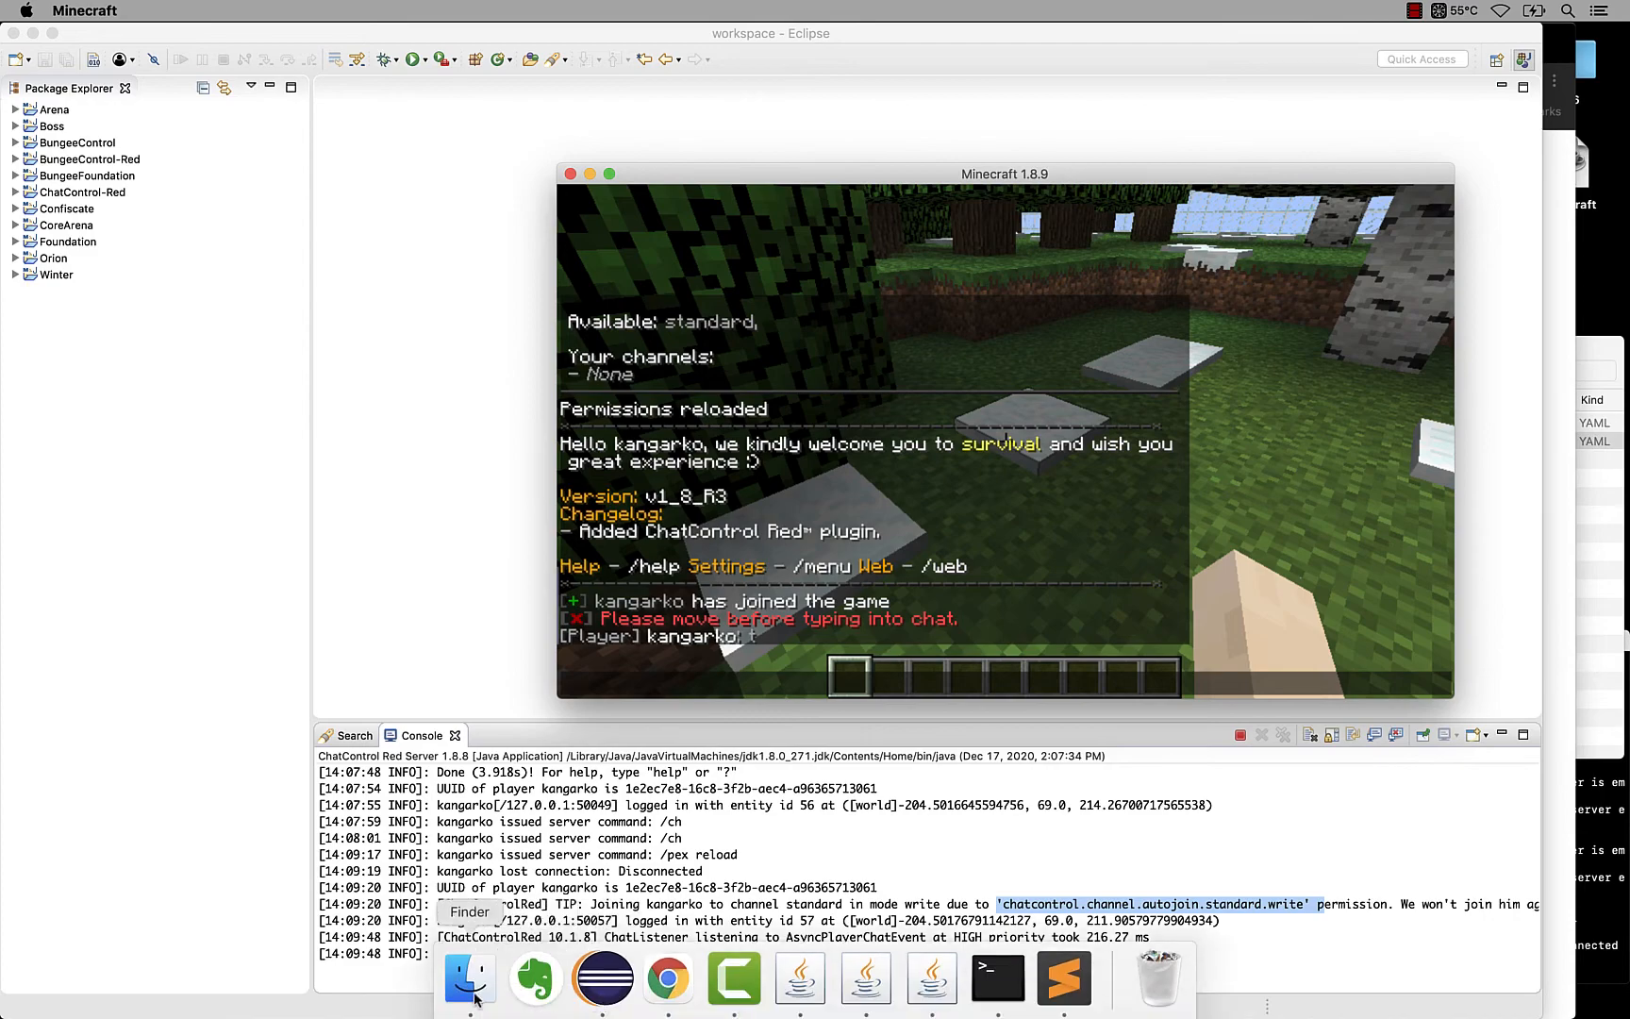
Step: Review the channel List section of settings.yml in Sublime Text
click(1062, 977)
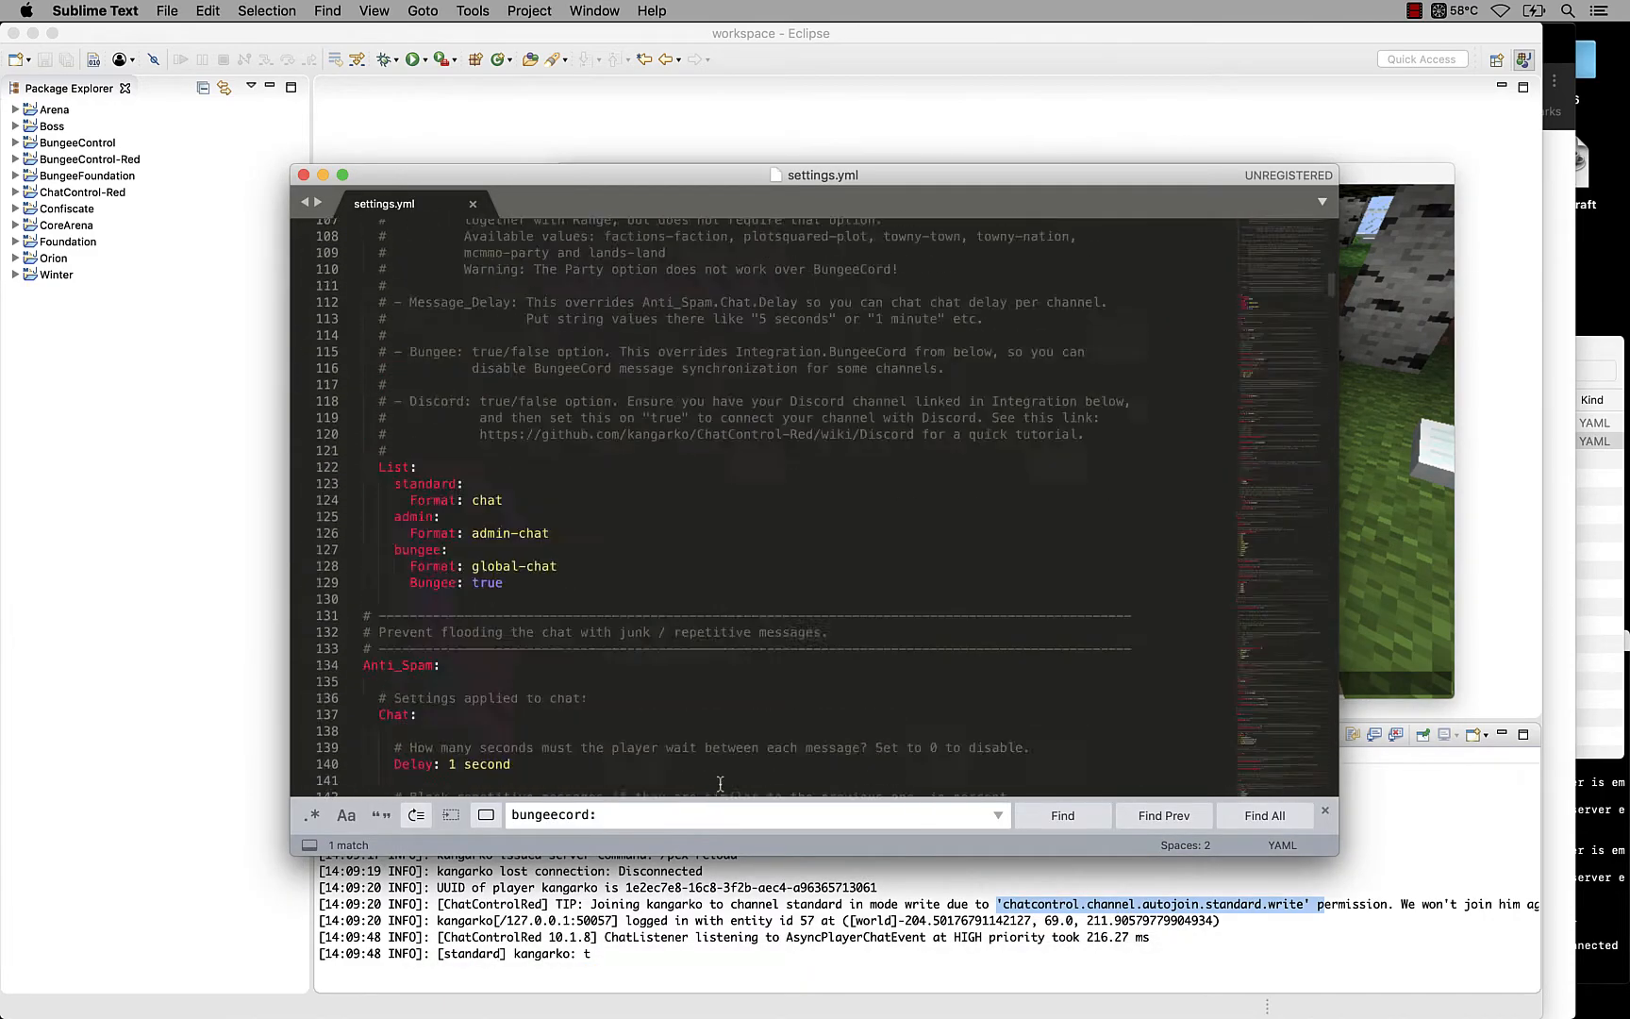
scroll(up, 3)
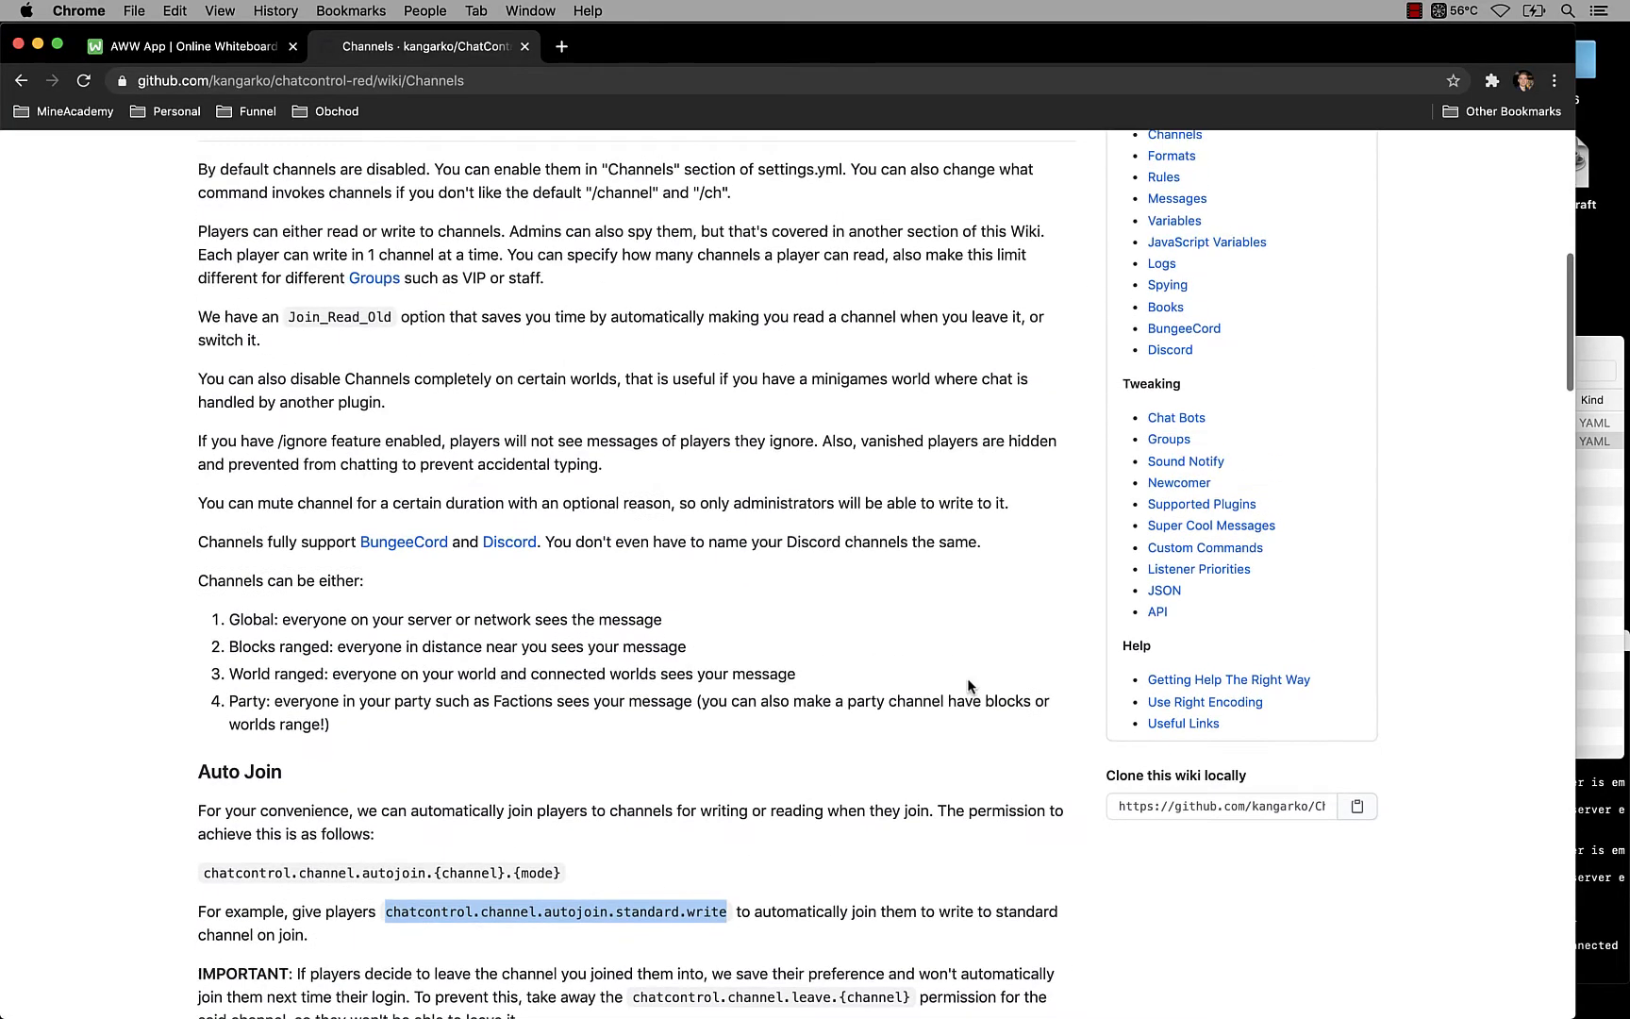
Step: Search the wiki for 'discord' and go to the Discord page
scroll(up, 3)
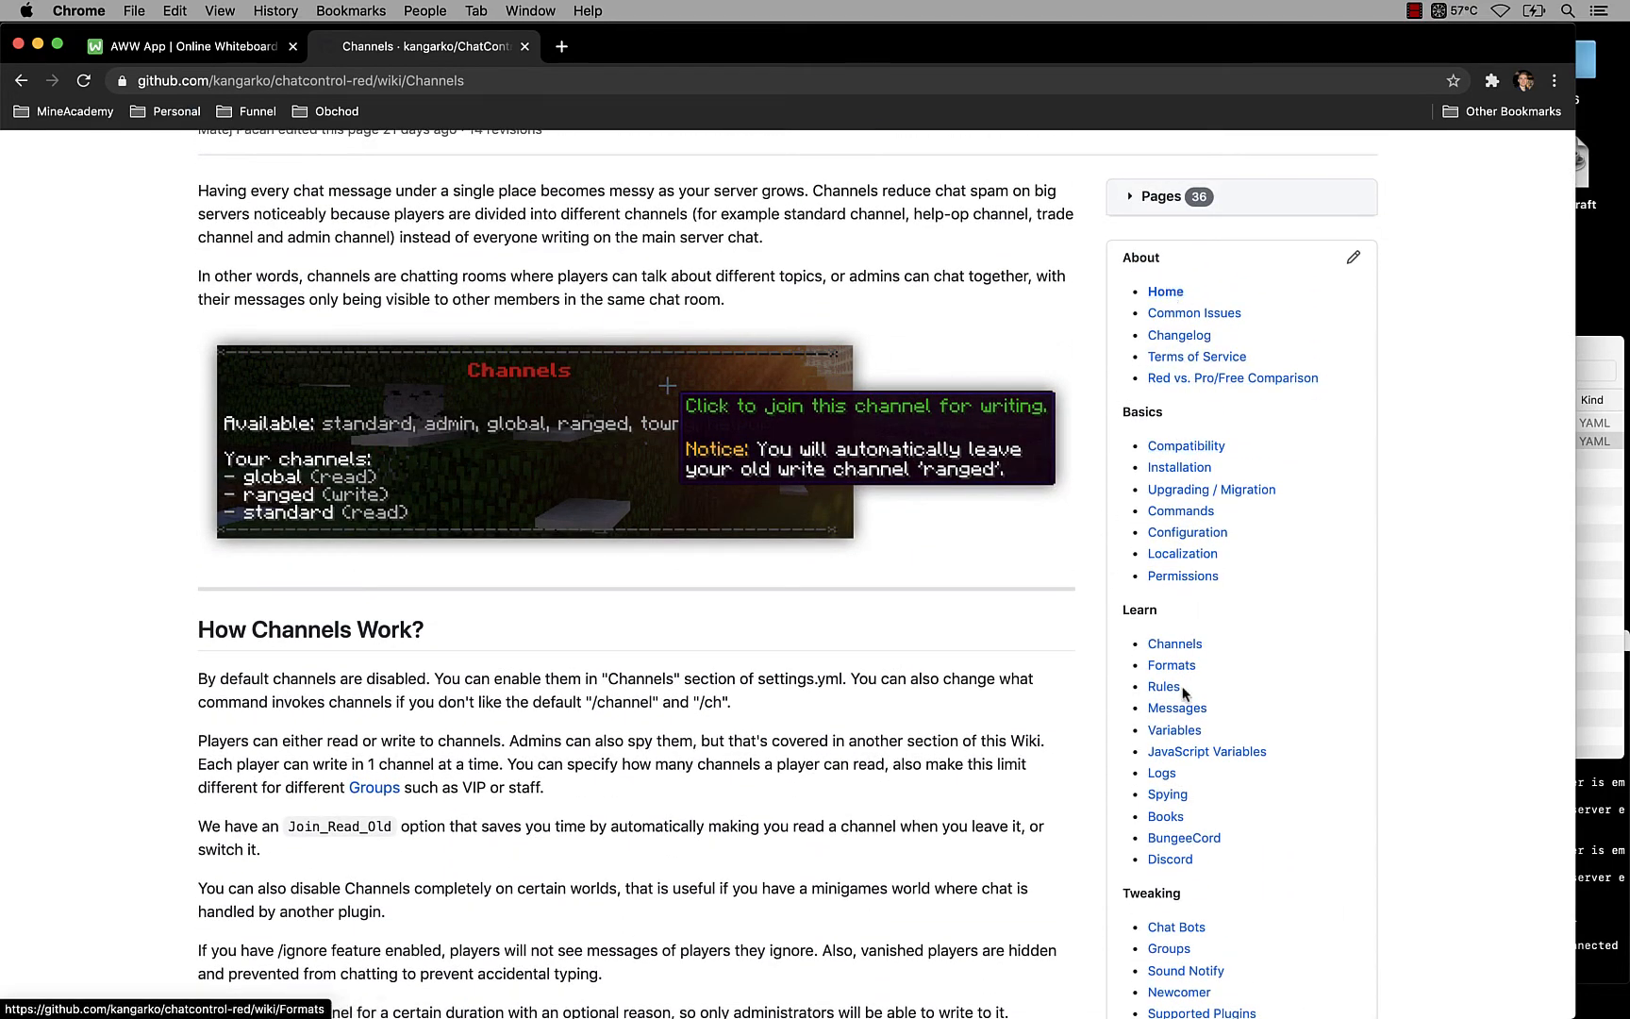
scroll(down, 3)
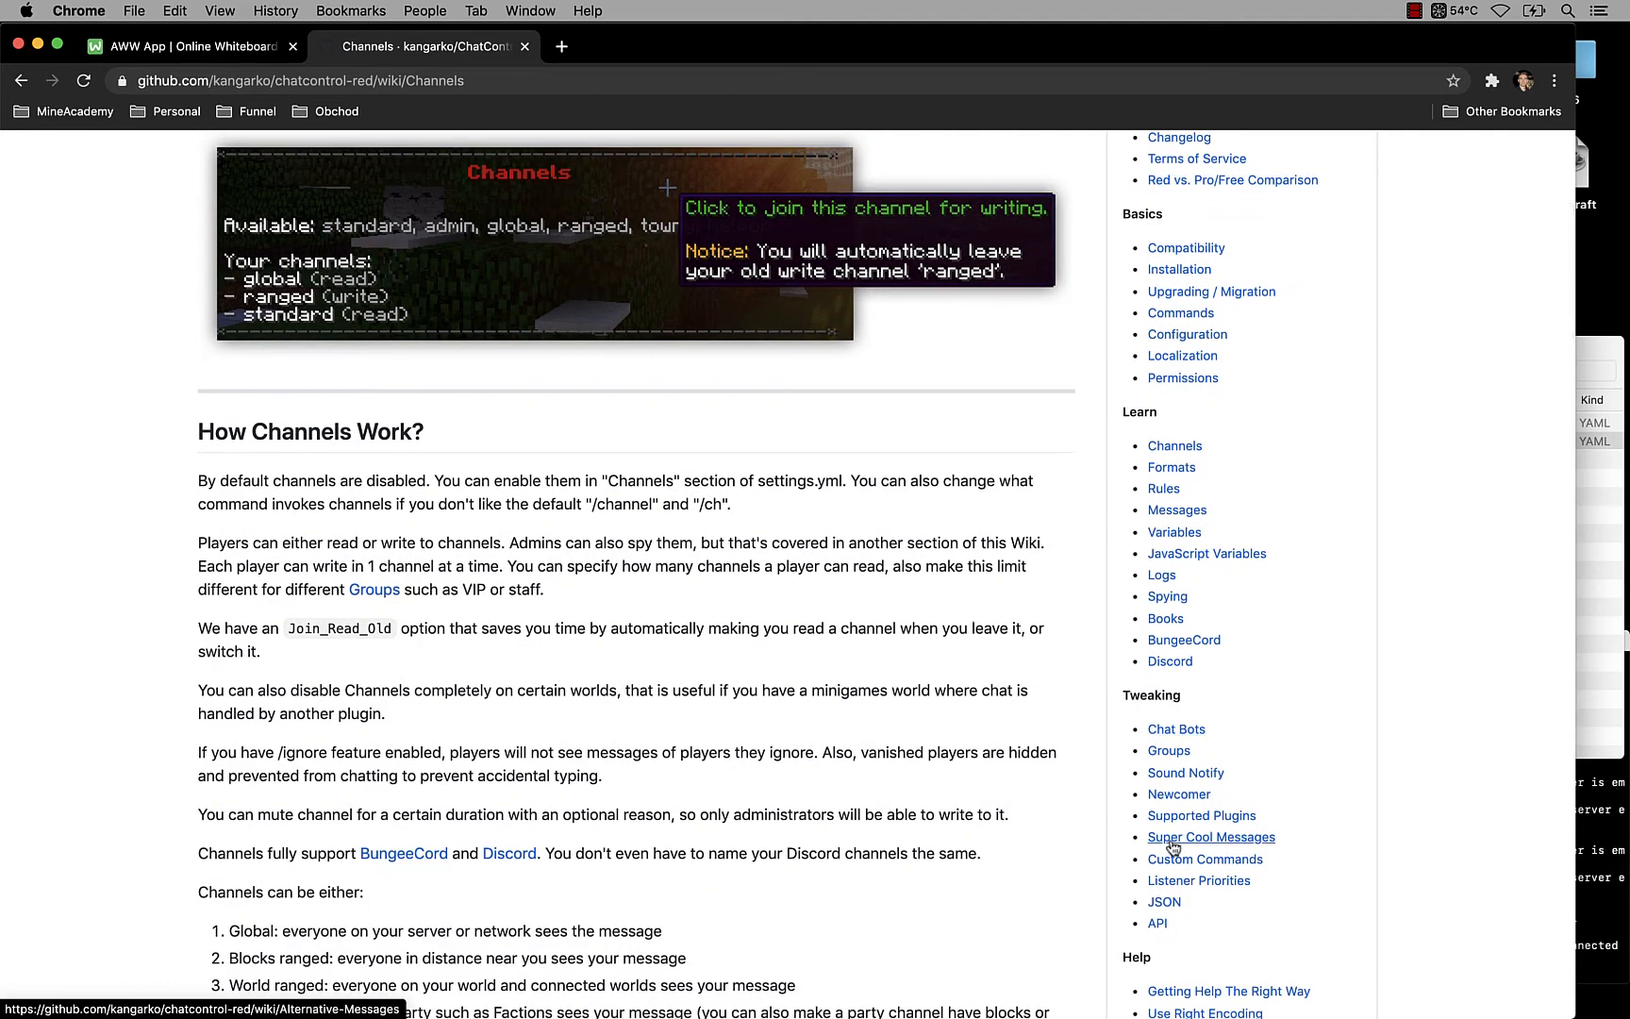
scroll(up, 3)
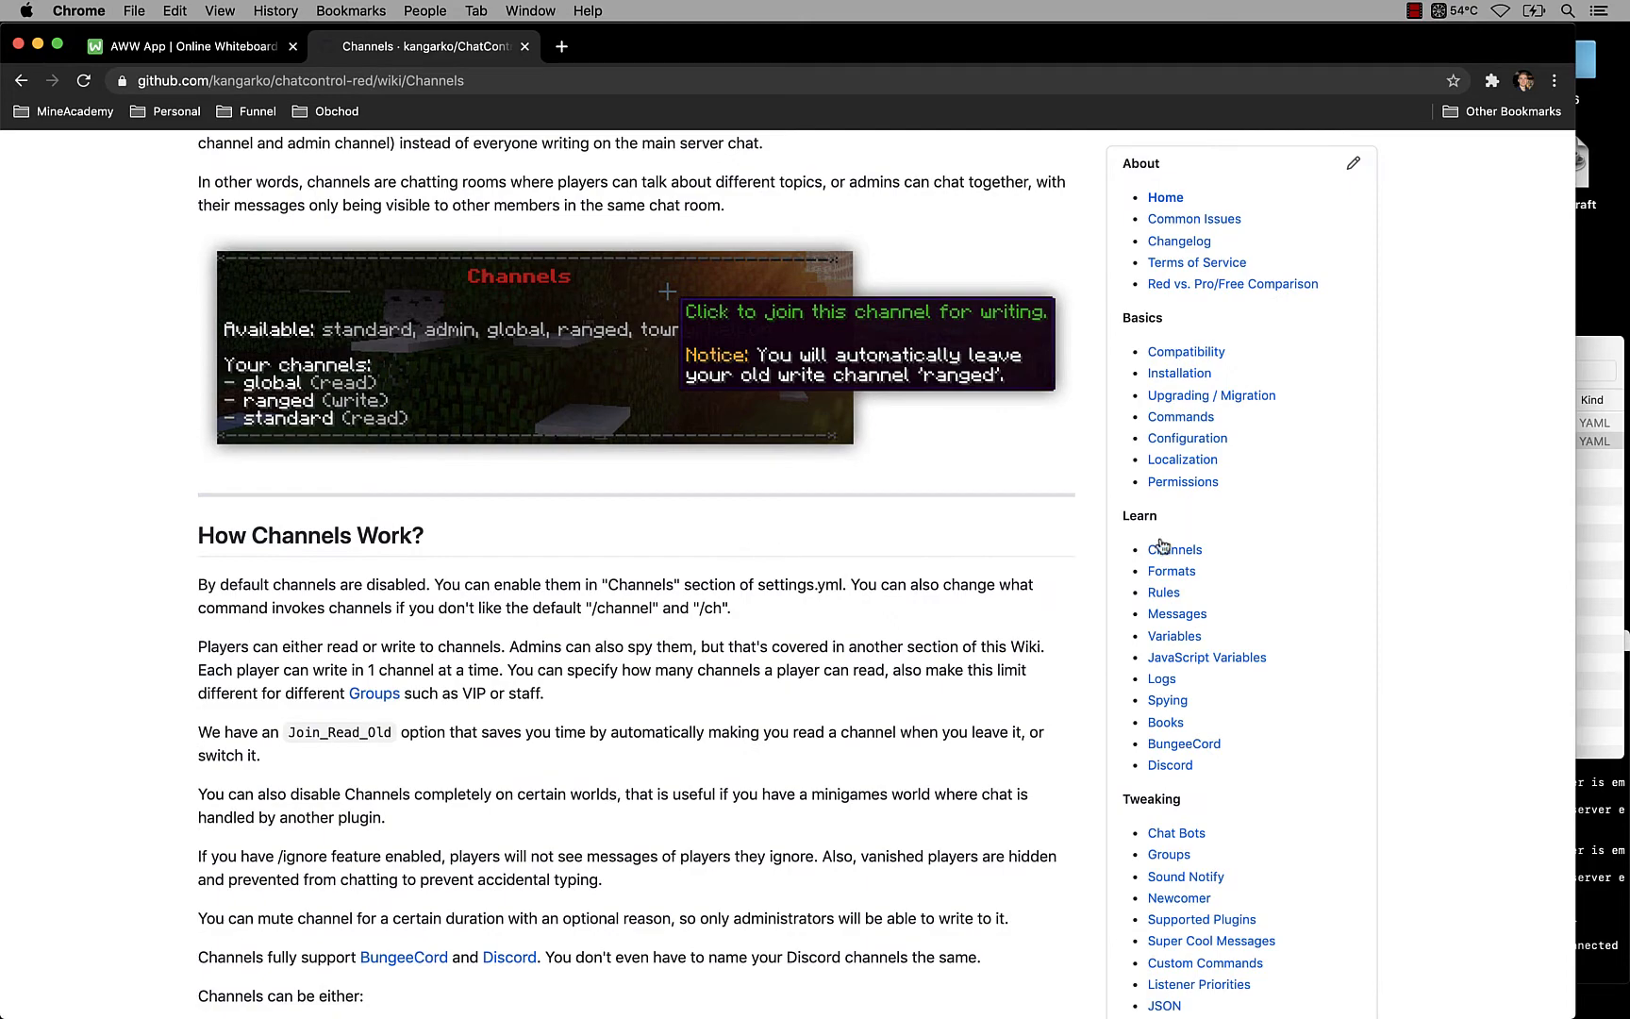
scroll(up, 3)
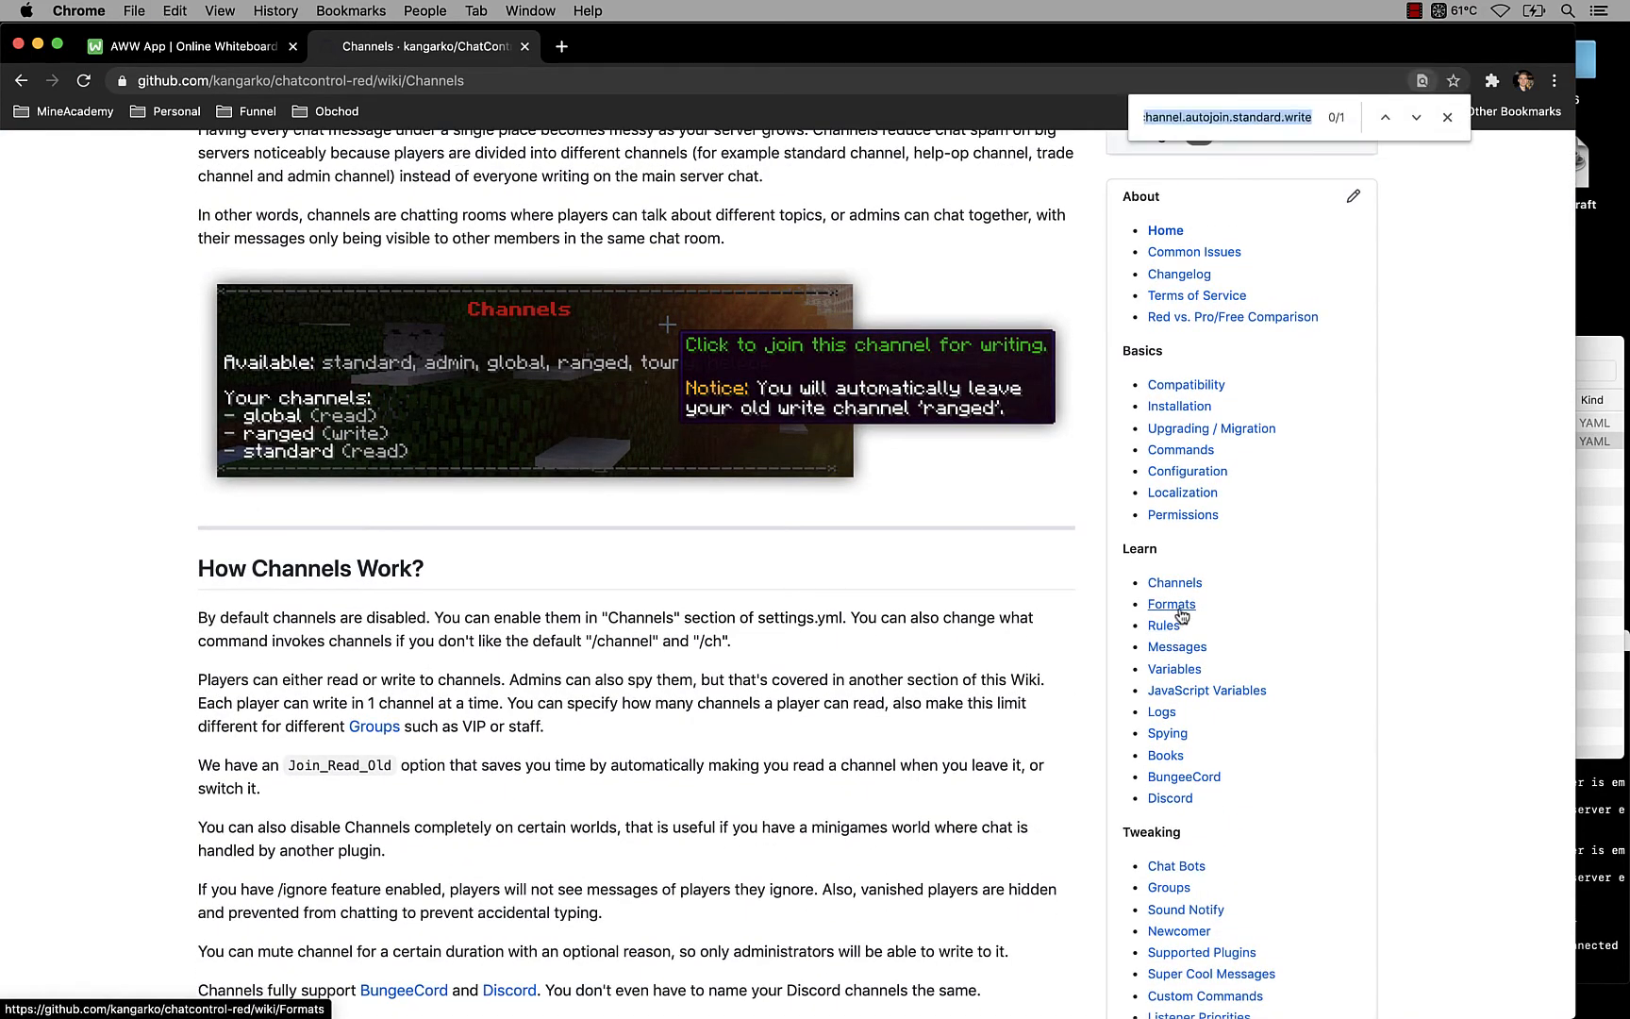
text(discord)
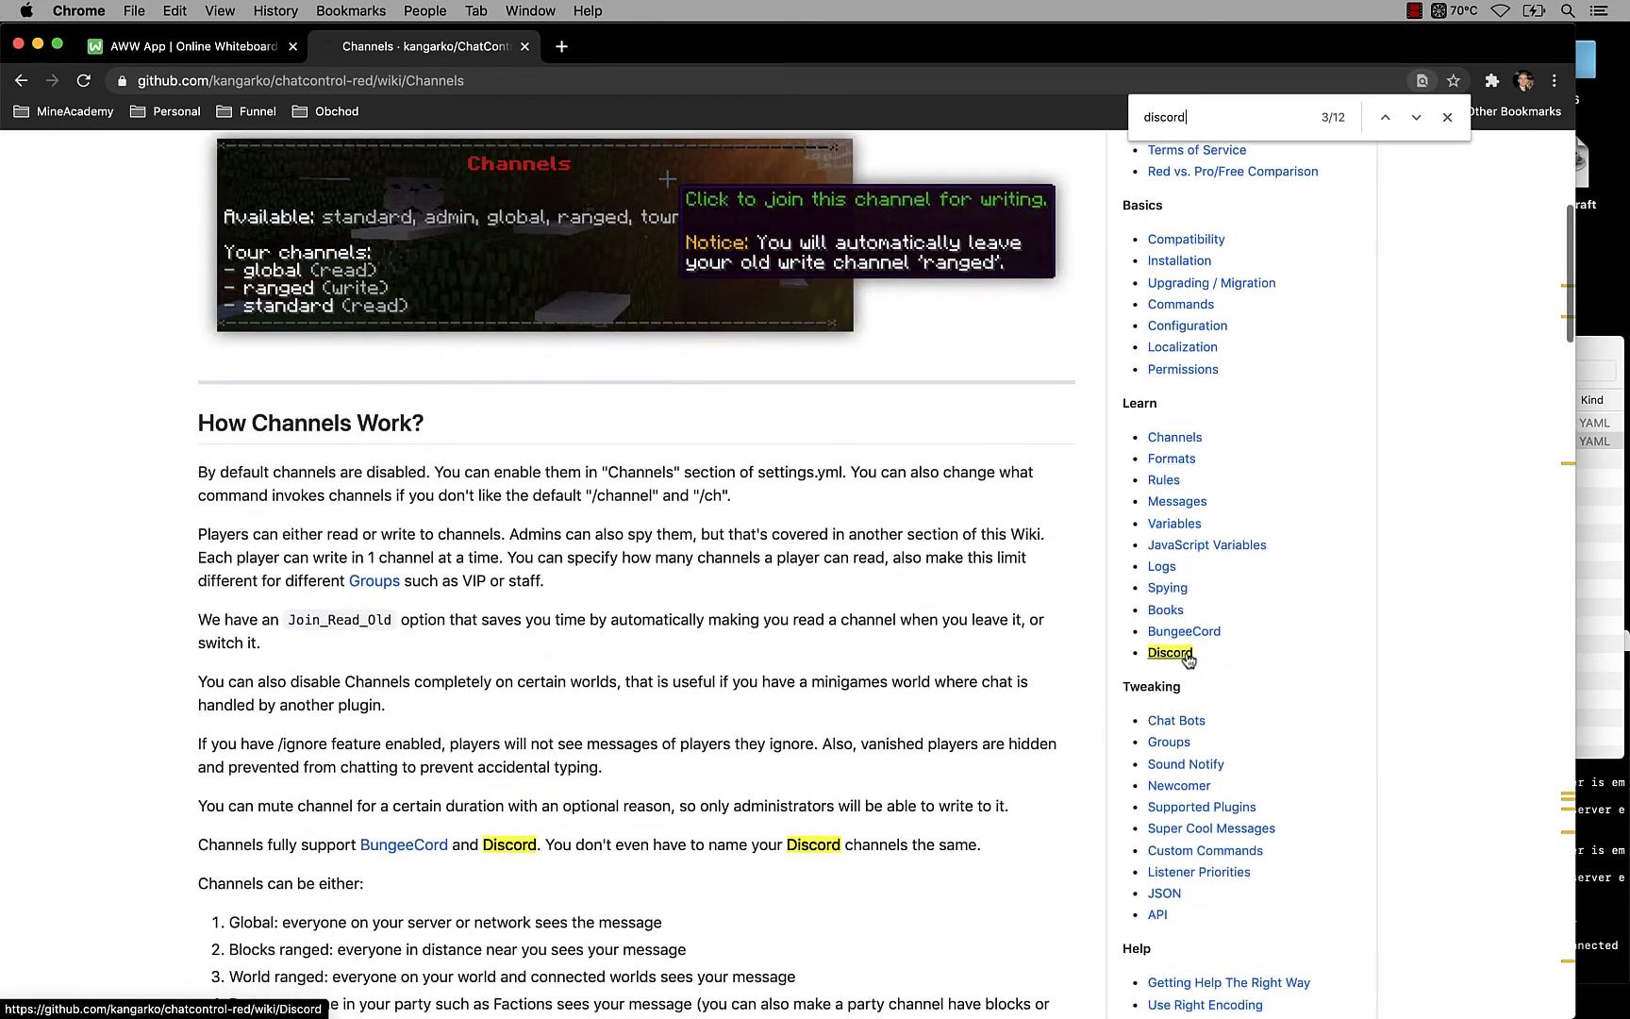
click(1168, 653)
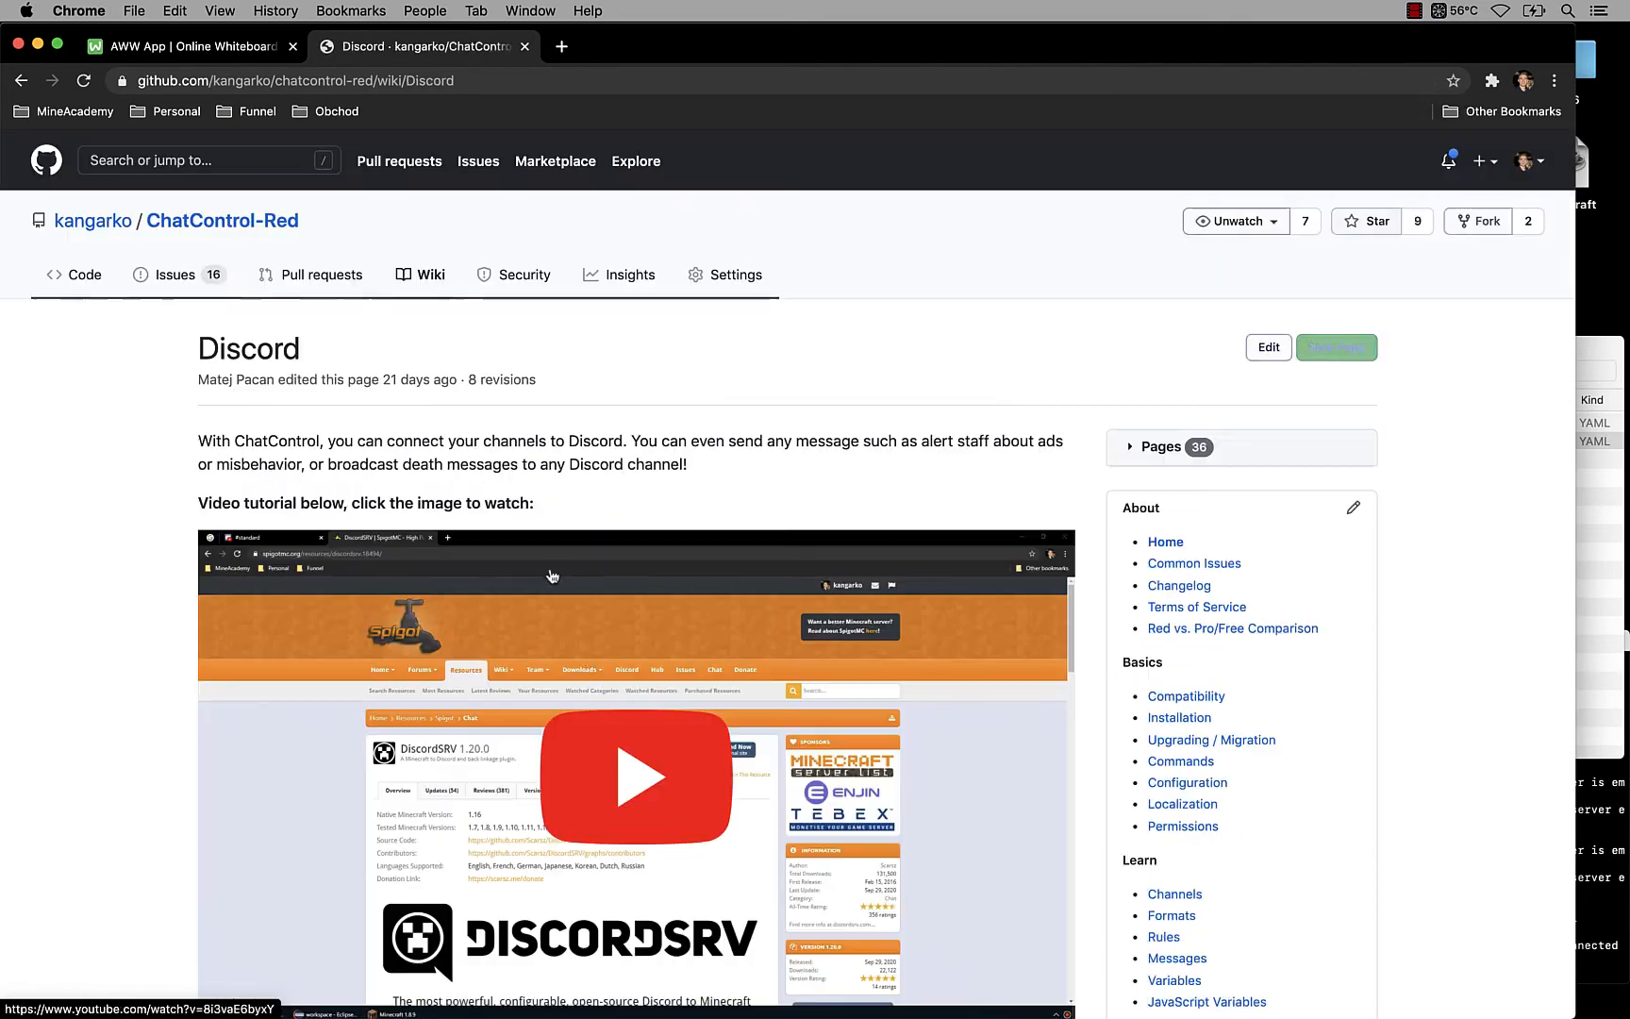
Step: Read down the Discord page to its section on enabling Discord for channels or rules
scroll(down, 3)
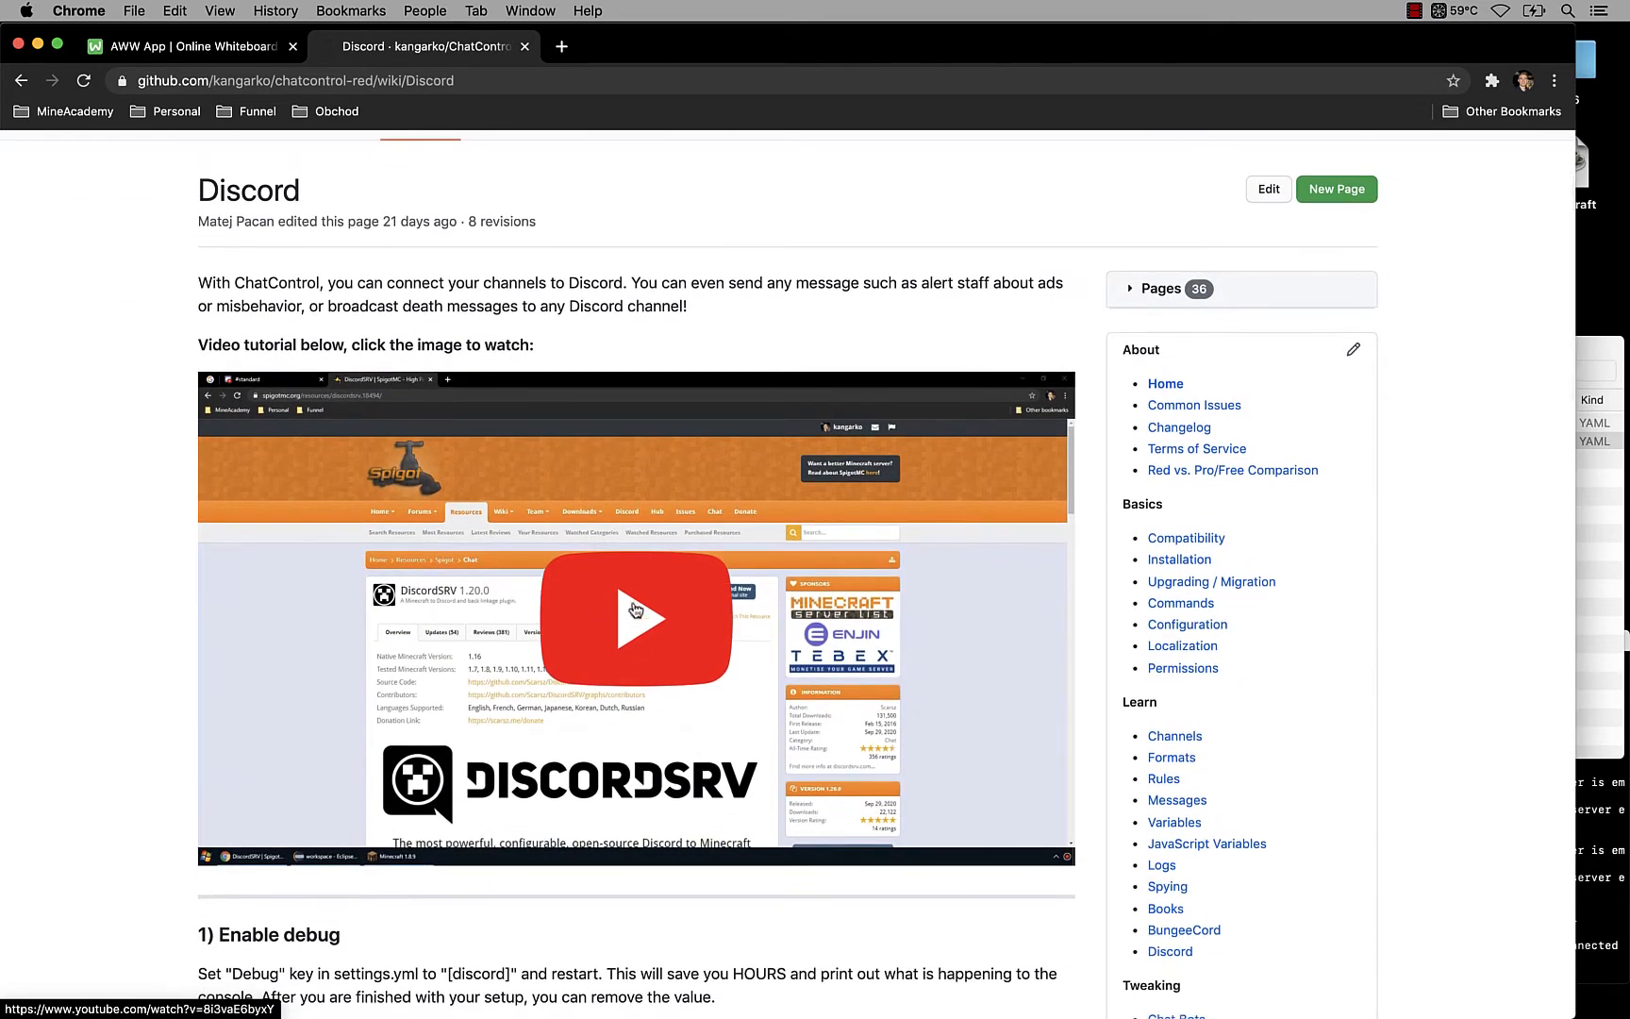
scroll(down, 3)
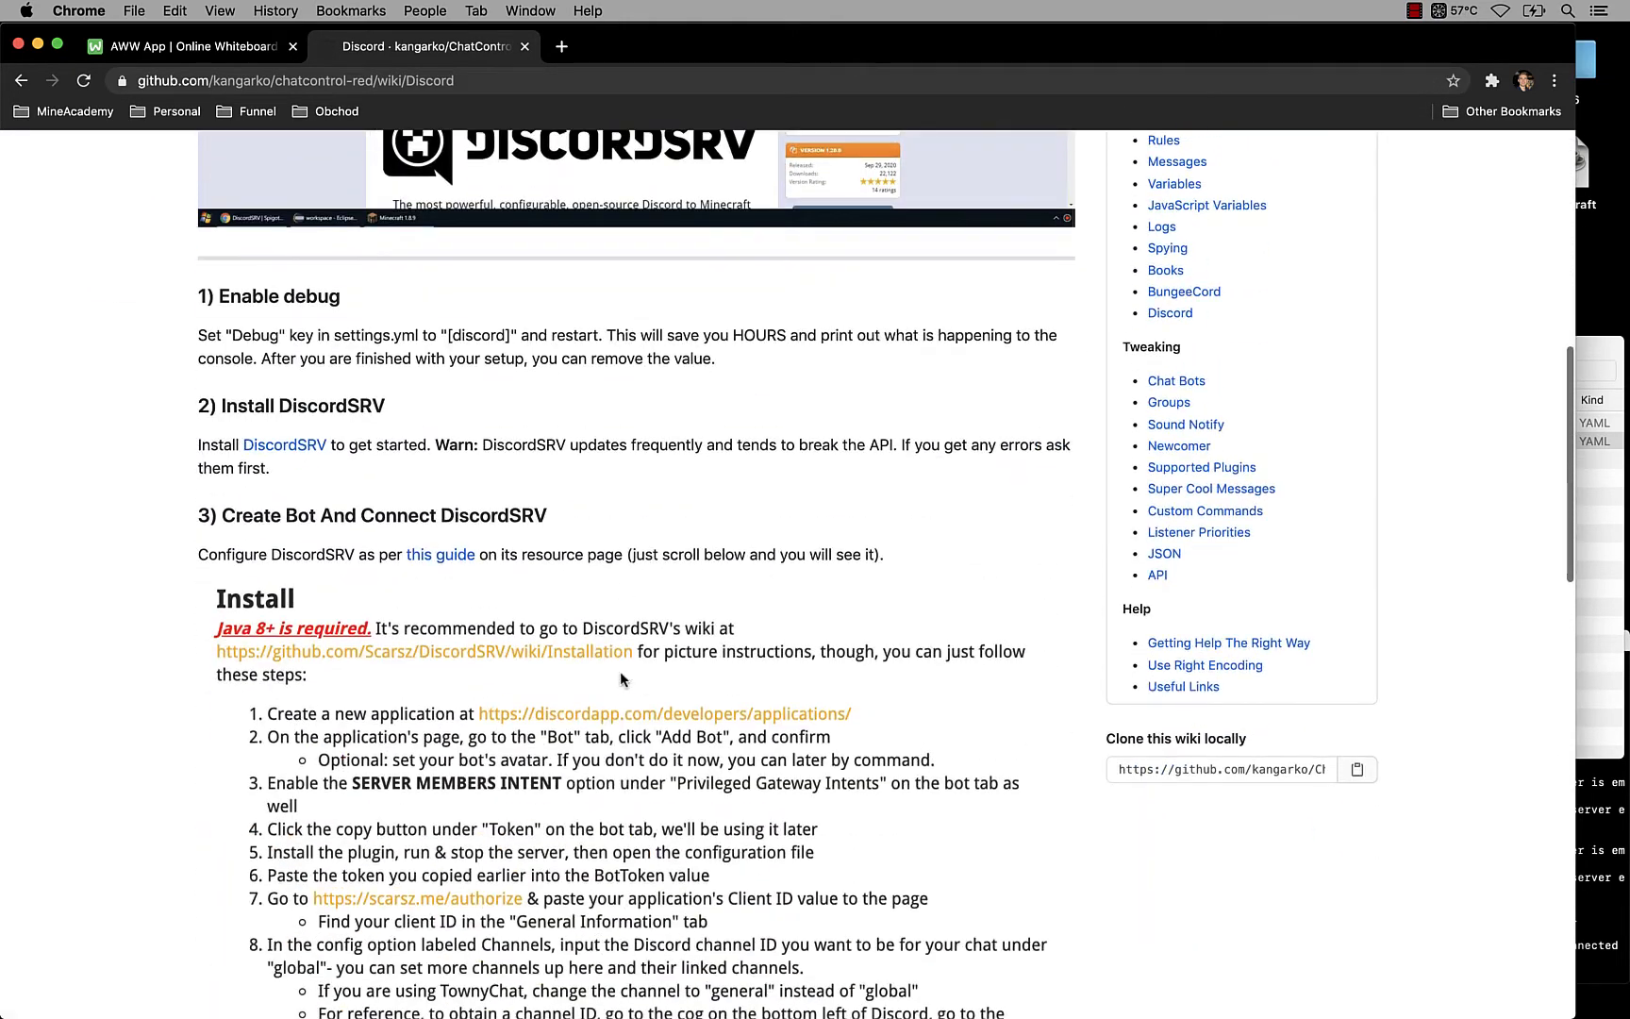
scroll(down, 3)
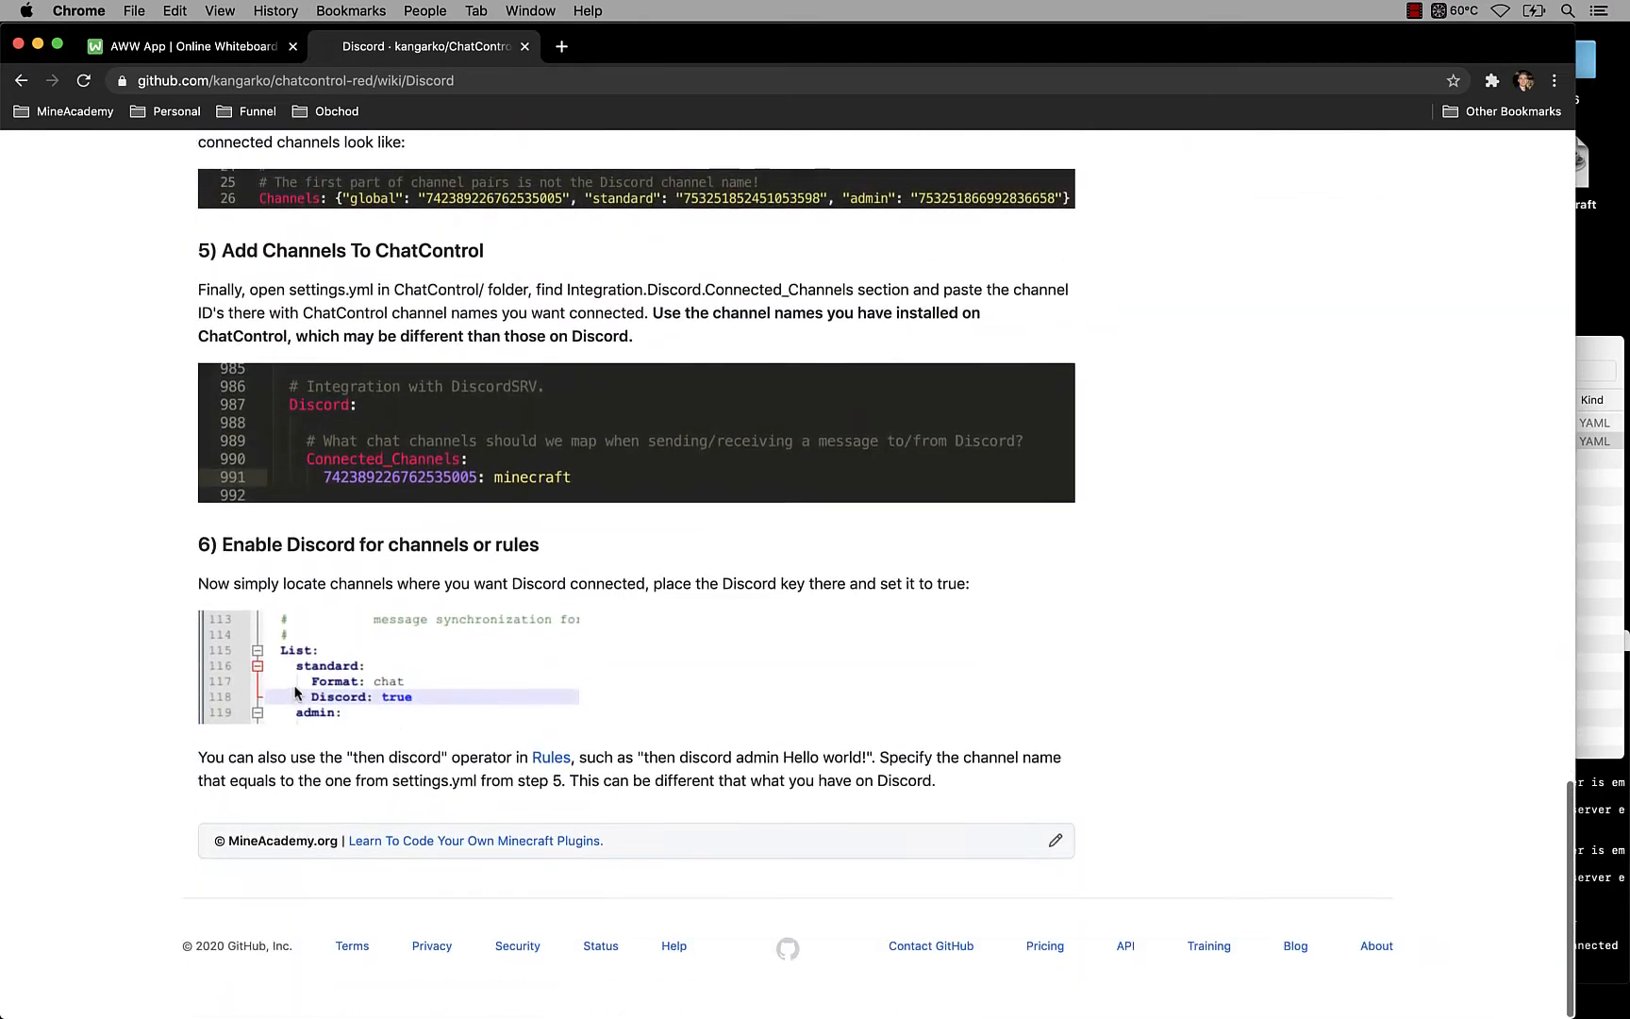
scroll(up, 3)
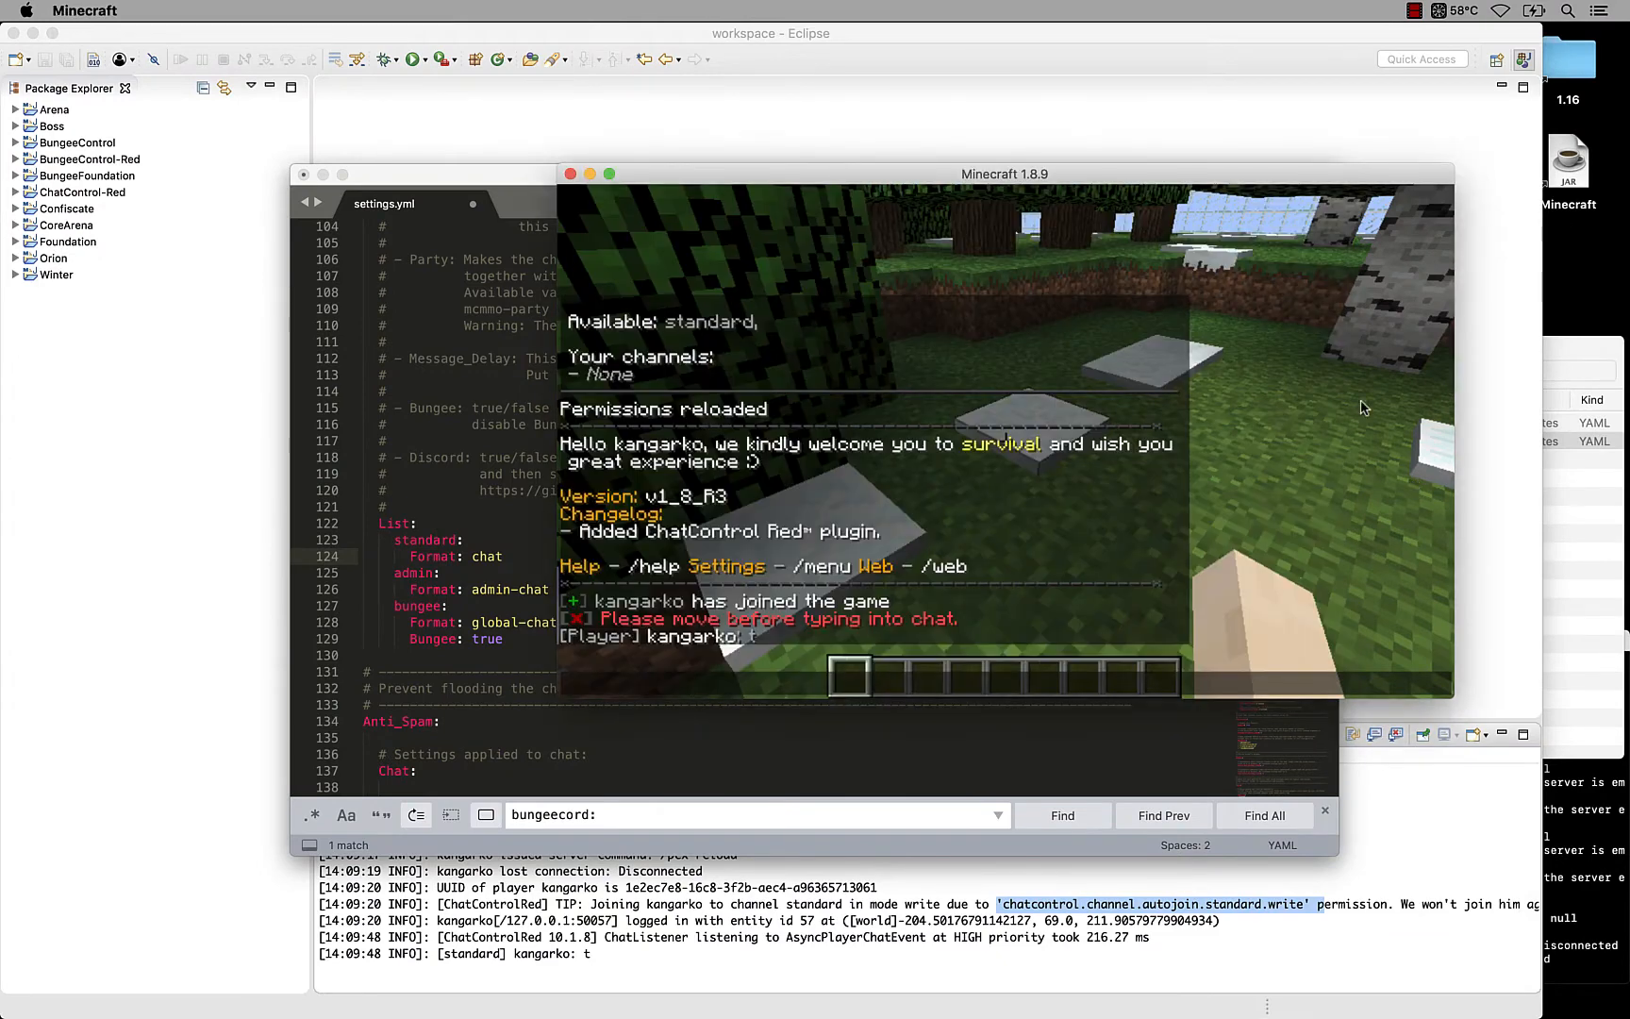
mouse_move(796, 698)
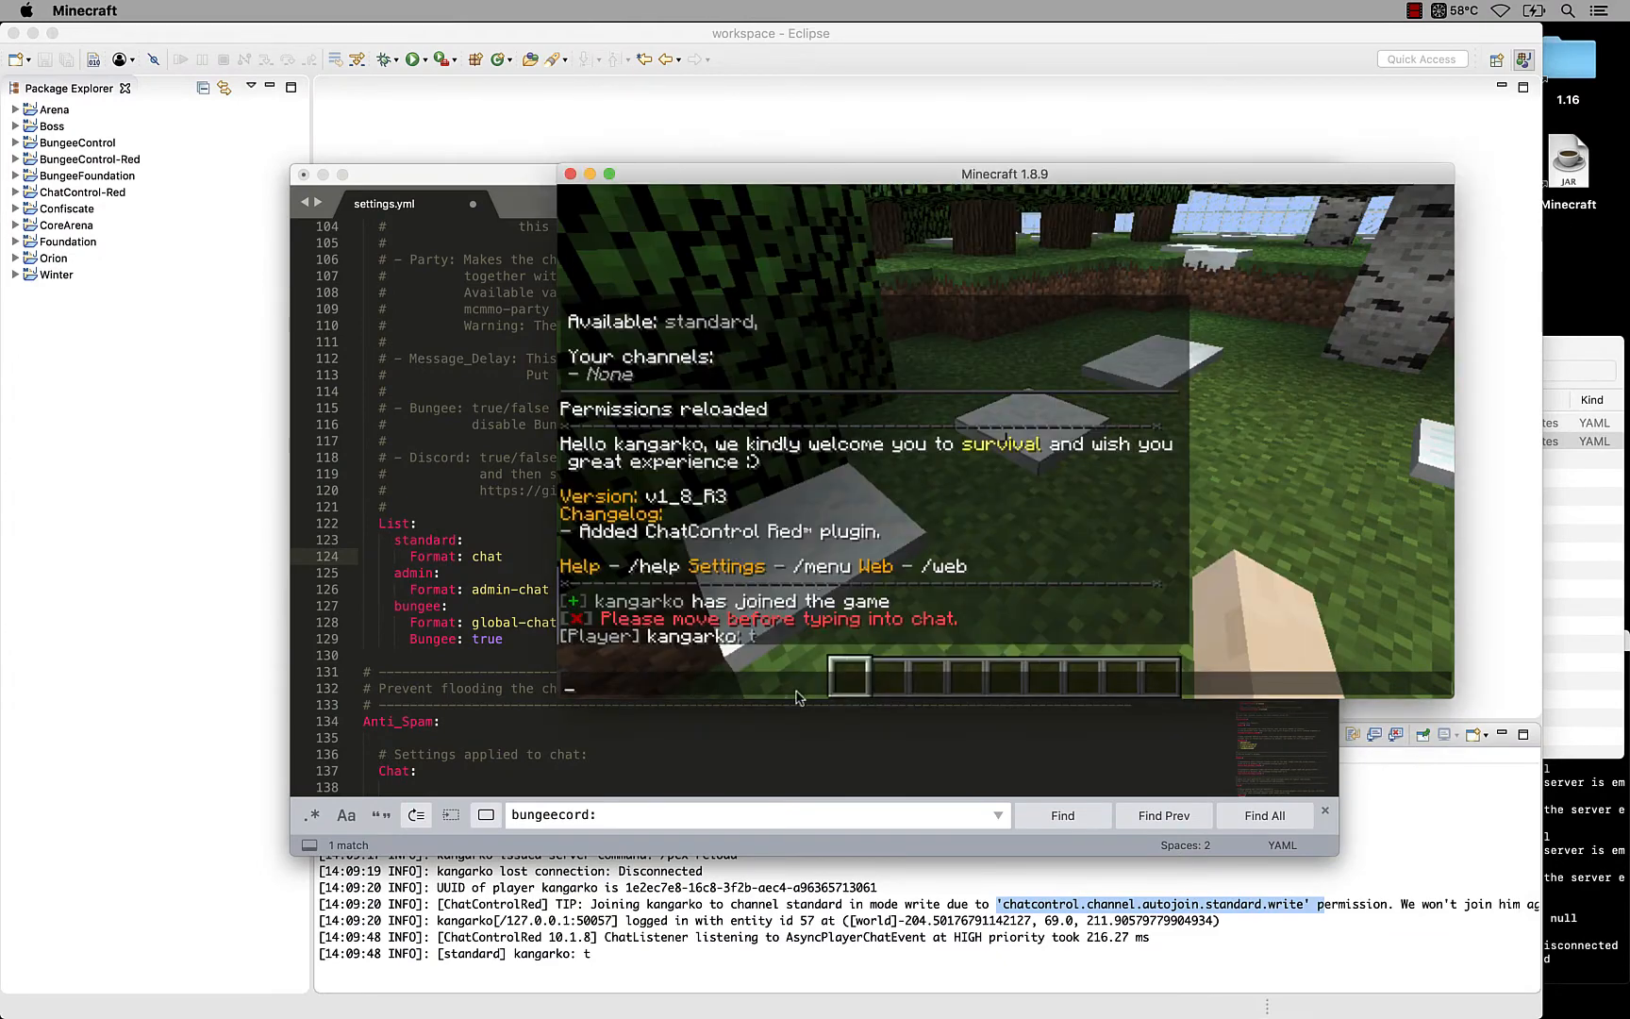
click(664, 977)
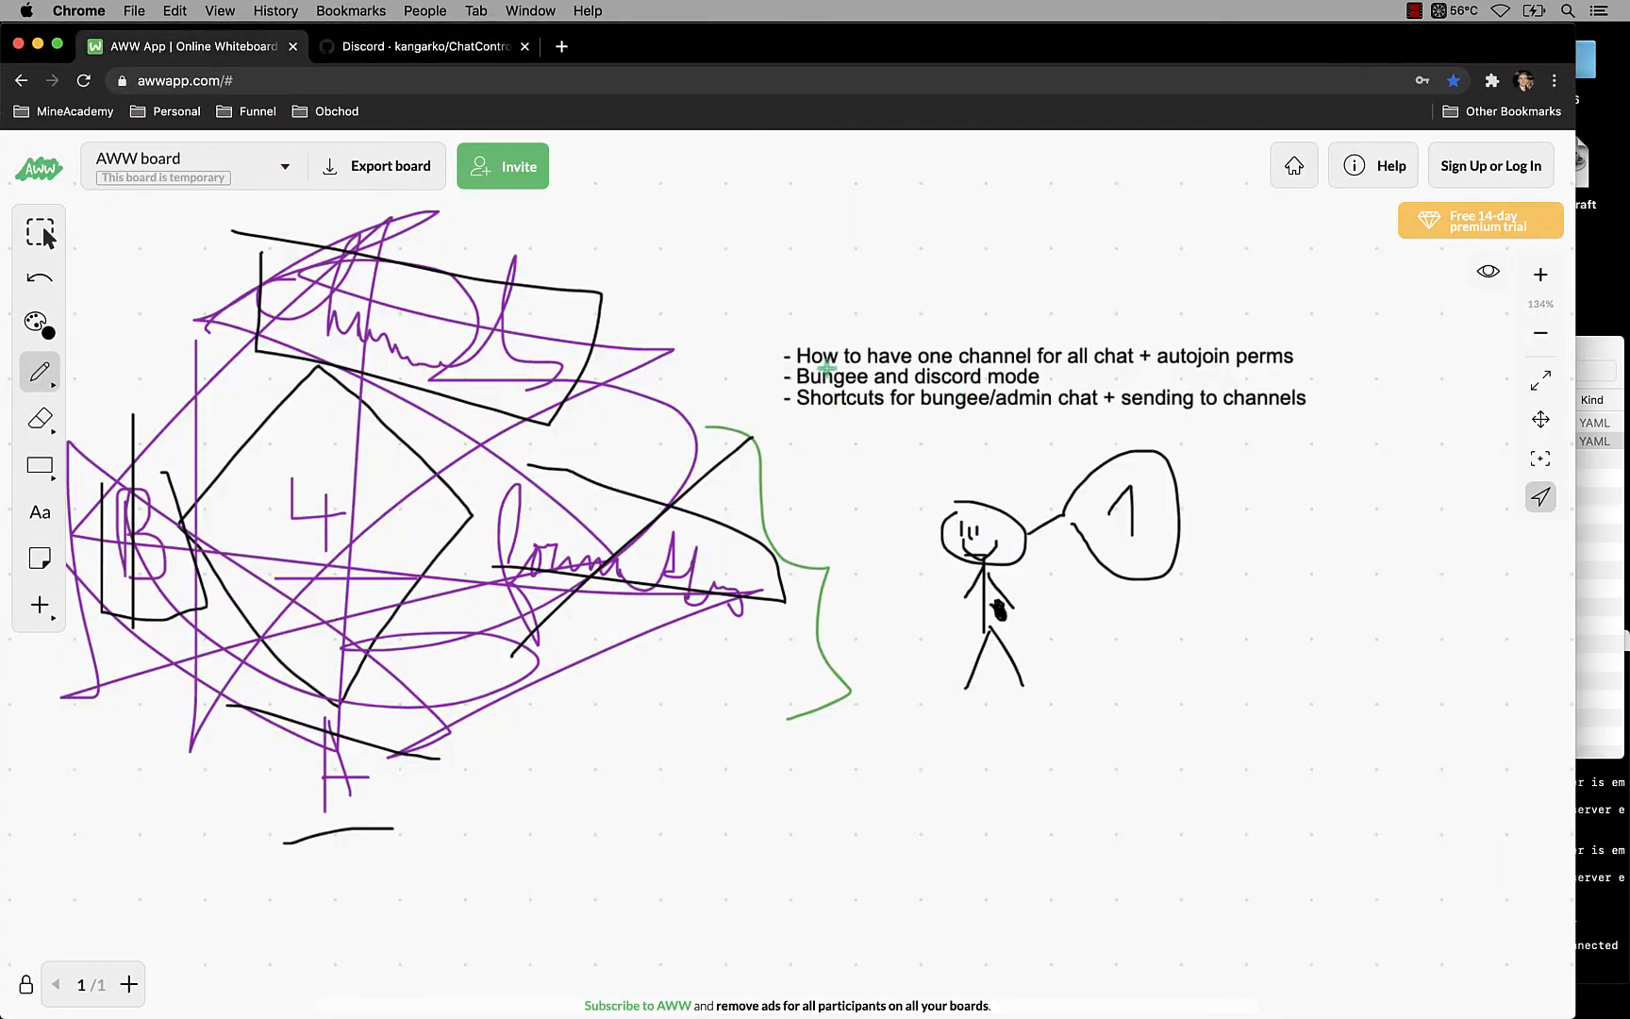
click(930, 978)
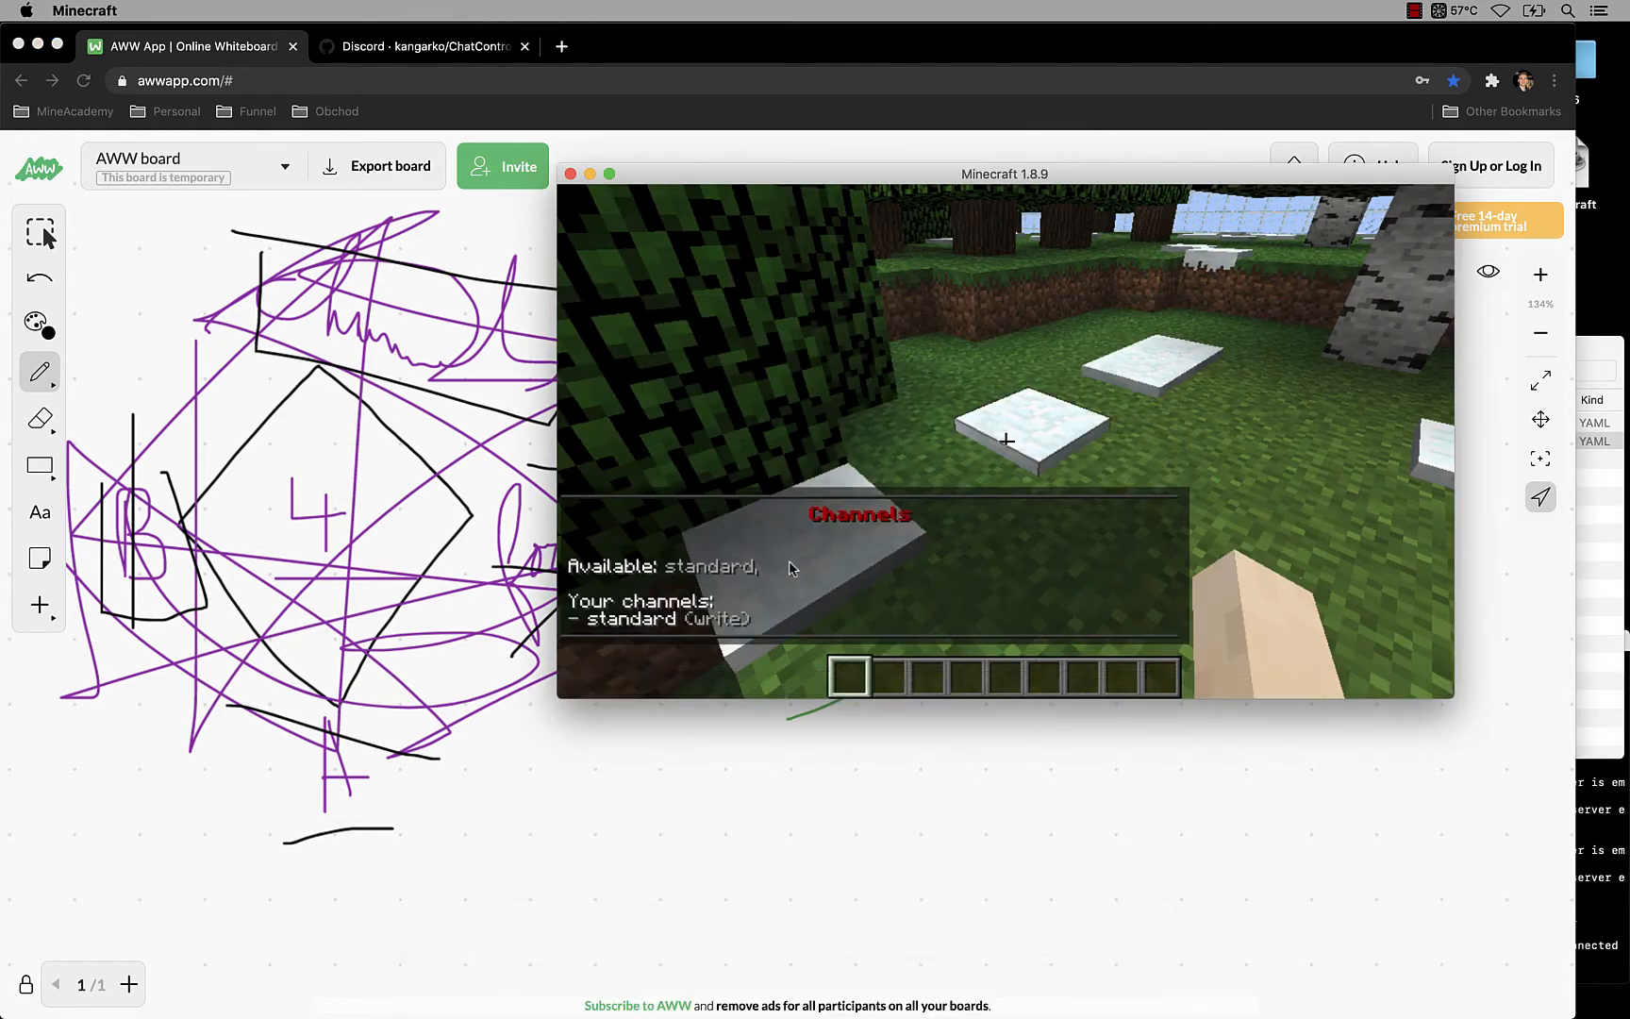
Step: Attempt /ch join admin and get refused for lacking chatcontrol.channel.join.admin.write
text(/ch j)
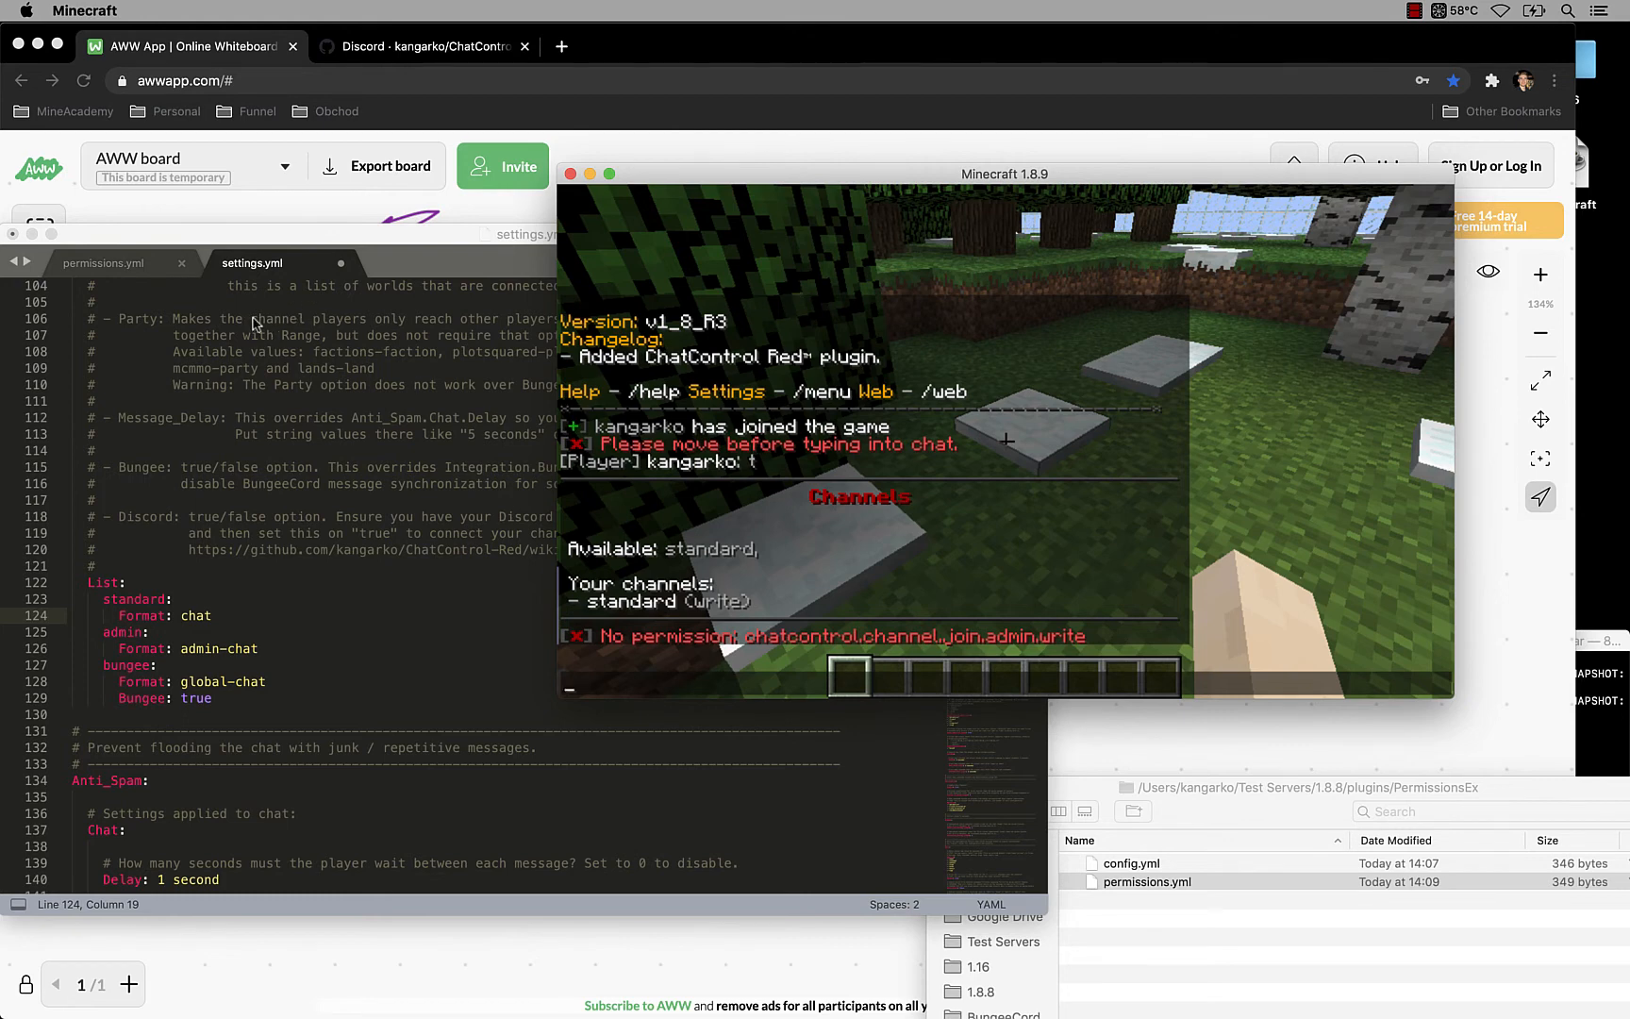
Step: Add chatcontrol.channel.join.admin.write and join.bungee.write under default permissions and save permissions.yml
click(124, 262)
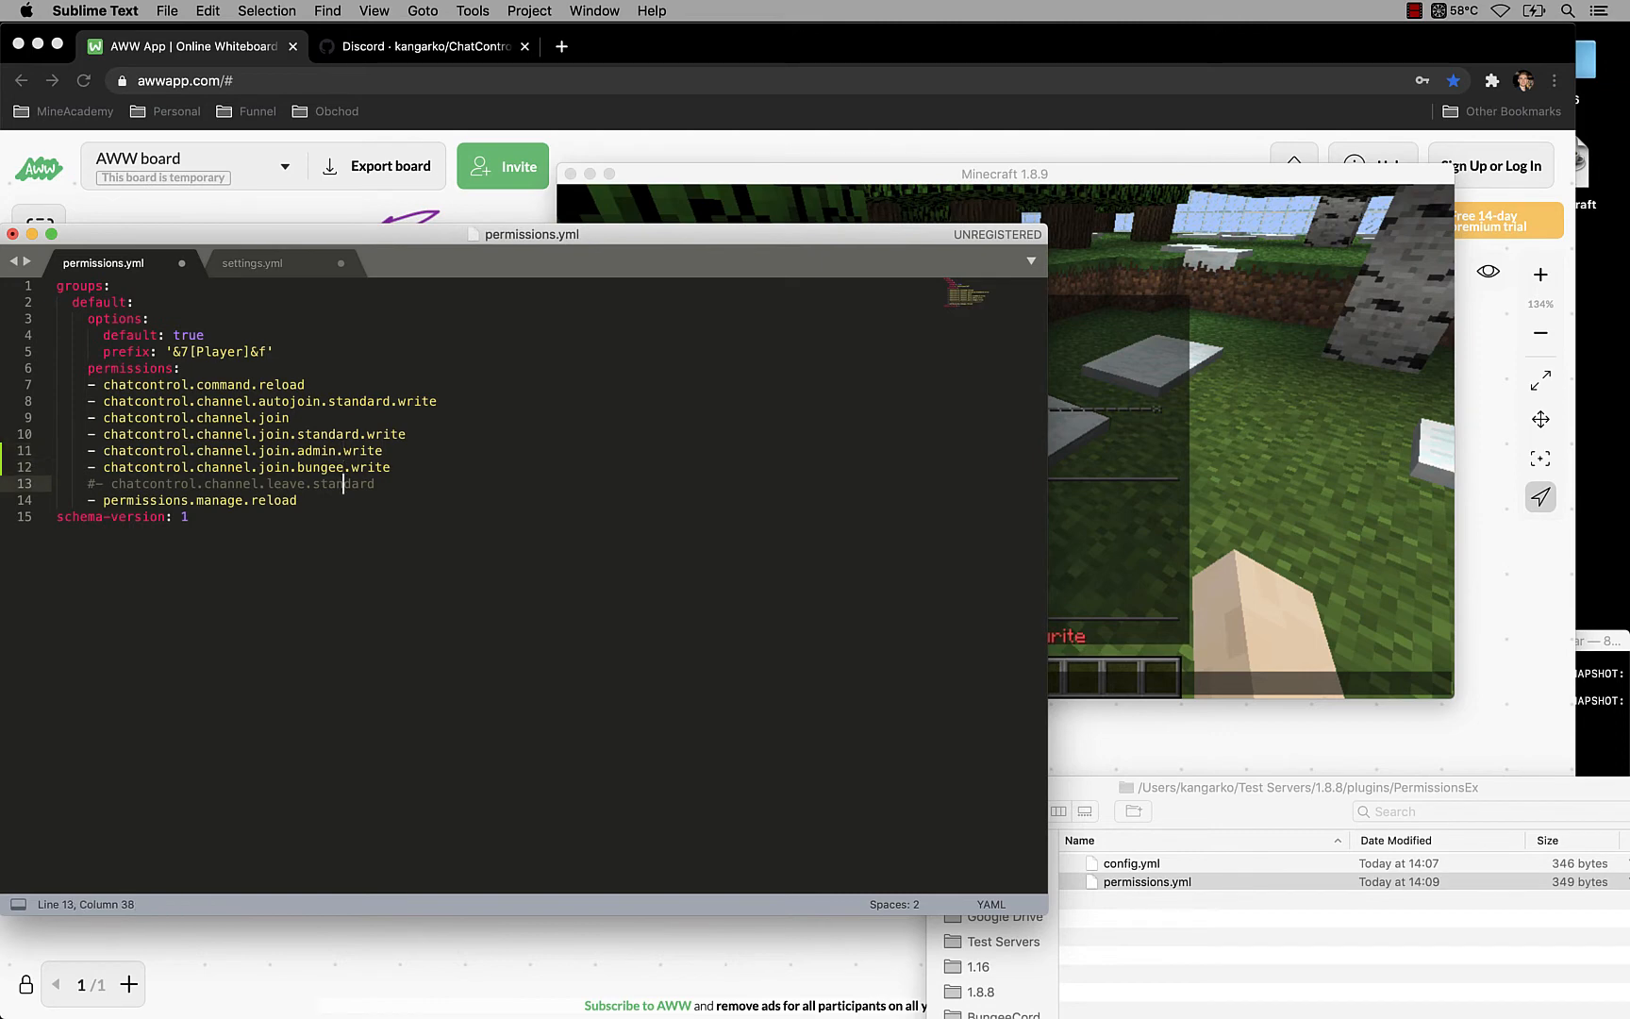
click(97, 483)
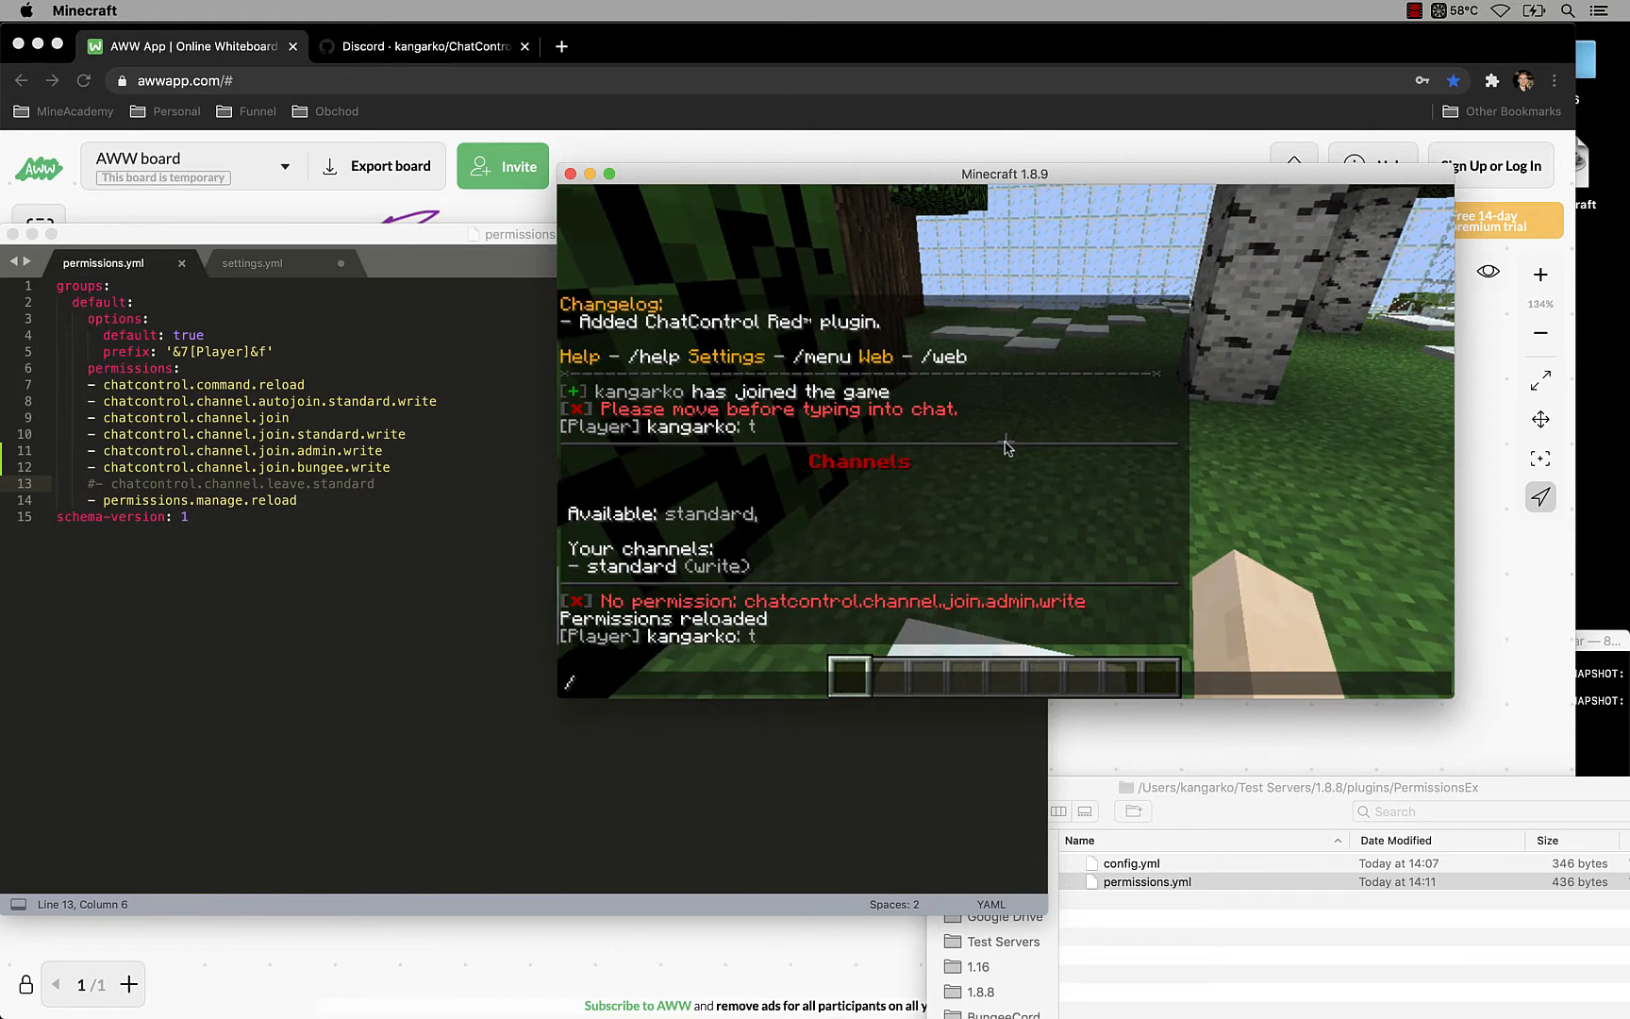
Step: Join the admin channel with /channel join admin, then start joining bungee
text(/channel join)
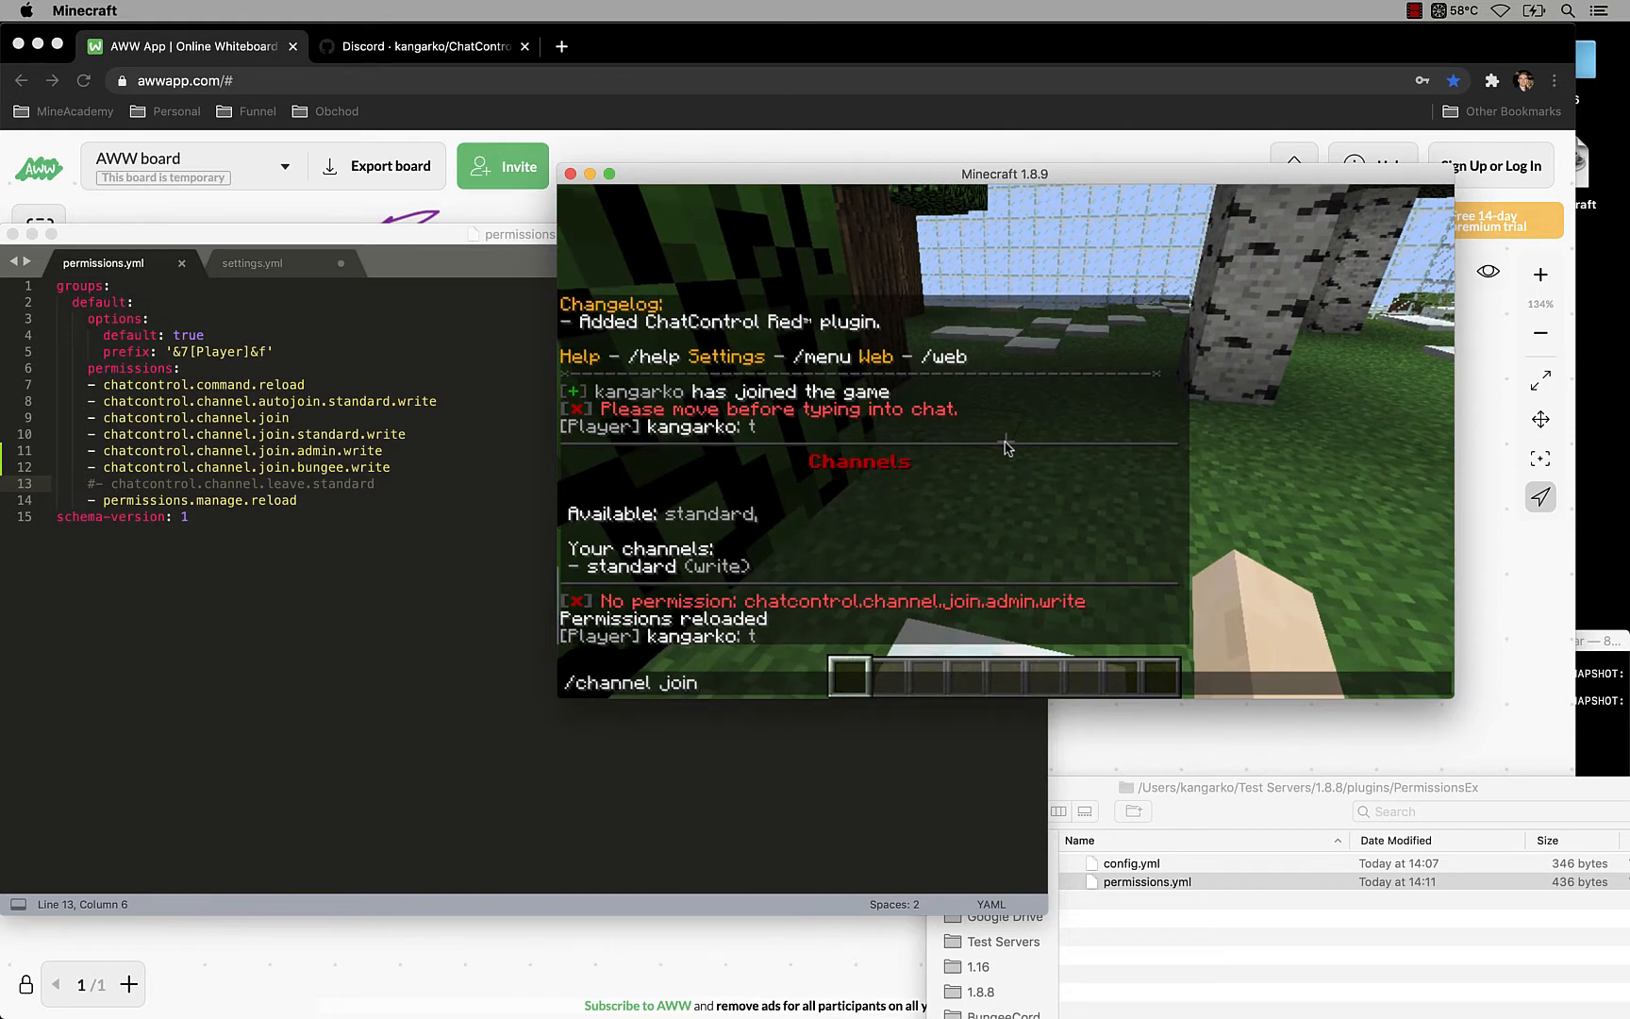
text(admin)
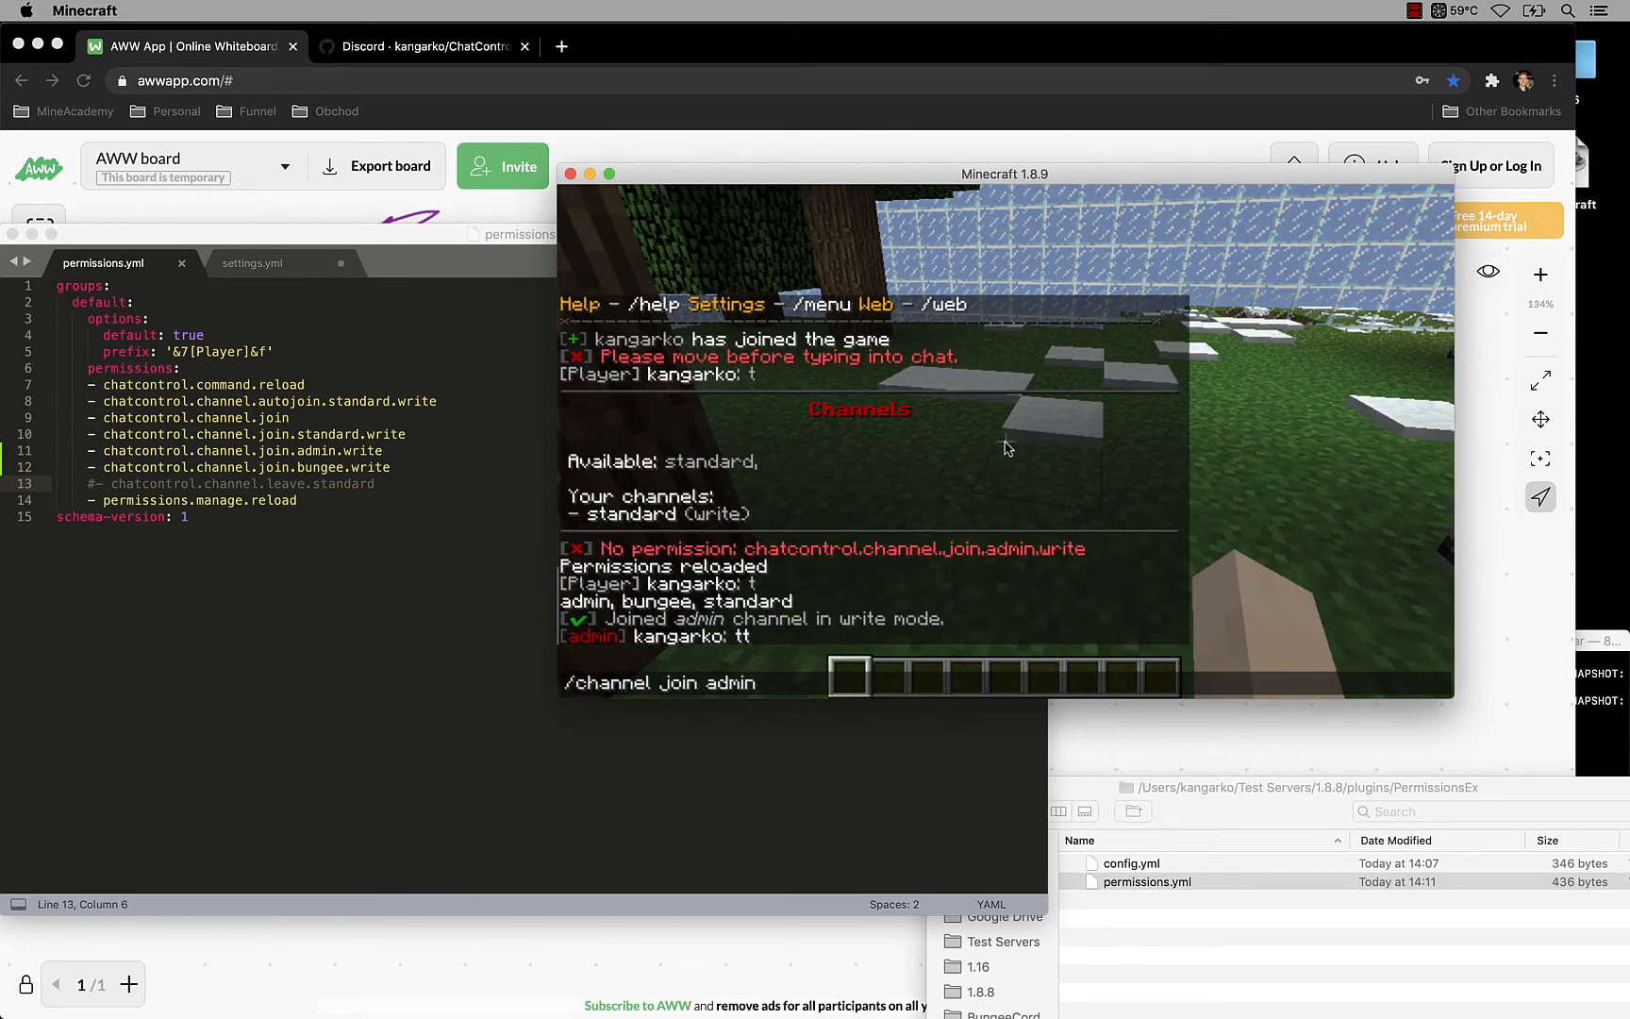
key(Backspace)
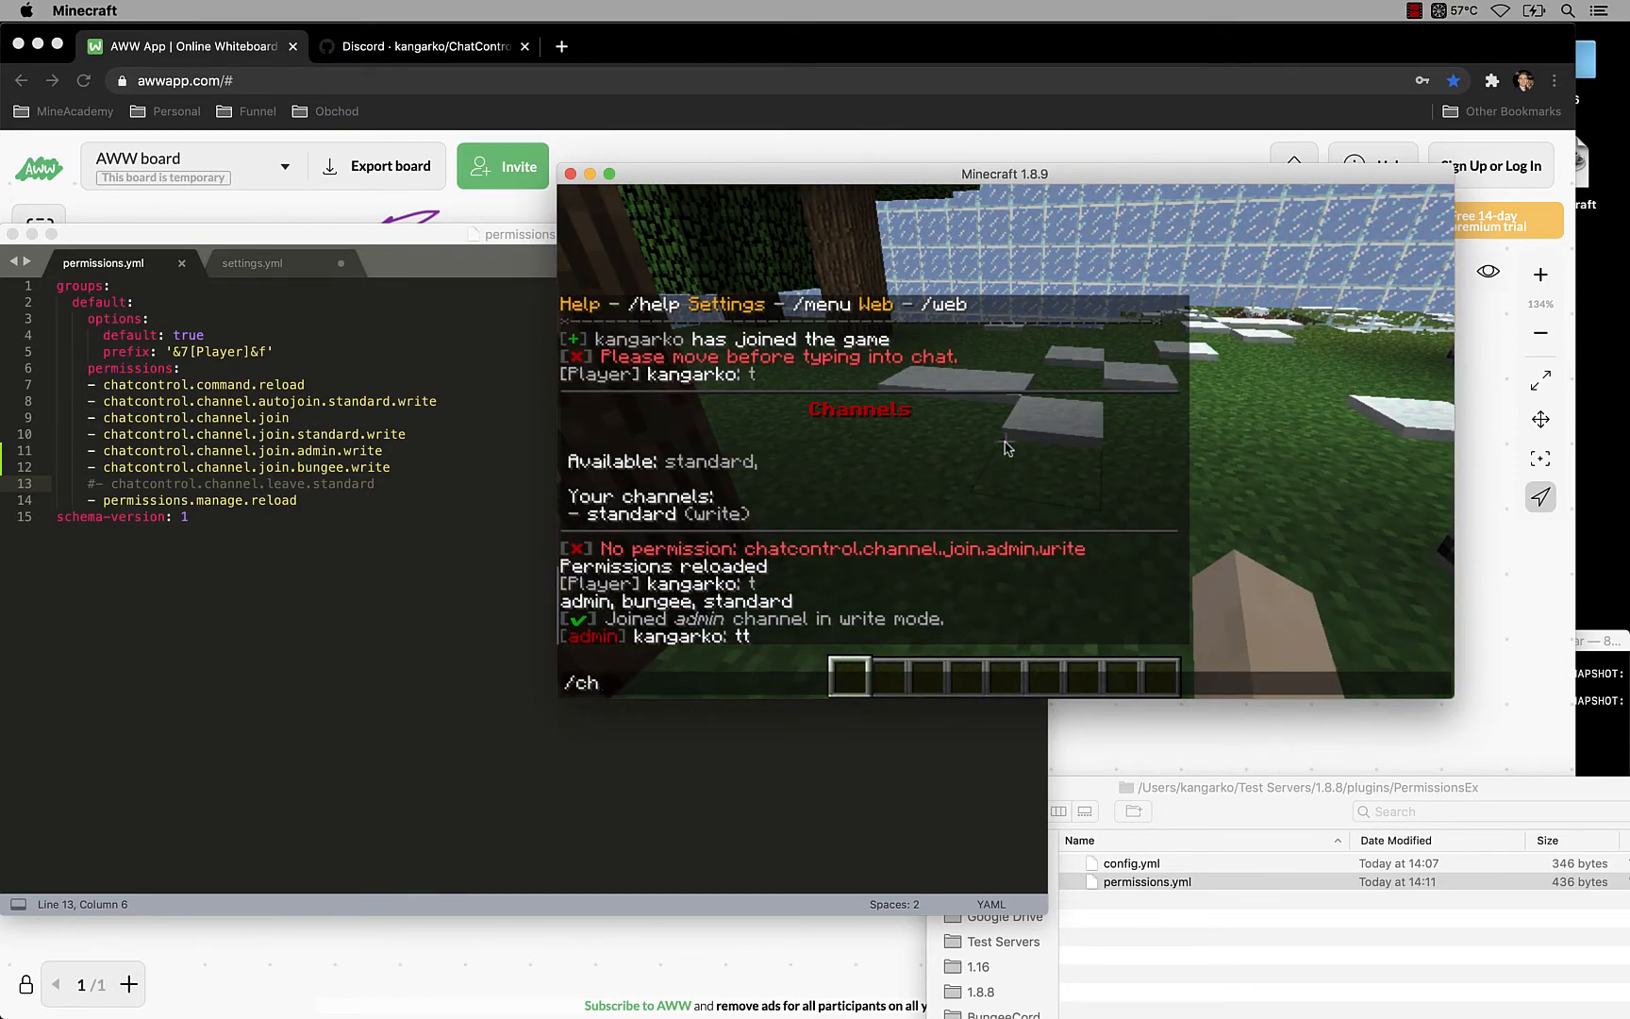
text(j)
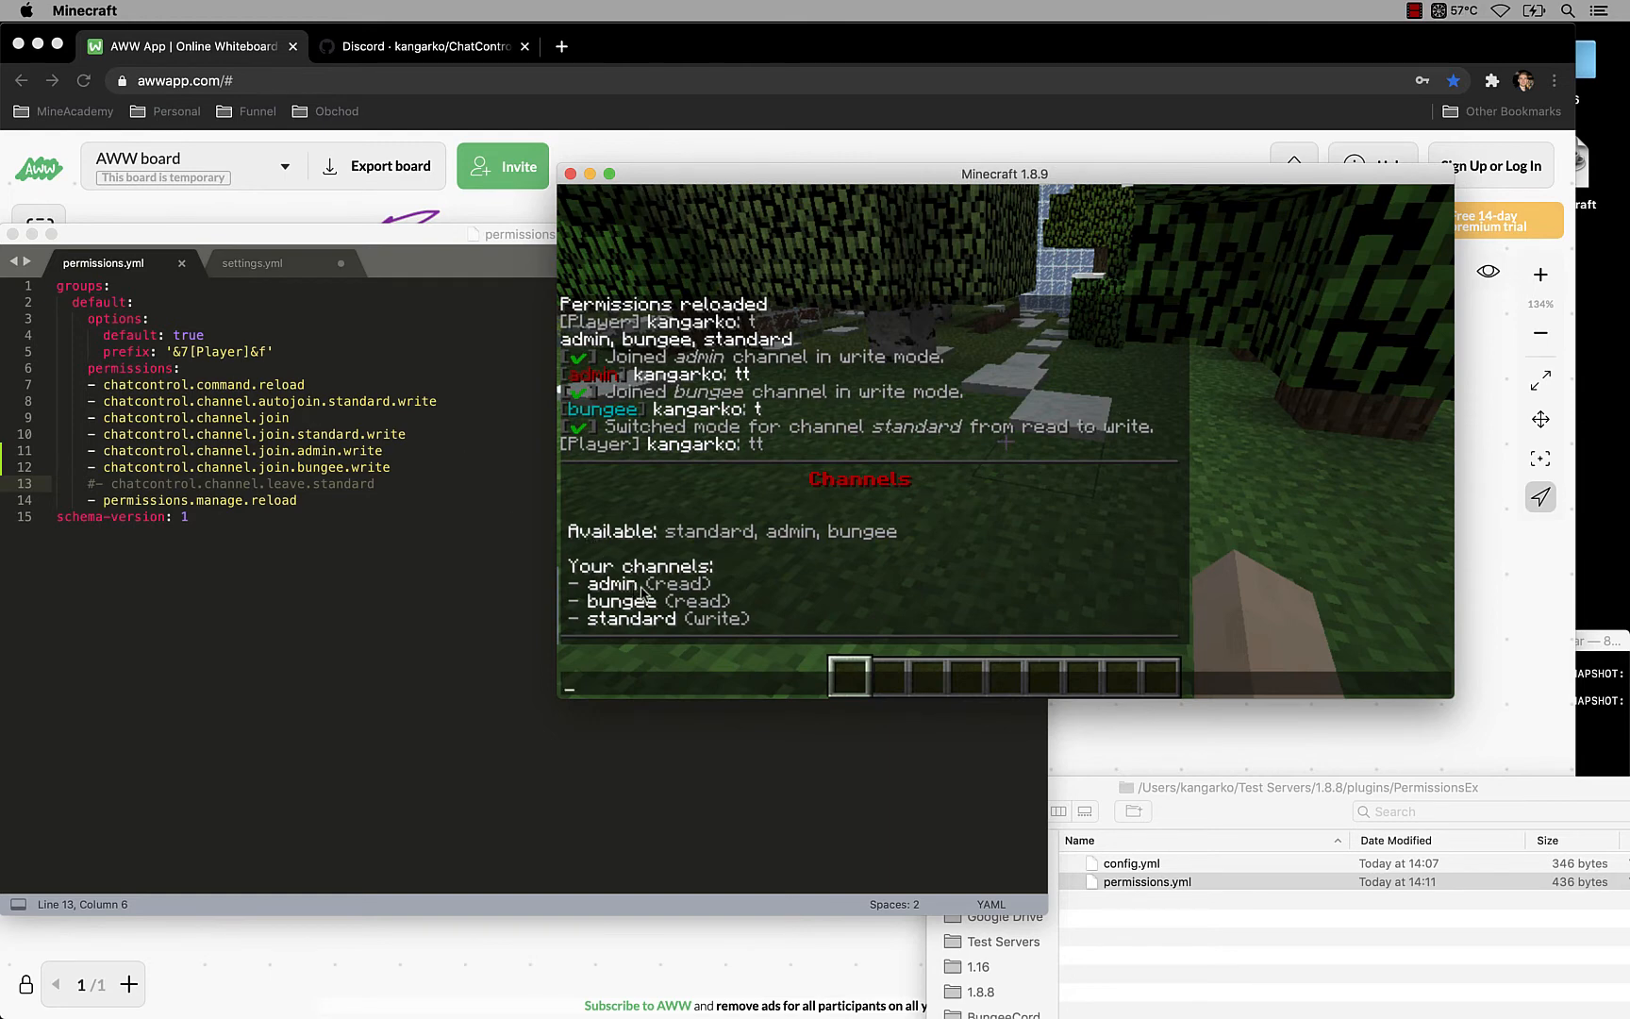
mouse_move(689, 596)
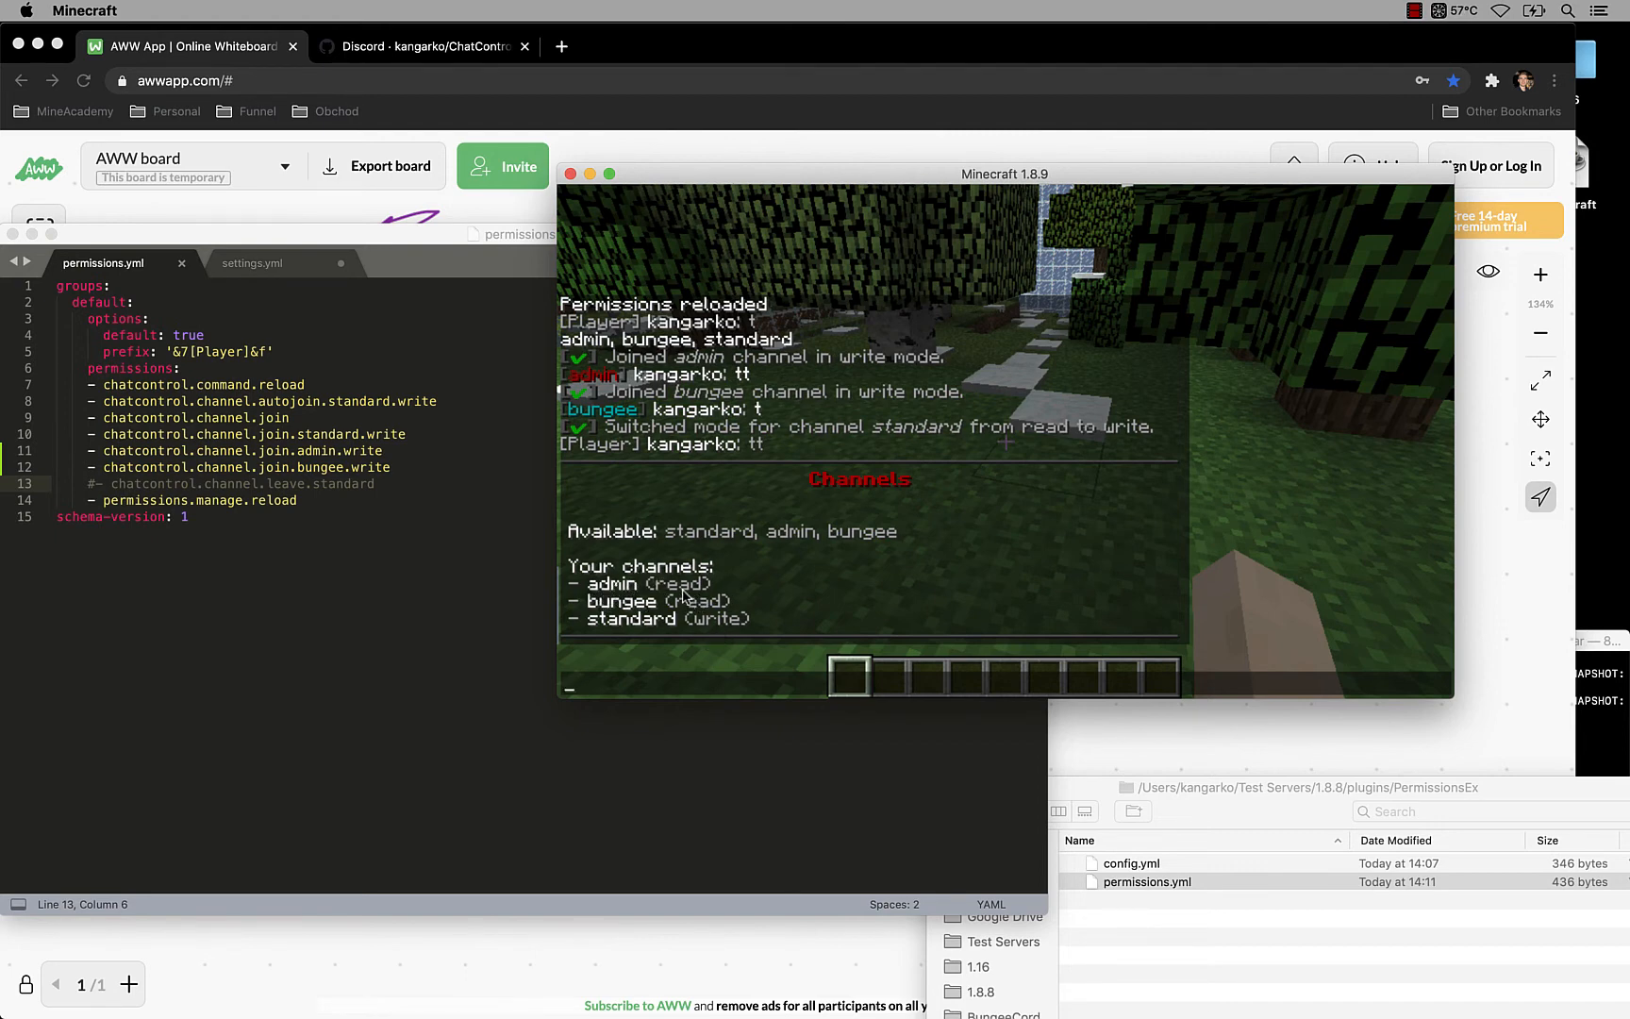
mouse_move(666, 613)
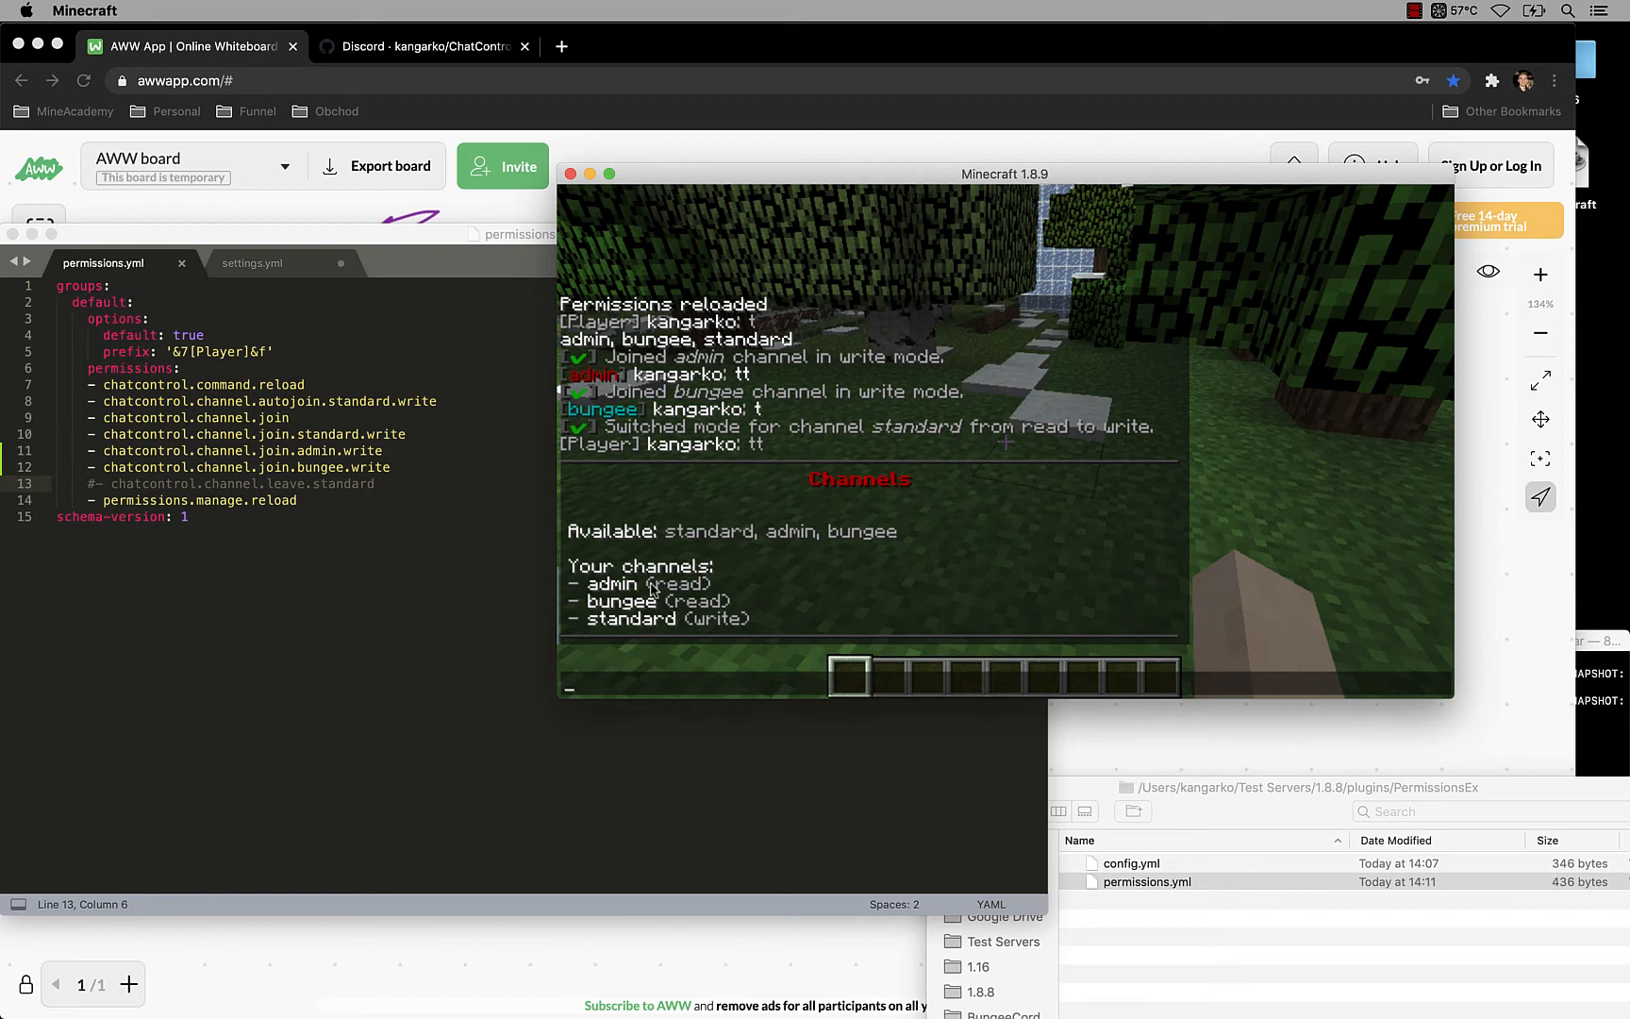
mouse_move(651, 593)
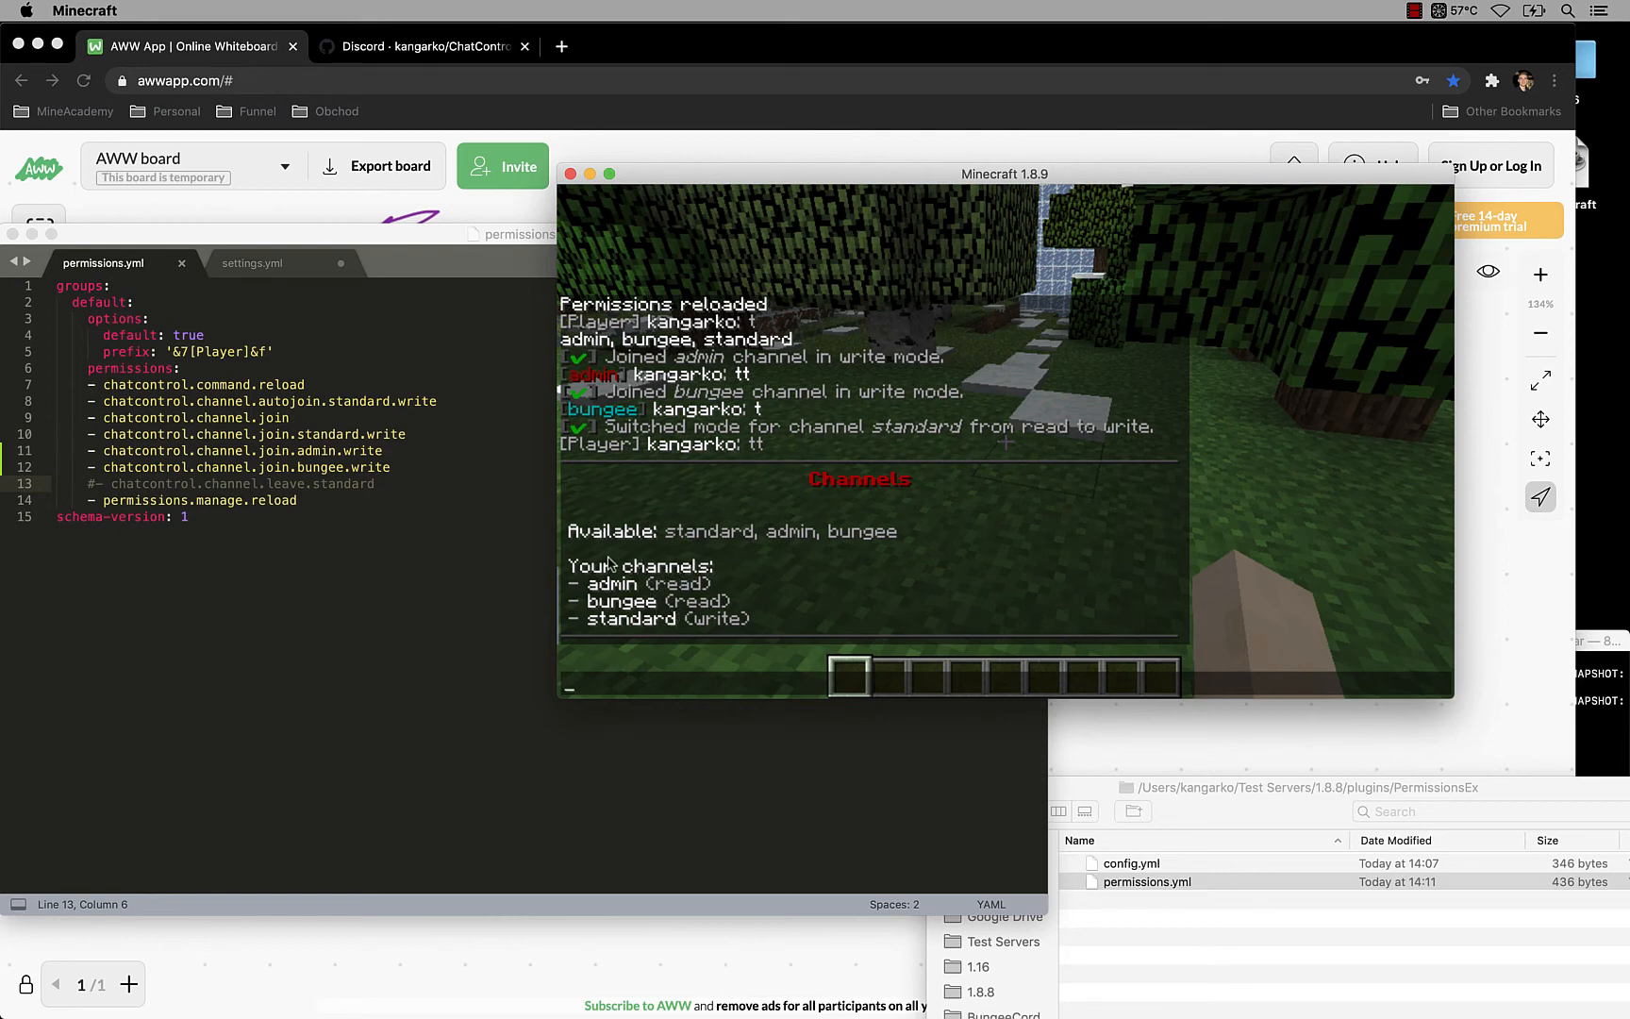
click(251, 262)
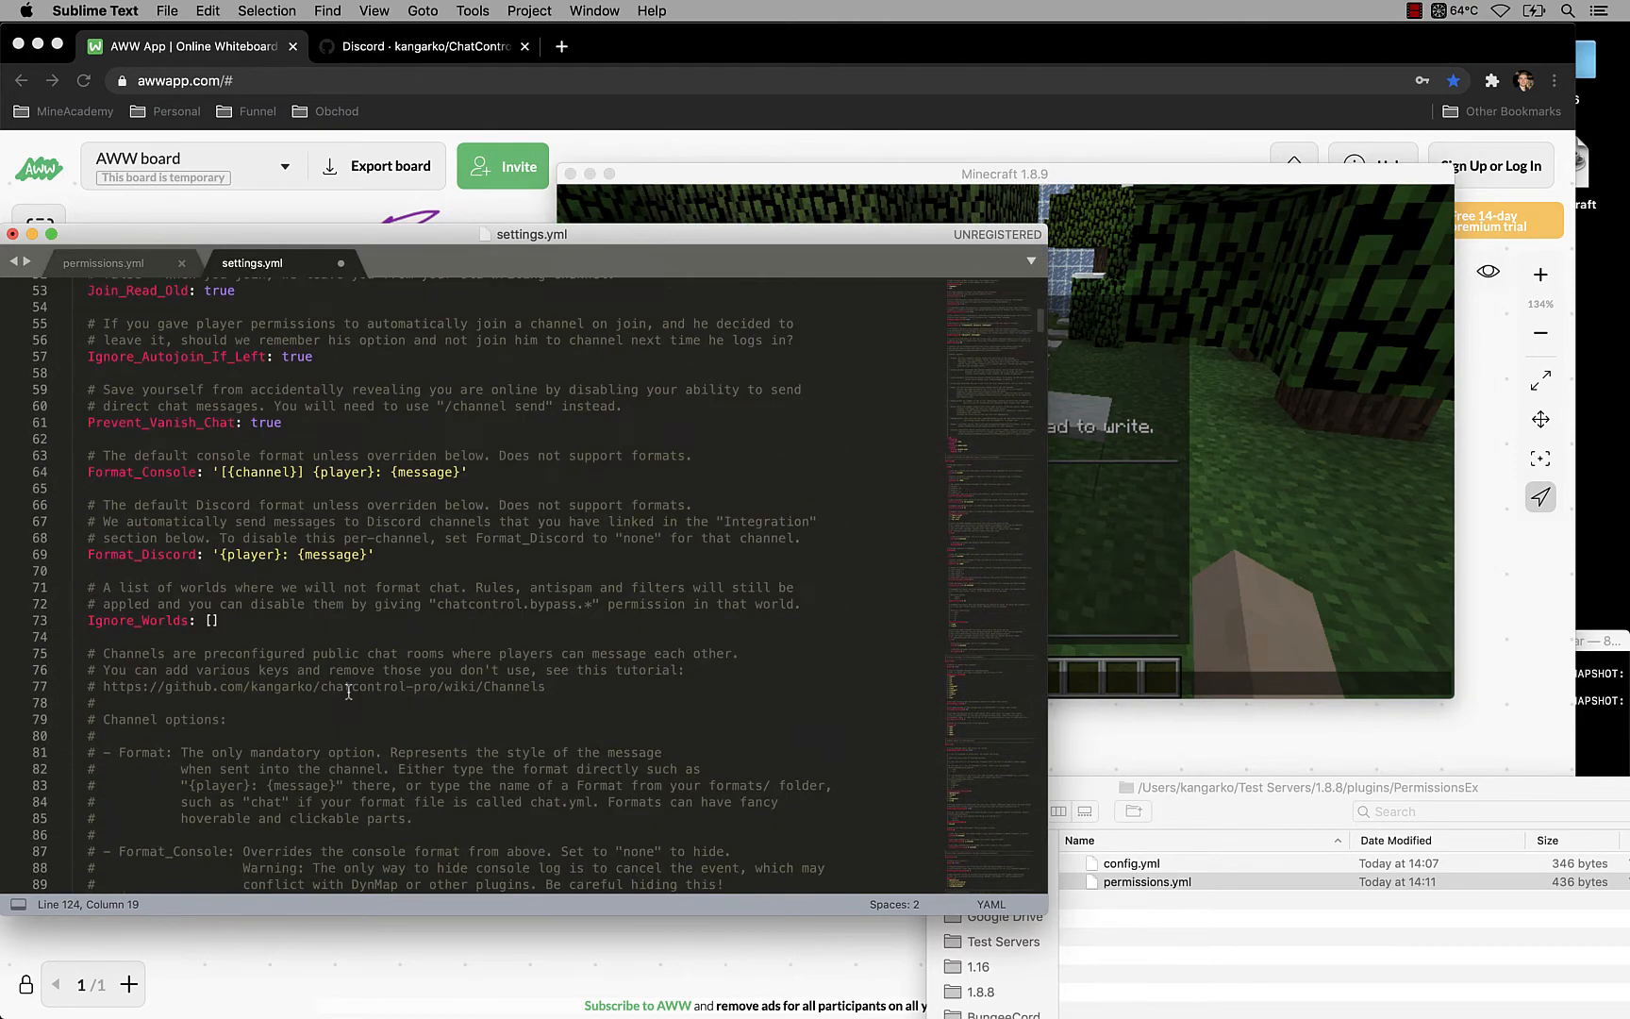
scroll(up, 3)
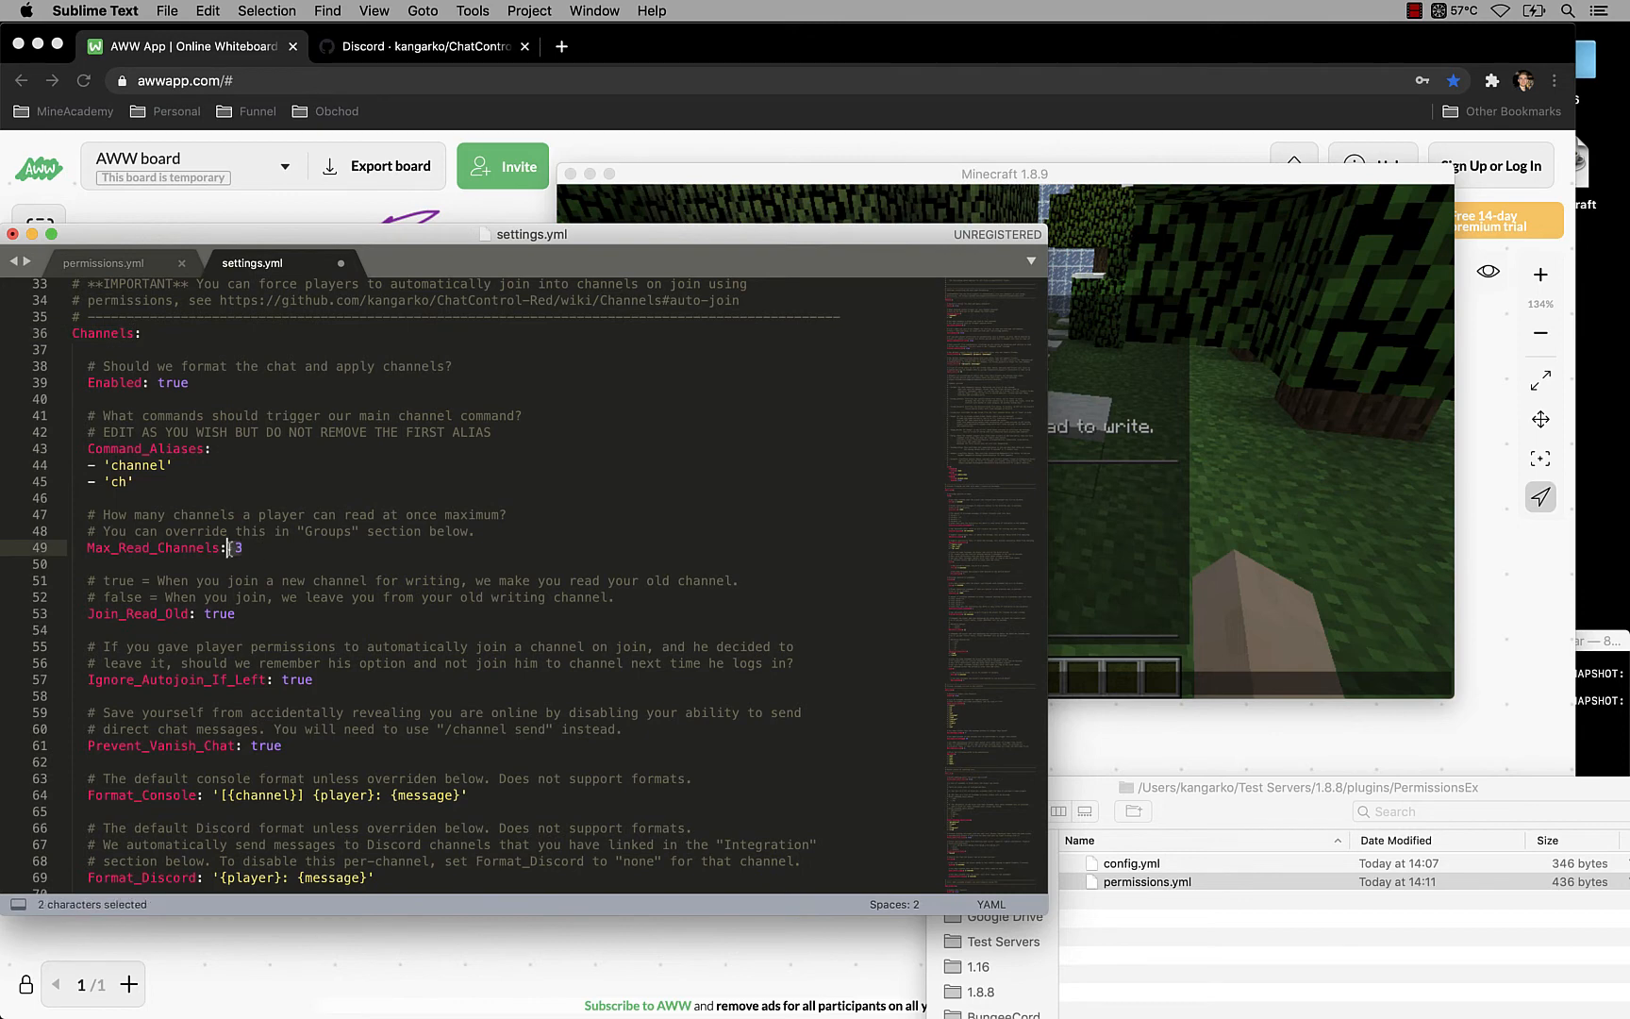
text(0)
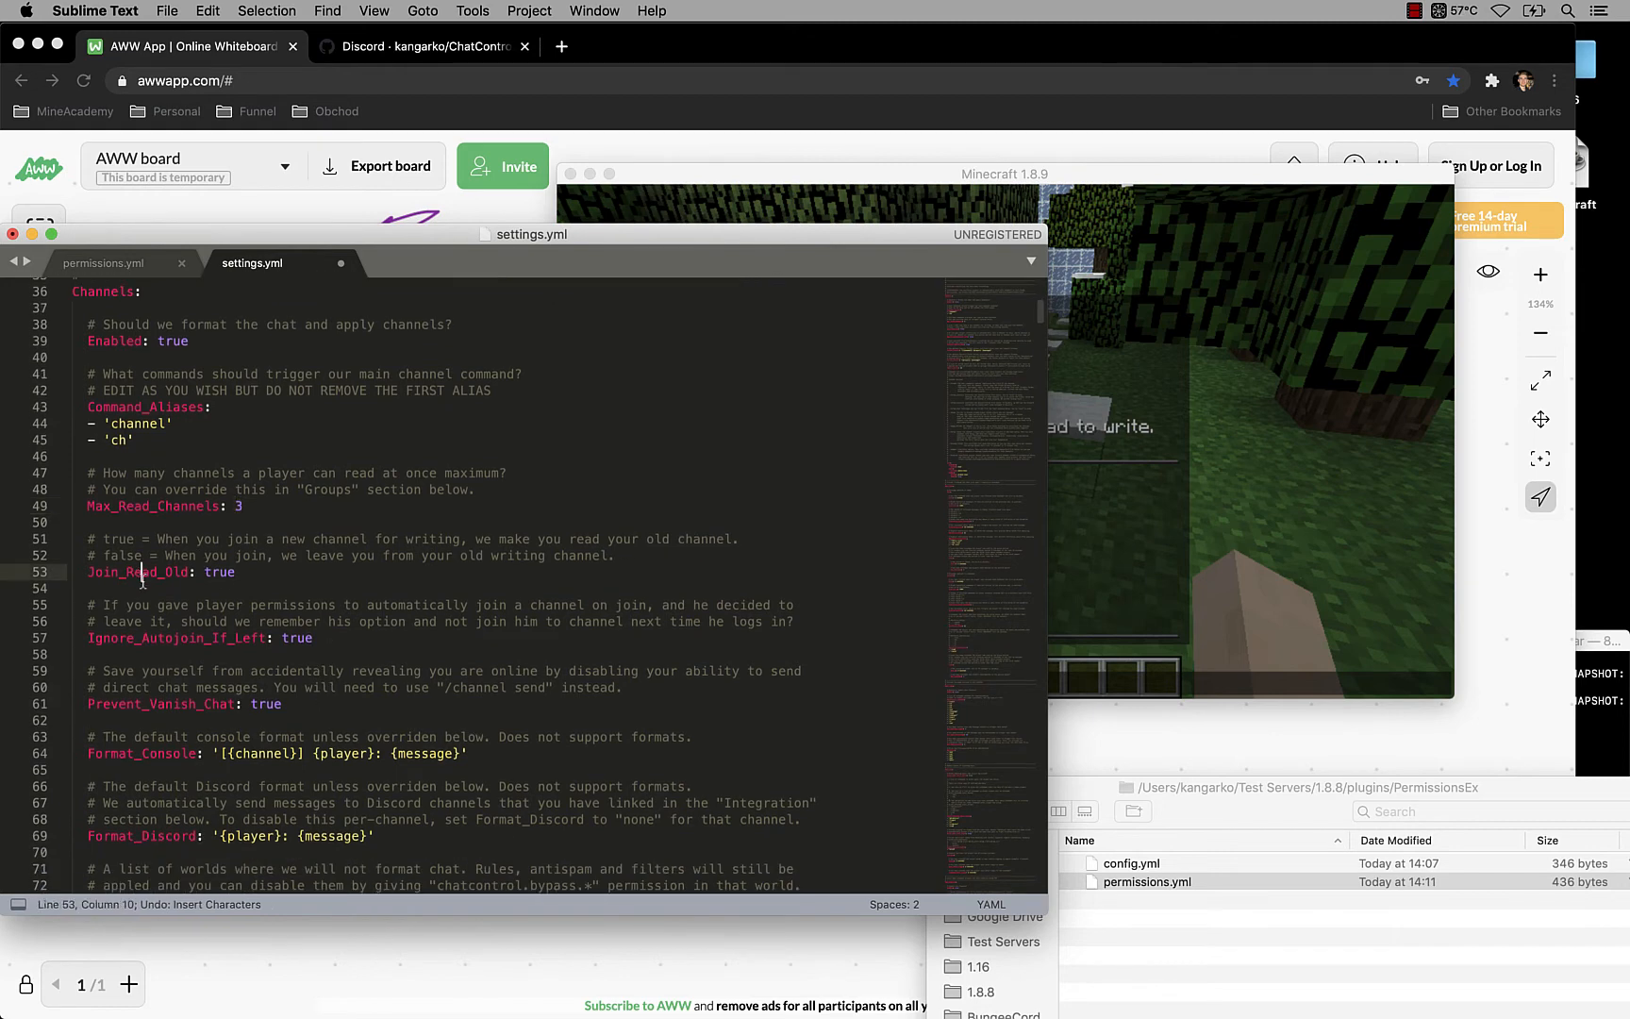
double_click(219, 572)
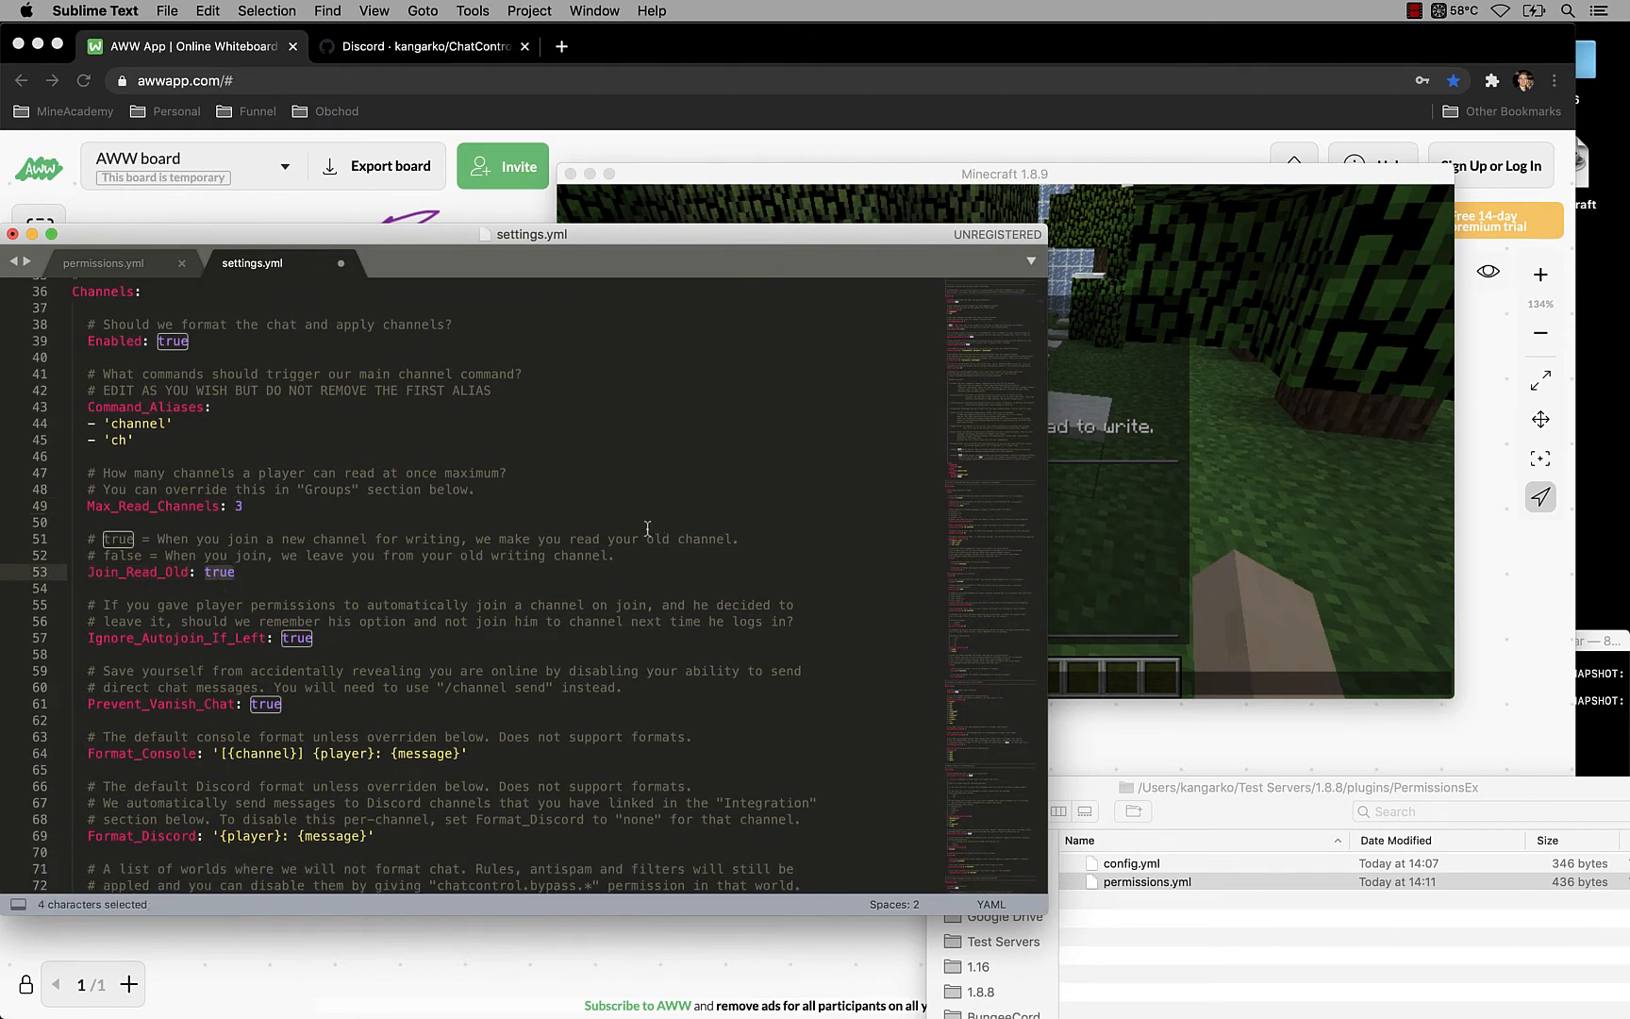
mouse_move(126, 651)
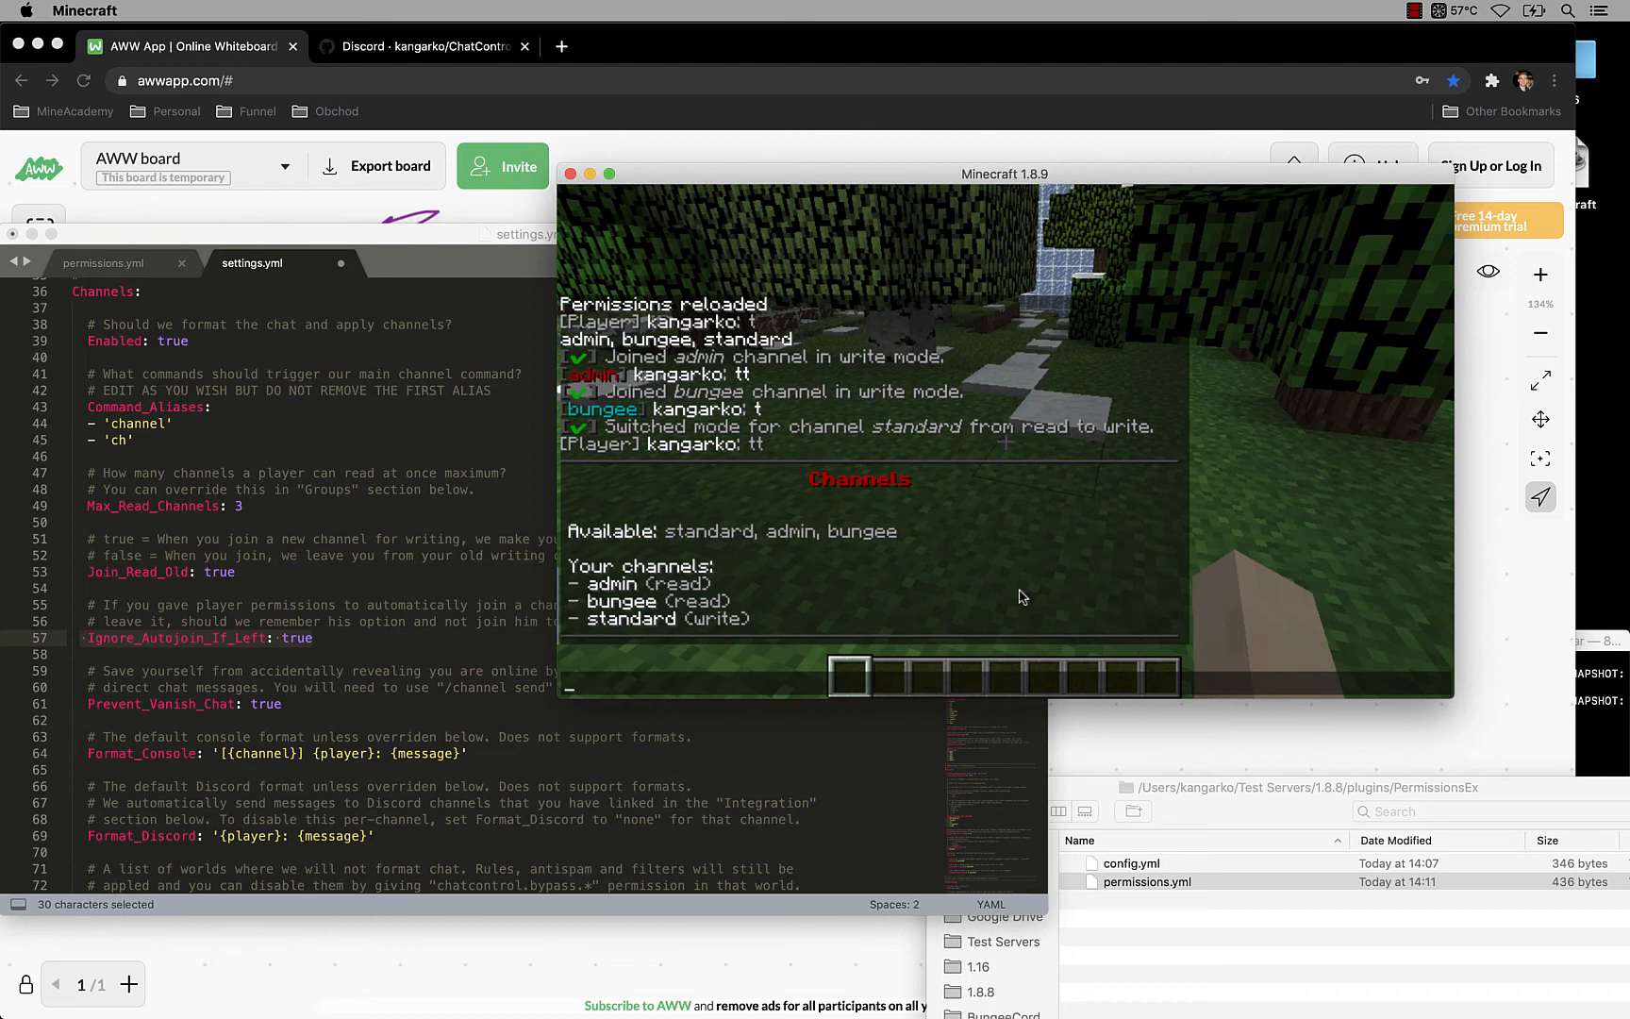
Step: Attempt /ch leave standard and get refused for missing chatcontrol.channel.leave, noting the autojoin permission
text(/ch)
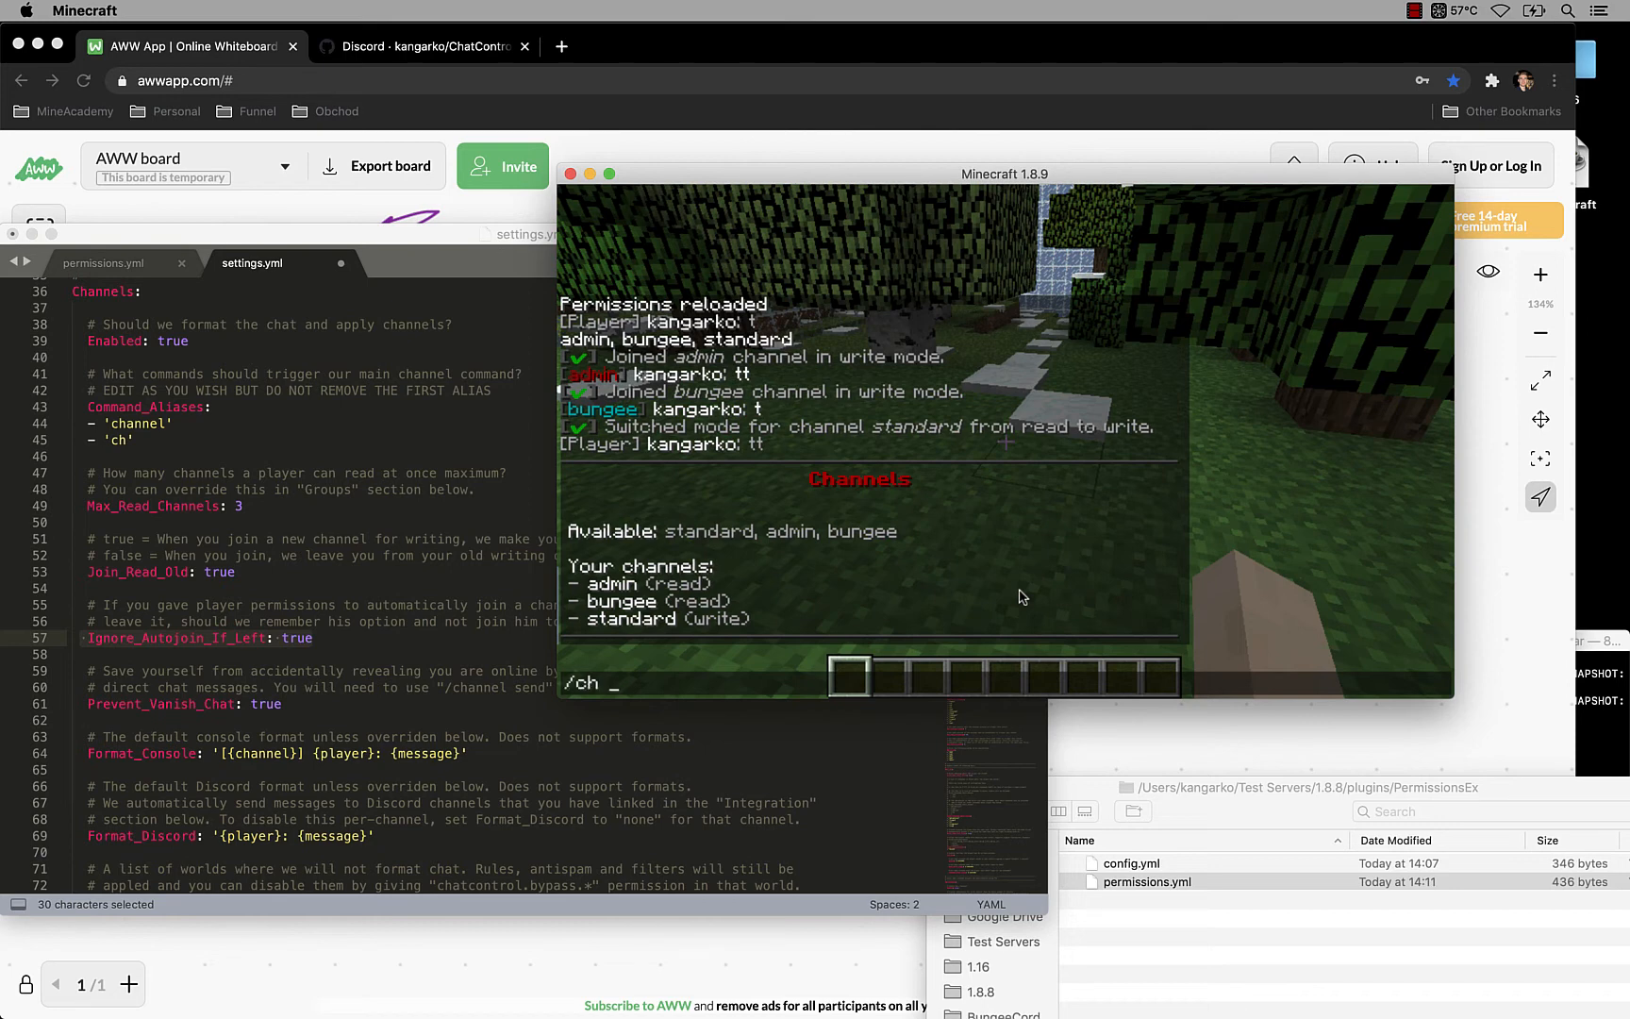
text(l s)
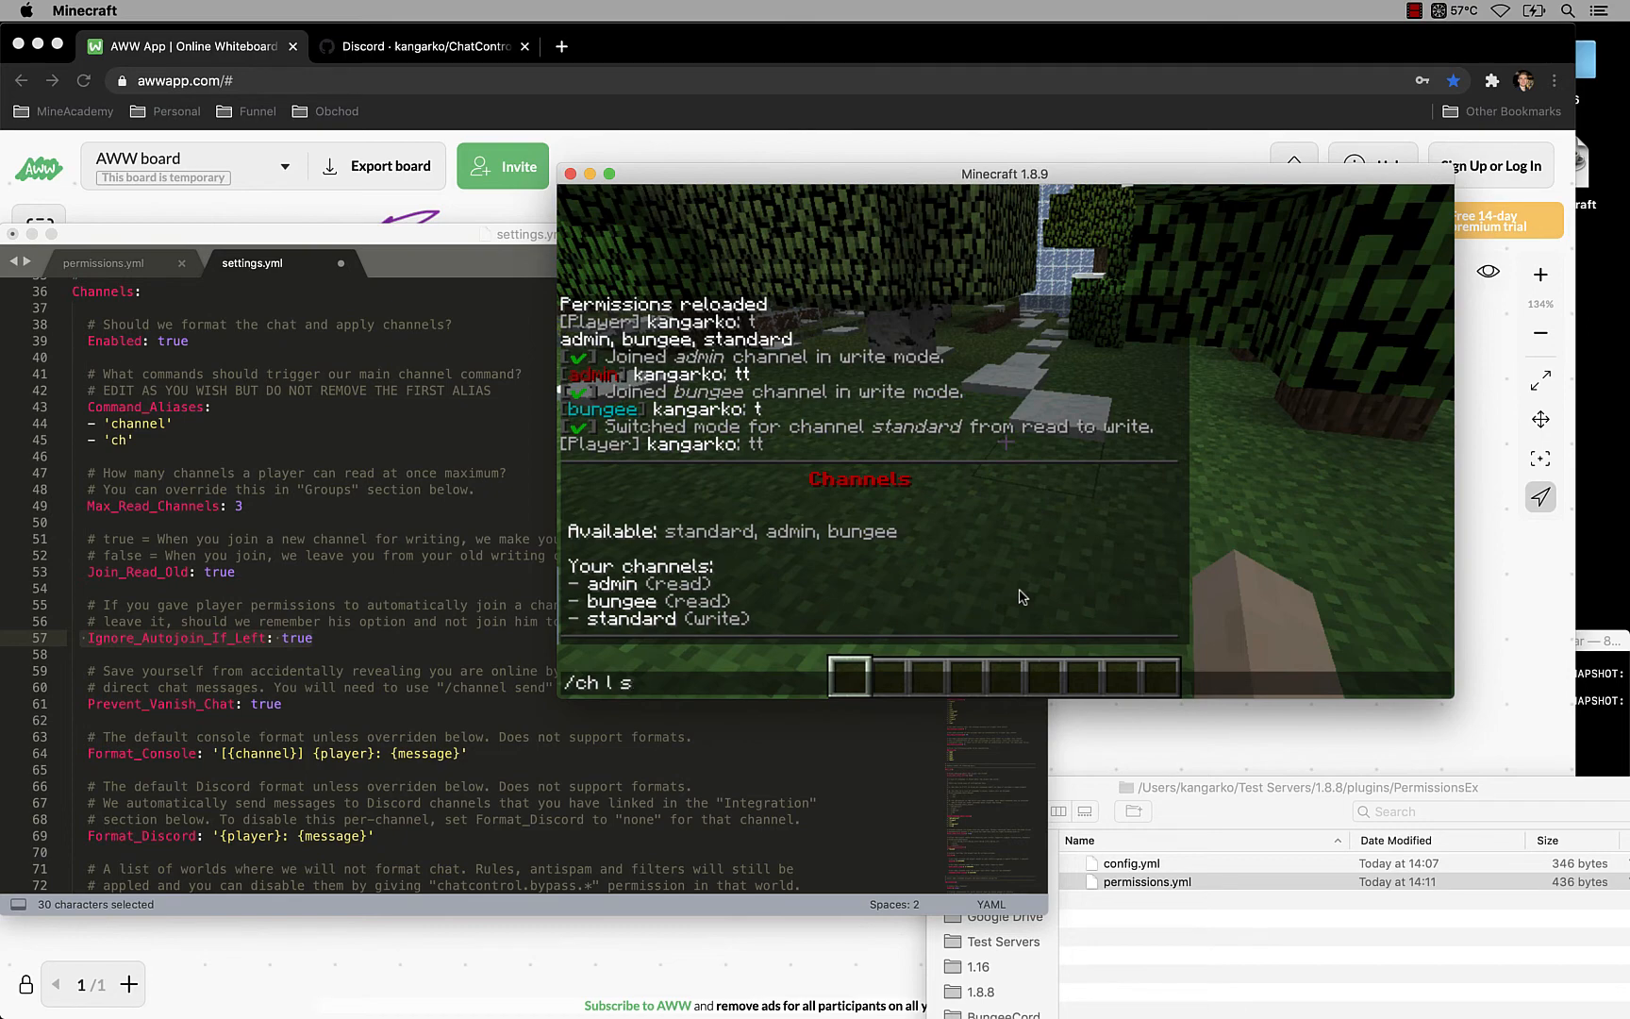
text(ta)
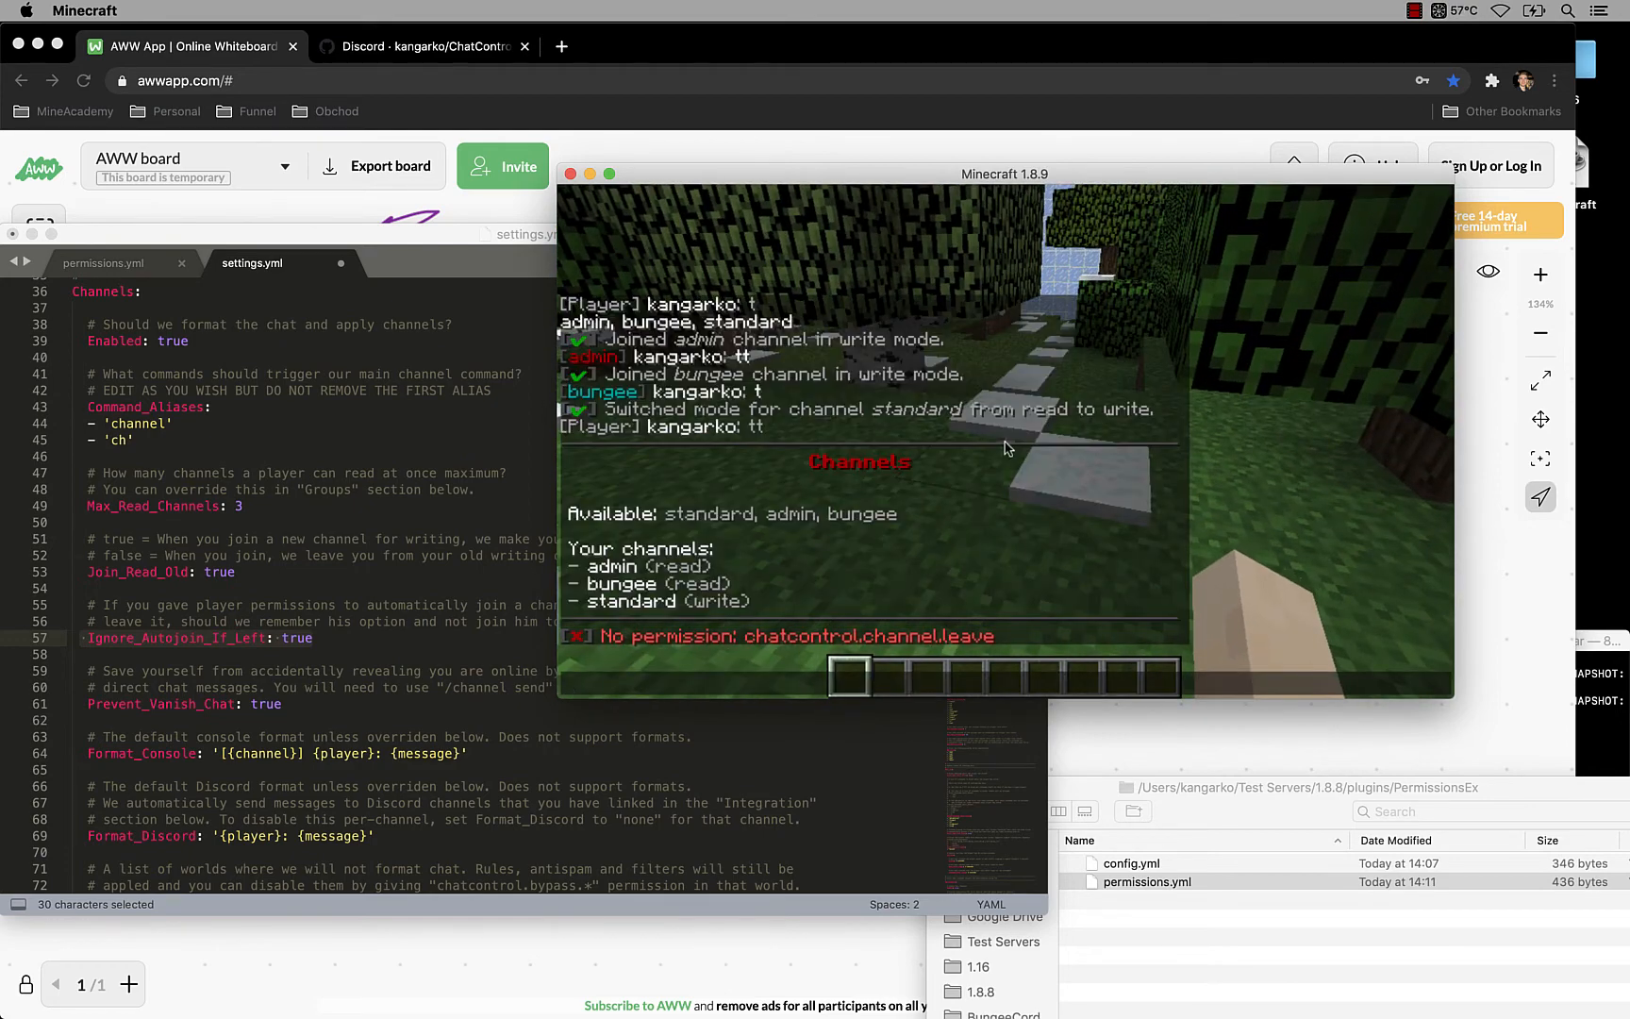
mouse_move(1096, 504)
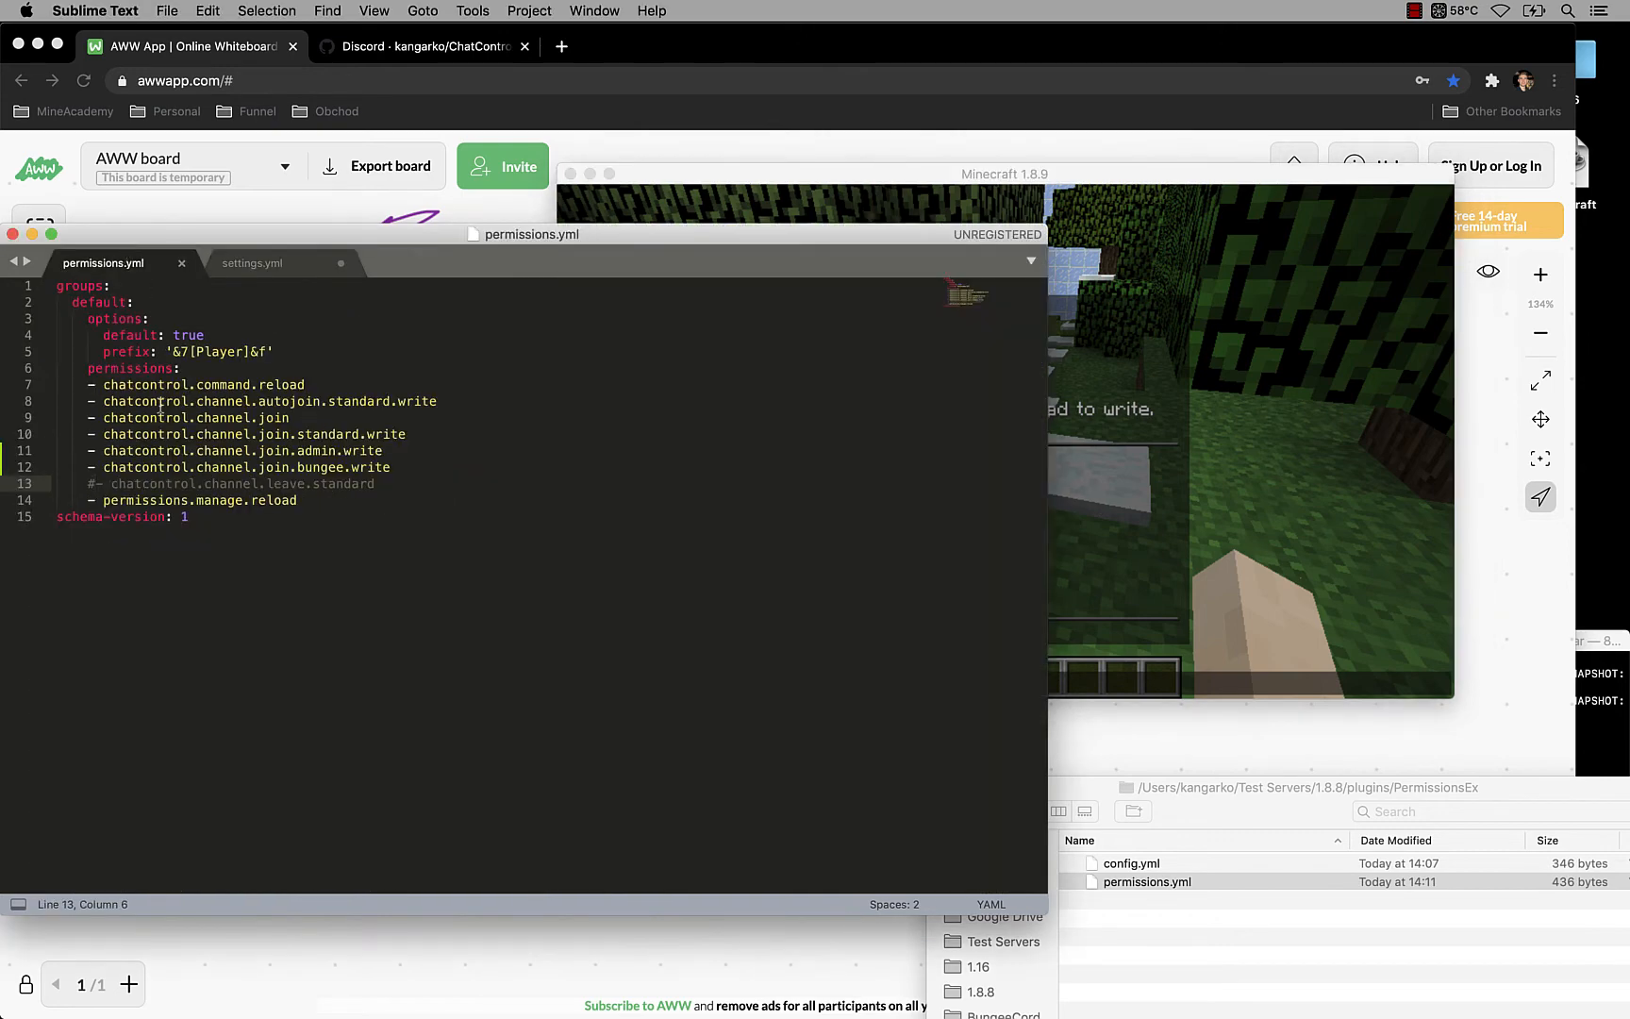
double_click(291, 402)
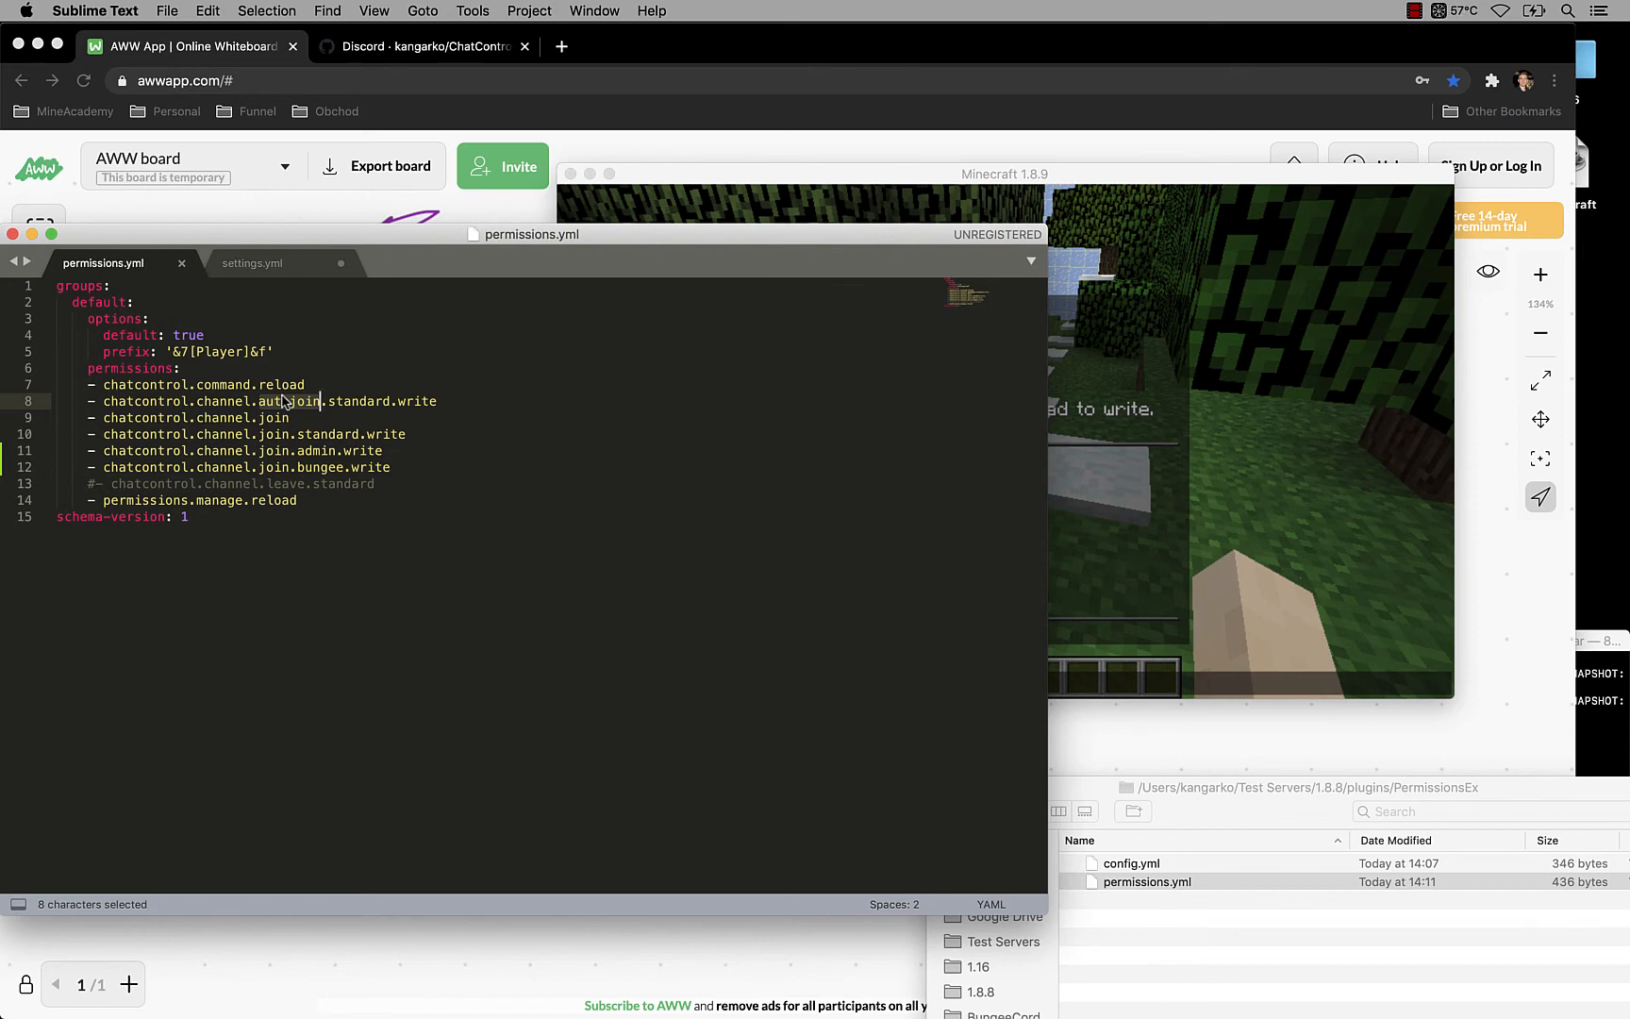
click(251, 263)
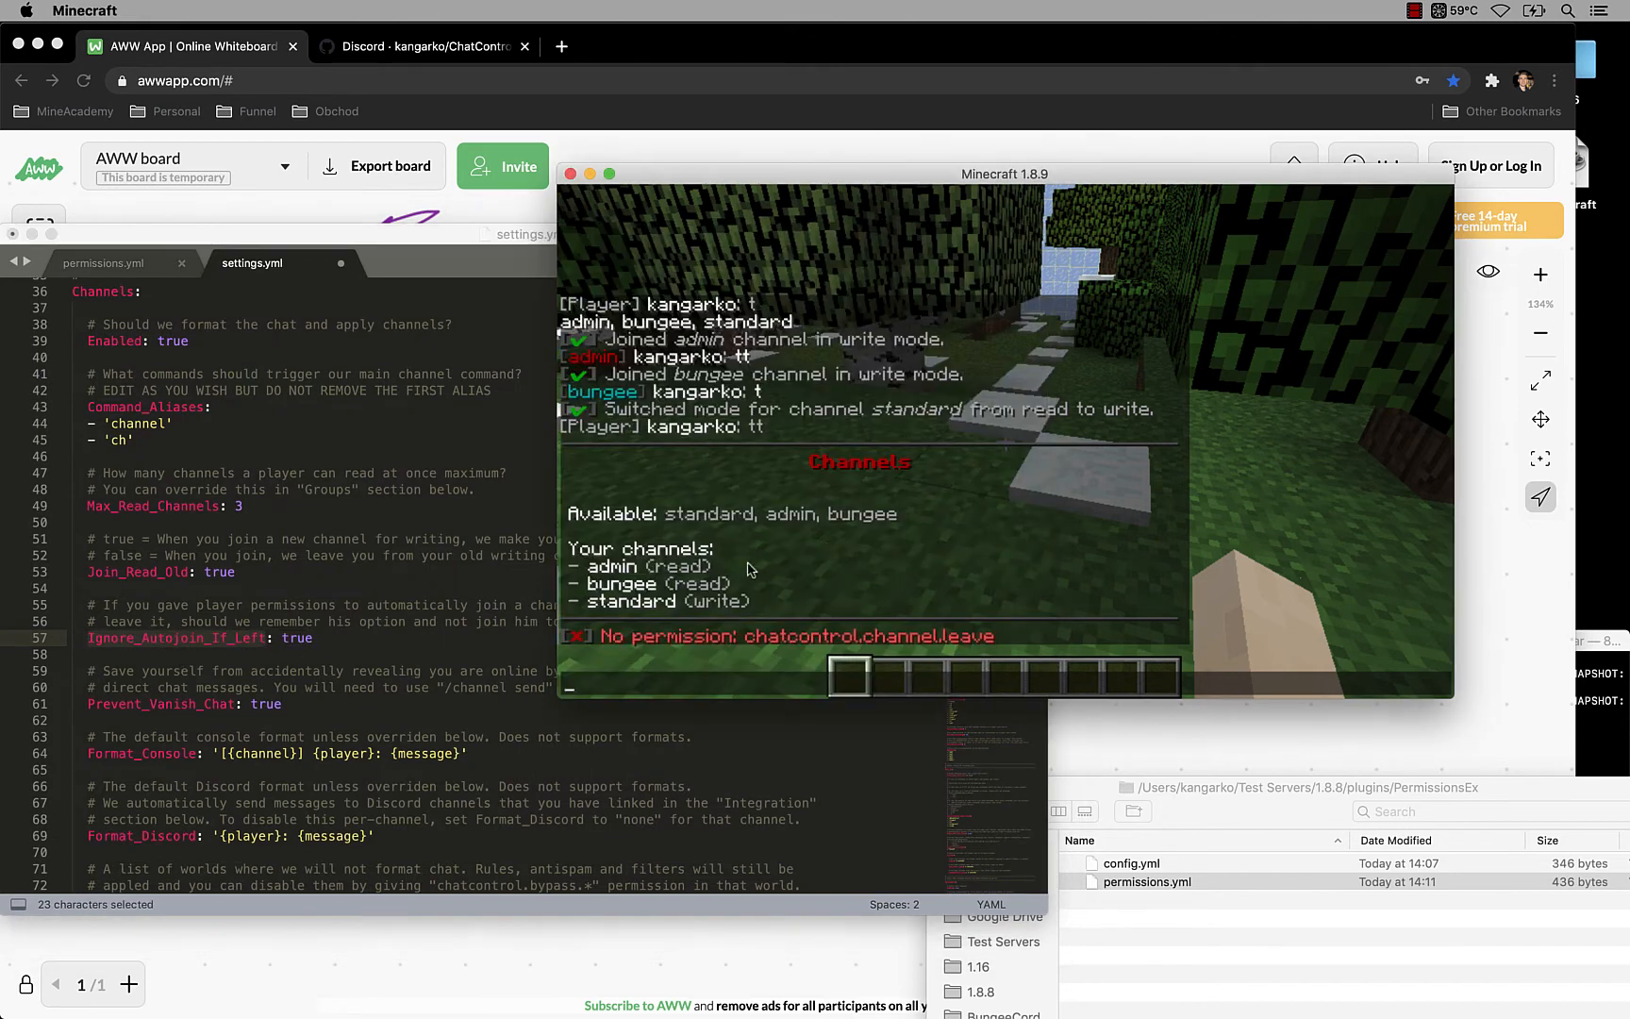
mouse_move(781, 627)
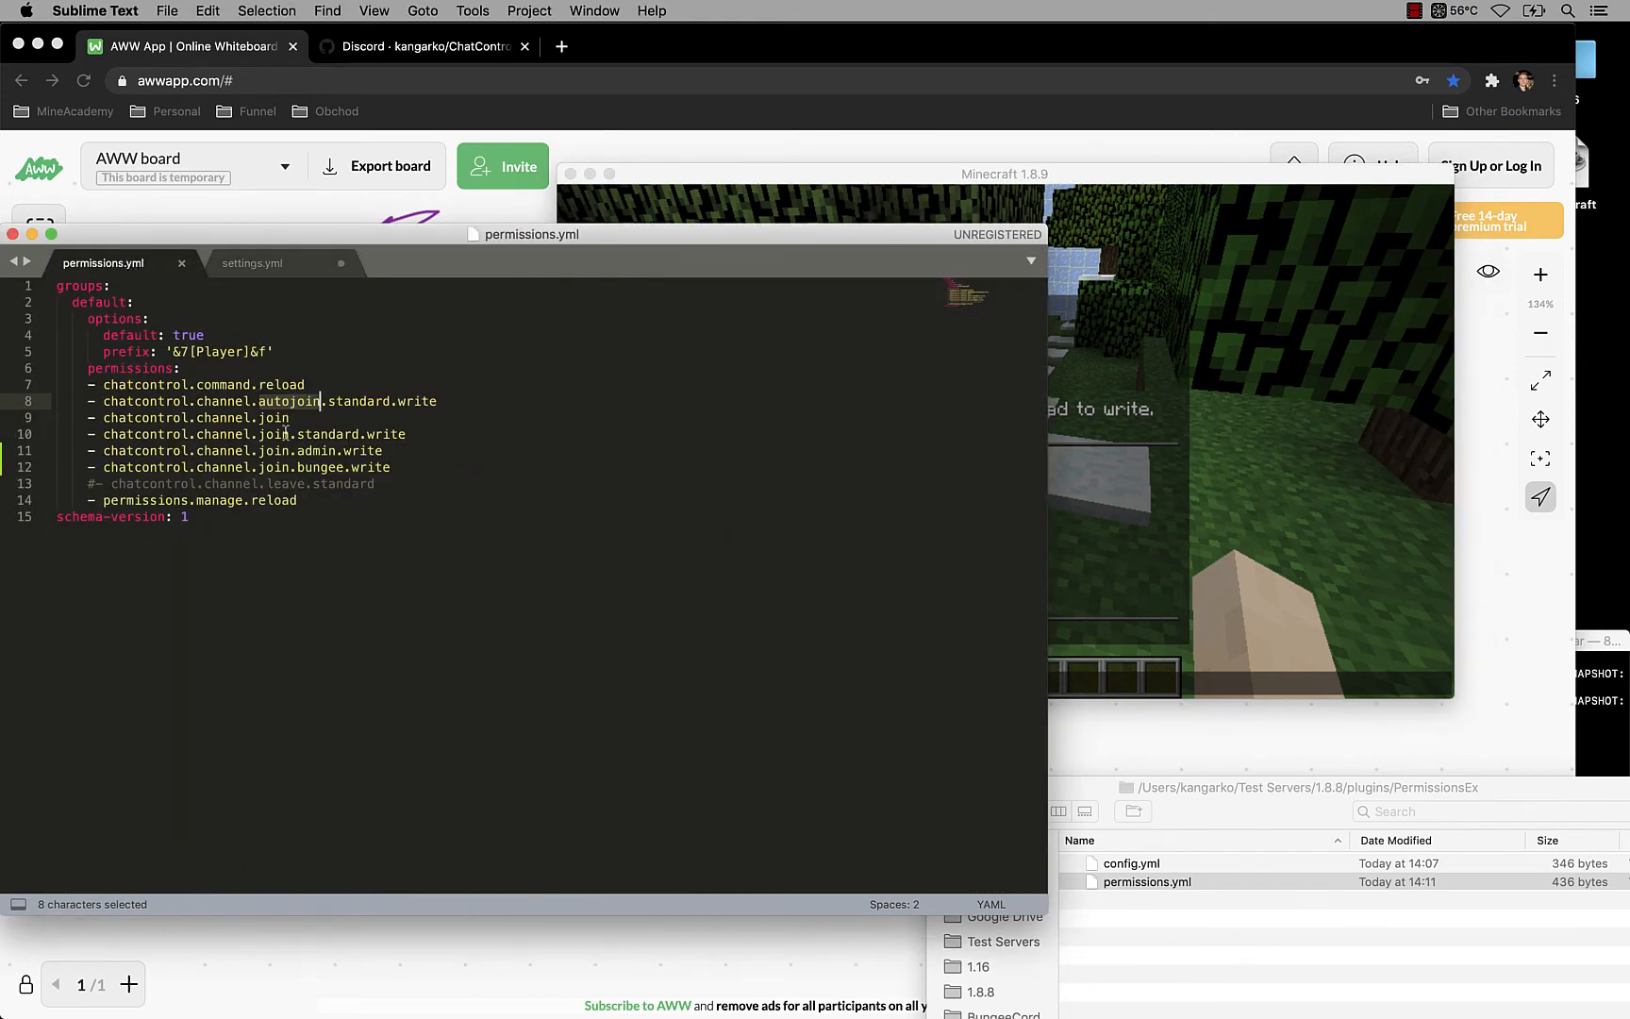
mouse_move(253, 263)
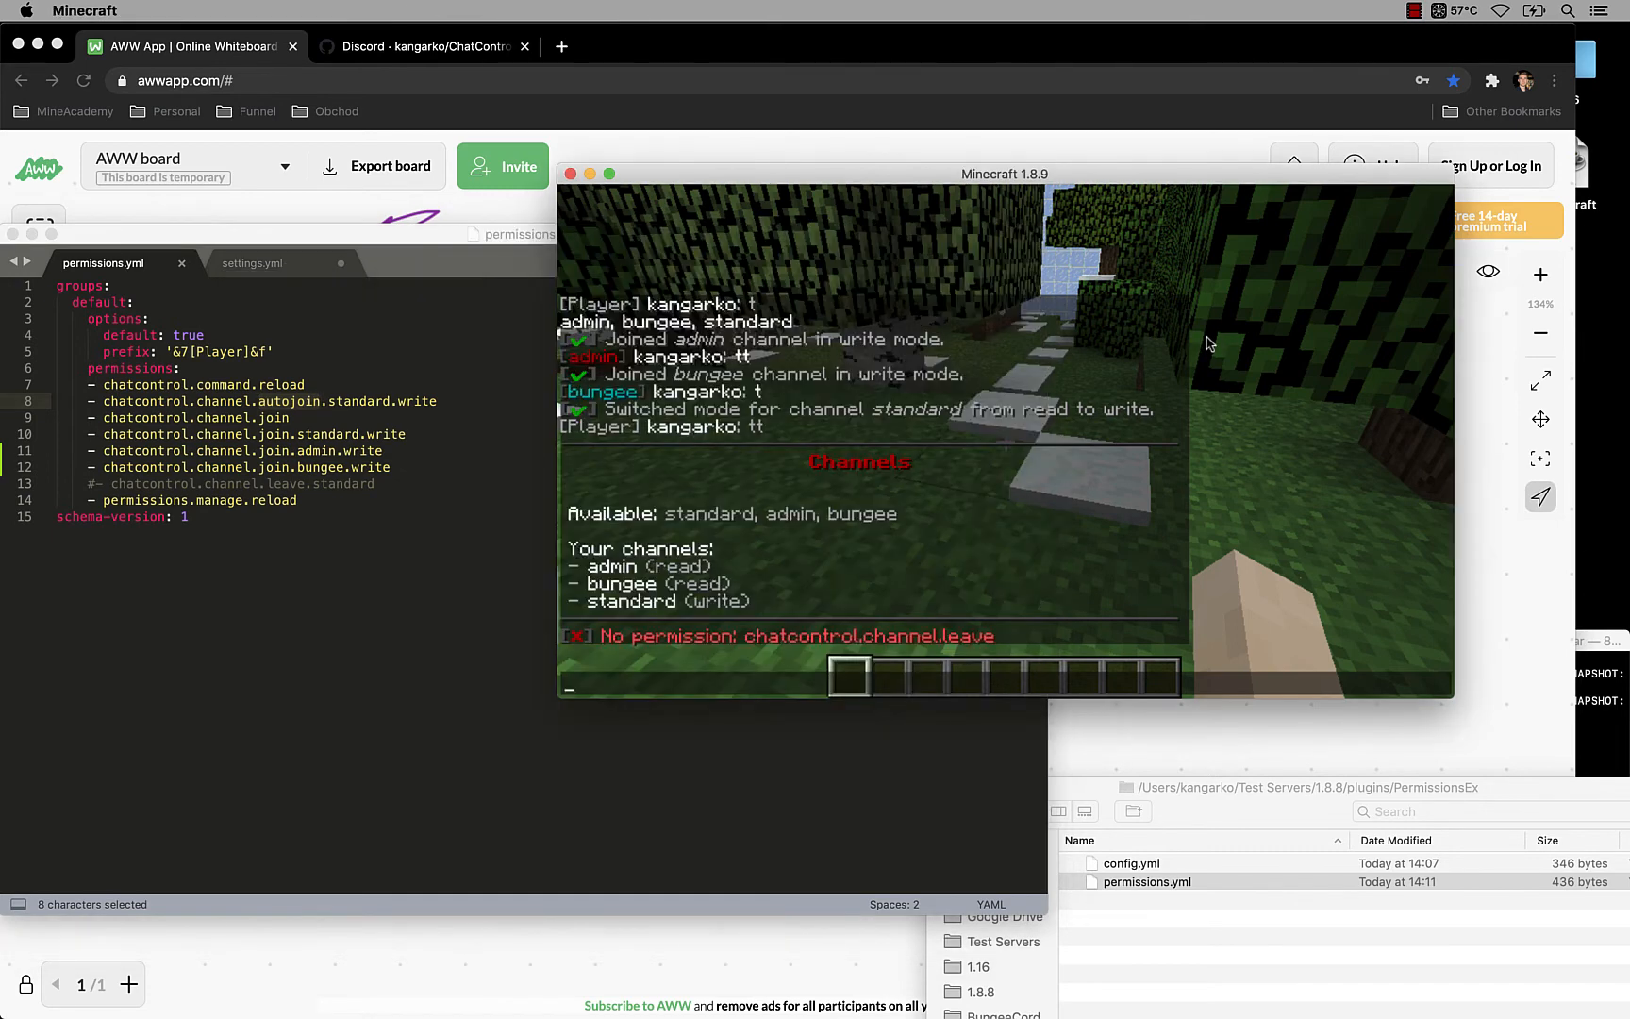
mouse_move(855, 547)
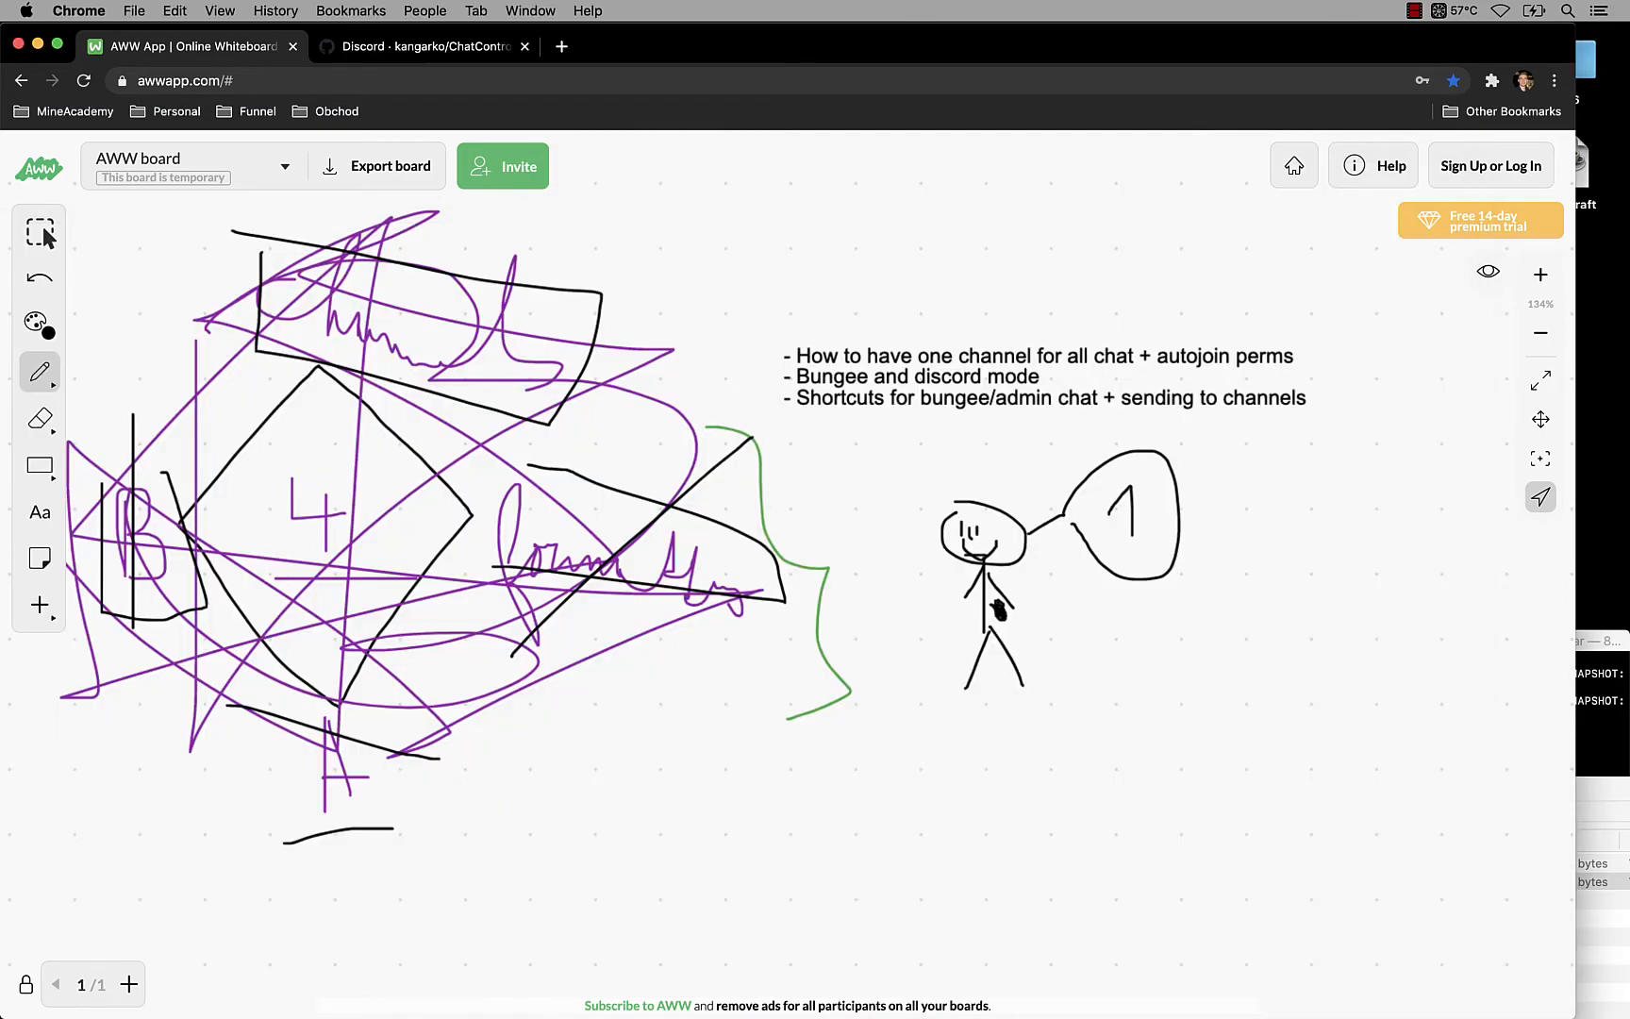
mouse_move(931, 976)
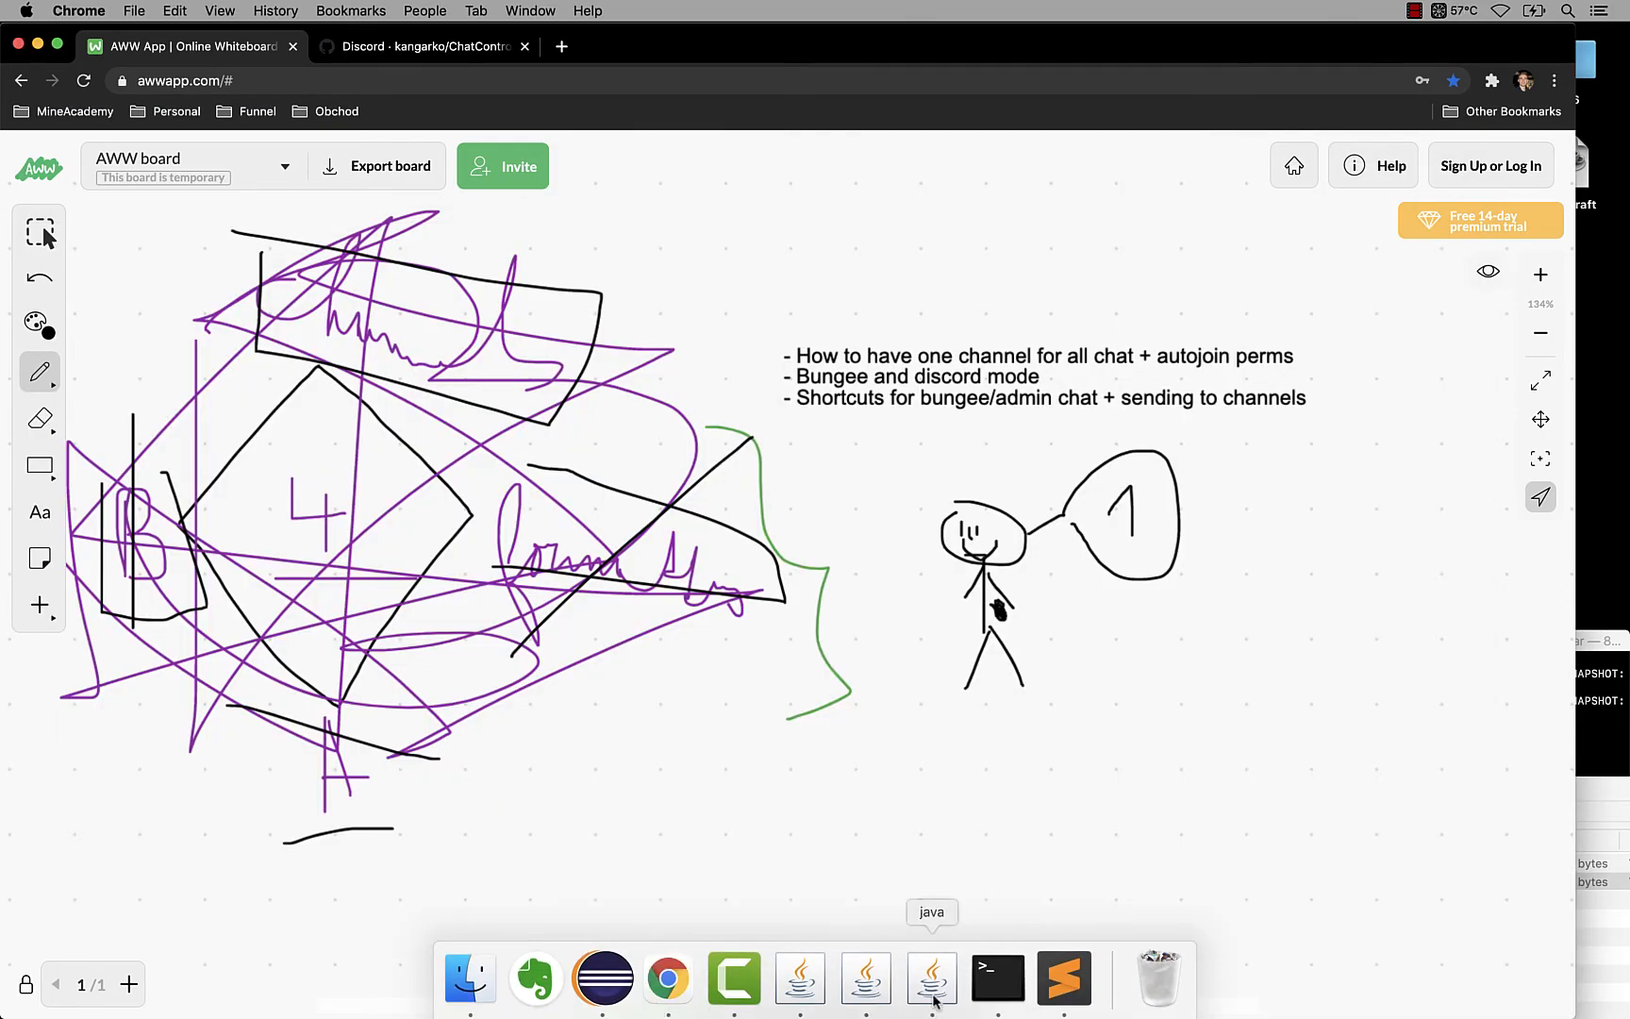
Step: Join and send to the admin channel in Minecraft, then check the server console
click(930, 977)
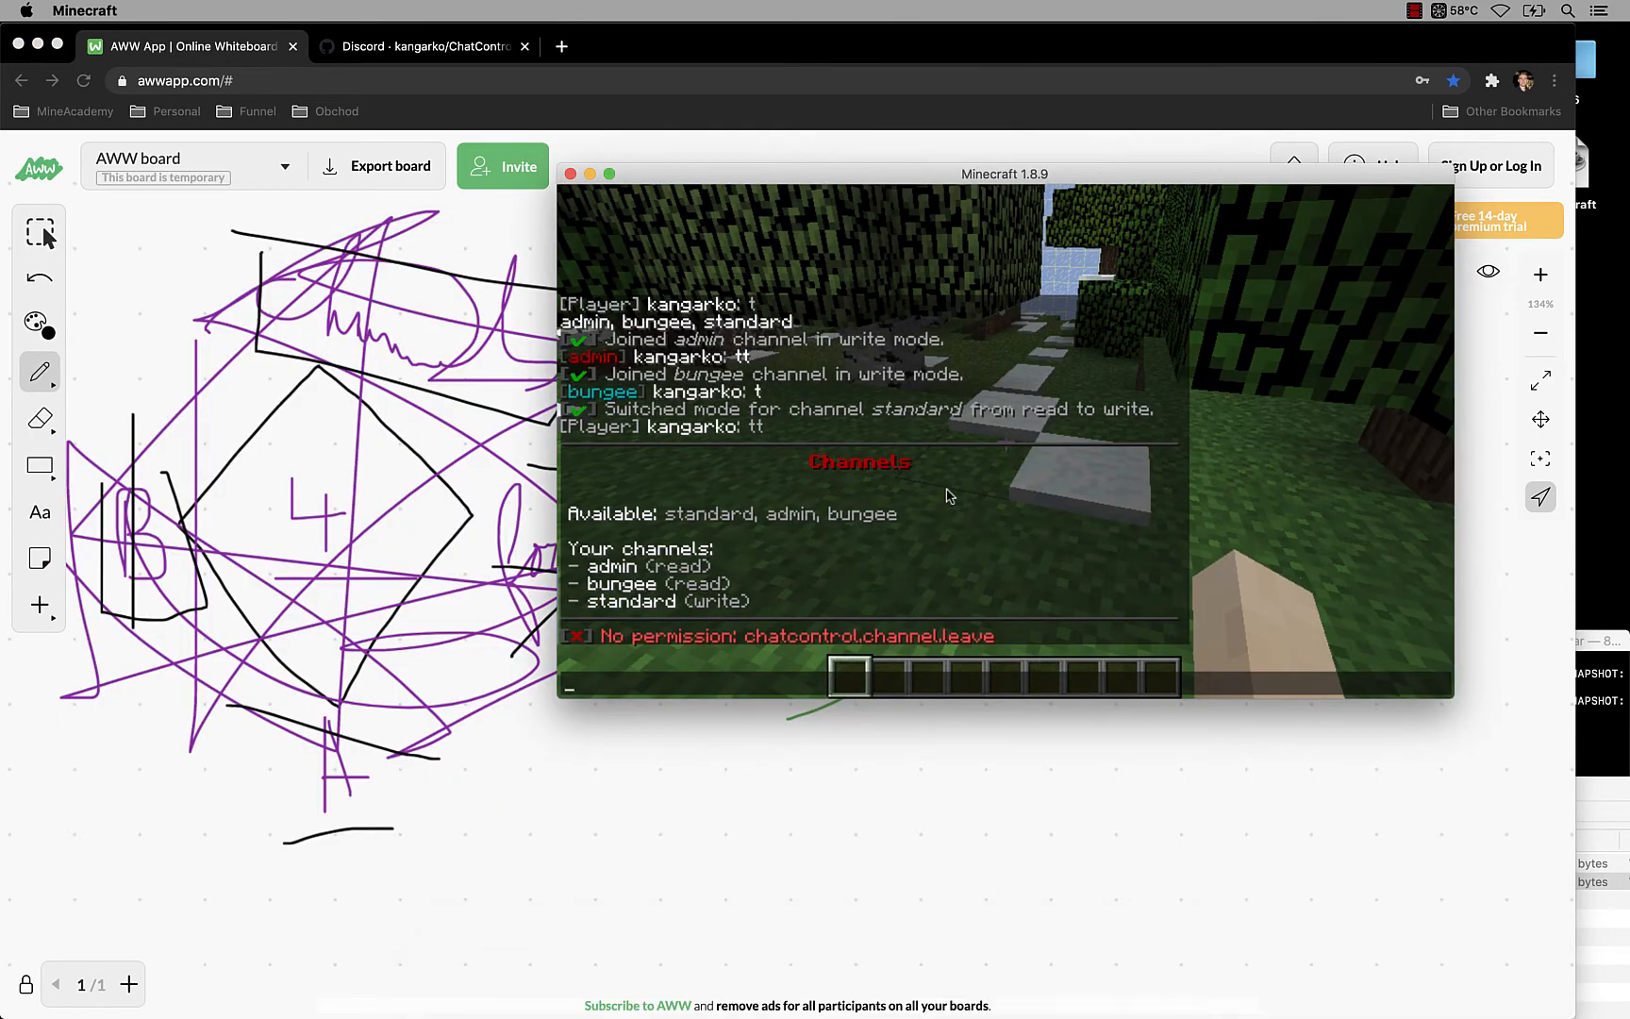
text(/ch j admin)
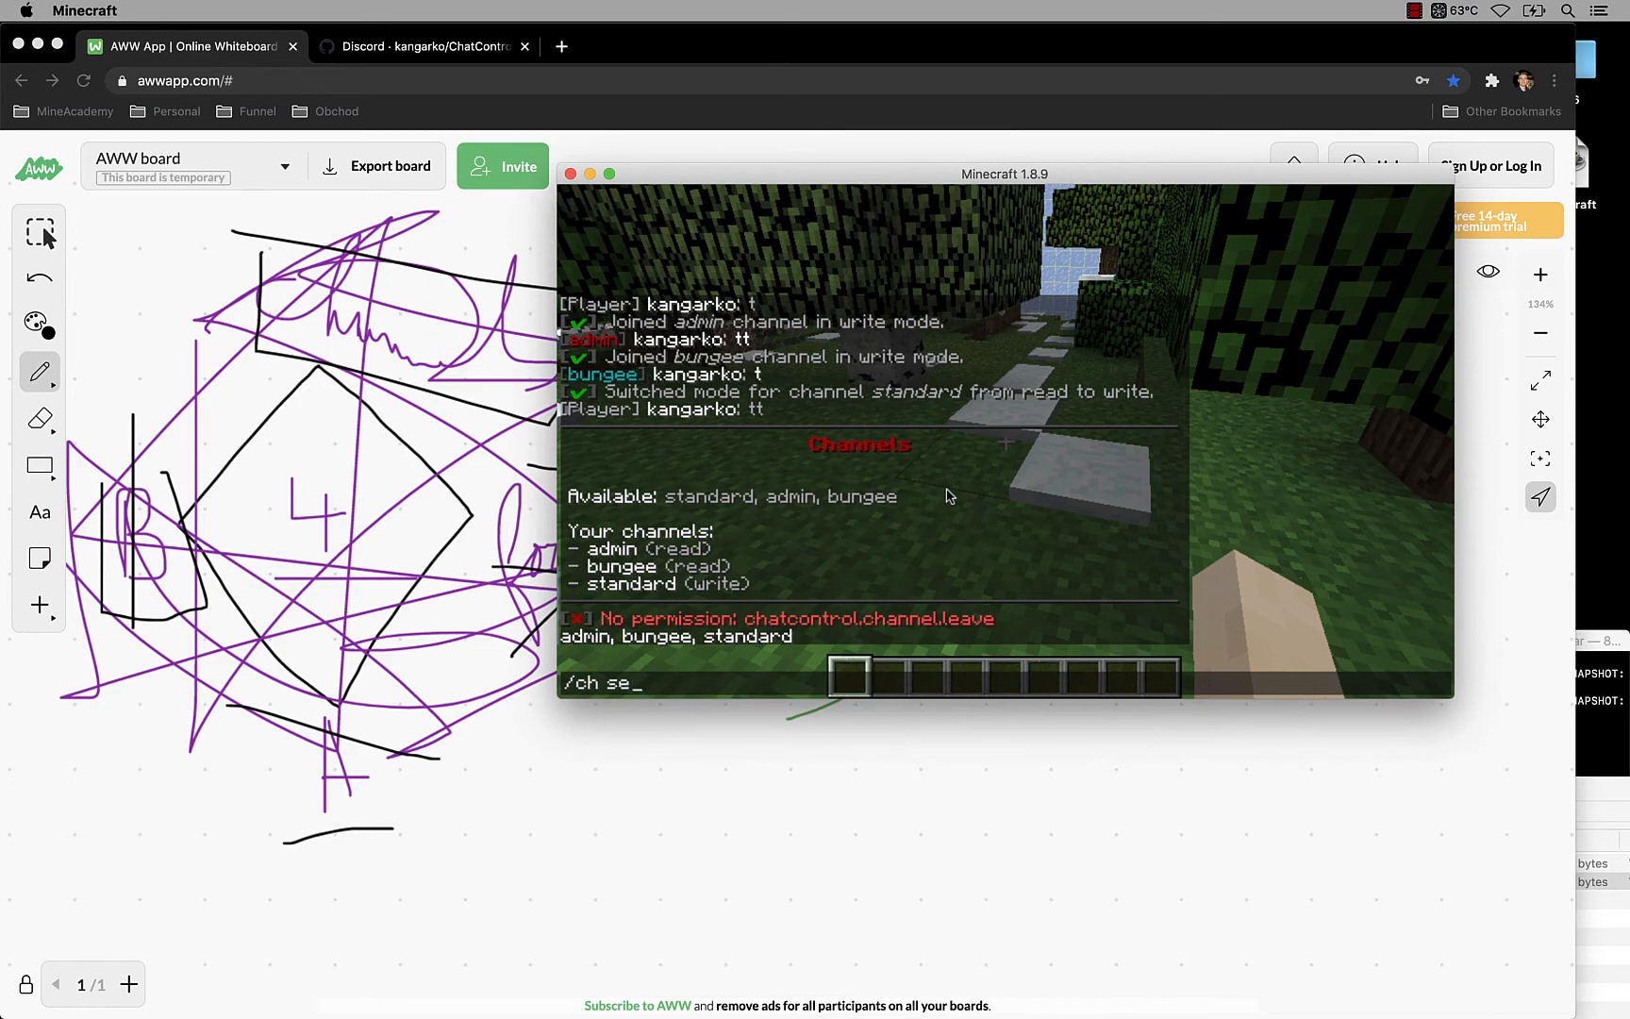
text(nd admin)
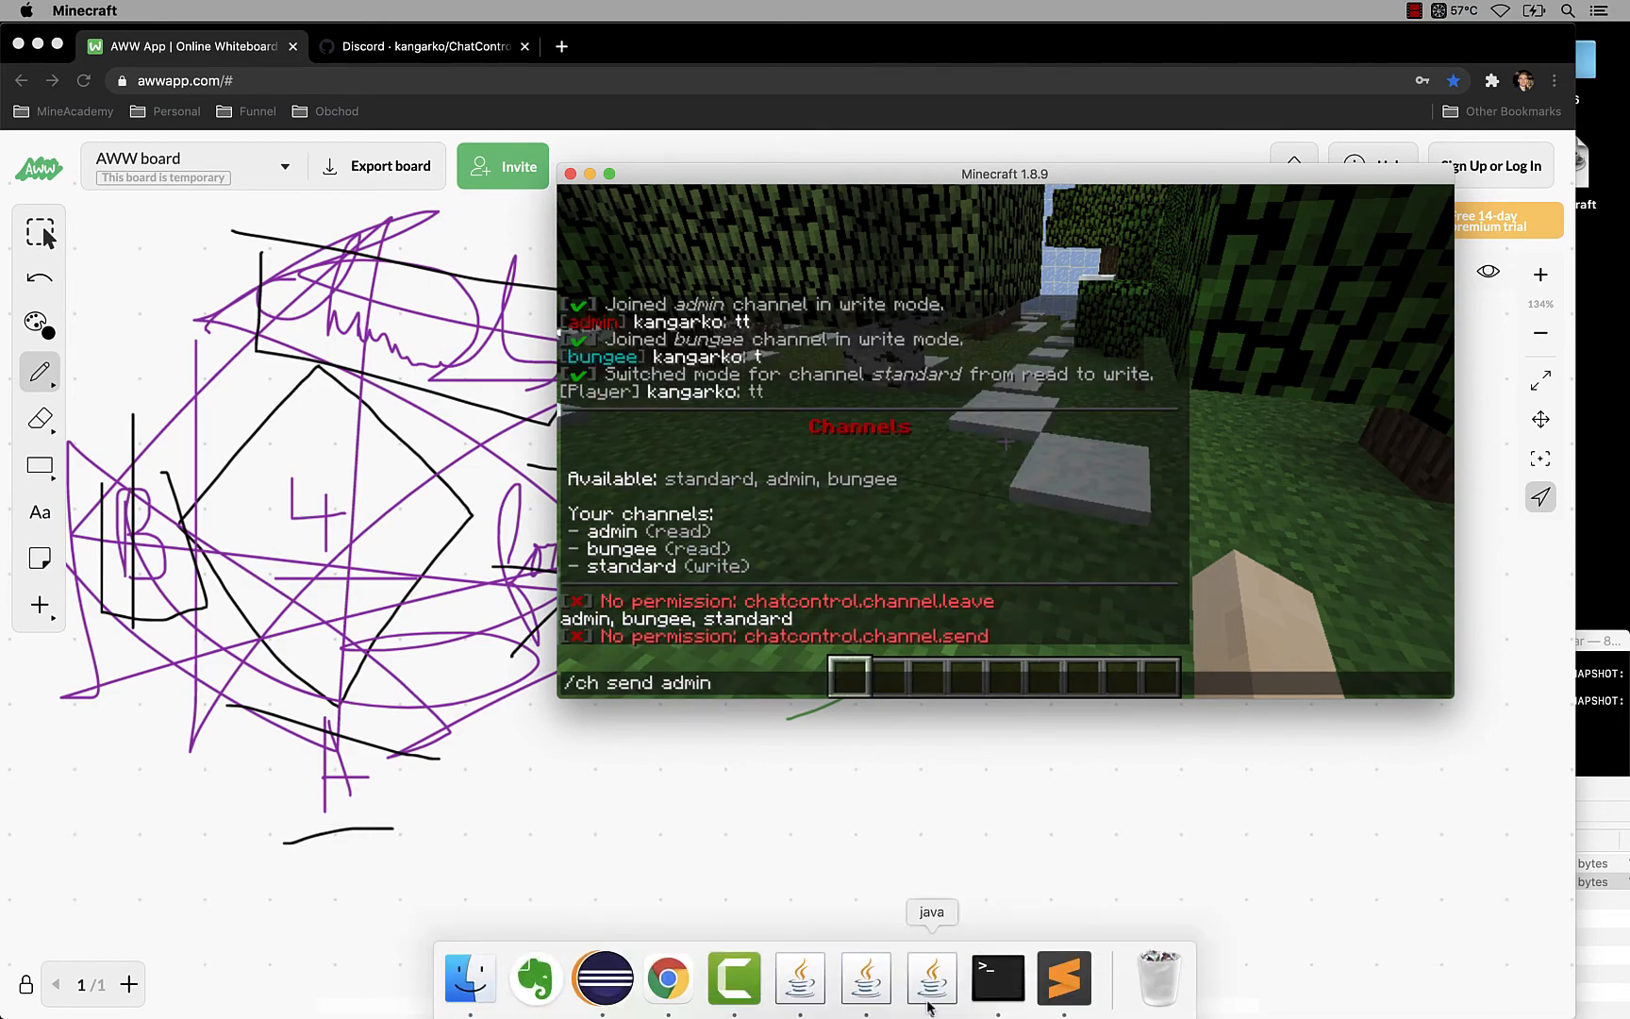
click(997, 978)
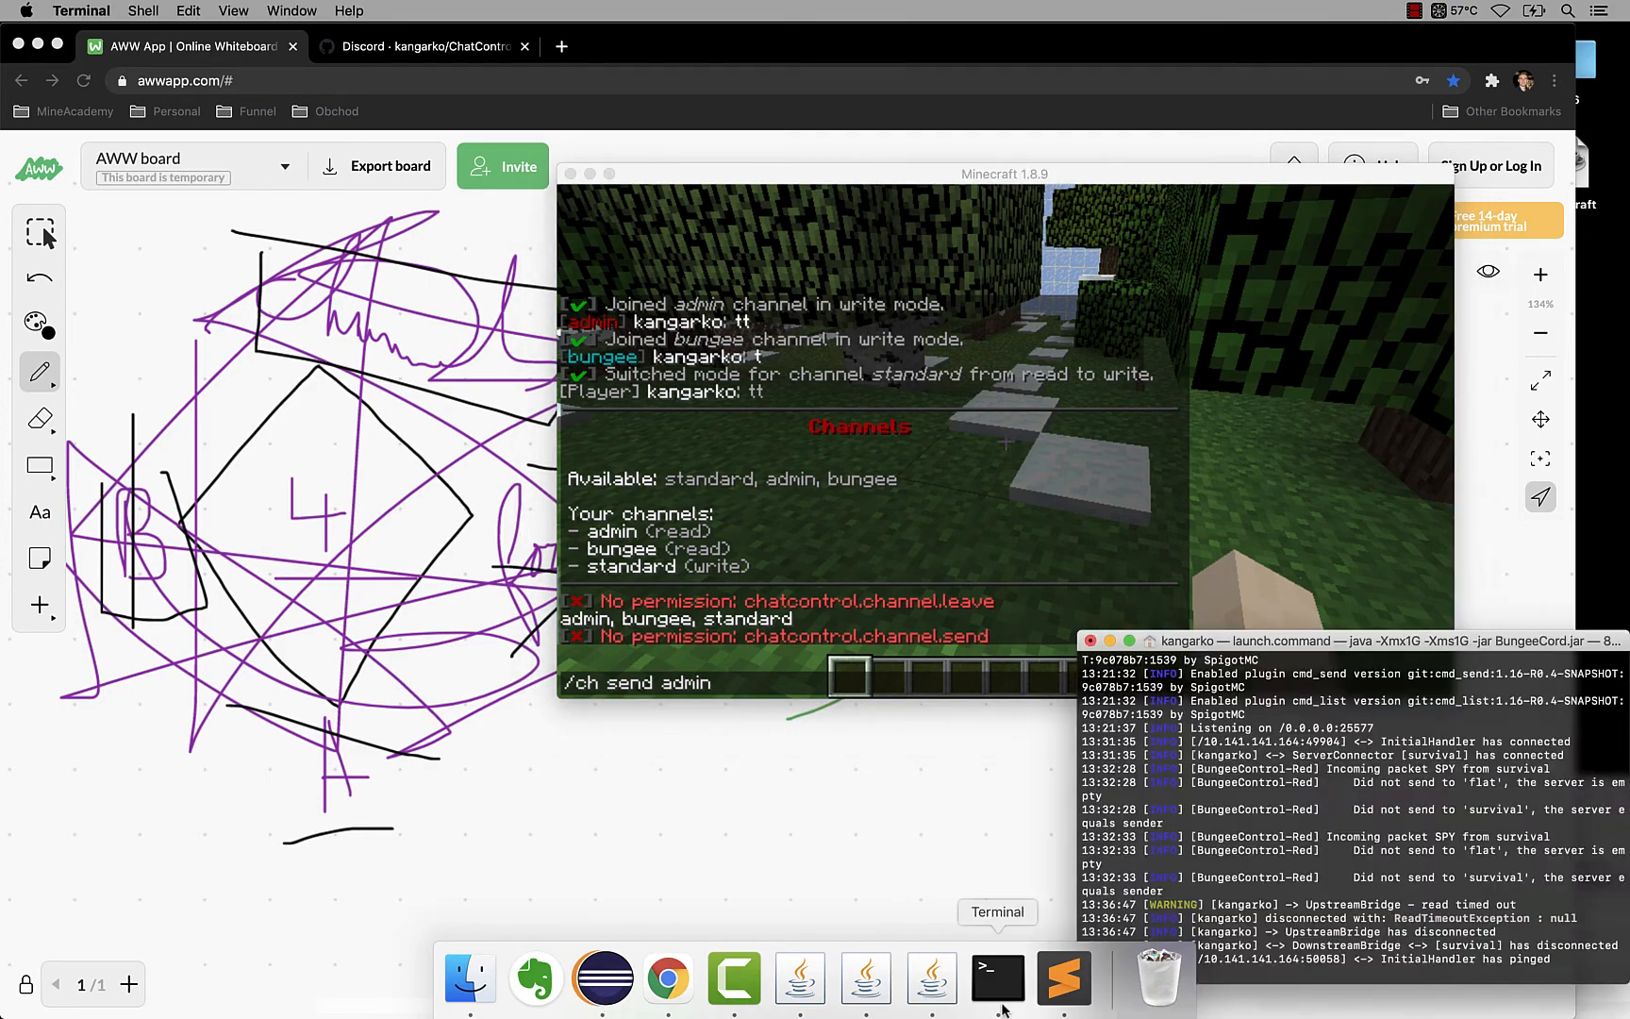
click(1063, 978)
text(- chatcontrol.channel.send.admin)
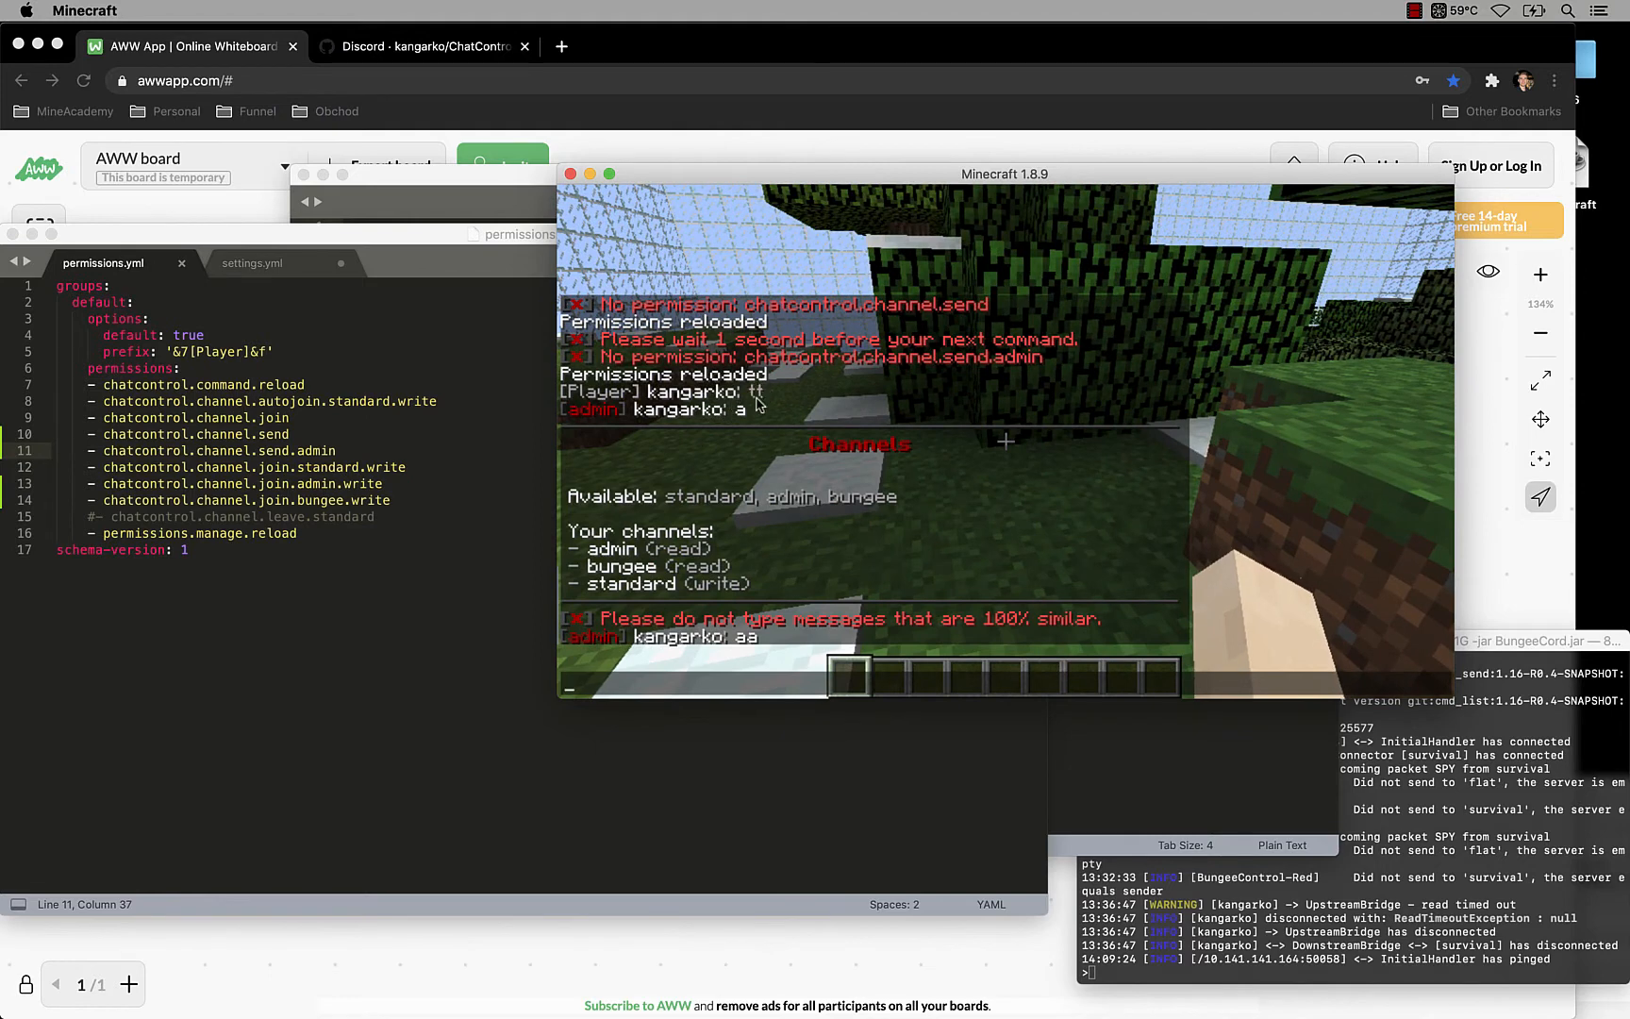
mouse_move(682, 381)
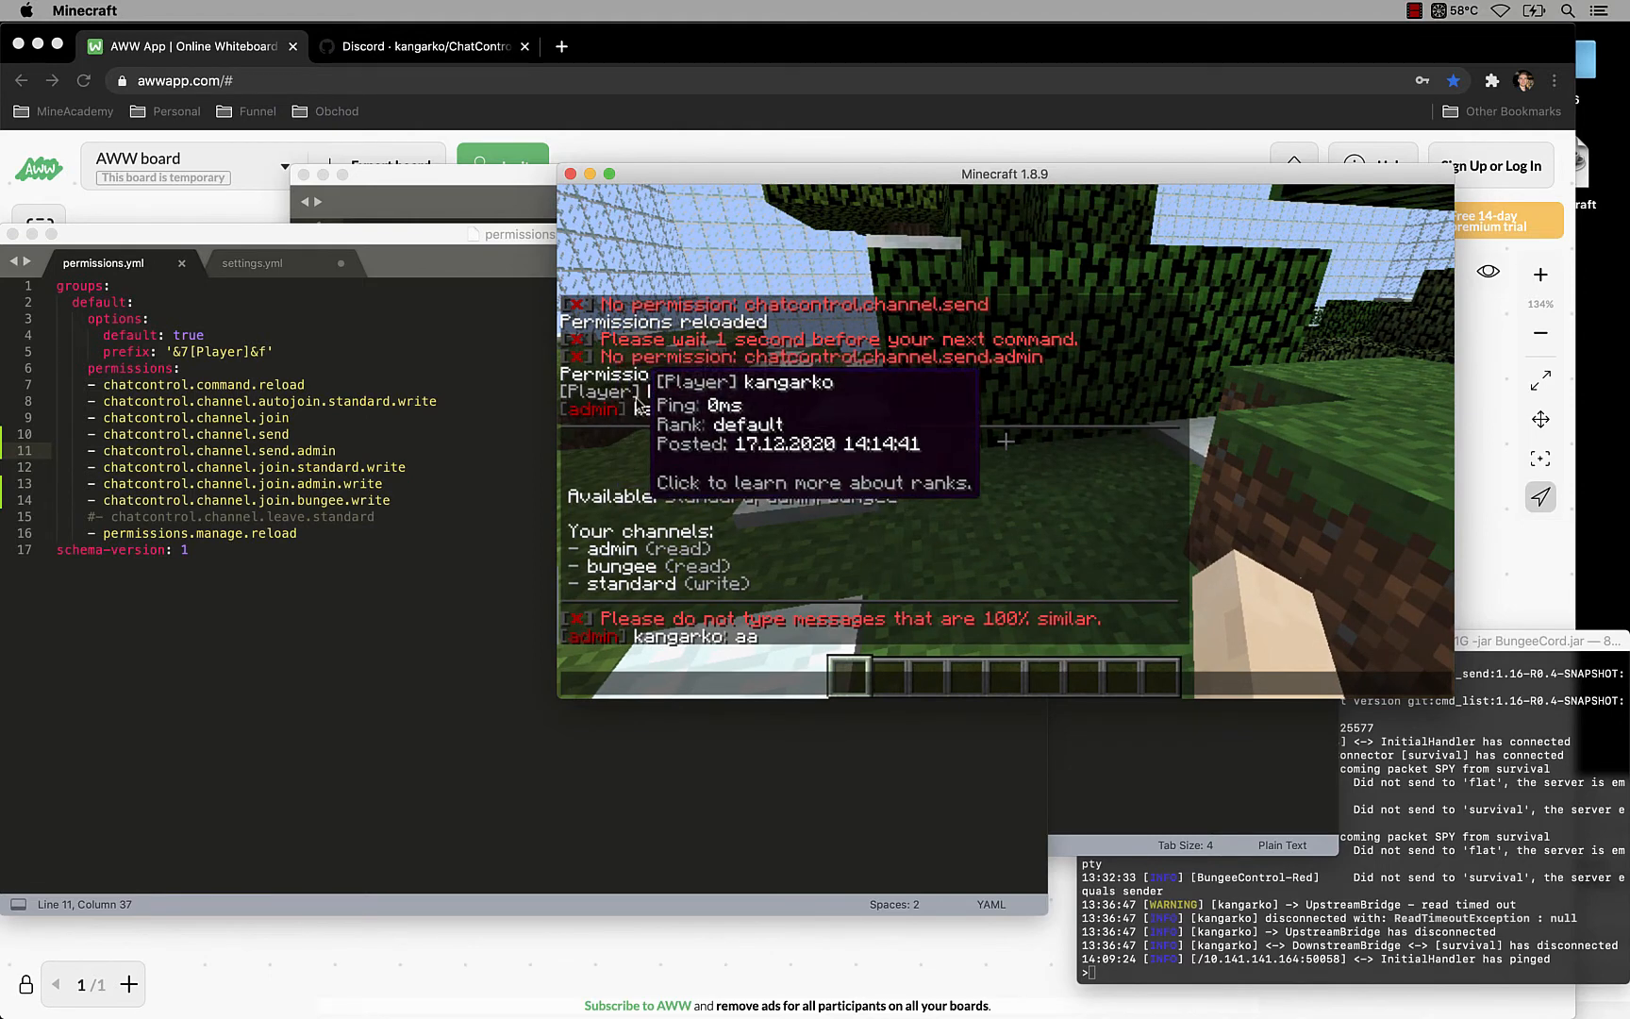
Step: Post 'hello' to the admin channel with /ch send admin hello
click(696, 409)
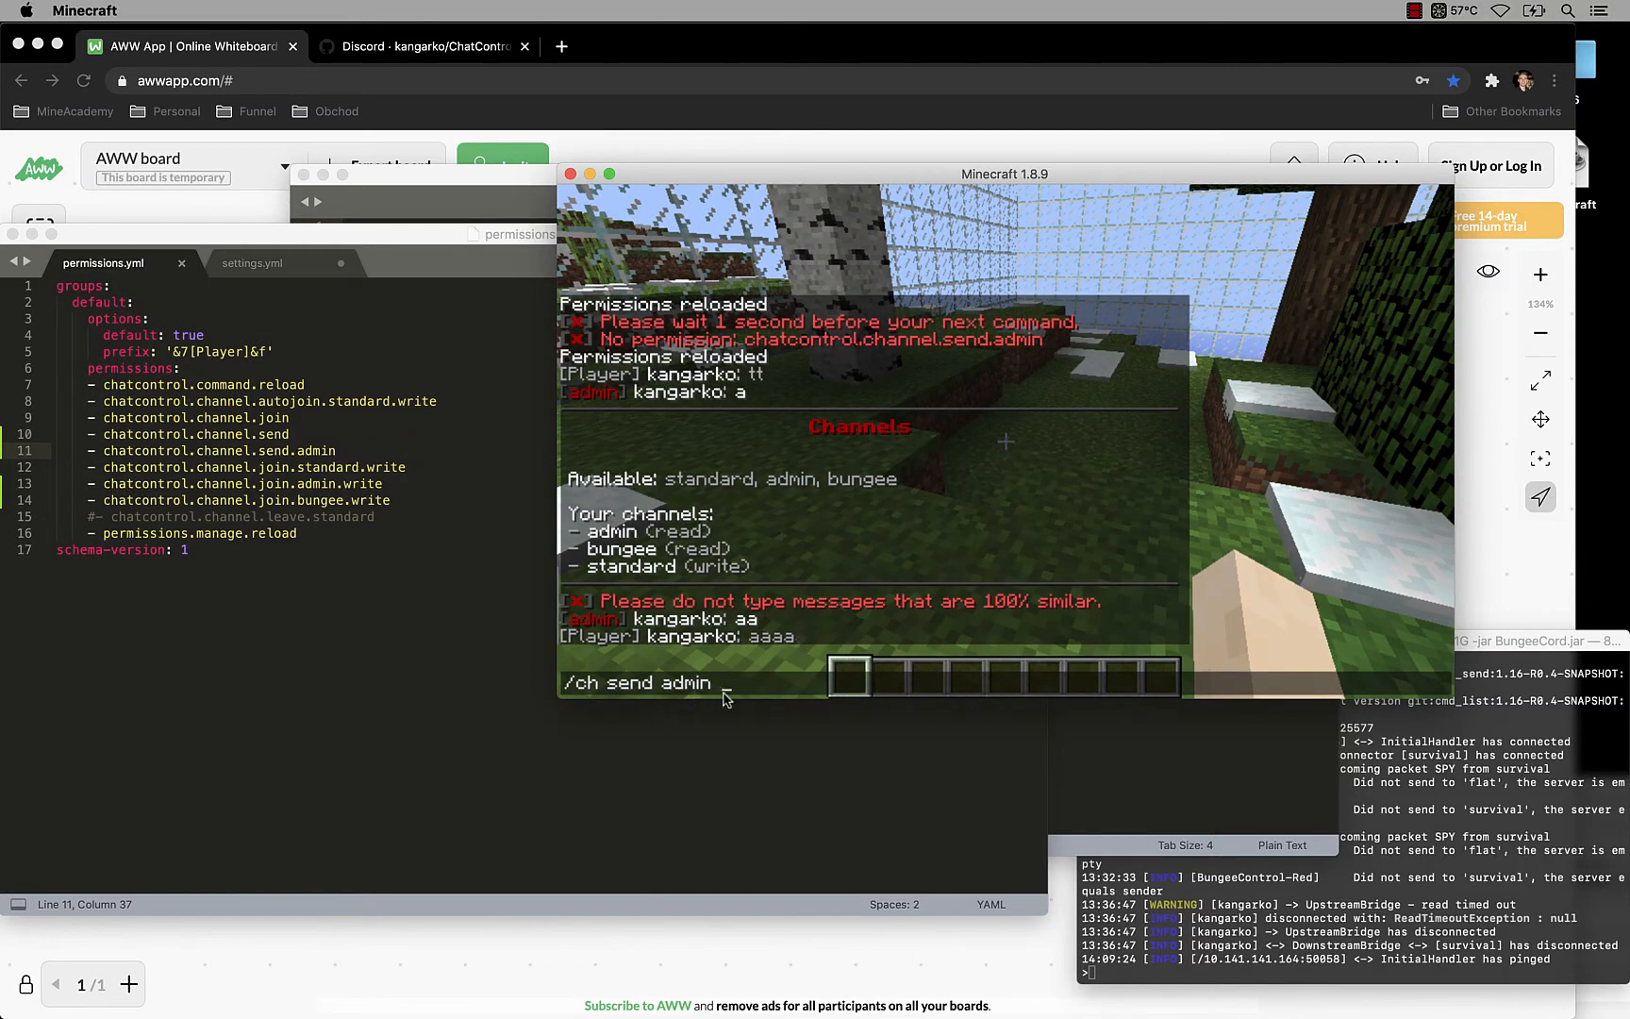
key(Return)
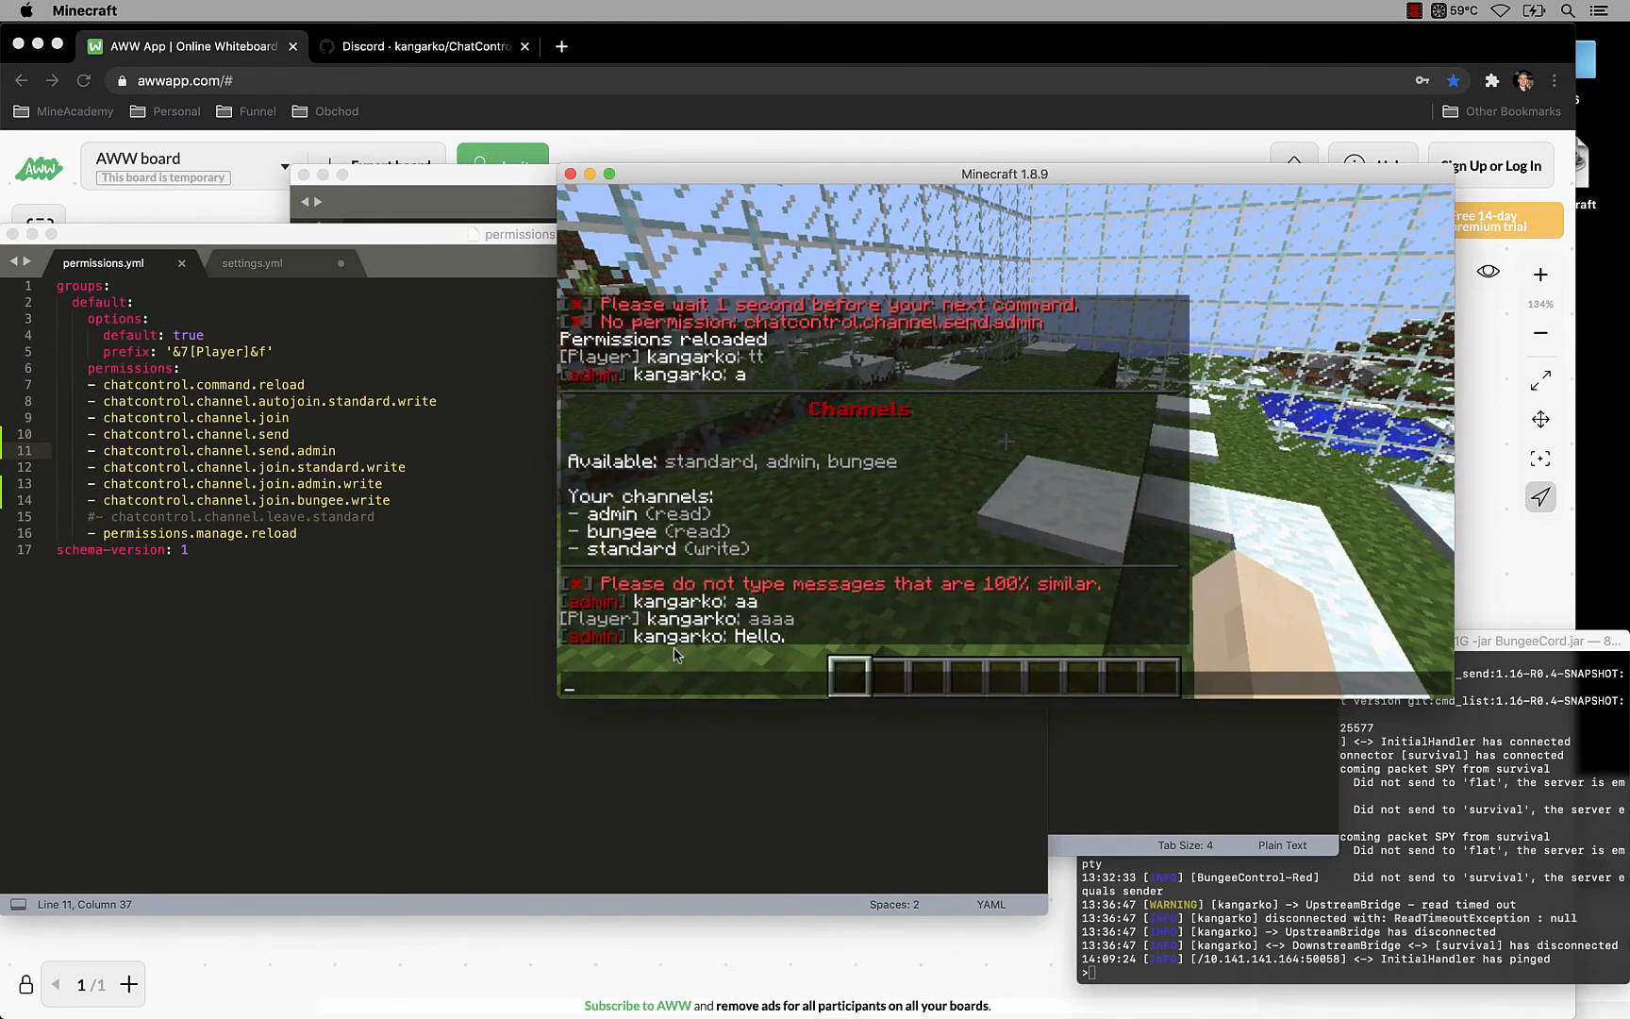
mouse_move(600, 647)
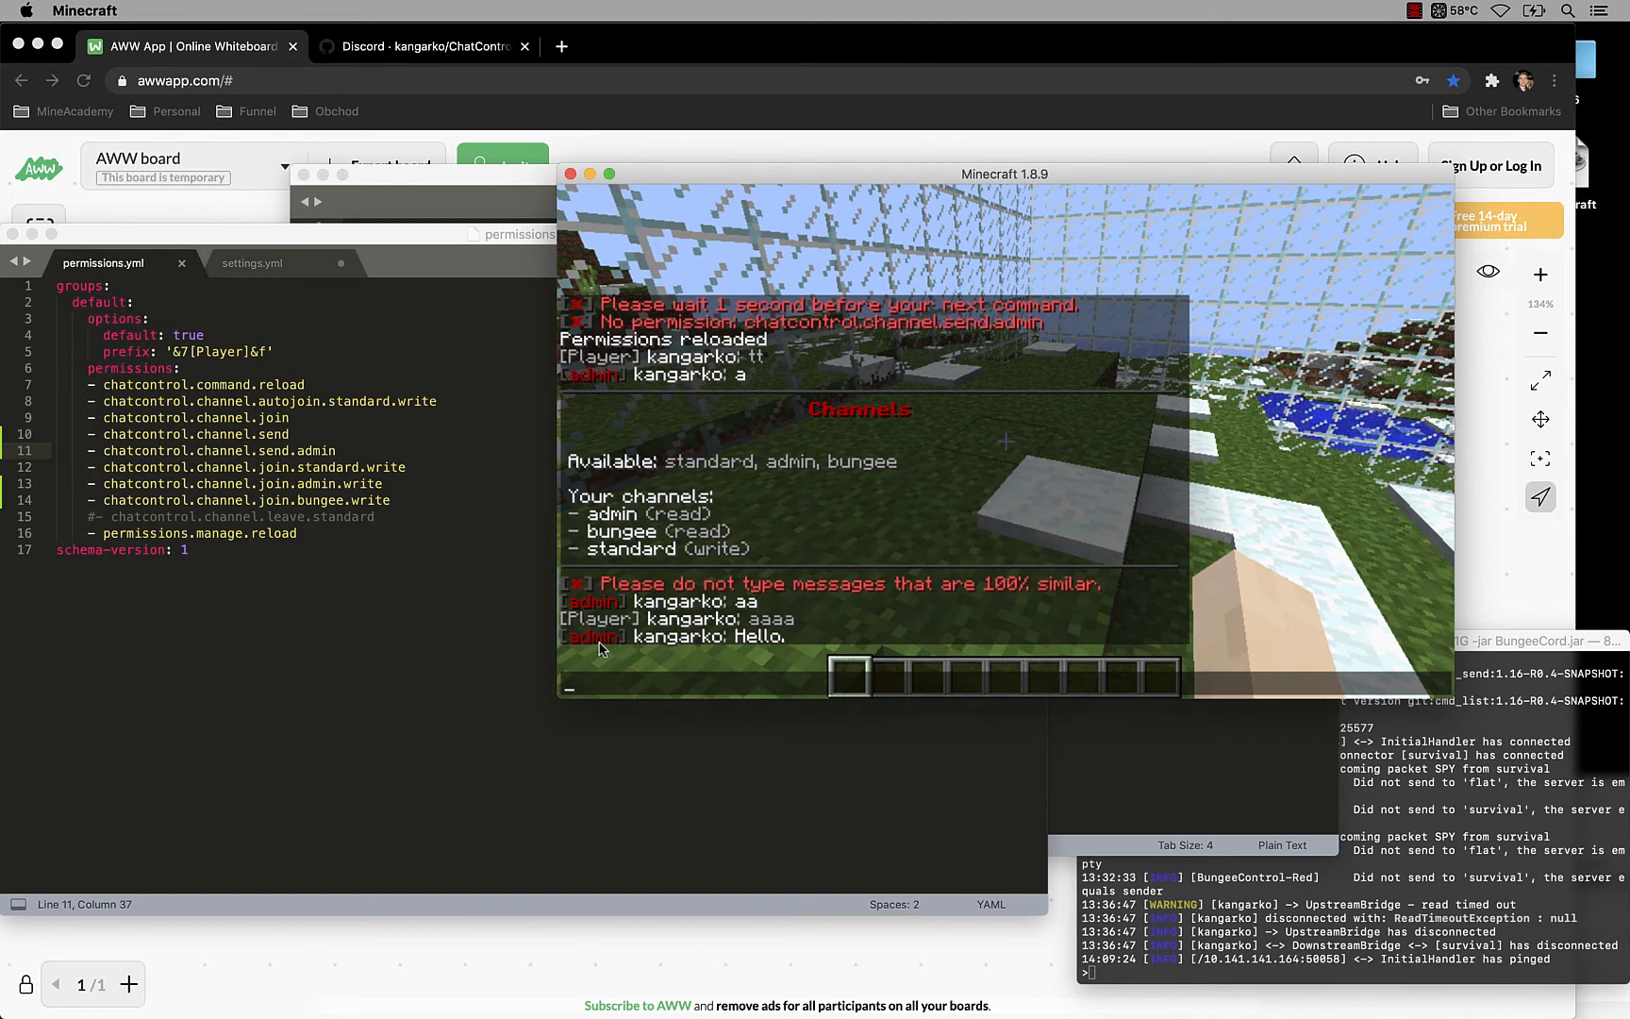
text(/ch send admin hello)
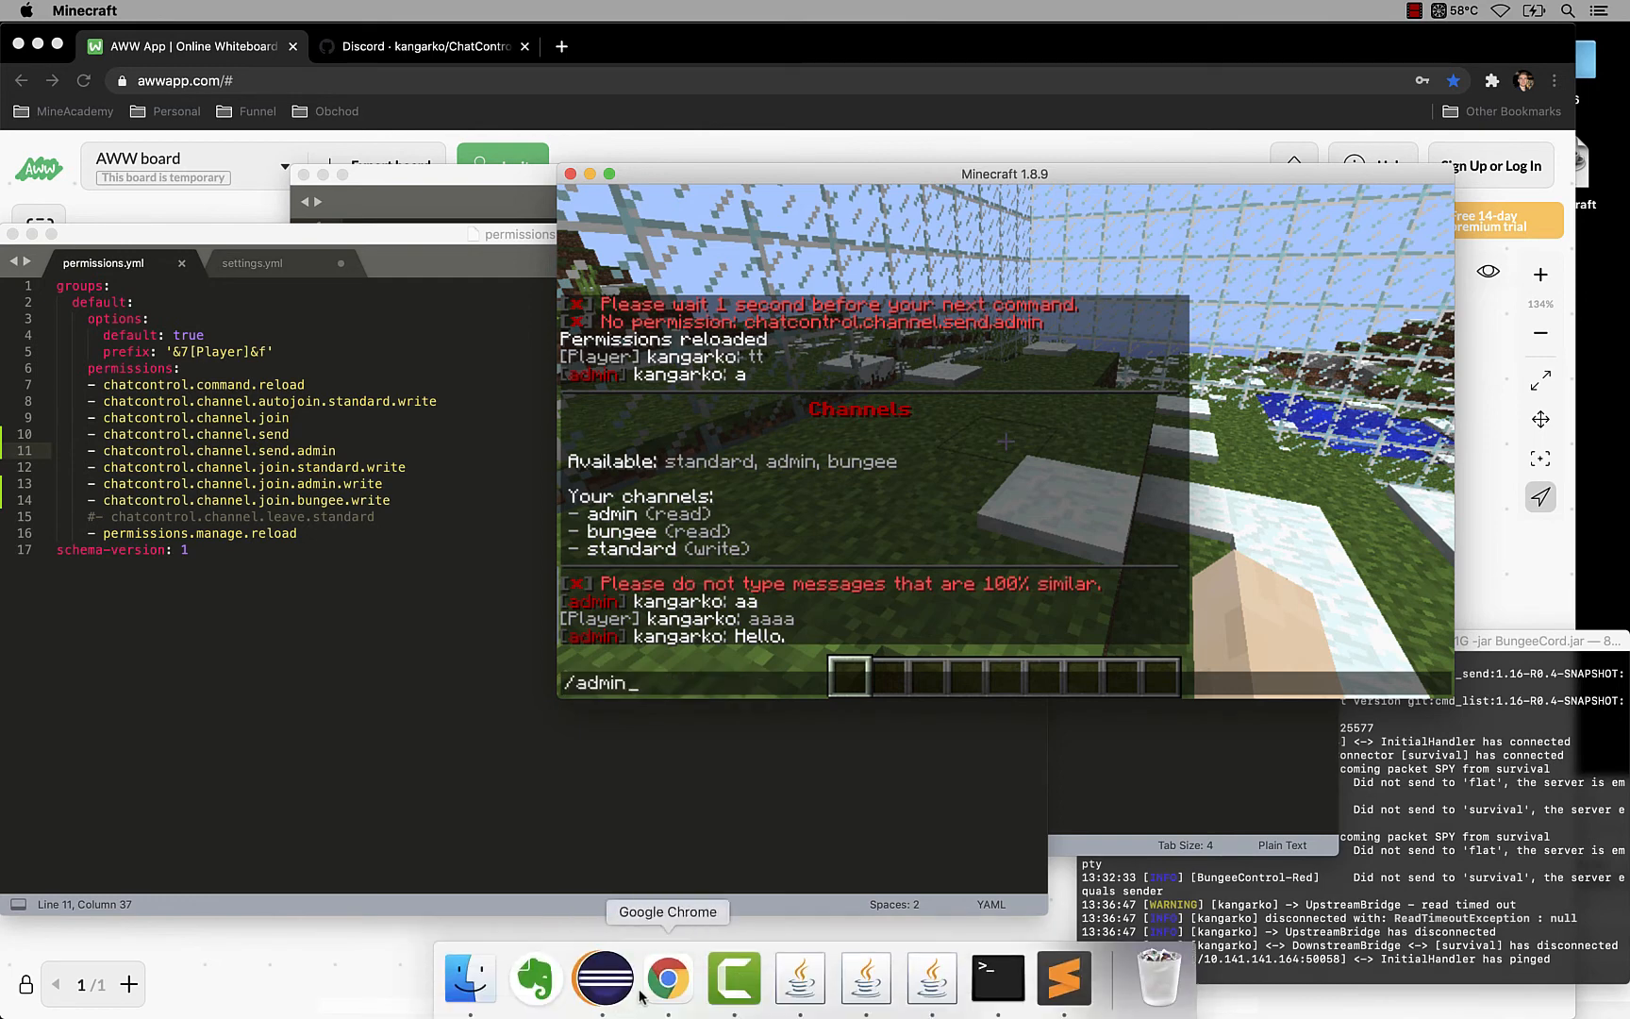
Step: Browse into plugins/ChatControlRed/rules in Finder and open chat.rs
click(469, 976)
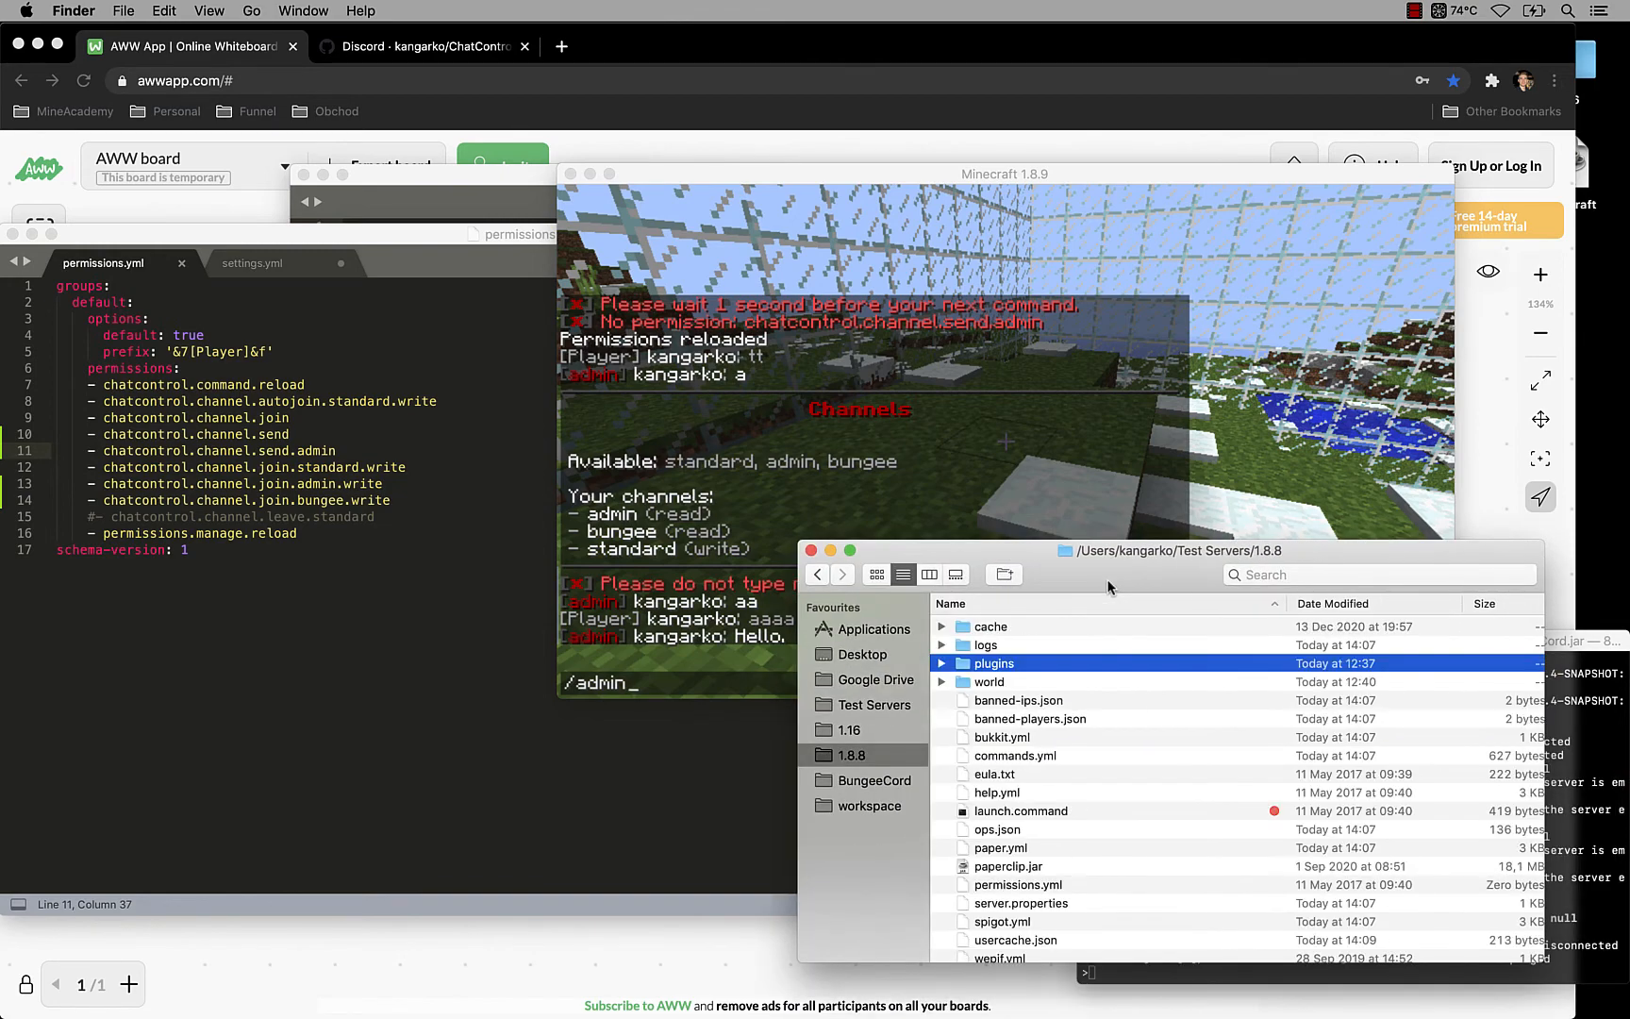
double_click(994, 662)
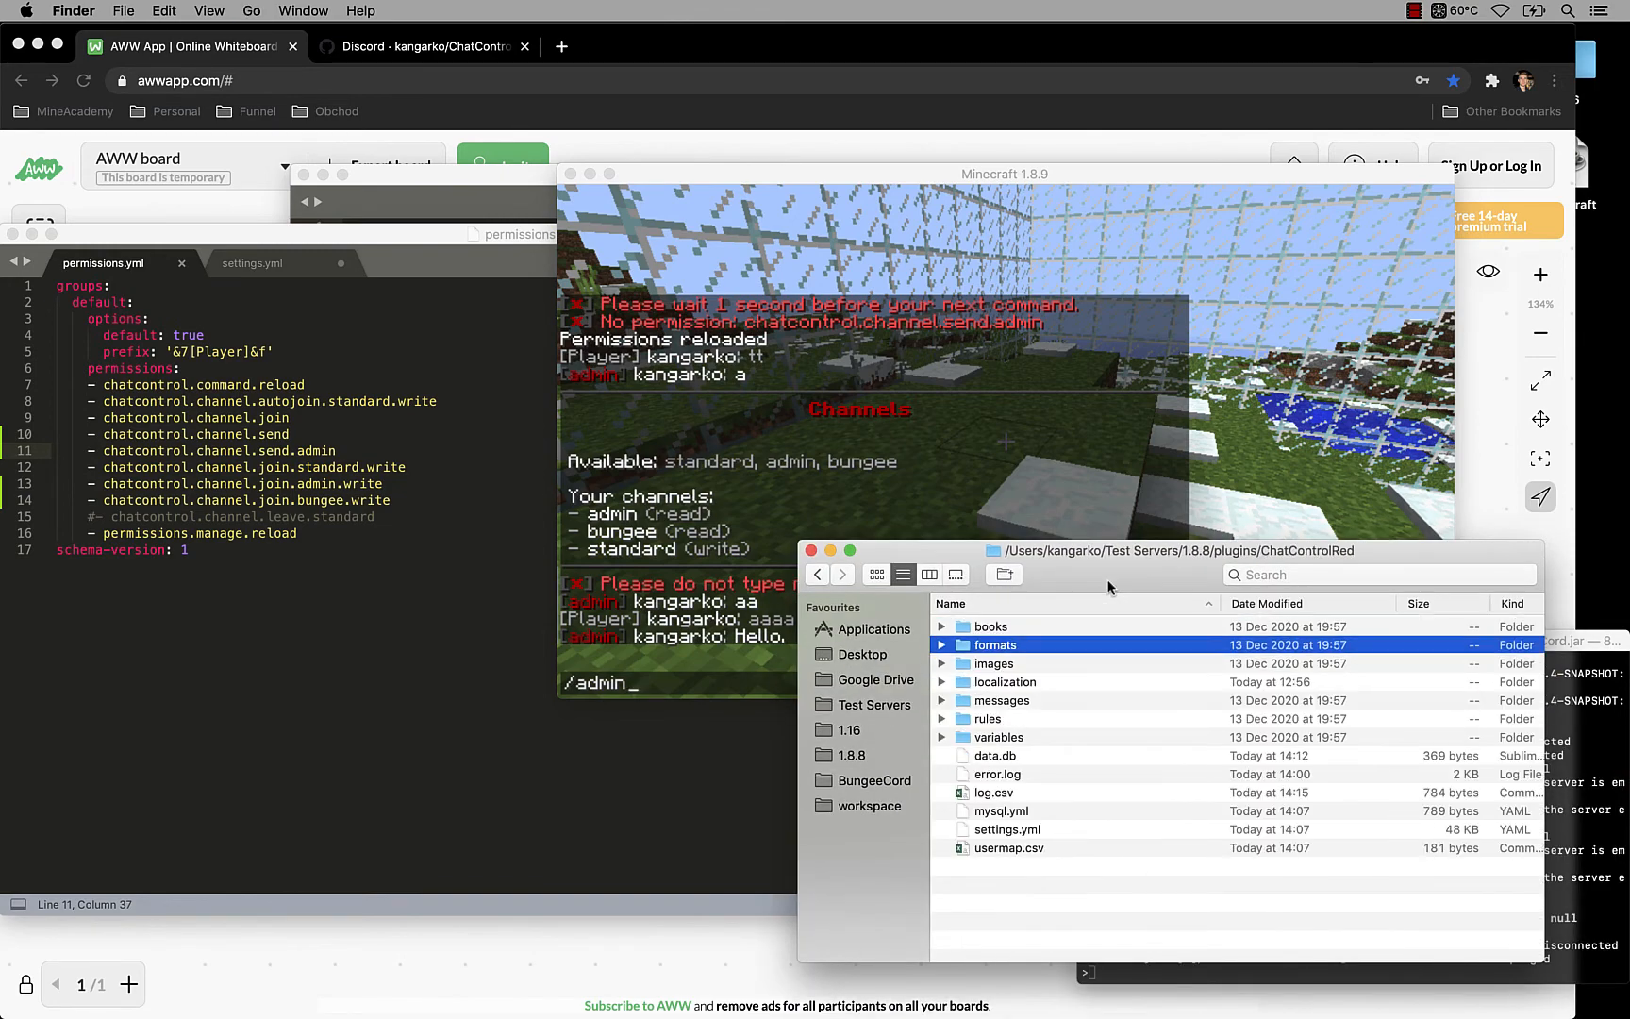
double_click(985, 719)
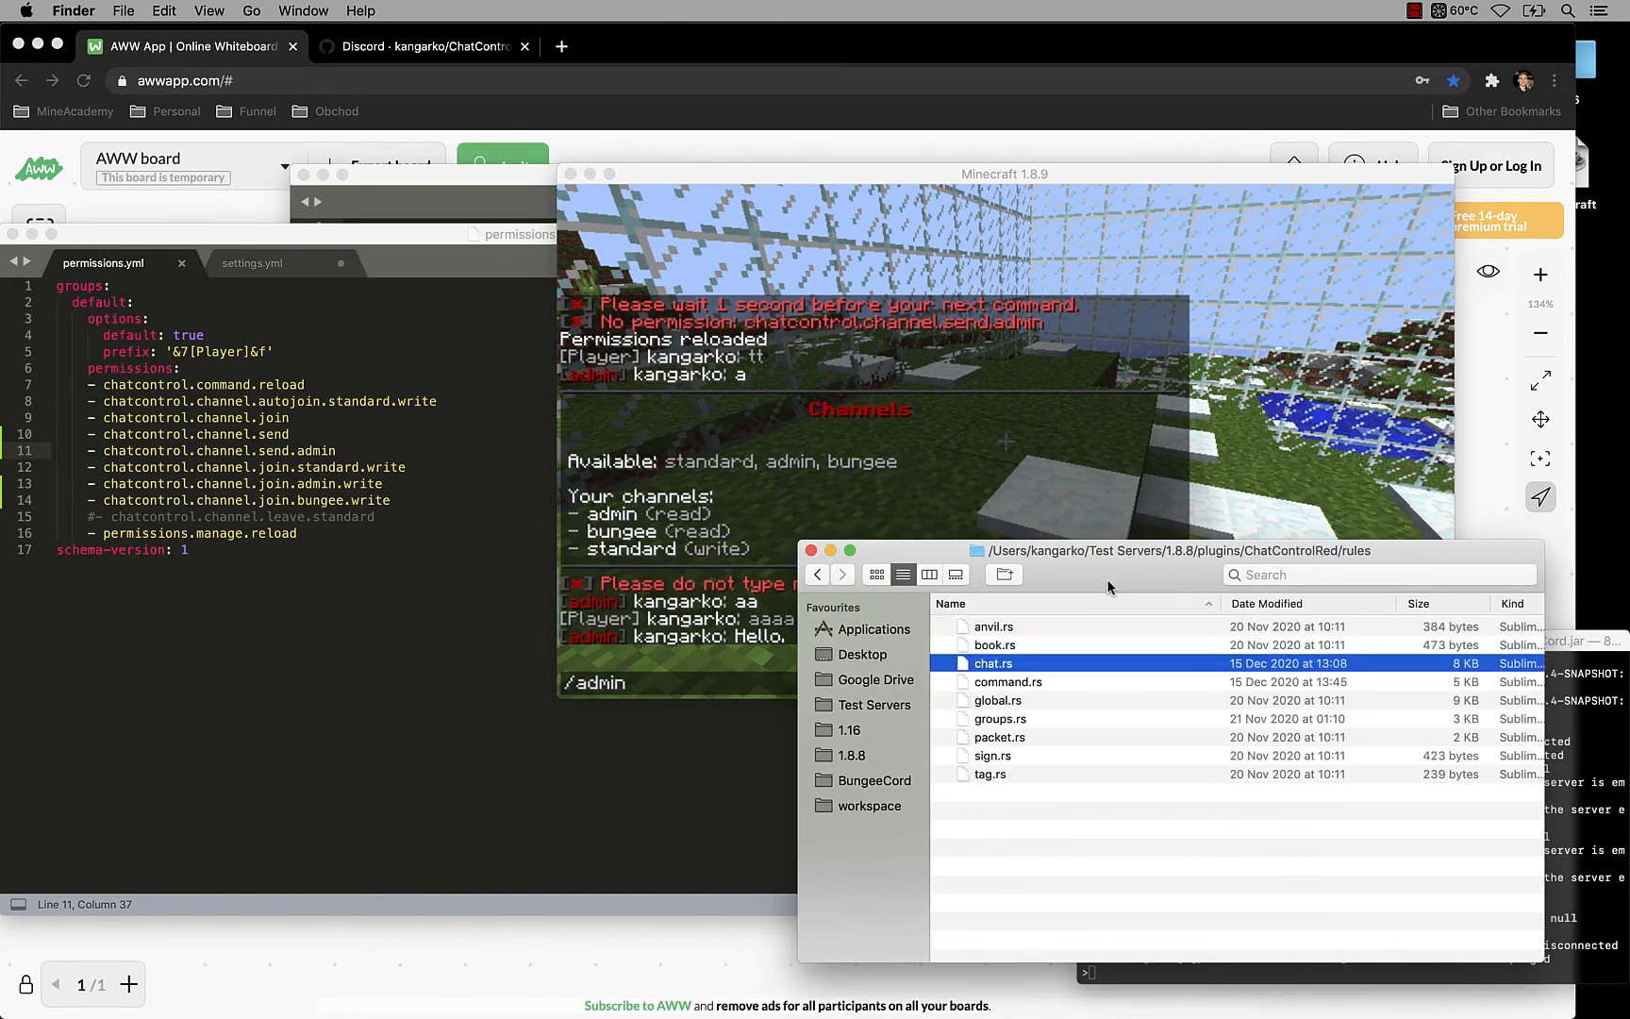
double_click(992, 664)
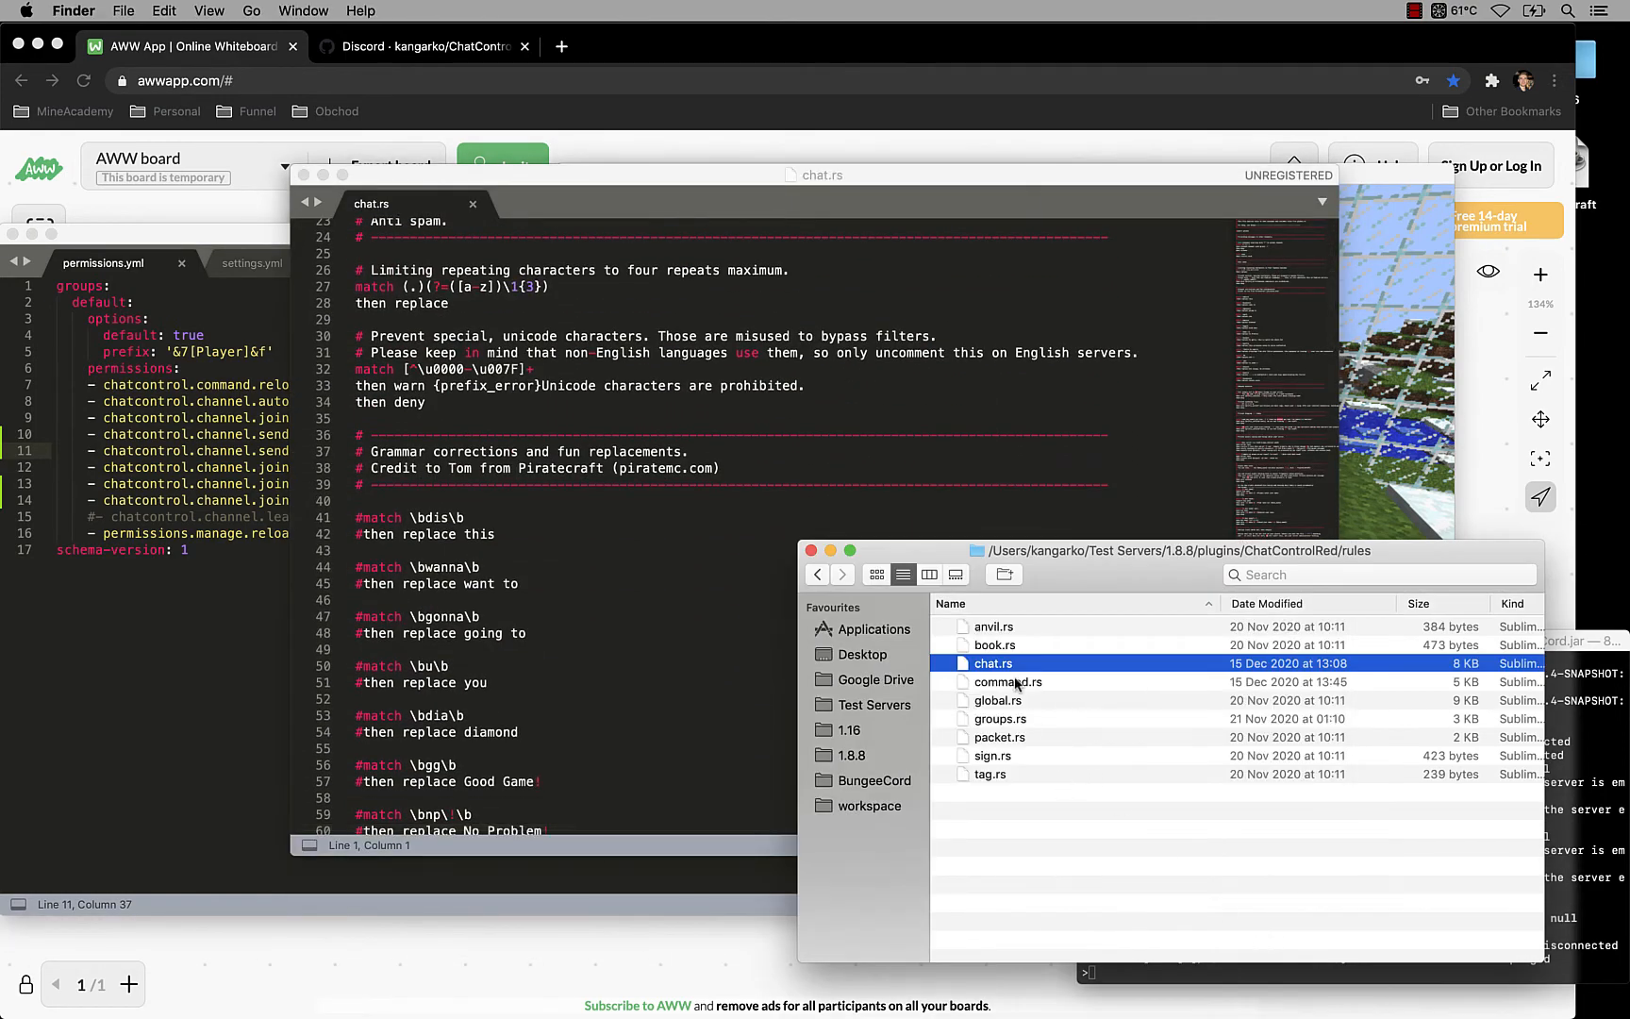
Step: Replace helpop with admin in both alias rules of command.rs
double_click(1005, 681)
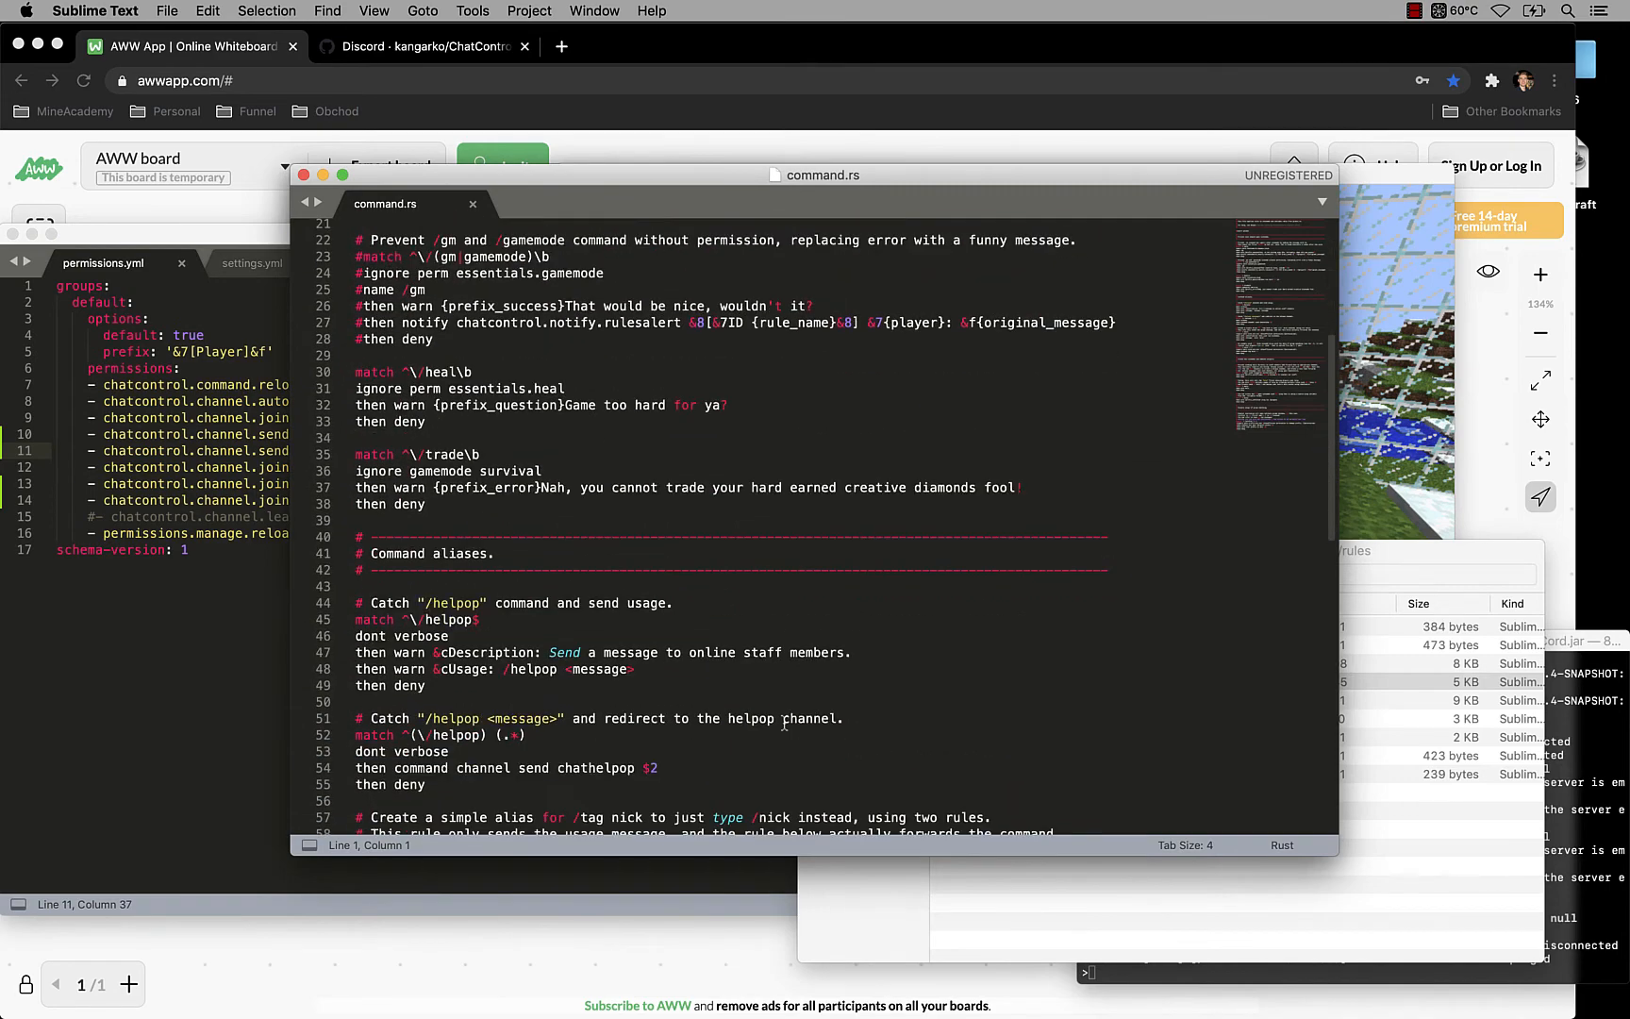
scroll(down, 3)
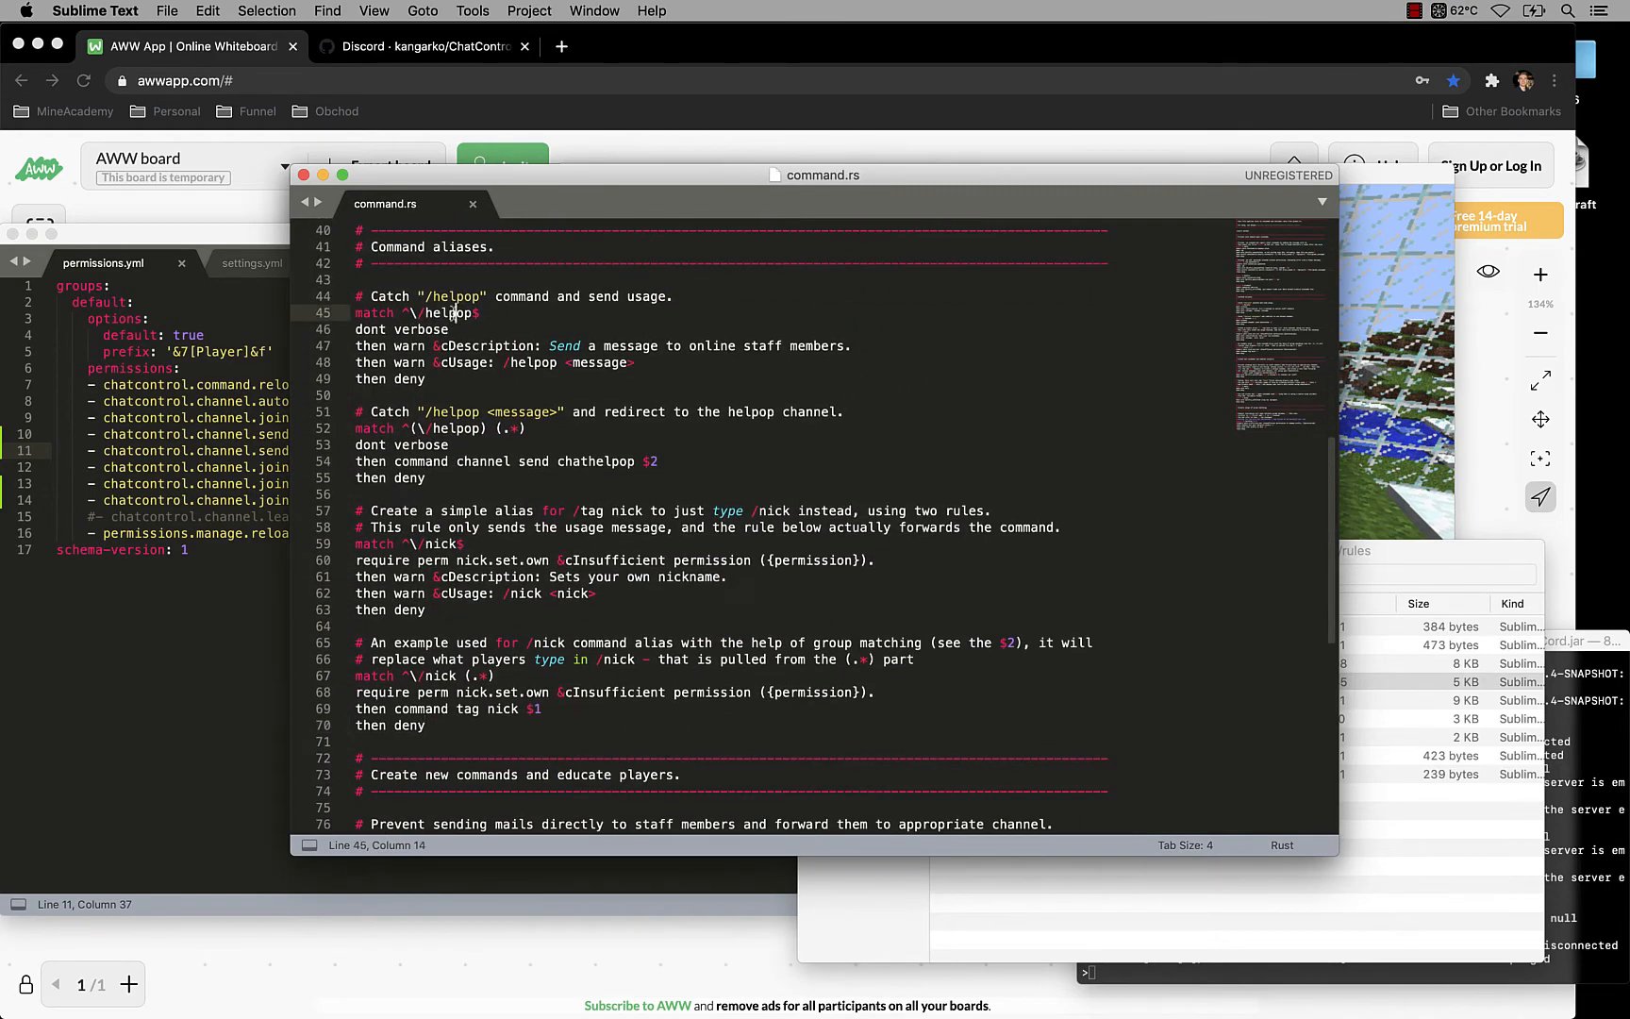
click(454, 428)
text(admin)
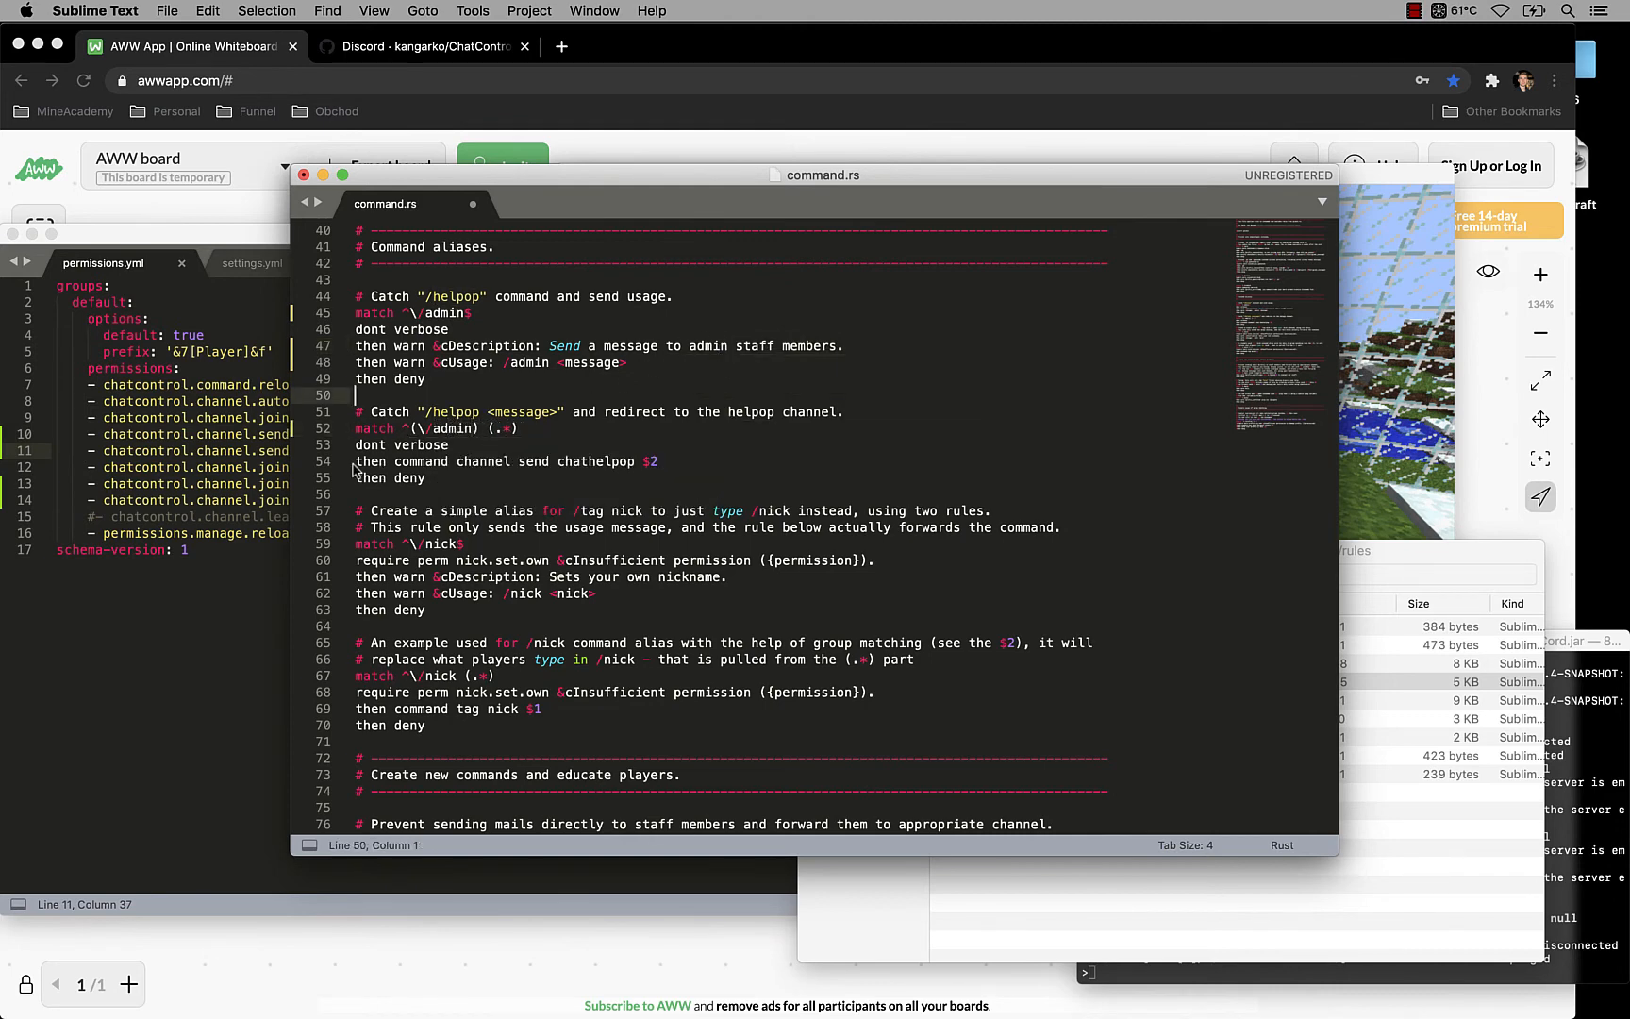
click(574, 462)
text(/admin)
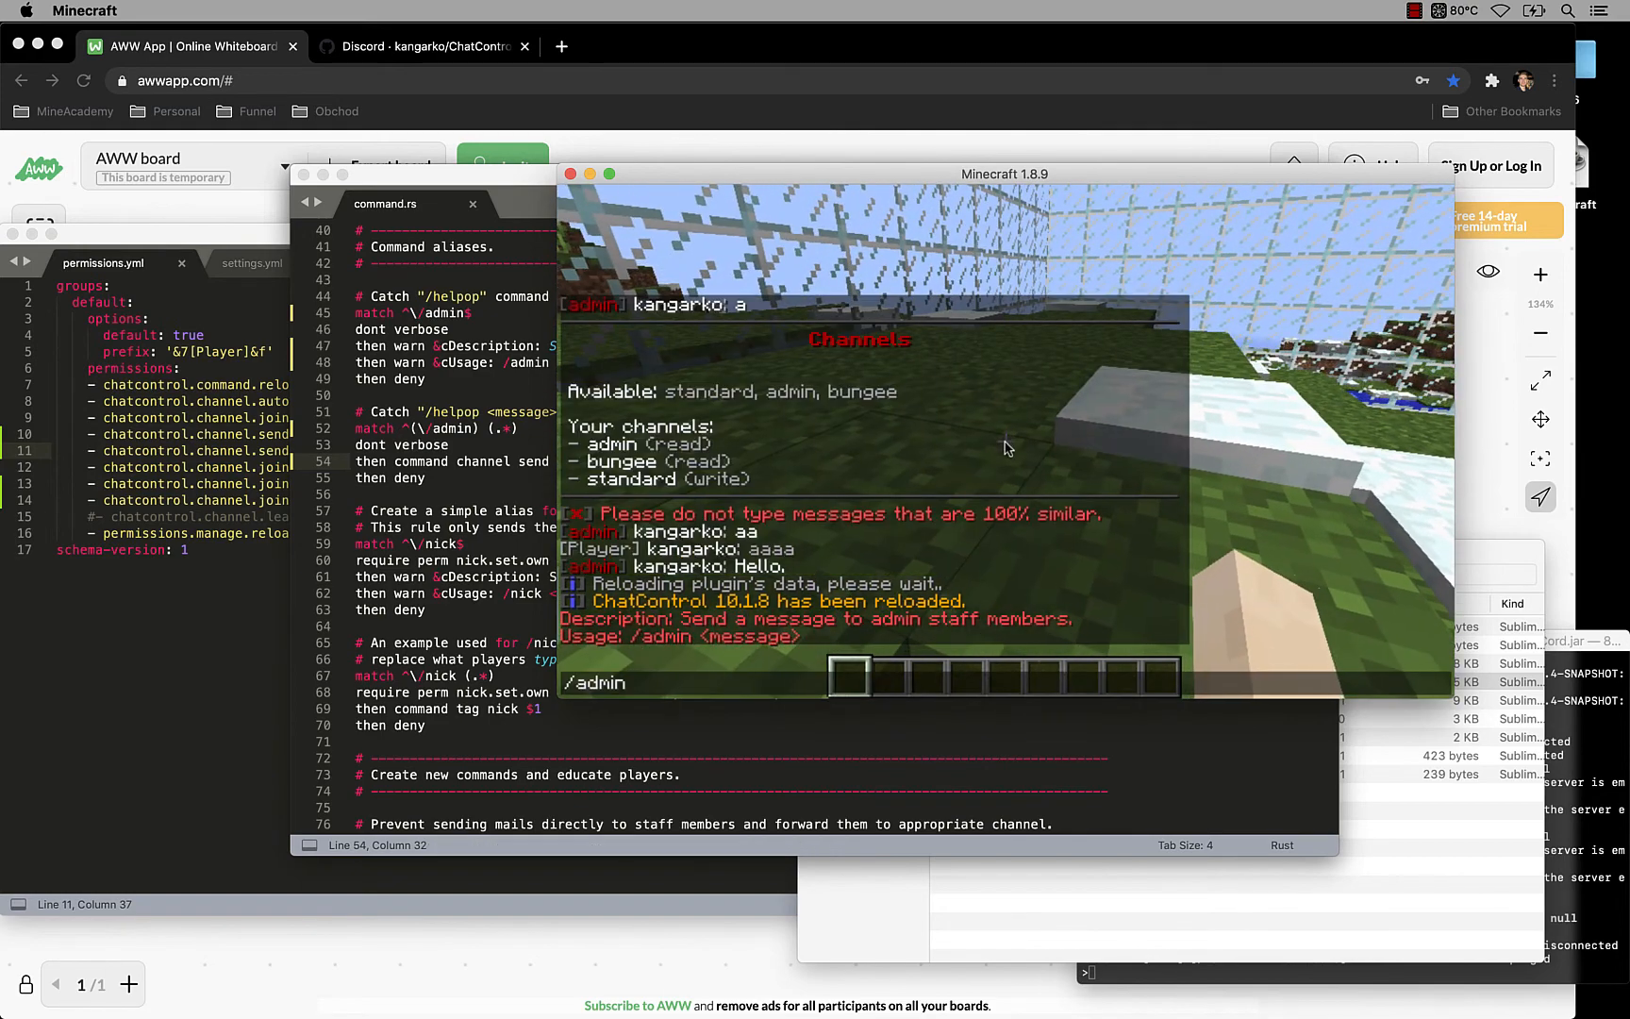
Step: Test the new command in Minecraft with /admin ahoj
key(Return)
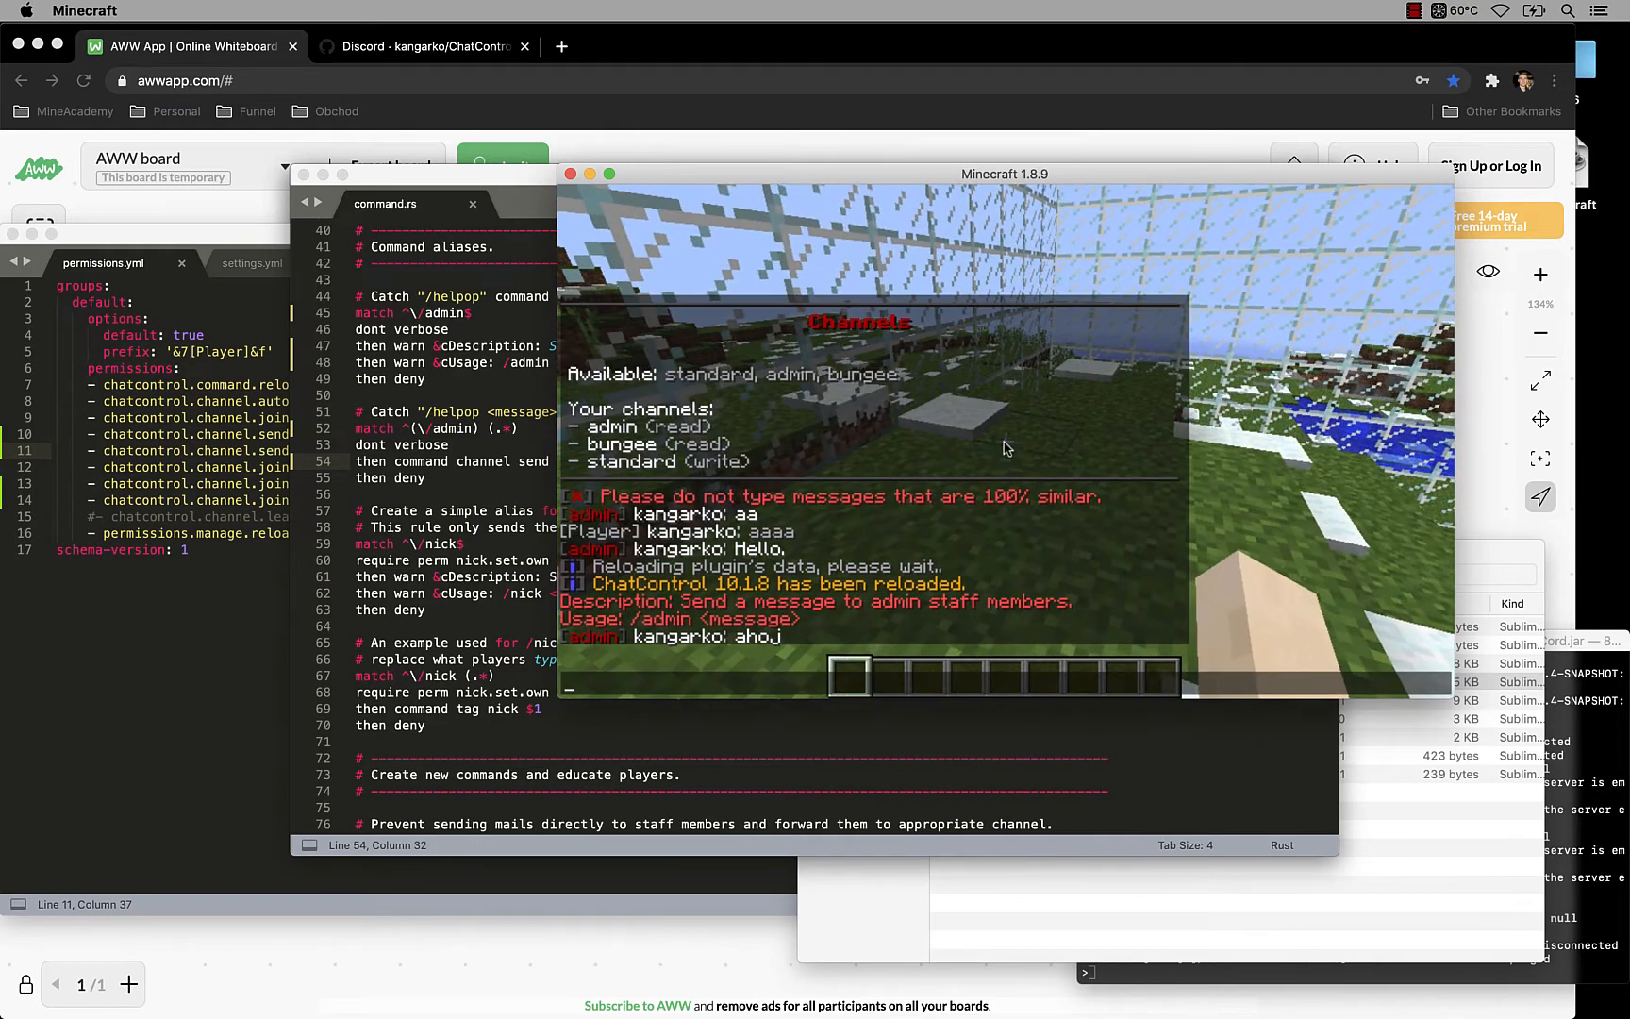
text(/admin ahoj)
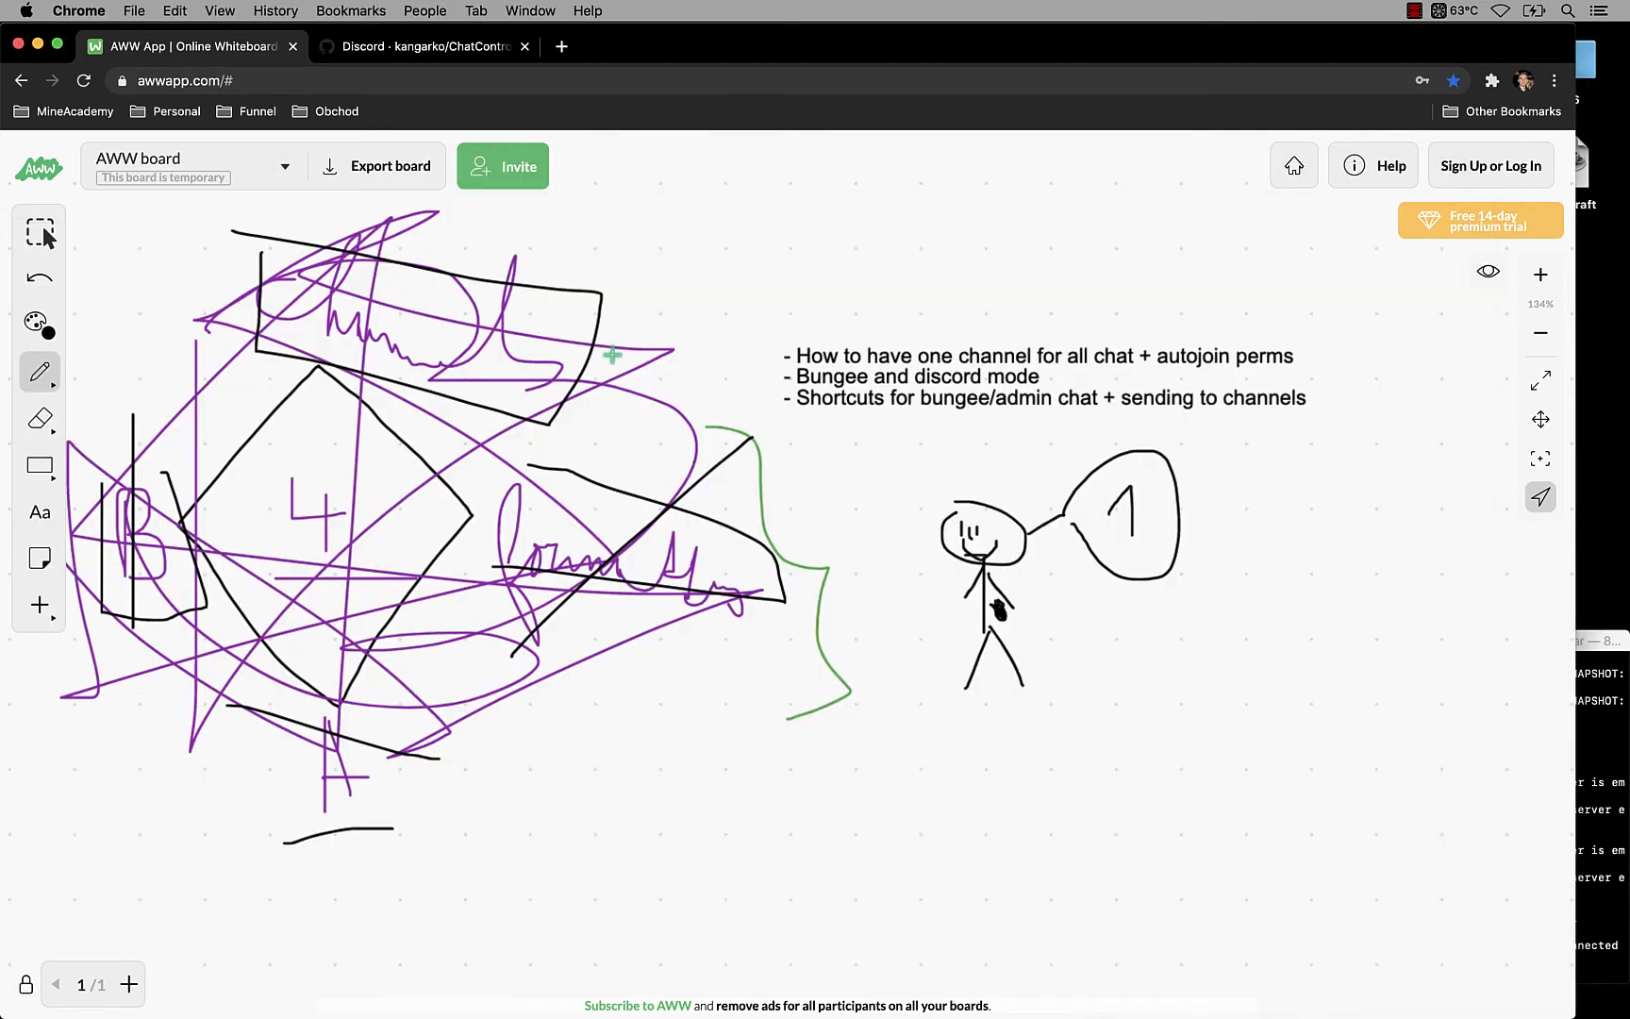
mouse_move(783, 376)
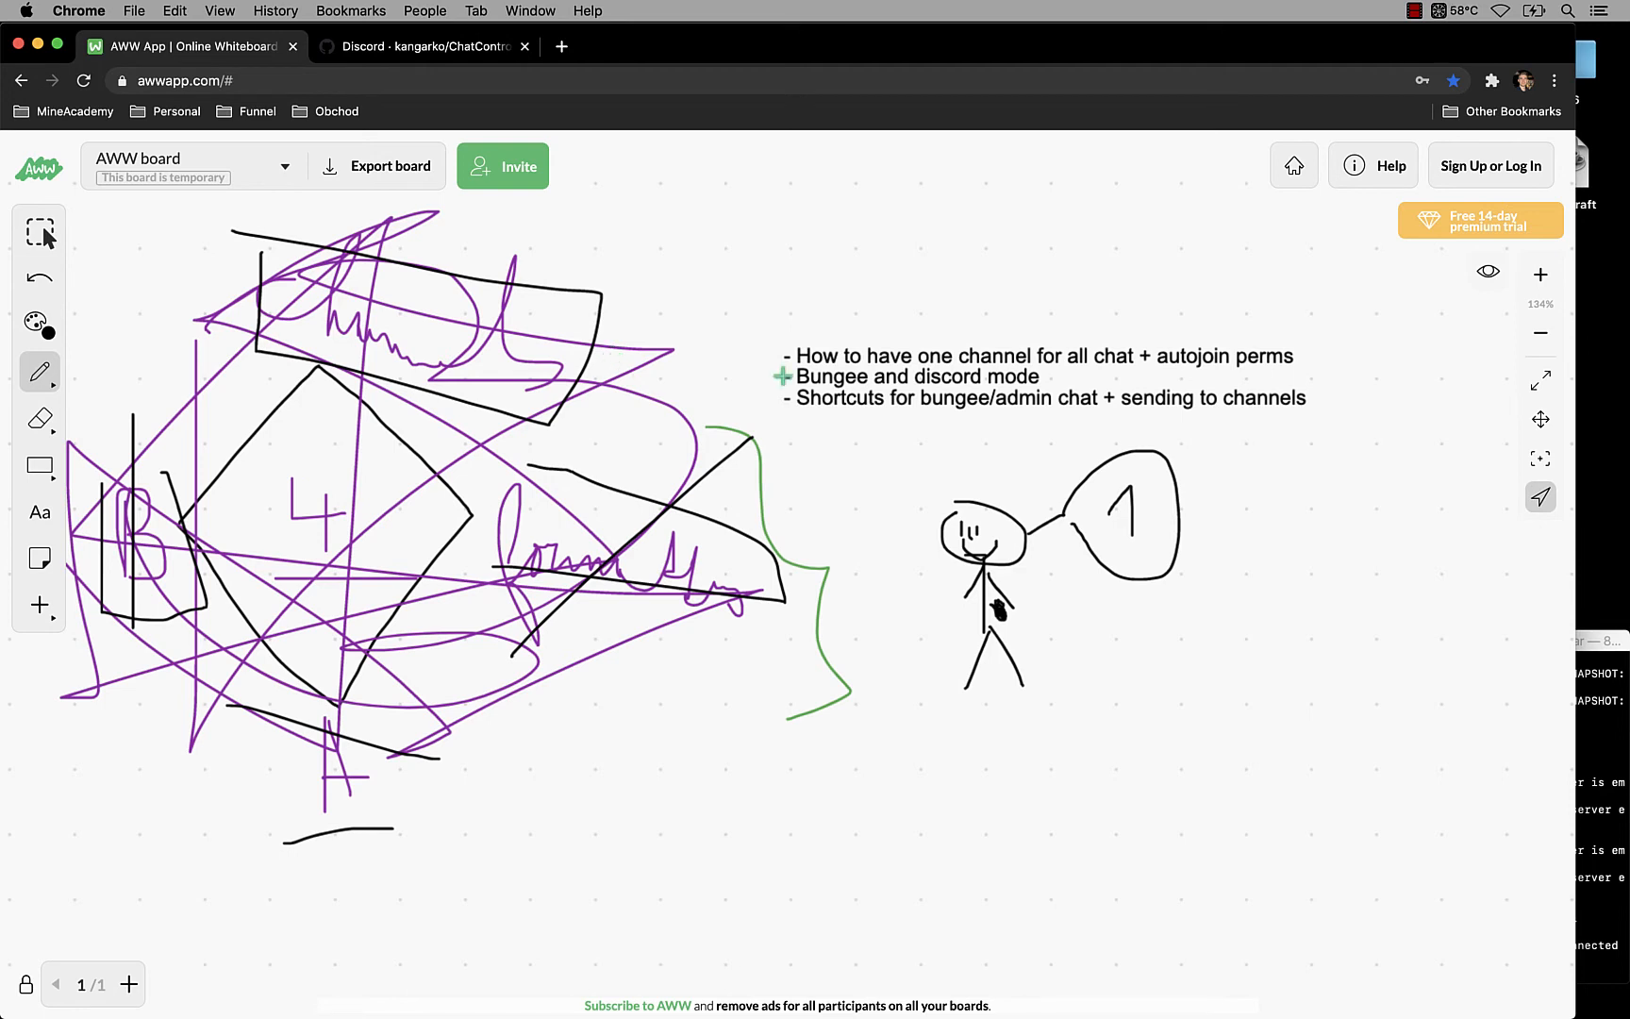
mouse_move(825, 417)
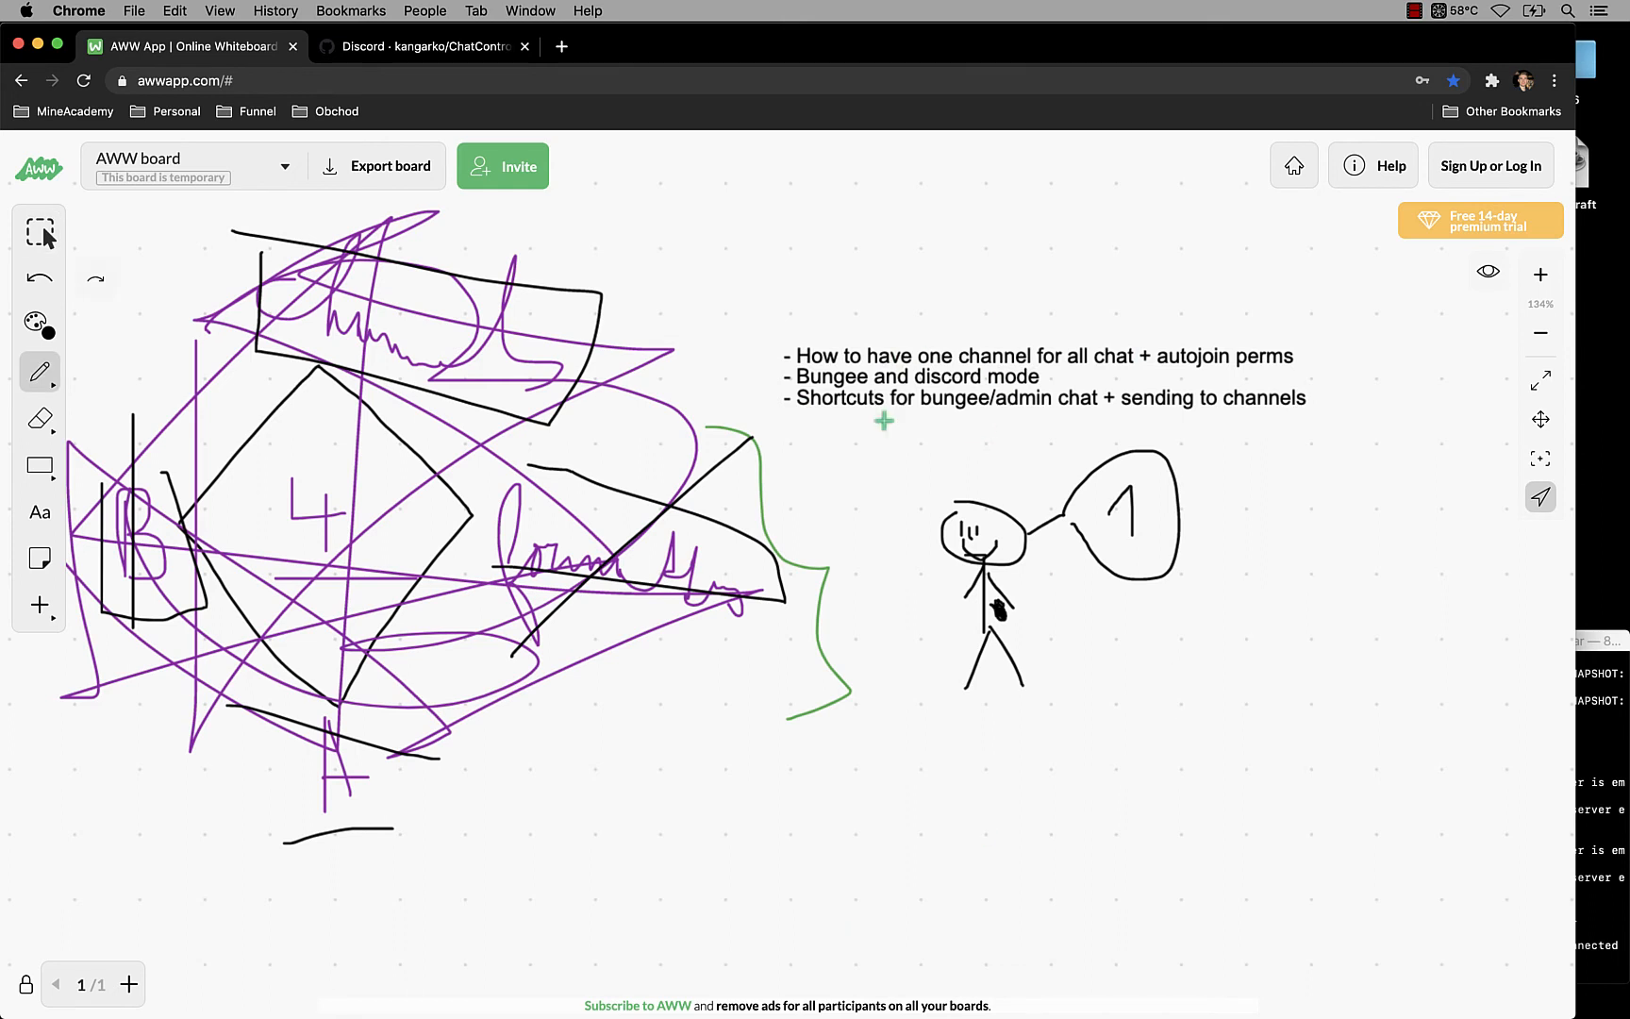
mouse_move(873, 443)
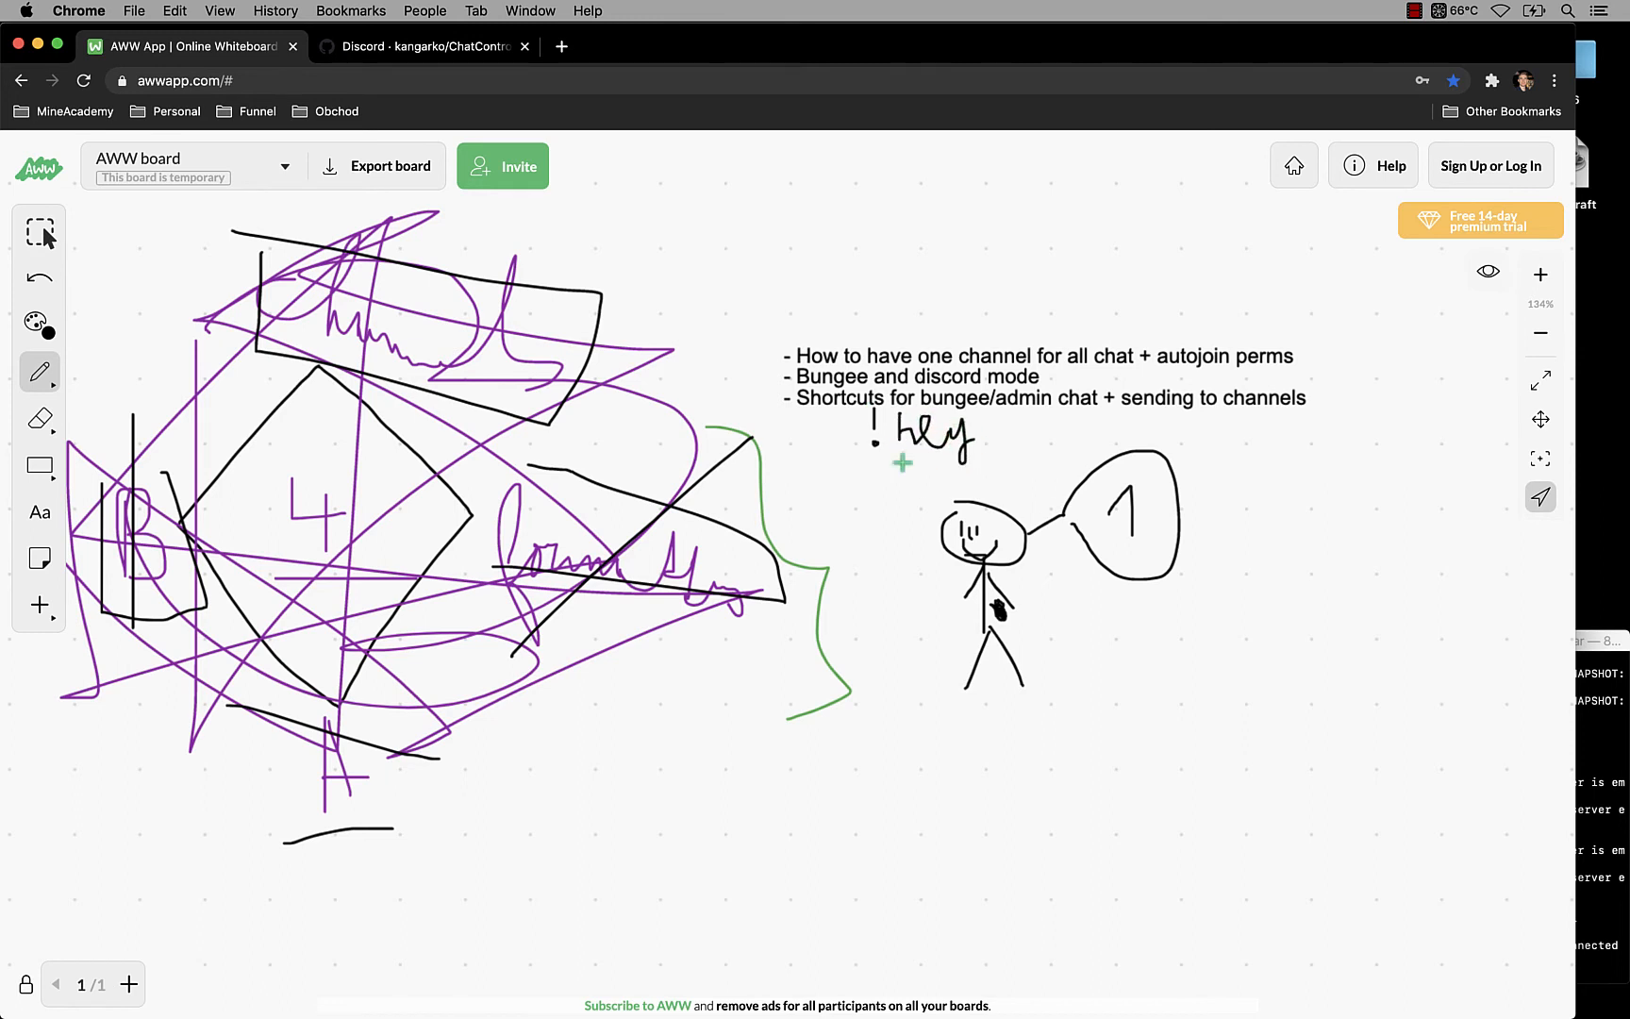
mouse_move(994, 977)
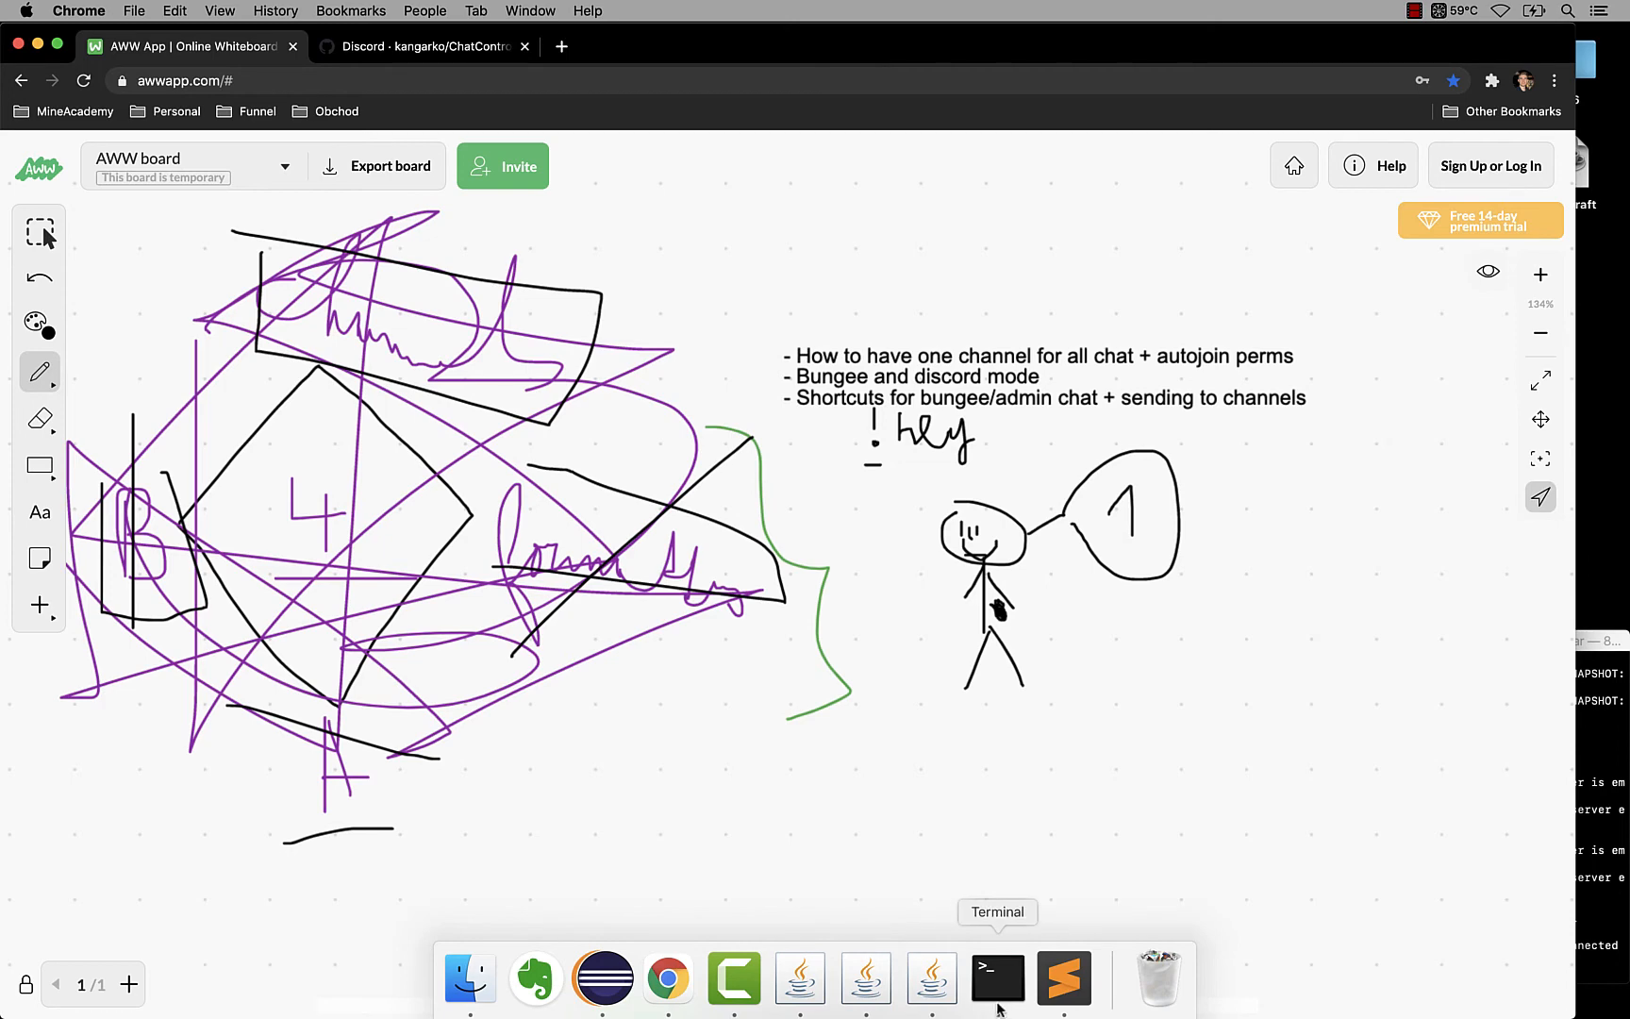
Step: Bring the ChatControlRed rules folder back to the front in Finder
click(470, 980)
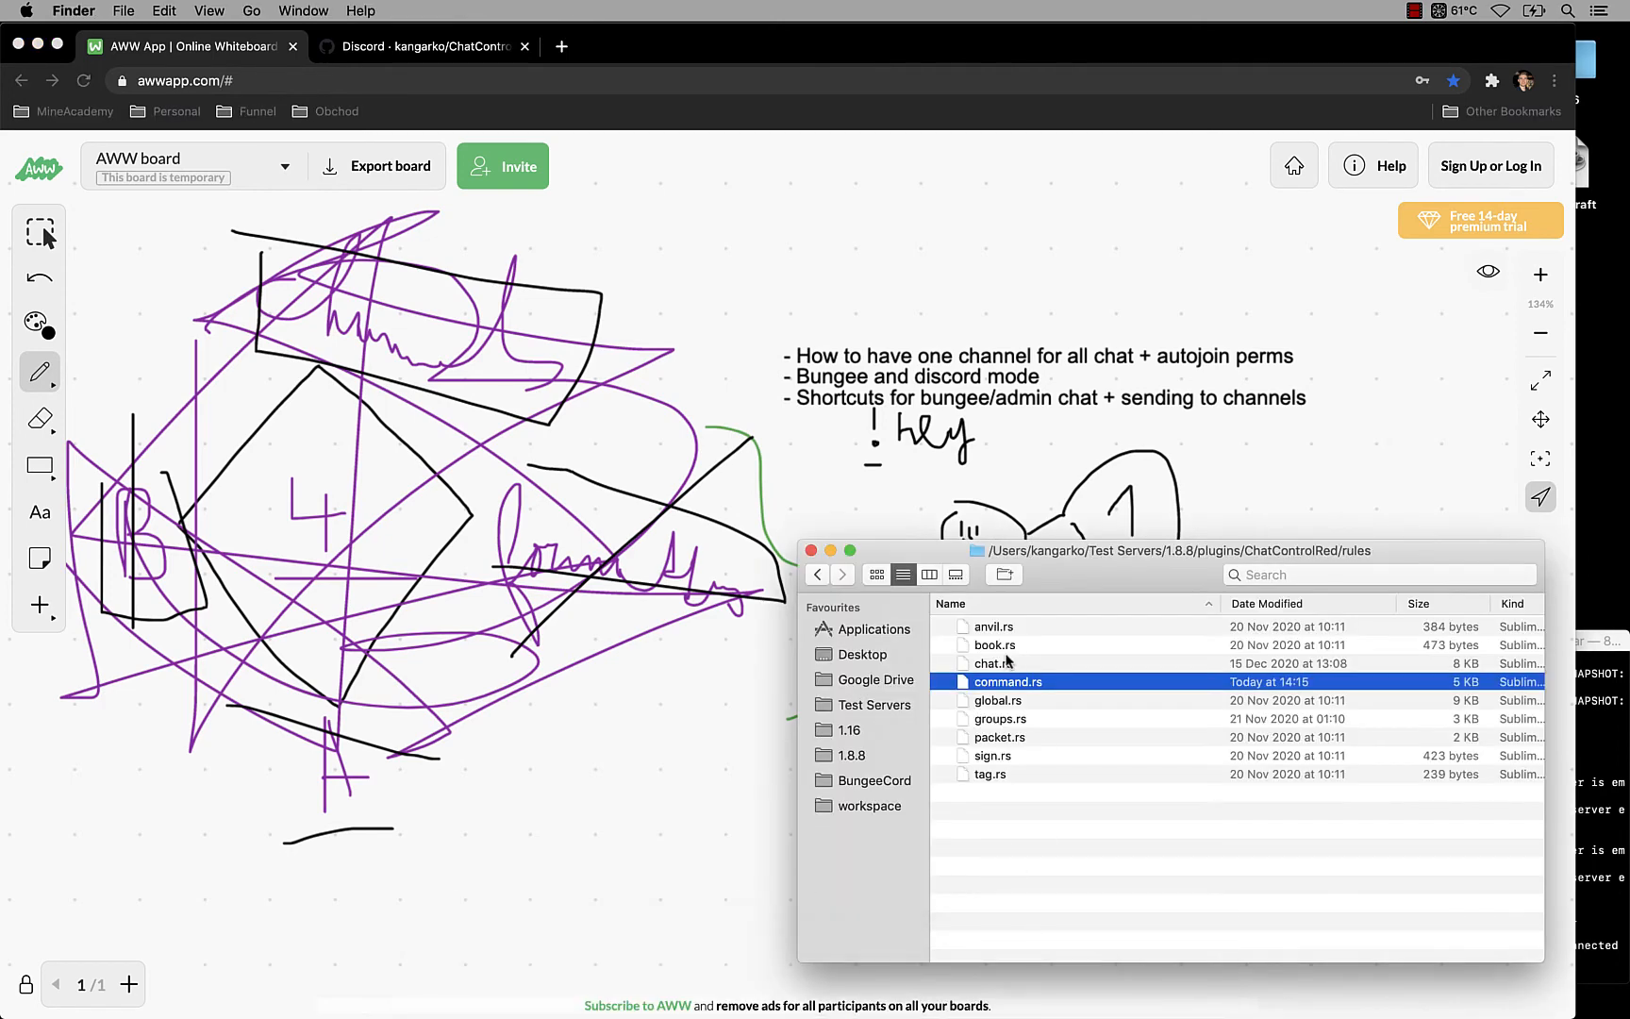
mouse_move(1002, 662)
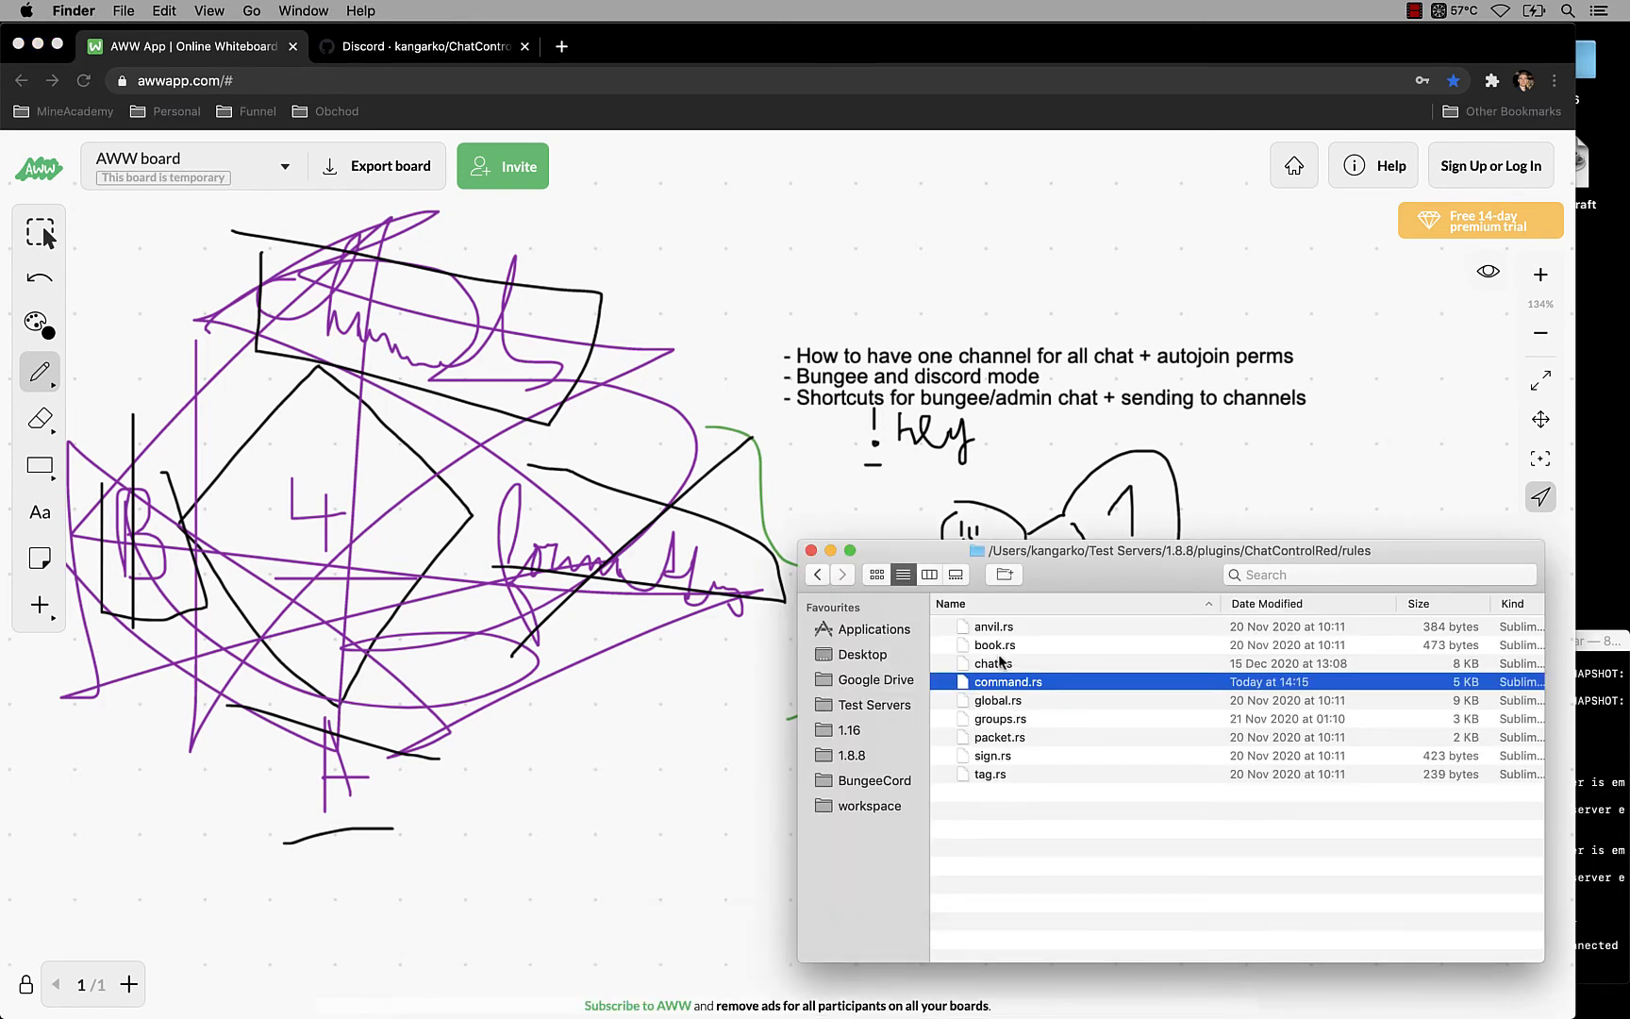
Step: Change the '!' forwarding rule's target channel in chat.rs from global to bungee
double_click(993, 665)
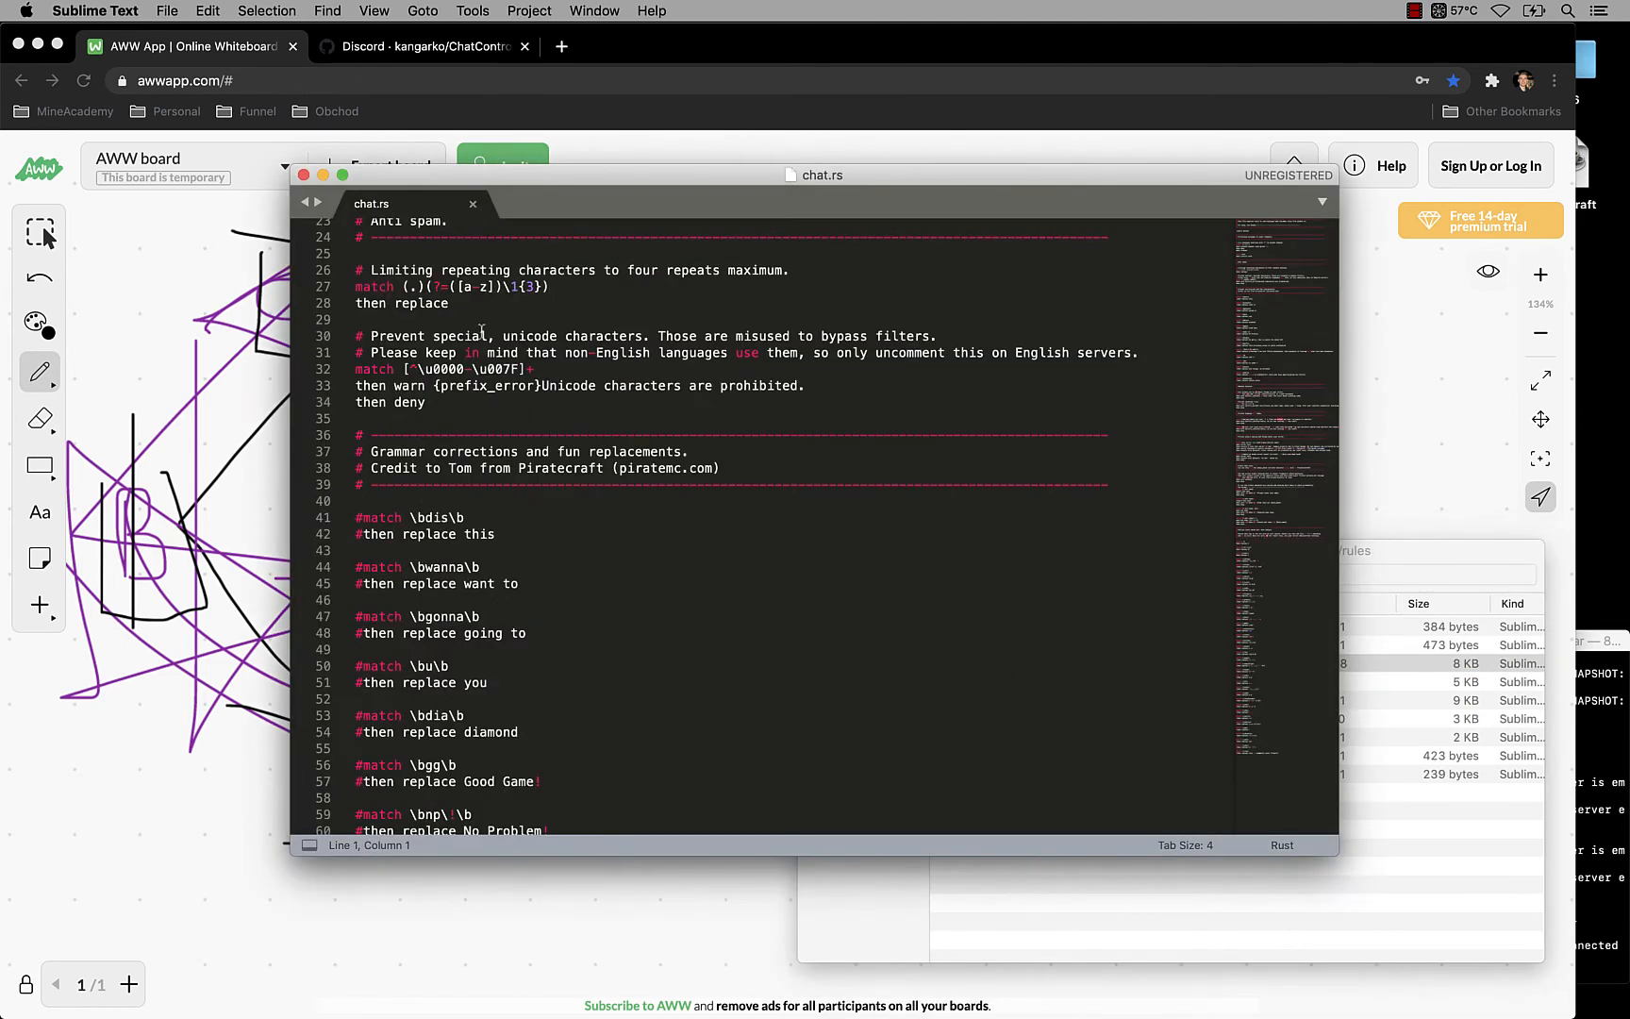
scroll(up, 3)
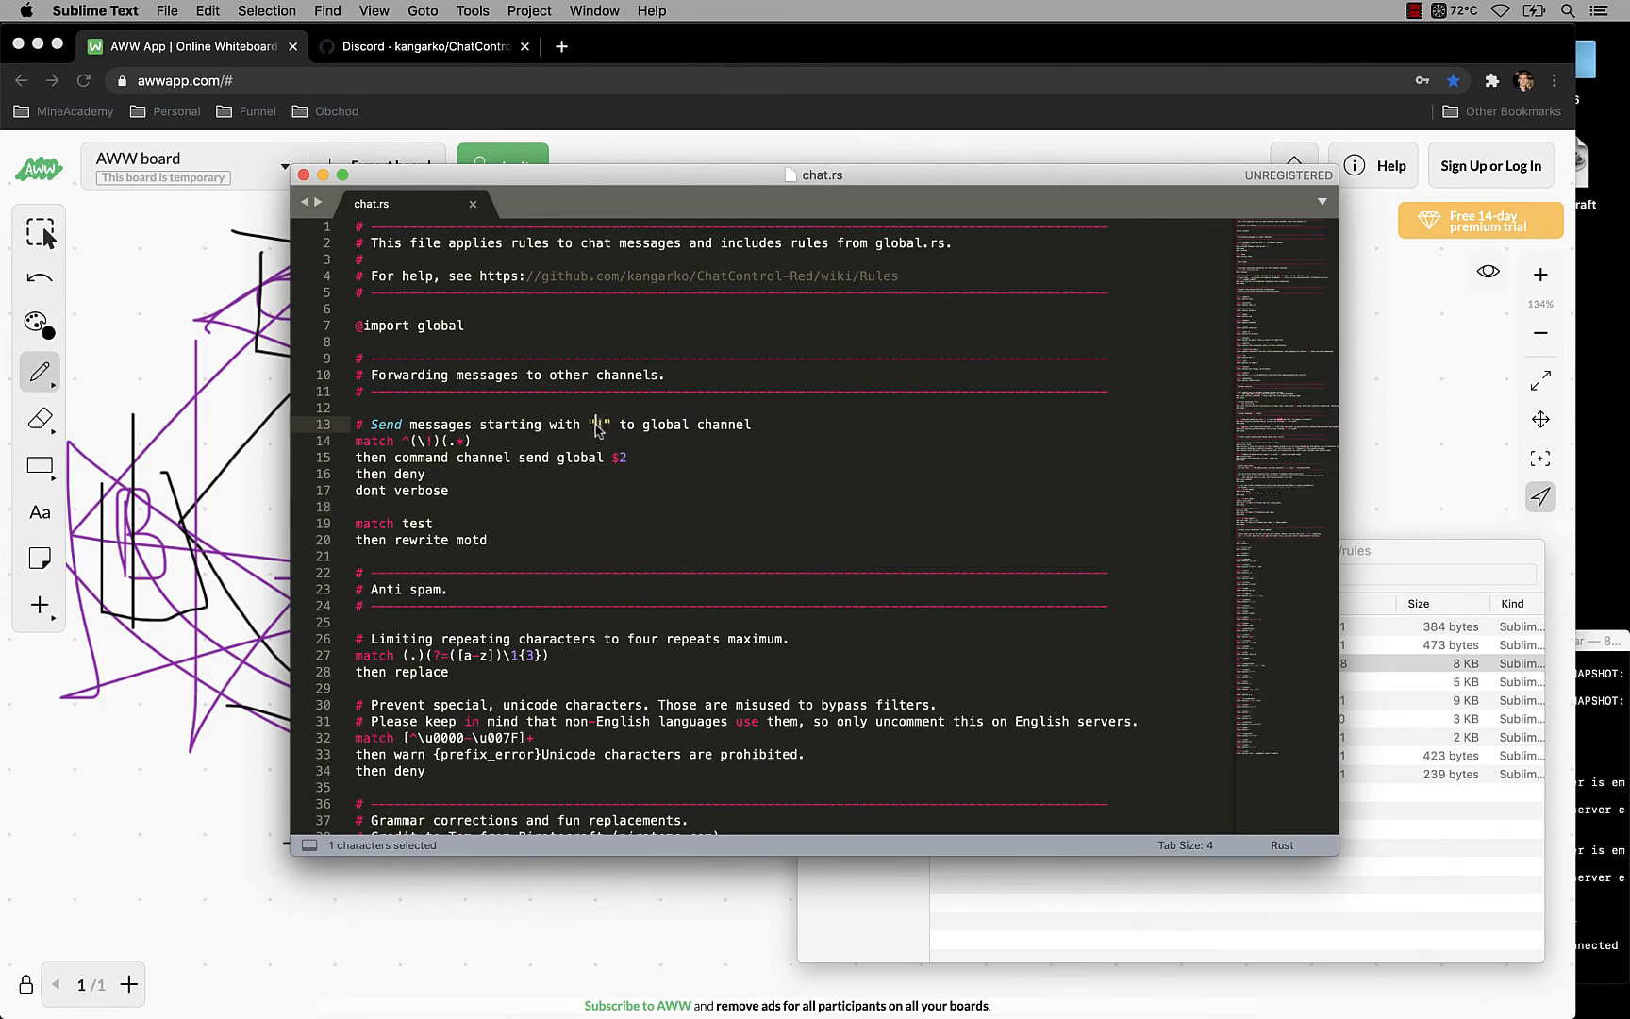
click(670, 424)
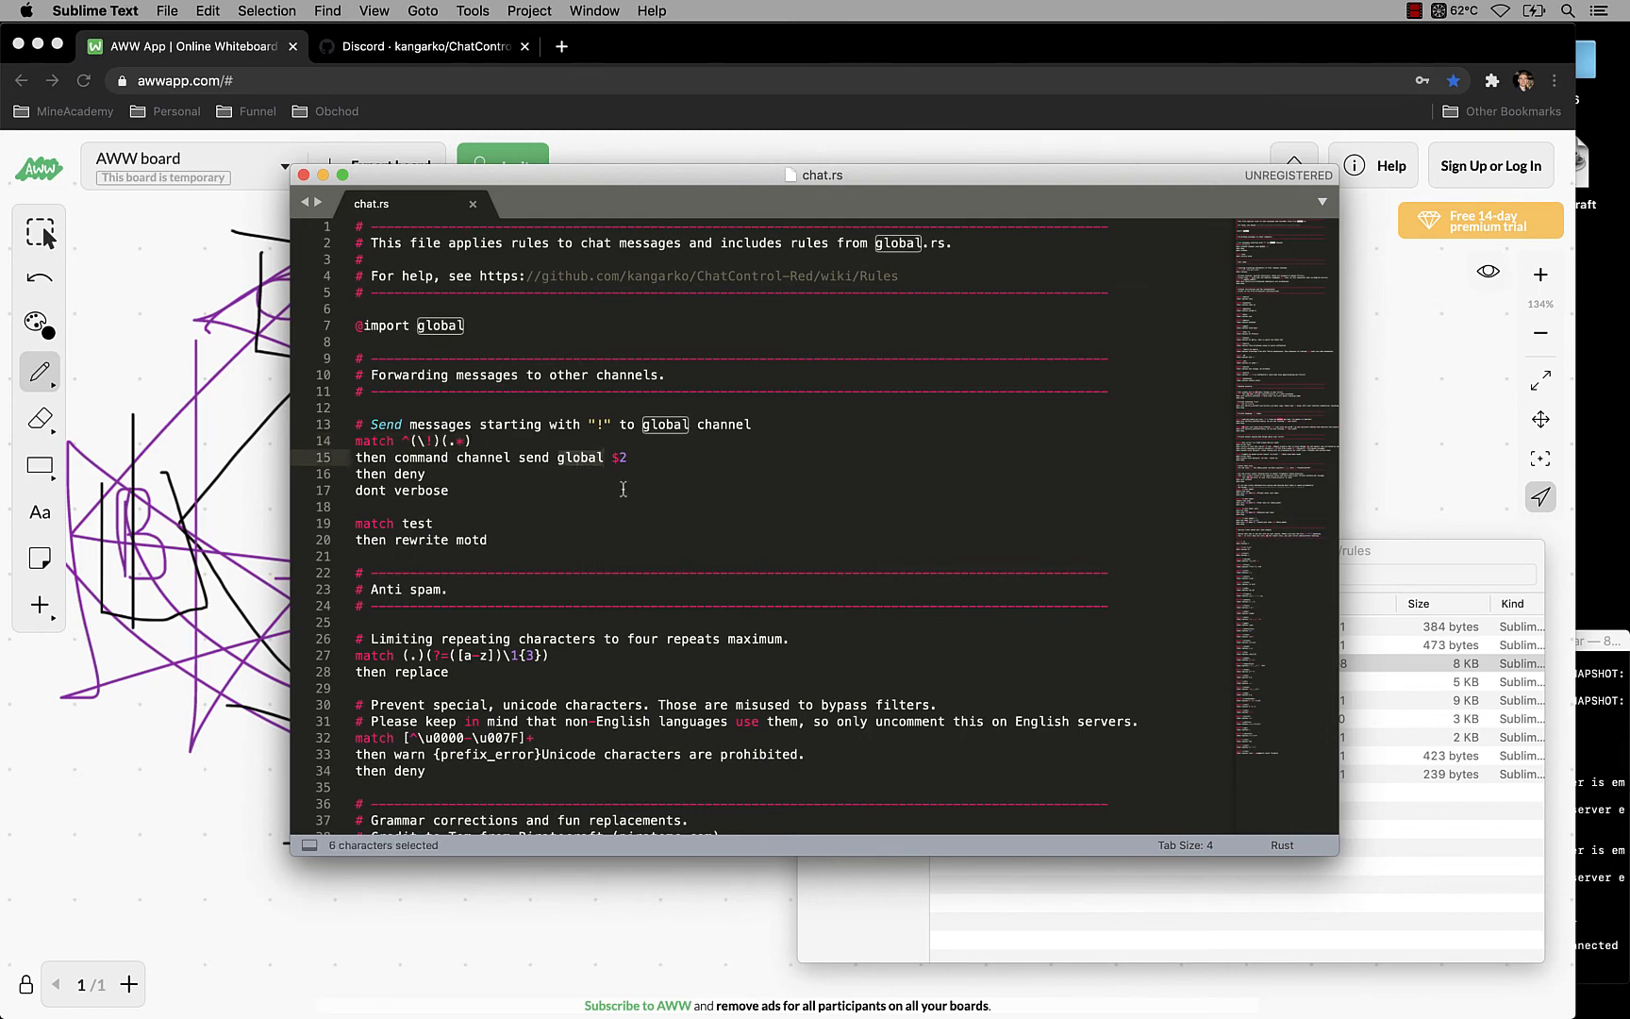
text(bungee)
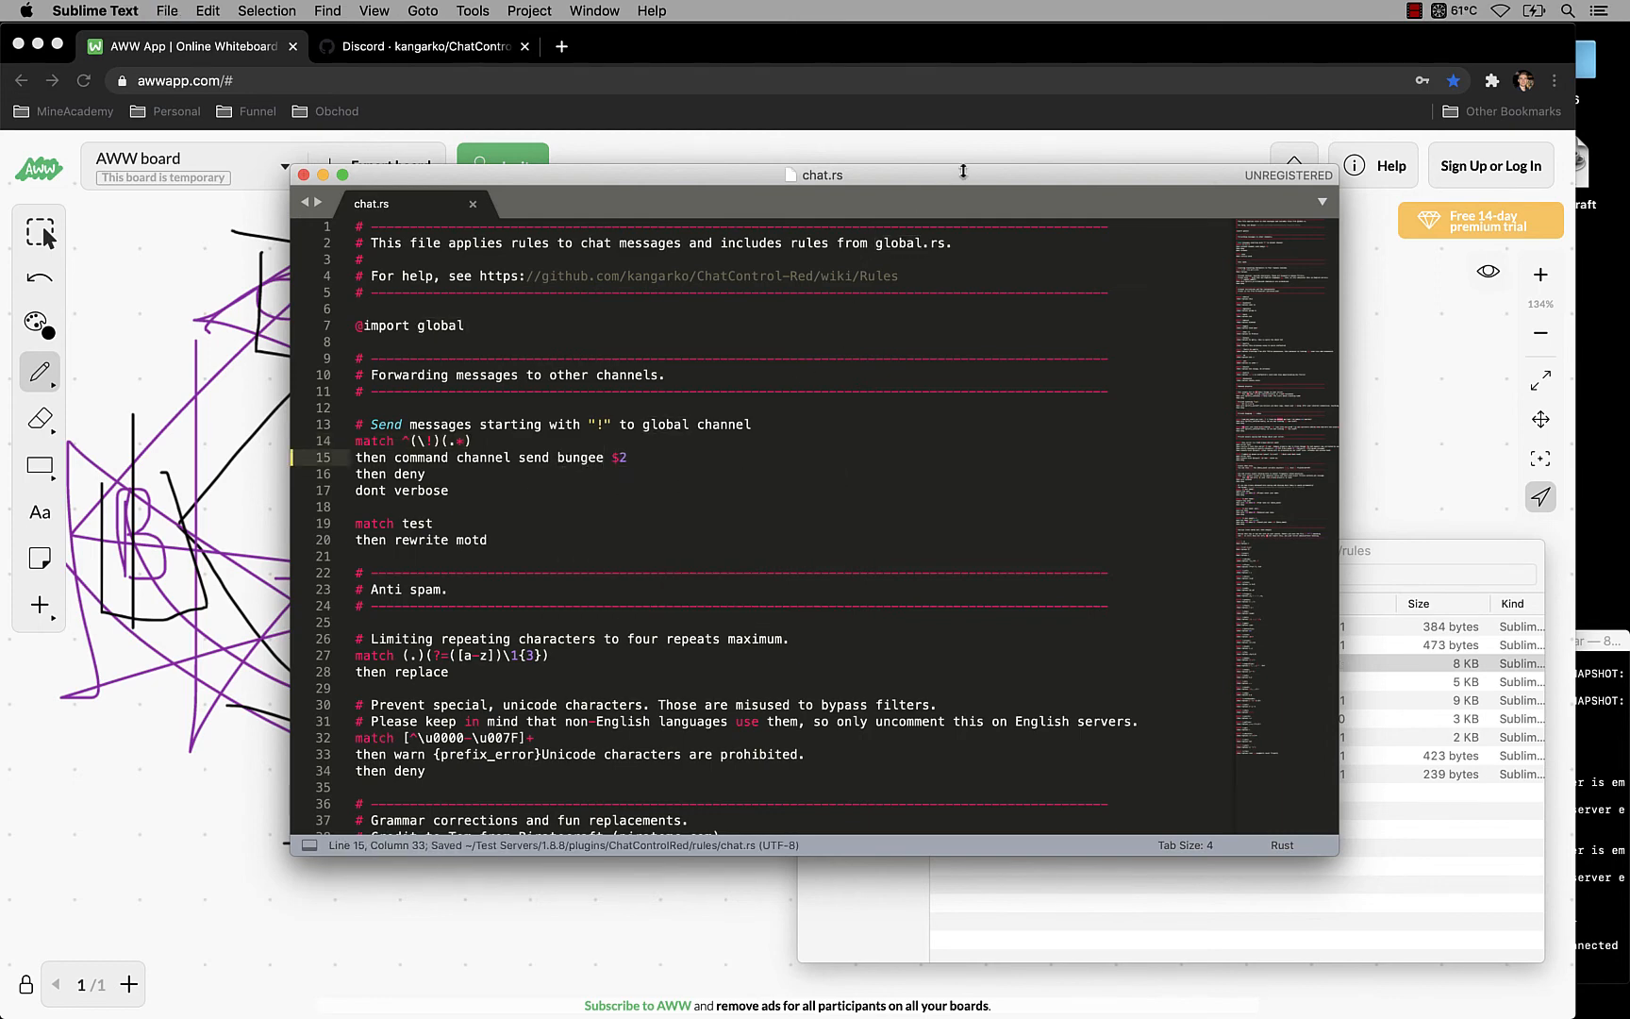
mouse_move(1153, 977)
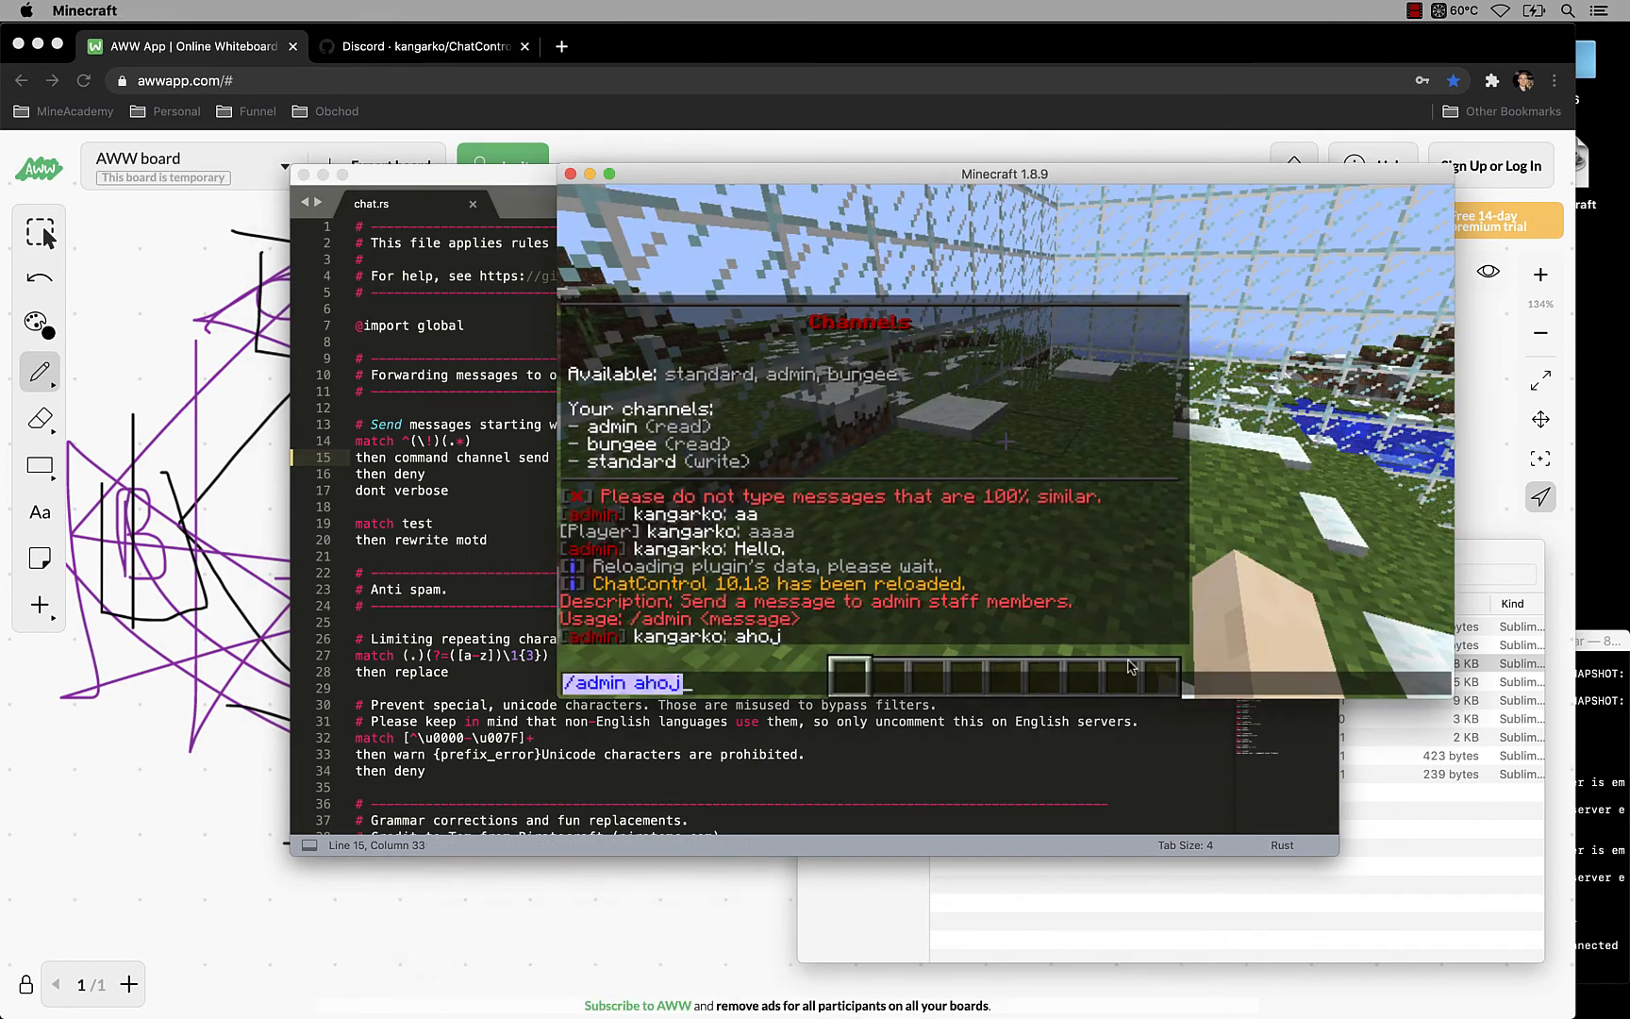
Step: Send the /admin ahoj message to the admin staff channel
key(Return)
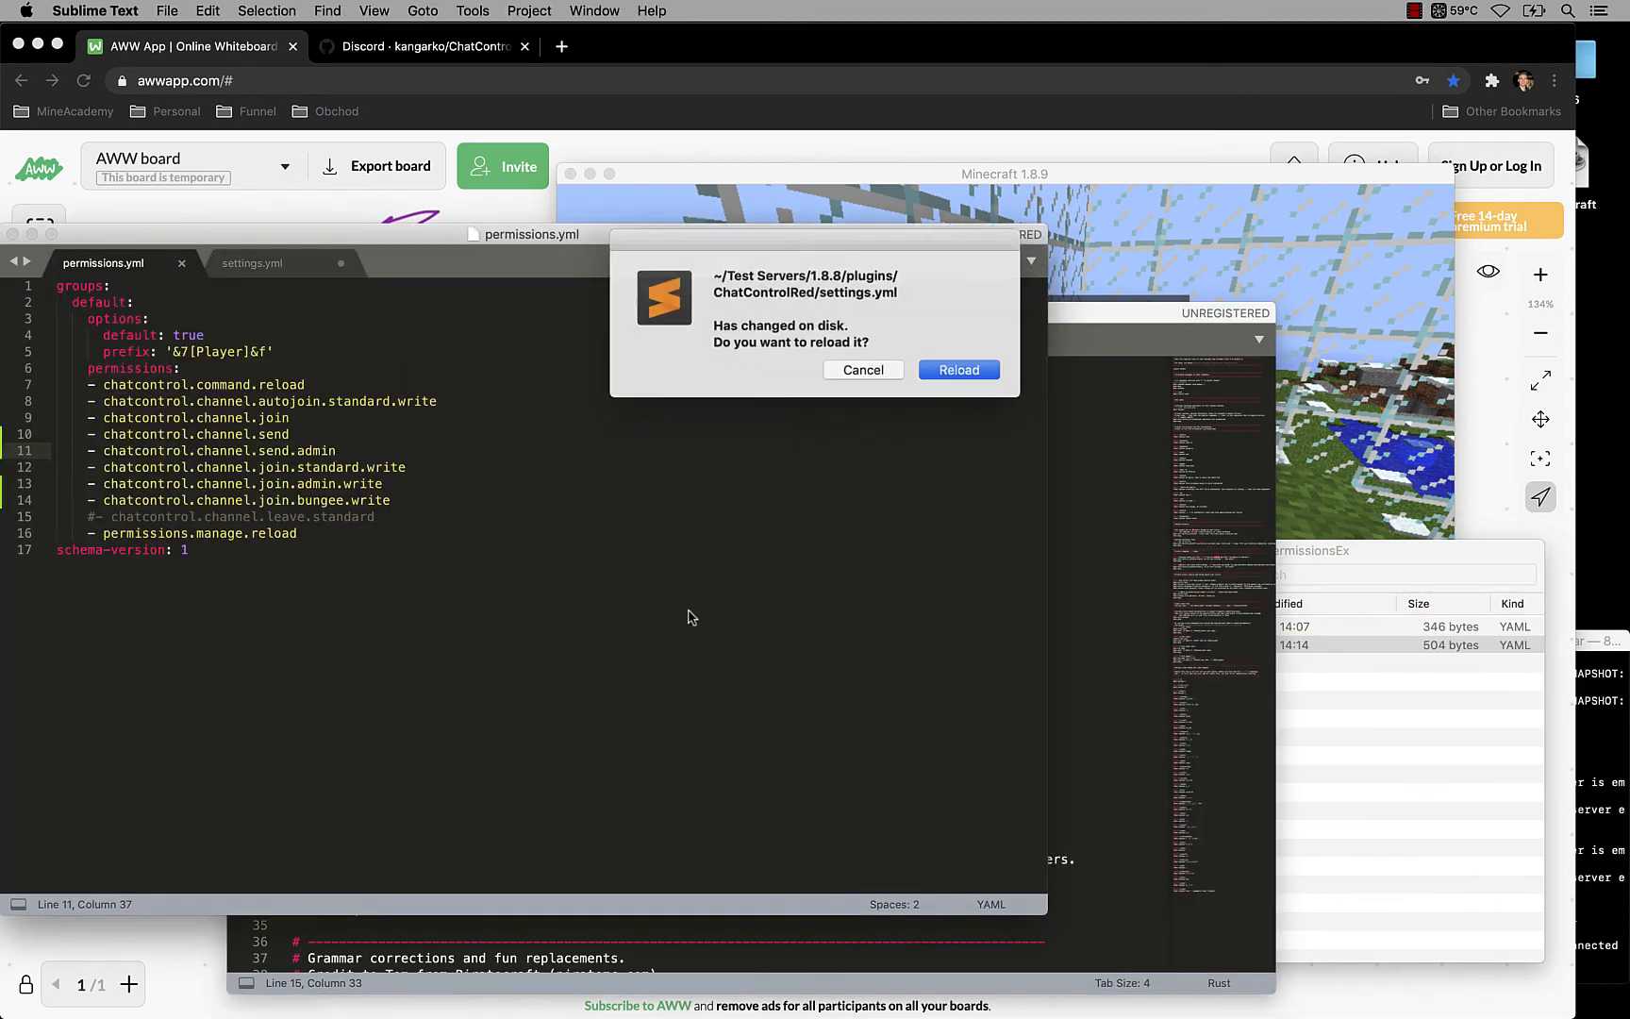
Step: Dismiss the reload prompt and leave Sublime Text for the browser window
click(957, 370)
text(- chatcontrol.channel.send.bungee)
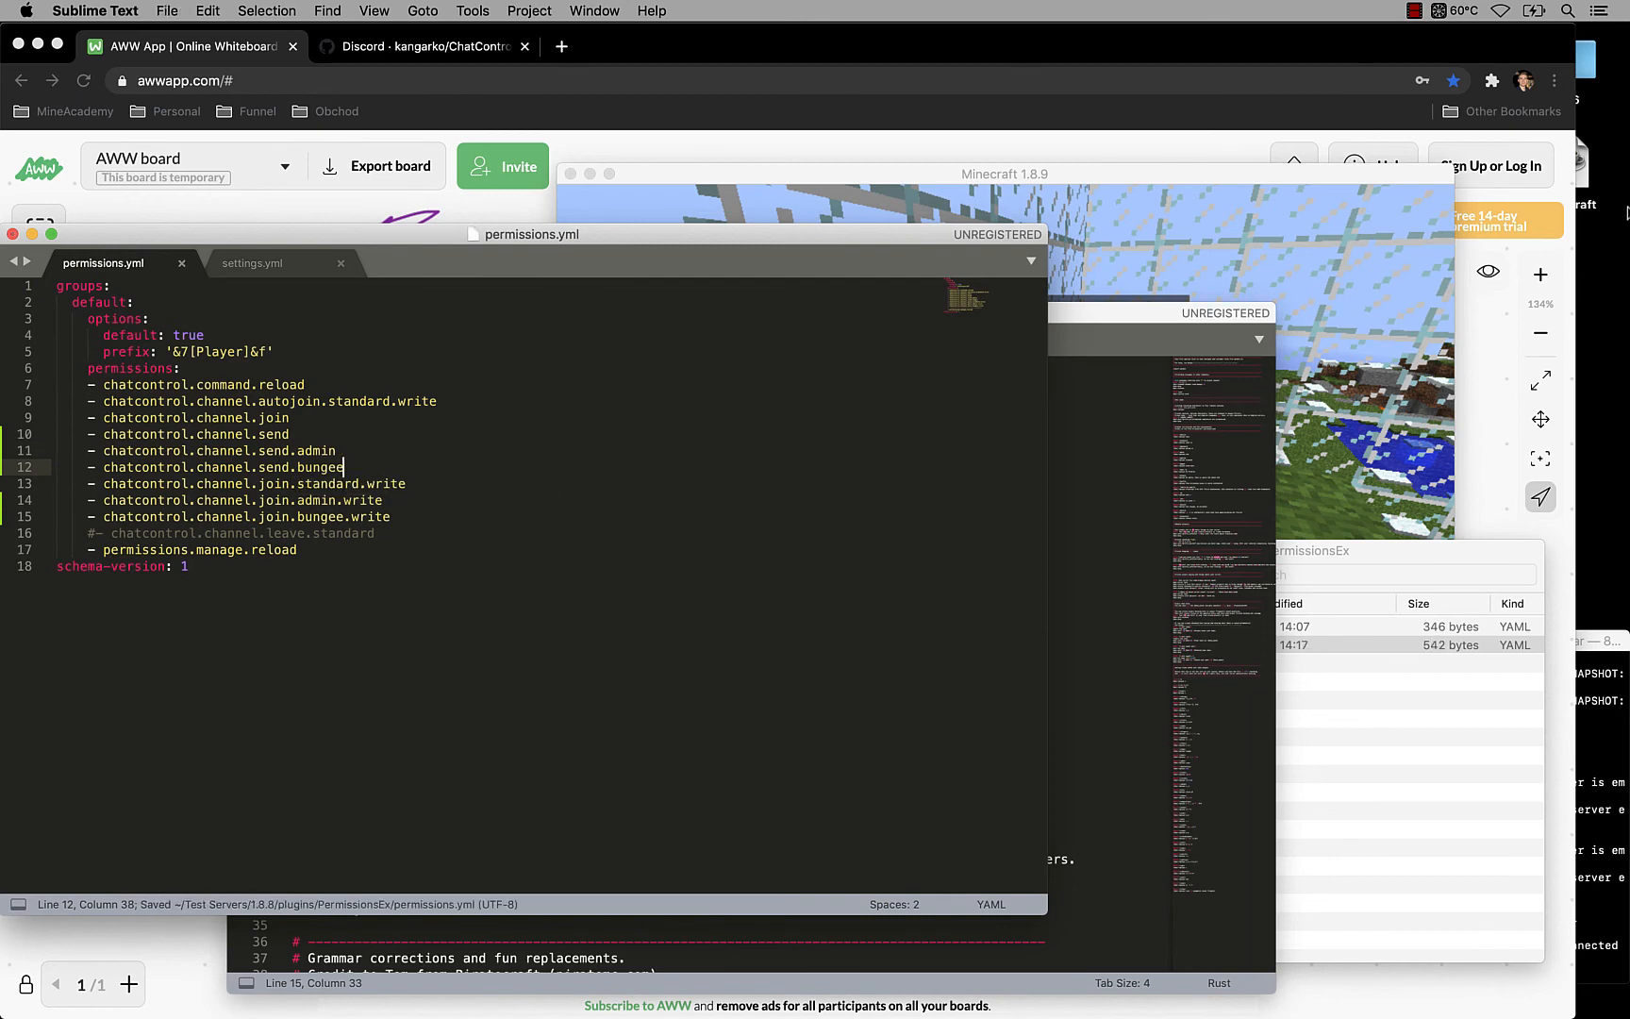
click(668, 977)
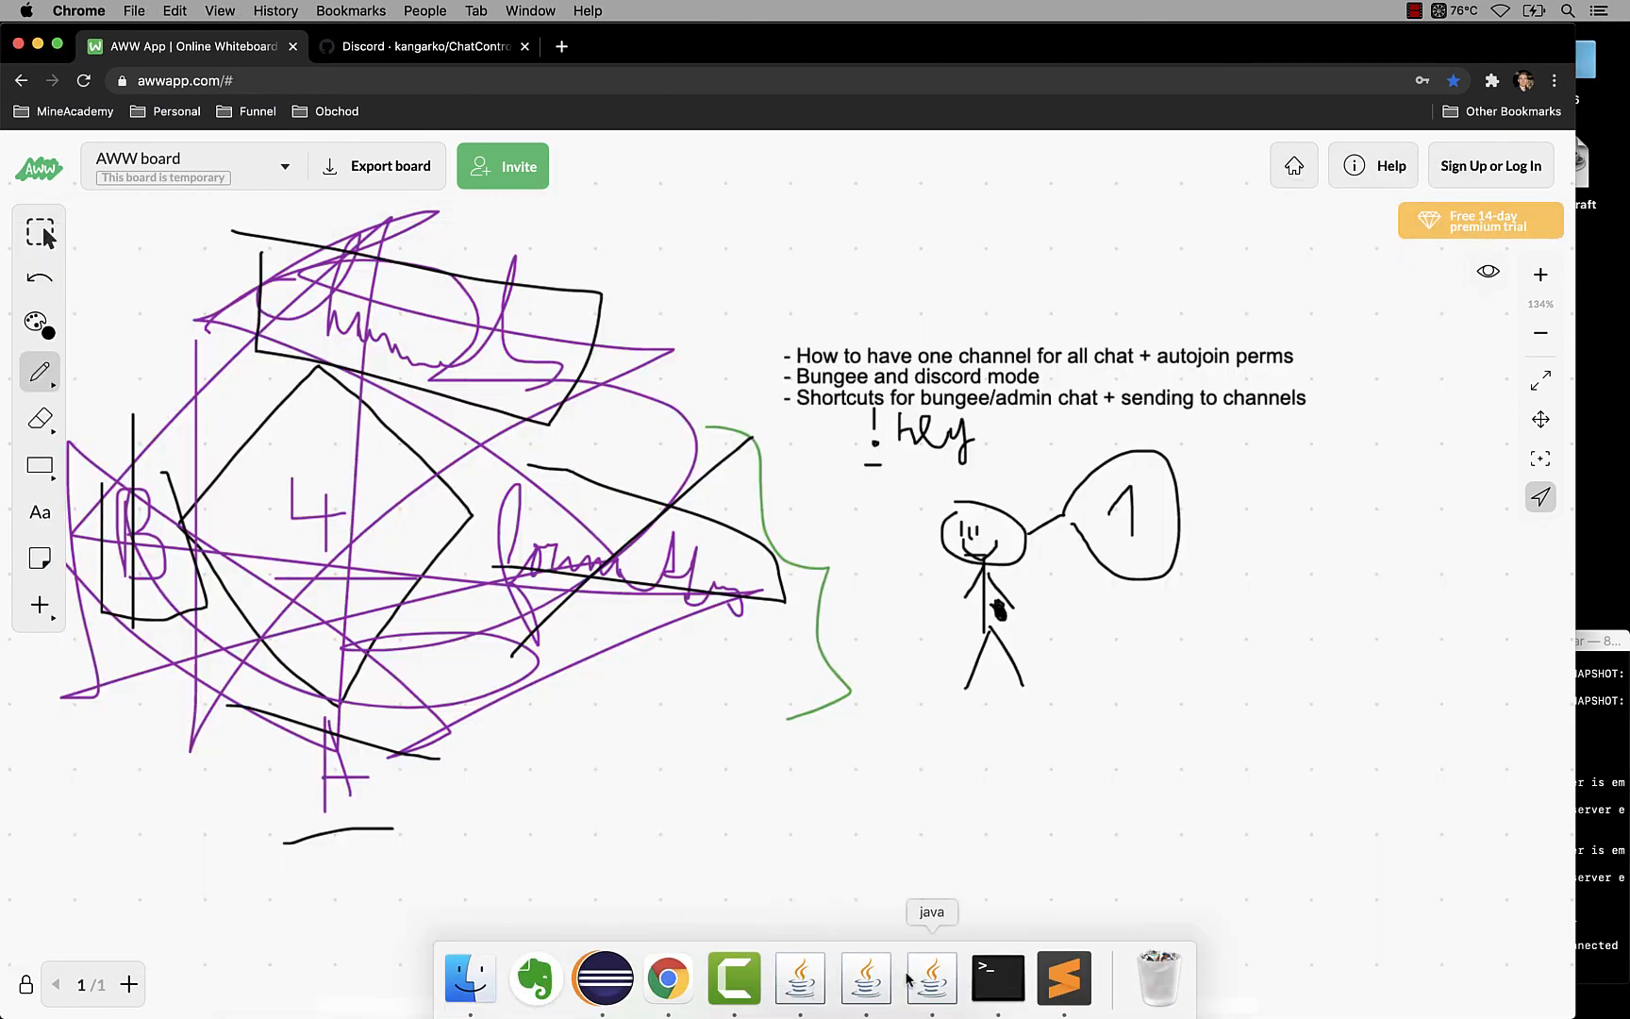
Step: Back in Minecraft, run /pex reload so the new channel permission applies
click(930, 978)
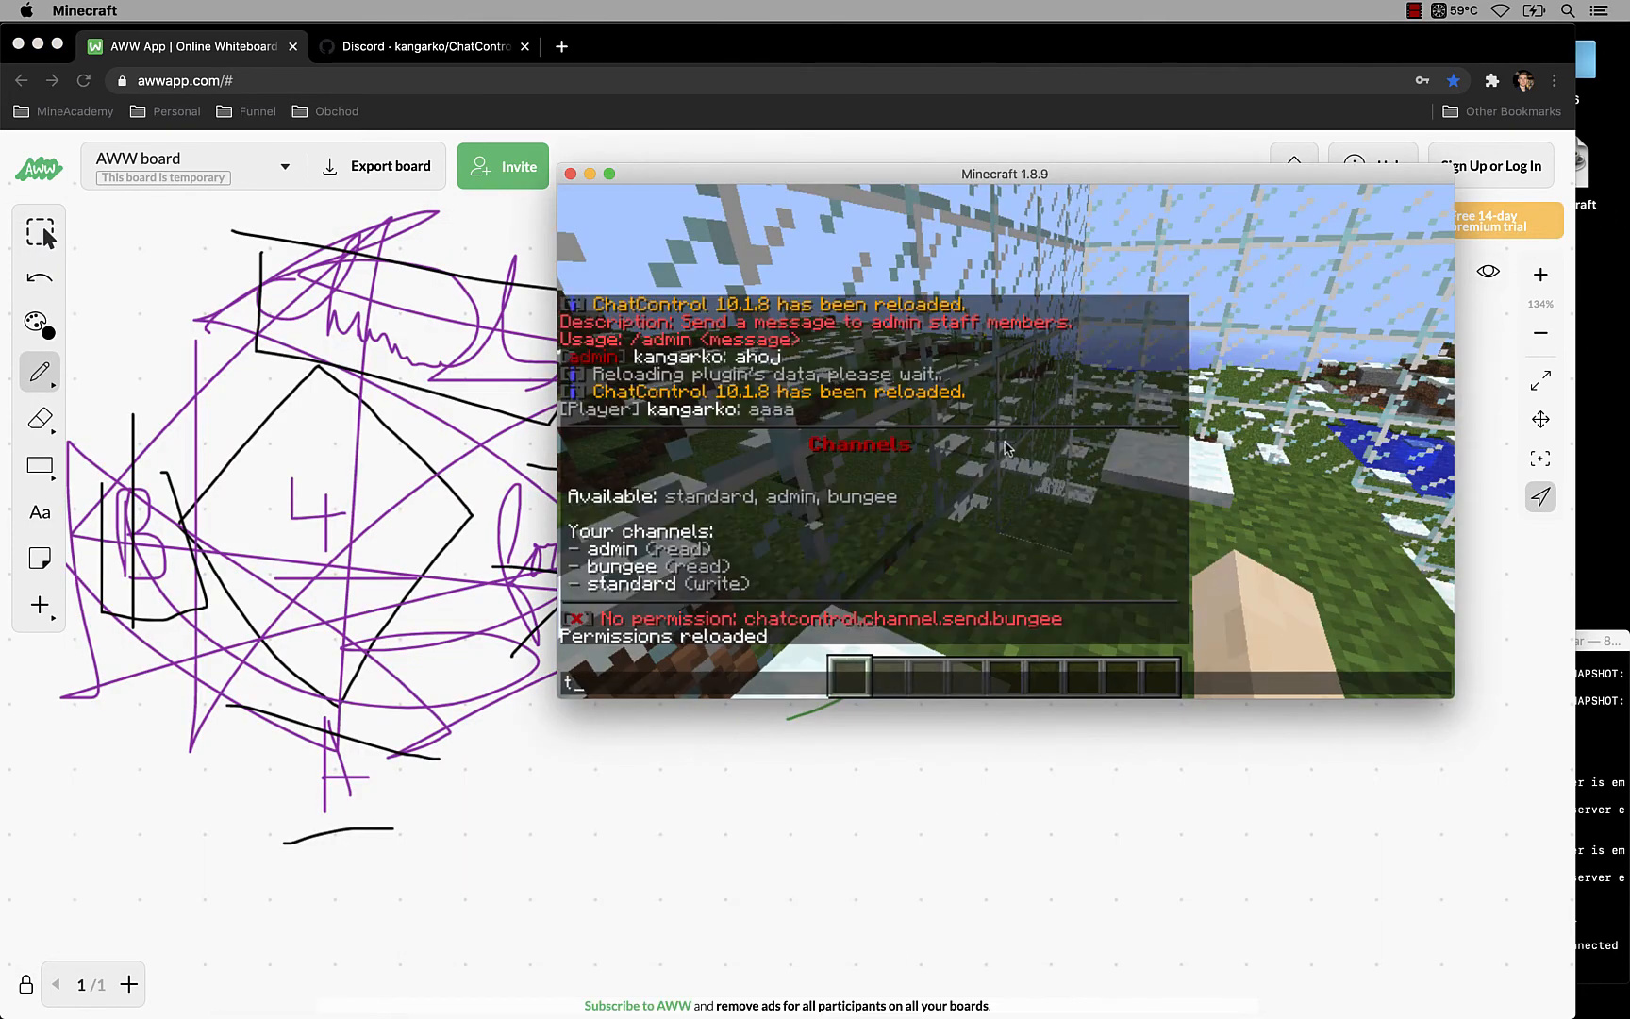
text(/pex reload)
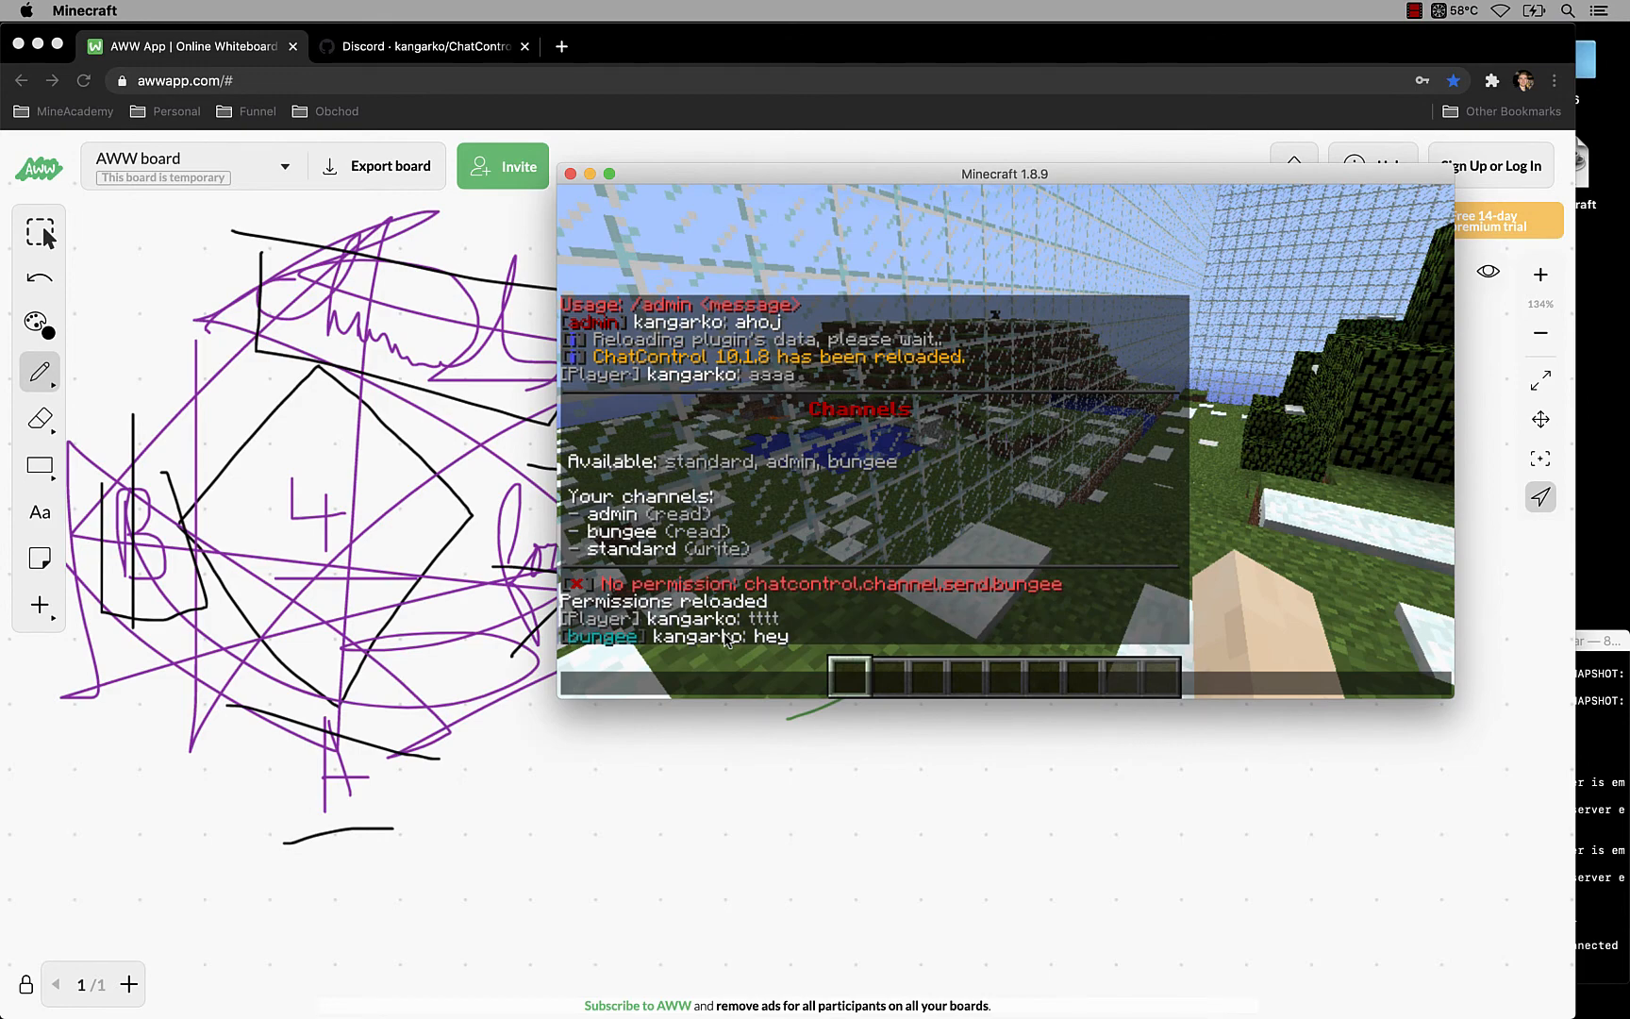
mouse_move(626, 885)
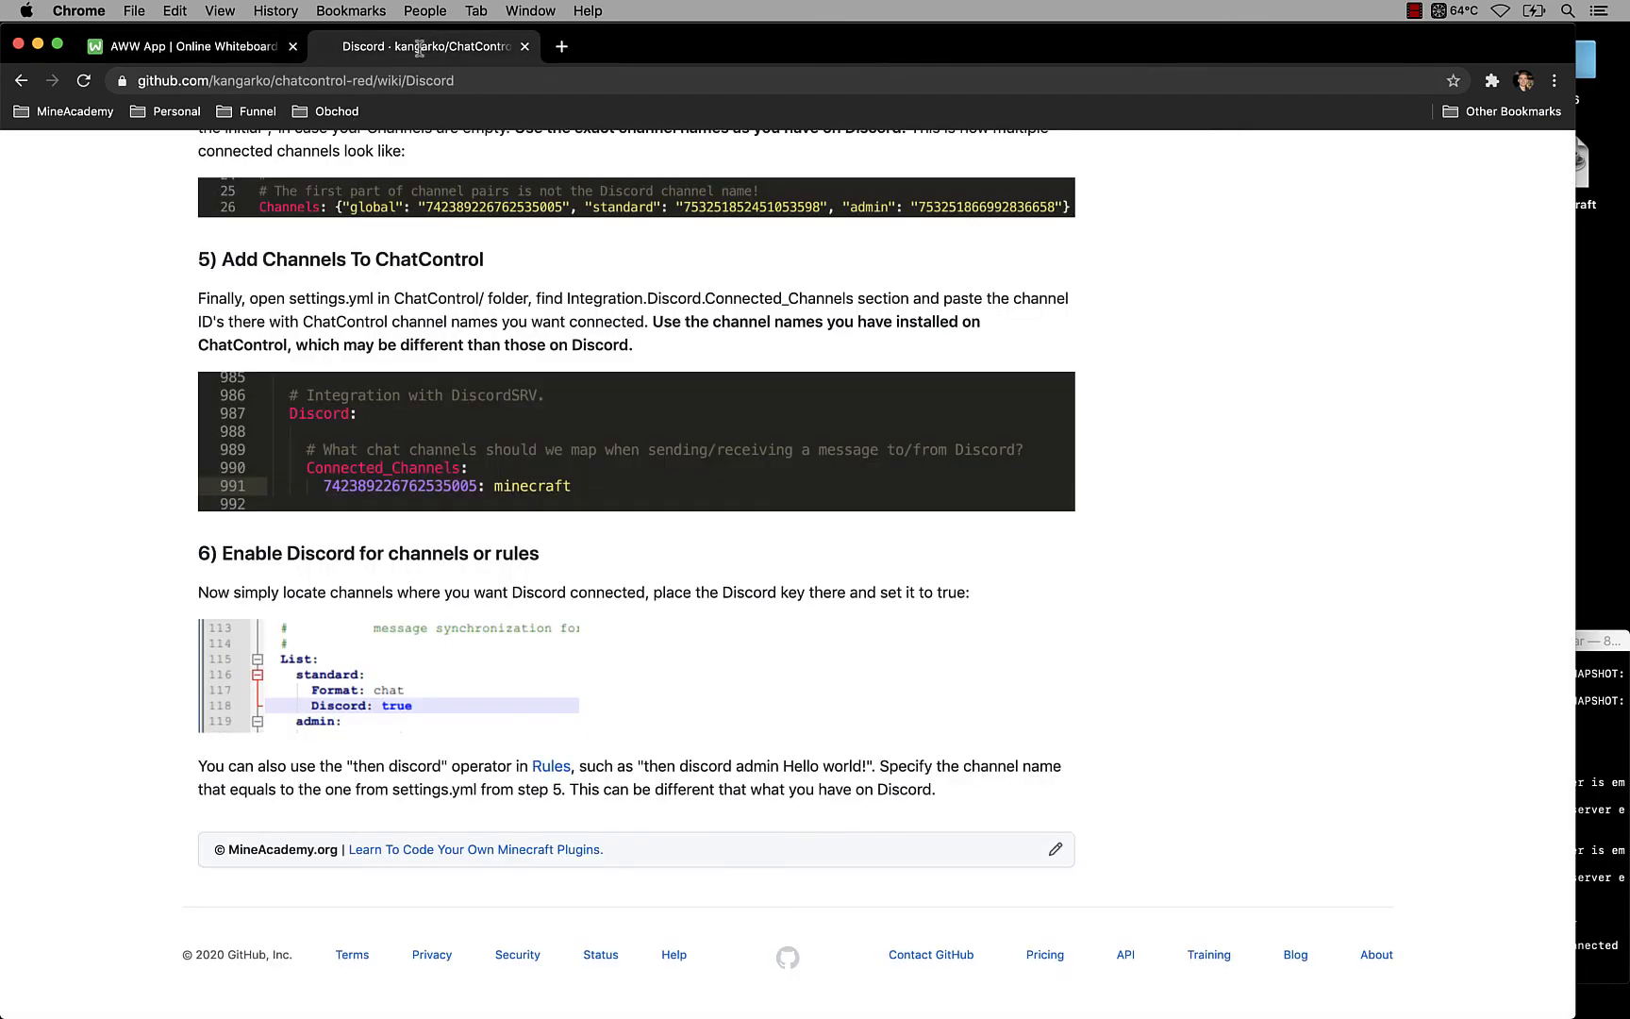
Step: Go to the ChatControl-Red Channels wiki page and scroll down through its commands section
scroll(up, 3)
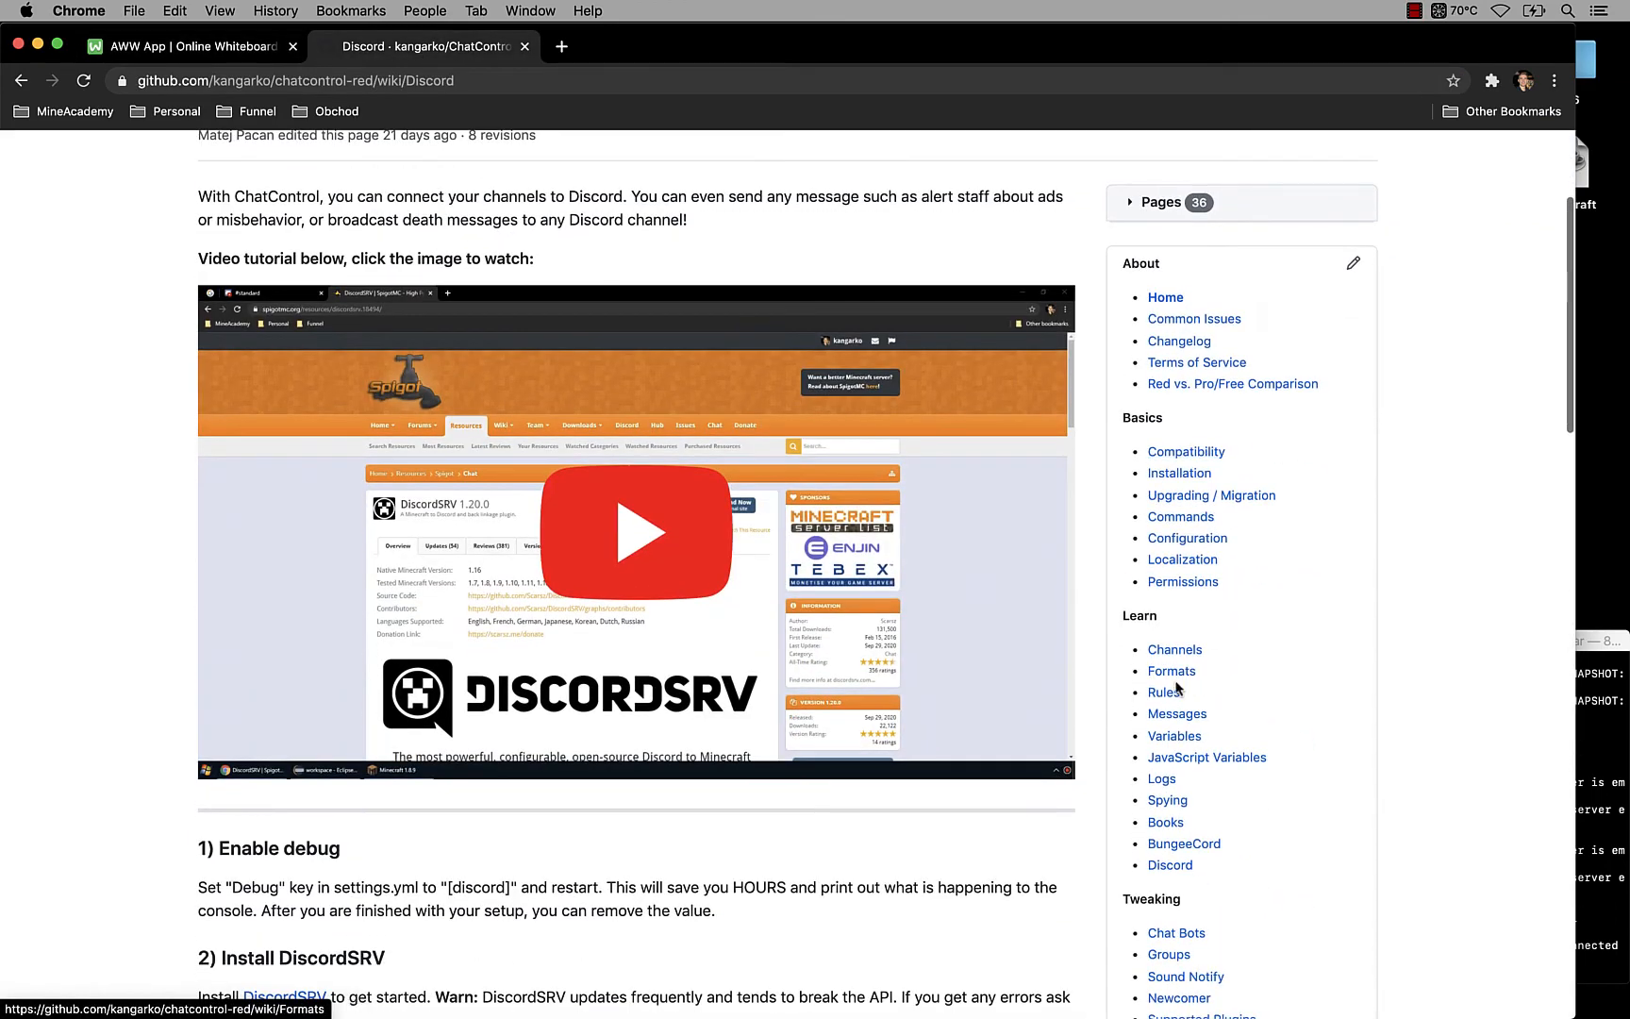
click(1174, 649)
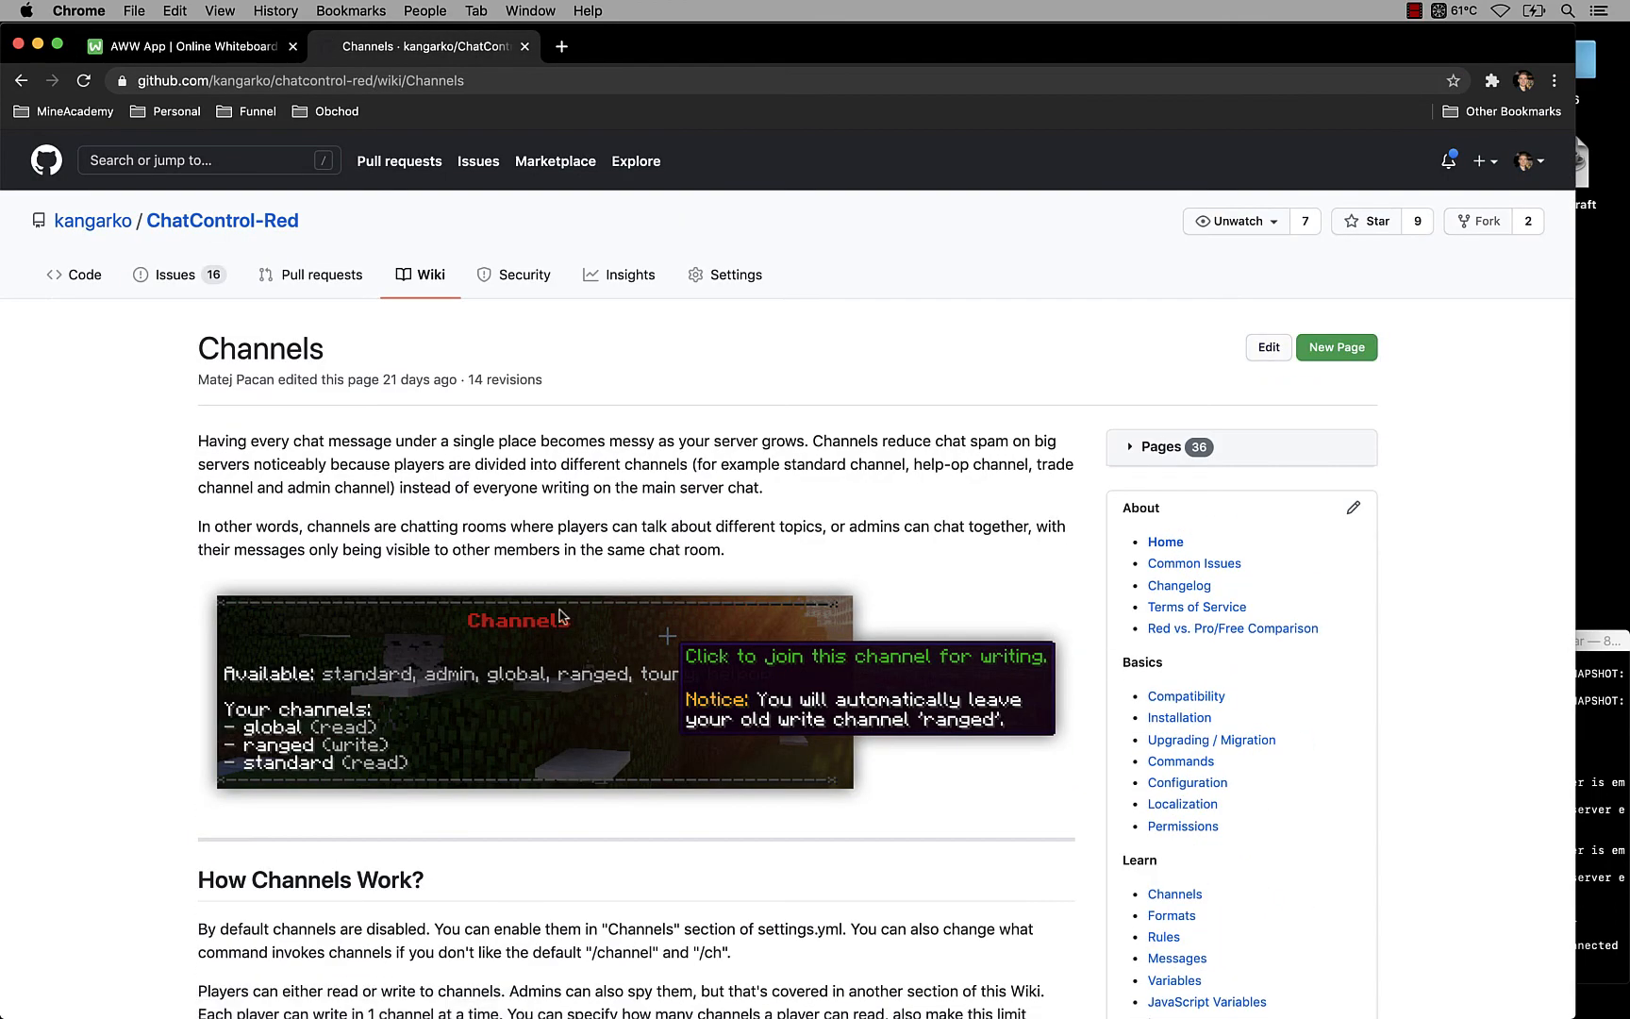
scroll(down, 3)
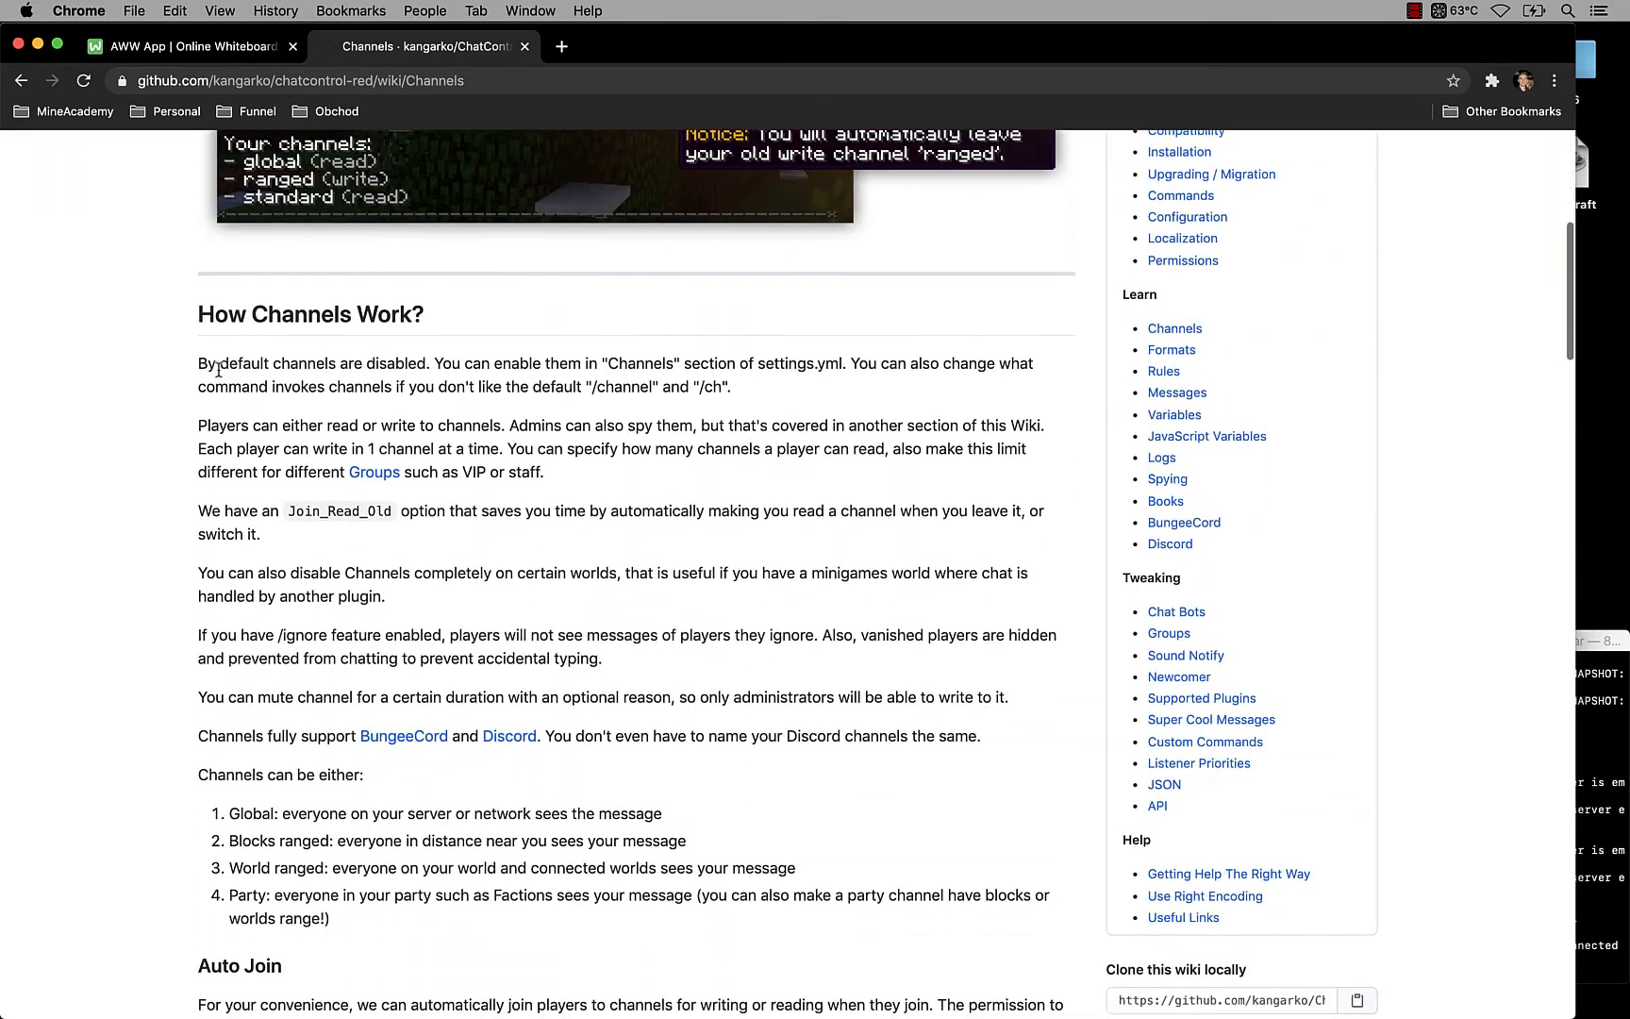
scroll(down, 3)
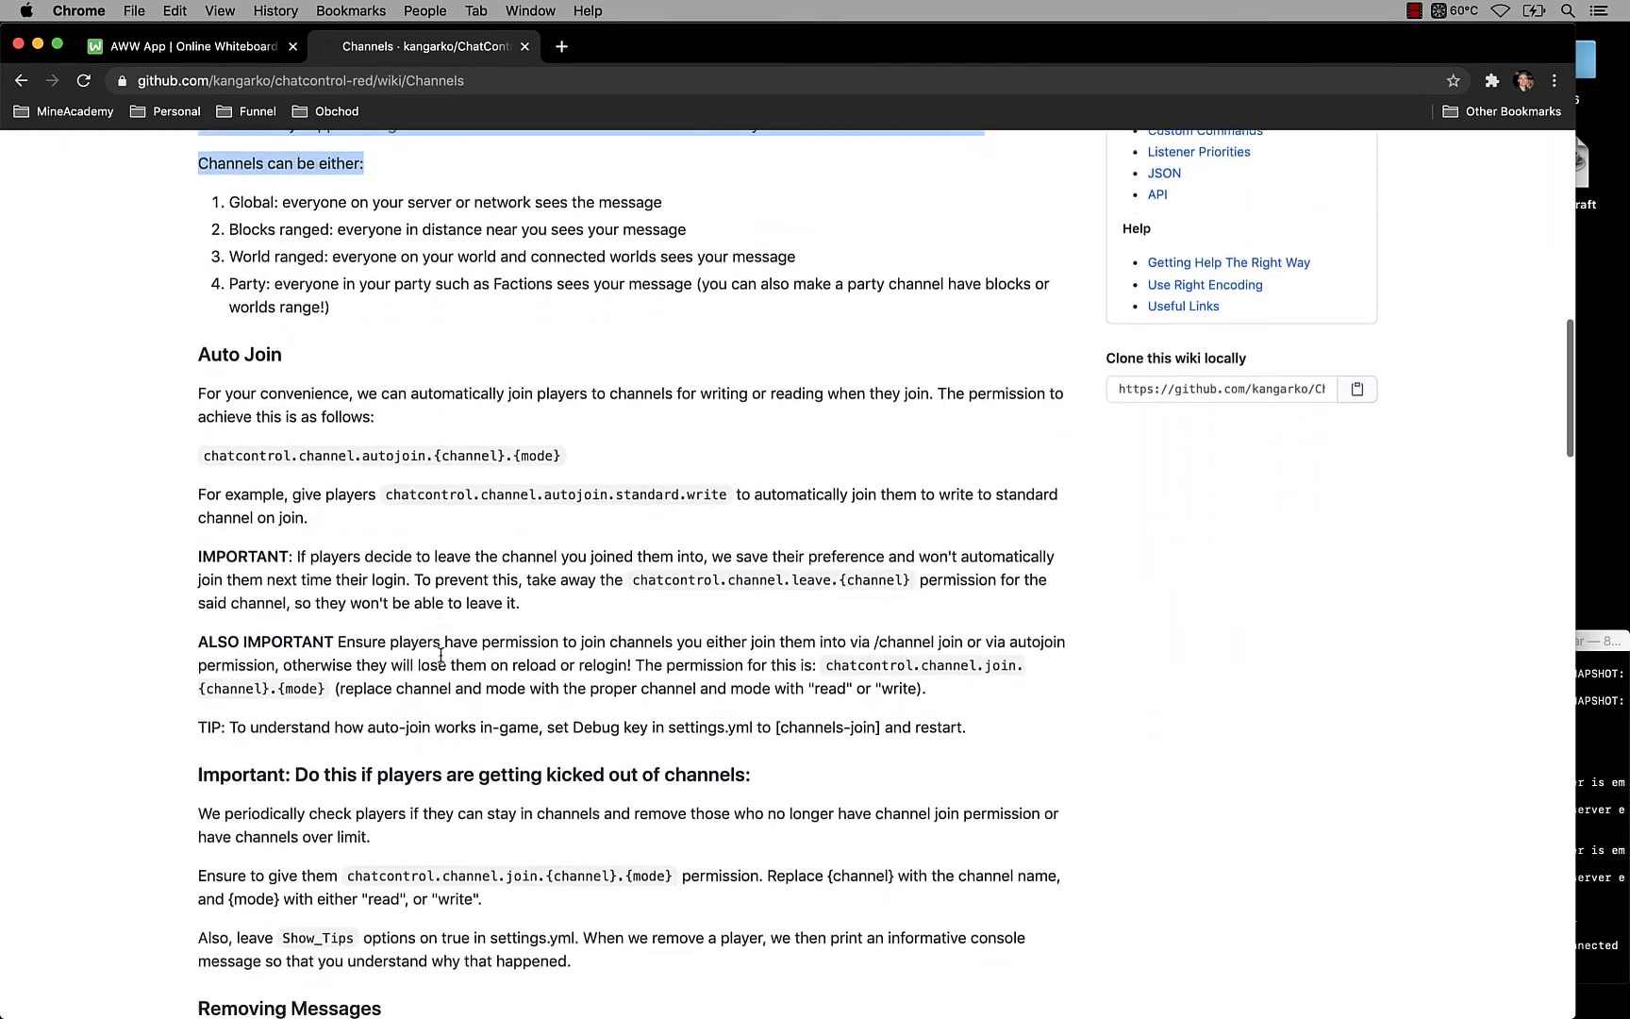
scroll(down, 3)
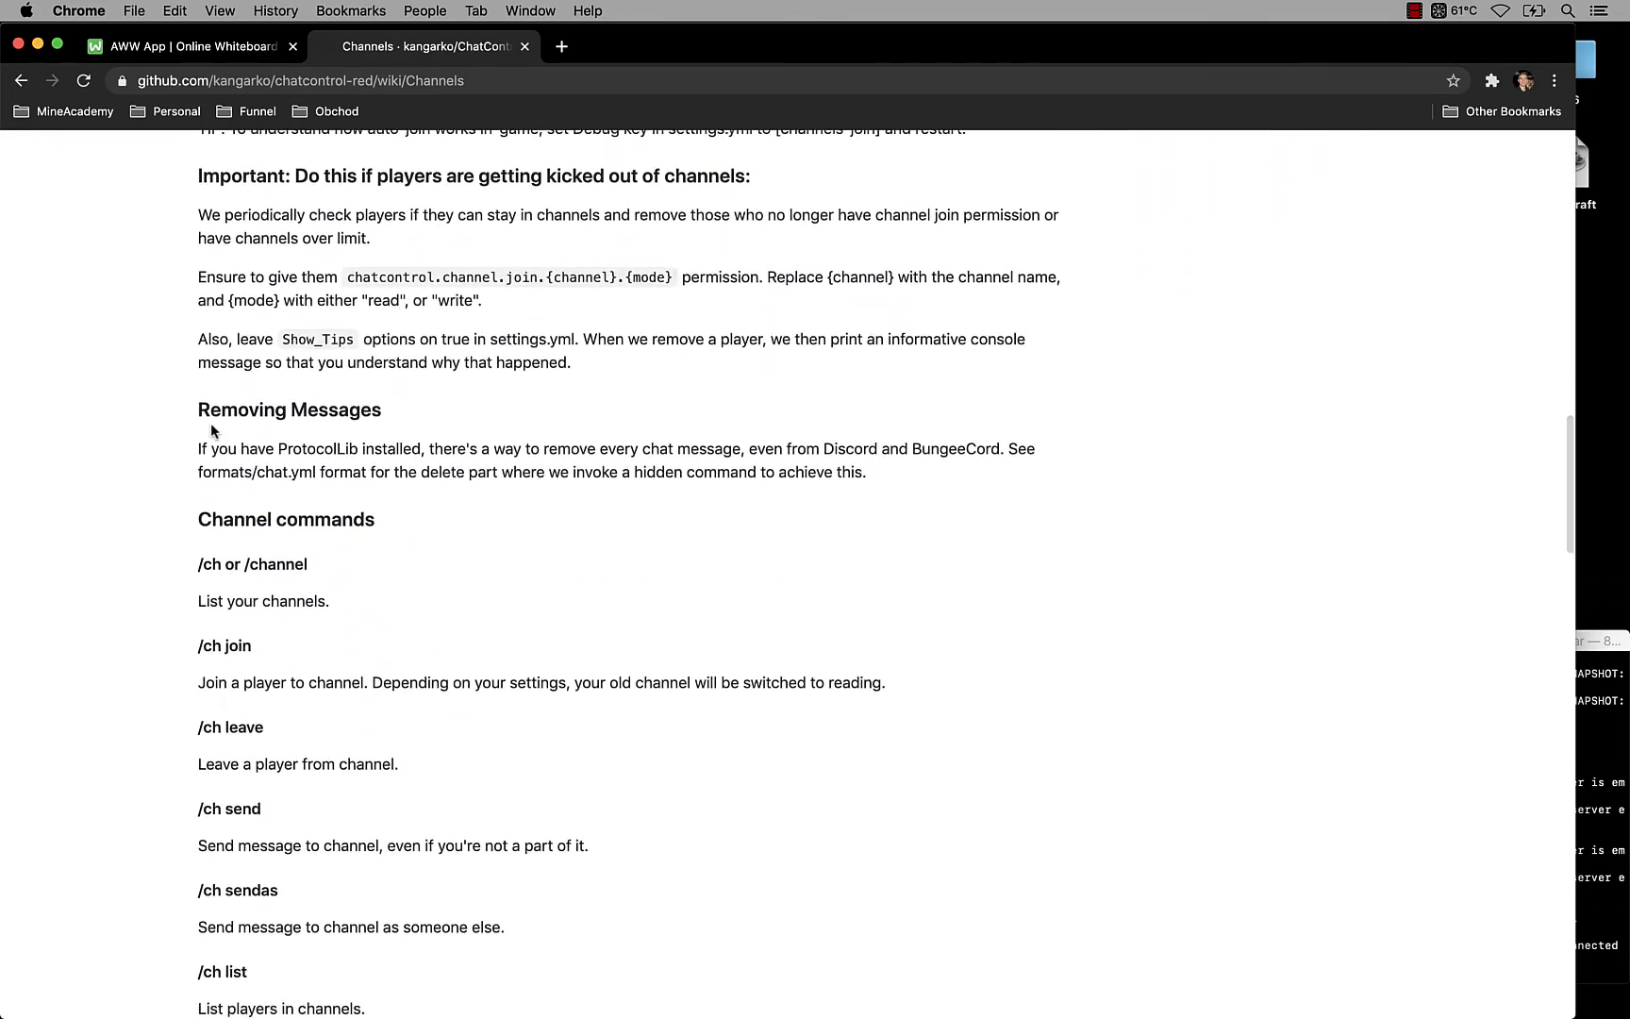
scroll(down, 3)
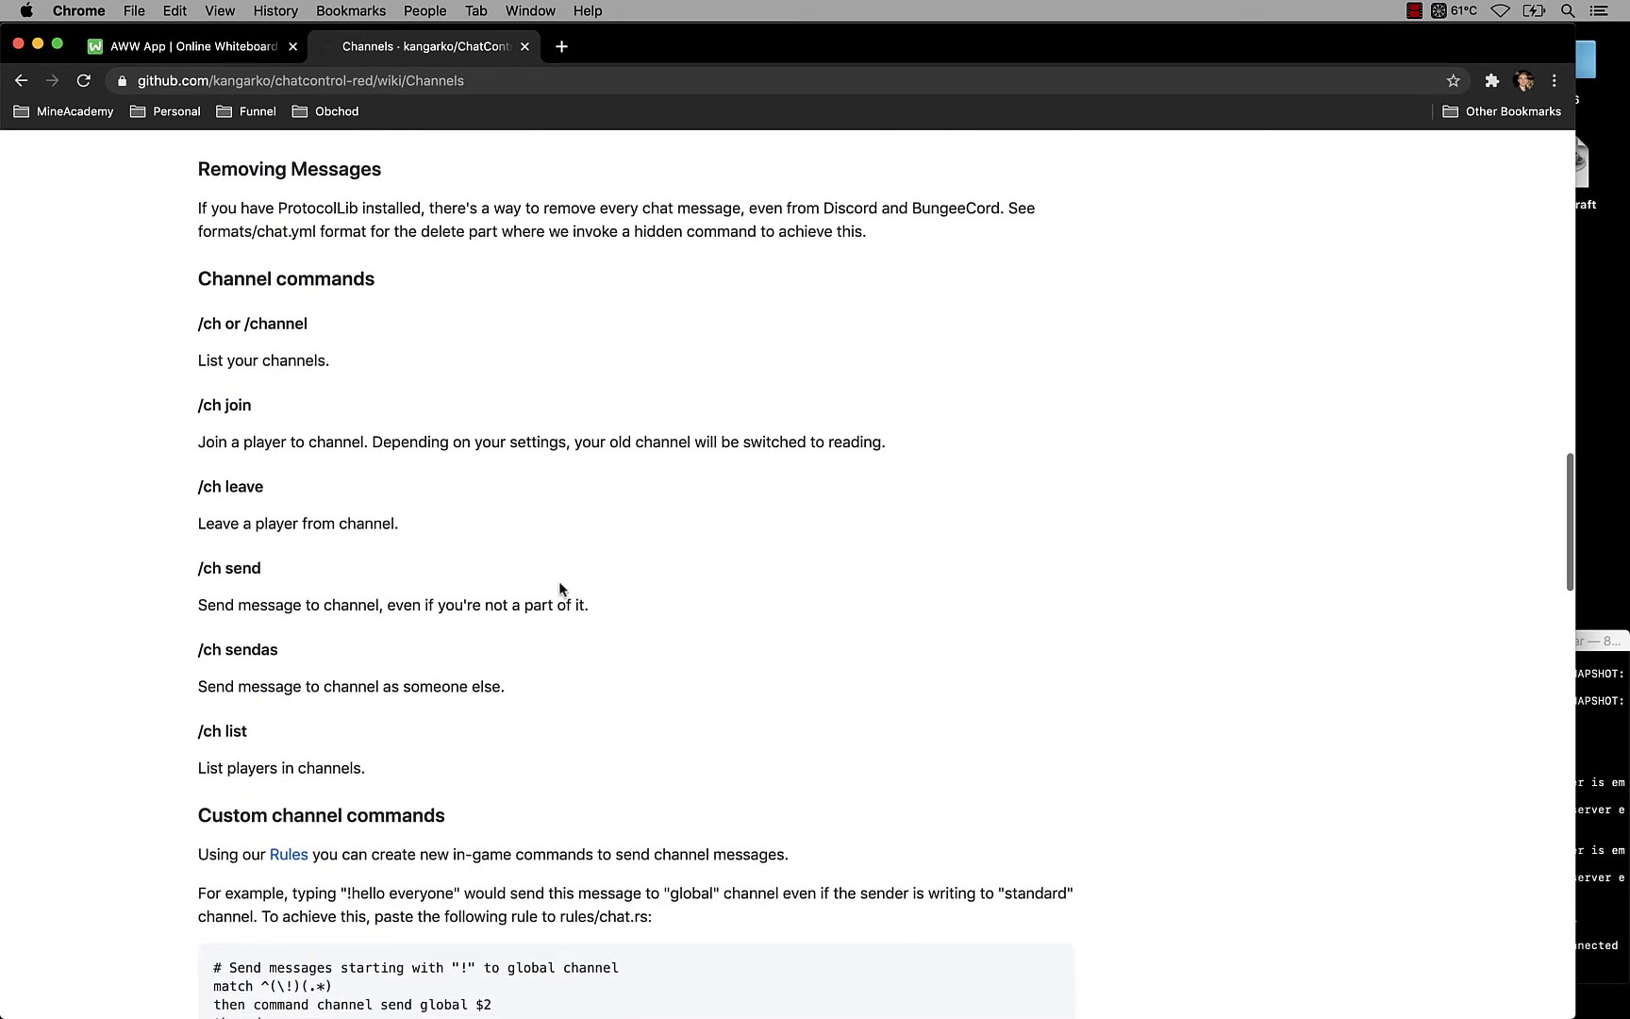
mouse_move(698, 243)
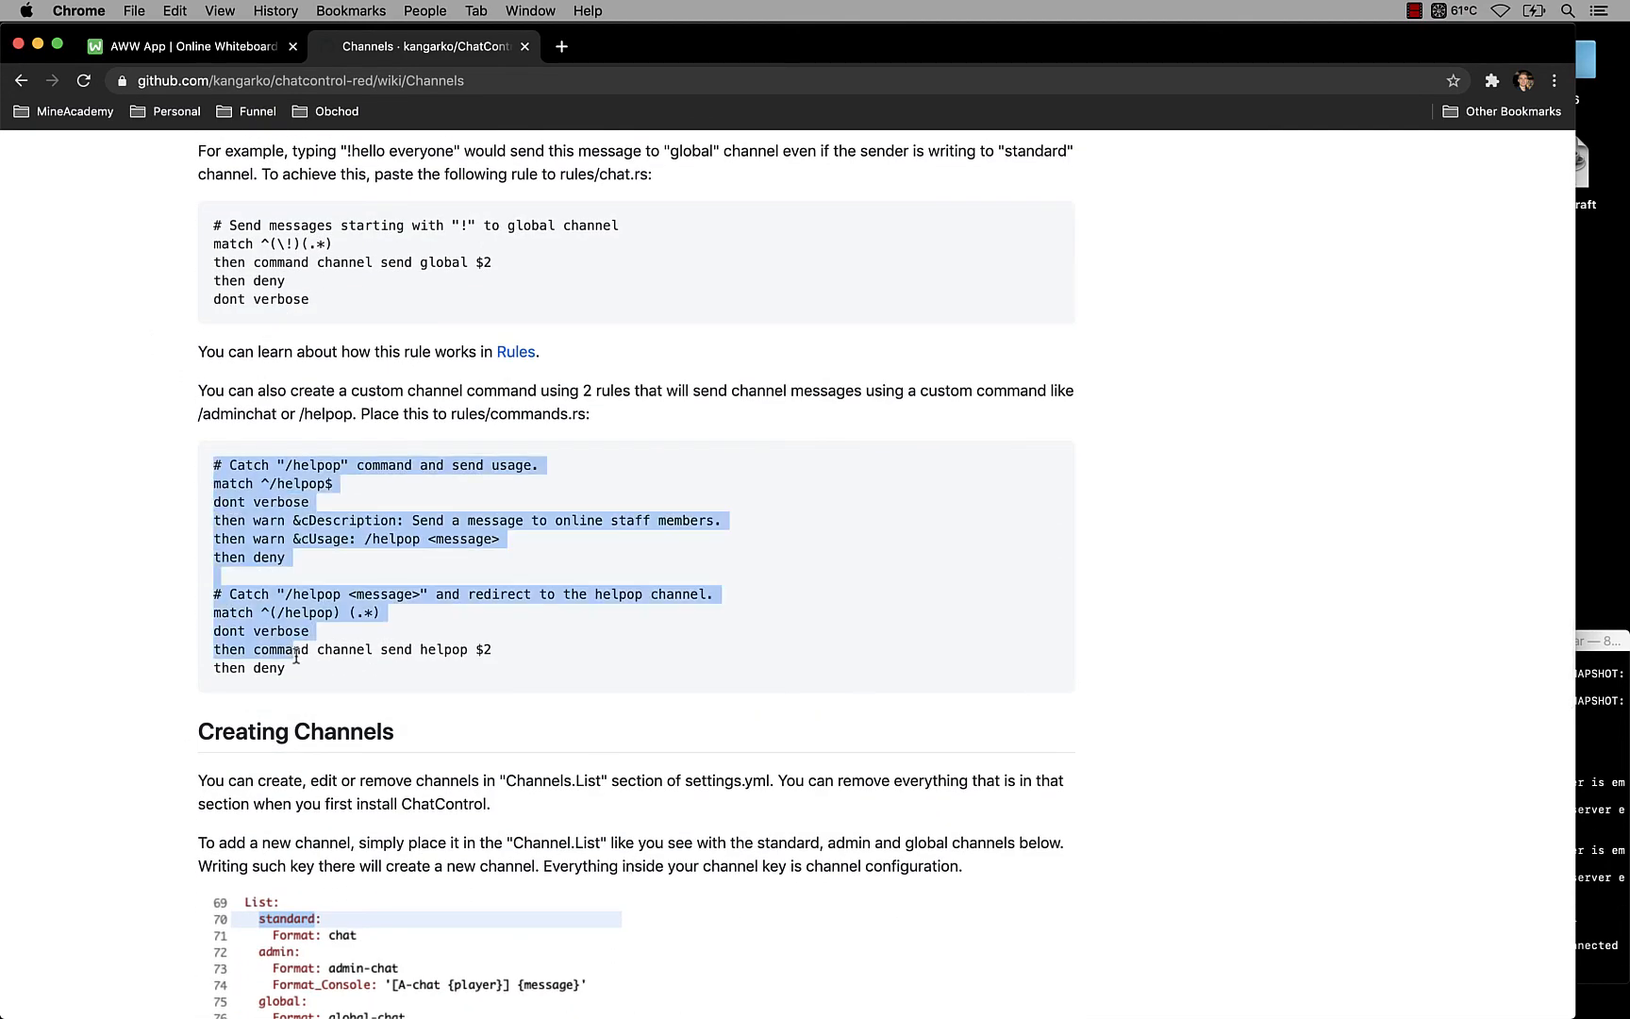
Step: Reread the configuration section and select the Channels page title
scroll(up, 3)
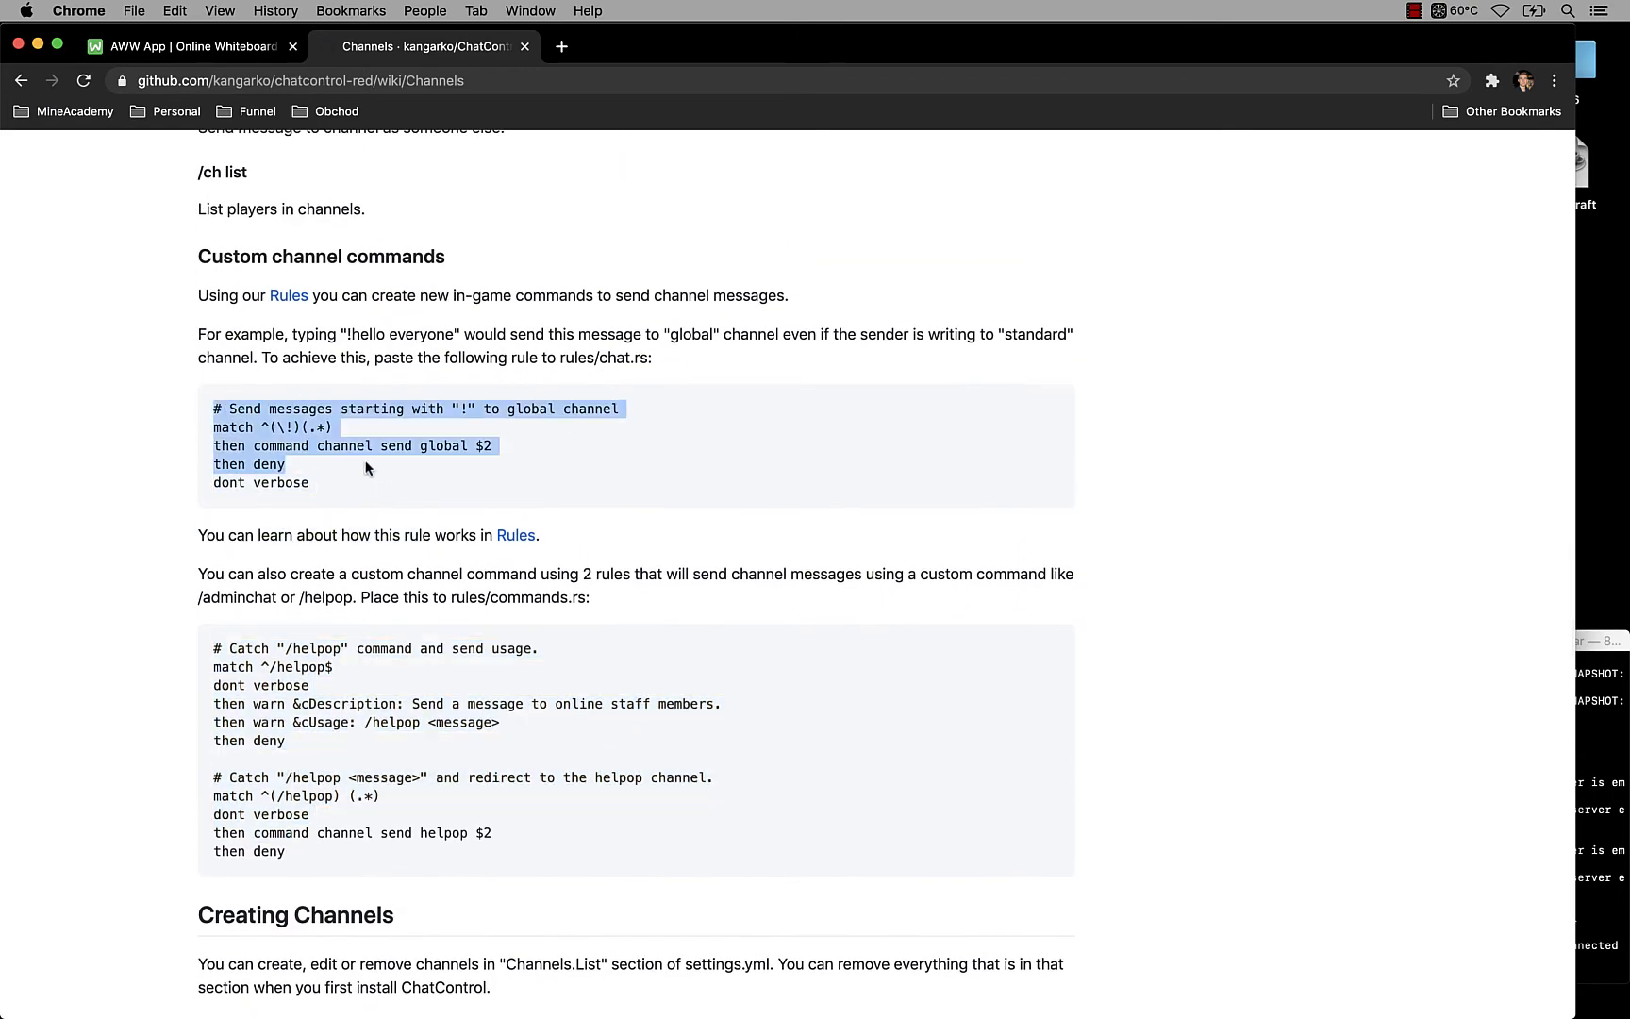
scroll(down, 3)
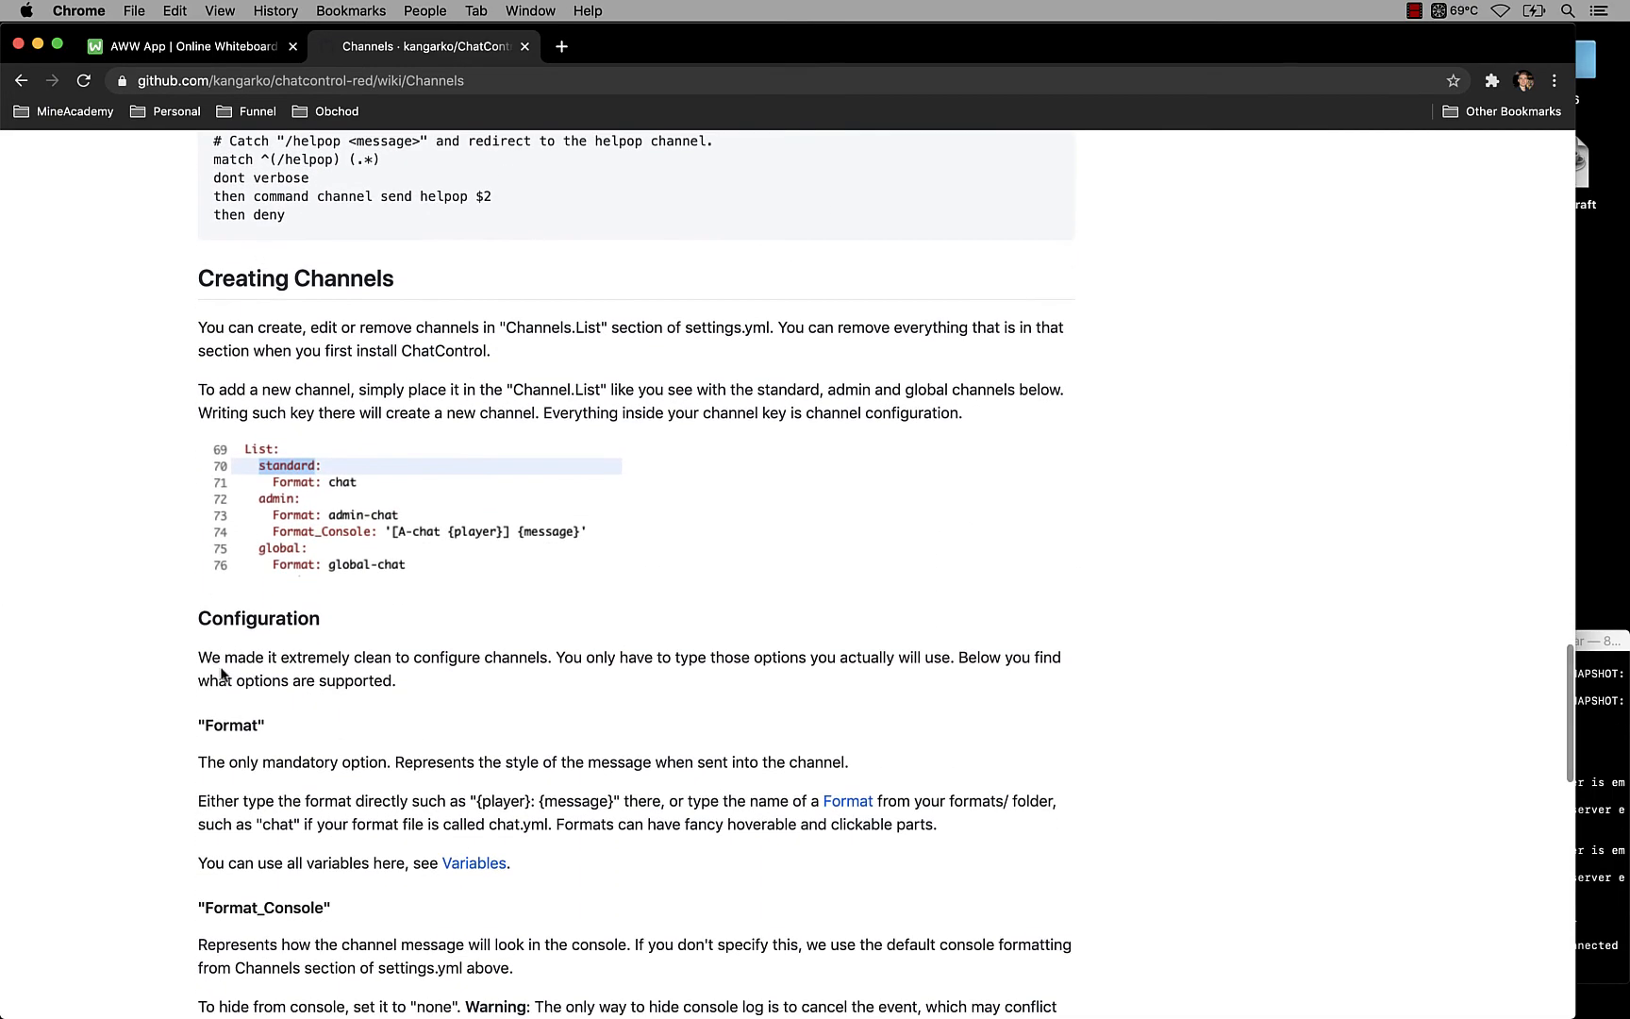
scroll(down, 3)
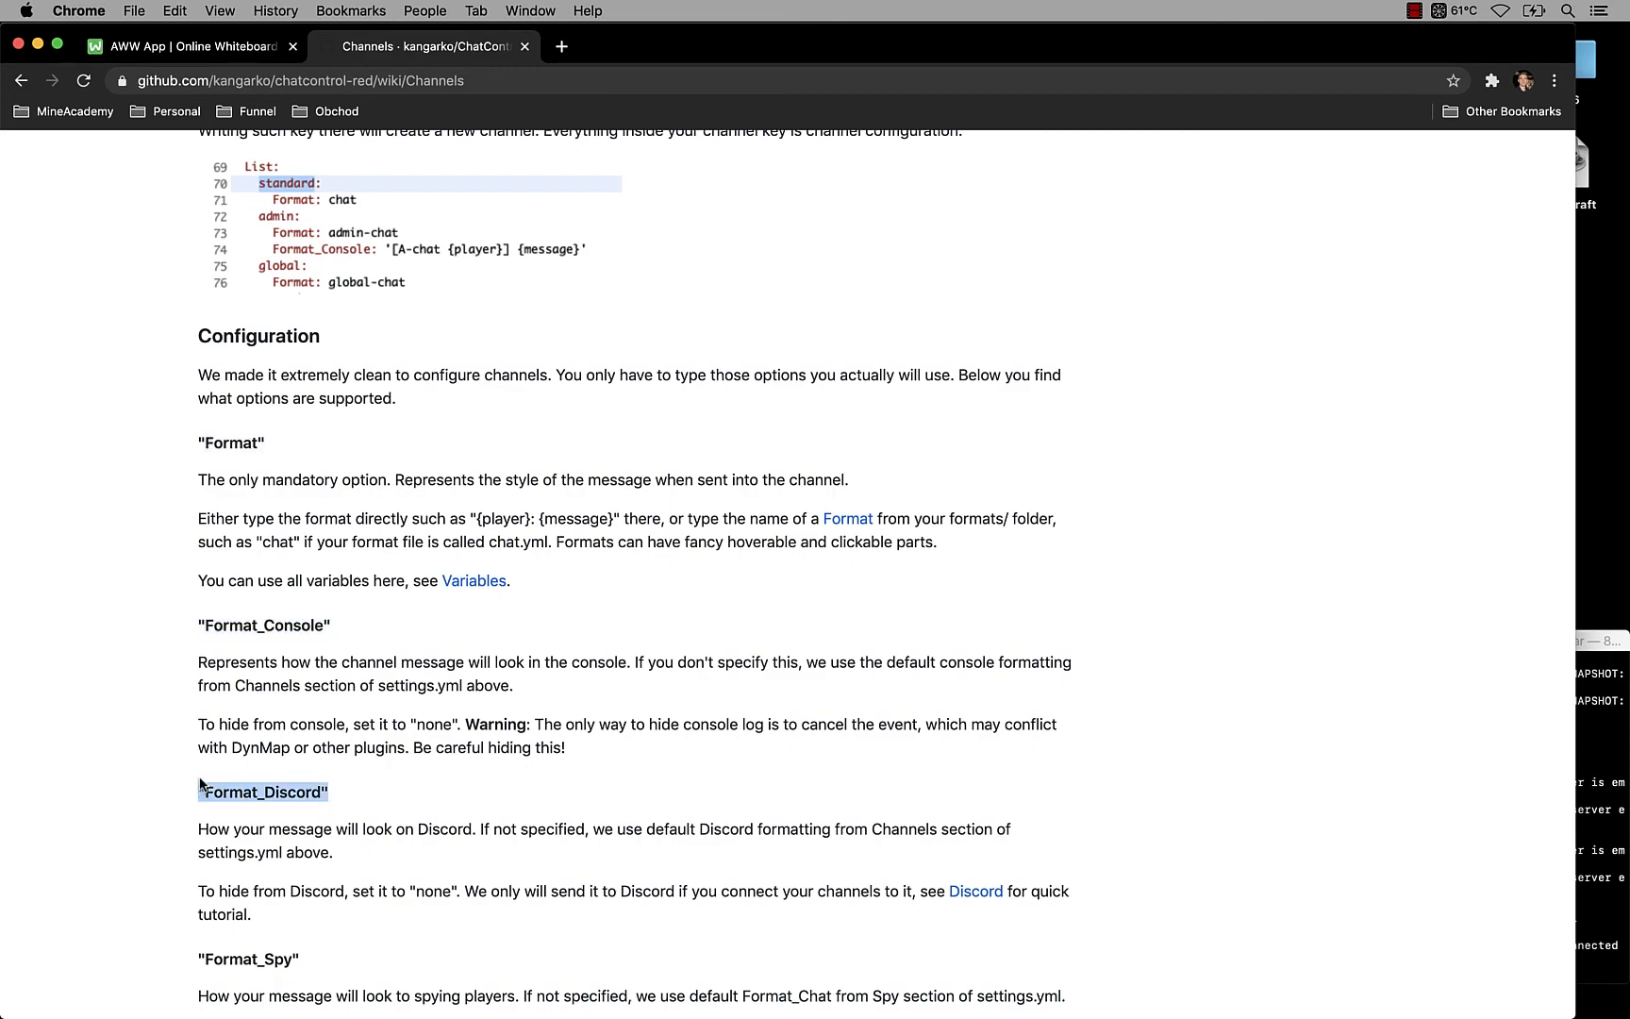
scroll(up, 3)
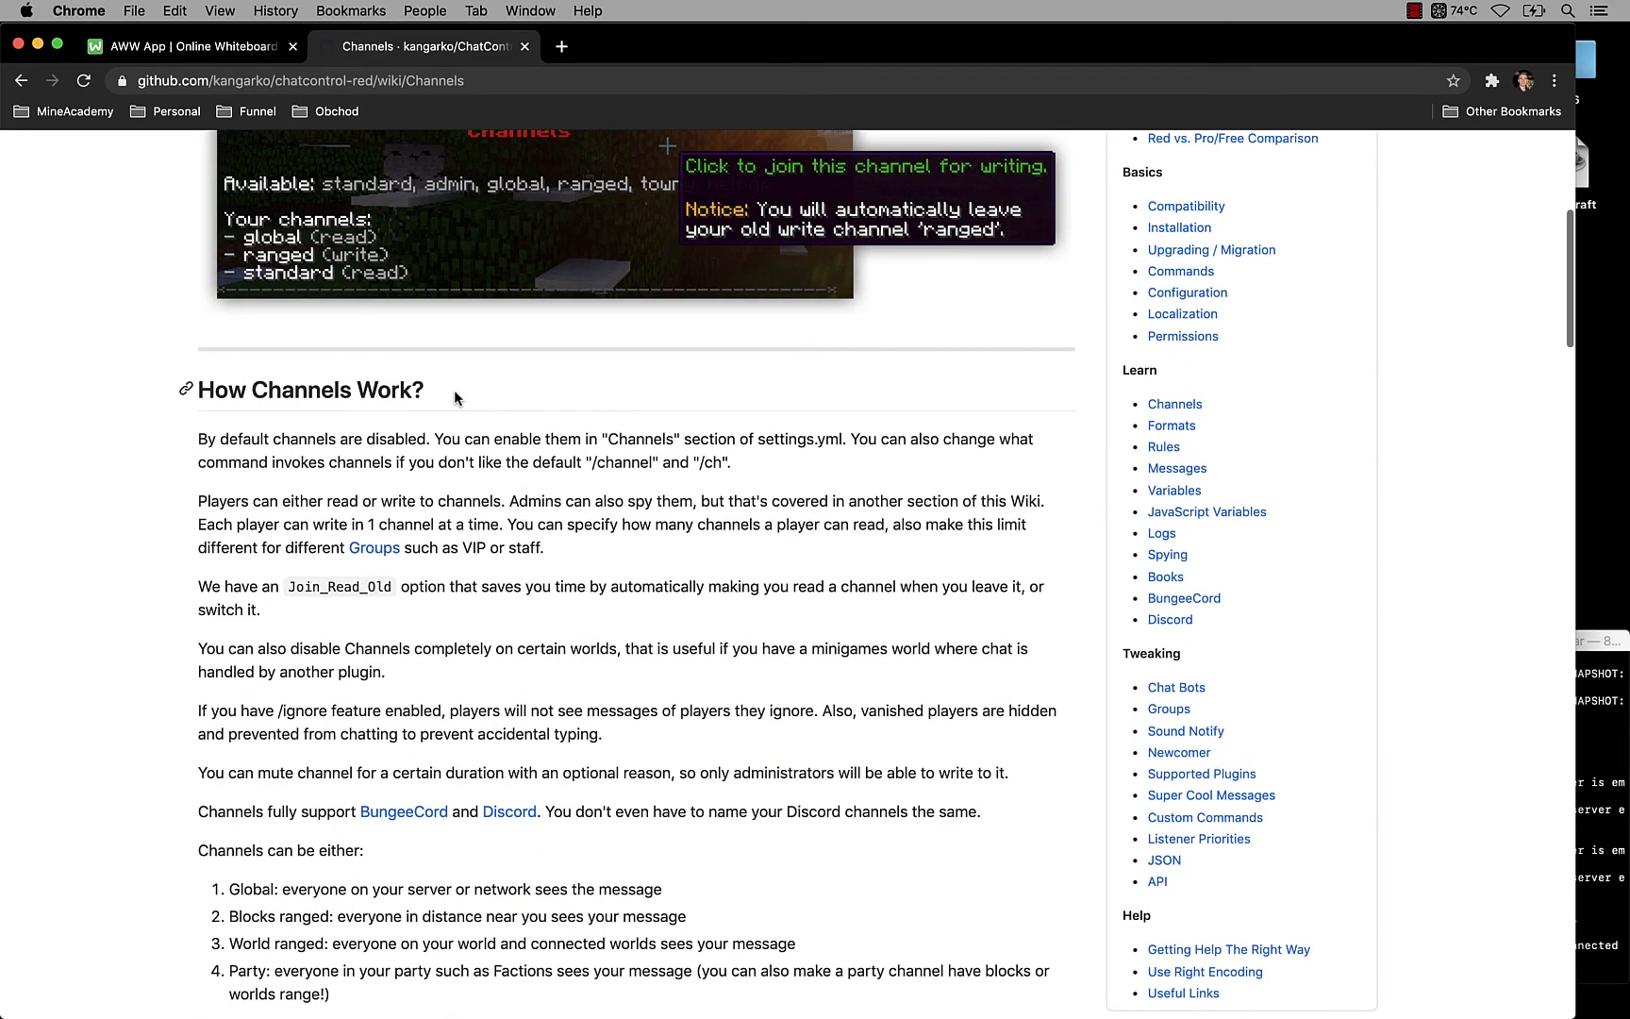
scroll(up, 3)
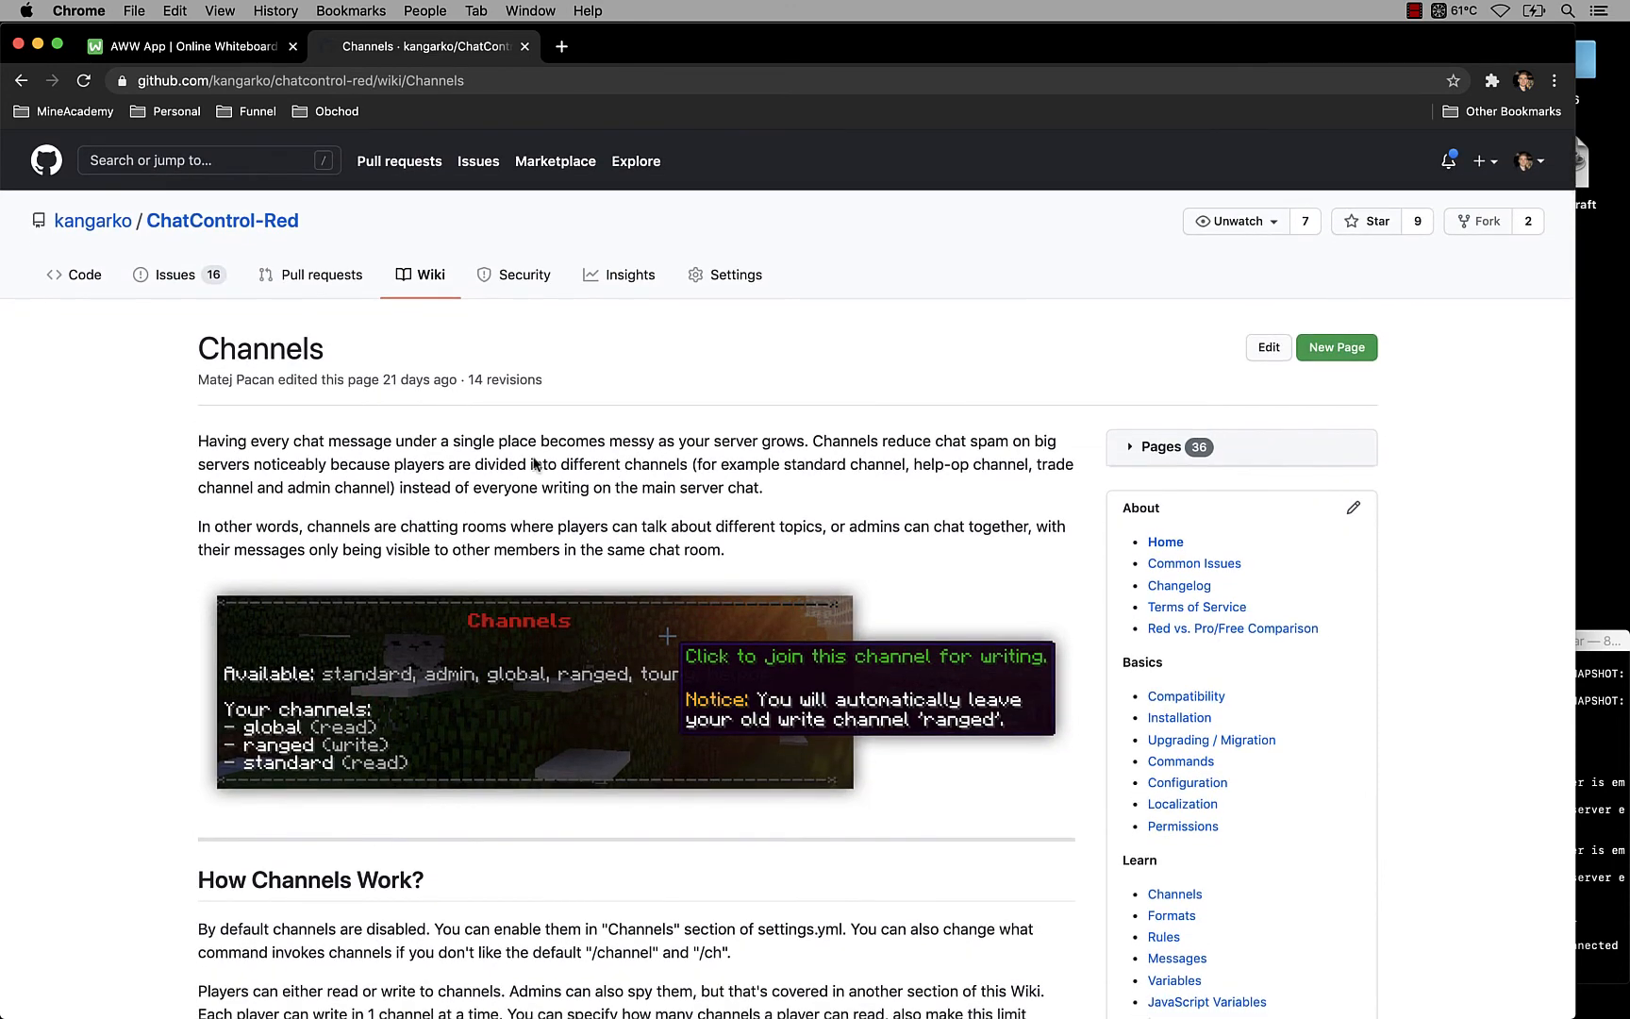
double_click(260, 349)
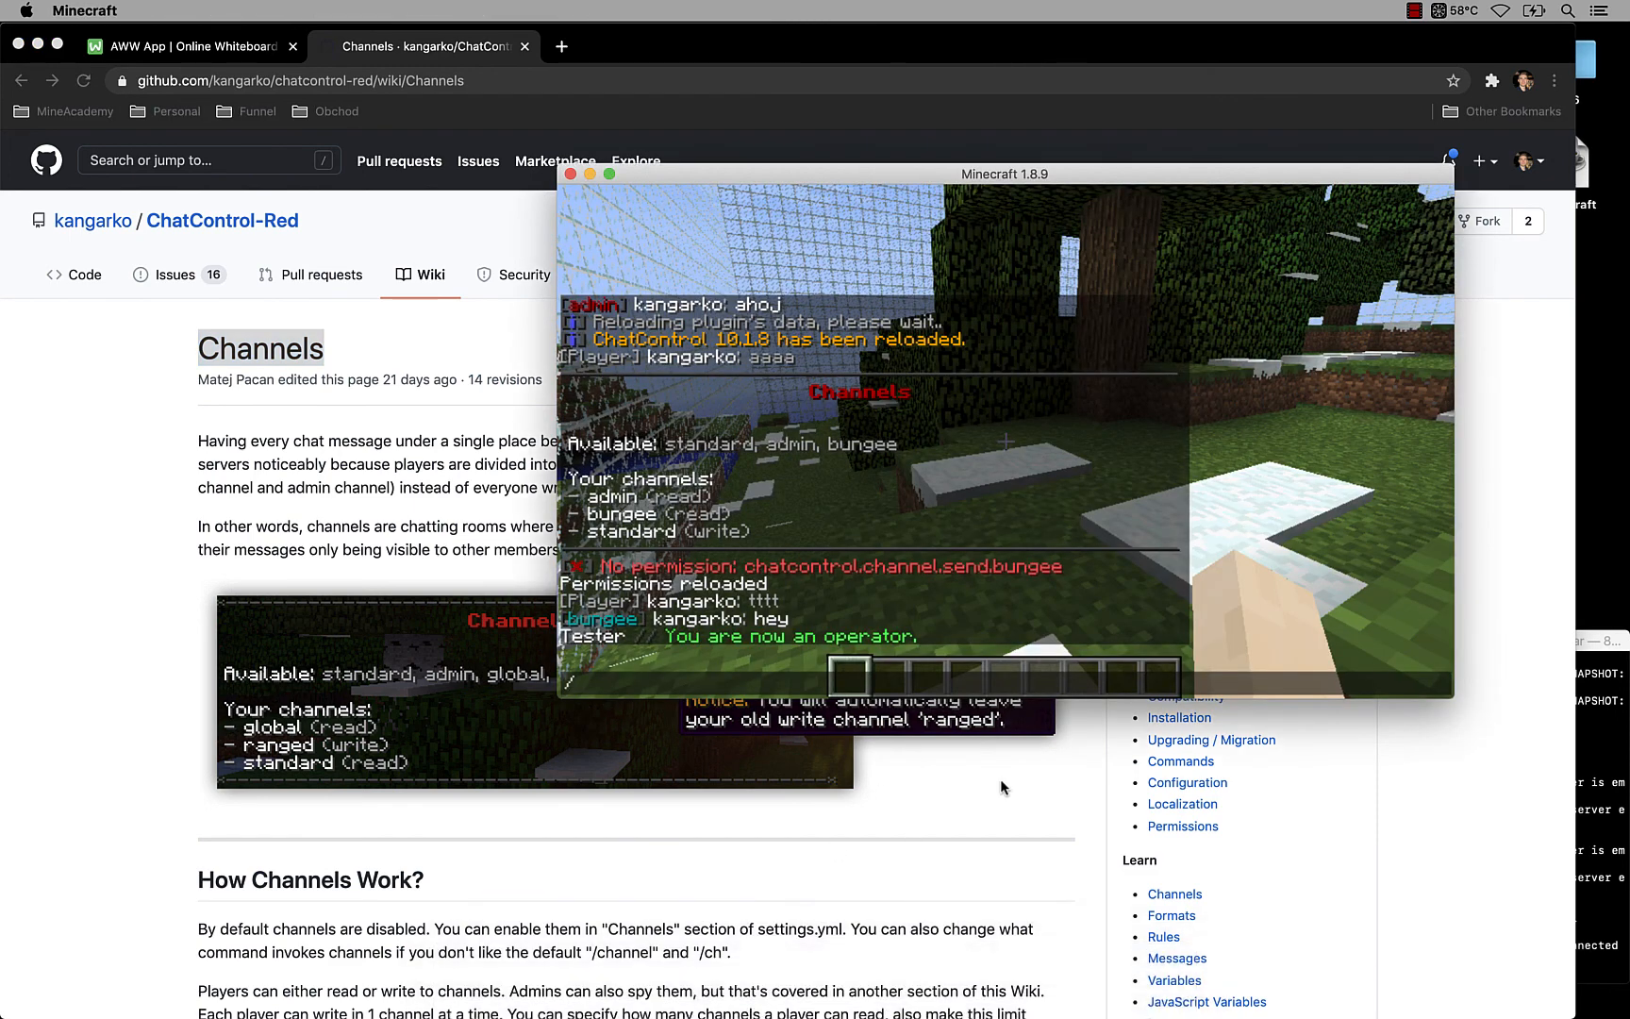
Step: Run /chc admin switch and join the admin channel to post test messages
text(/chc admin switch)
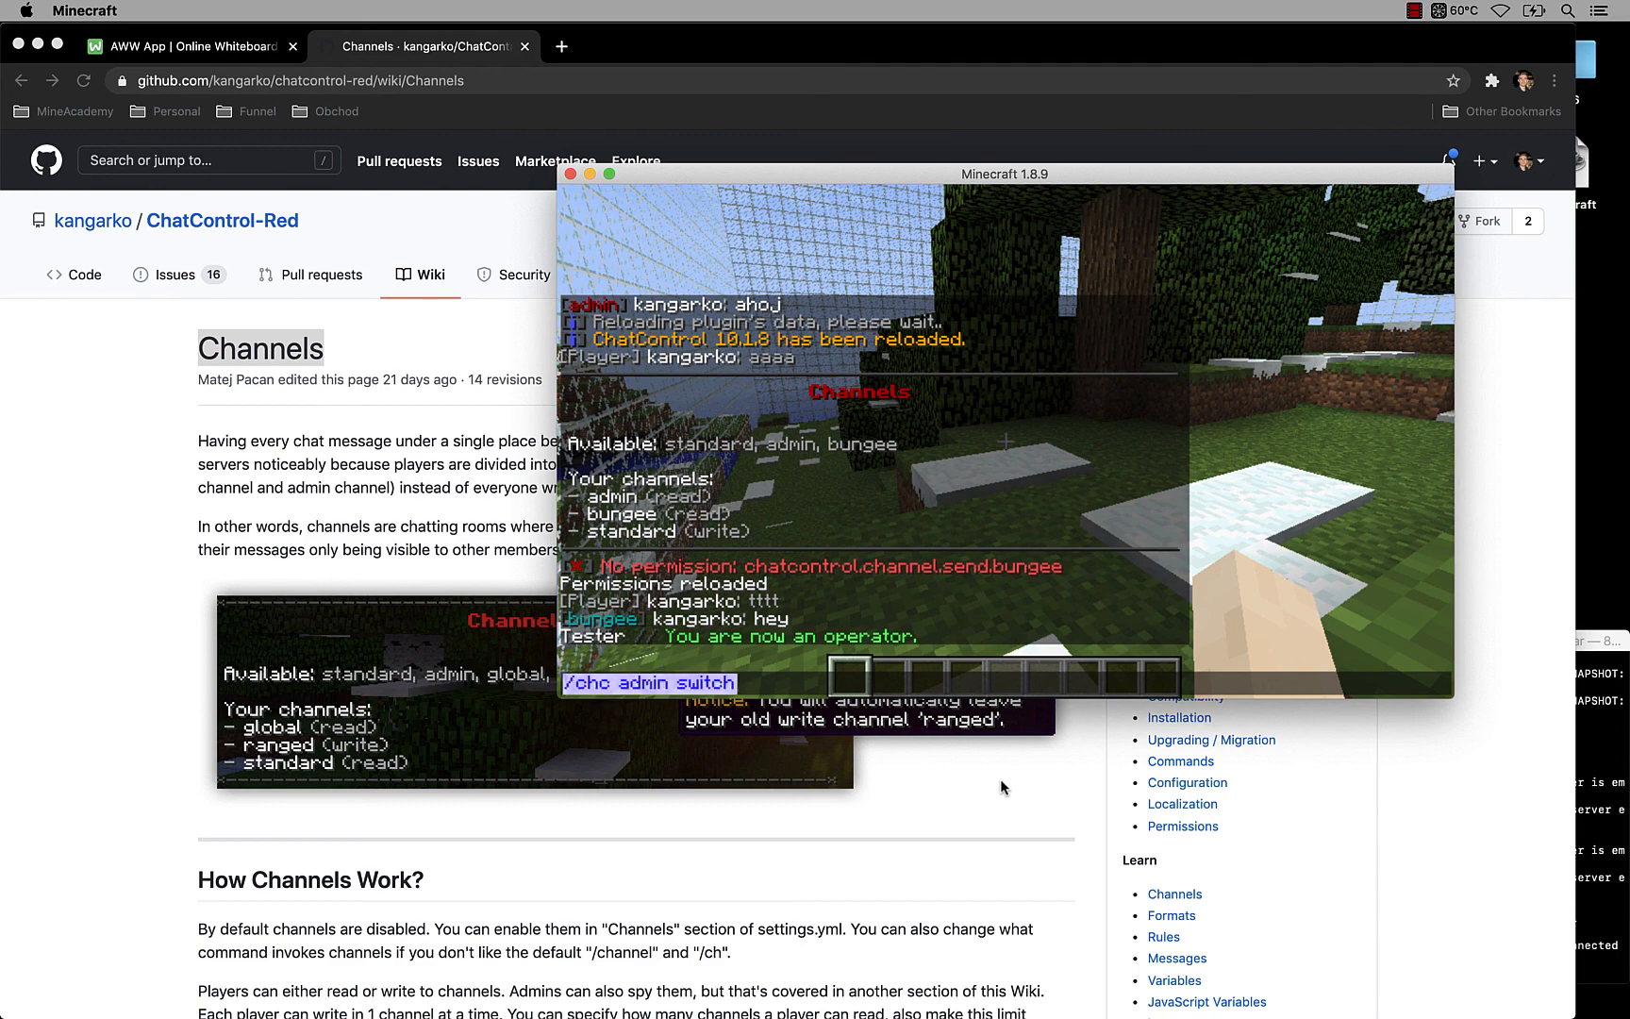
key(Return)
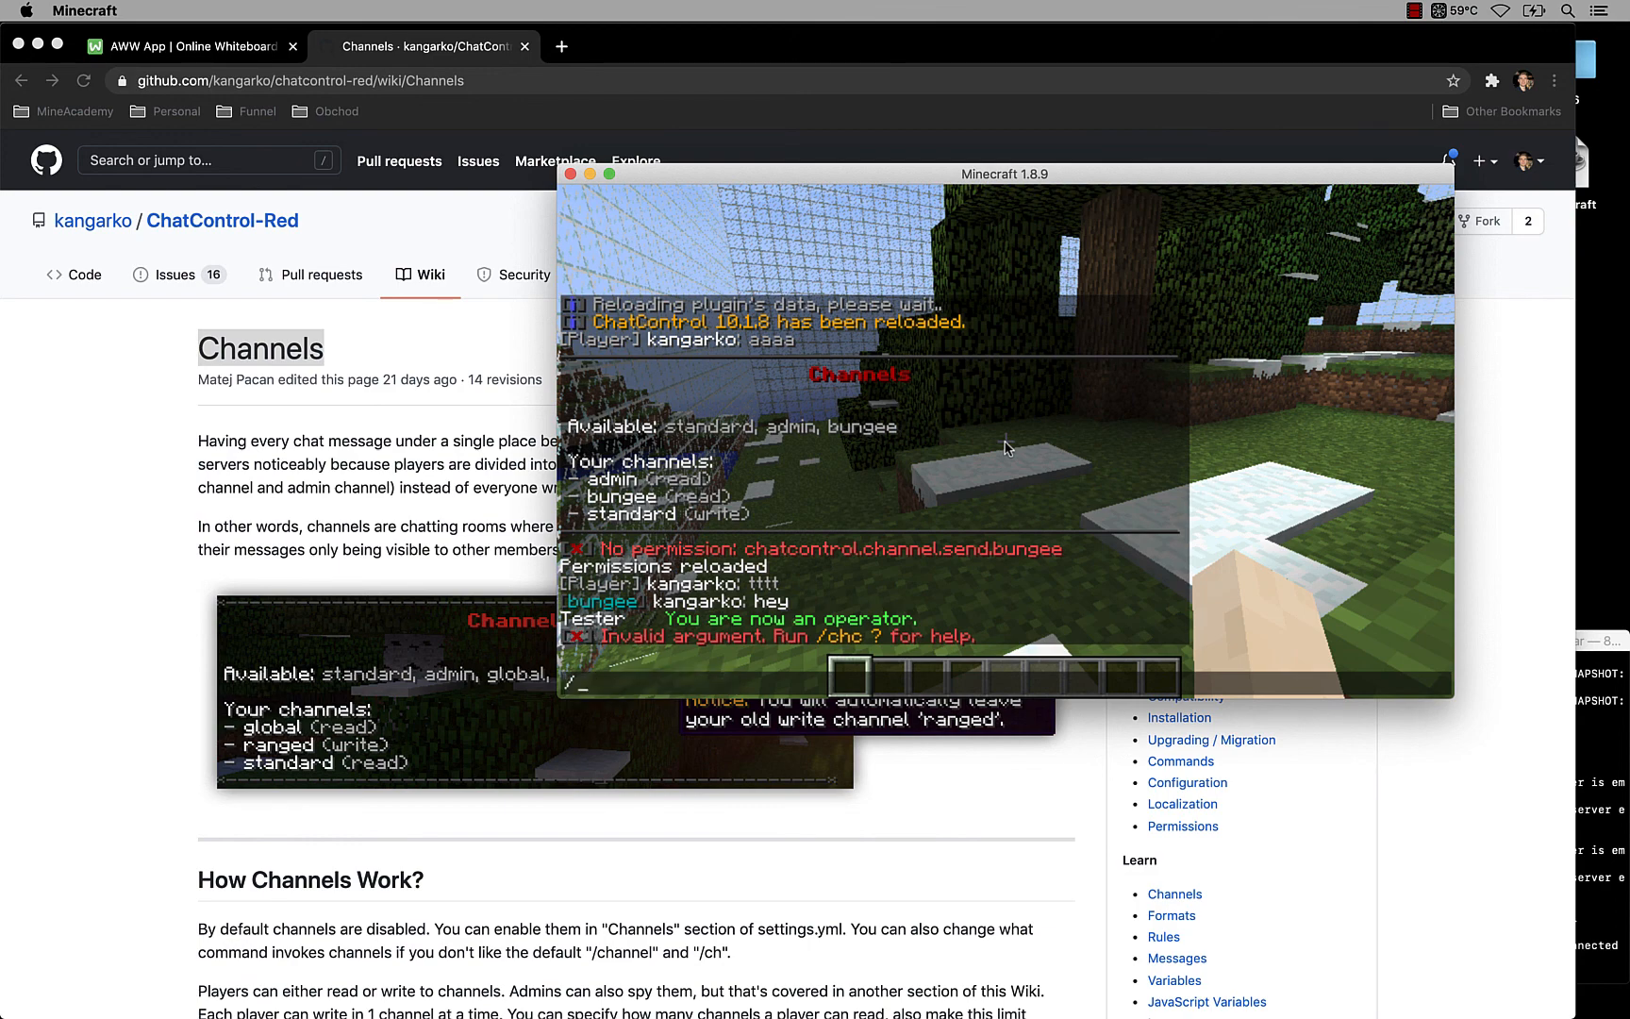
text(/ch)
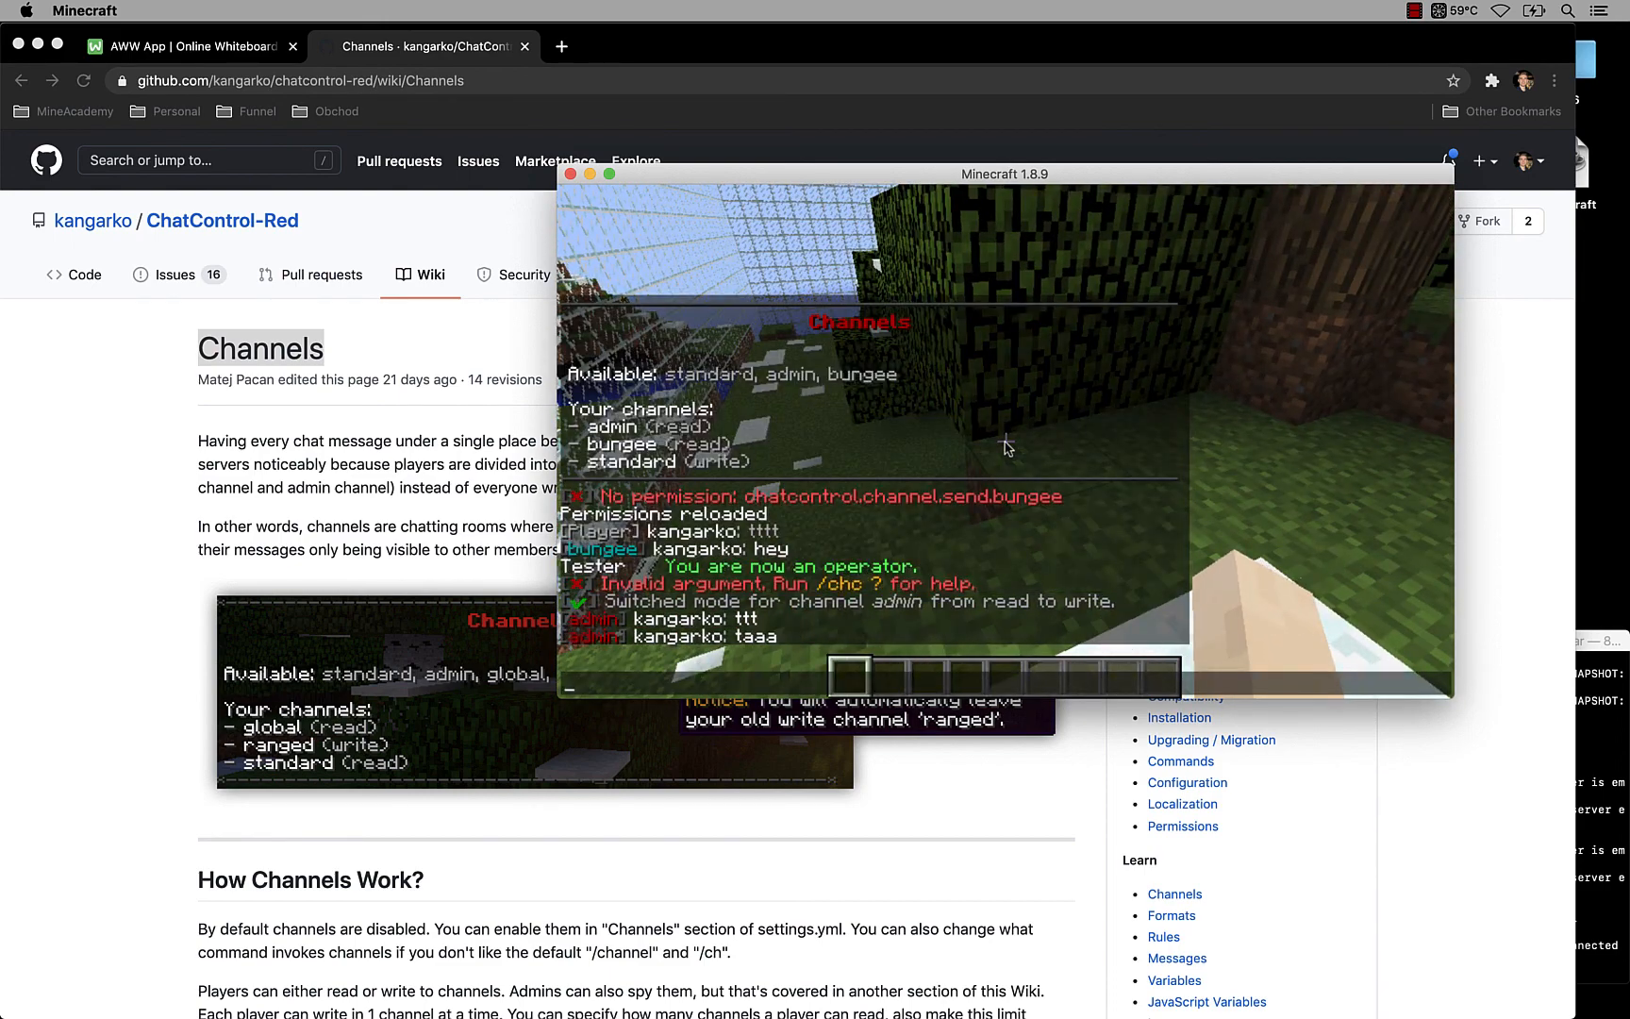
Step: Run /ch j standard to return to writing in the standard channel
text(/ch j)
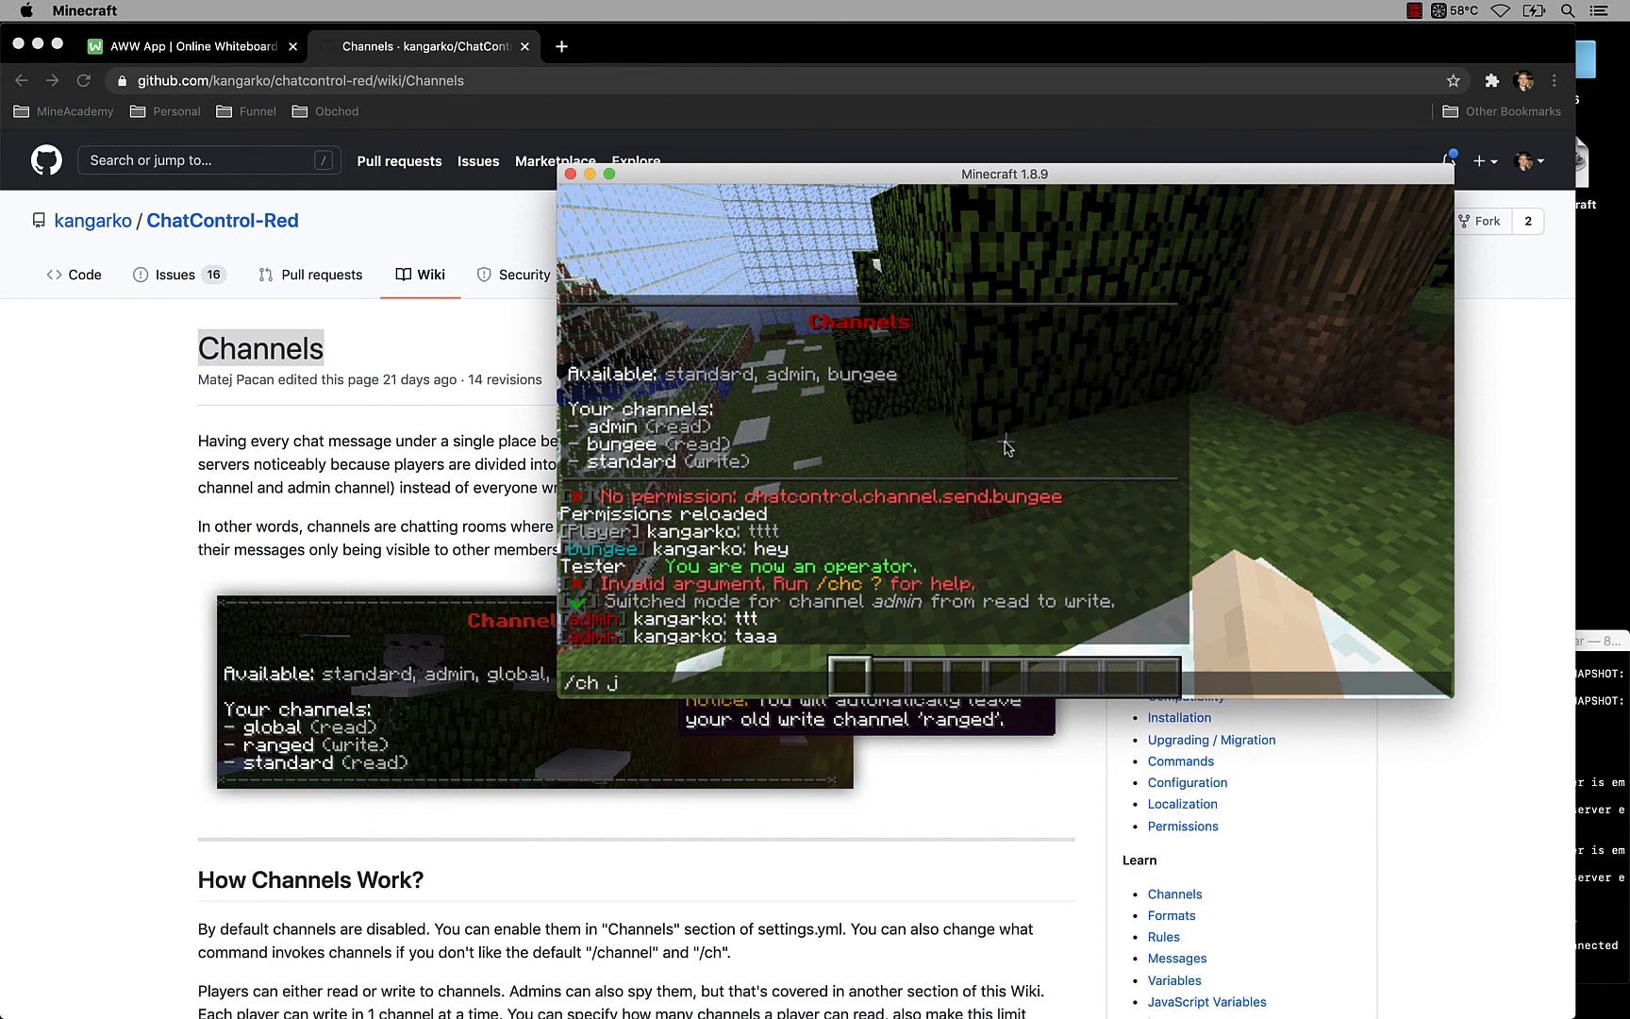
text(standa)
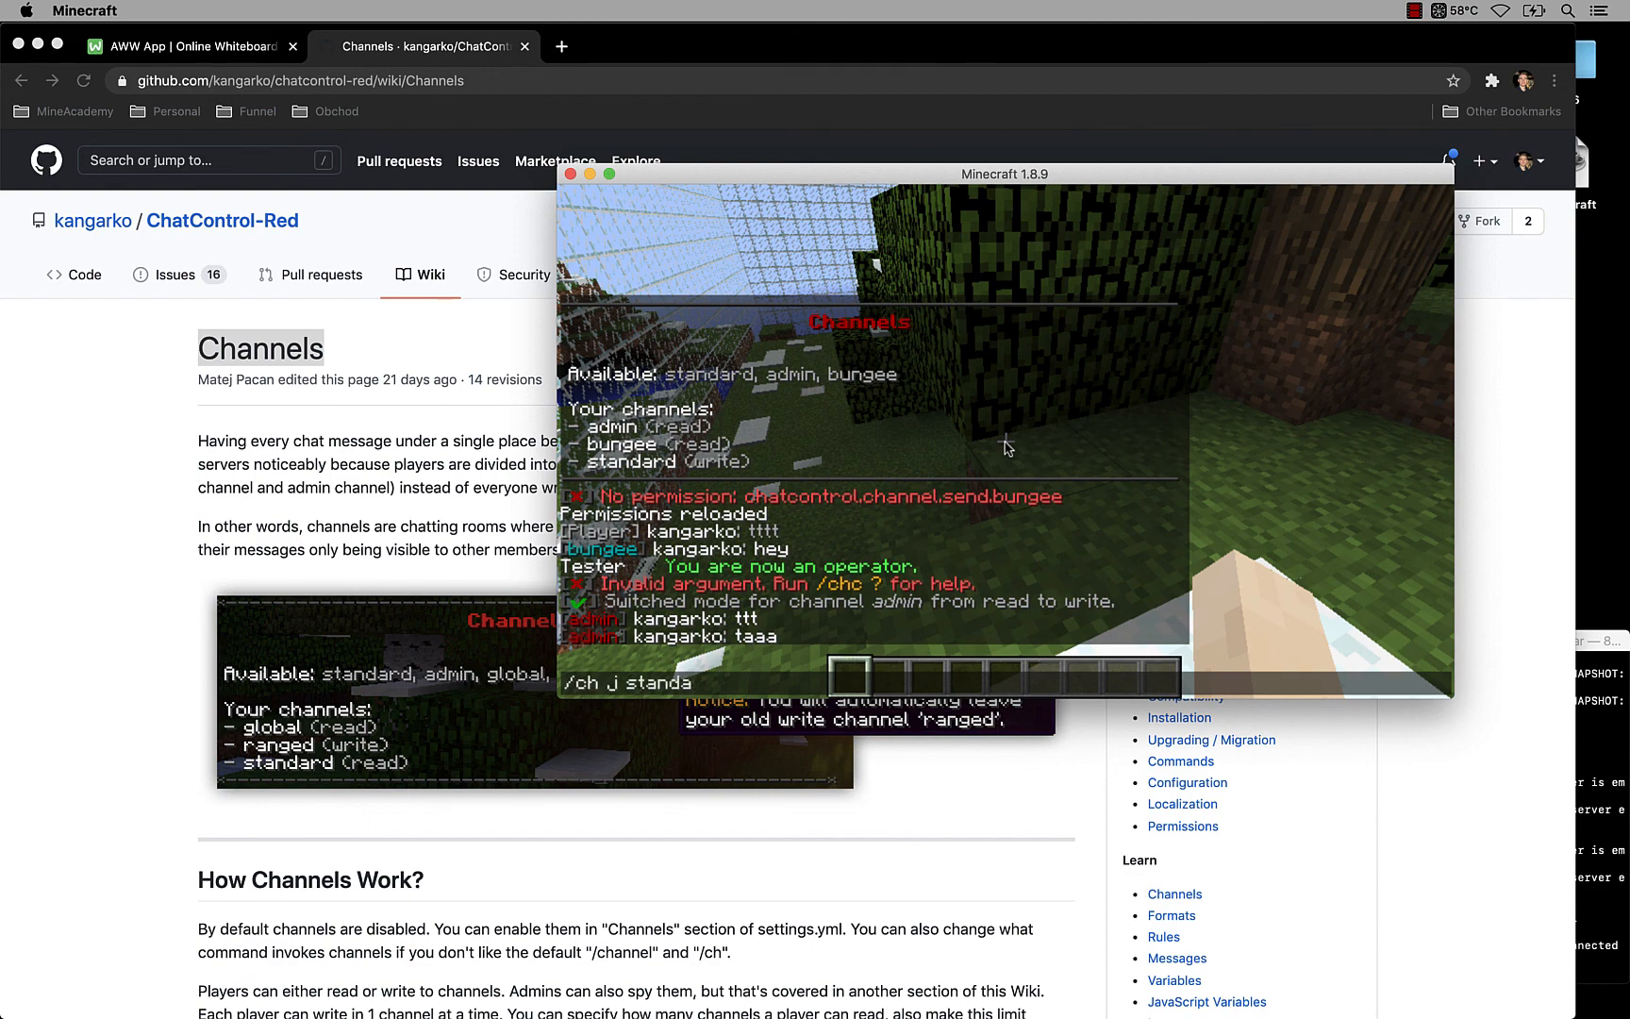
key(Return)
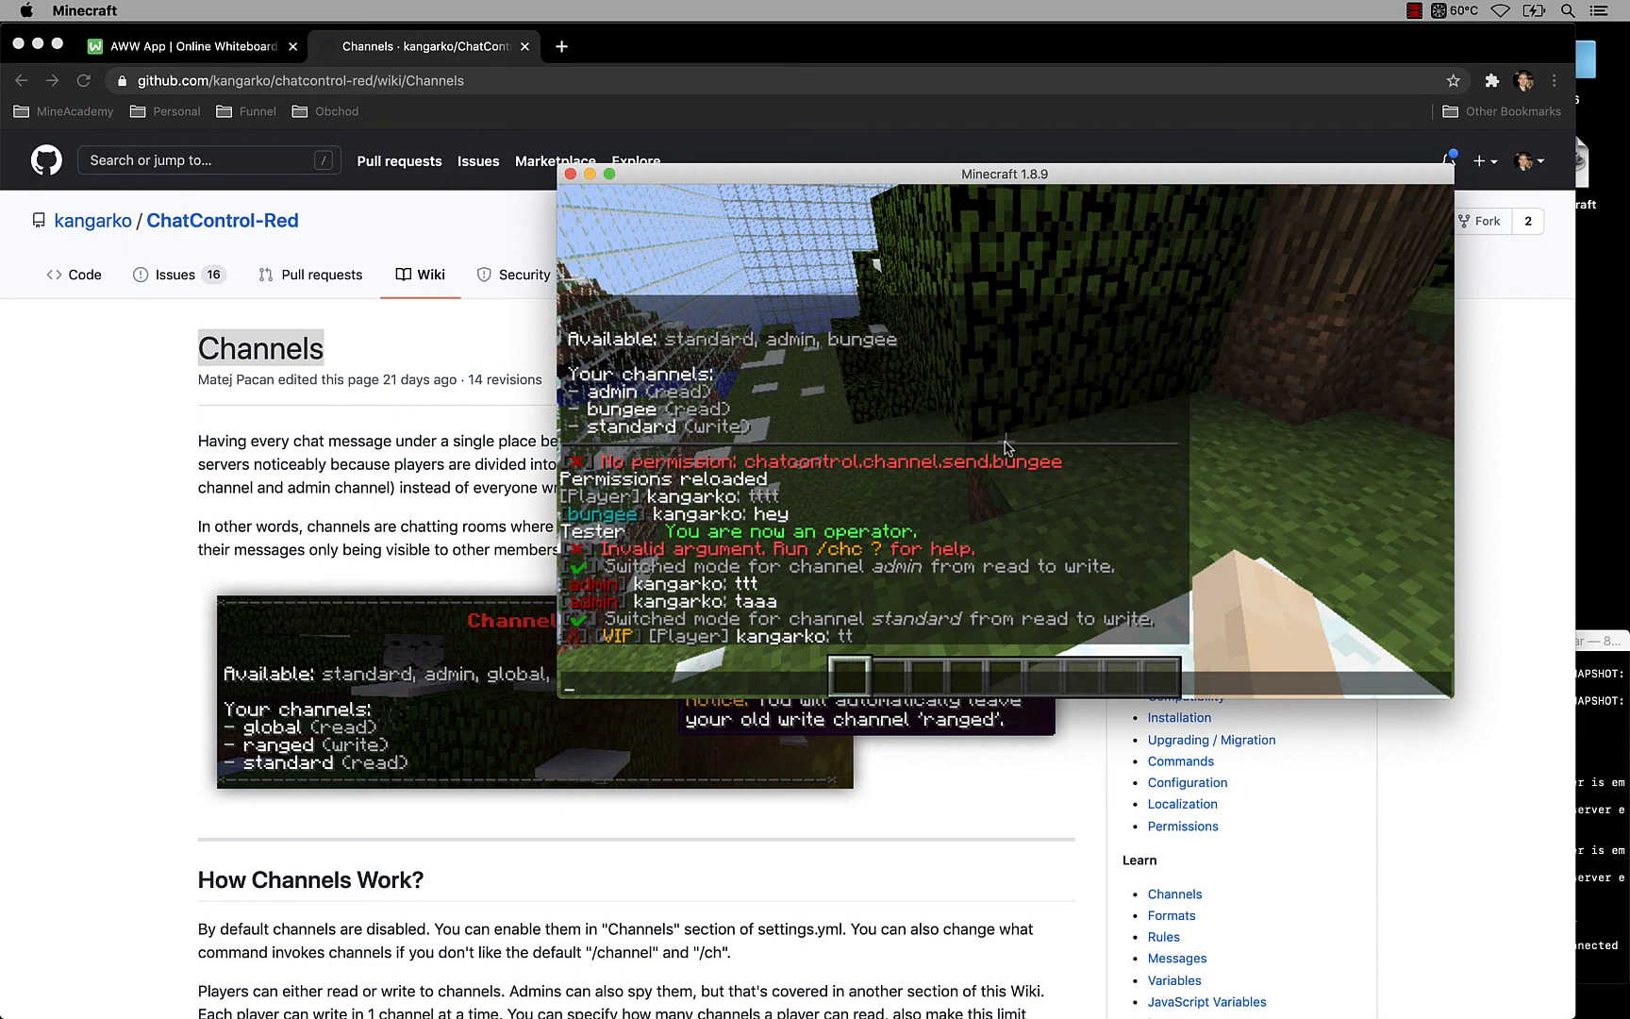
mouse_move(213, 231)
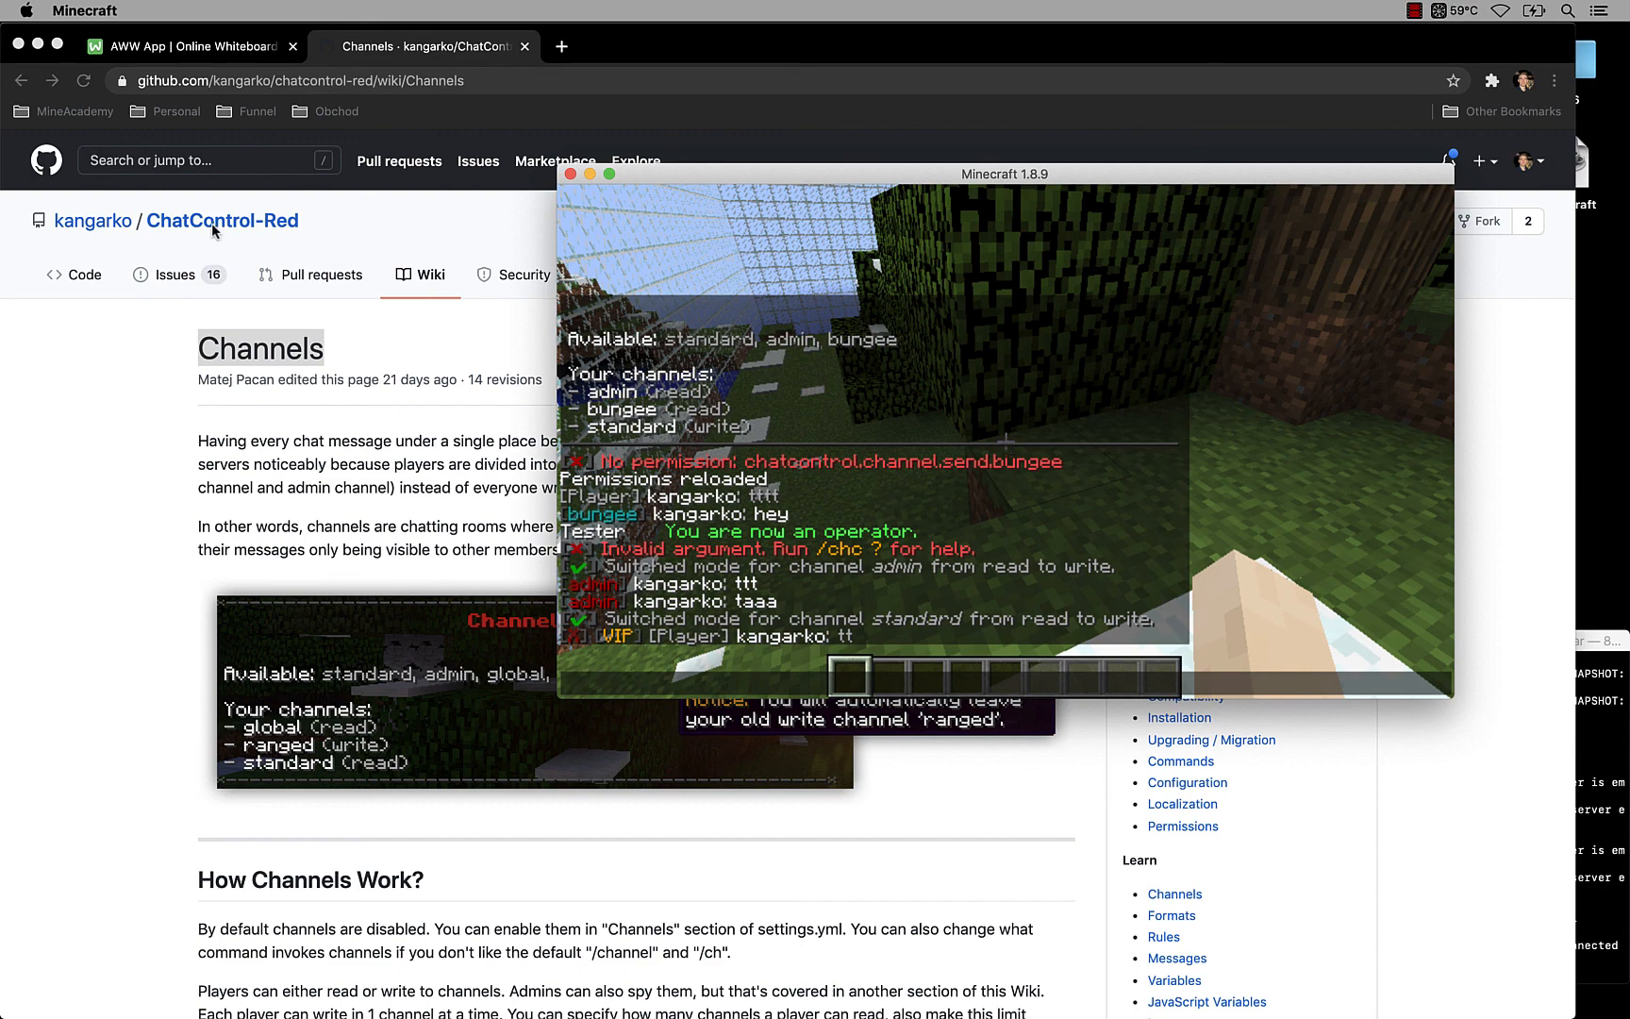